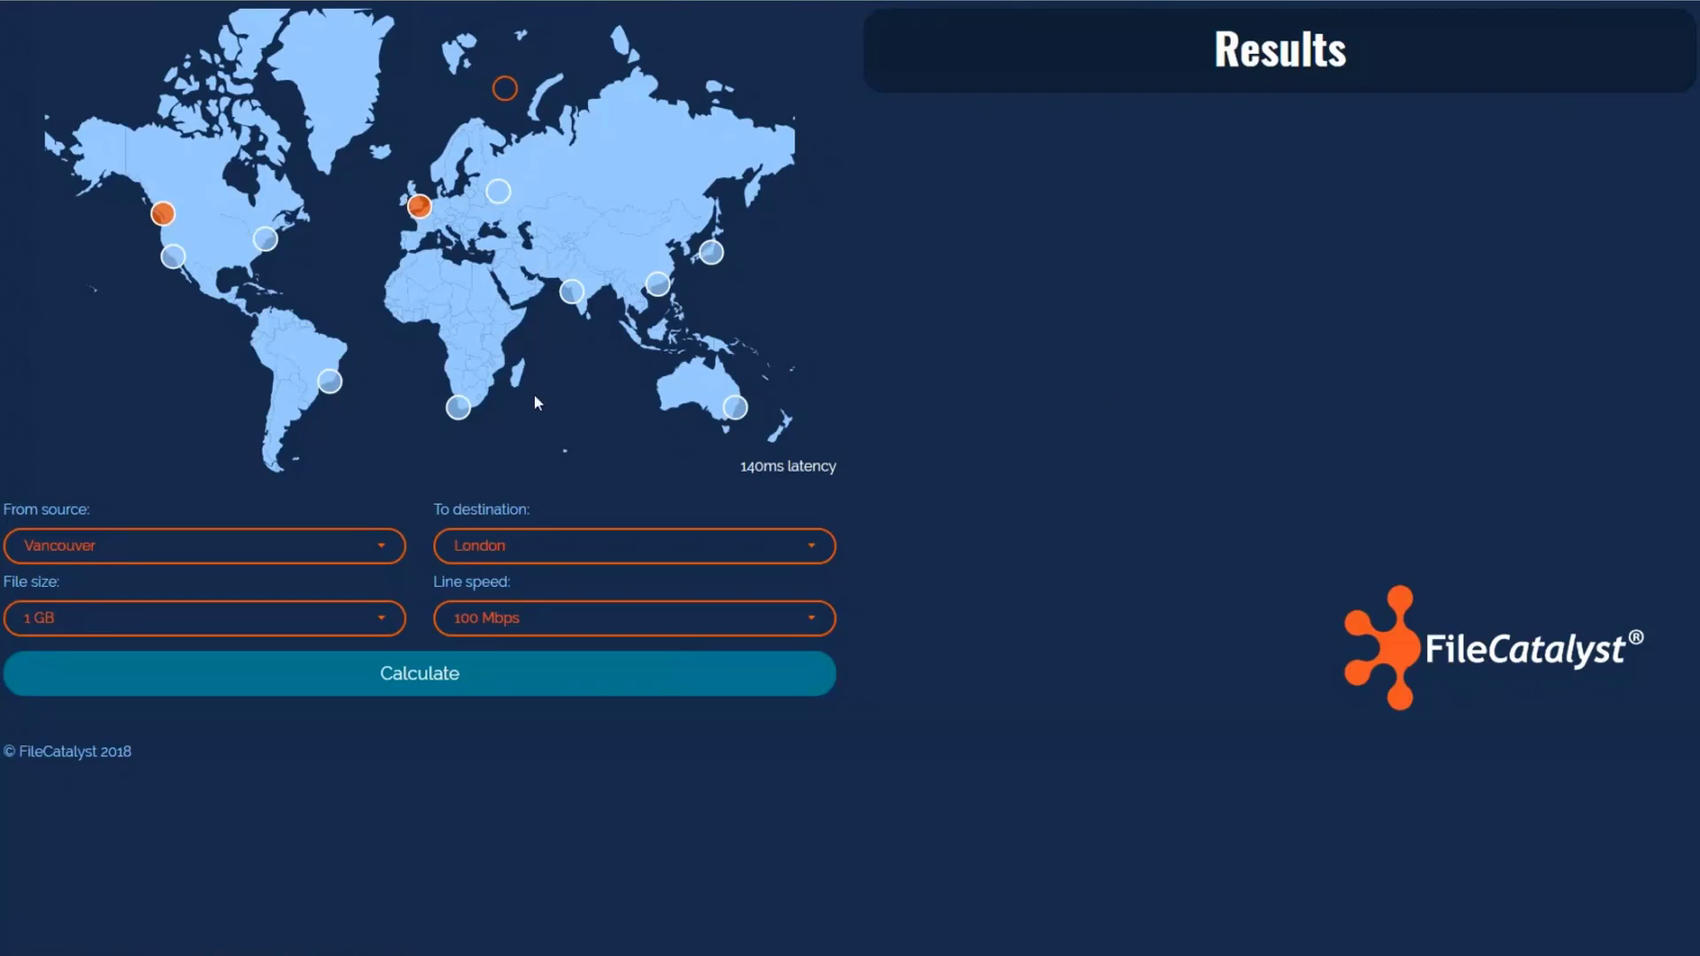
mouse_move(350, 441)
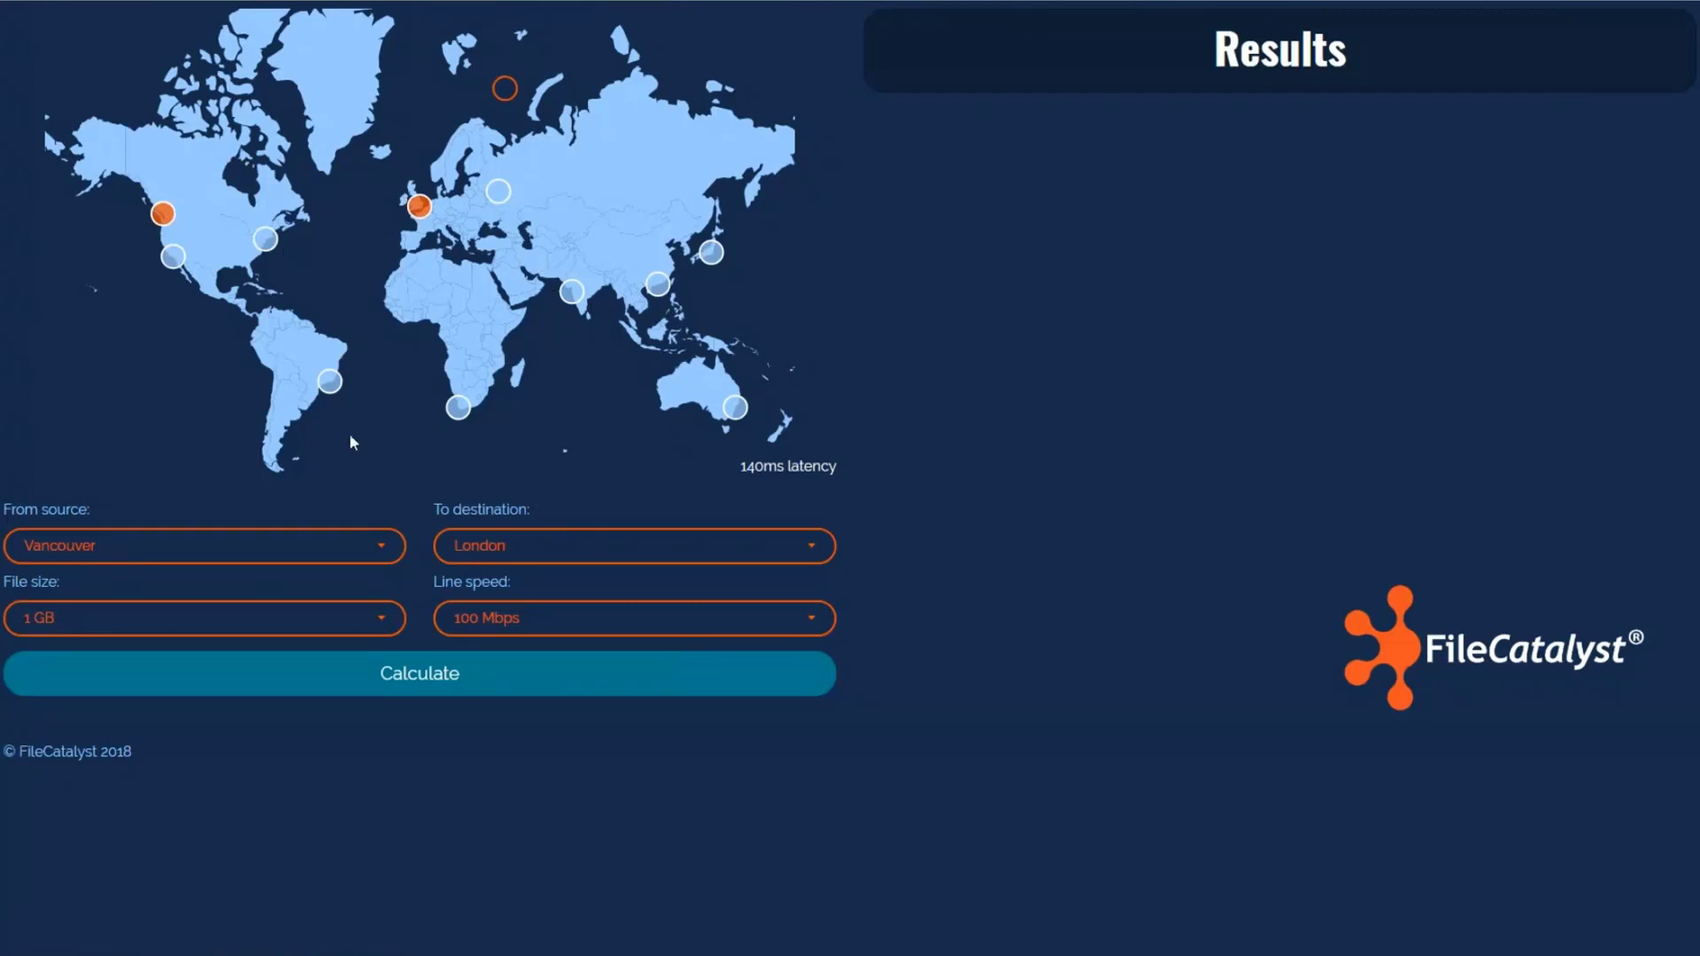
mouse_move(182, 317)
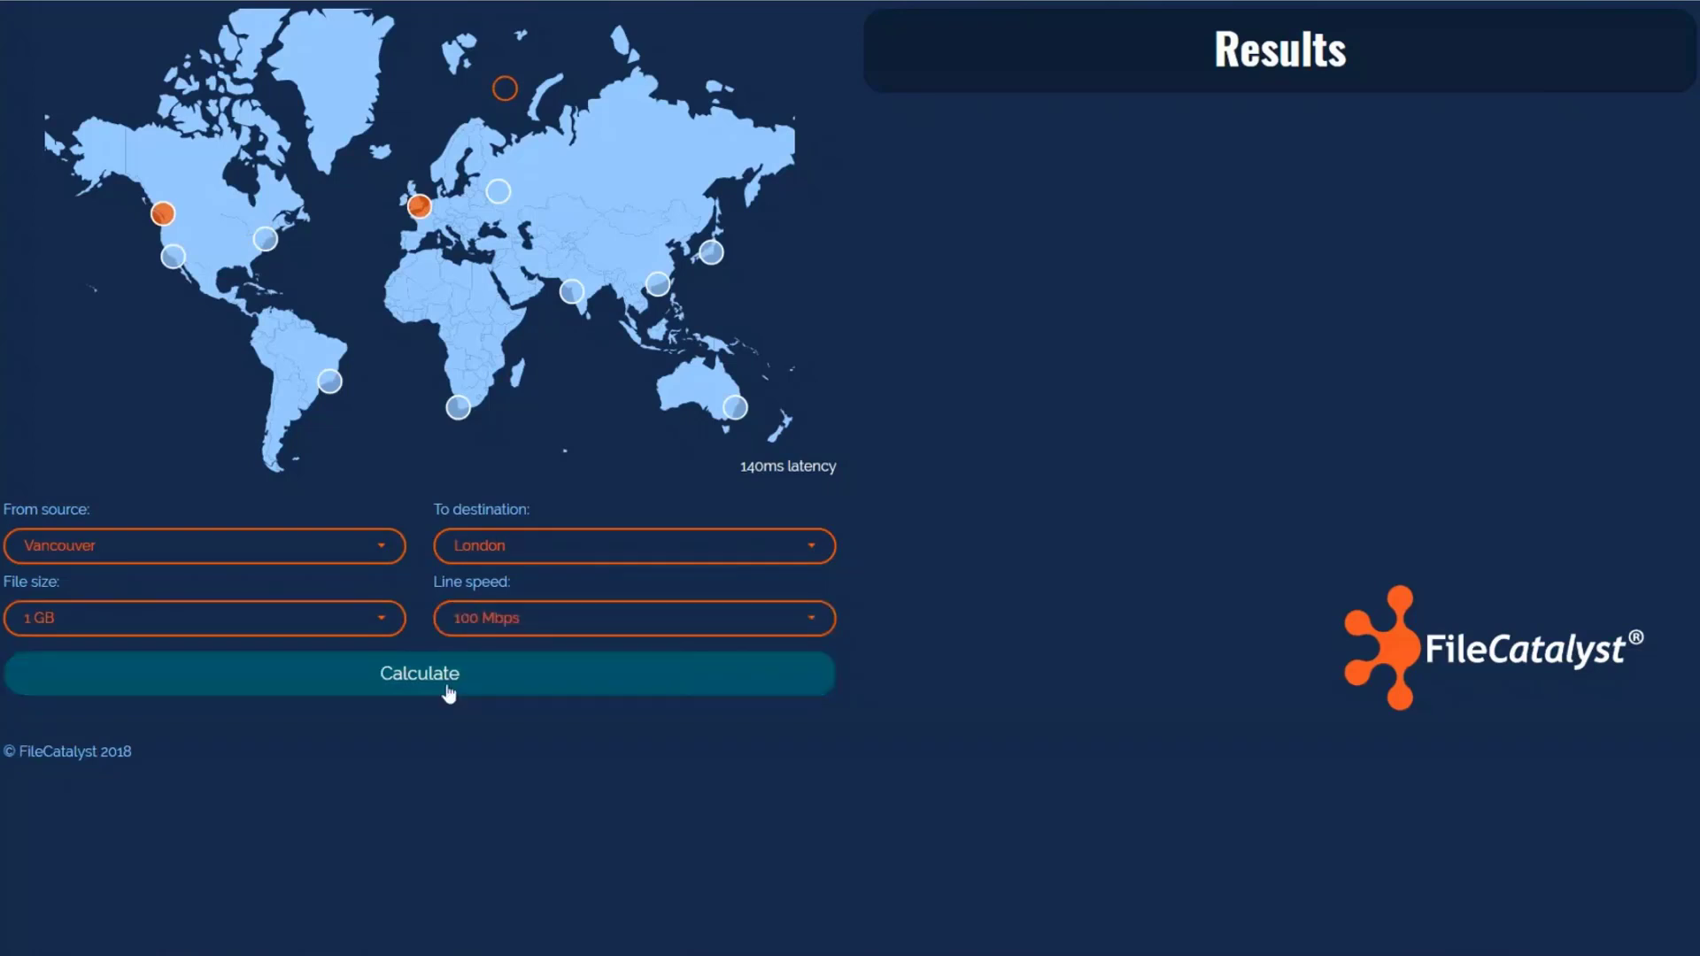
Calculate FileCatalyst vs TCP times for 1 GB Vancouver to London at 100 Mbps (26.7× faster).
left_click(418, 673)
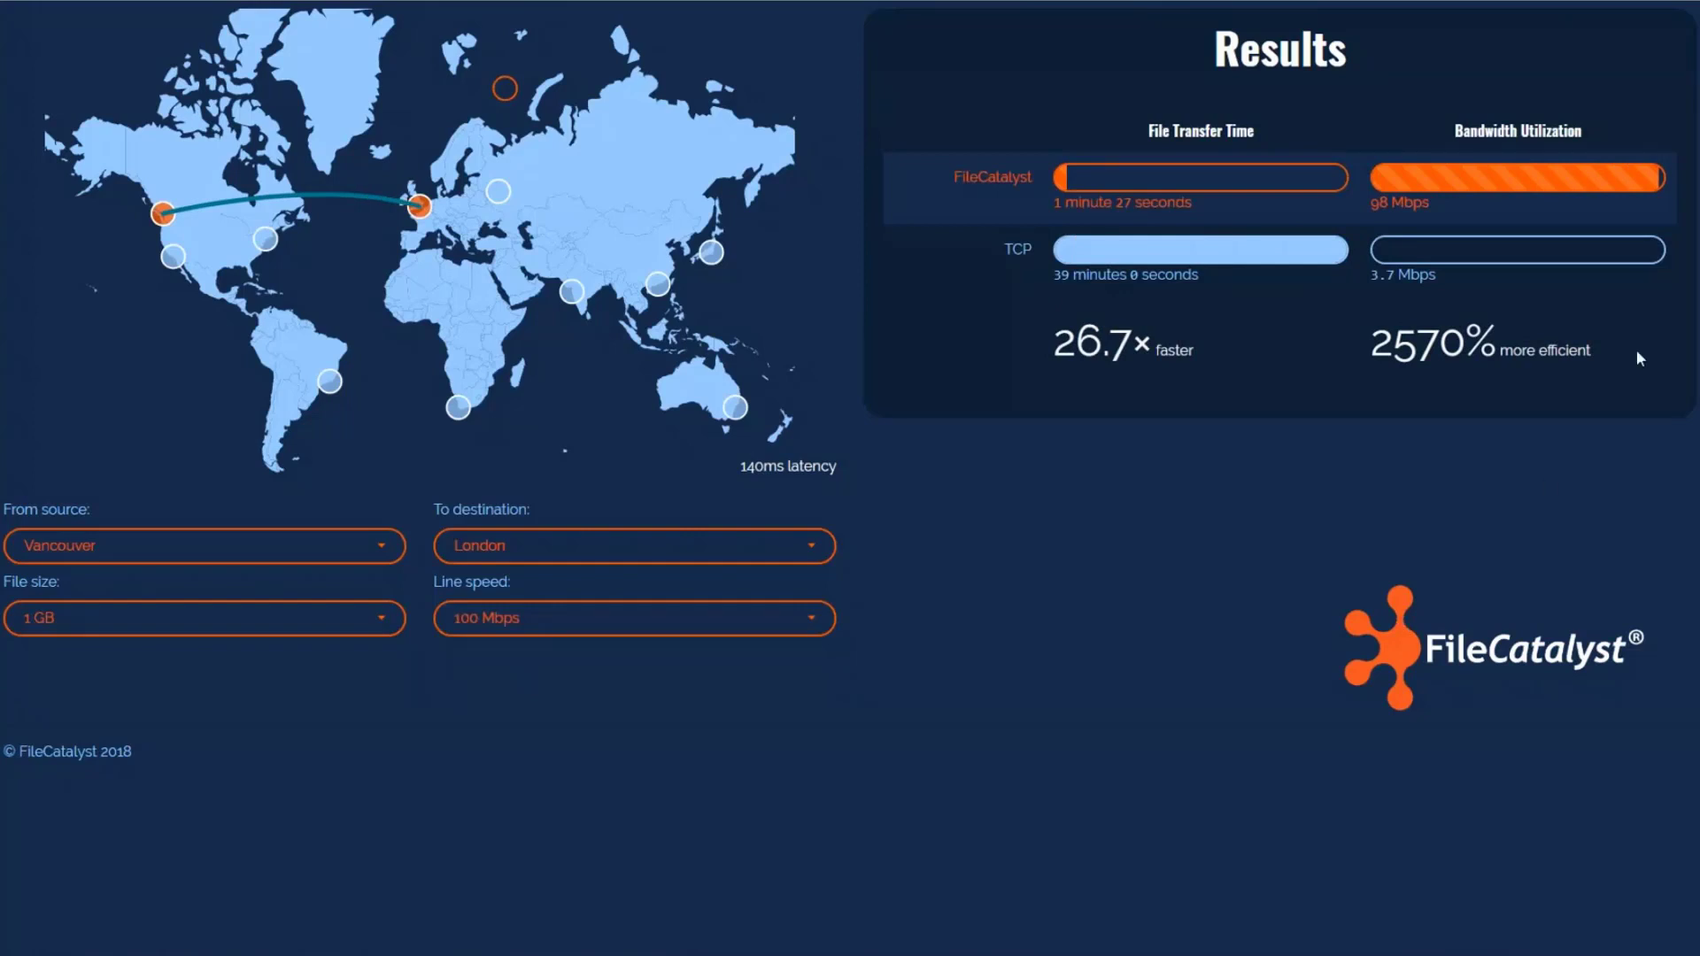
mouse_move(1238, 193)
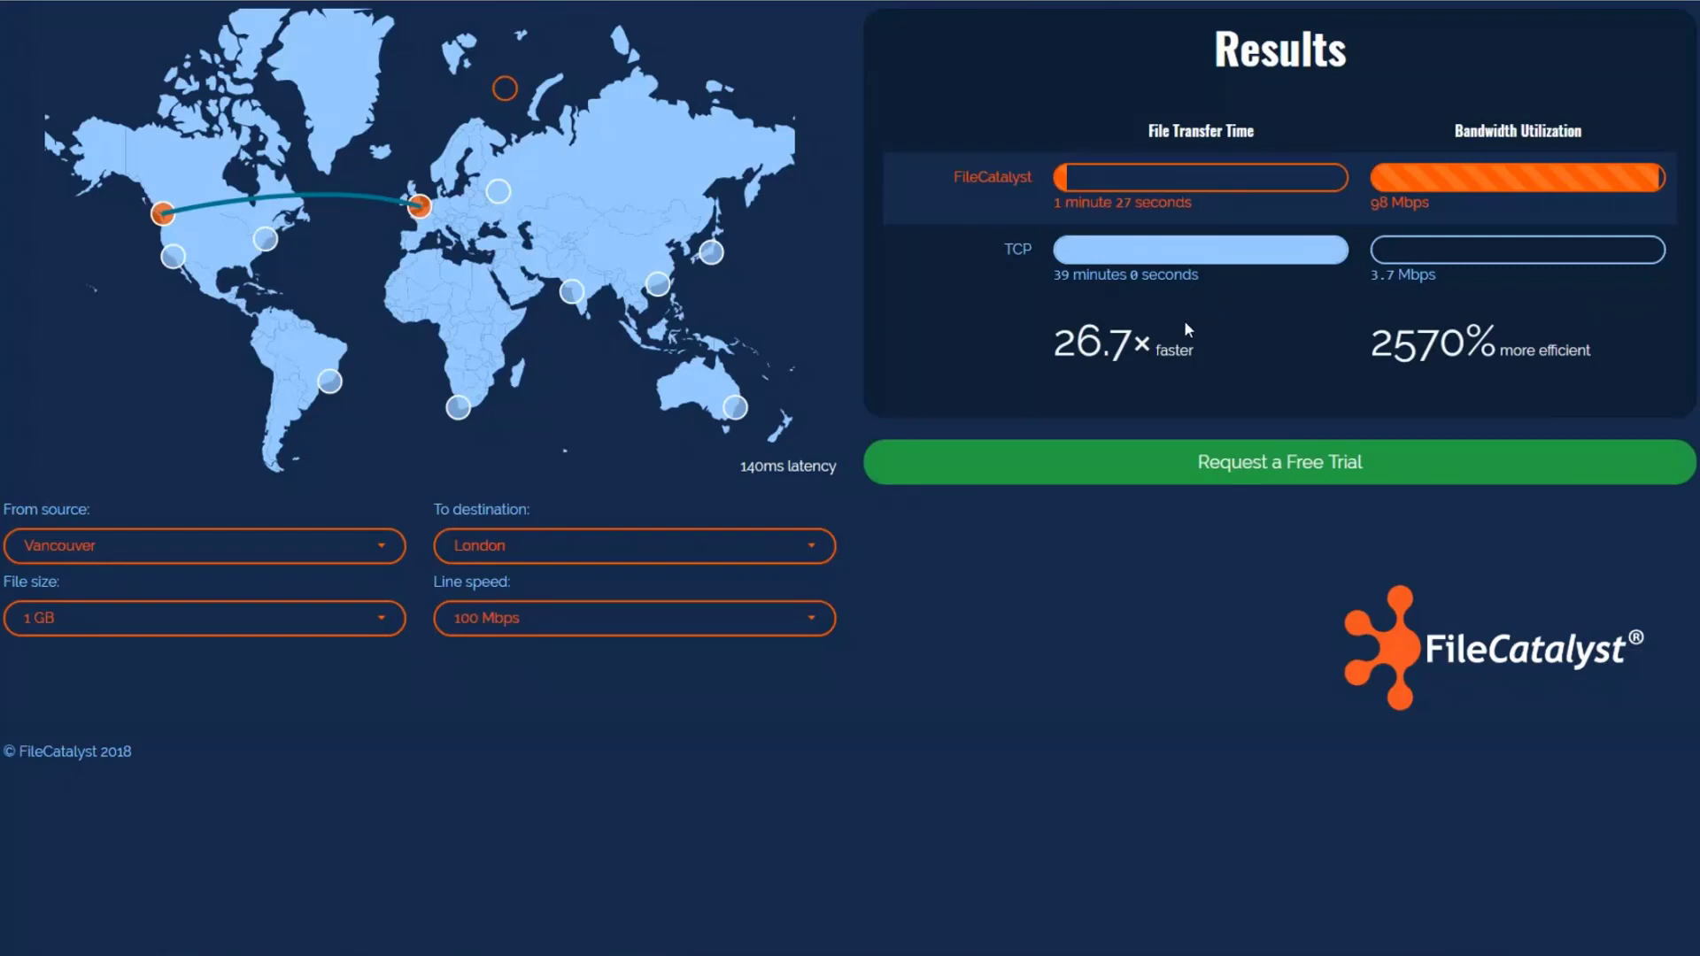
mouse_move(1094, 321)
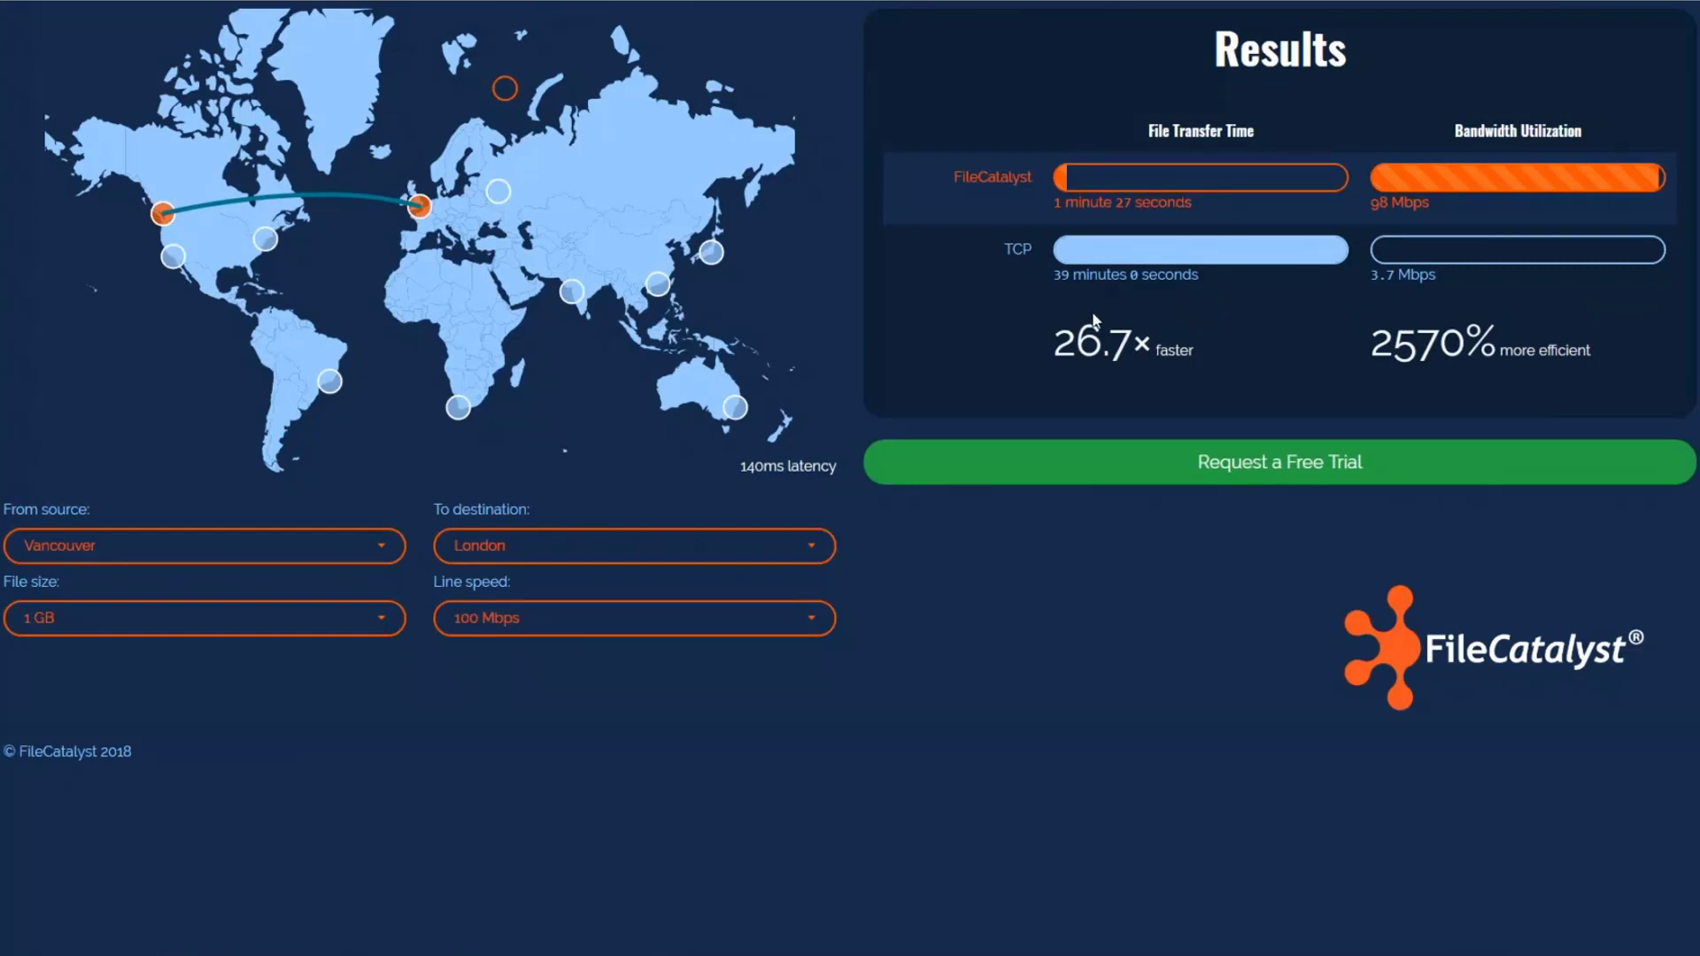
mouse_move(333, 645)
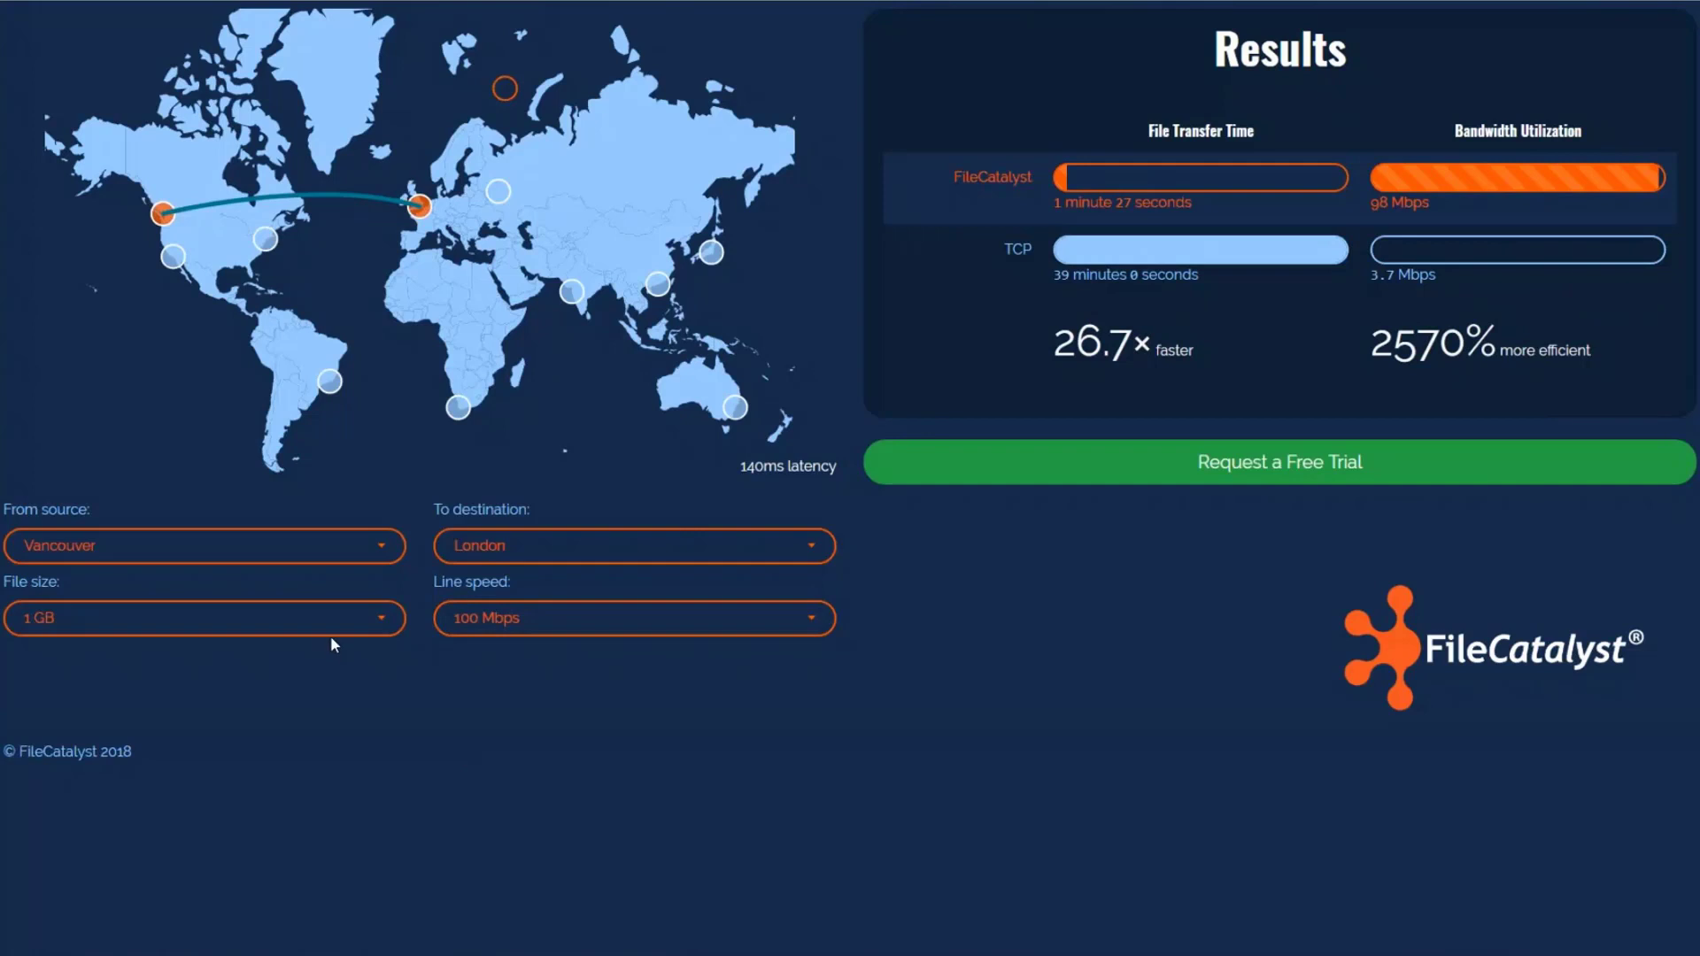
mouse_move(1012, 434)
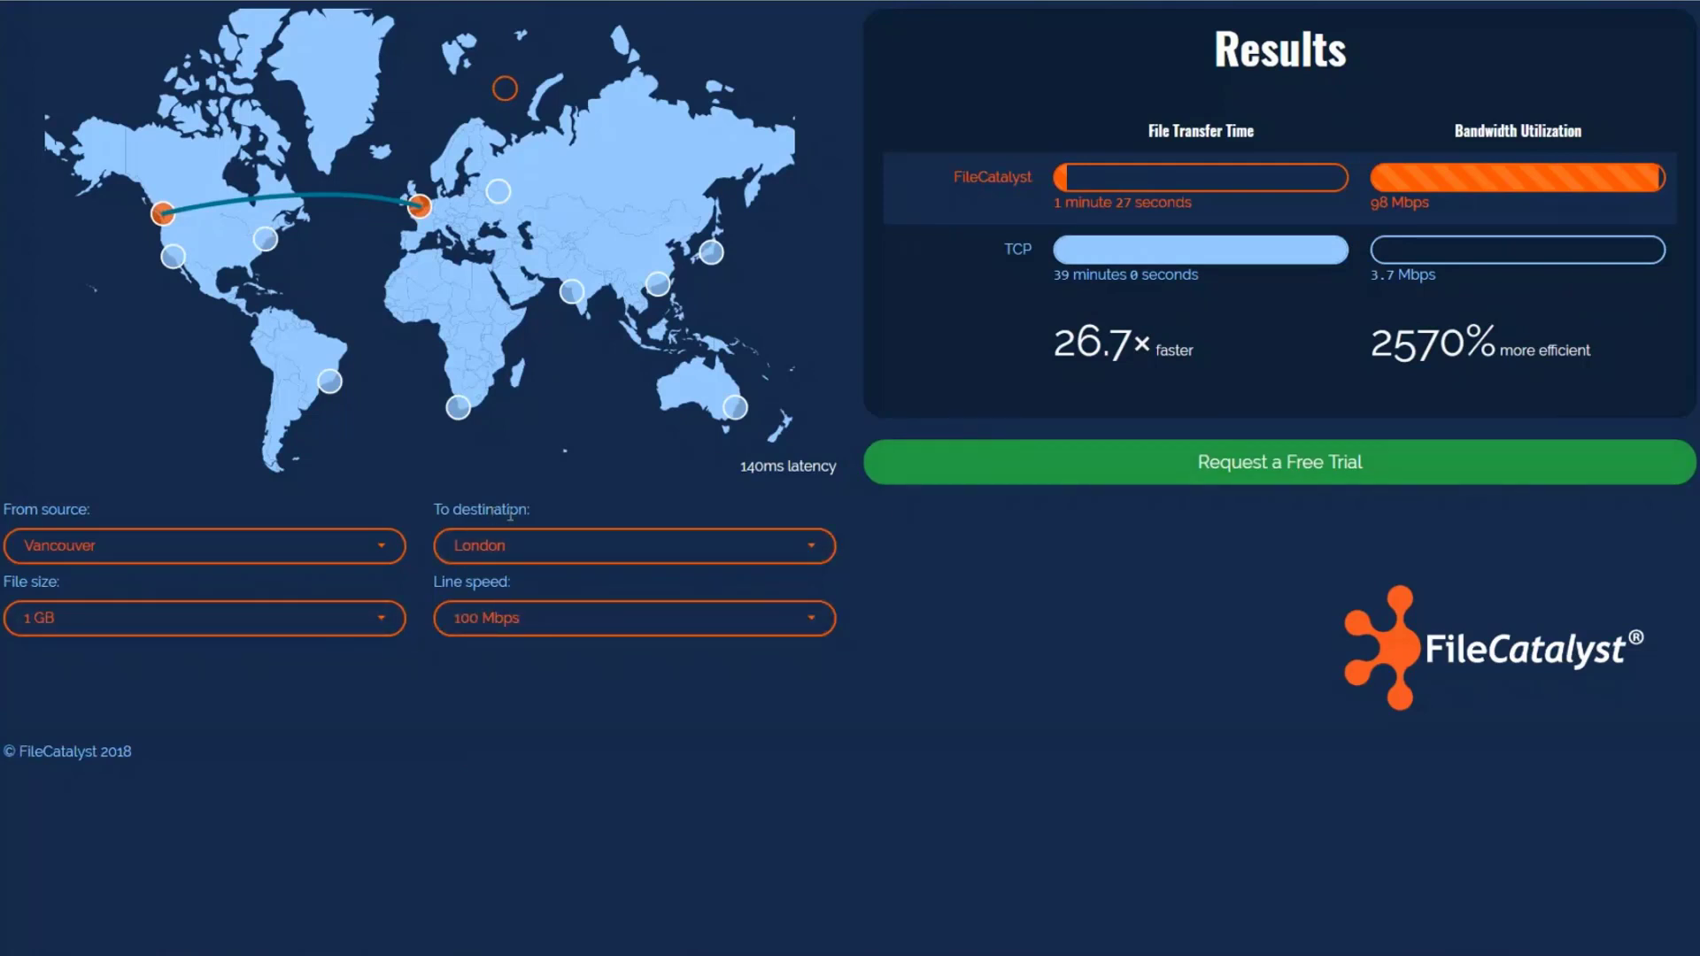
mouse_move(362, 225)
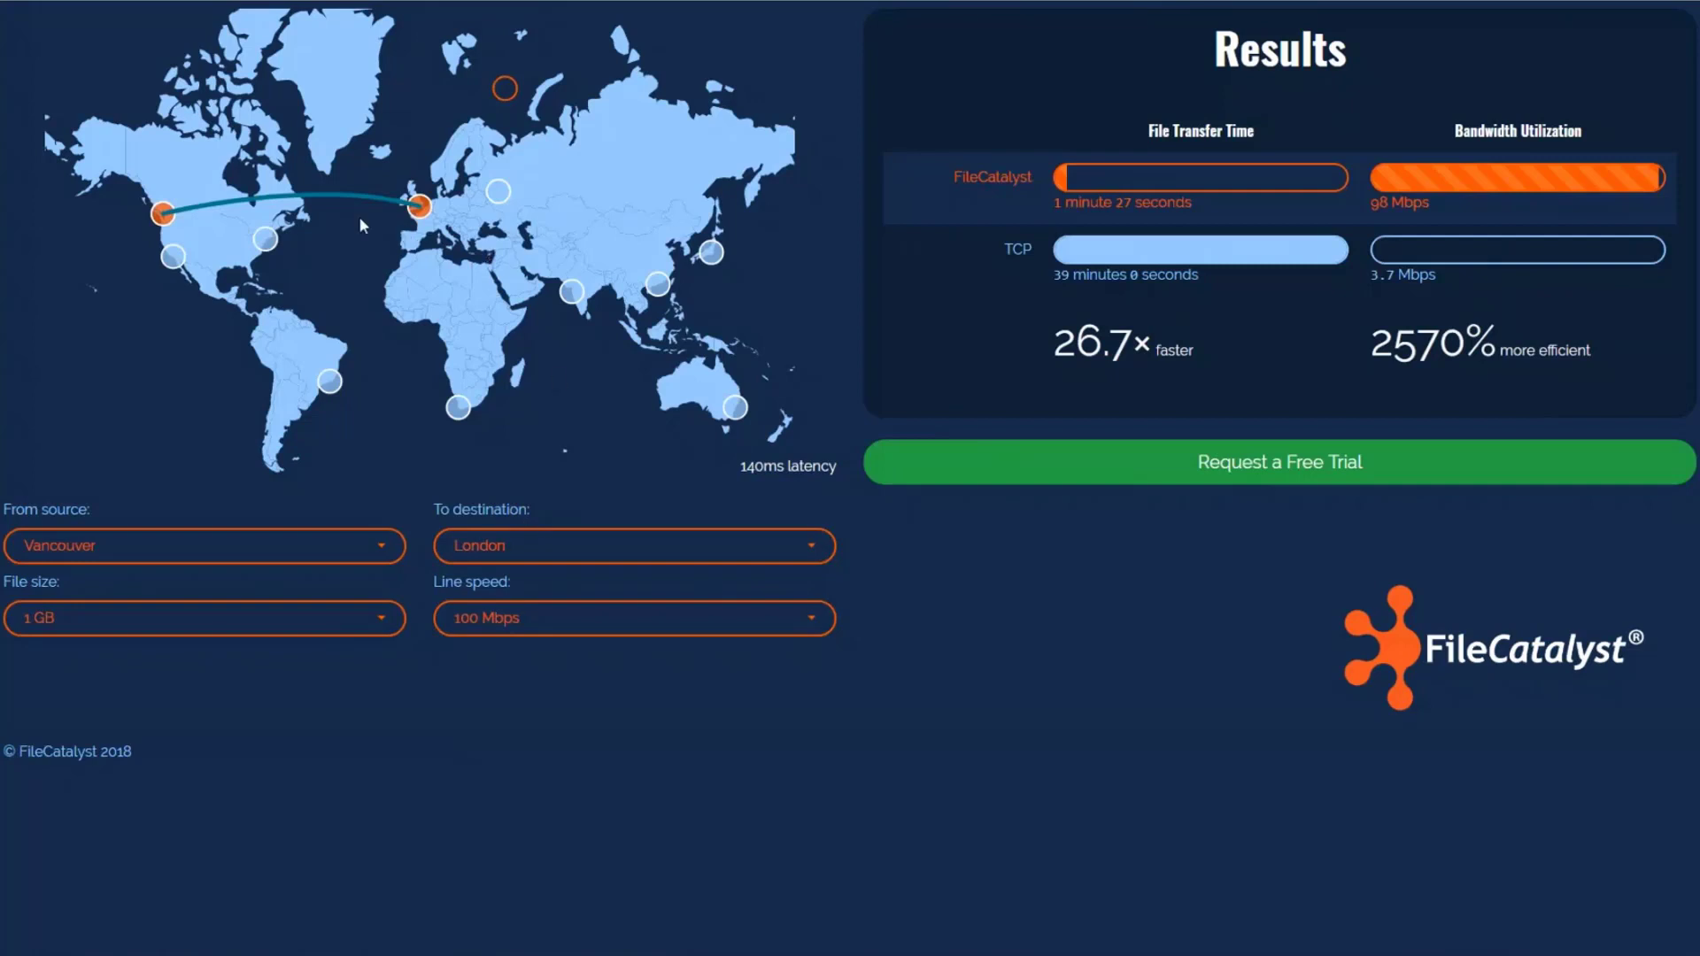
mouse_move(427, 204)
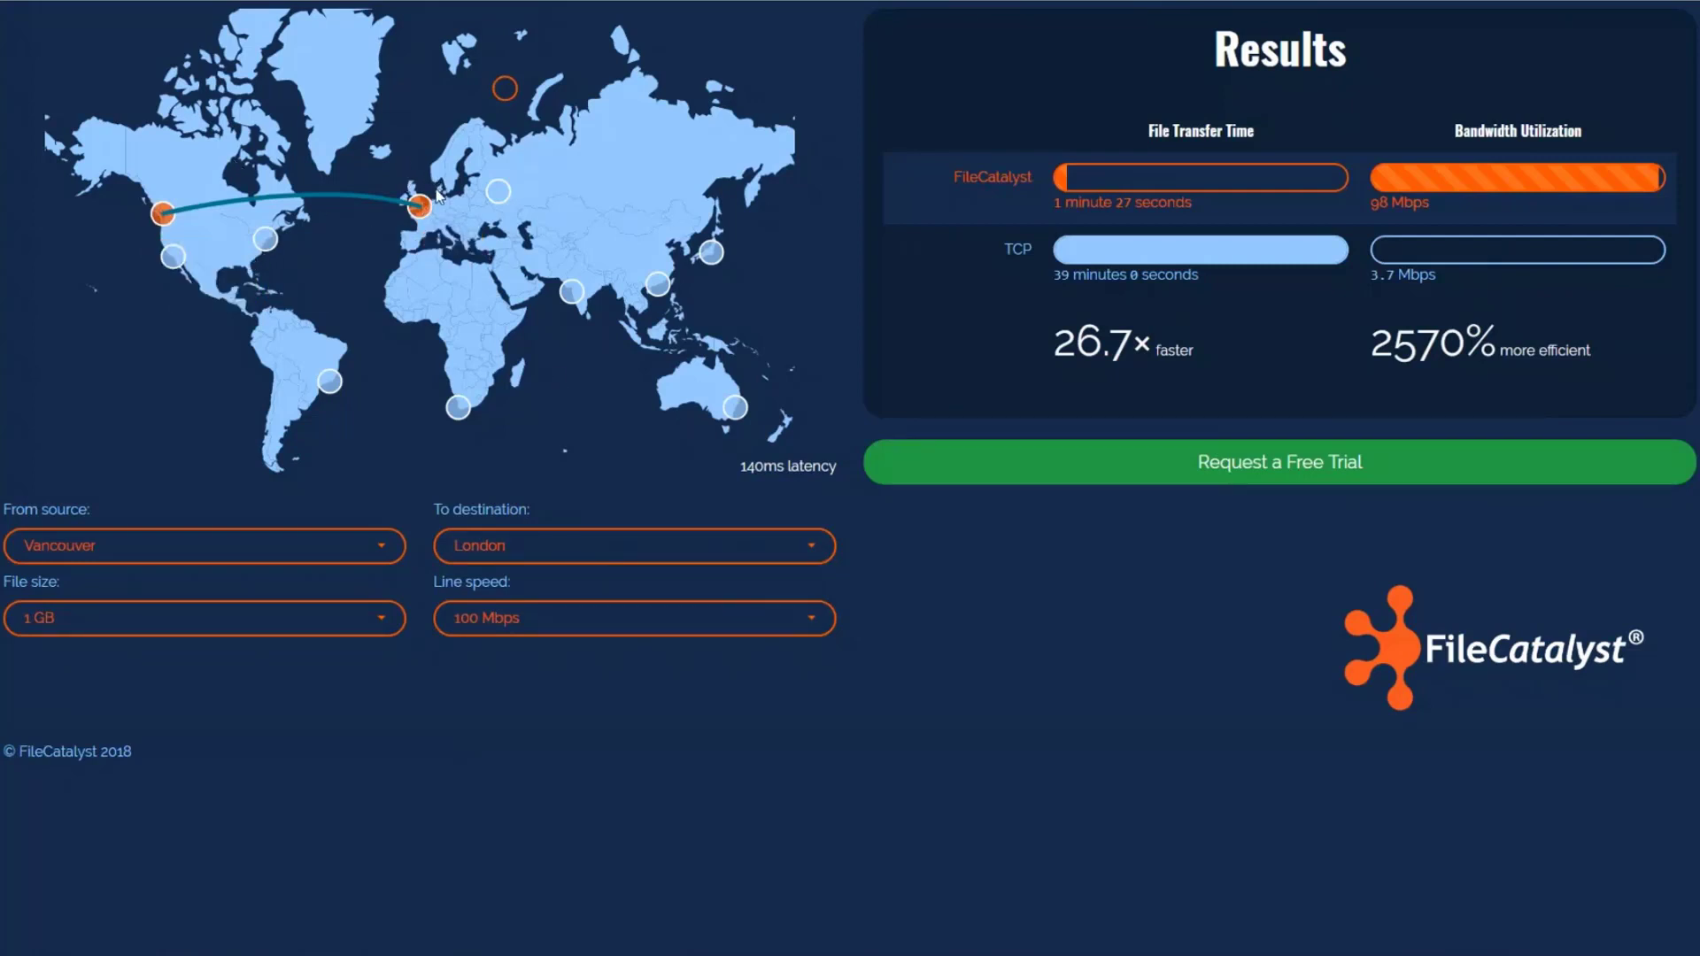
mouse_move(409, 234)
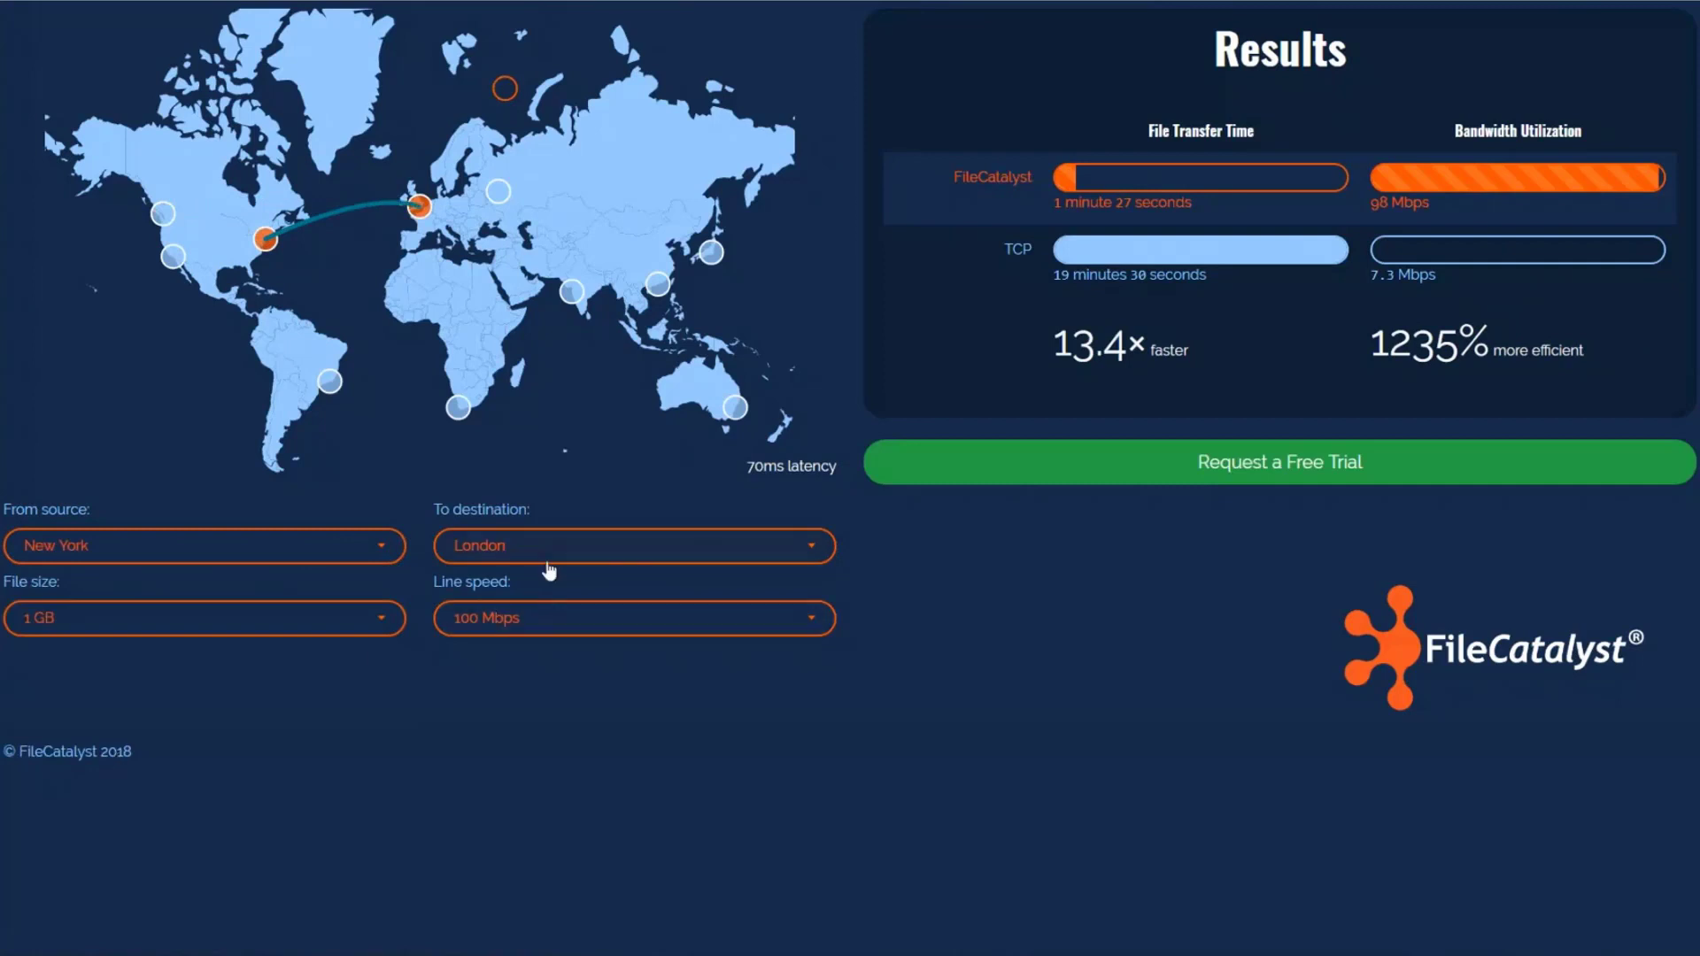
mouse_move(1215, 305)
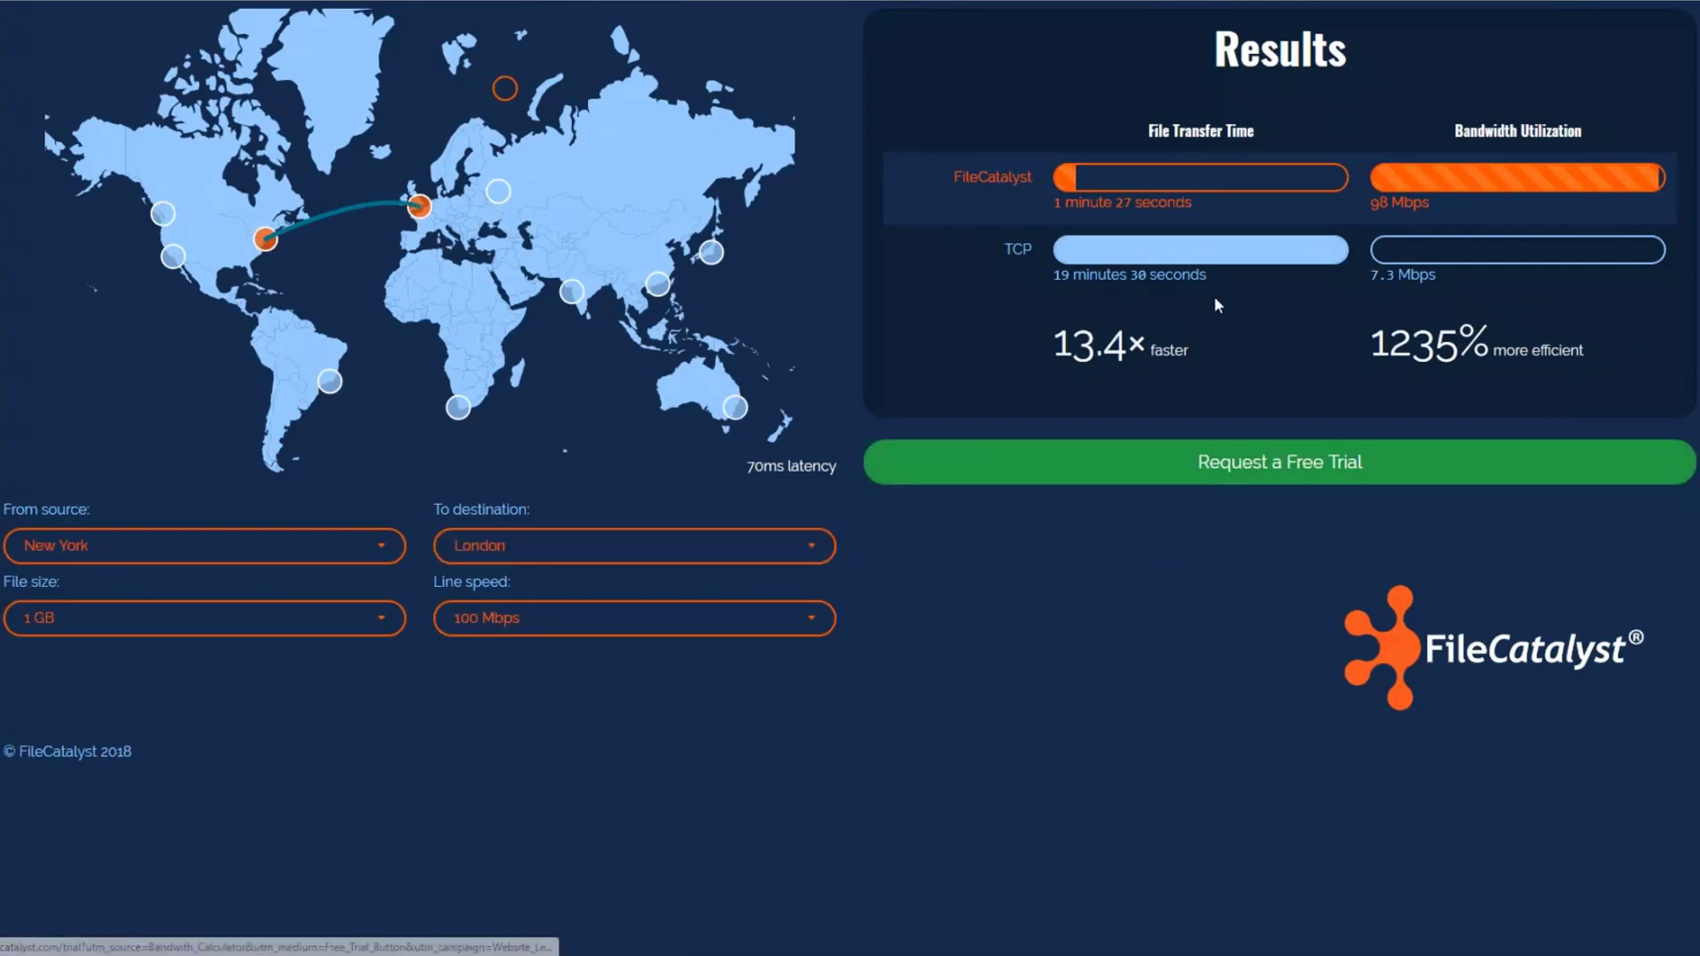
mouse_move(908, 320)
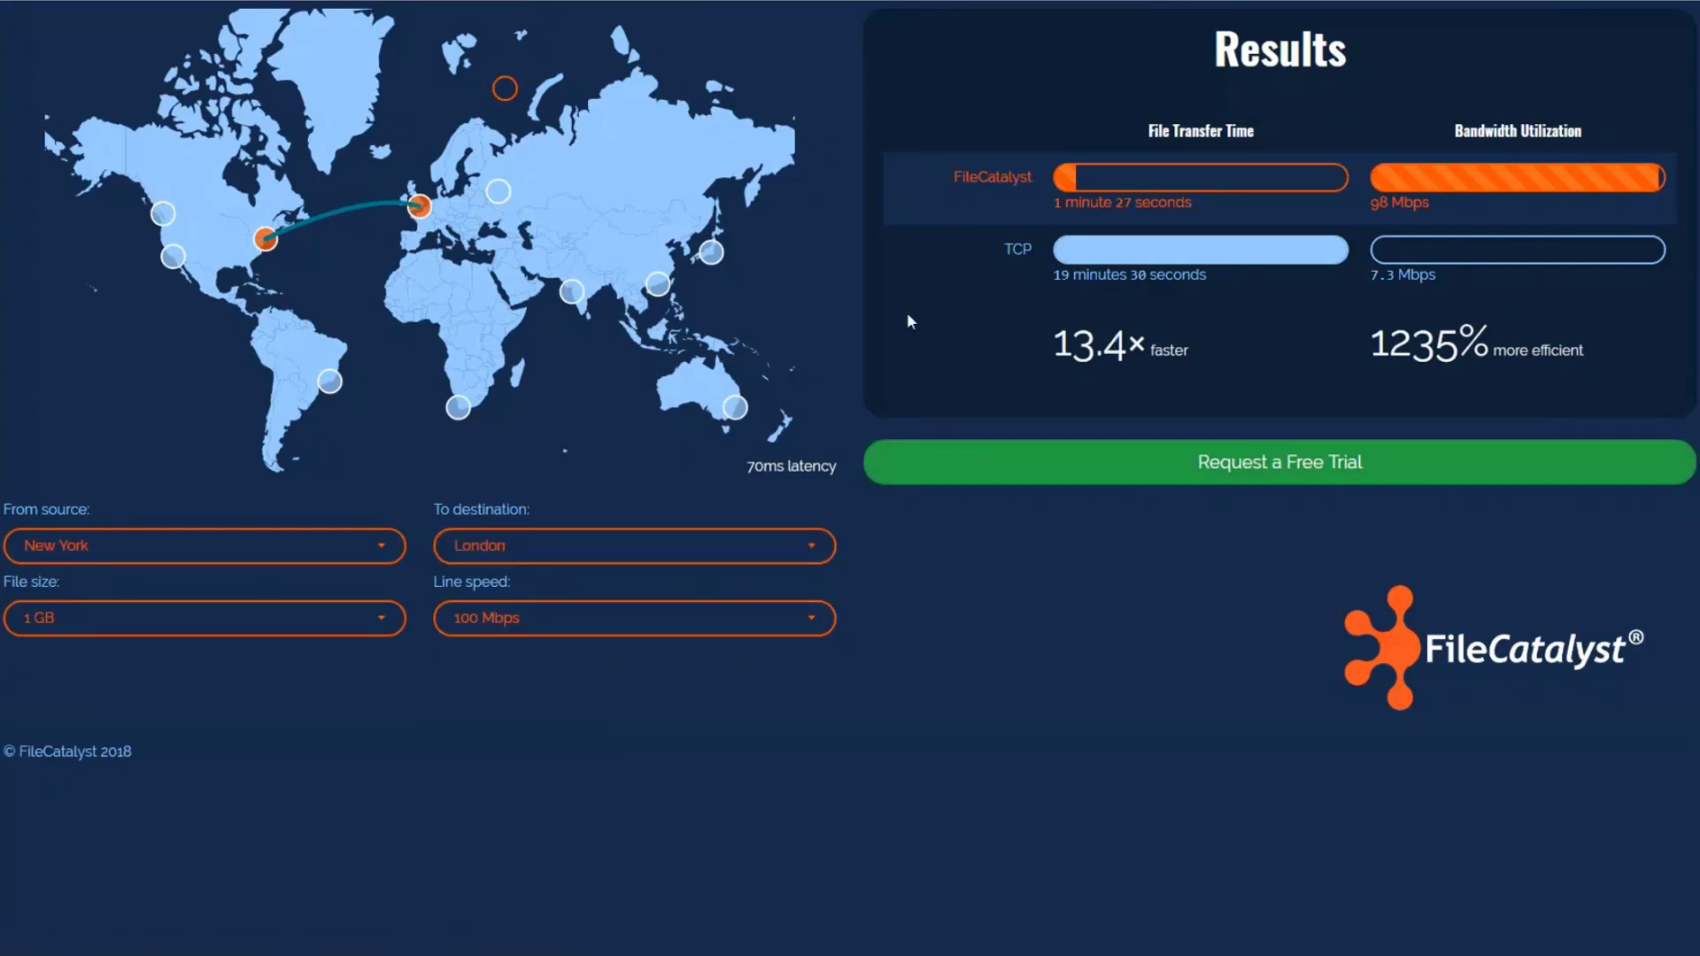
mouse_move(1268, 278)
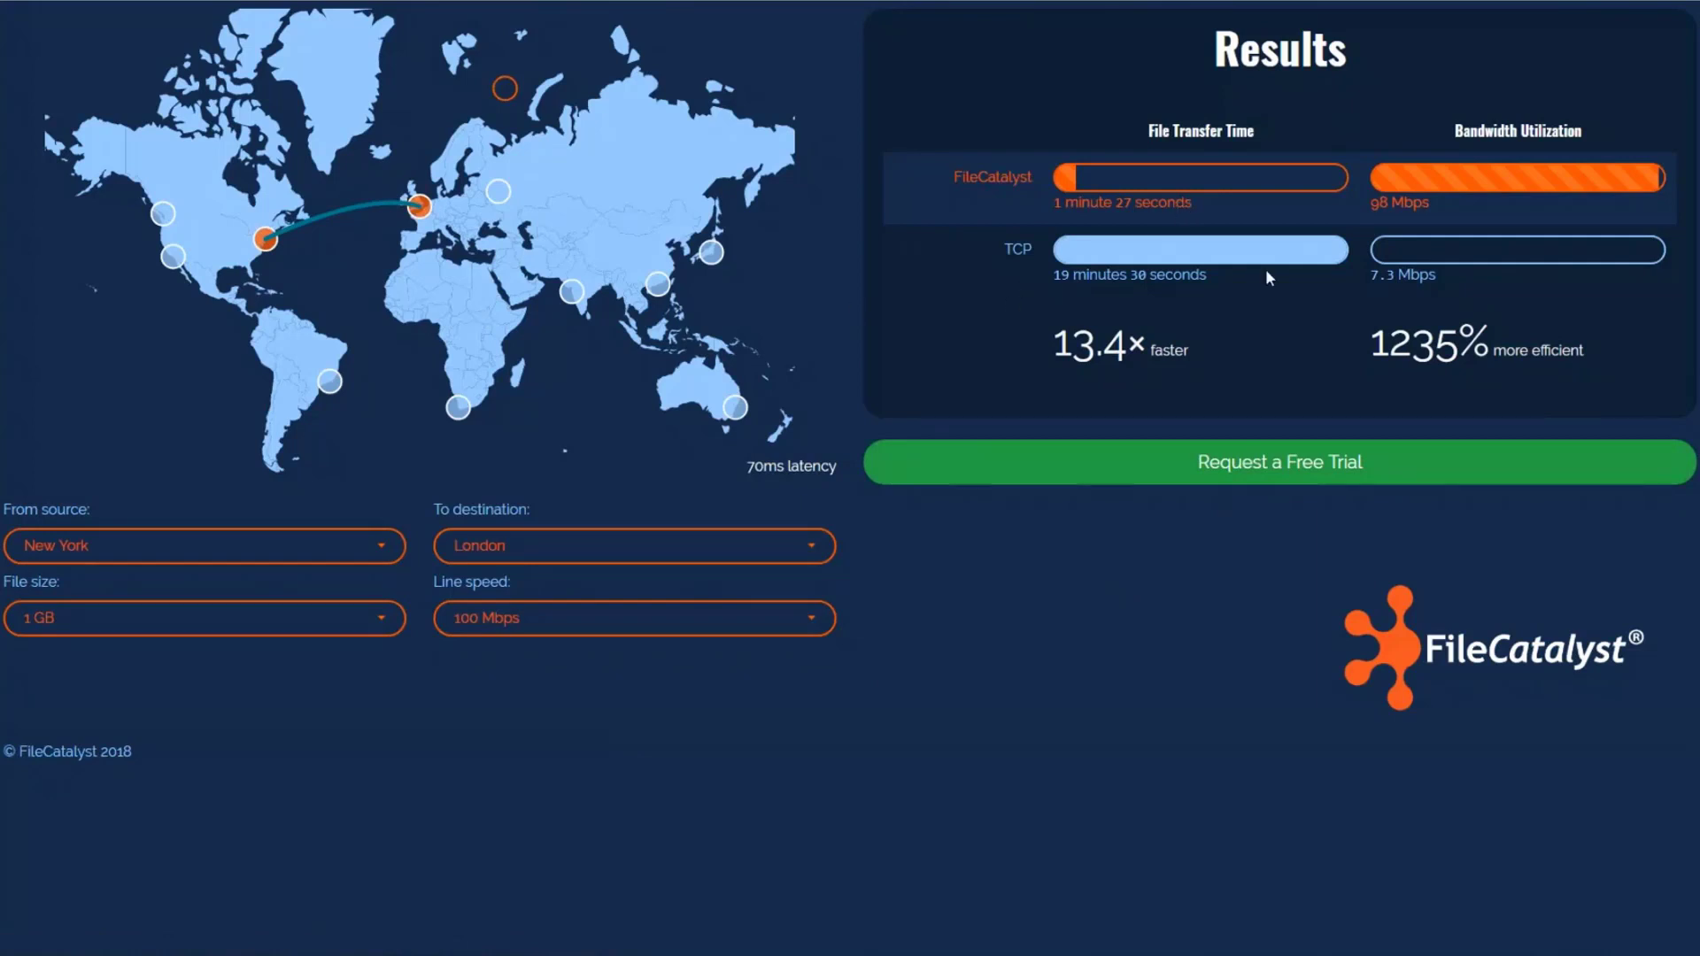
mouse_move(1449, 202)
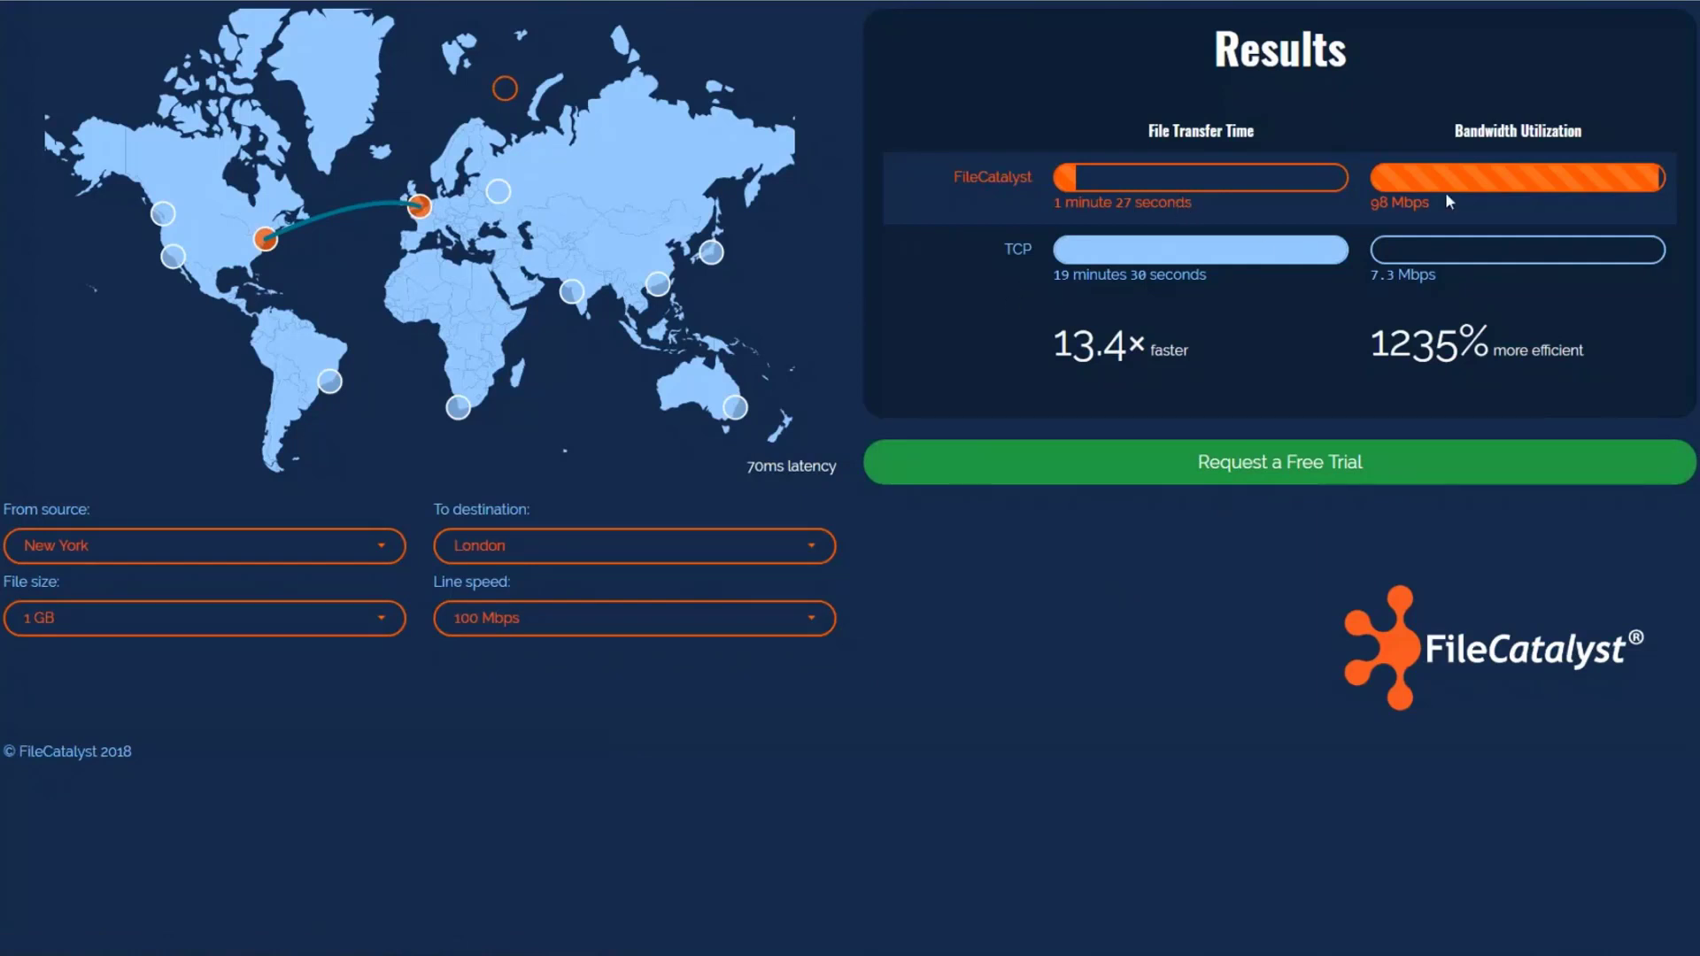
mouse_move(432, 675)
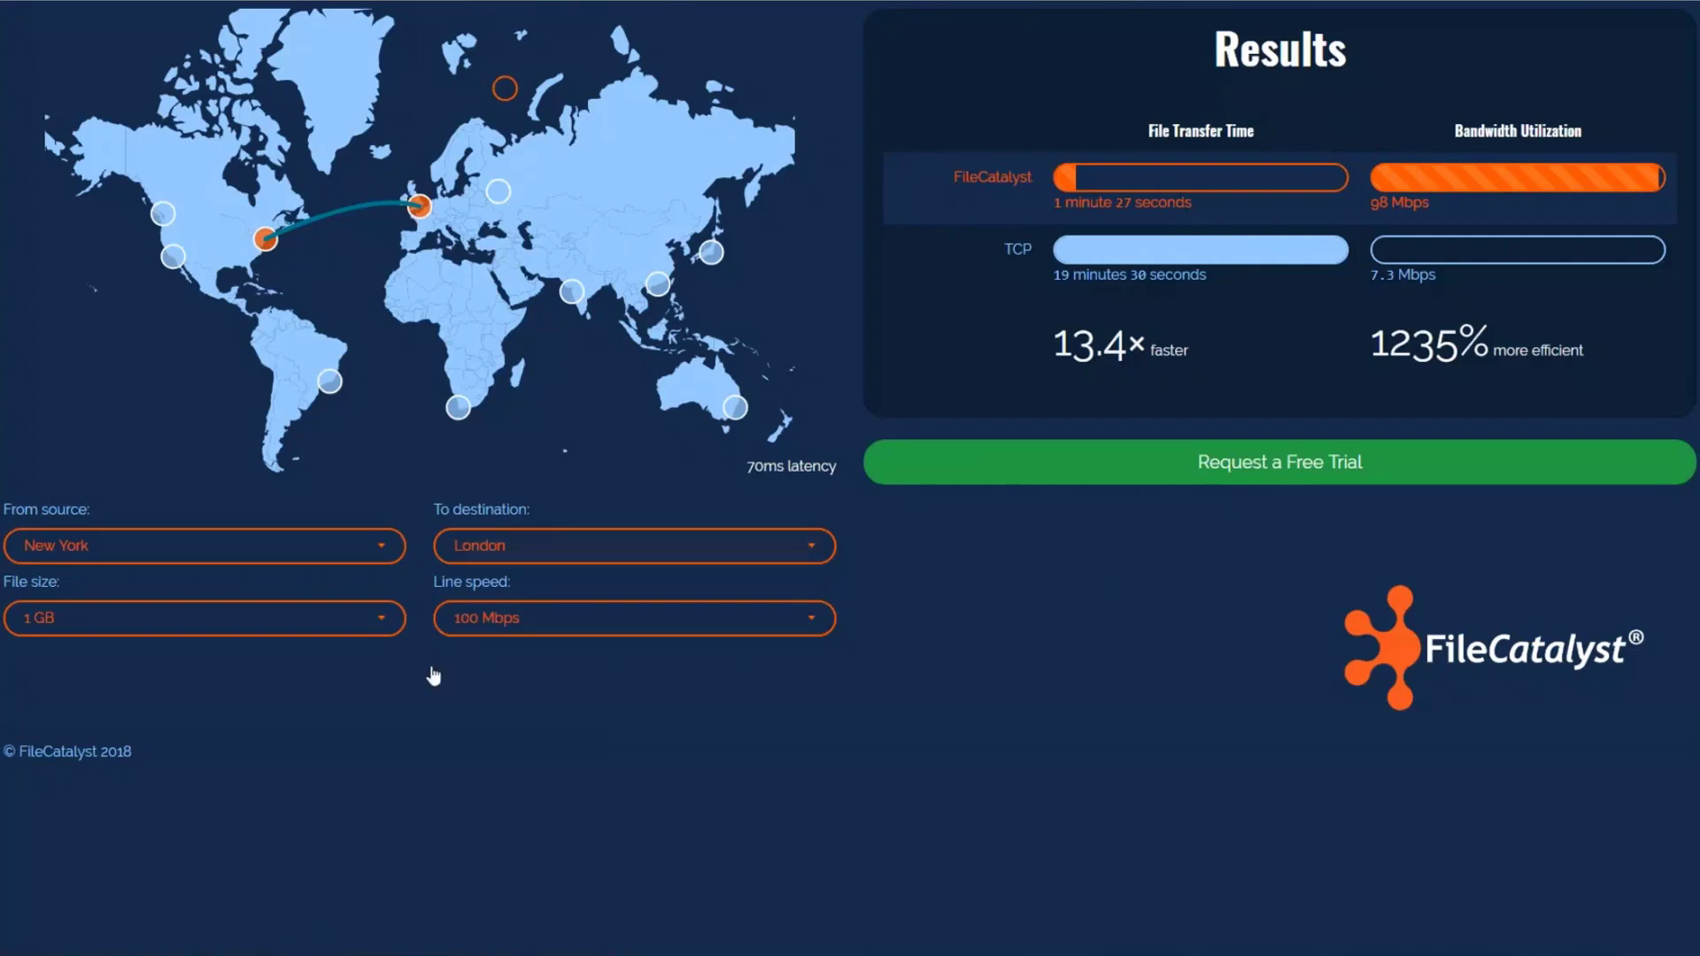
mouse_move(522, 363)
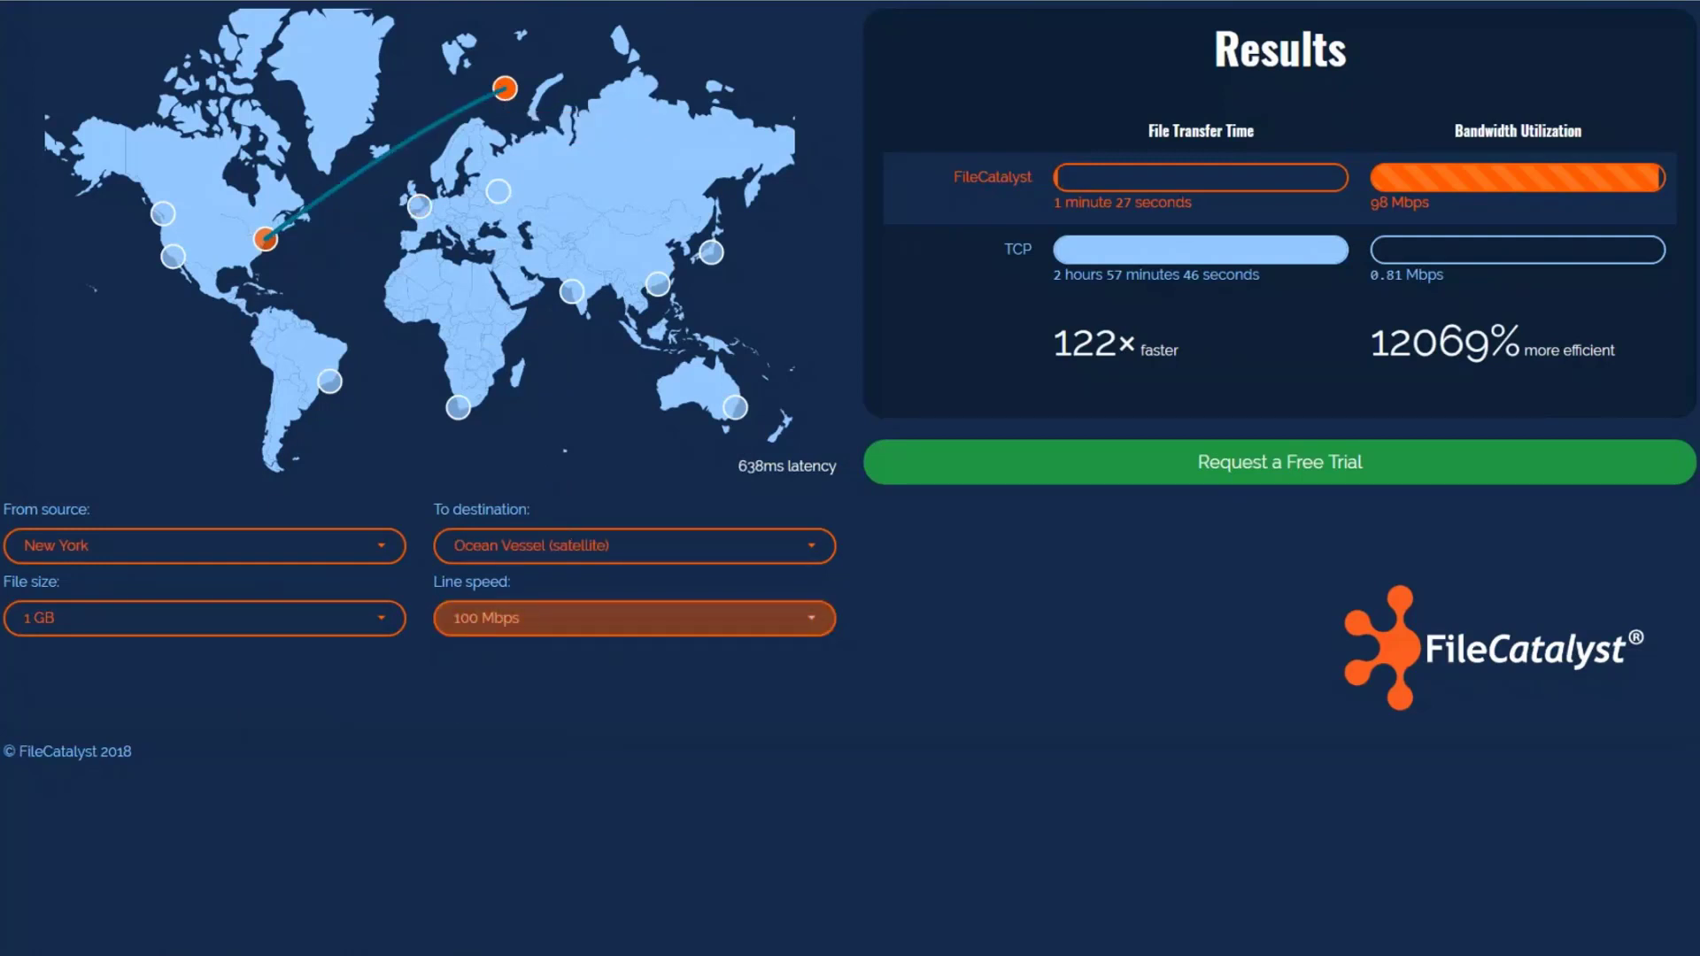
Set the New York to Ocean Vessel line speed to 20 Mbps, showing 24.3× faster.
left_click(634, 618)
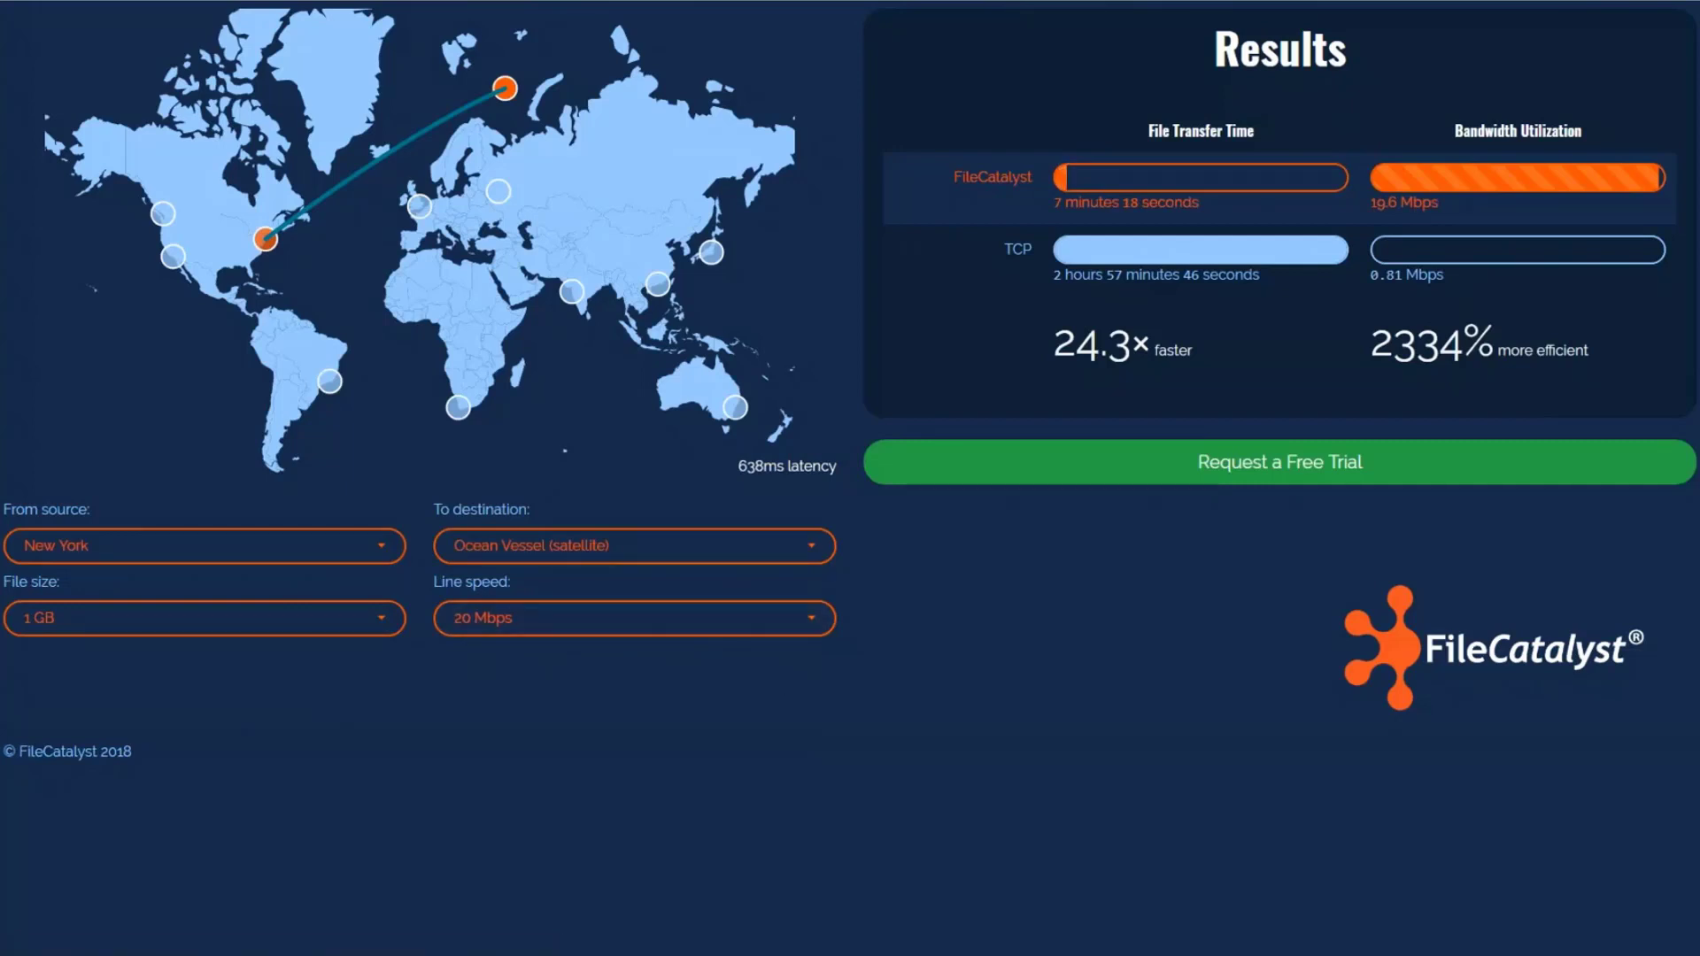
mouse_move(1215, 386)
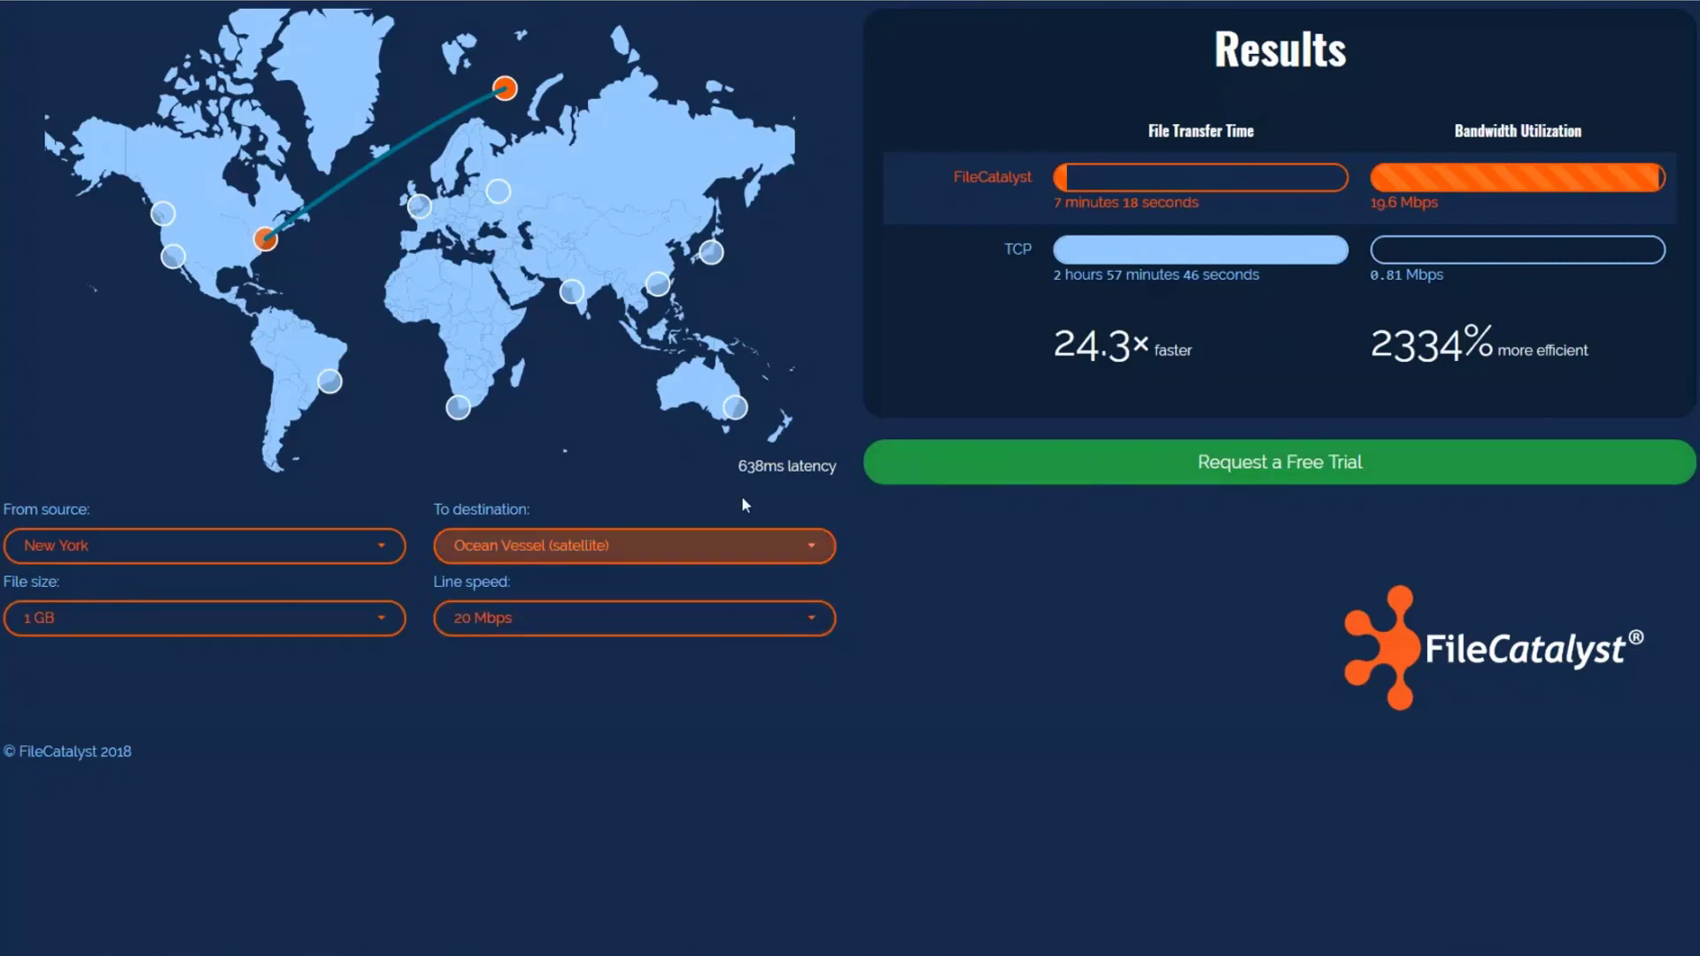
mouse_move(742, 464)
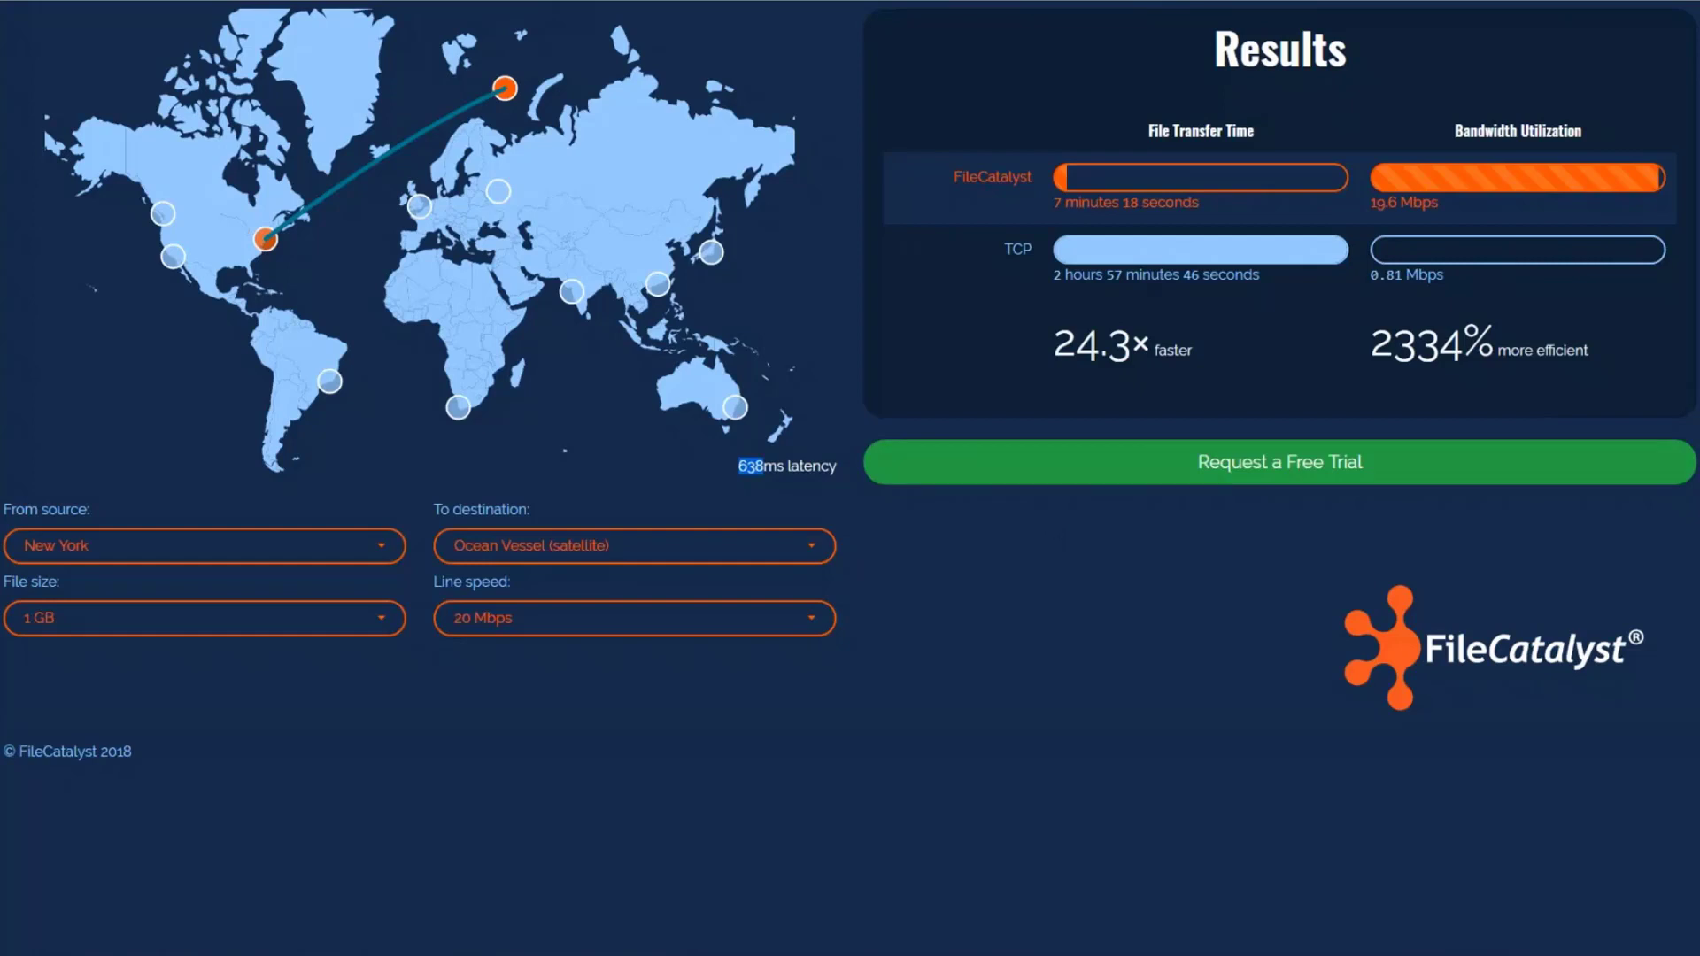
mouse_move(755, 147)
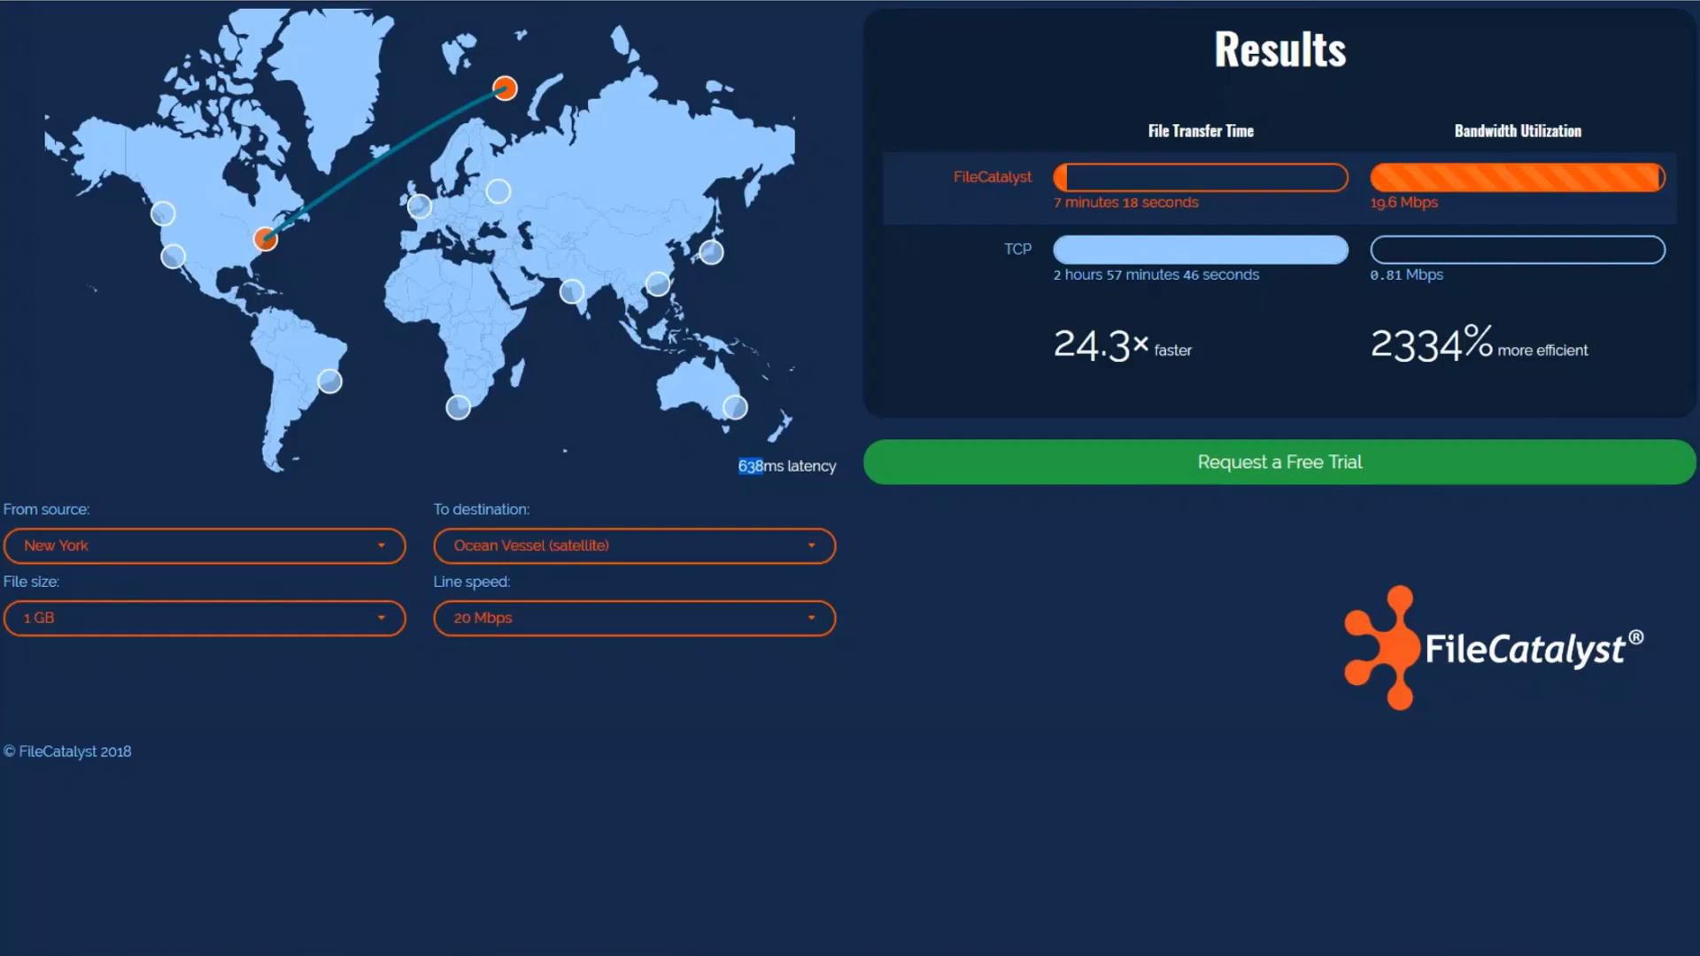
mouse_move(482, 62)
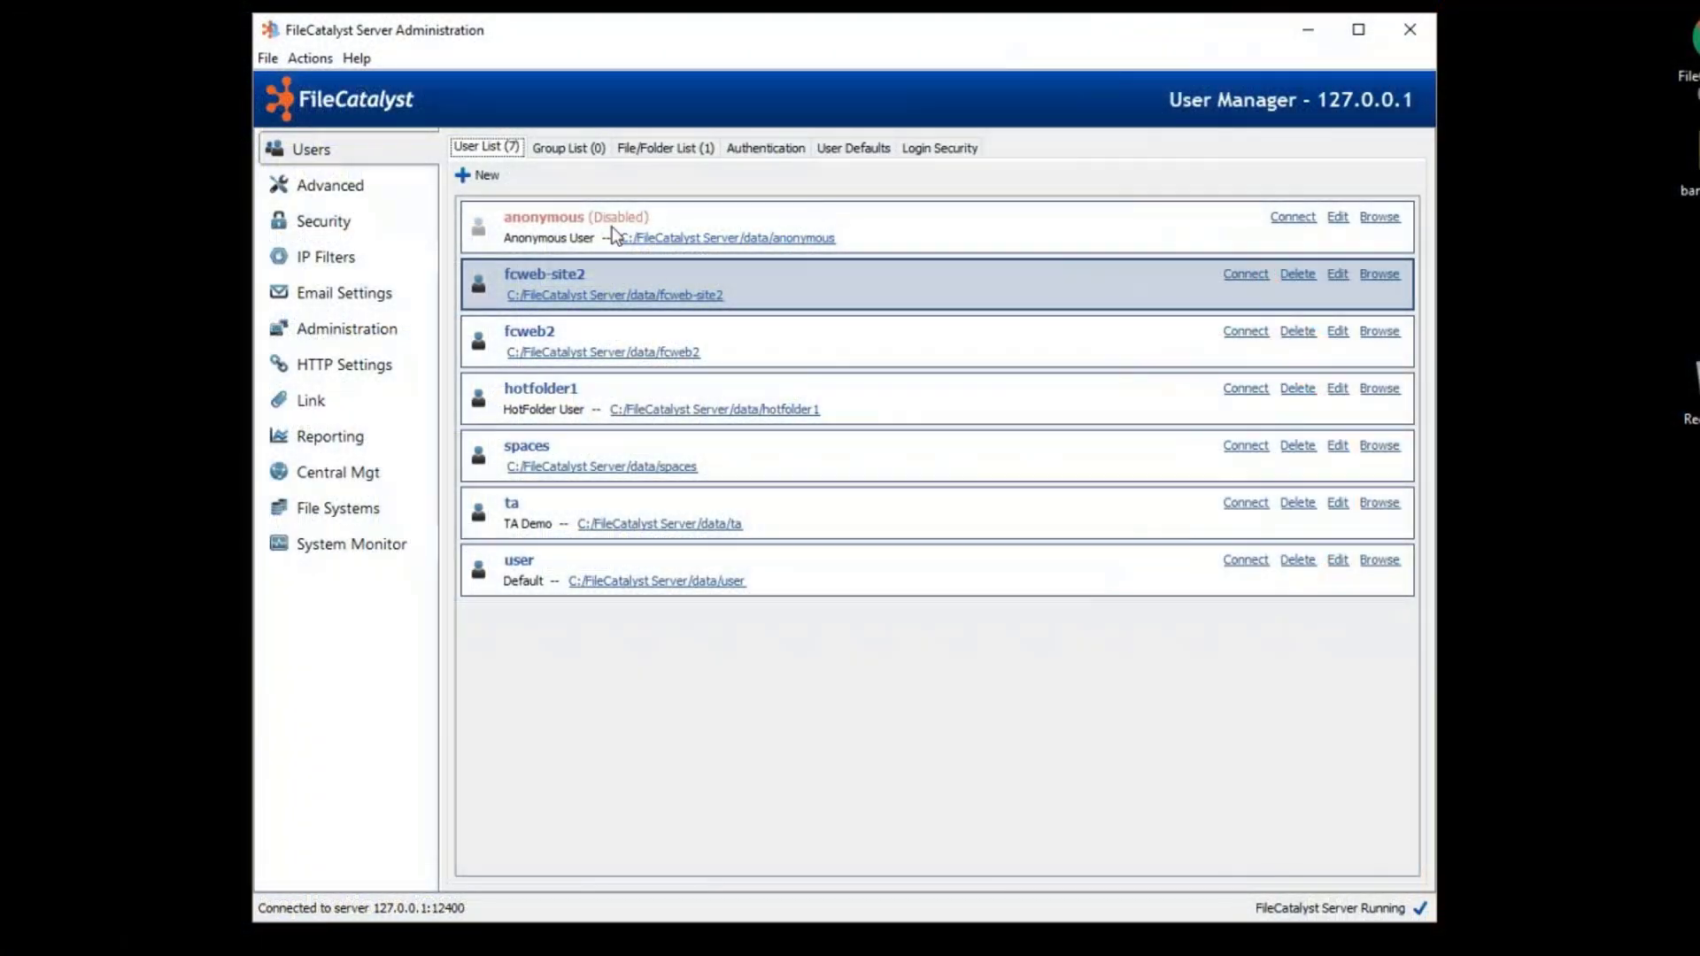
mouse_move(721, 349)
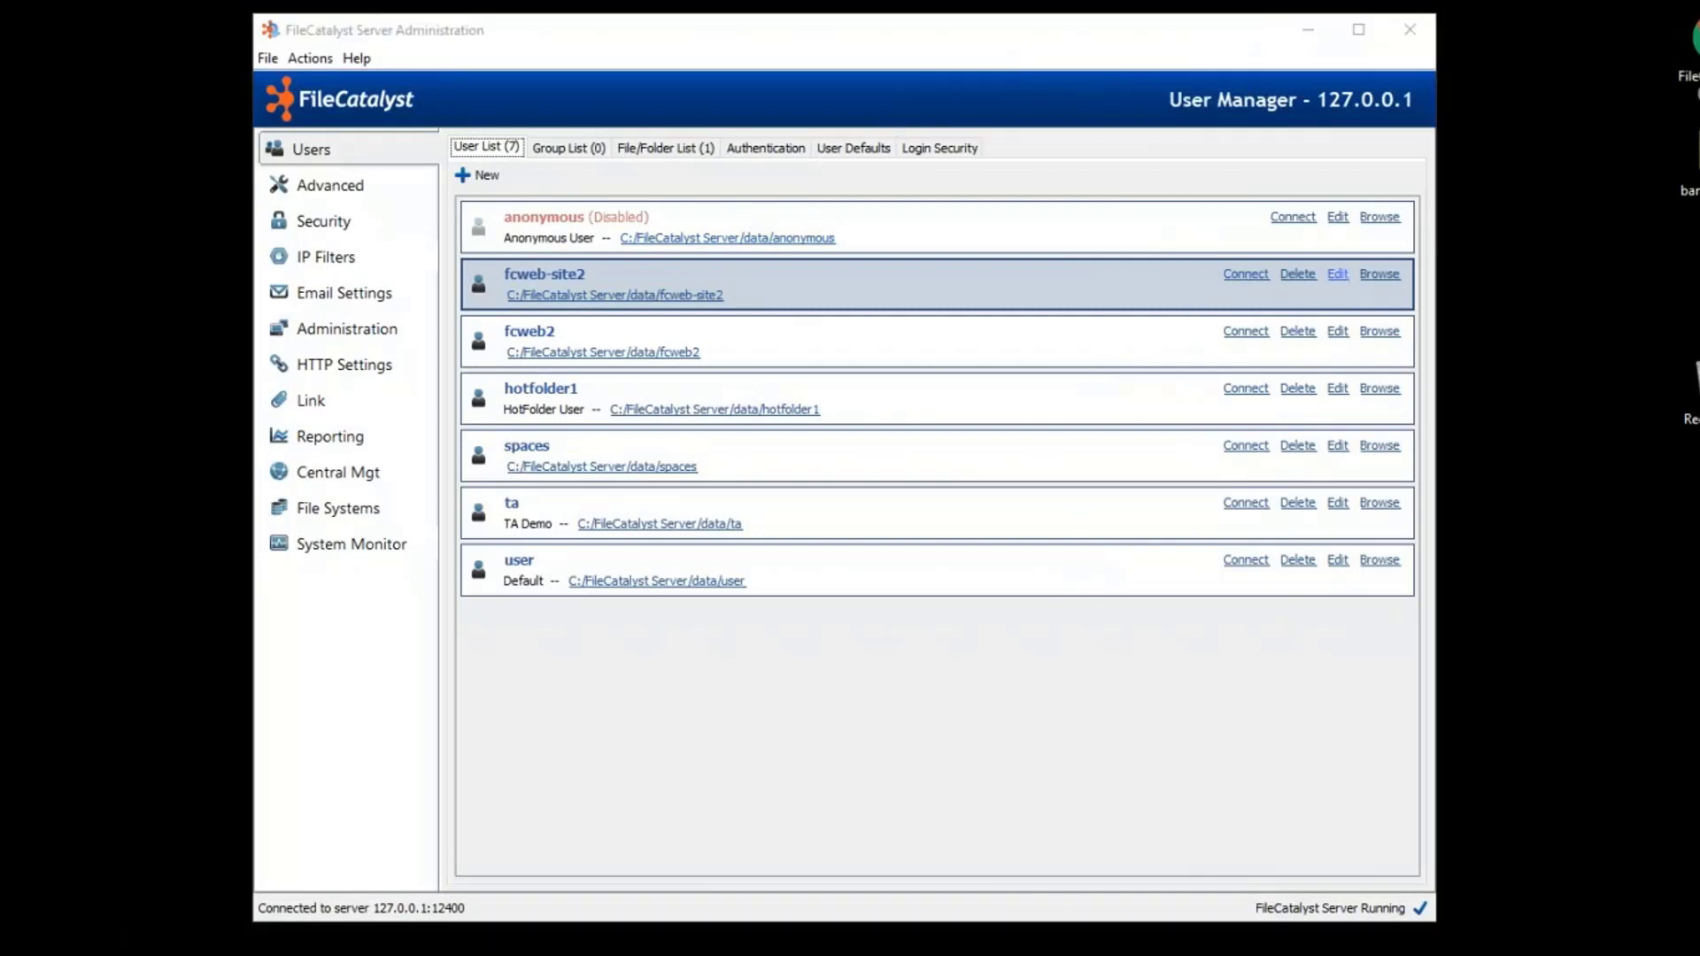
Enable Force File Ownership (Upload Only) in fcweb-site2's account settings.
left_click(1337, 273)
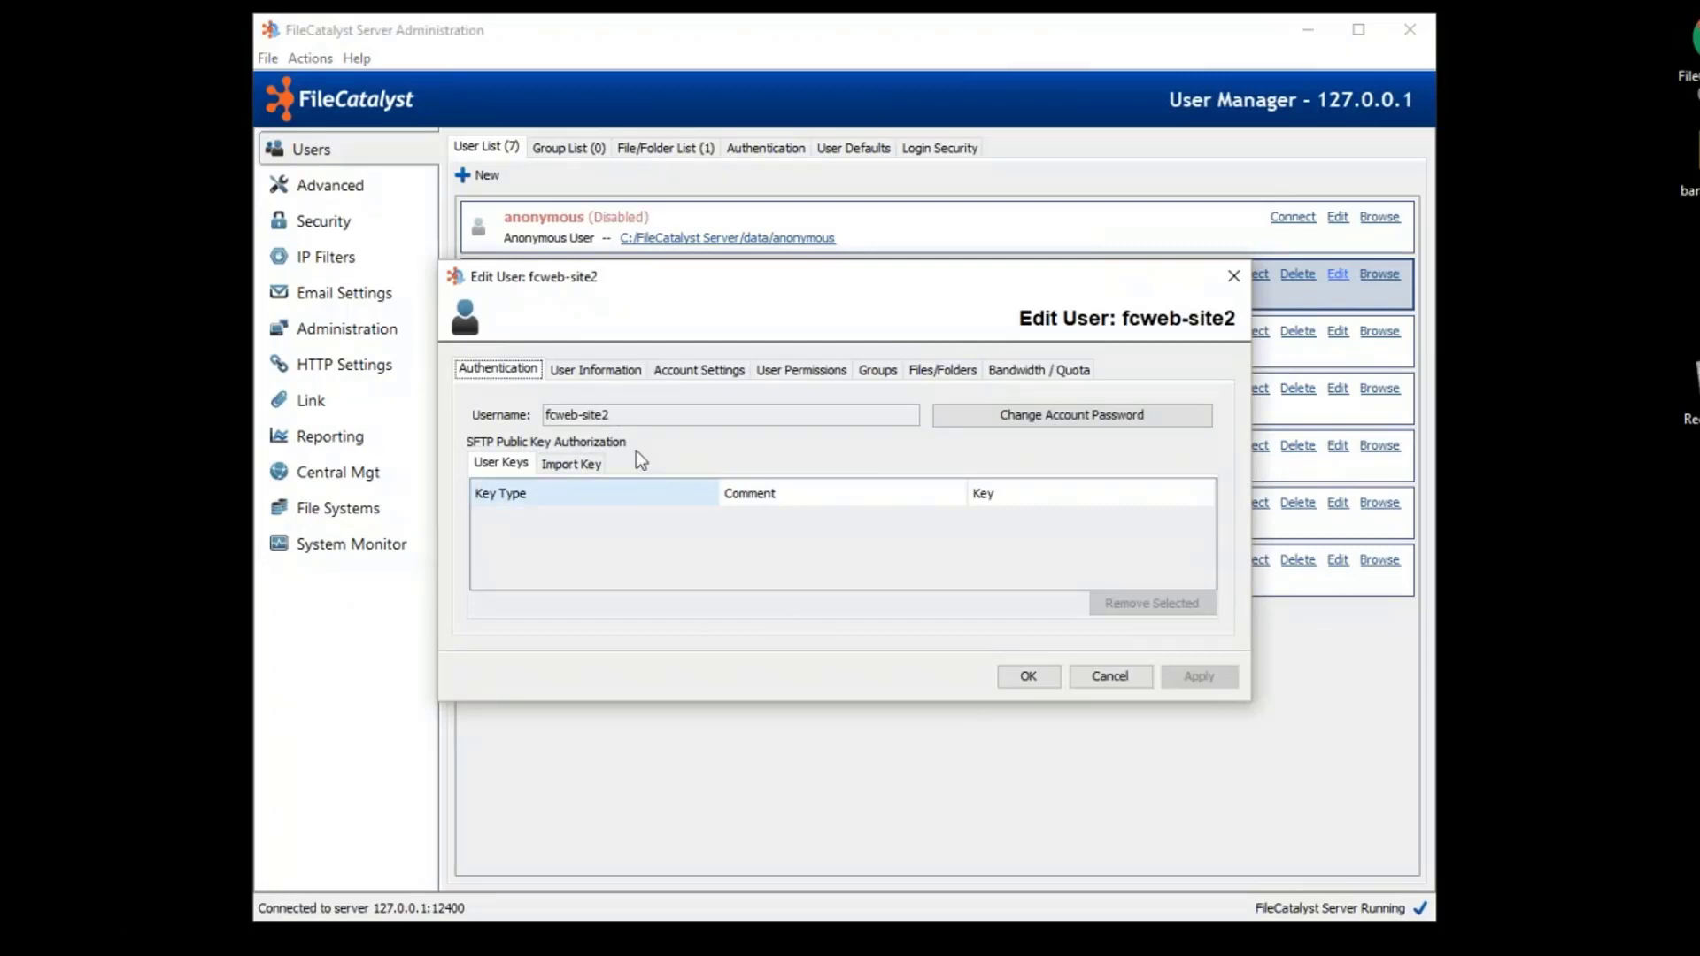
left_click(698, 368)
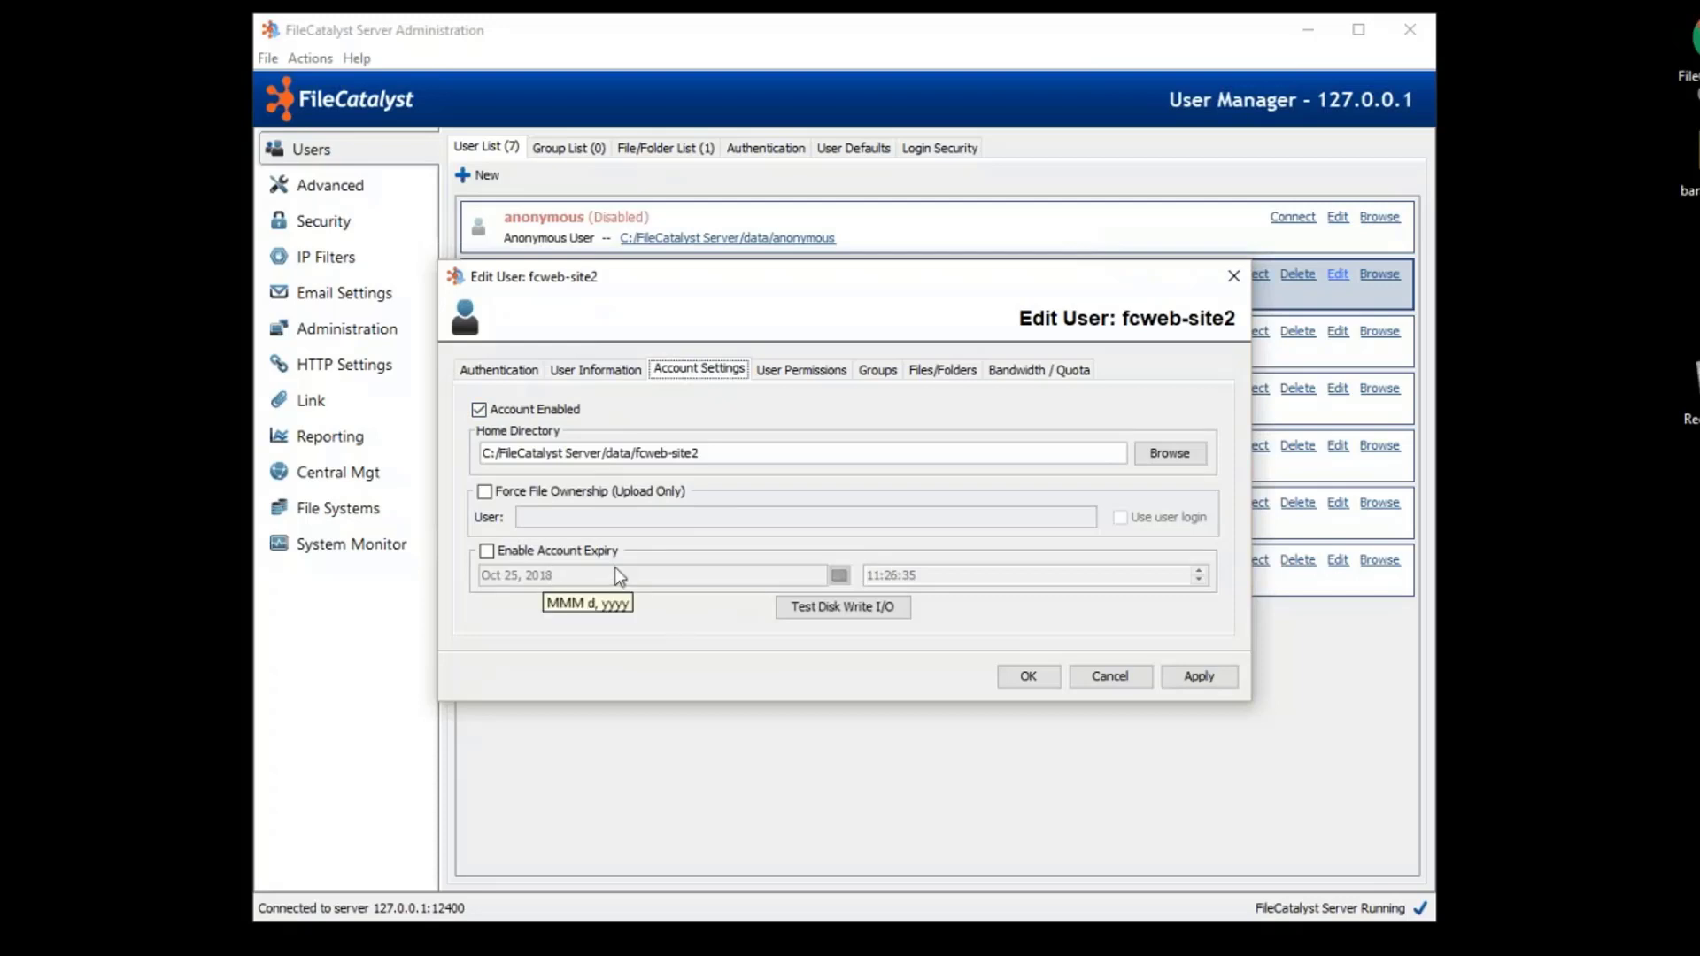
mouse_move(693, 572)
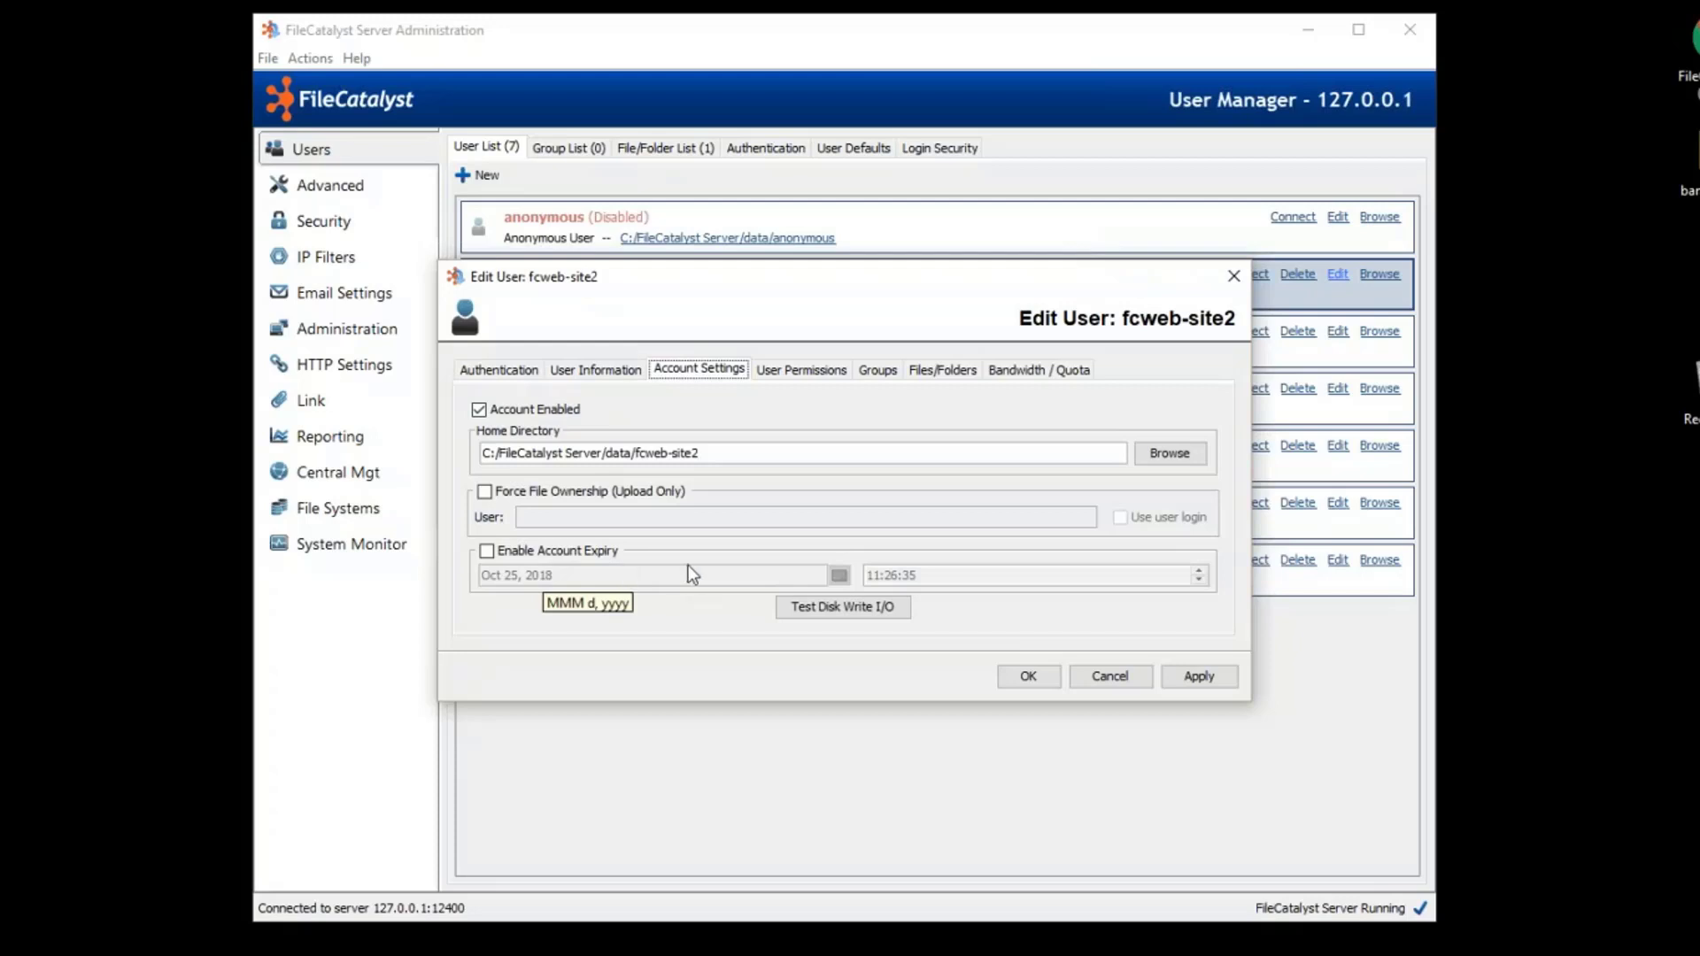
left_click(484, 490)
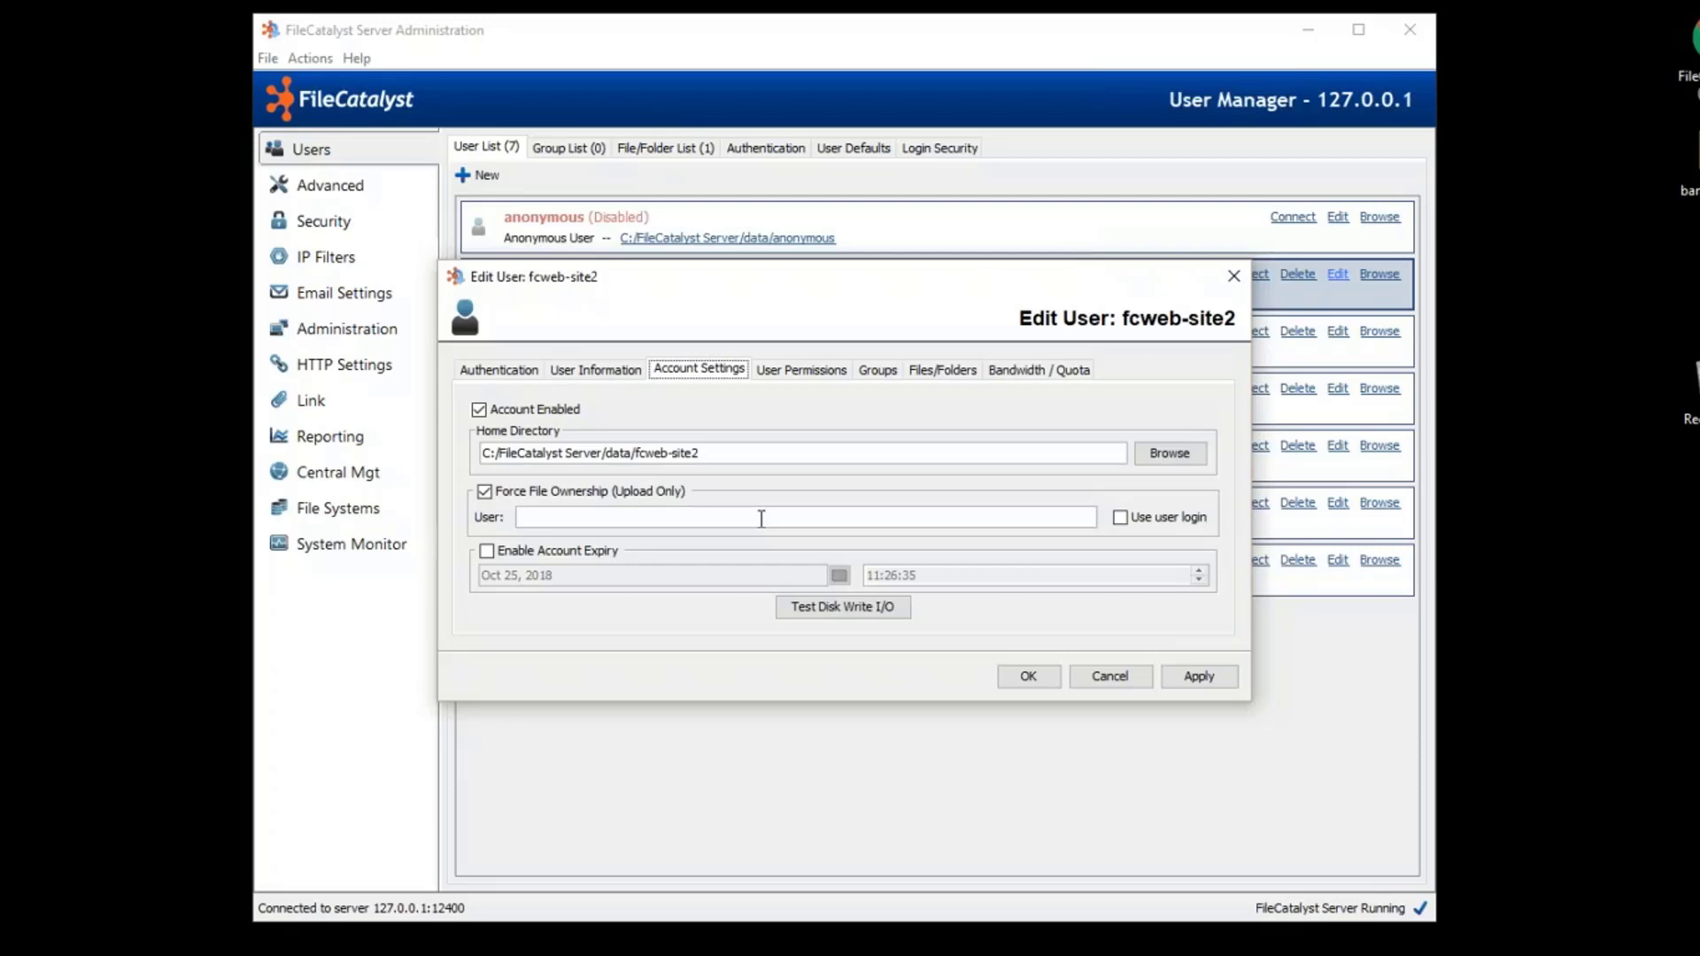
mouse_move(797, 369)
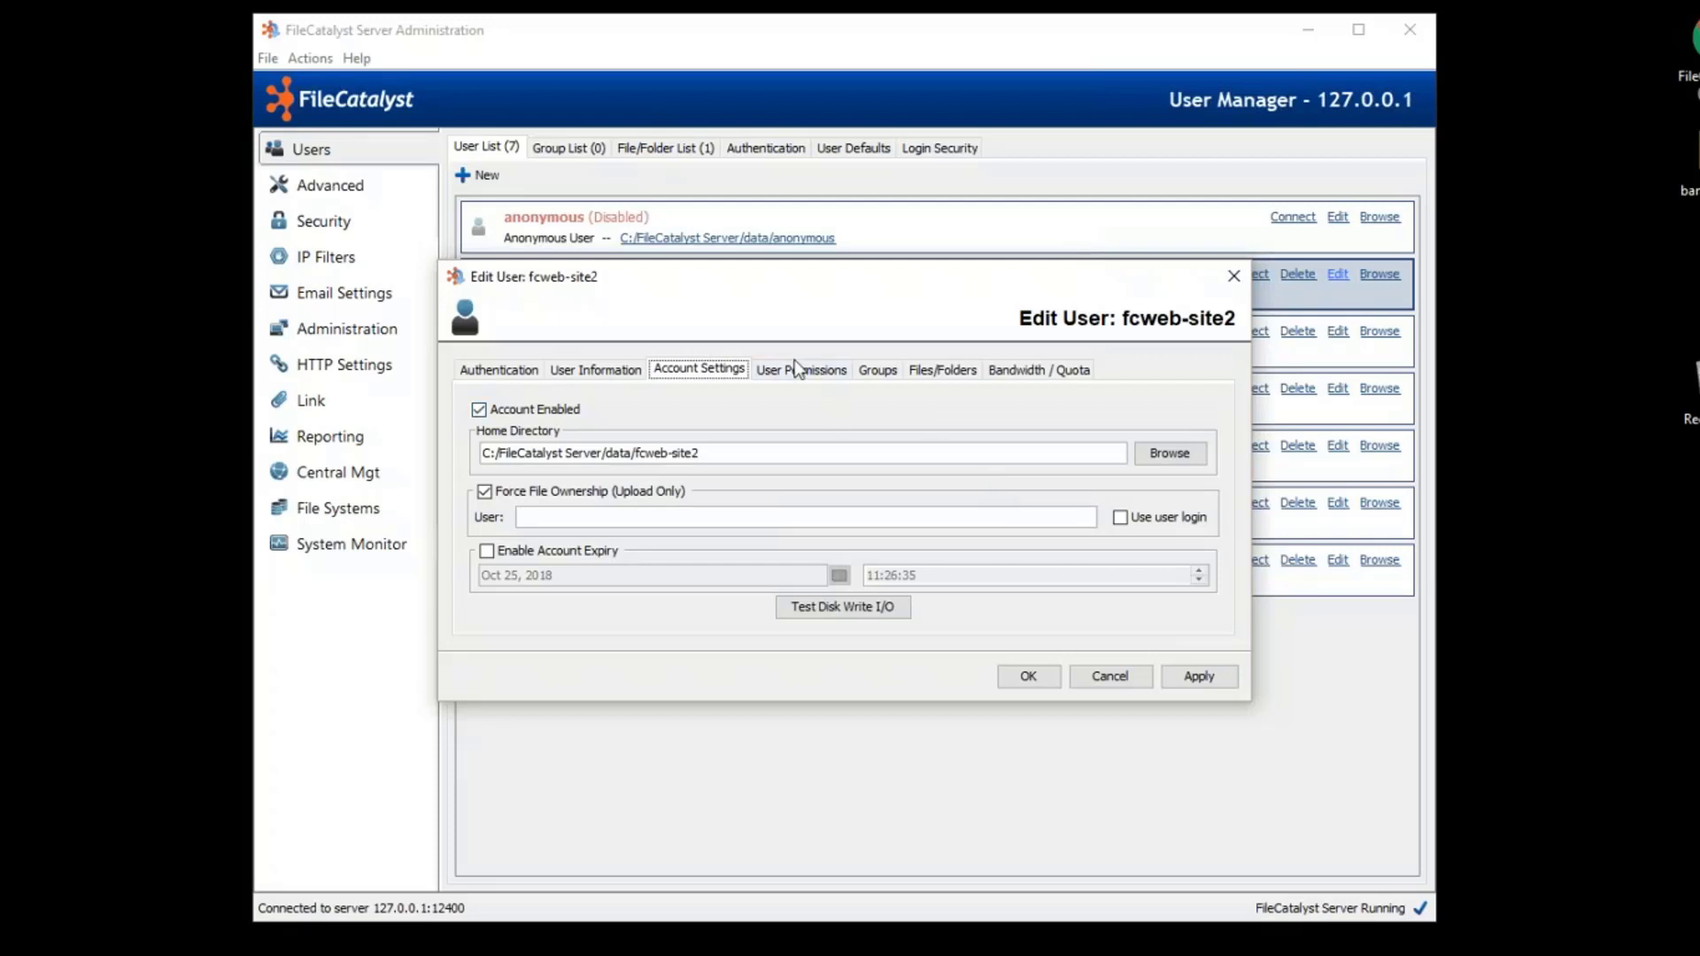
Review fcweb-site2's Files/Folders assignments, with virtual C:/AA-testFiles unassigned.
left_click(800, 370)
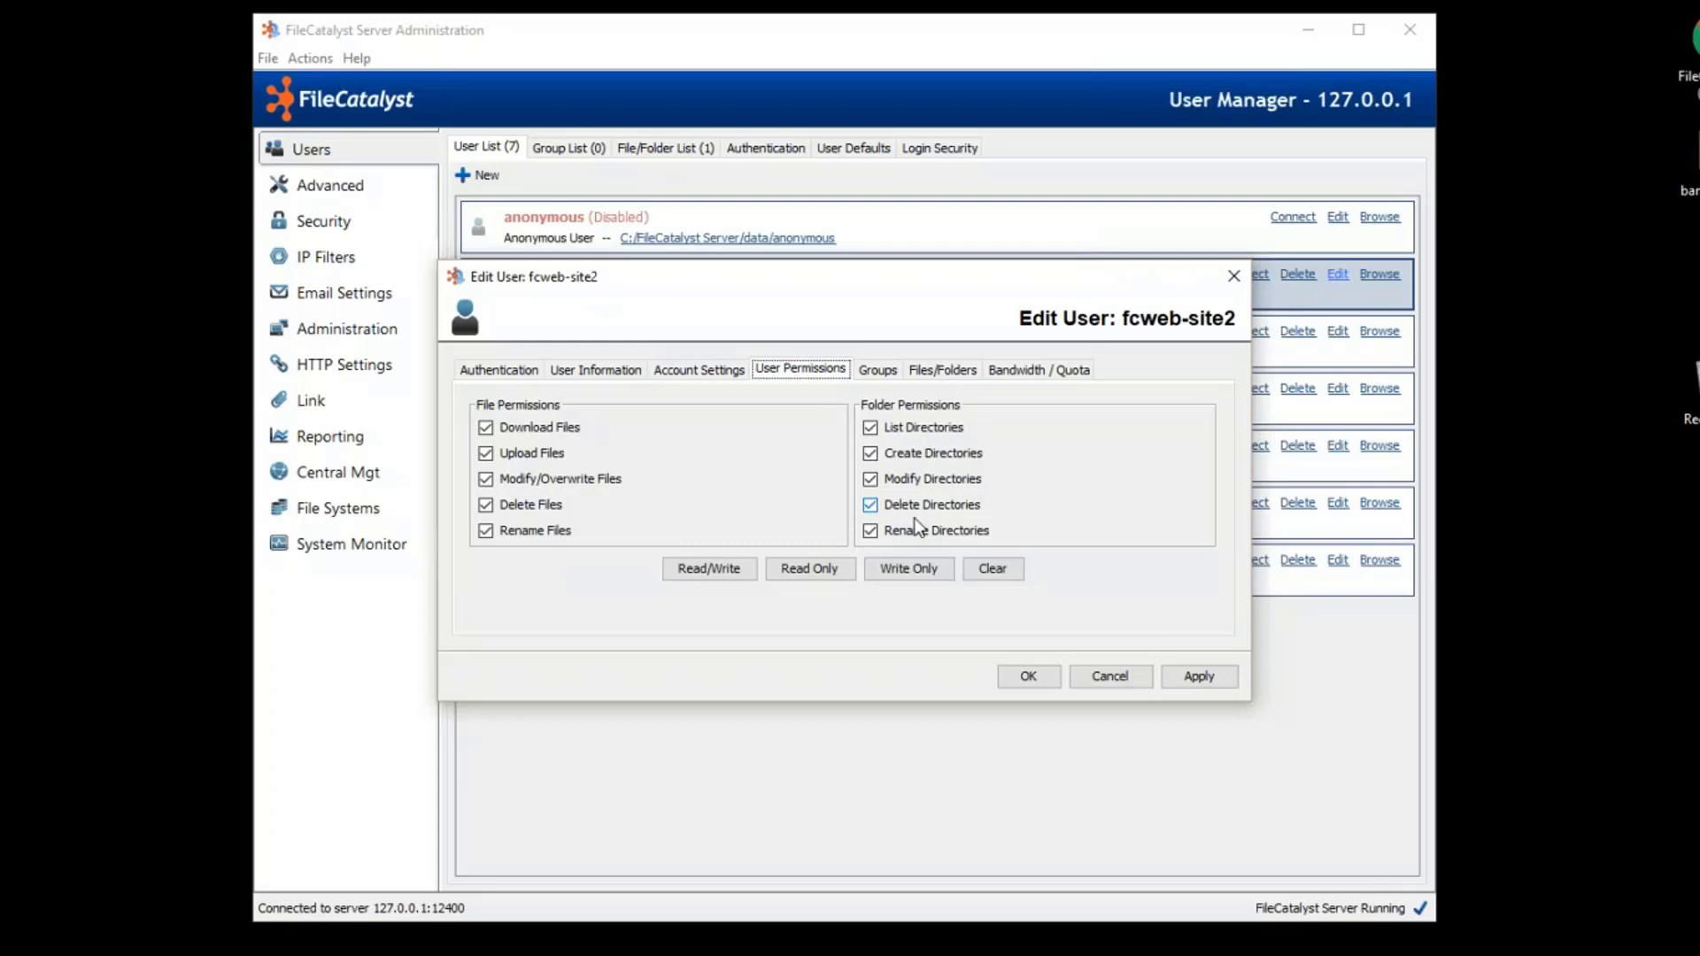
left_click(876, 369)
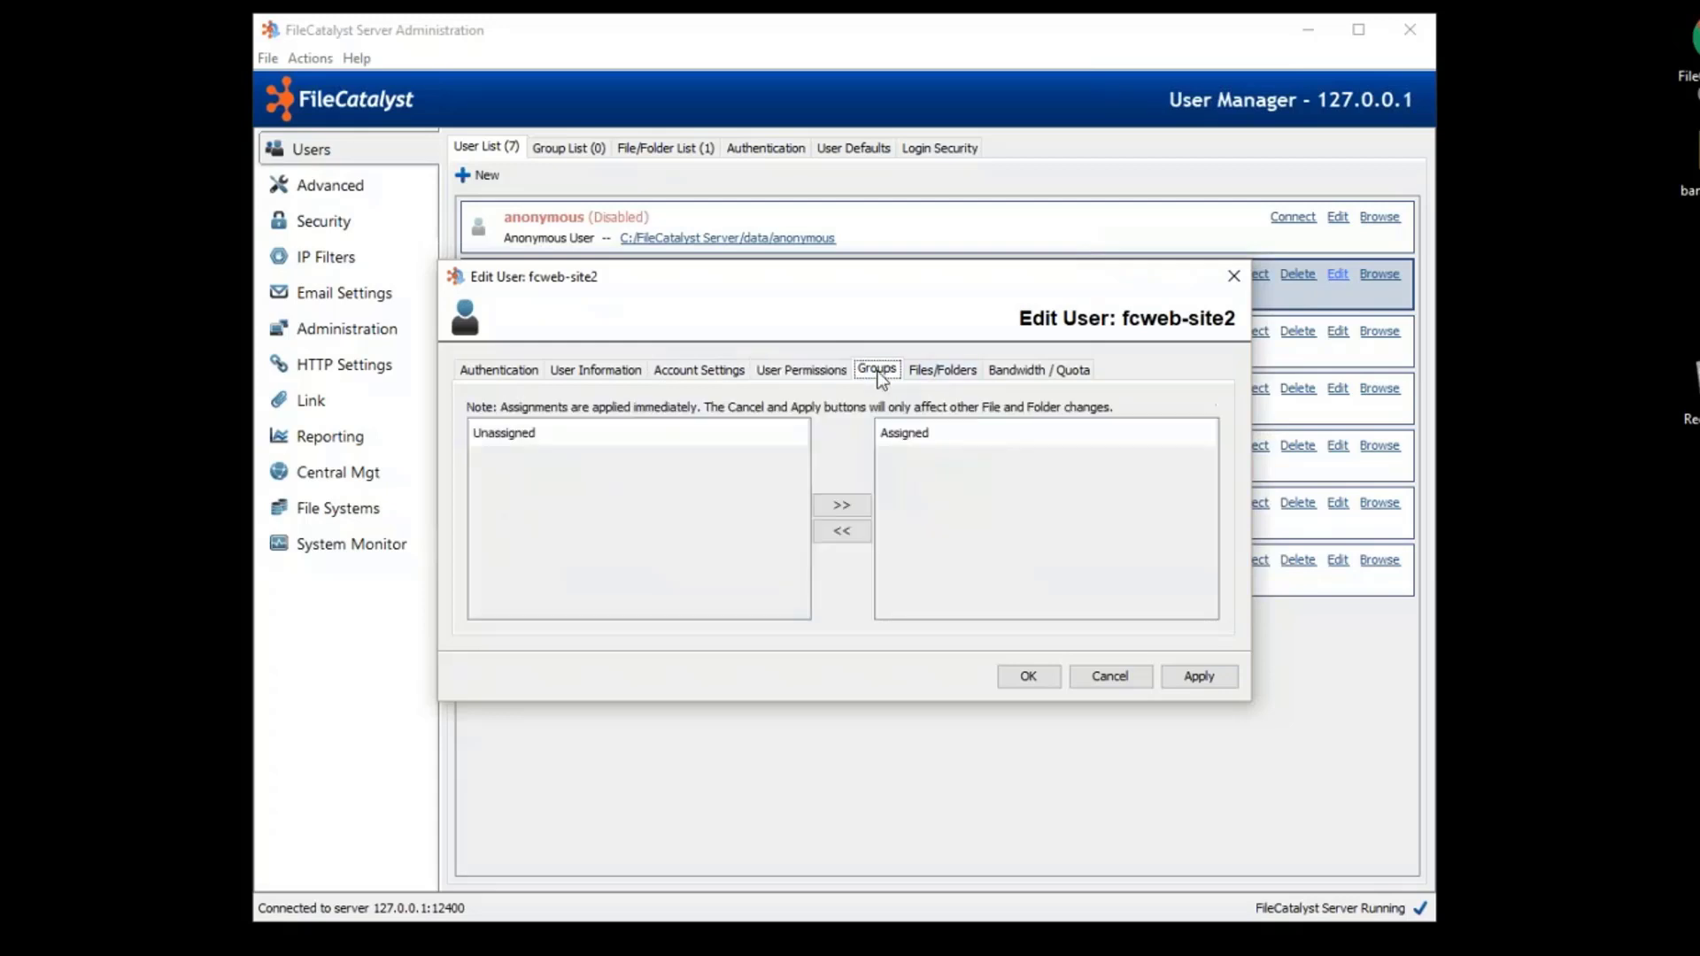
left_click(941, 370)
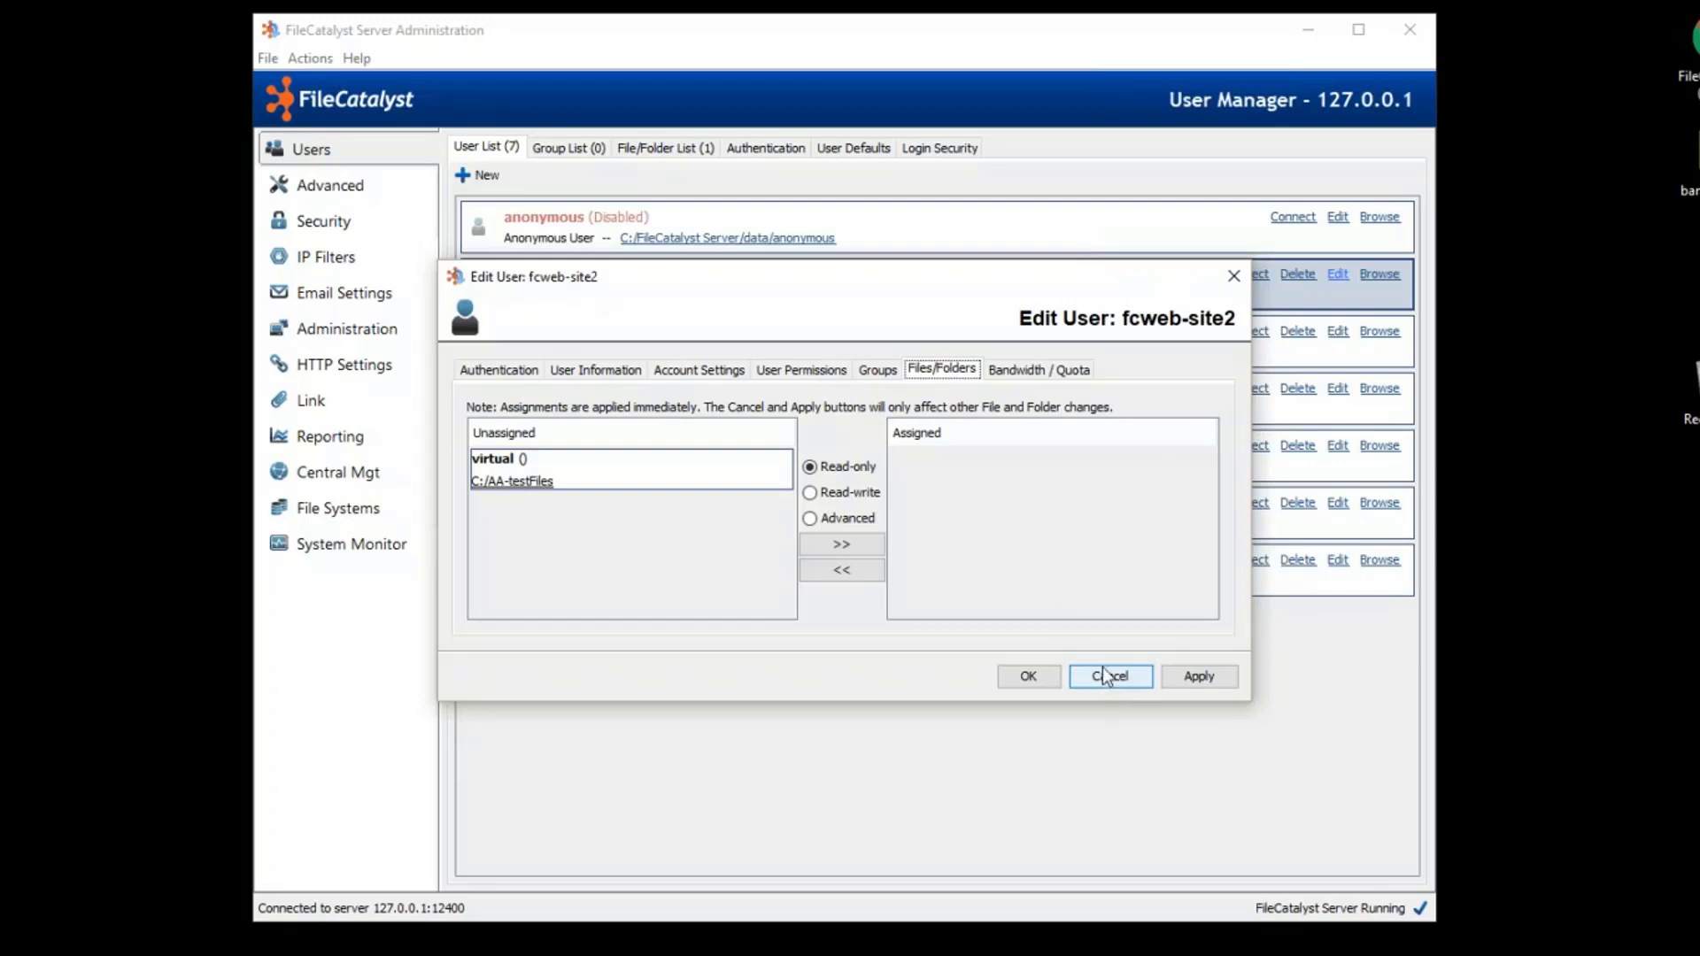
mouse_move(1112, 655)
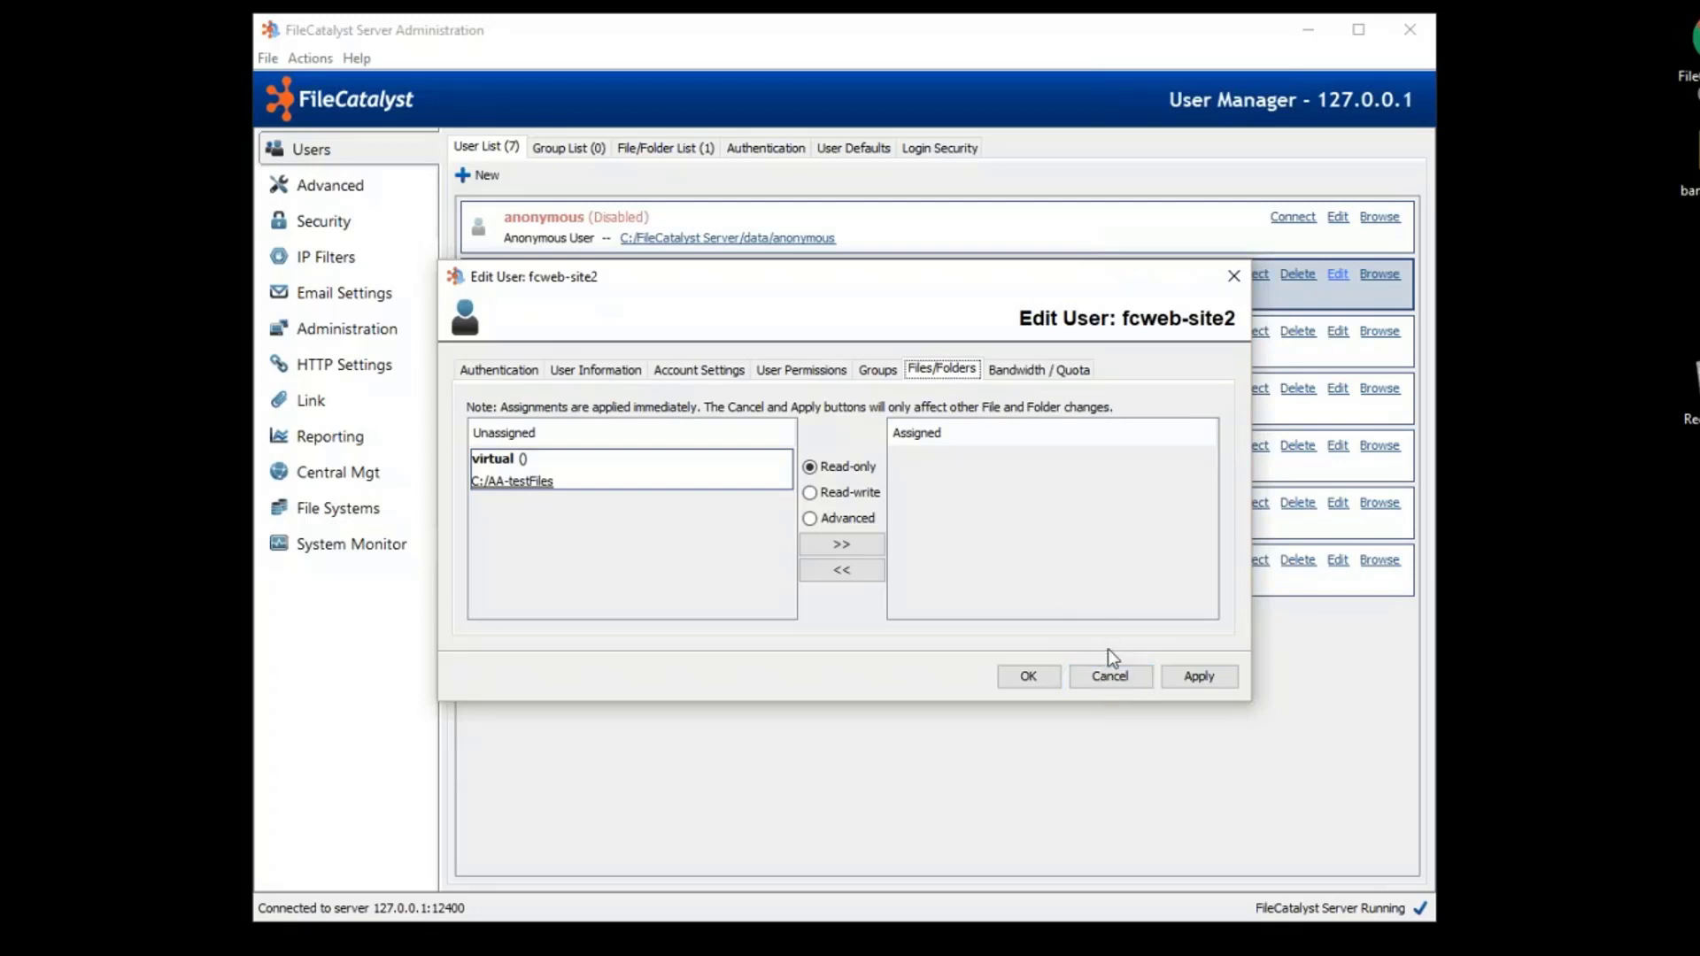
mouse_move(1108, 700)
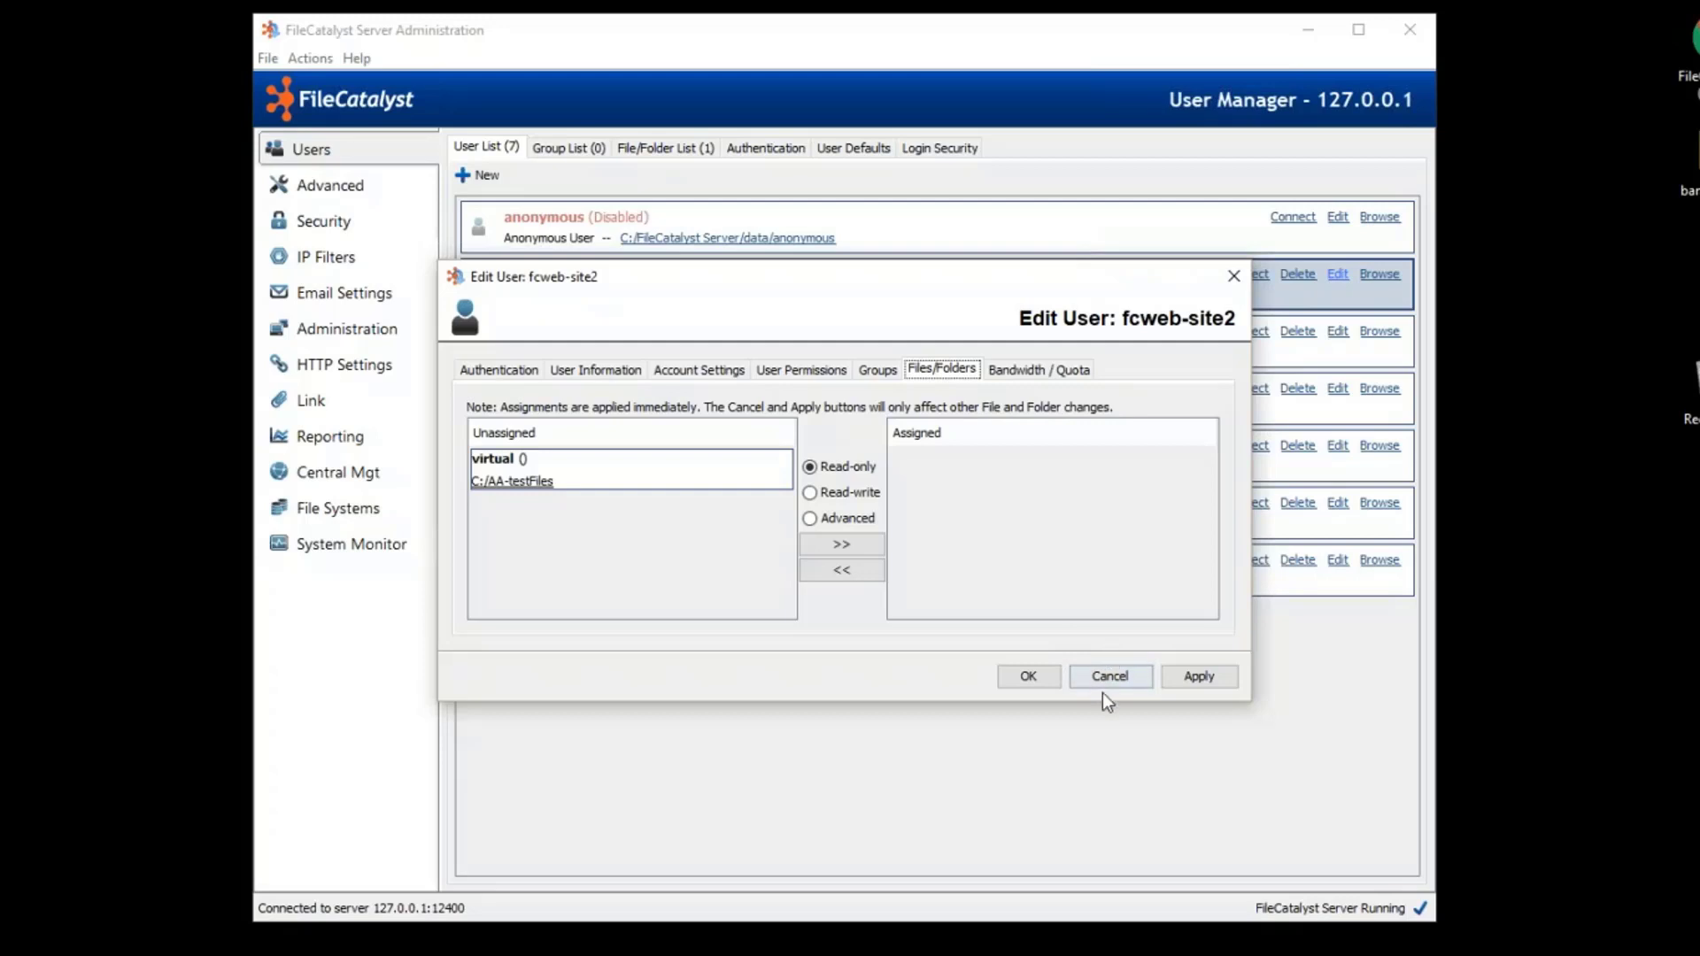
Cancel the user edit and view the virtual folder's Users & Groups, where only ta has ALL access.
left_click(1108, 675)
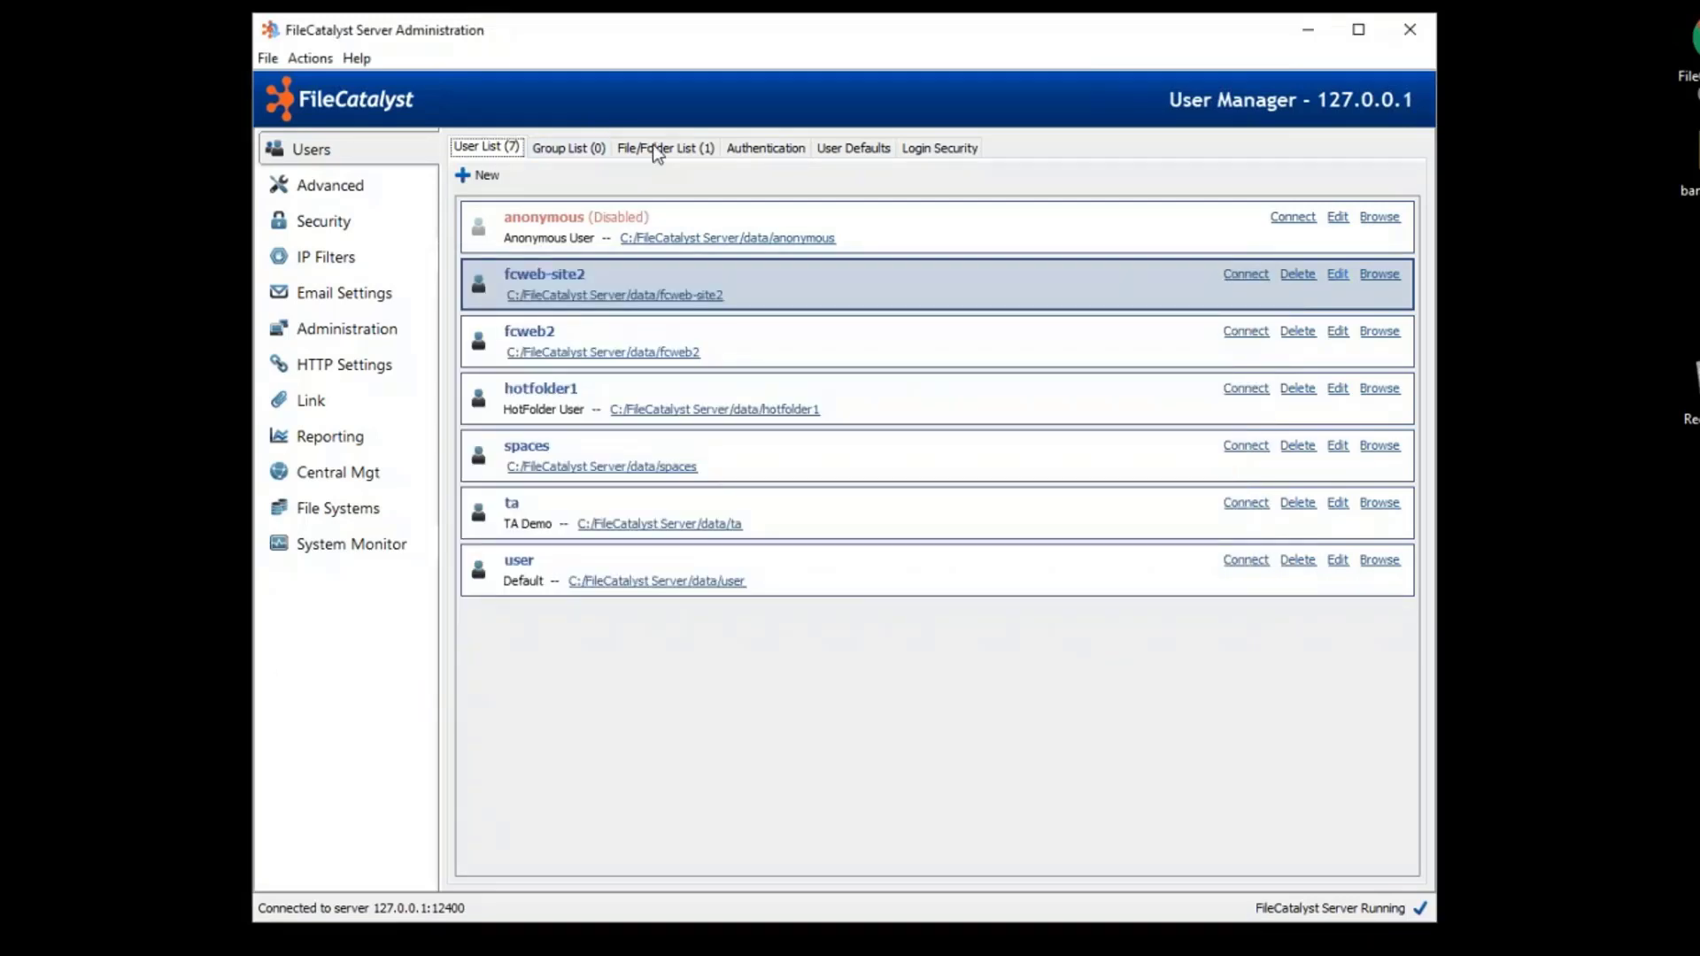
left_click(664, 147)
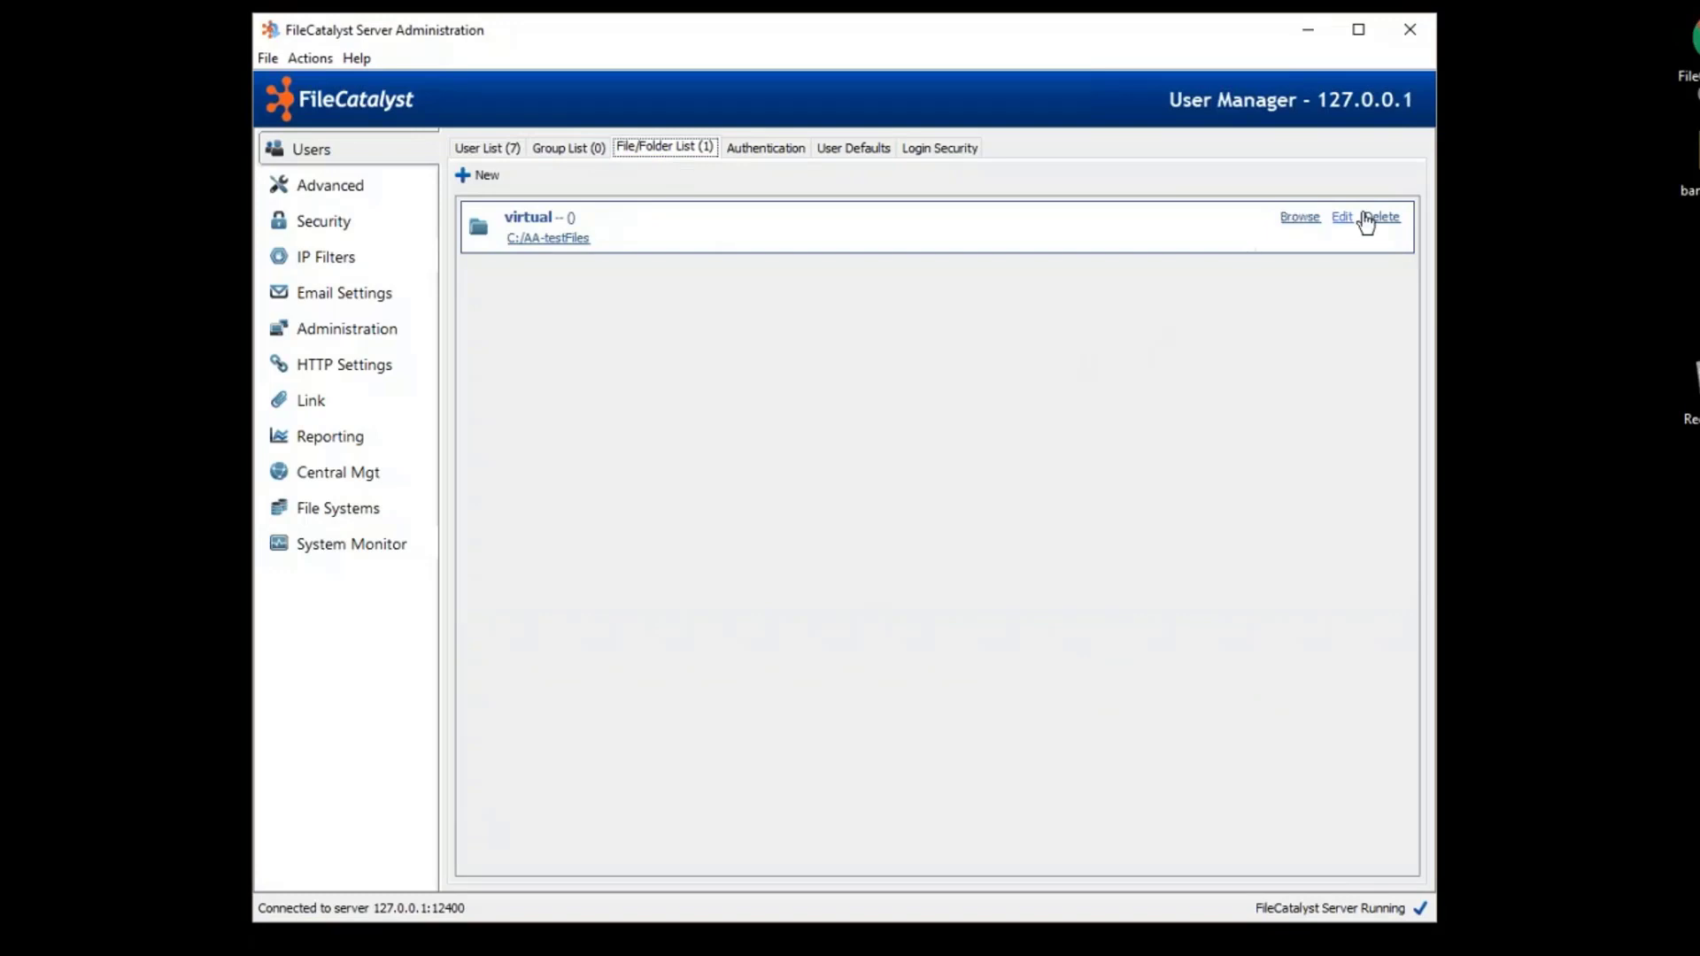
left_click(1340, 216)
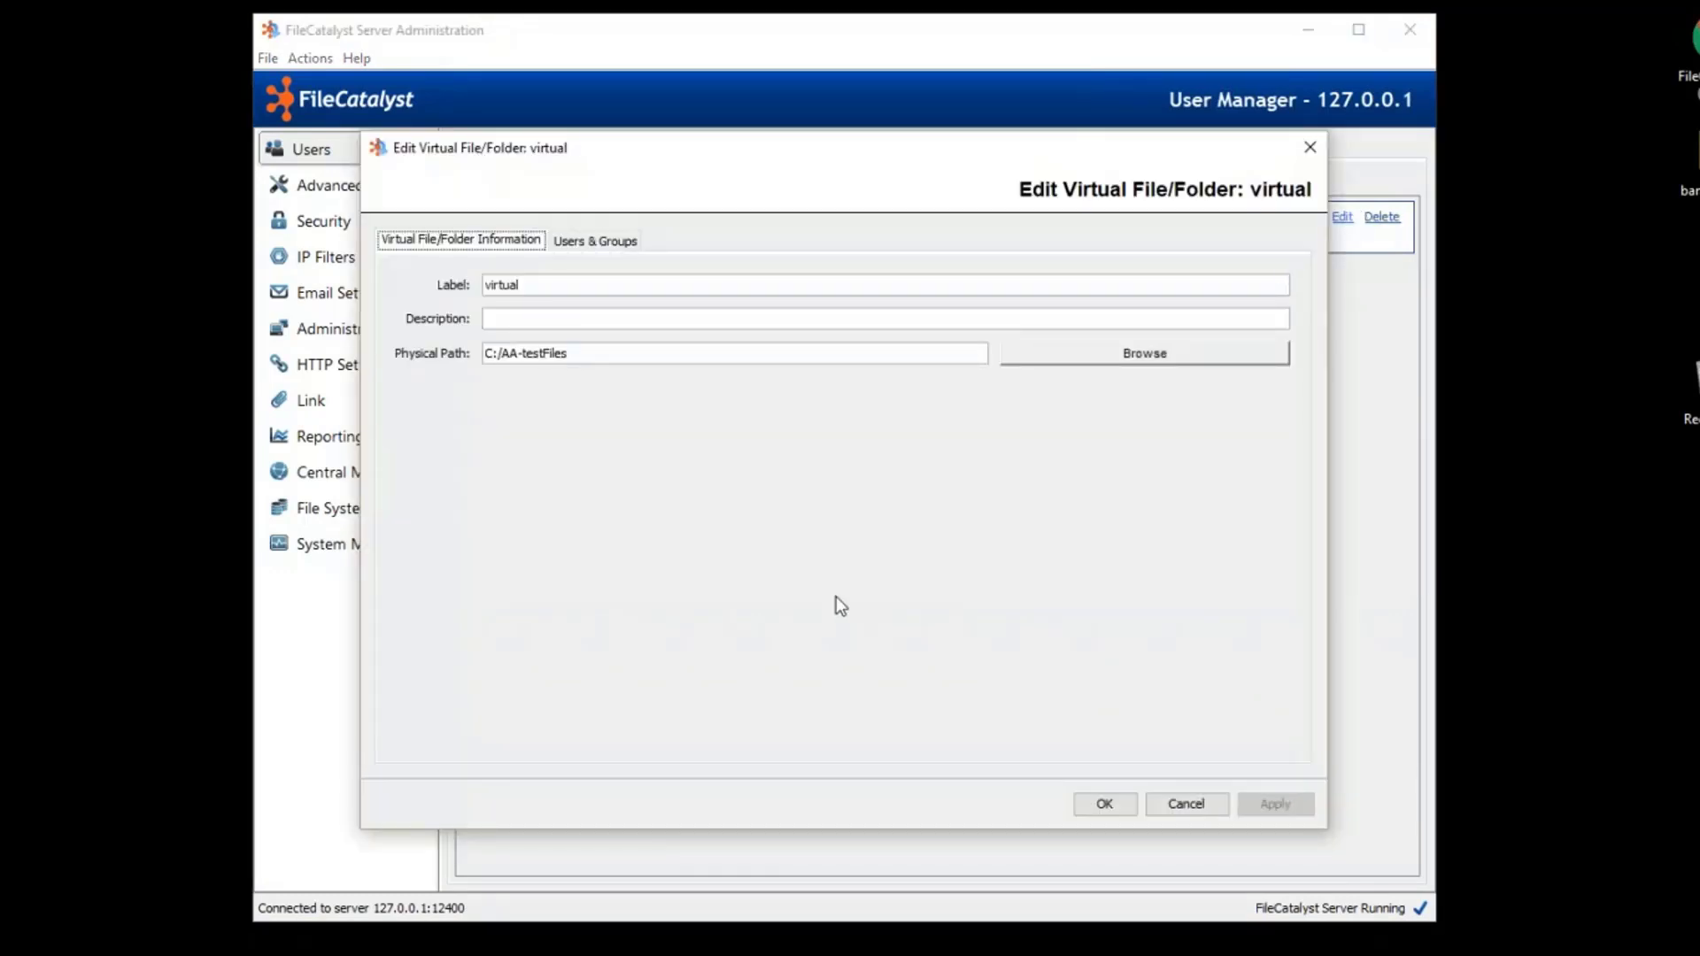
mouse_move(700, 462)
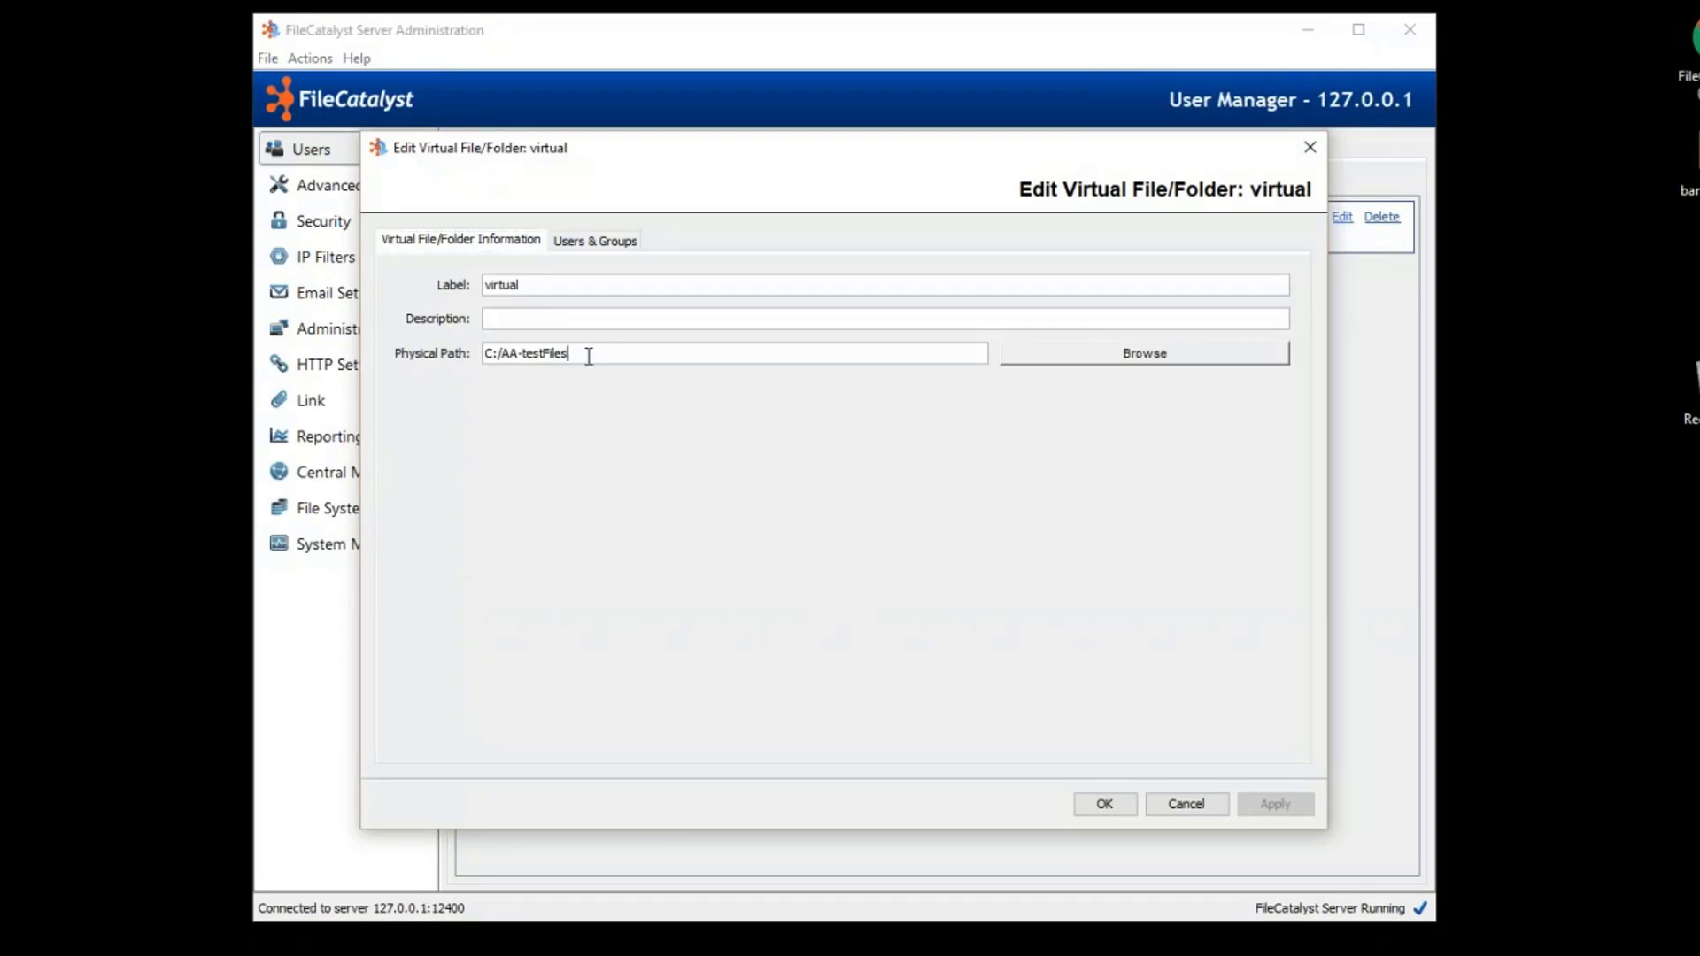
left_click(595, 239)
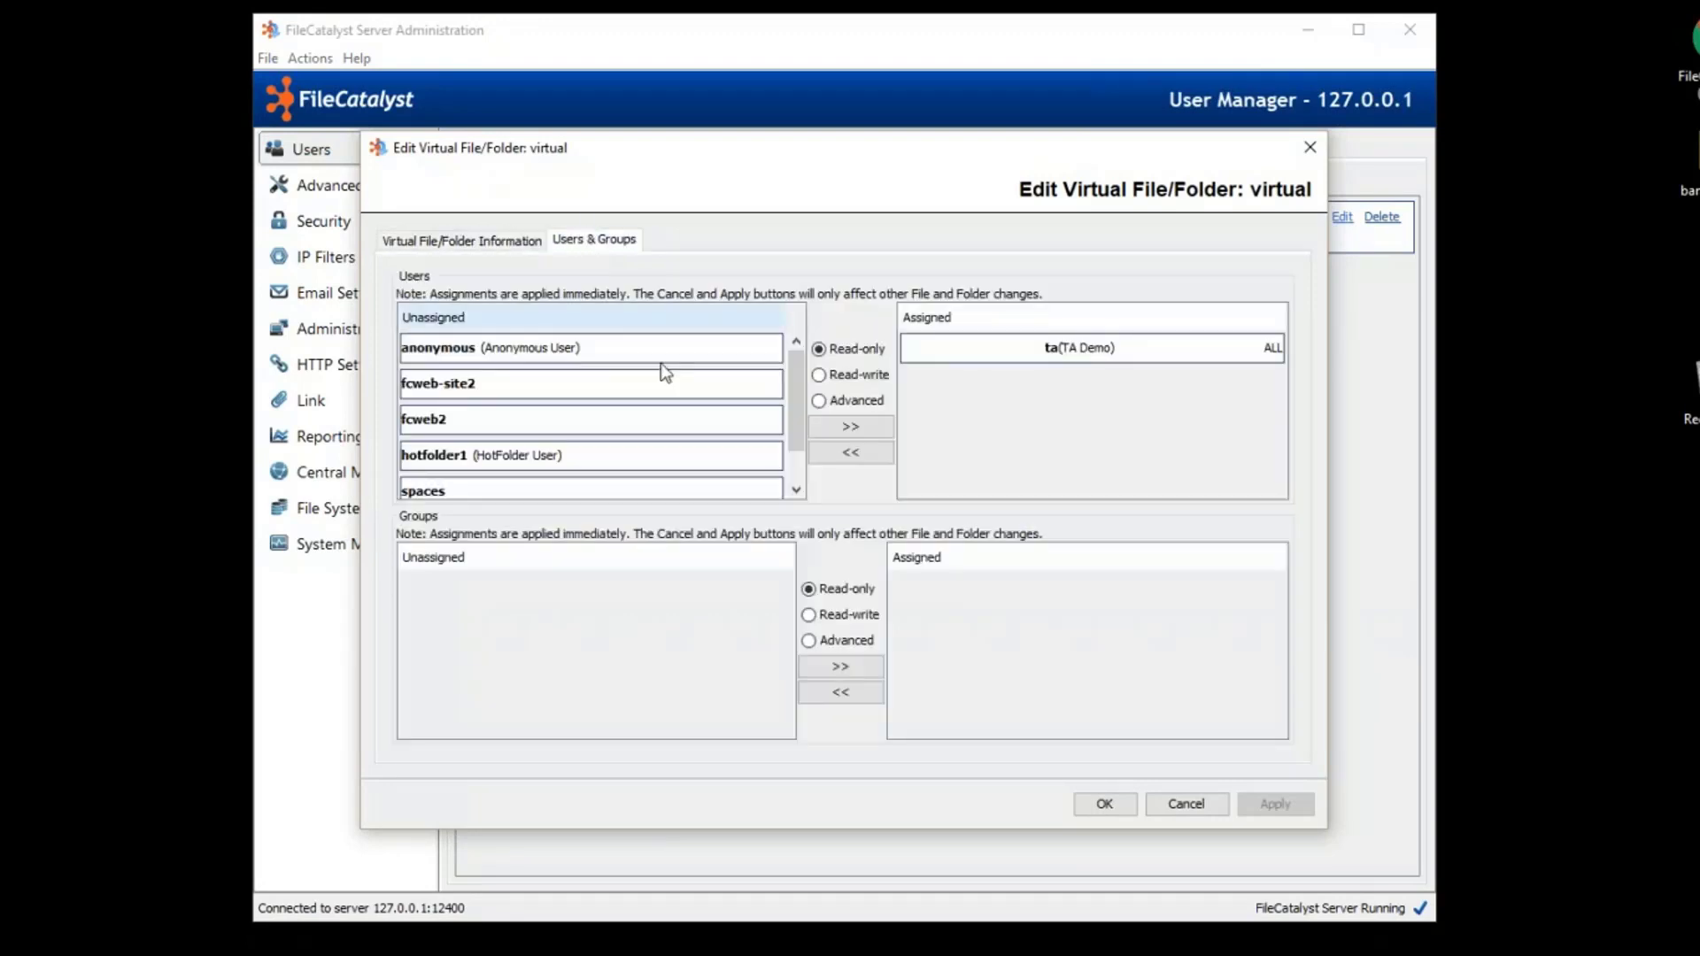
mouse_move(592, 448)
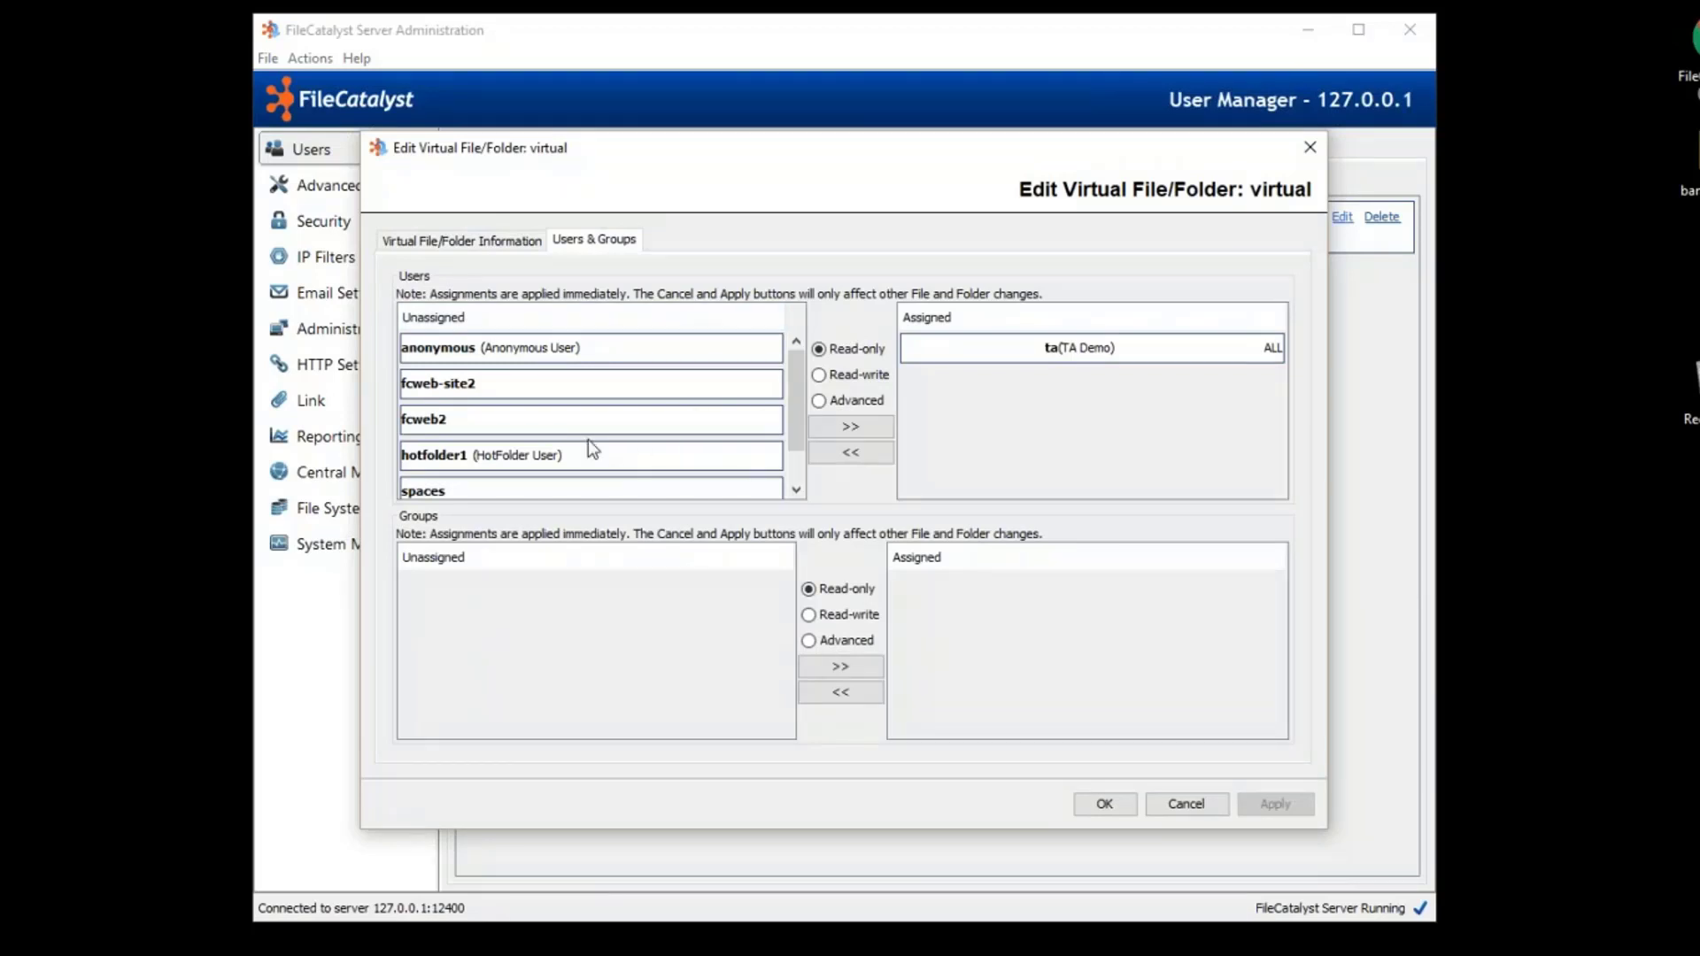
mouse_move(402, 103)
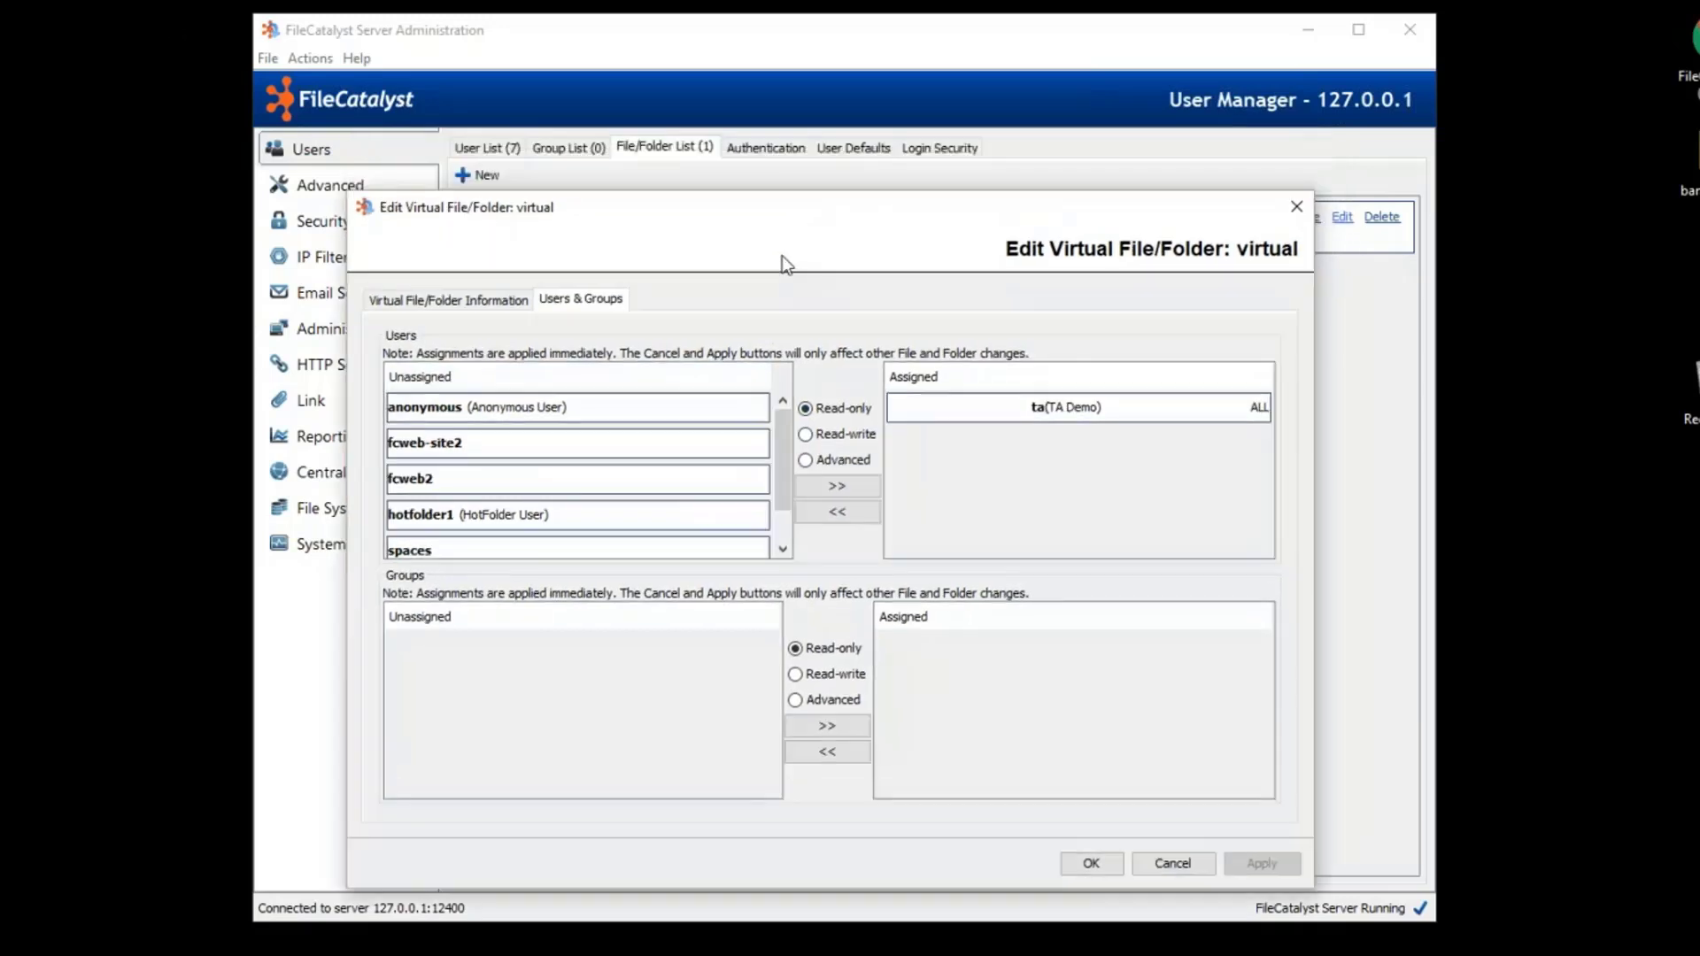
left_click_drag(786, 207, 848, 246)
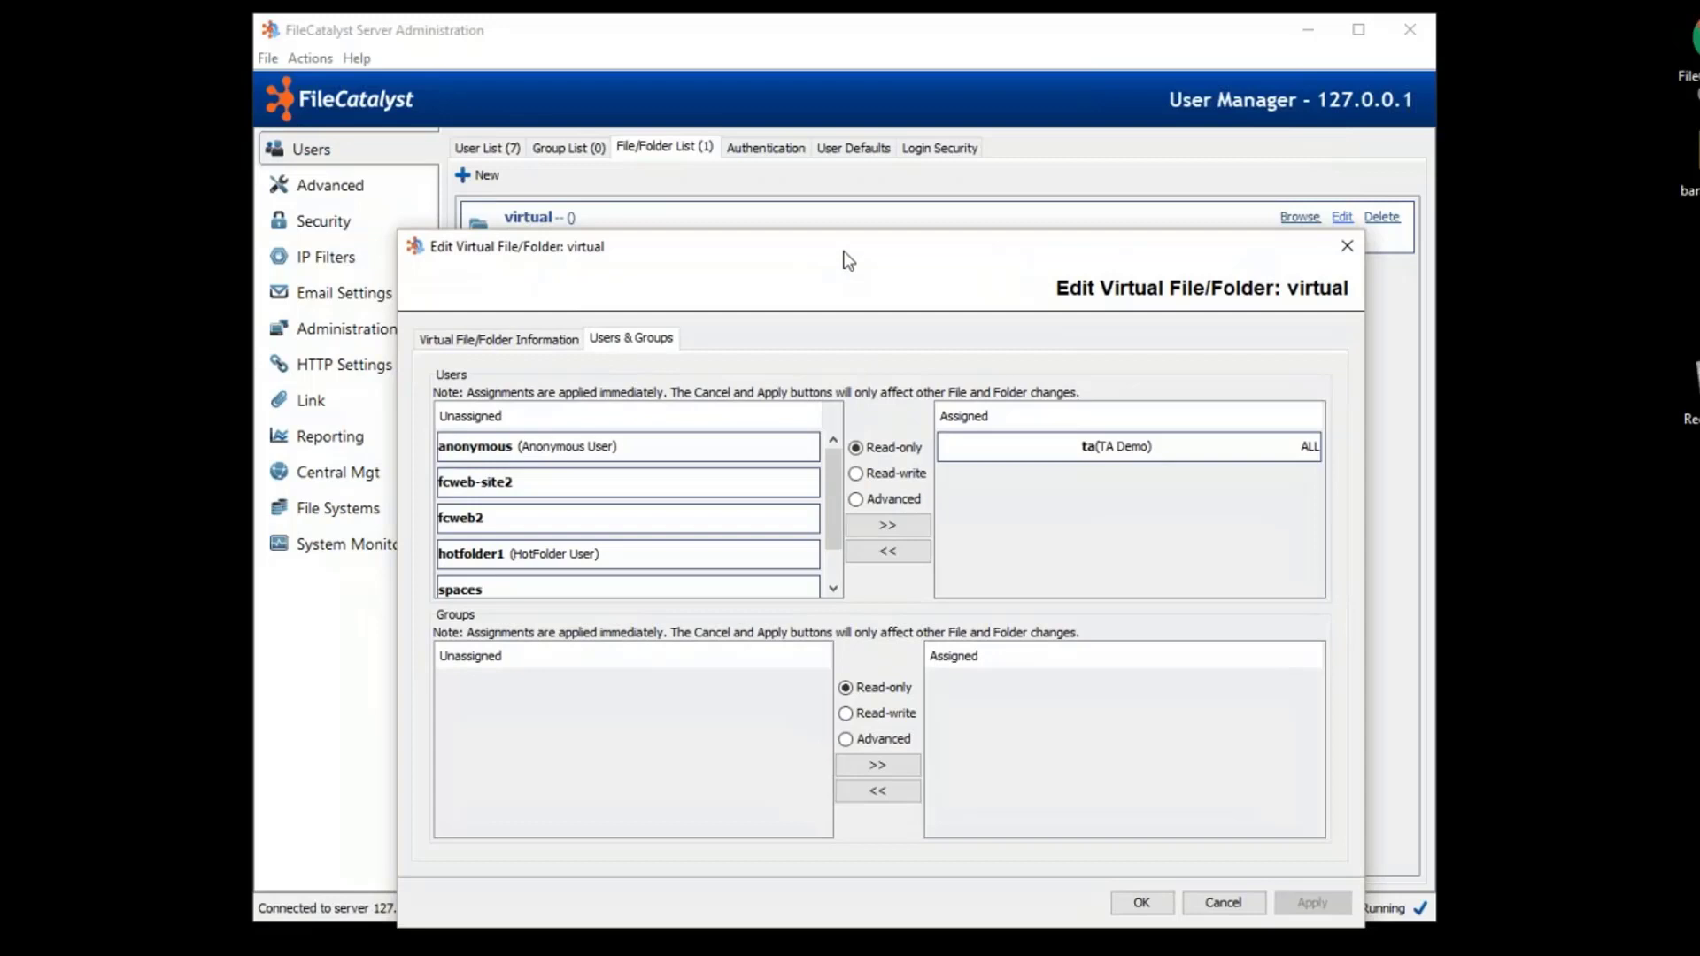
mouse_move(1296, 915)
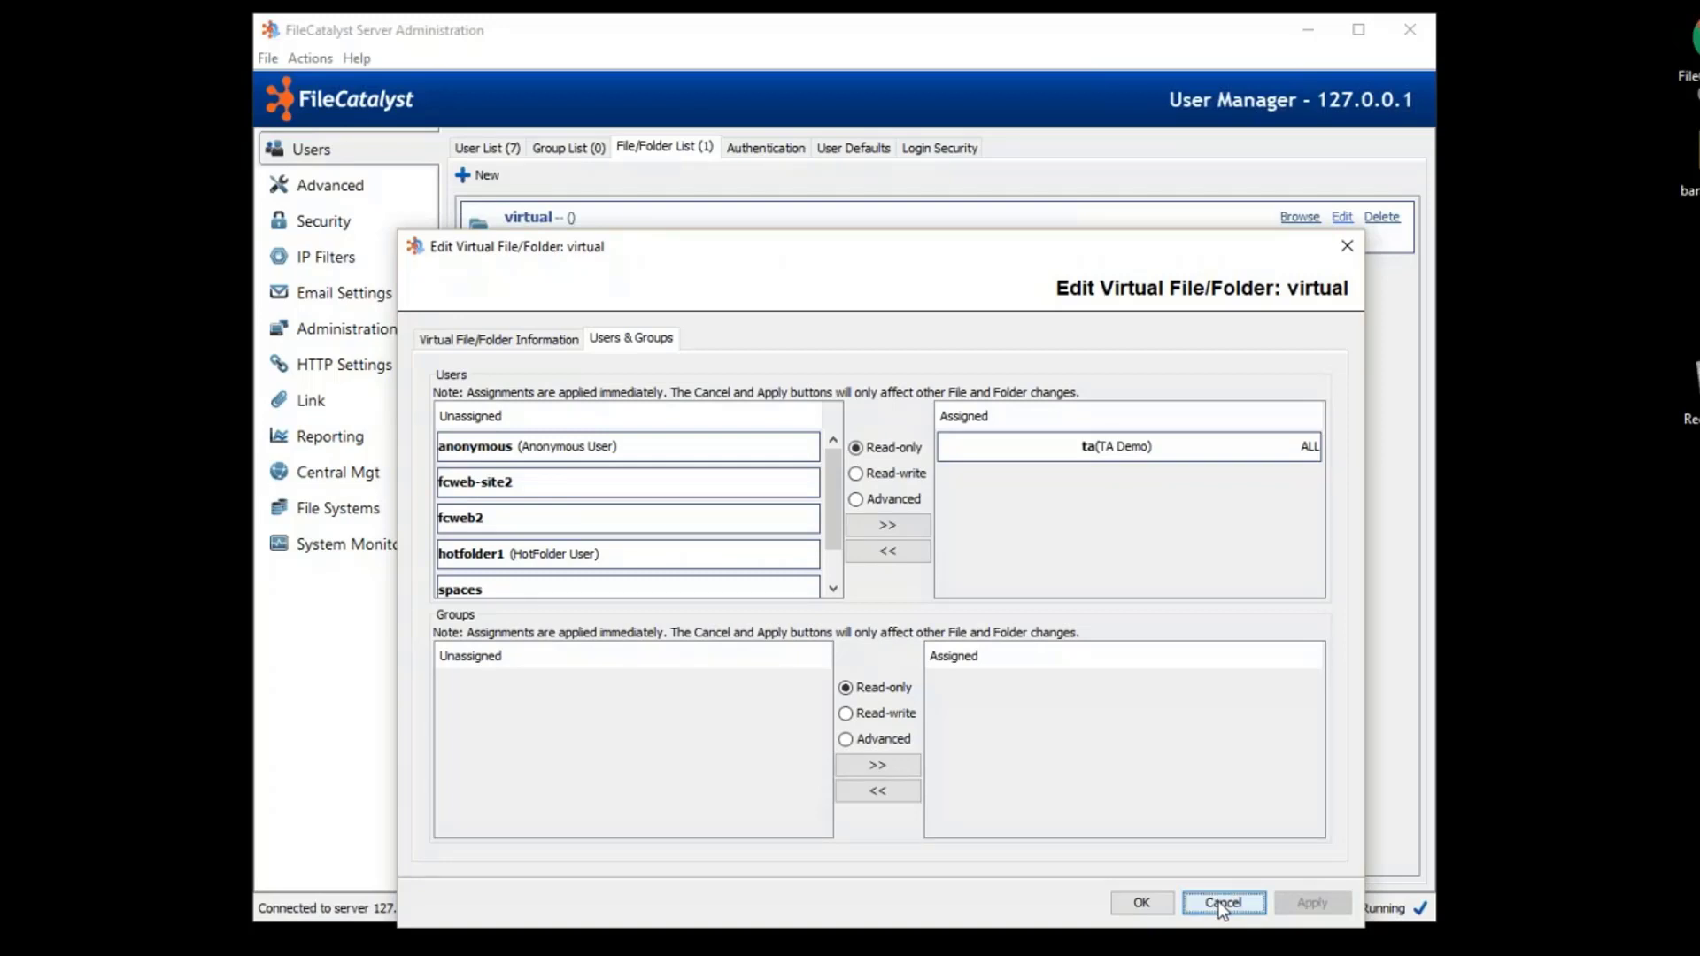
Cancel the folder edit and show Authentication settings using internalDB with auto-provisioning.
left_click(1223, 903)
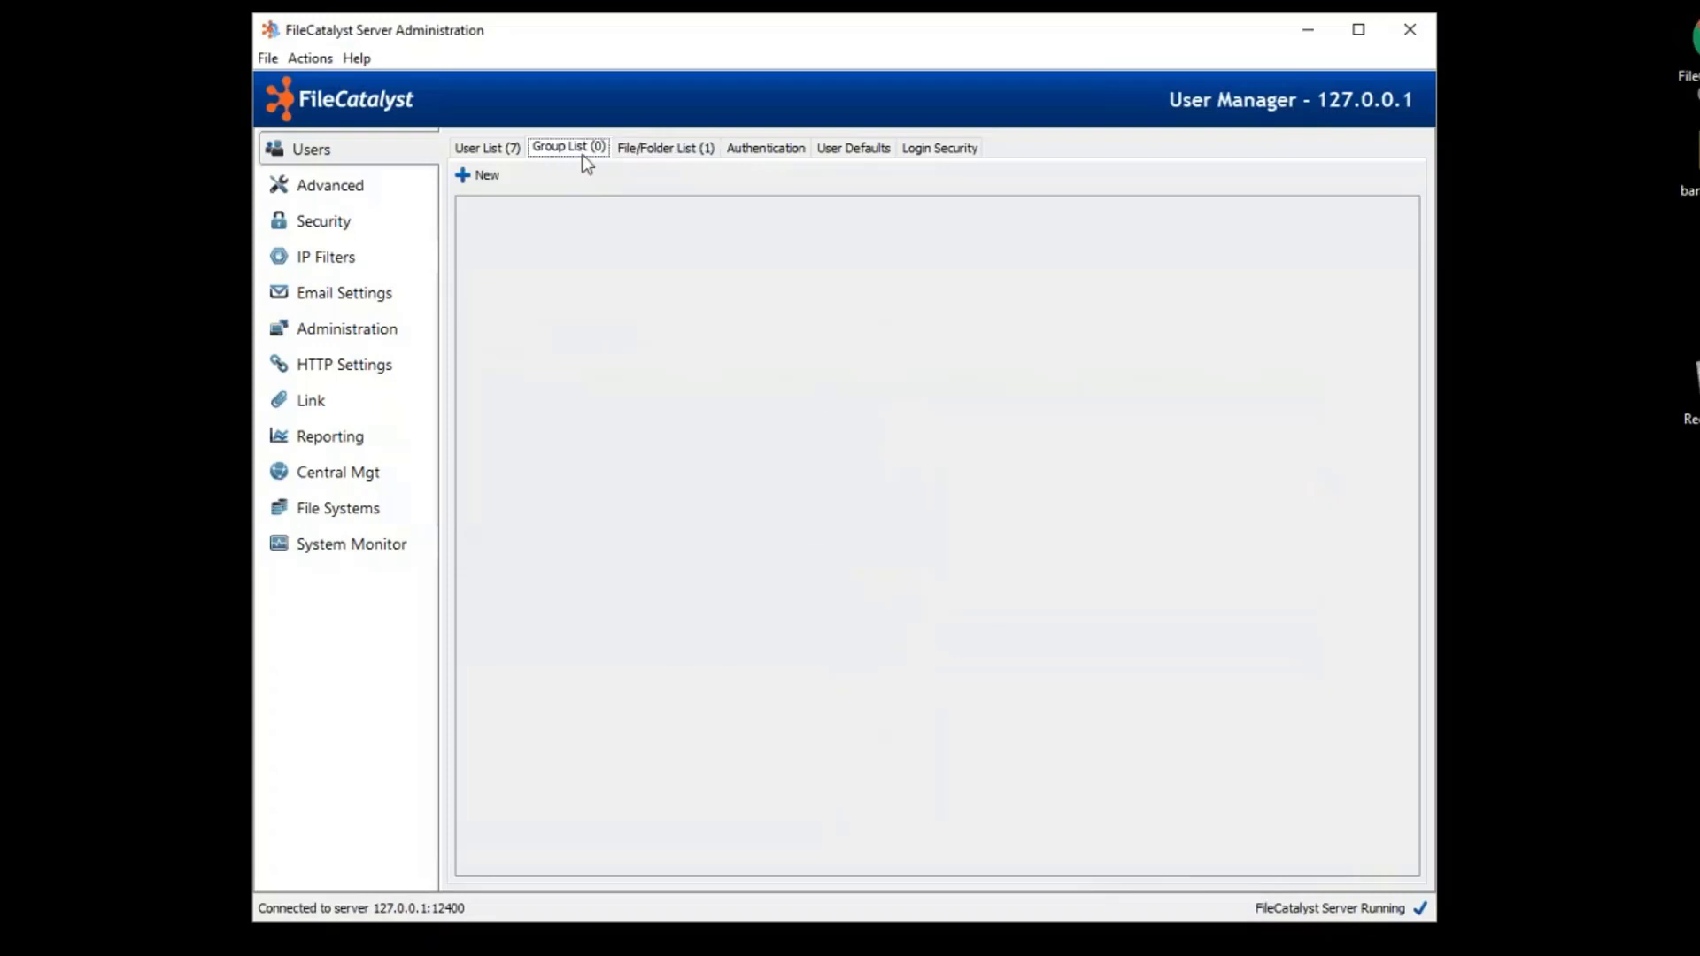
mouse_move(783, 315)
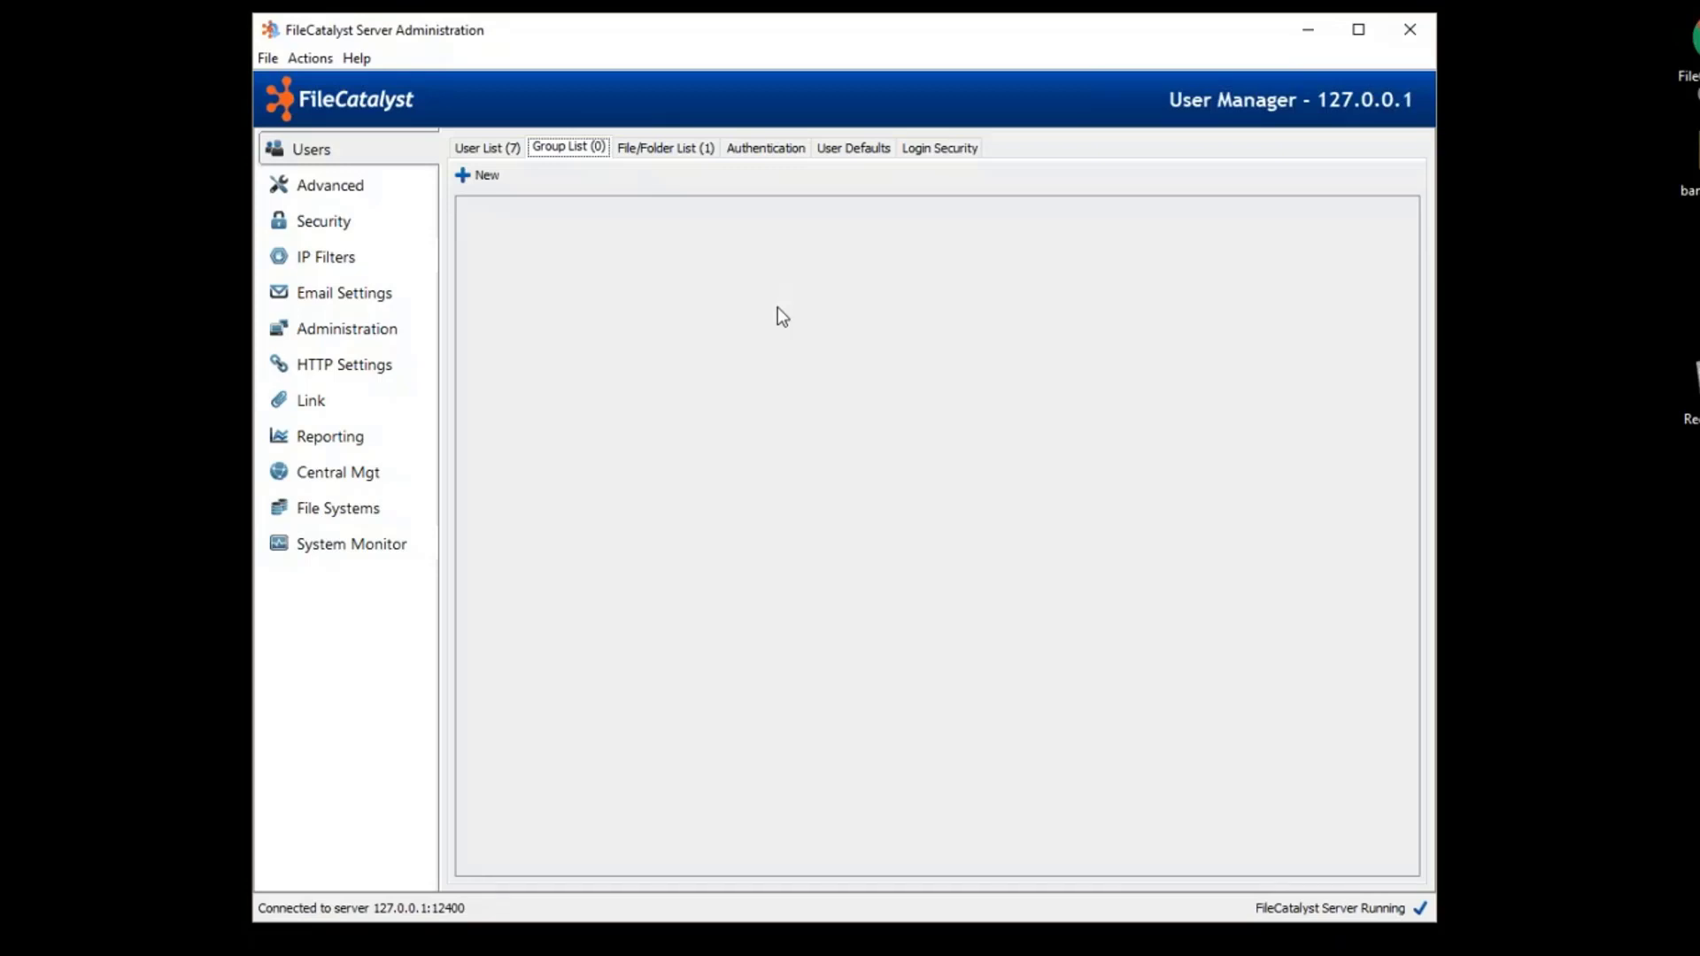
left_click(765, 147)
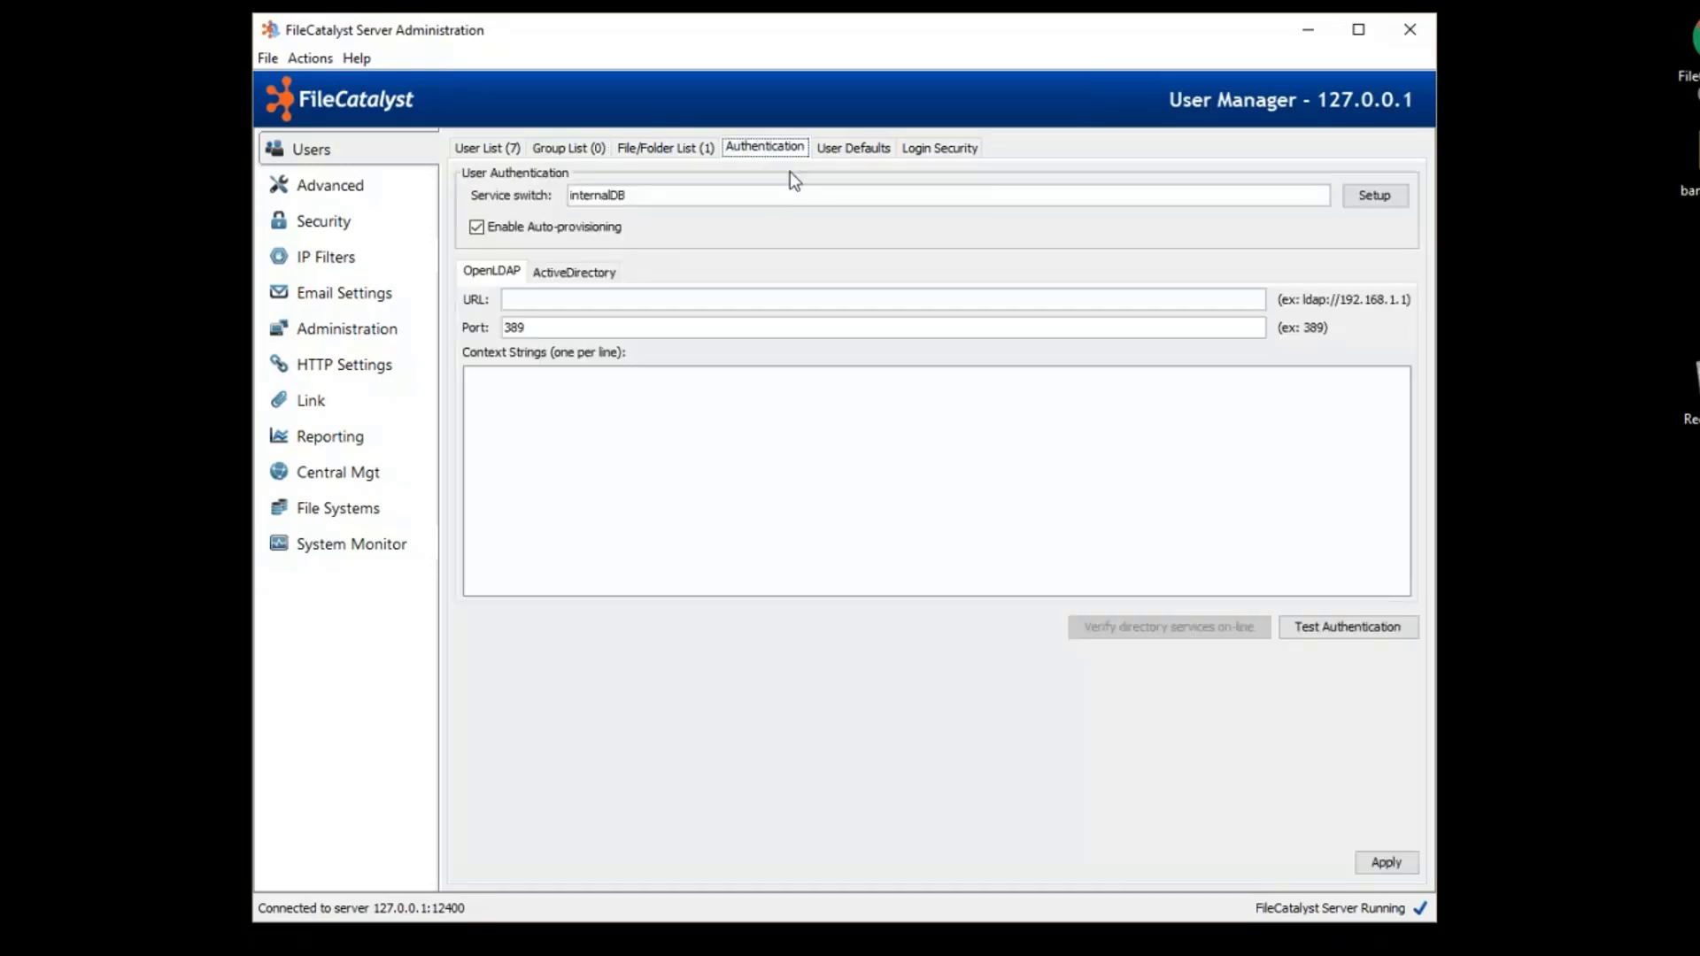
mouse_move(953, 255)
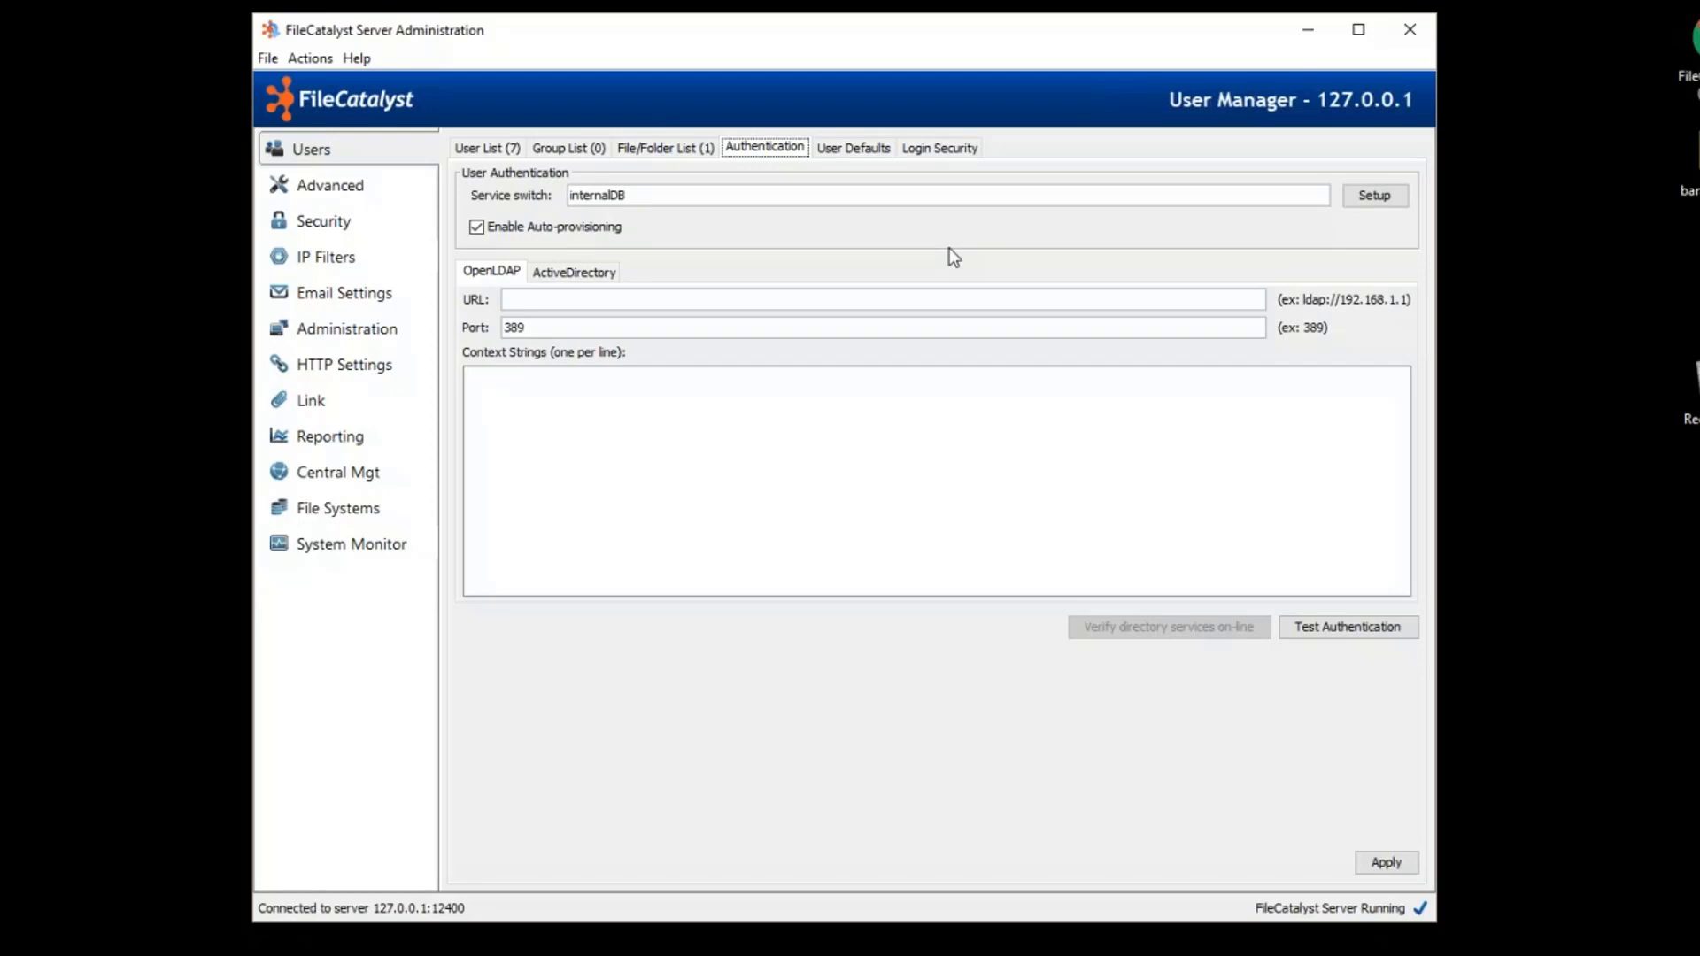
mouse_move(924, 248)
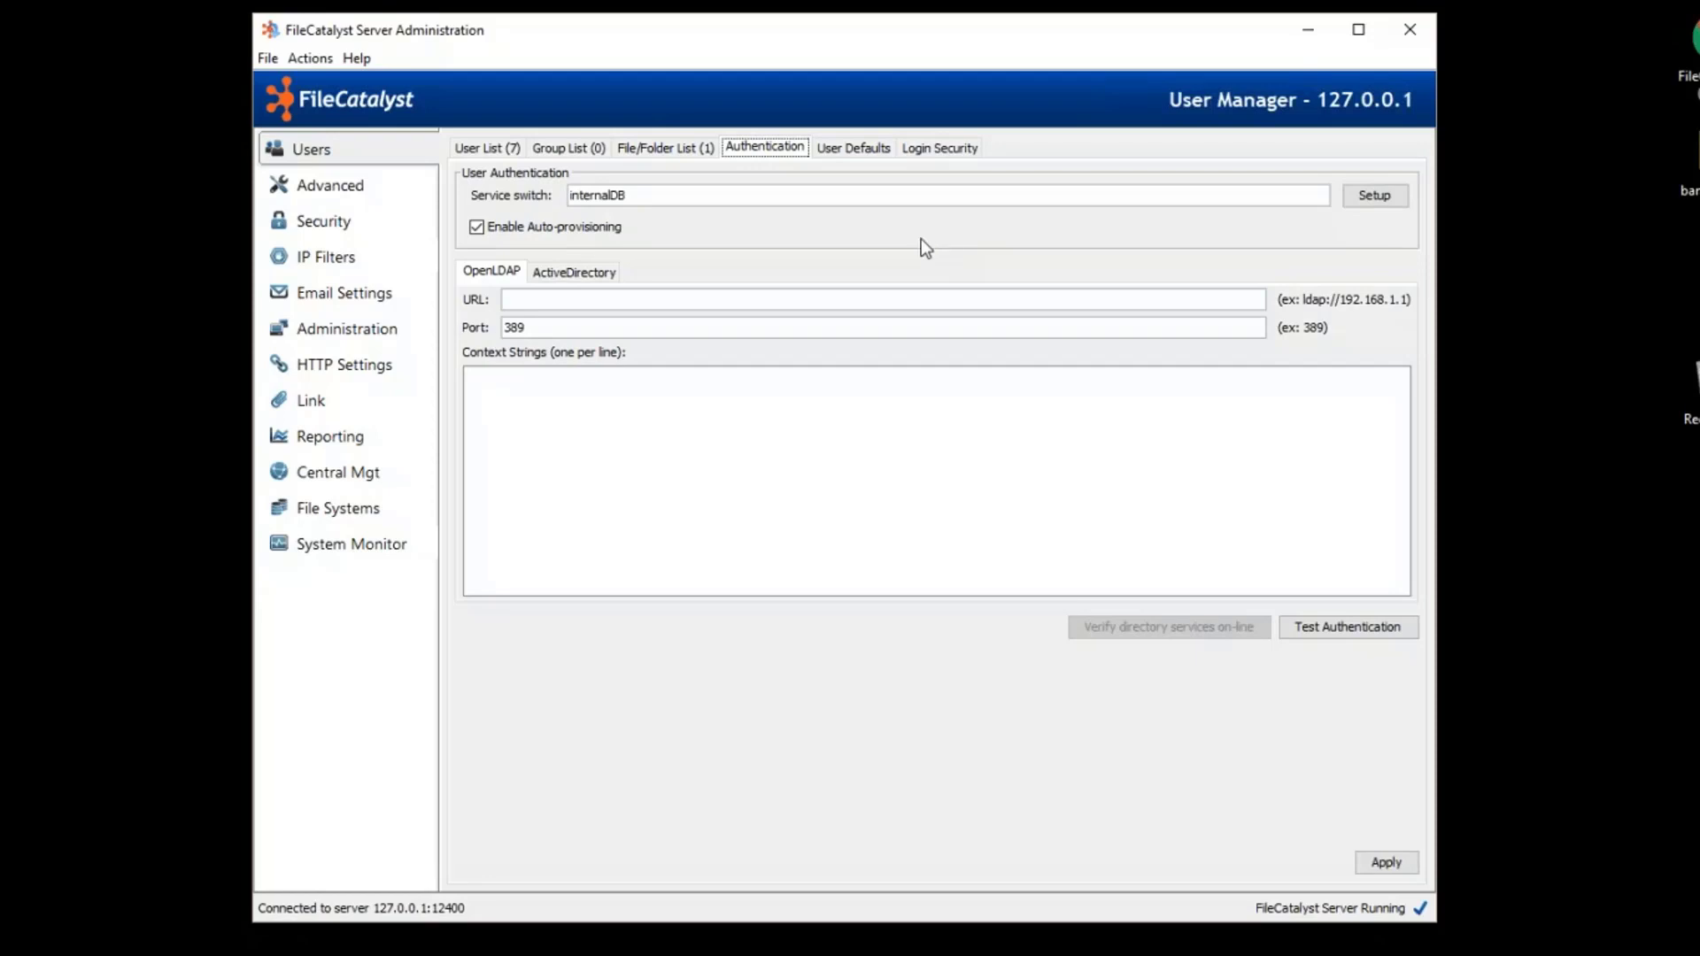
mouse_move(787, 161)
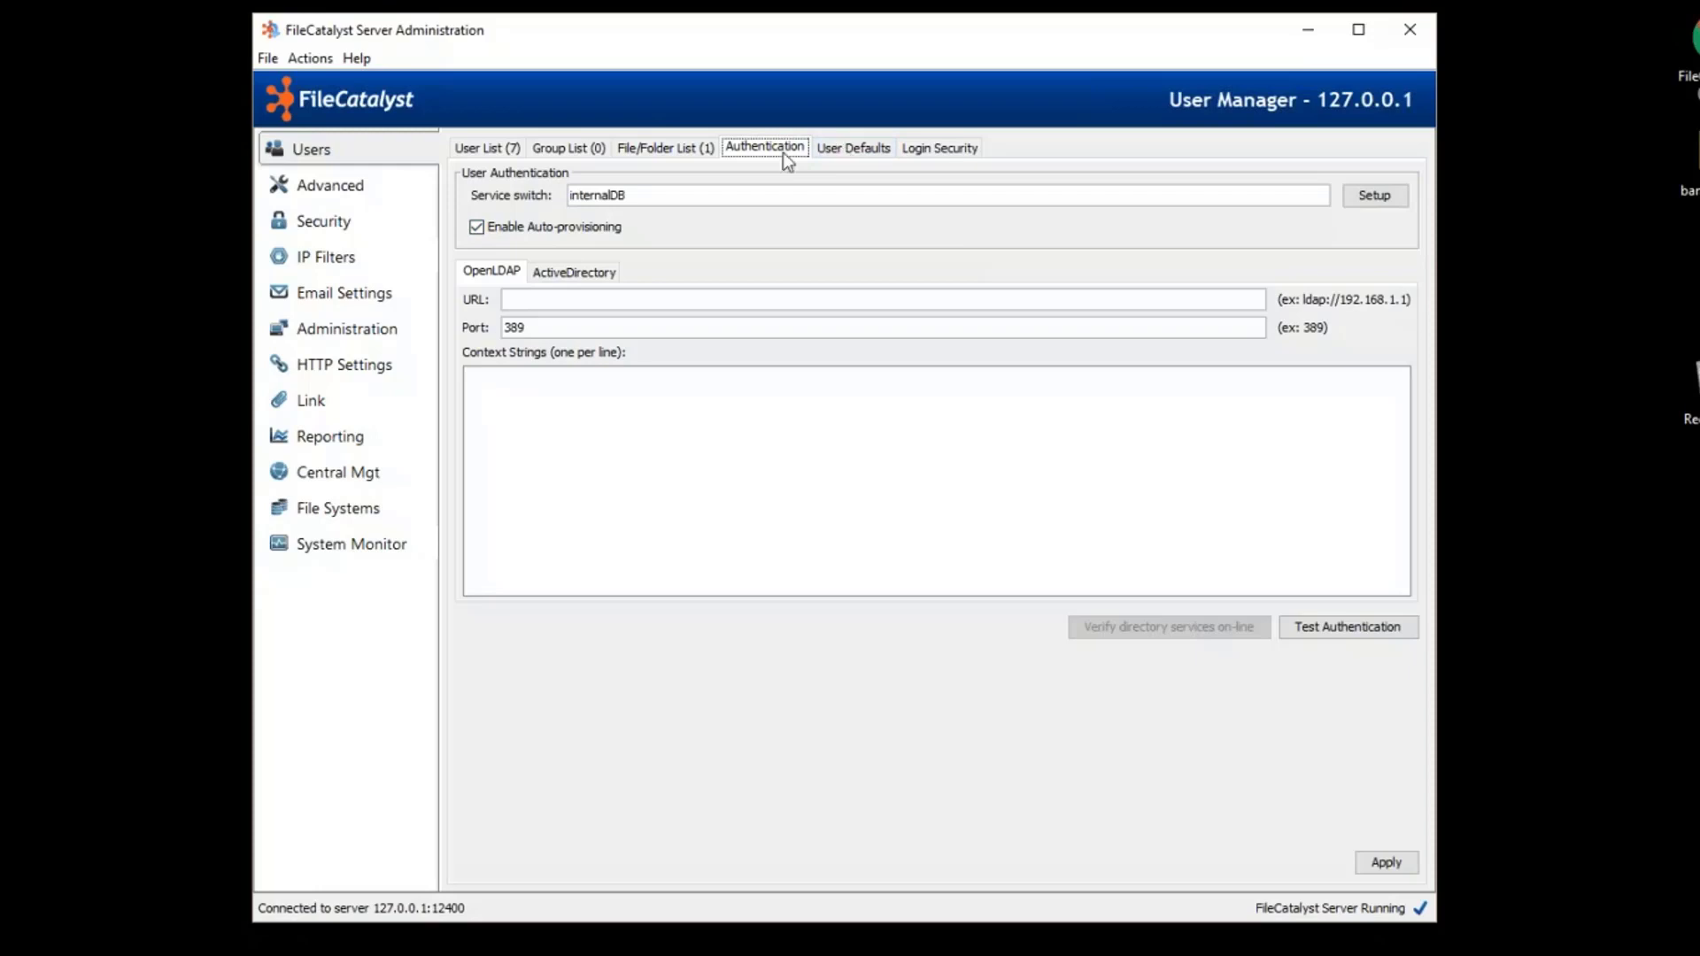
mouse_move(714, 264)
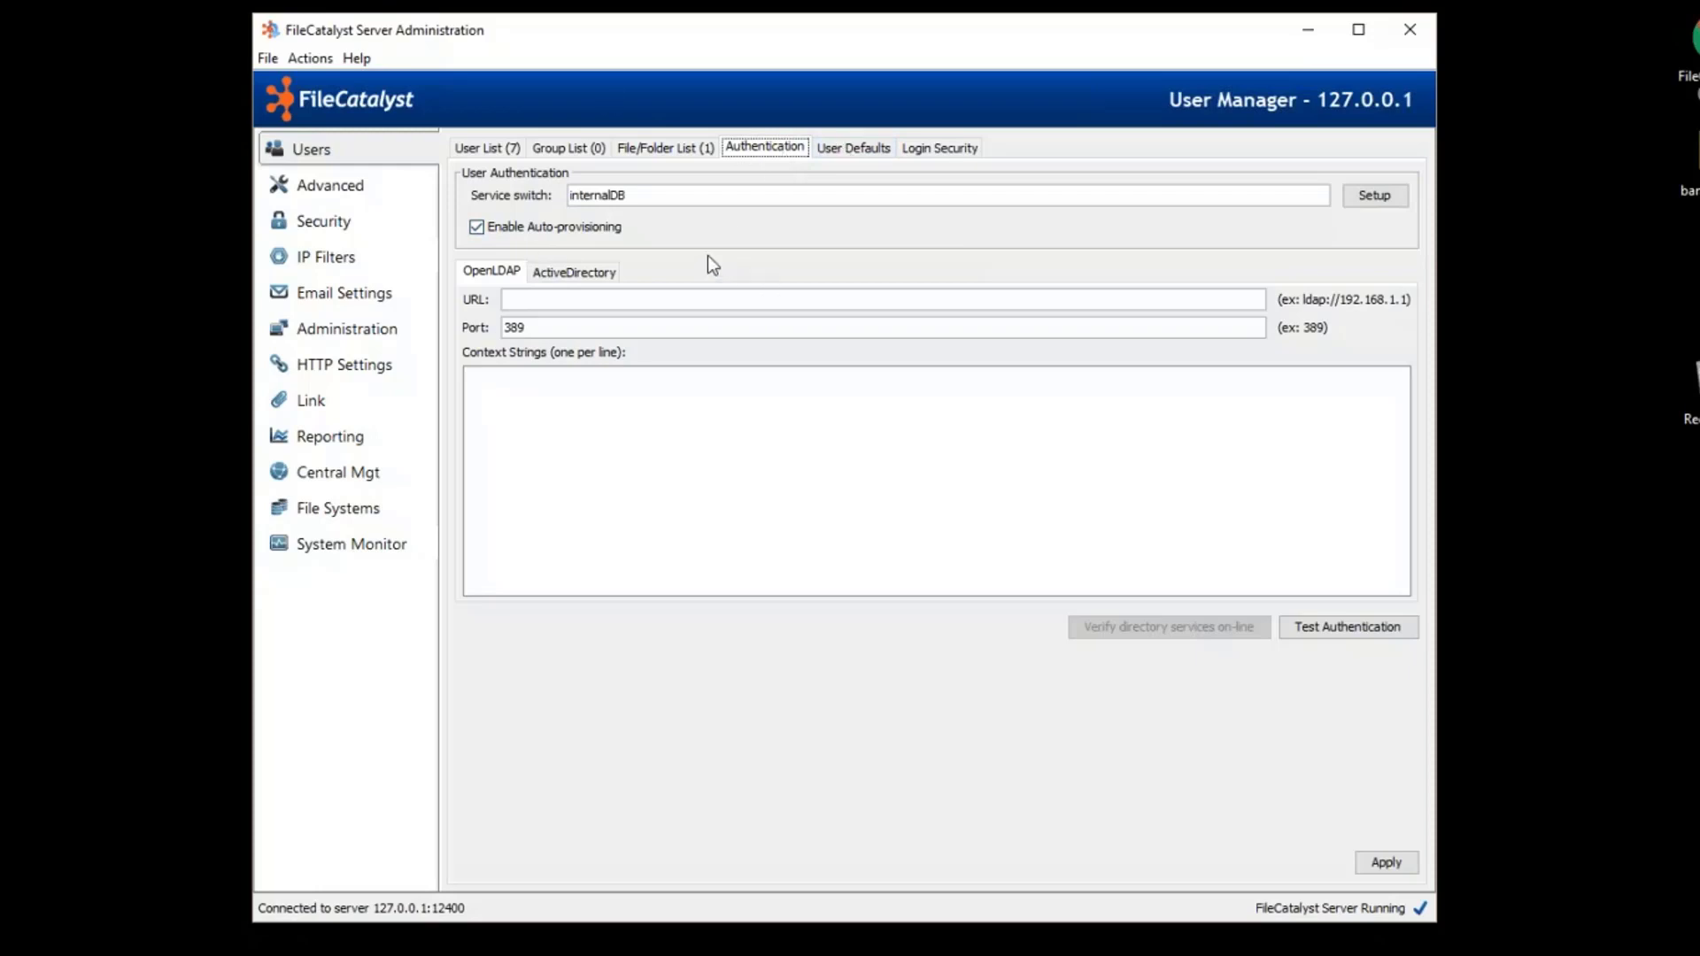
mouse_move(315, 186)
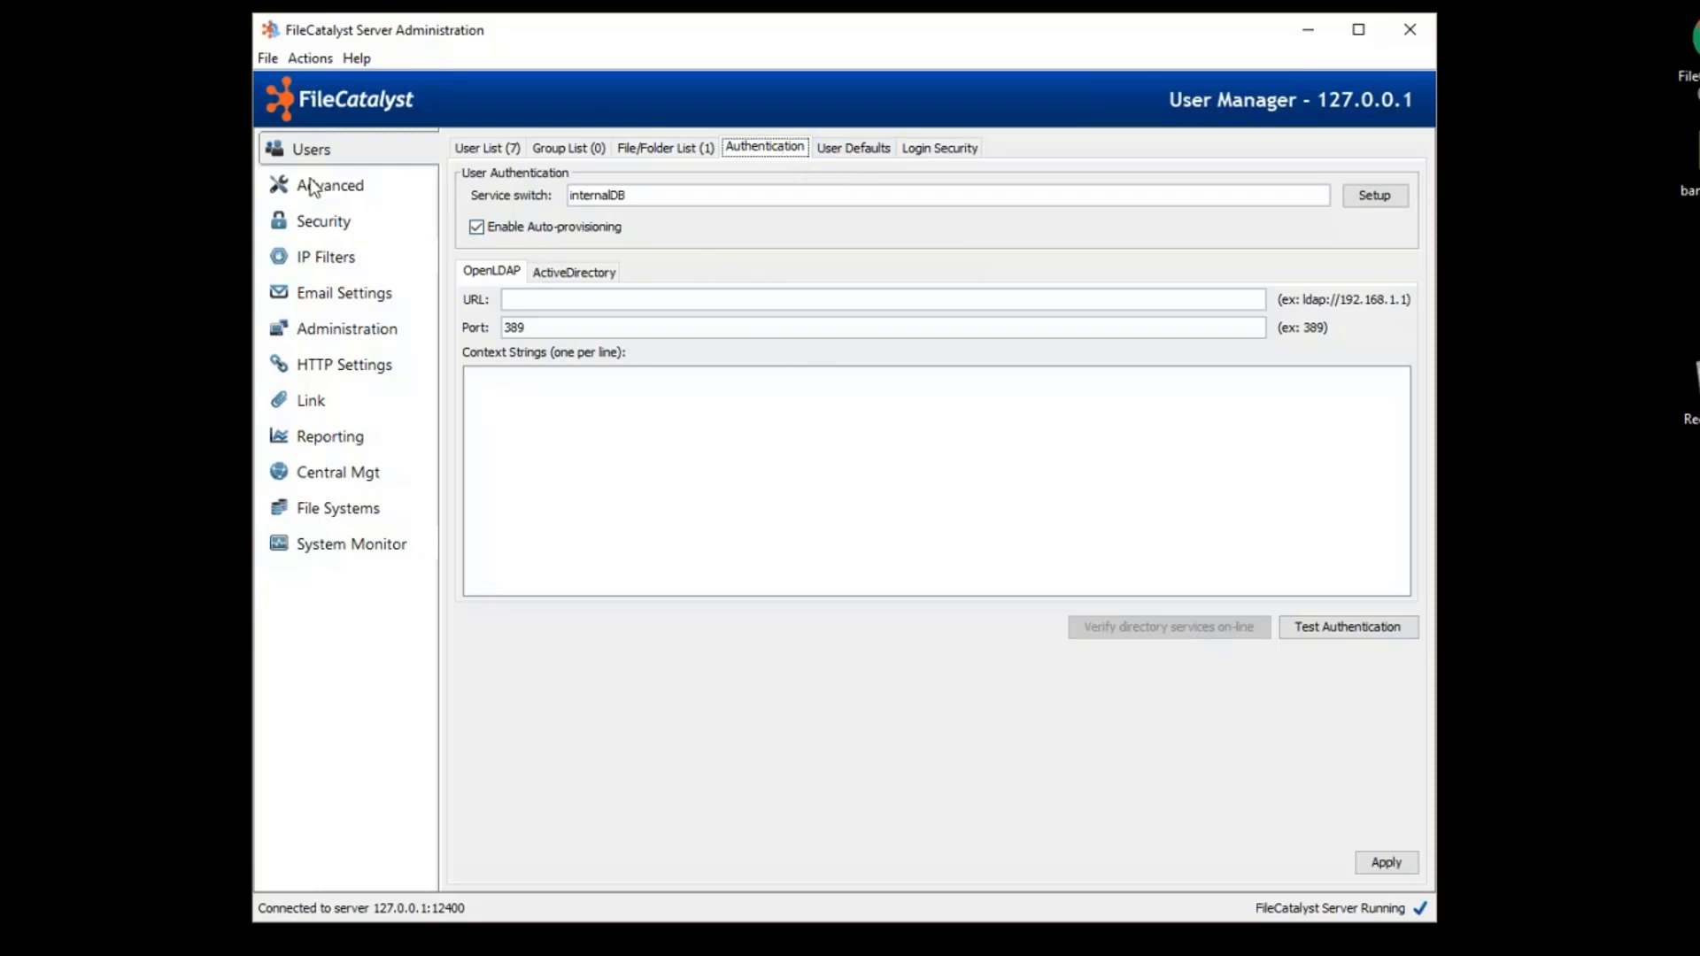
Show Advanced network settings: port 21, secure 990, SFTP off, data ports 8000–8999.
left_click(329, 184)
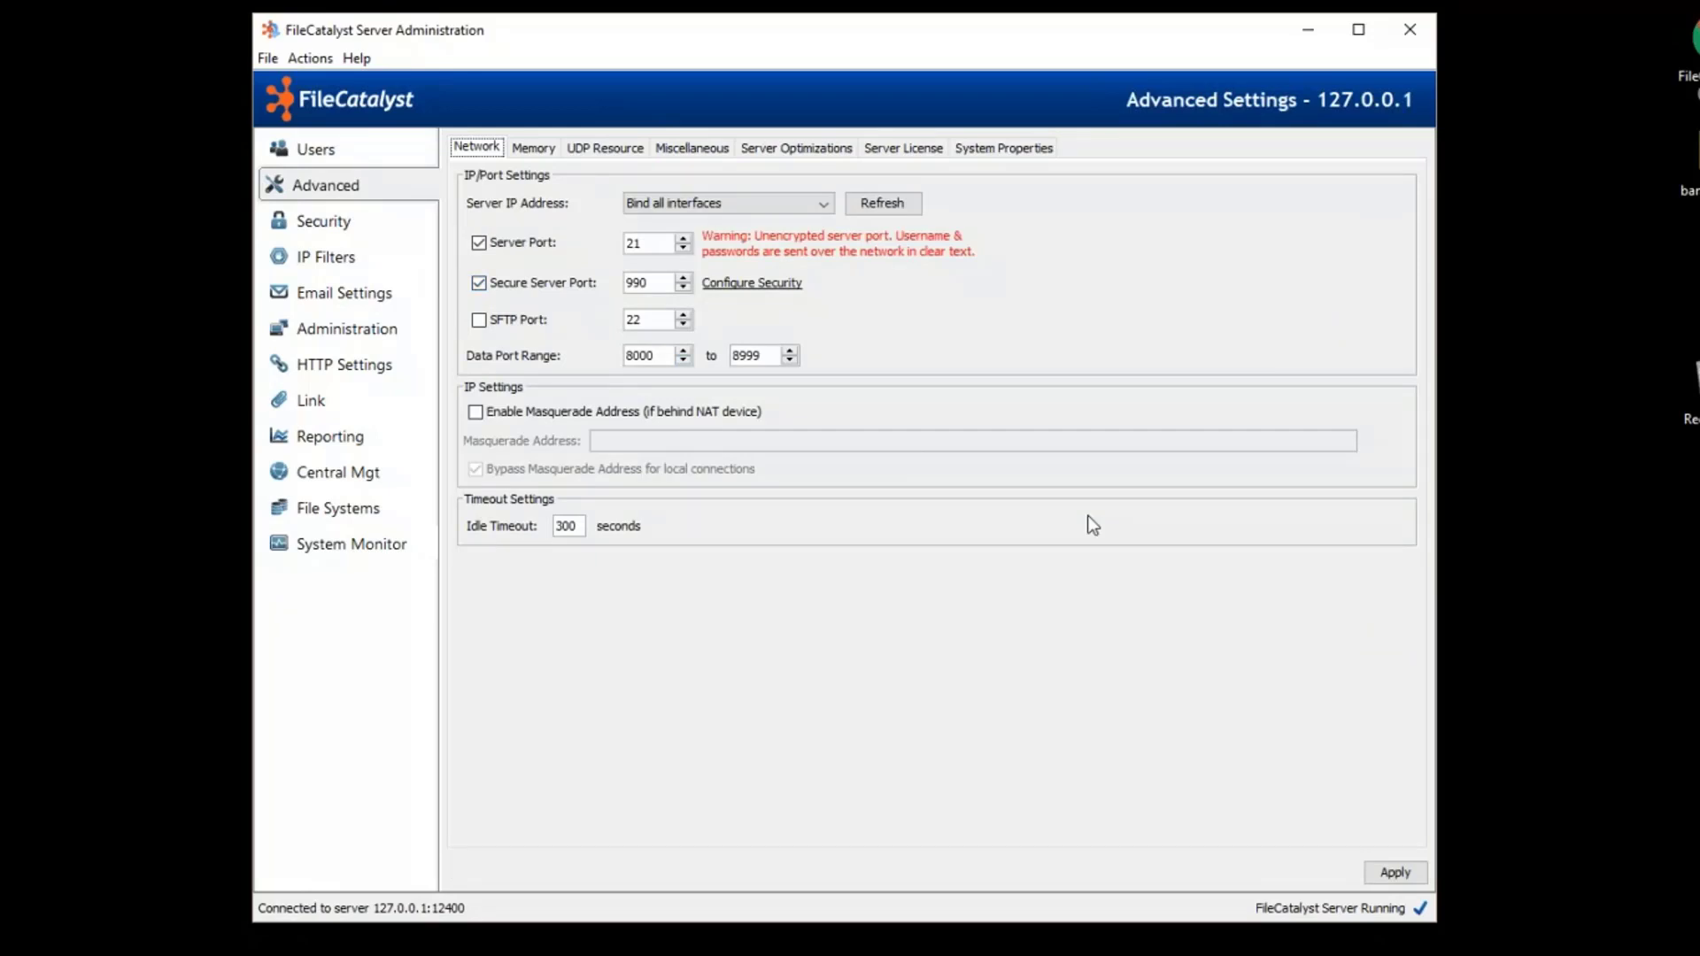
mouse_move(1084, 515)
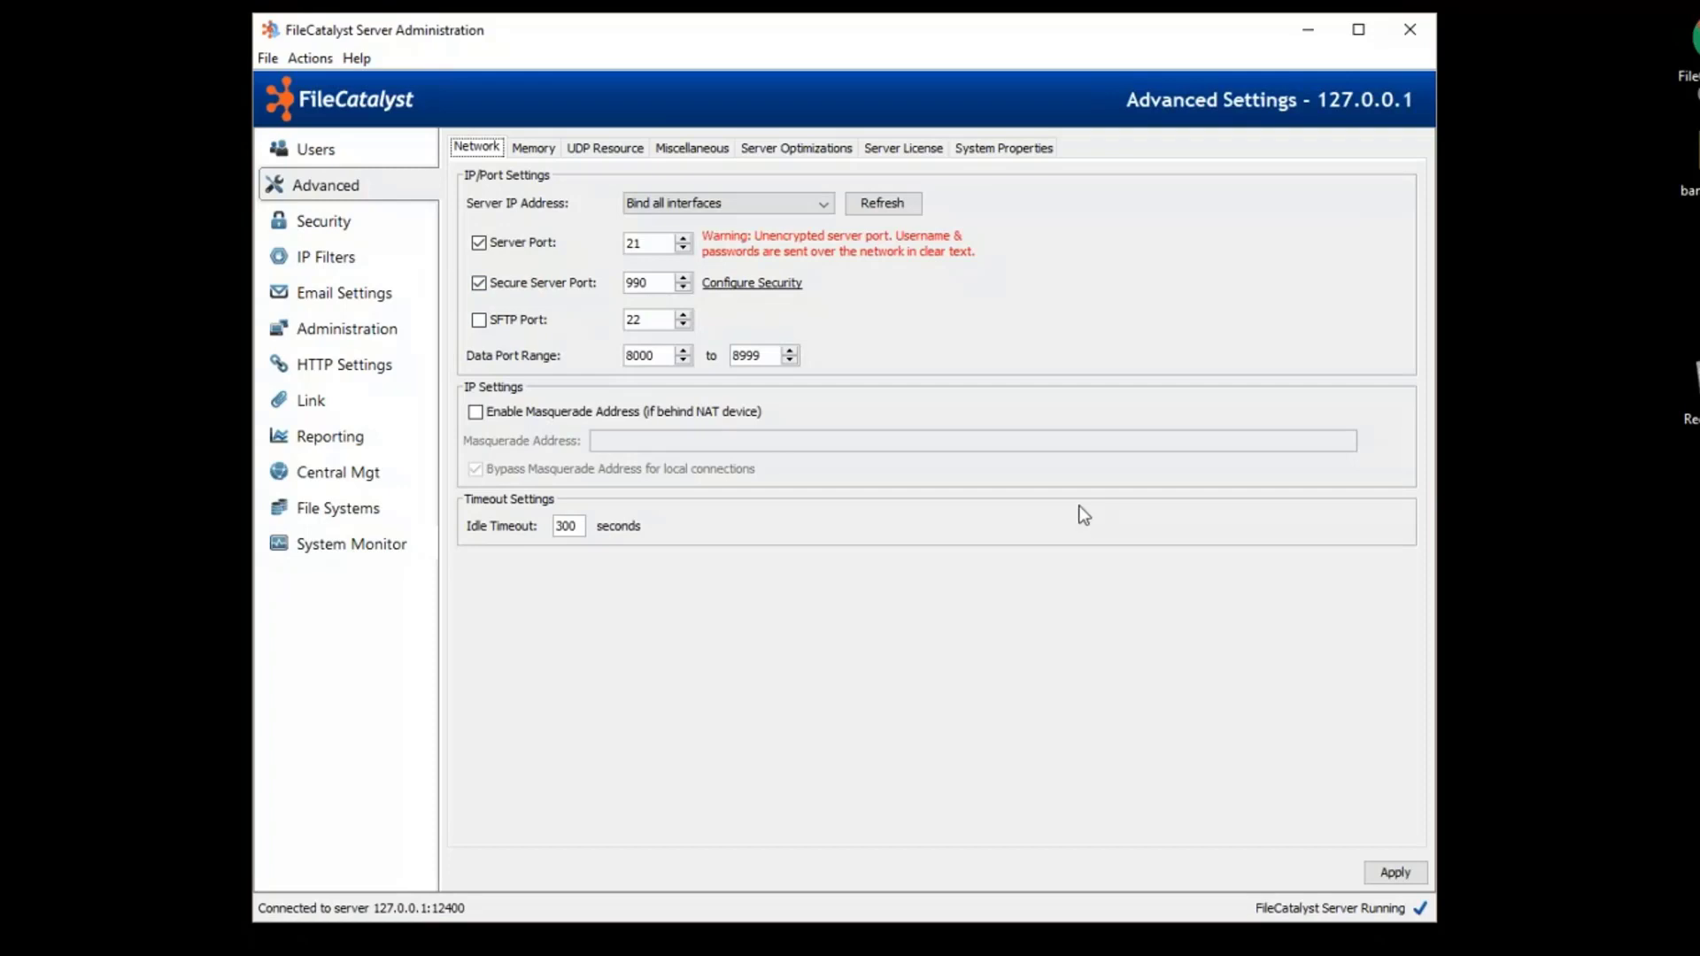
mouse_move(1073, 500)
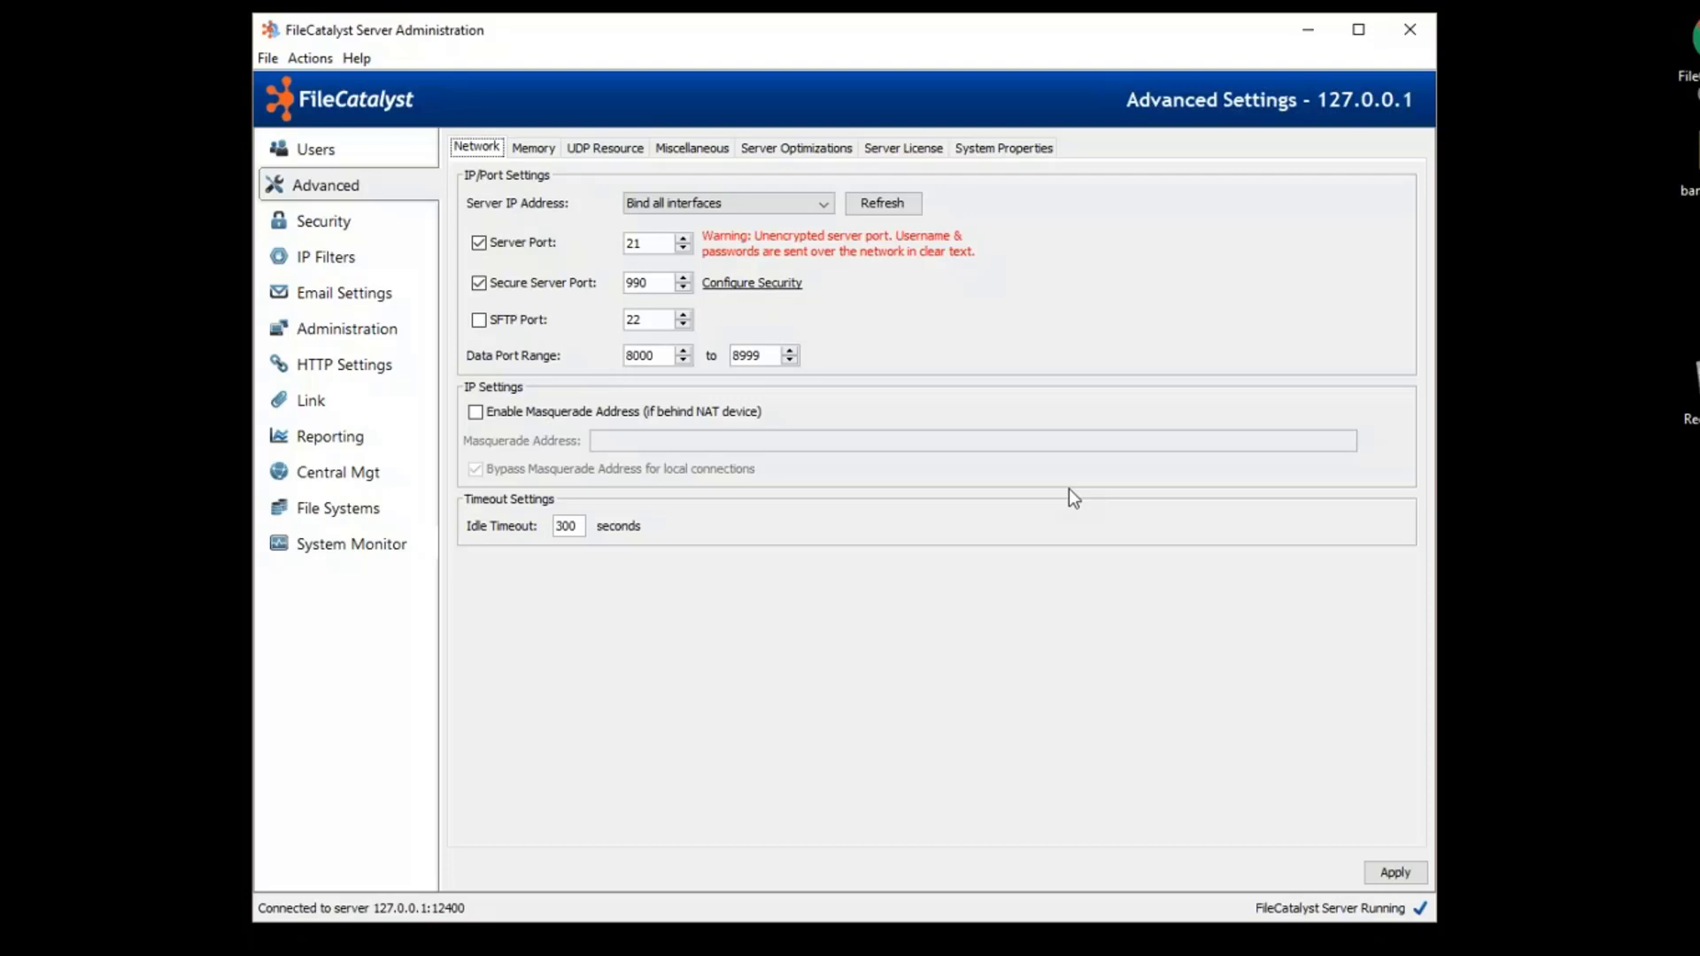
mouse_move(1059, 475)
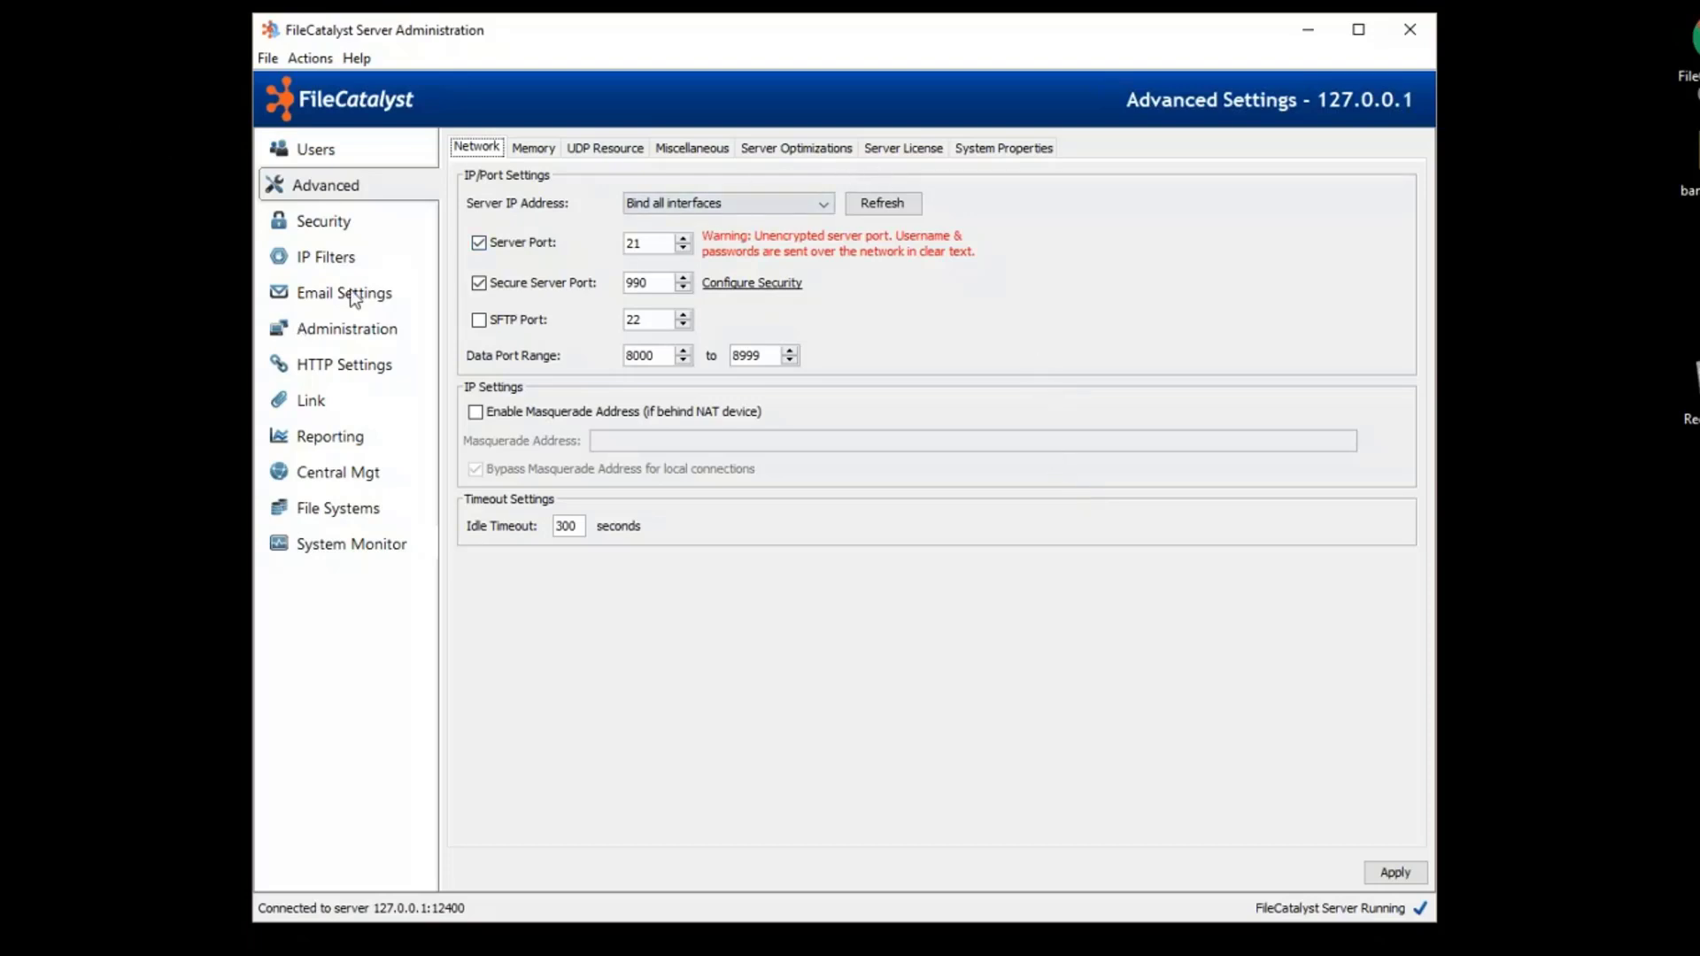
Review Security and Administration pages, ending on HTTP Settings with web port 12480.
left_click(319, 221)
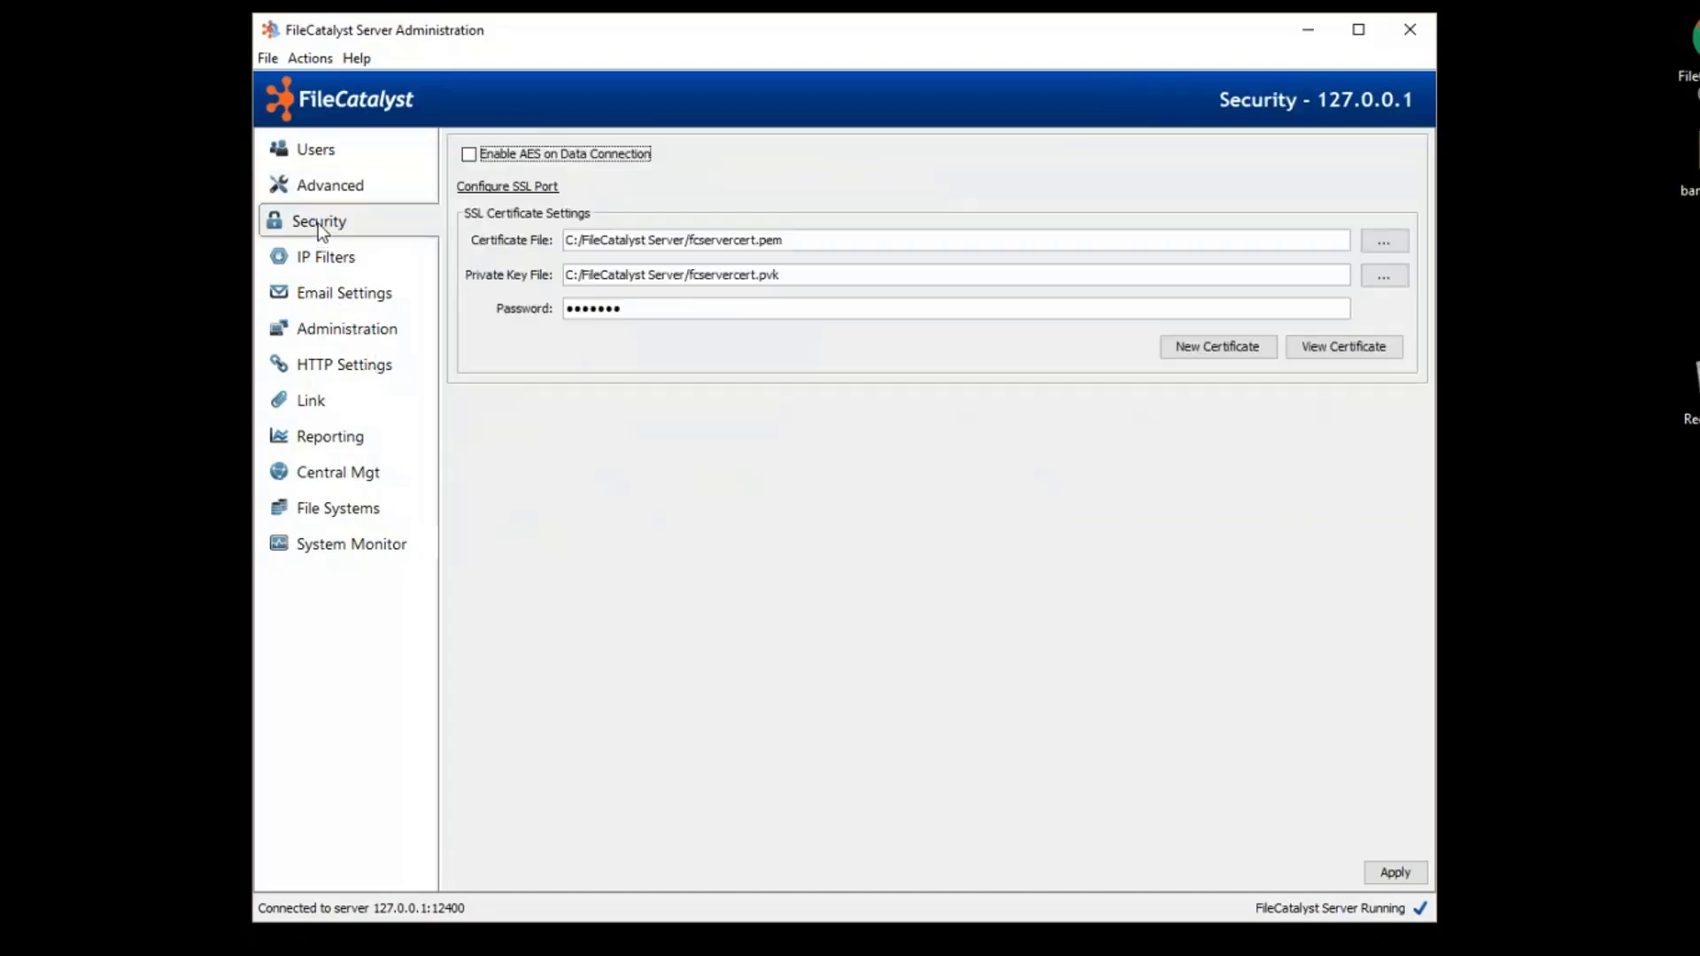
mouse_move(634, 409)
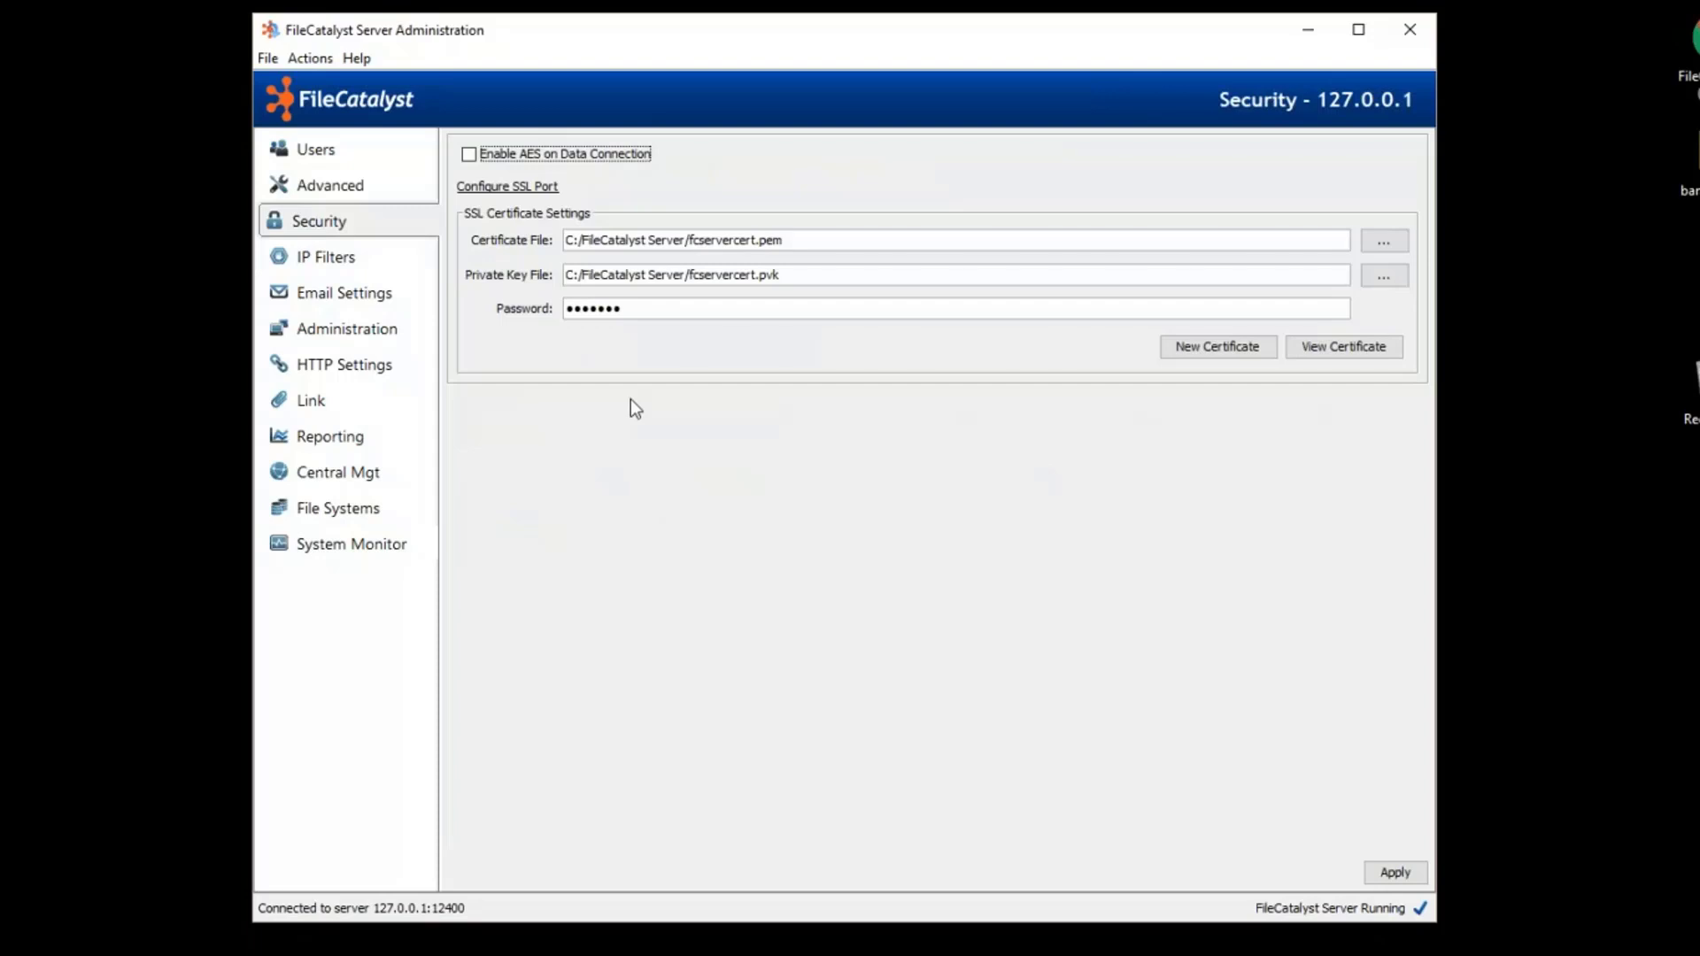
mouse_move(329, 263)
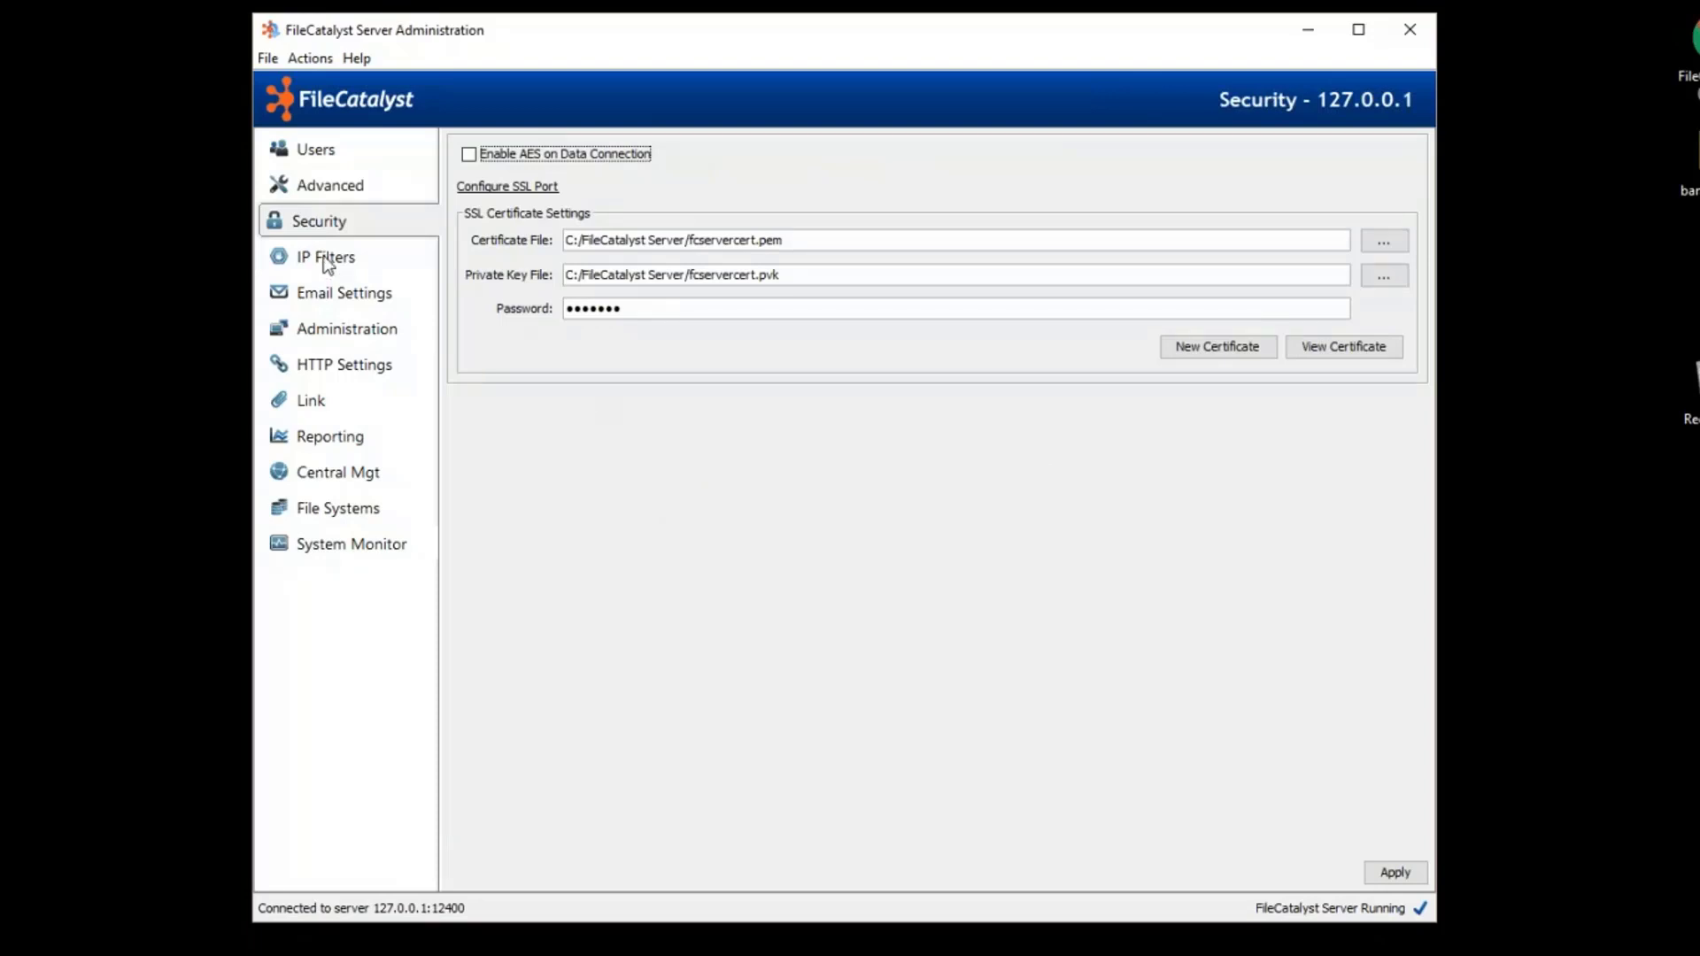
mouse_move(329, 271)
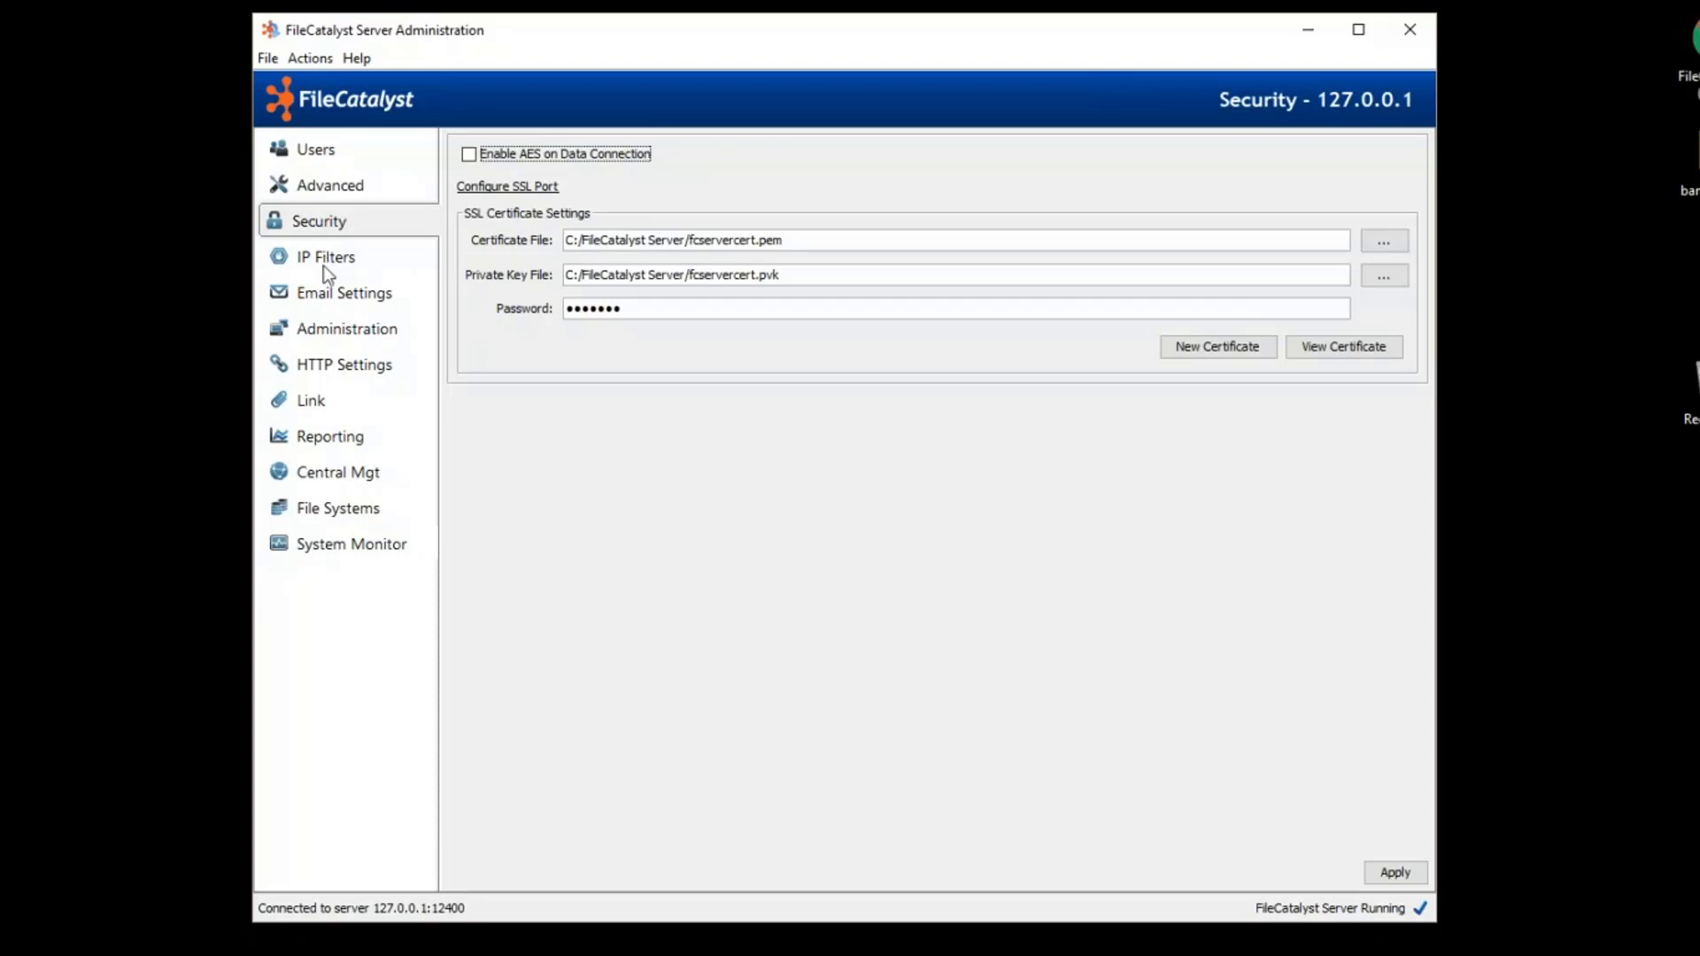
mouse_move(326, 345)
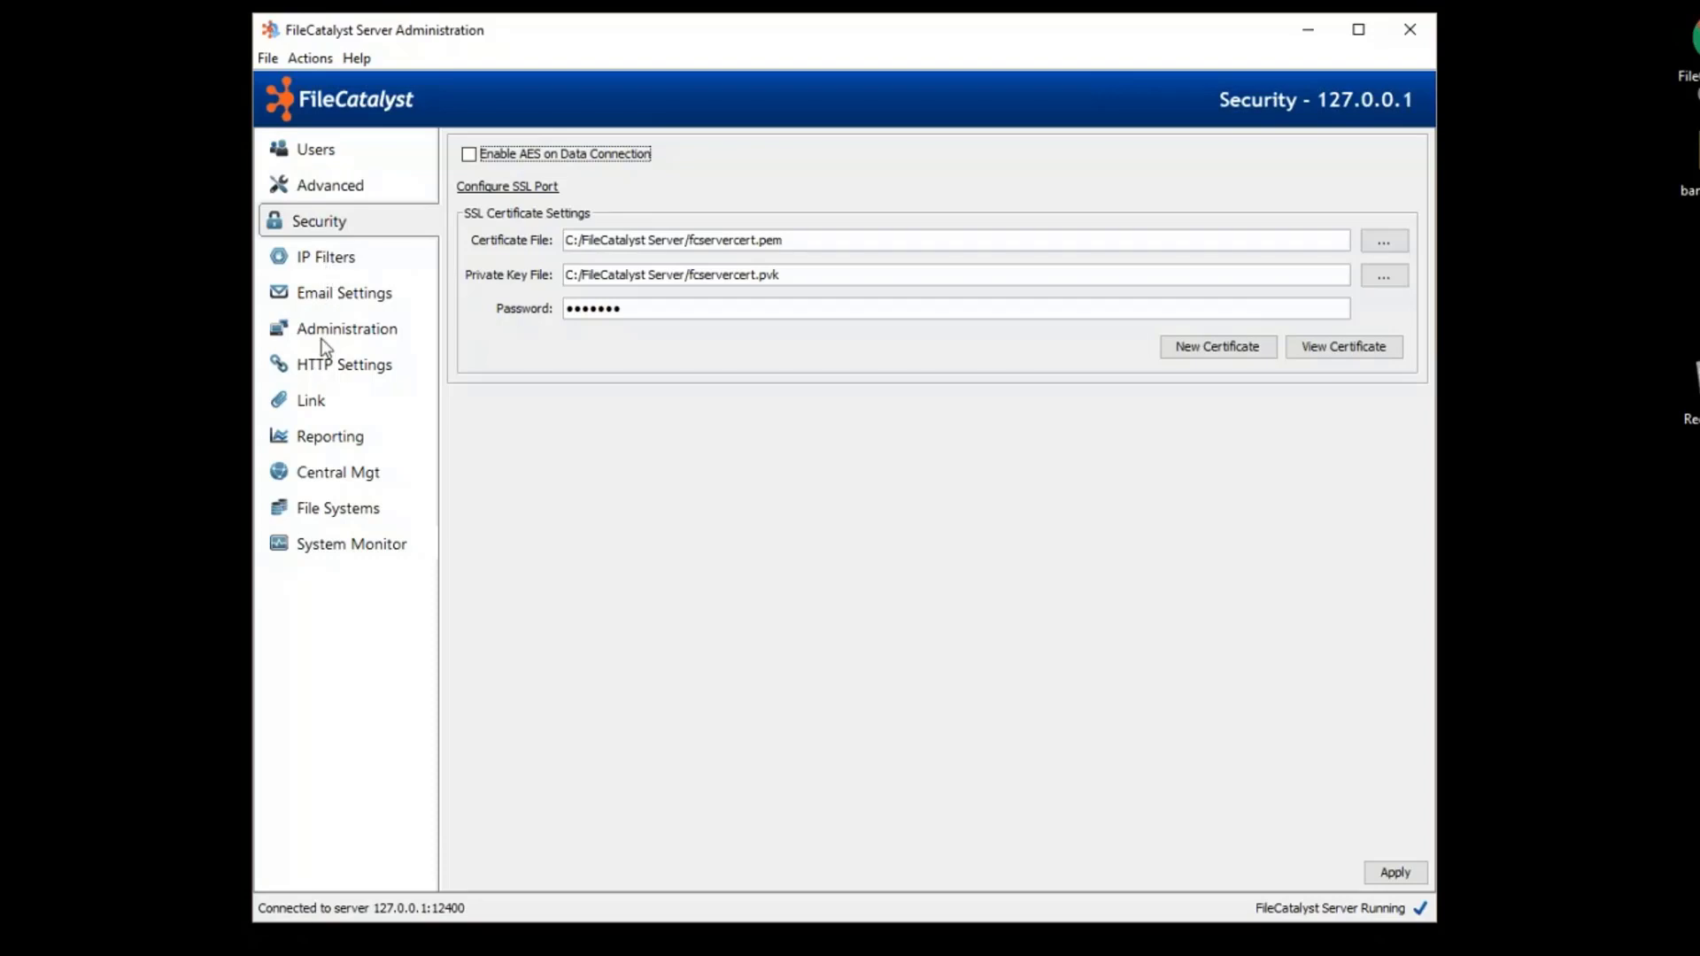
left_click(347, 329)
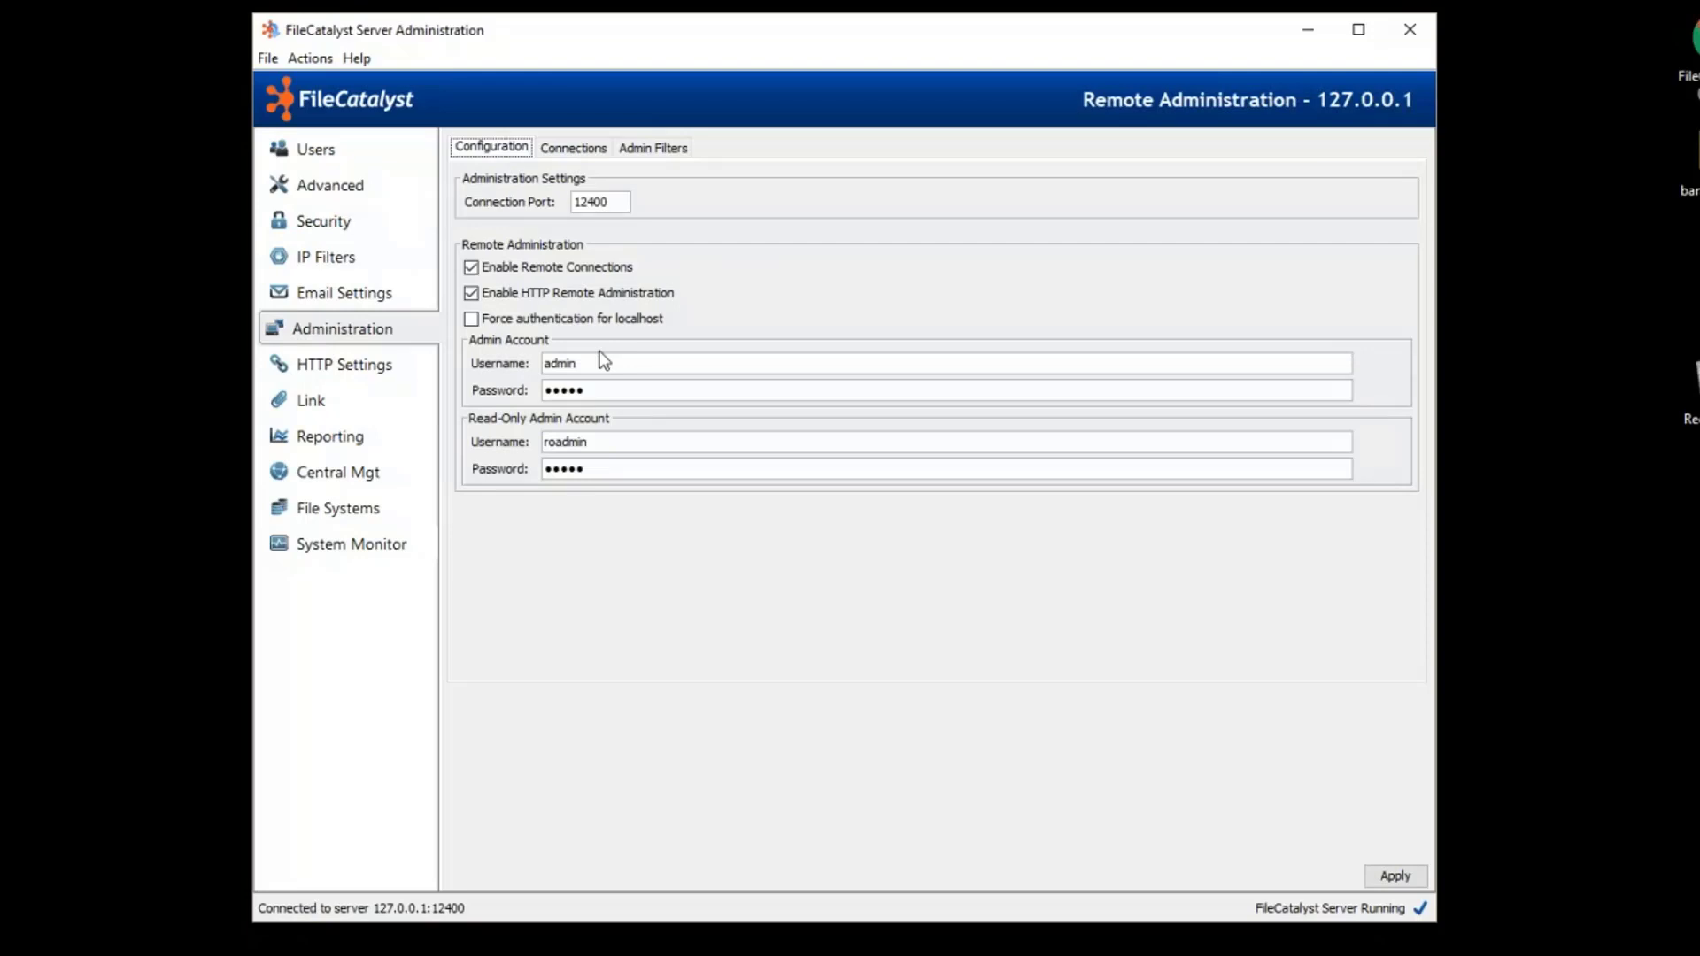
mouse_move(615, 356)
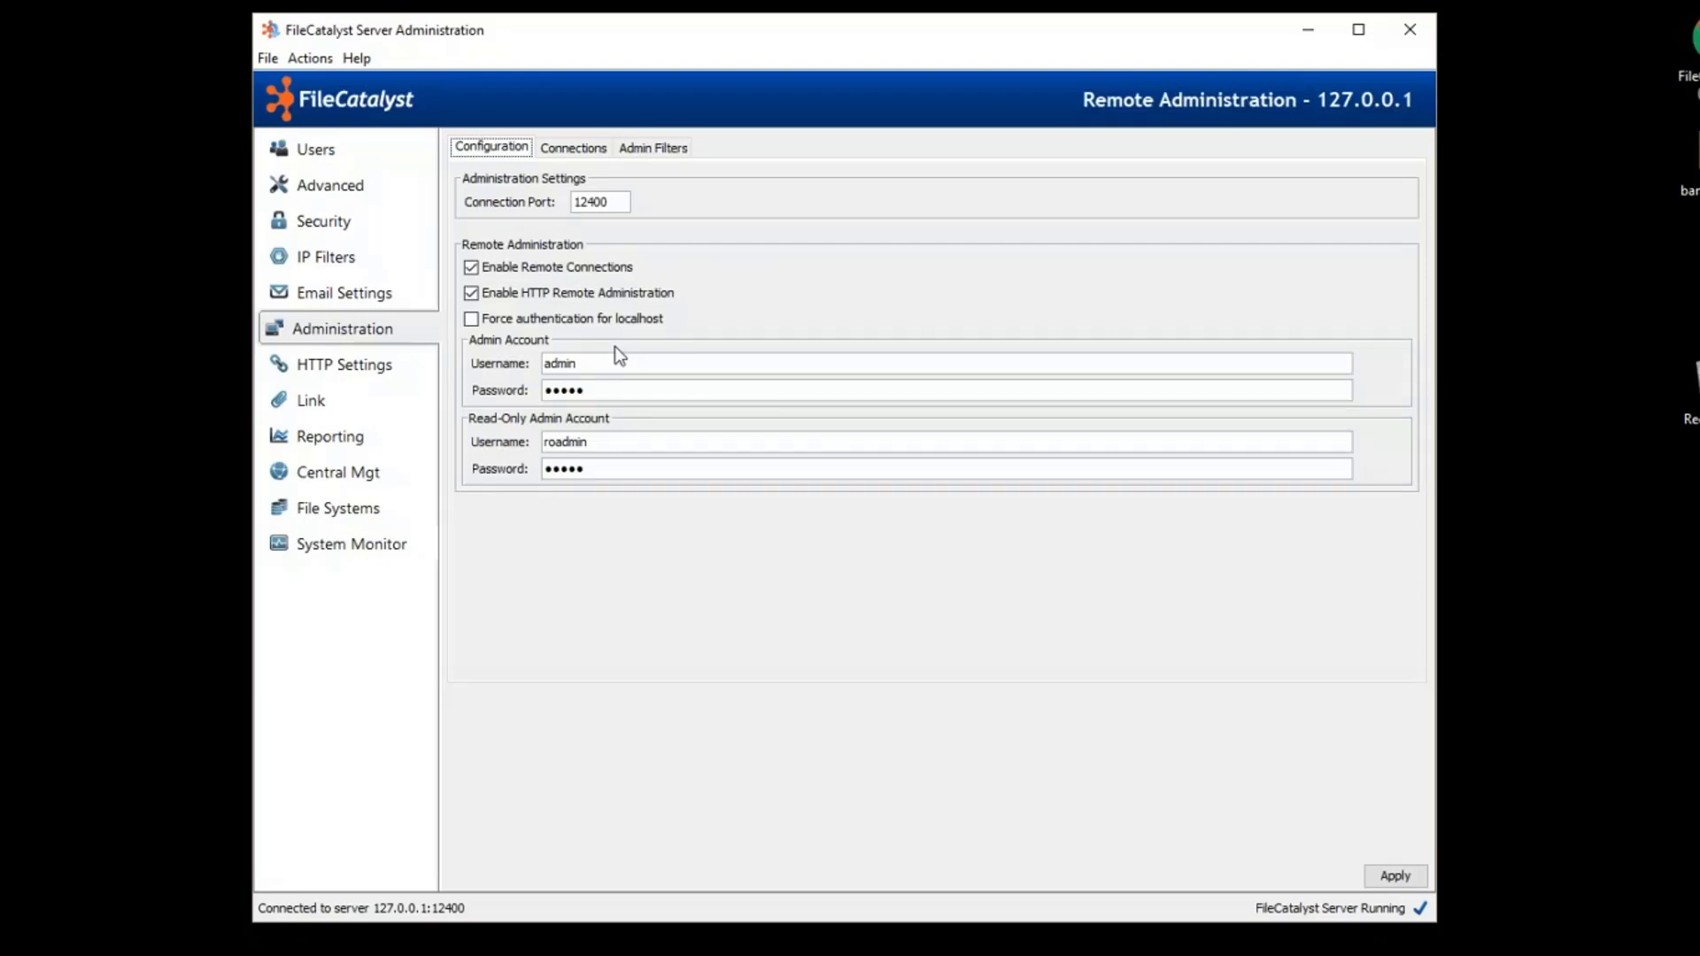
left_click(338, 365)
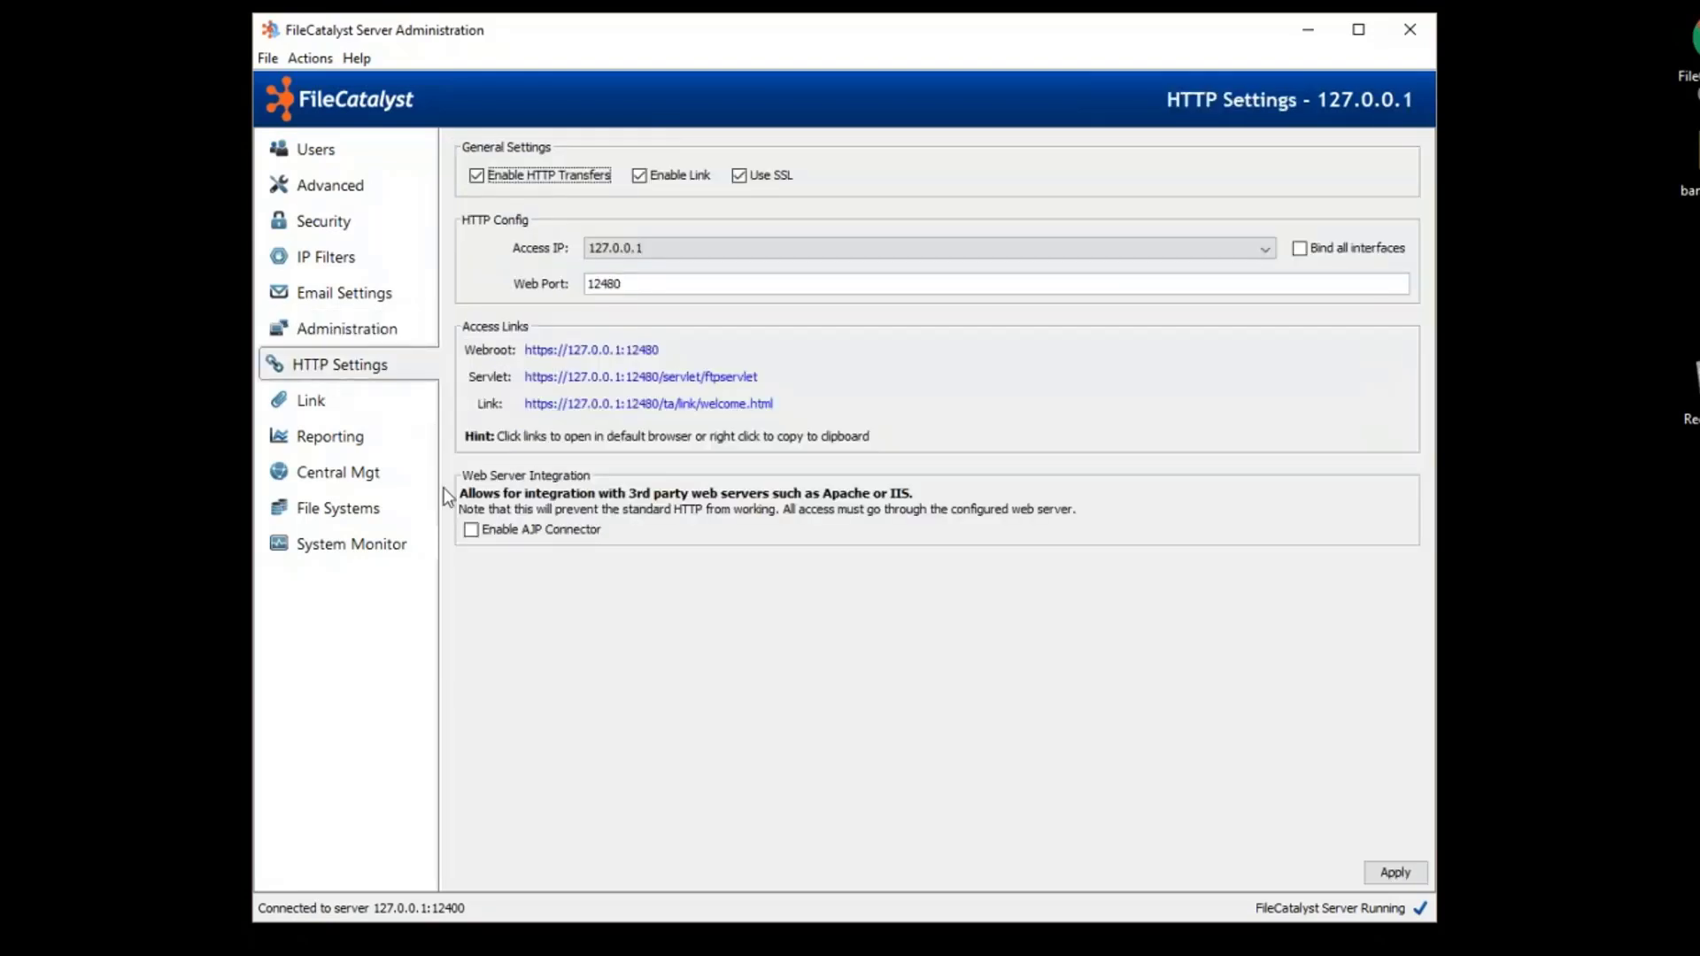
View the 172.20.2.47 server's HTTP Settings and launch its HTTPS web root in the browser.
left_click(308, 400)
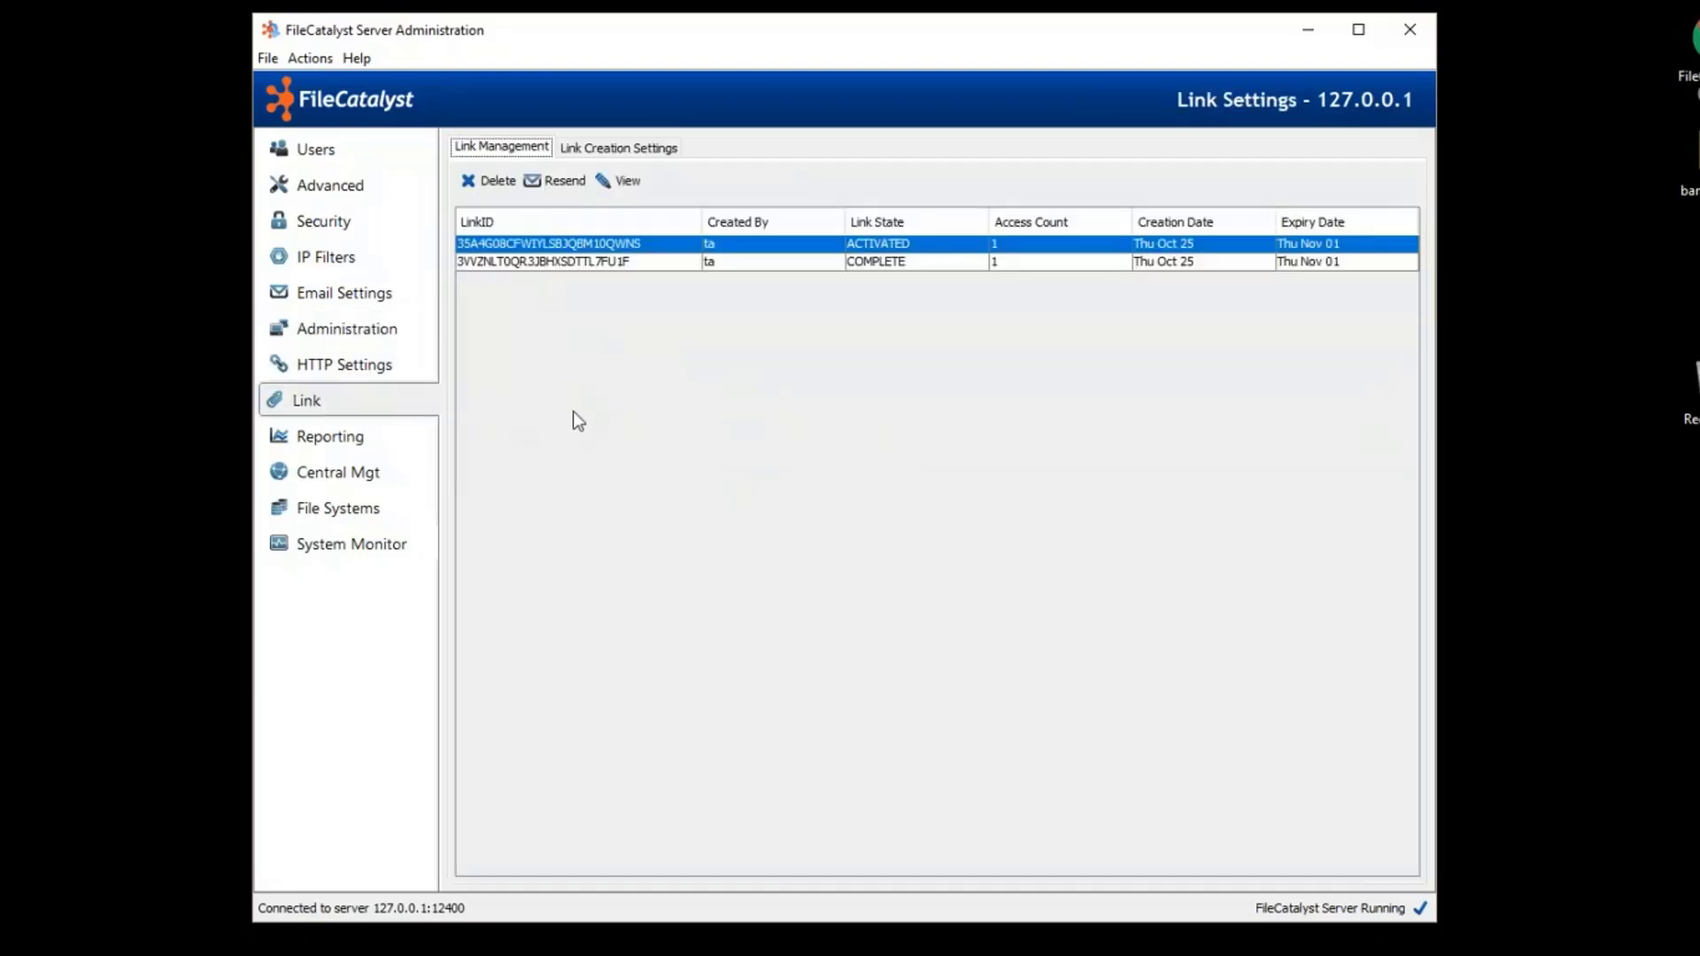
mouse_move(905, 620)
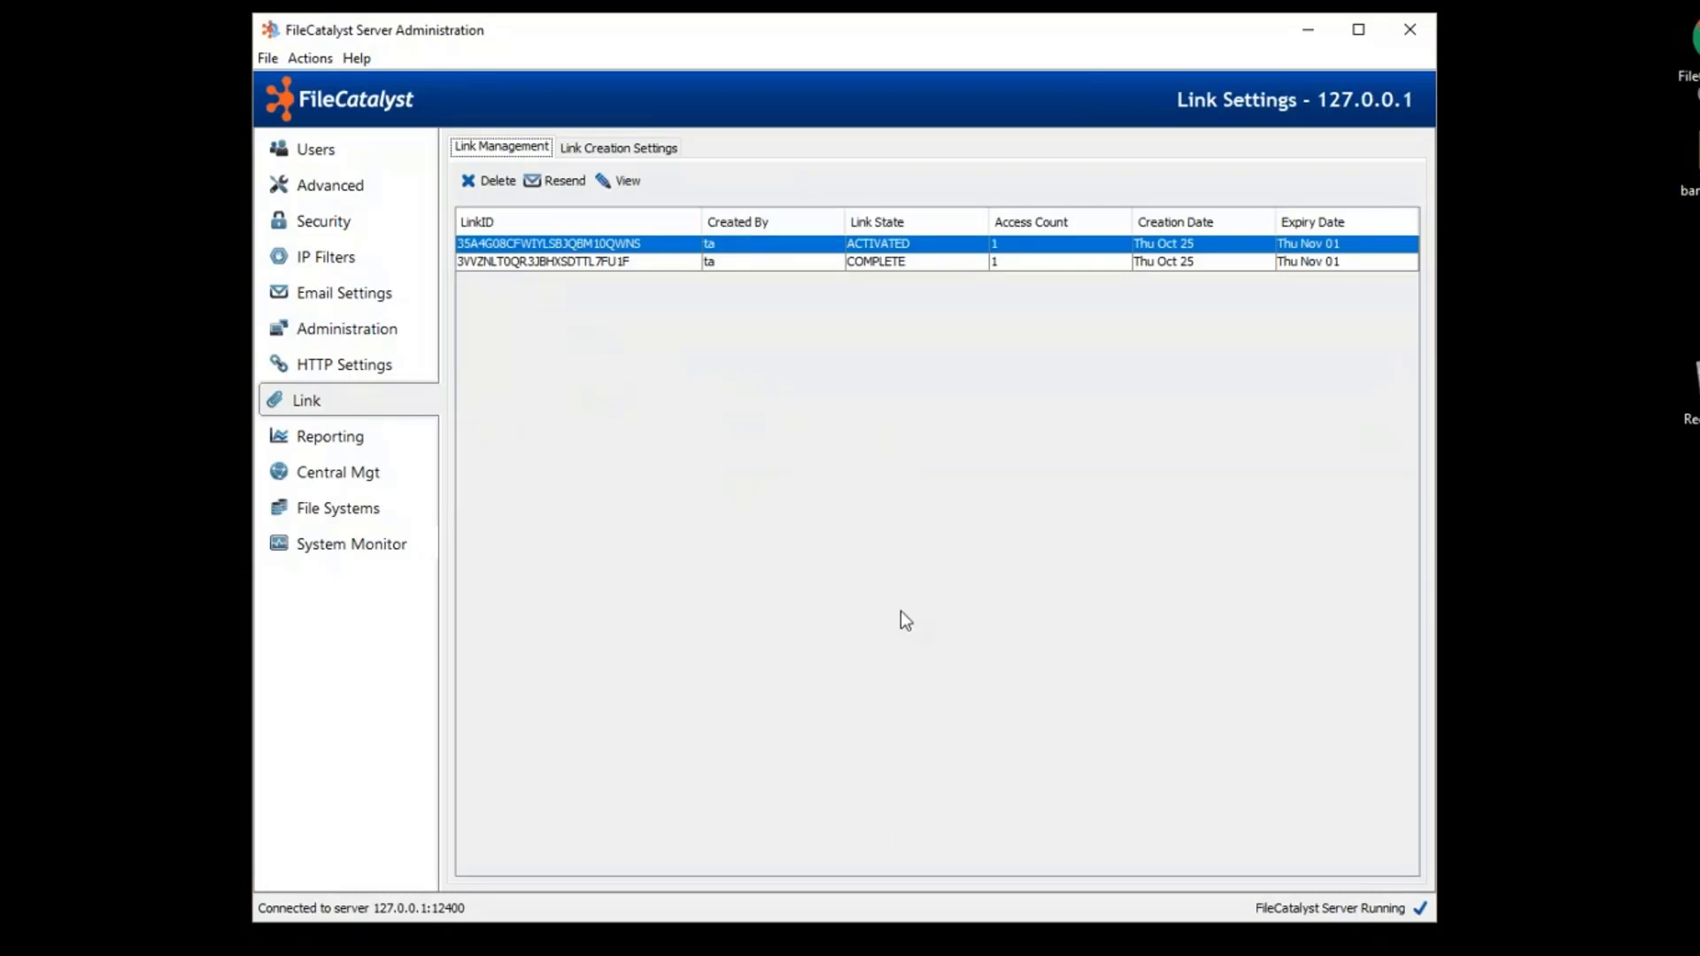
mouse_move(542, 468)
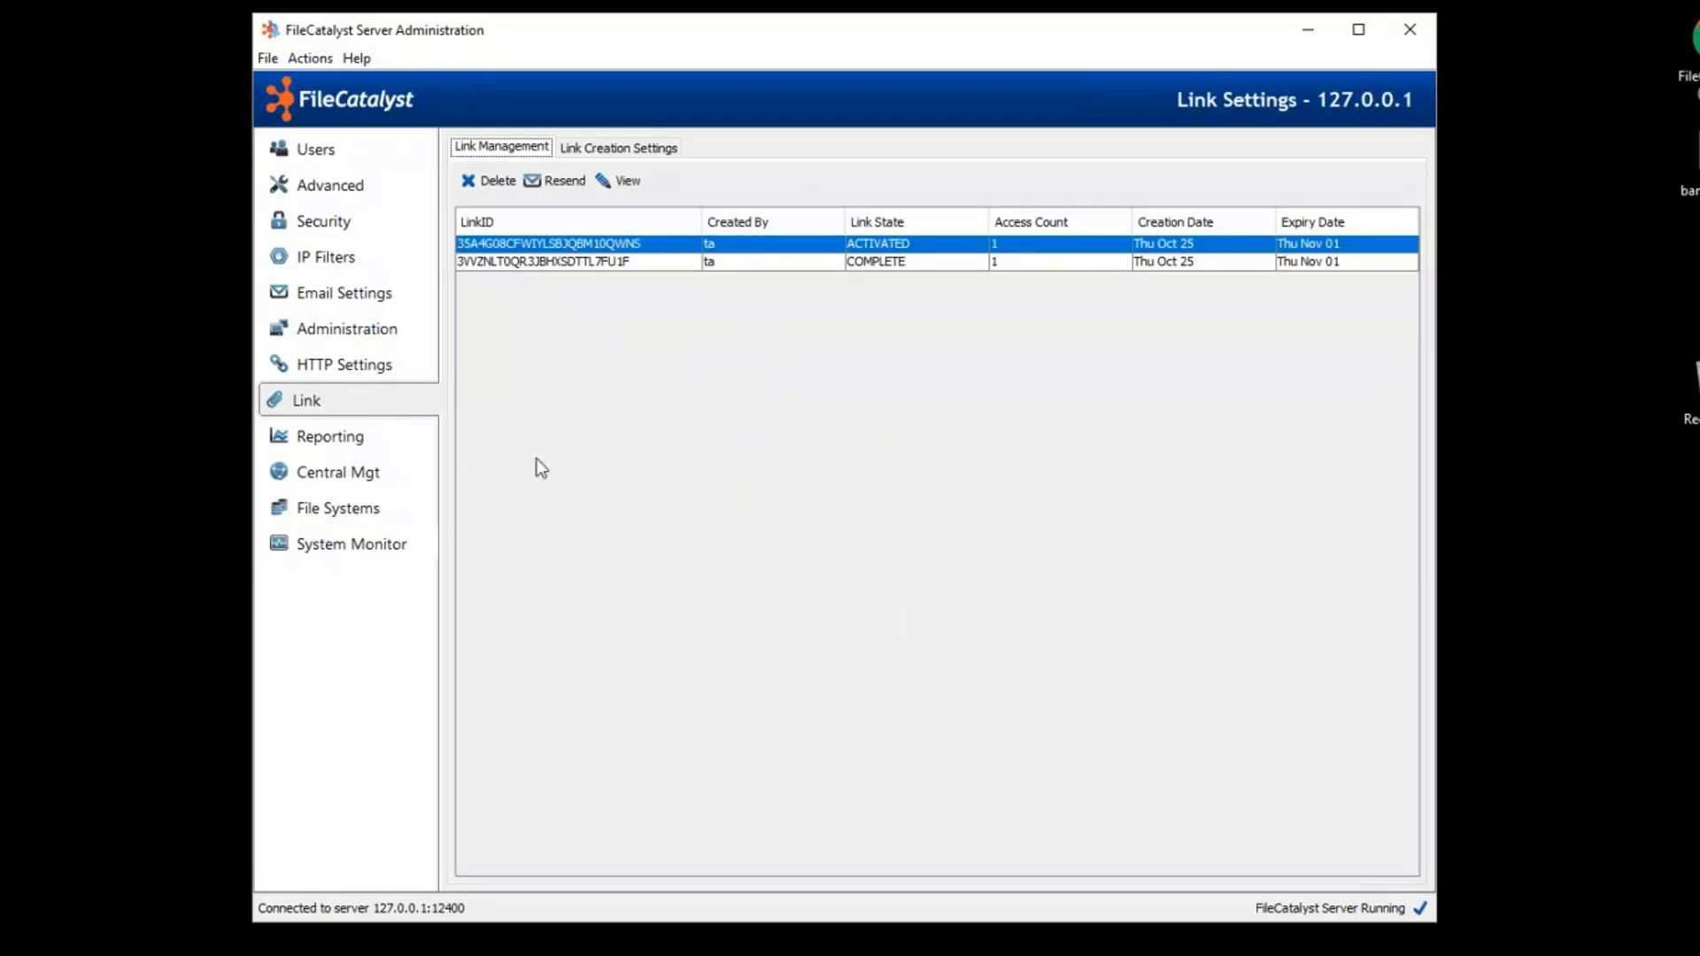
mouse_move(604, 467)
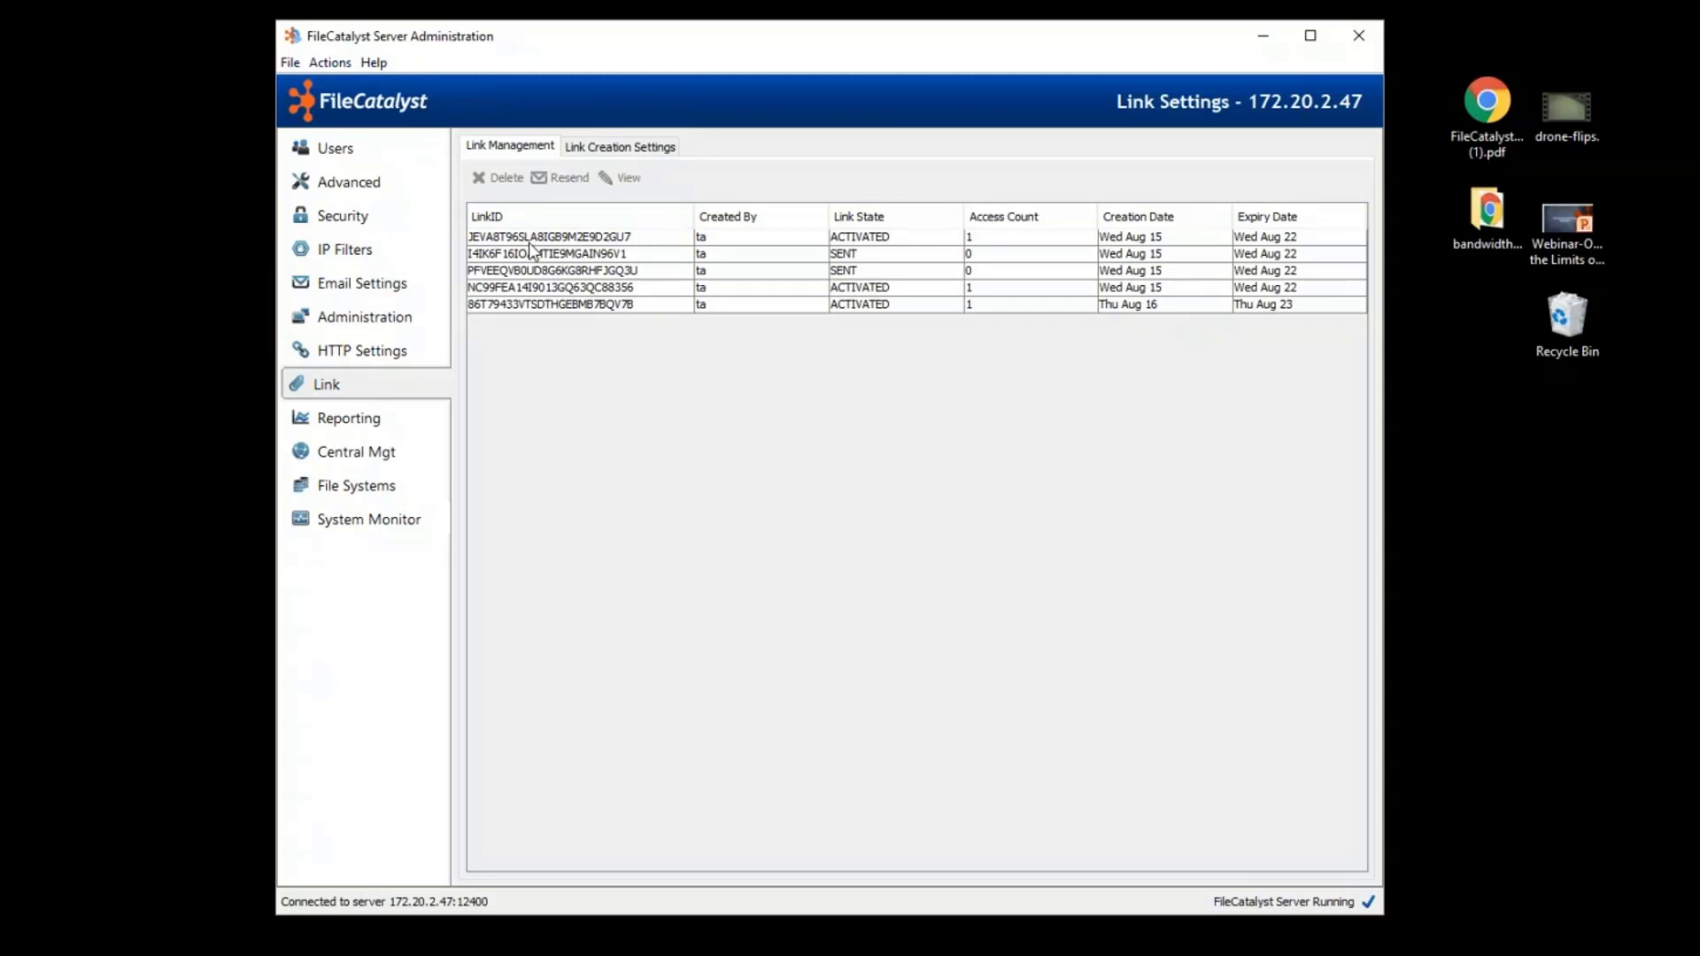
mouse_move(535, 295)
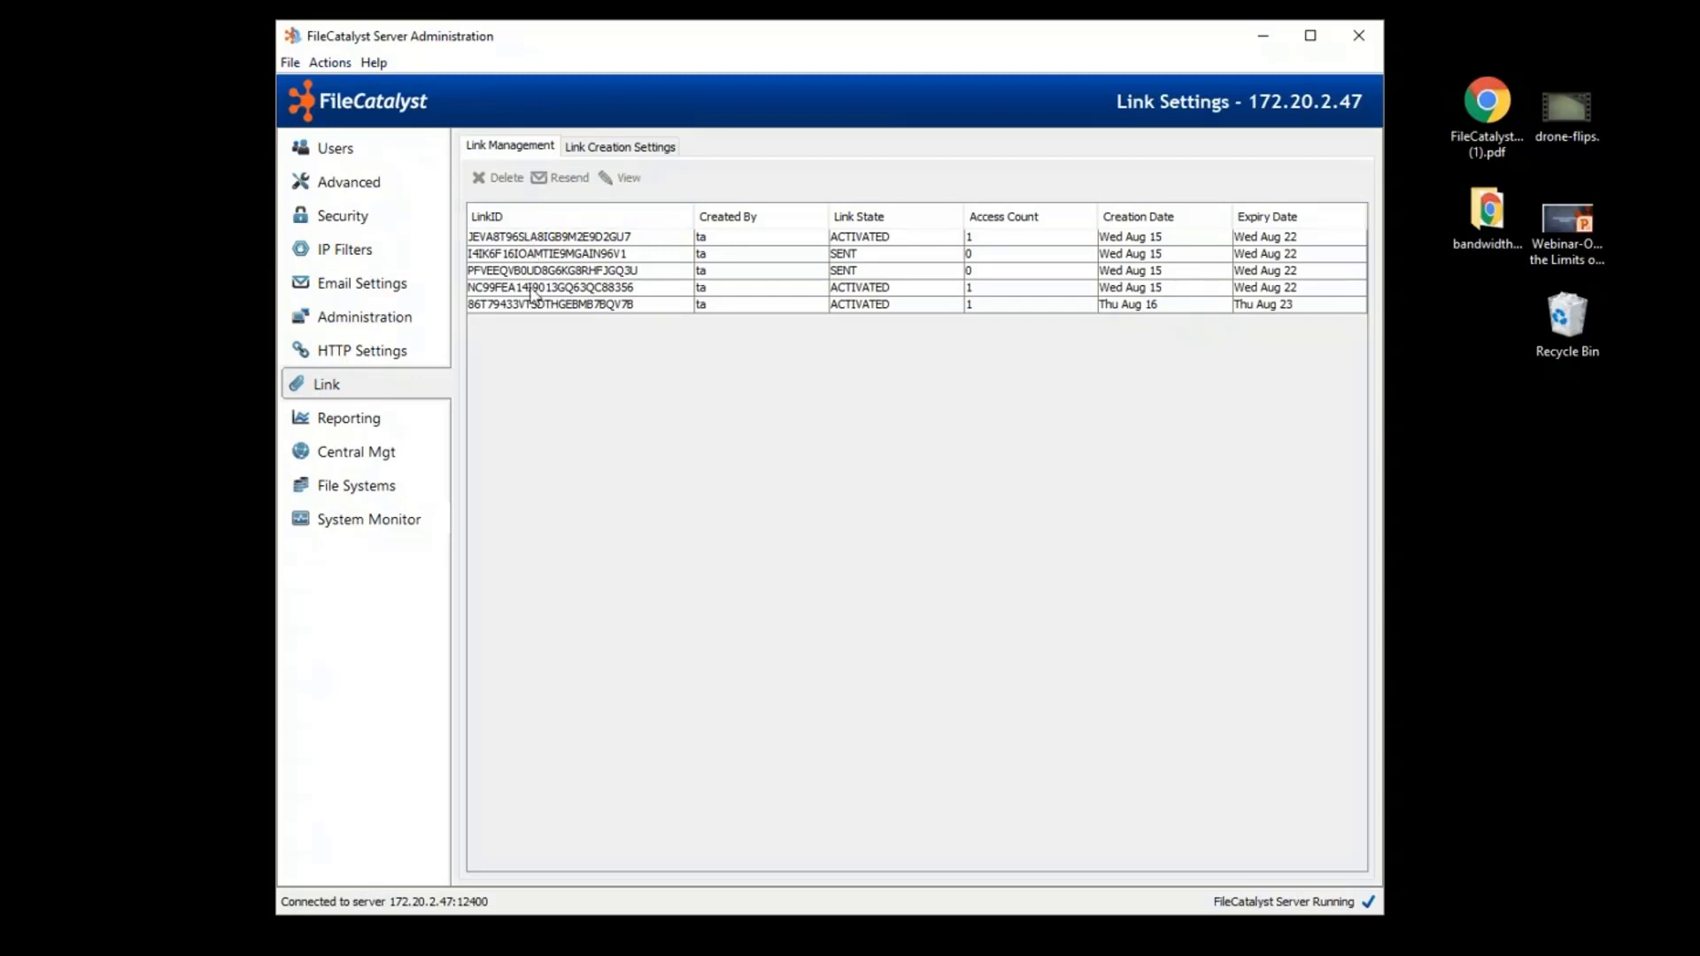
mouse_move(577, 191)
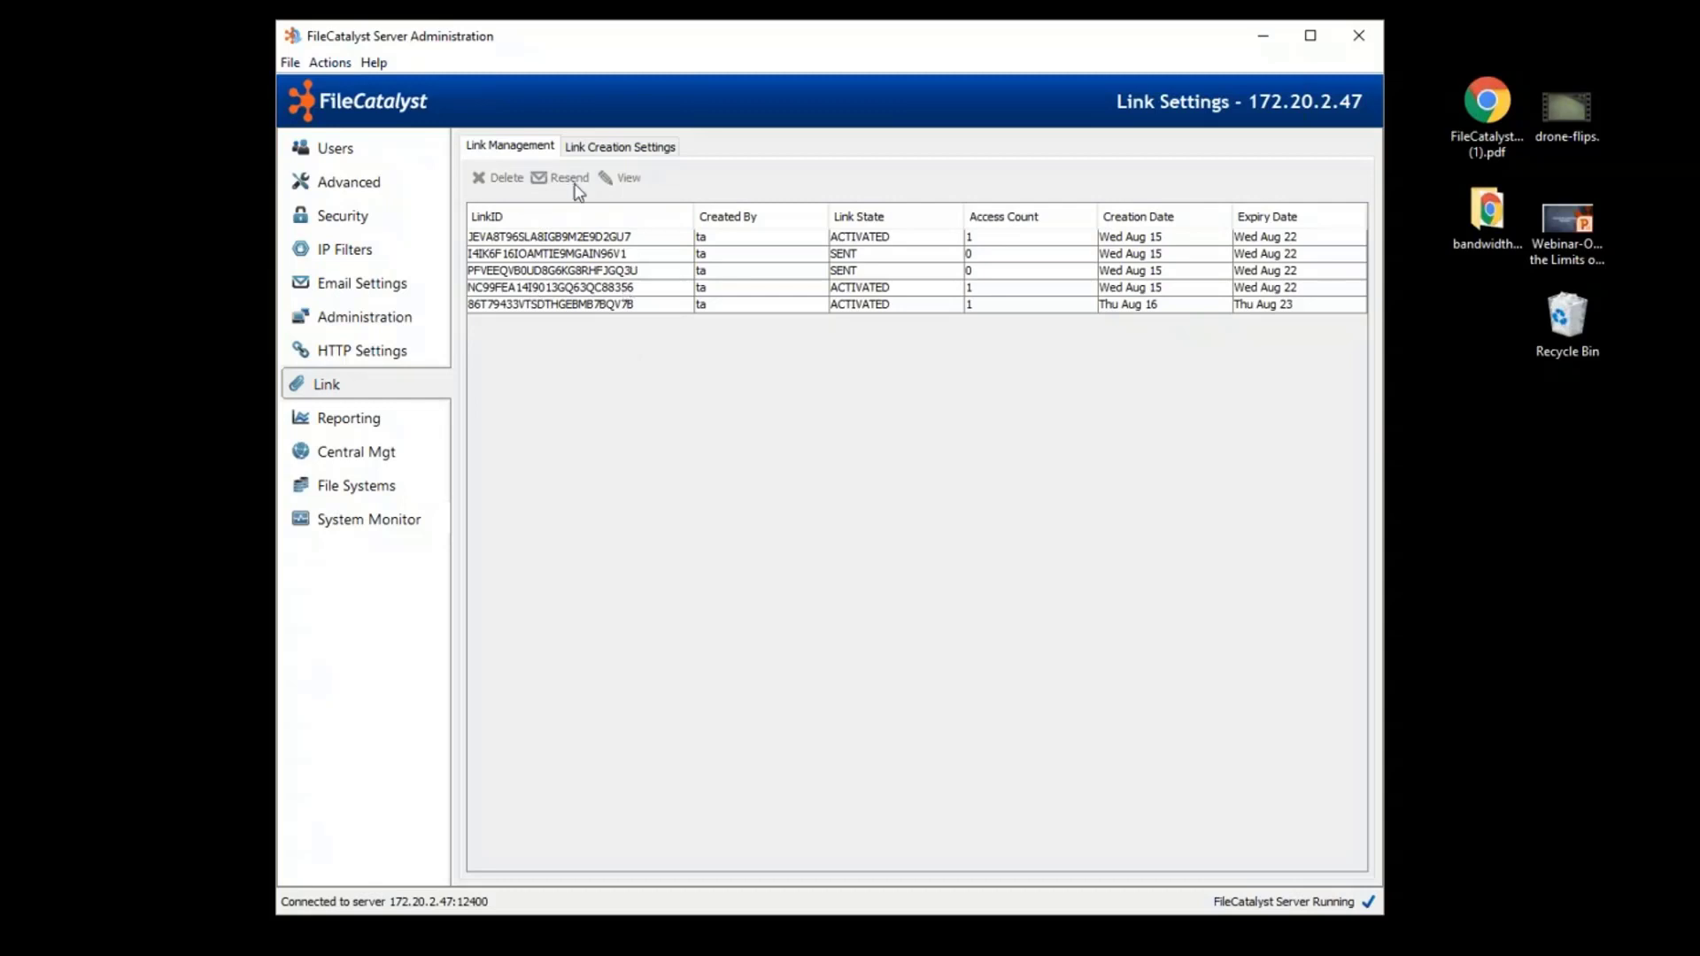
mouse_move(399, 462)
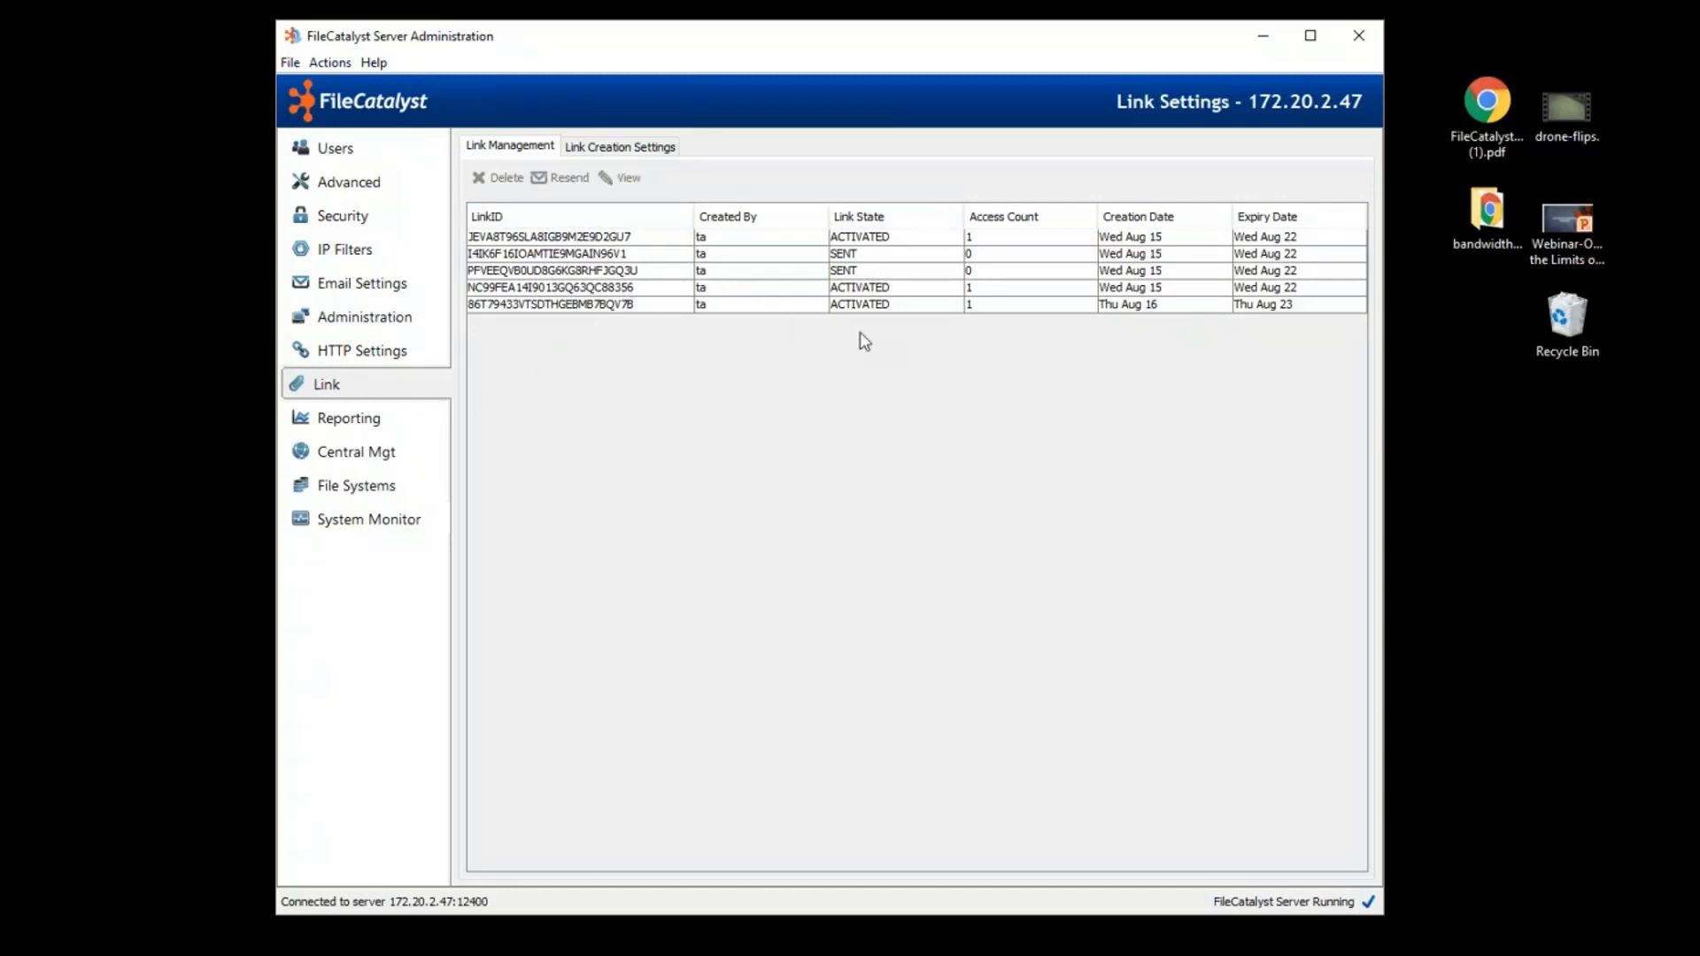
mouse_move(455, 514)
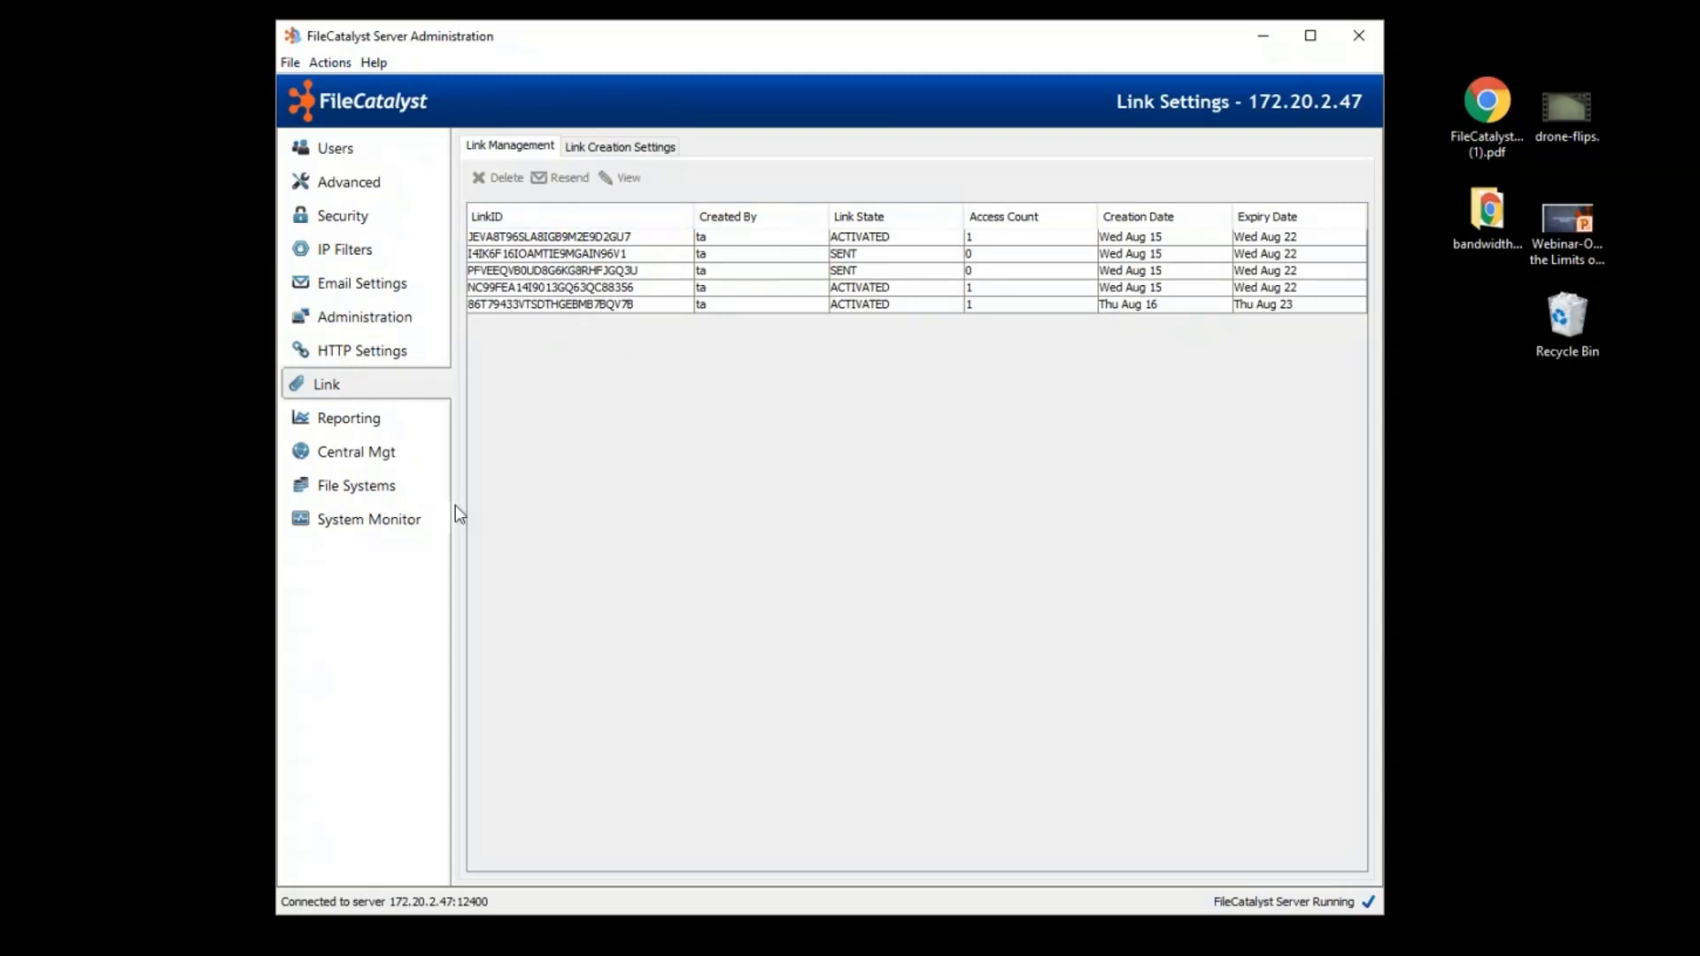
left_click(361, 351)
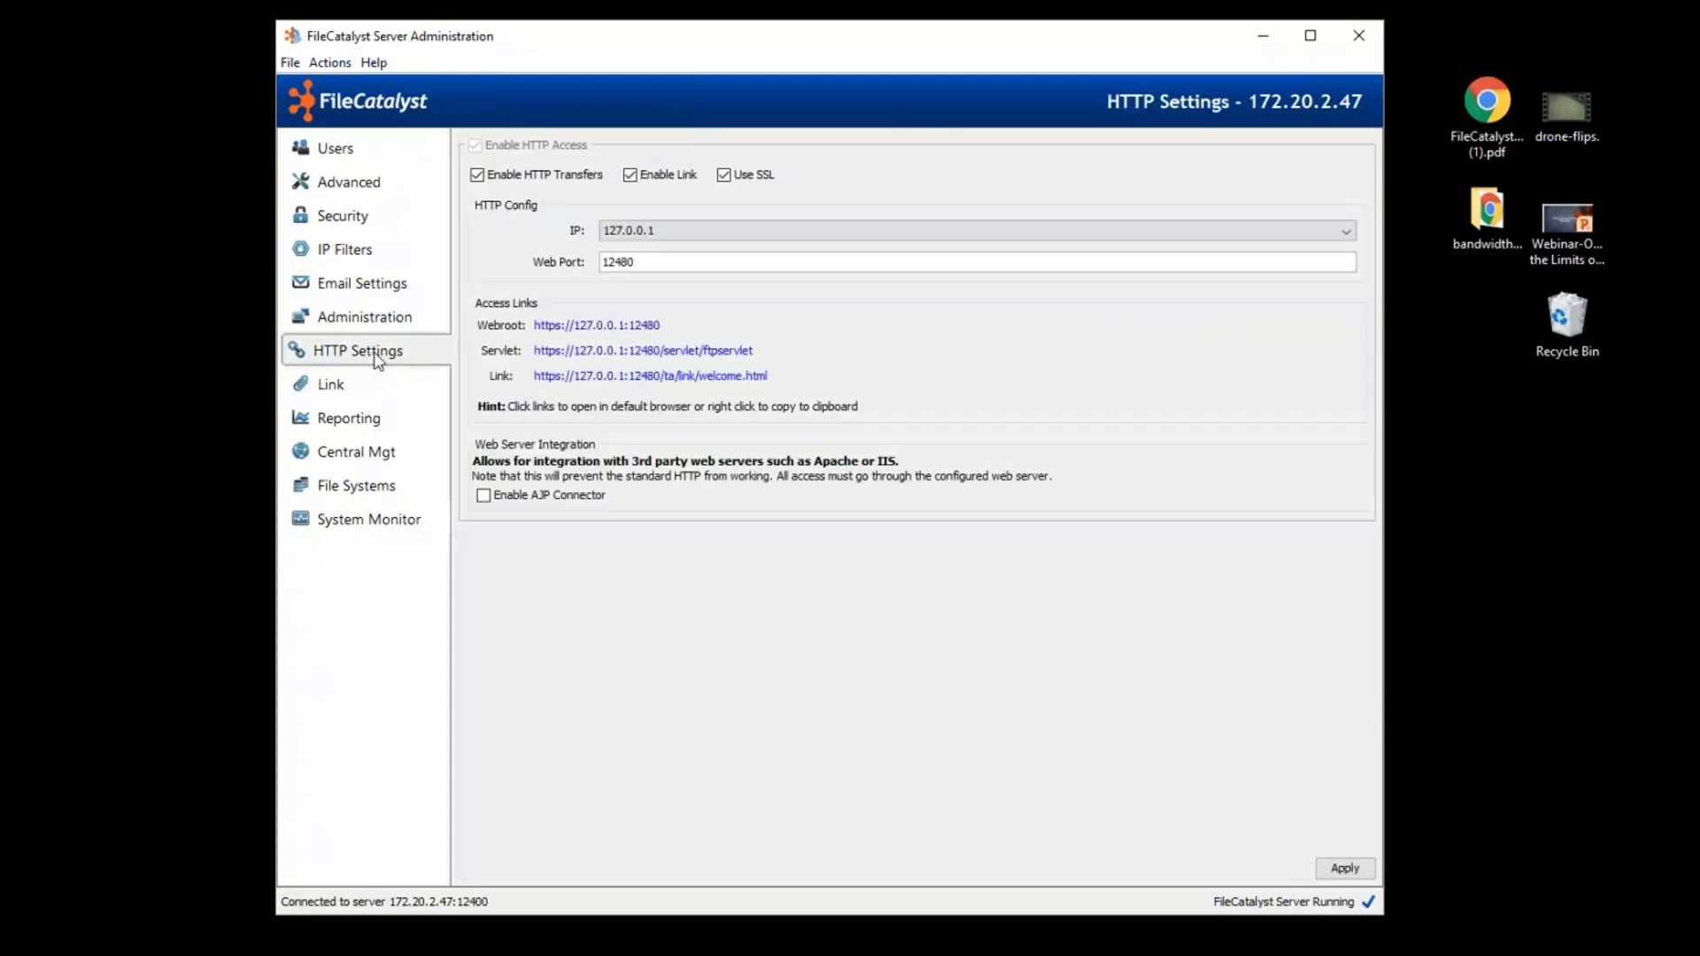
mouse_move(395, 375)
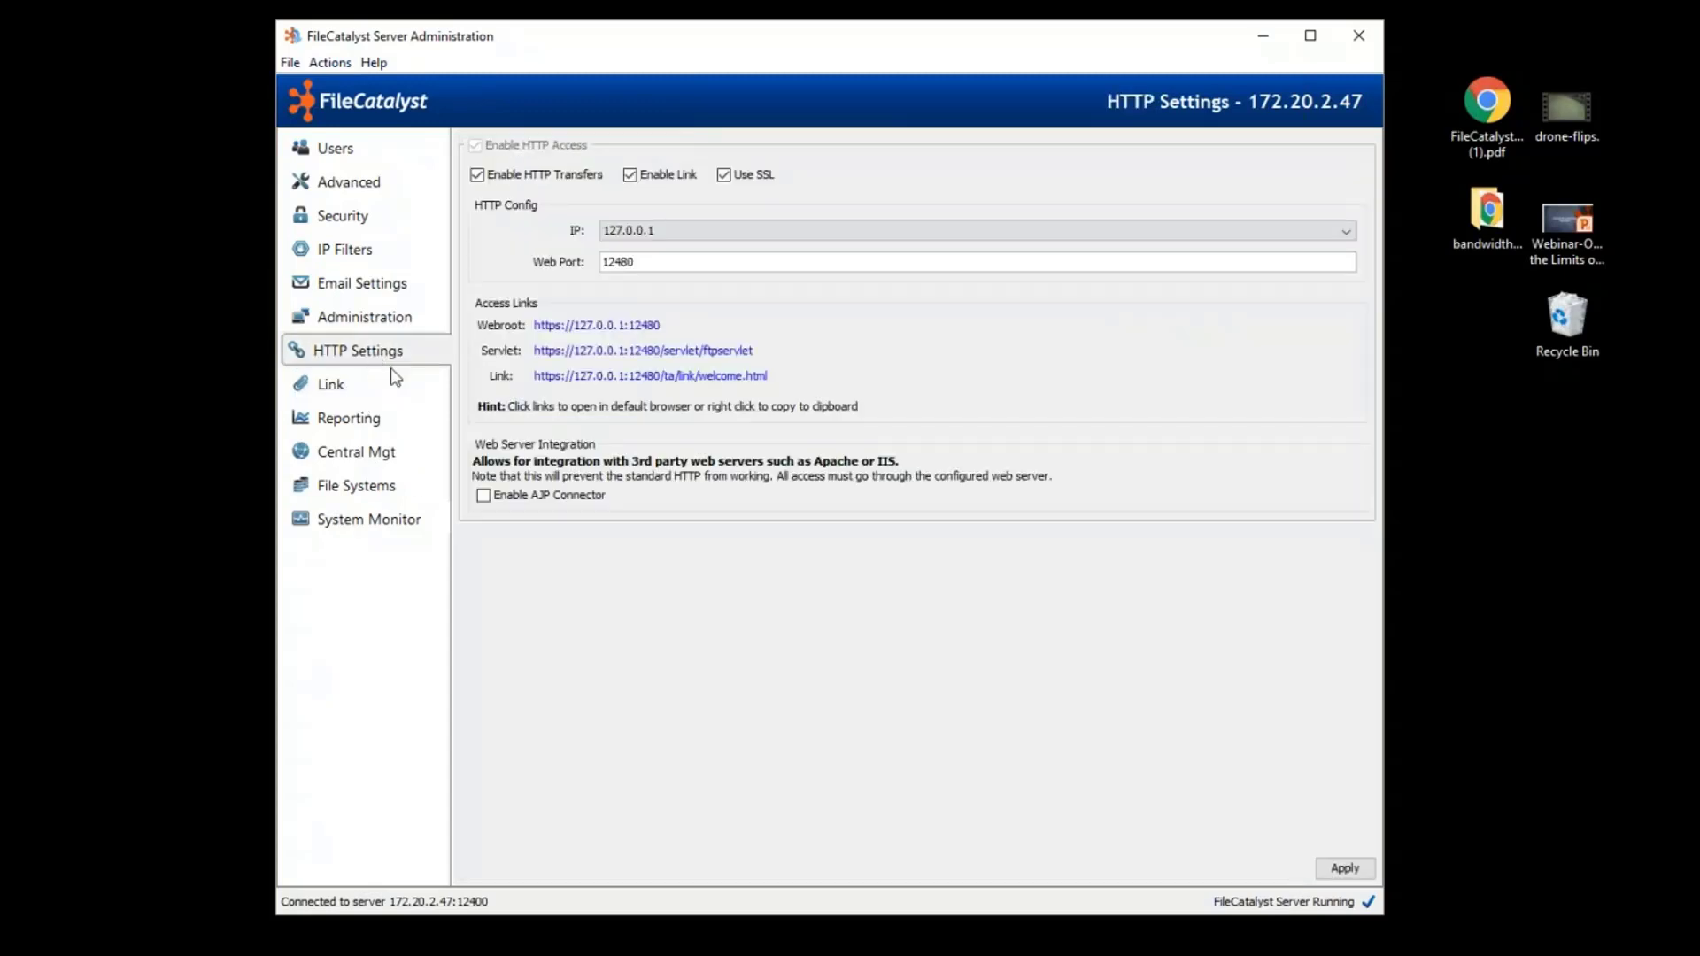
left_click(597, 326)
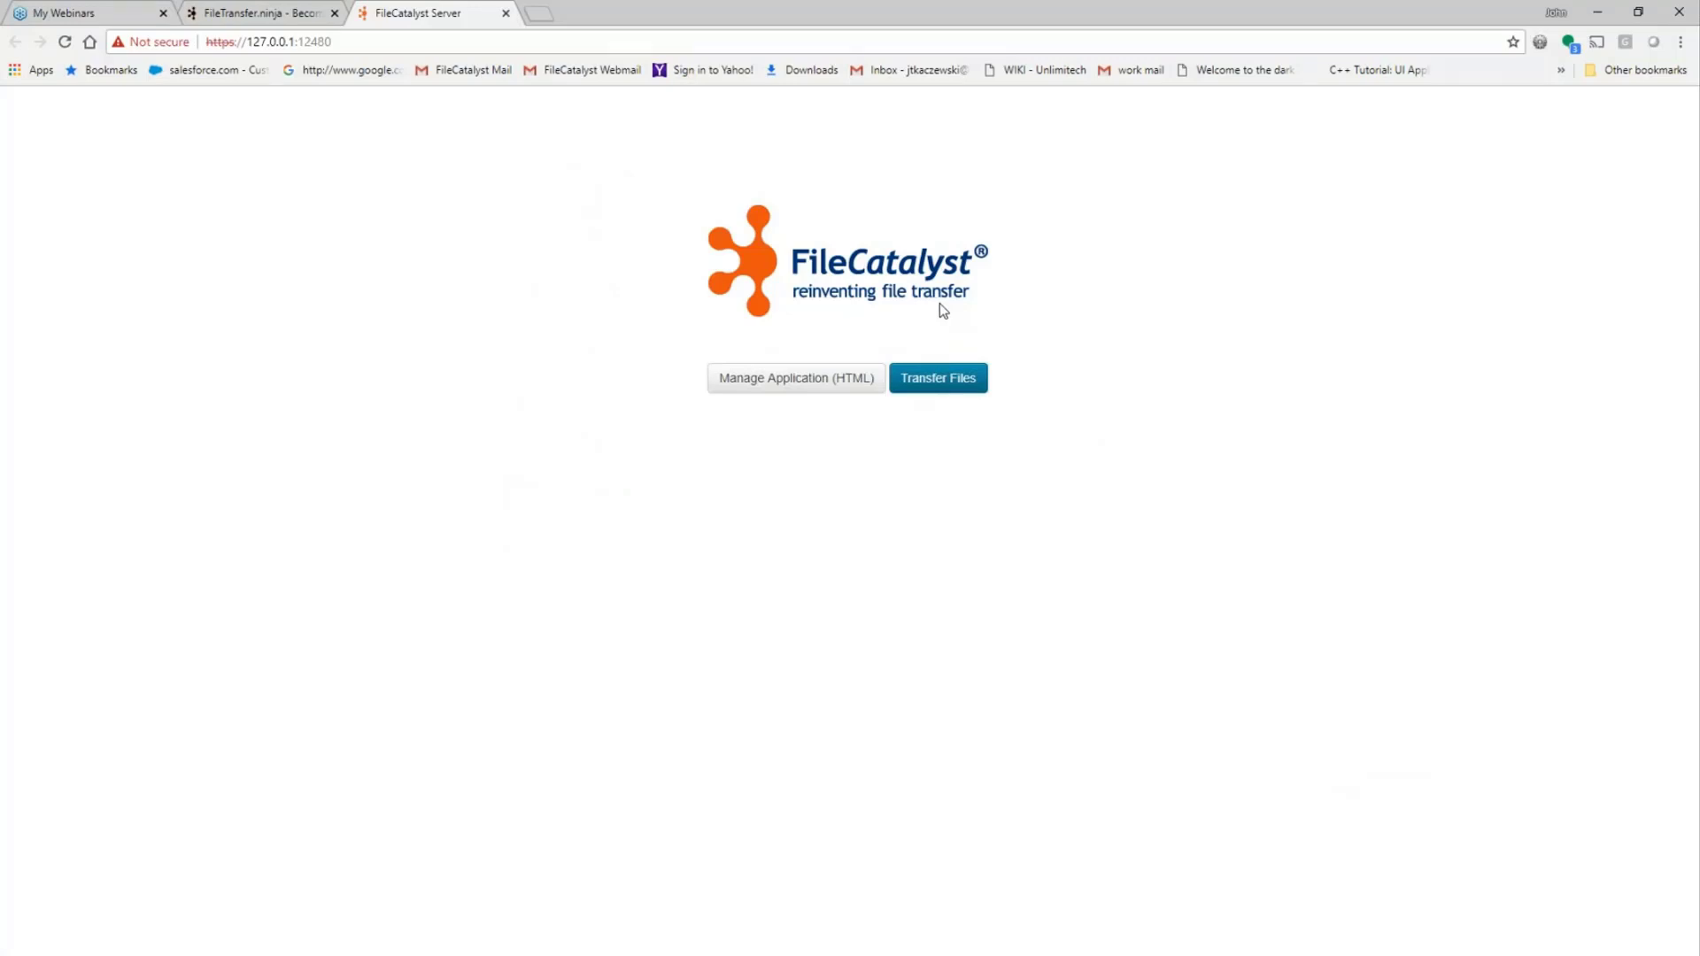
mouse_move(786, 393)
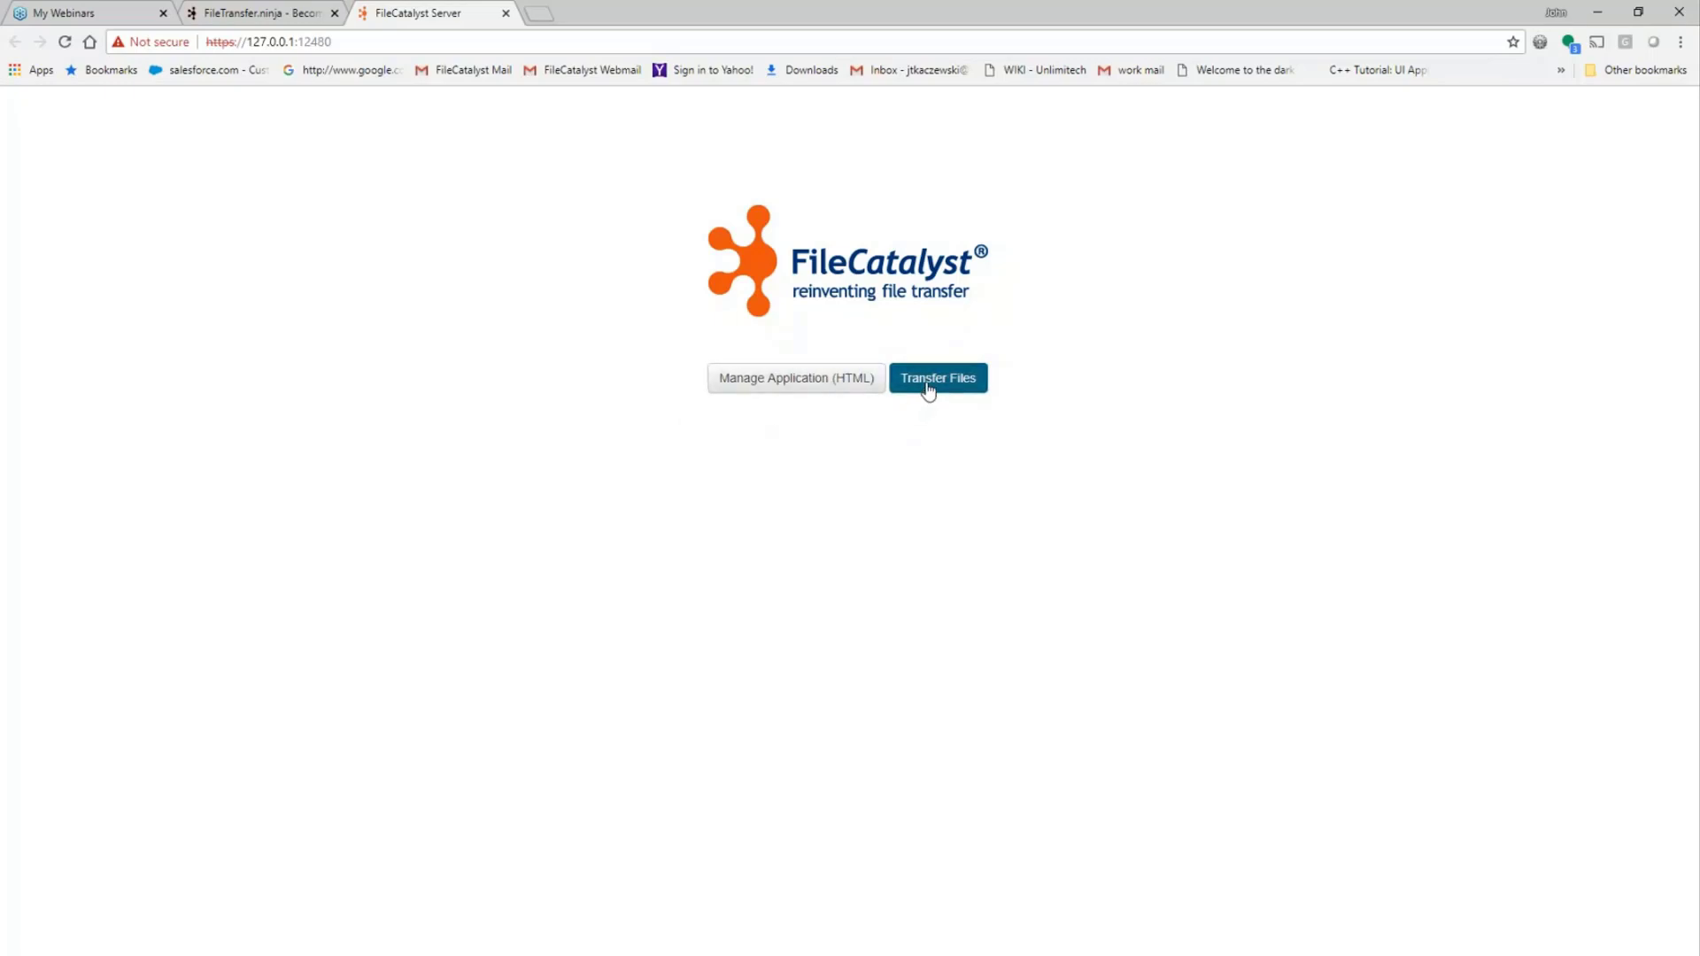
Reveal the Transfer Files choices: Upload, Upload (HTTP), Download, Email Link, Express.
left_click(937, 378)
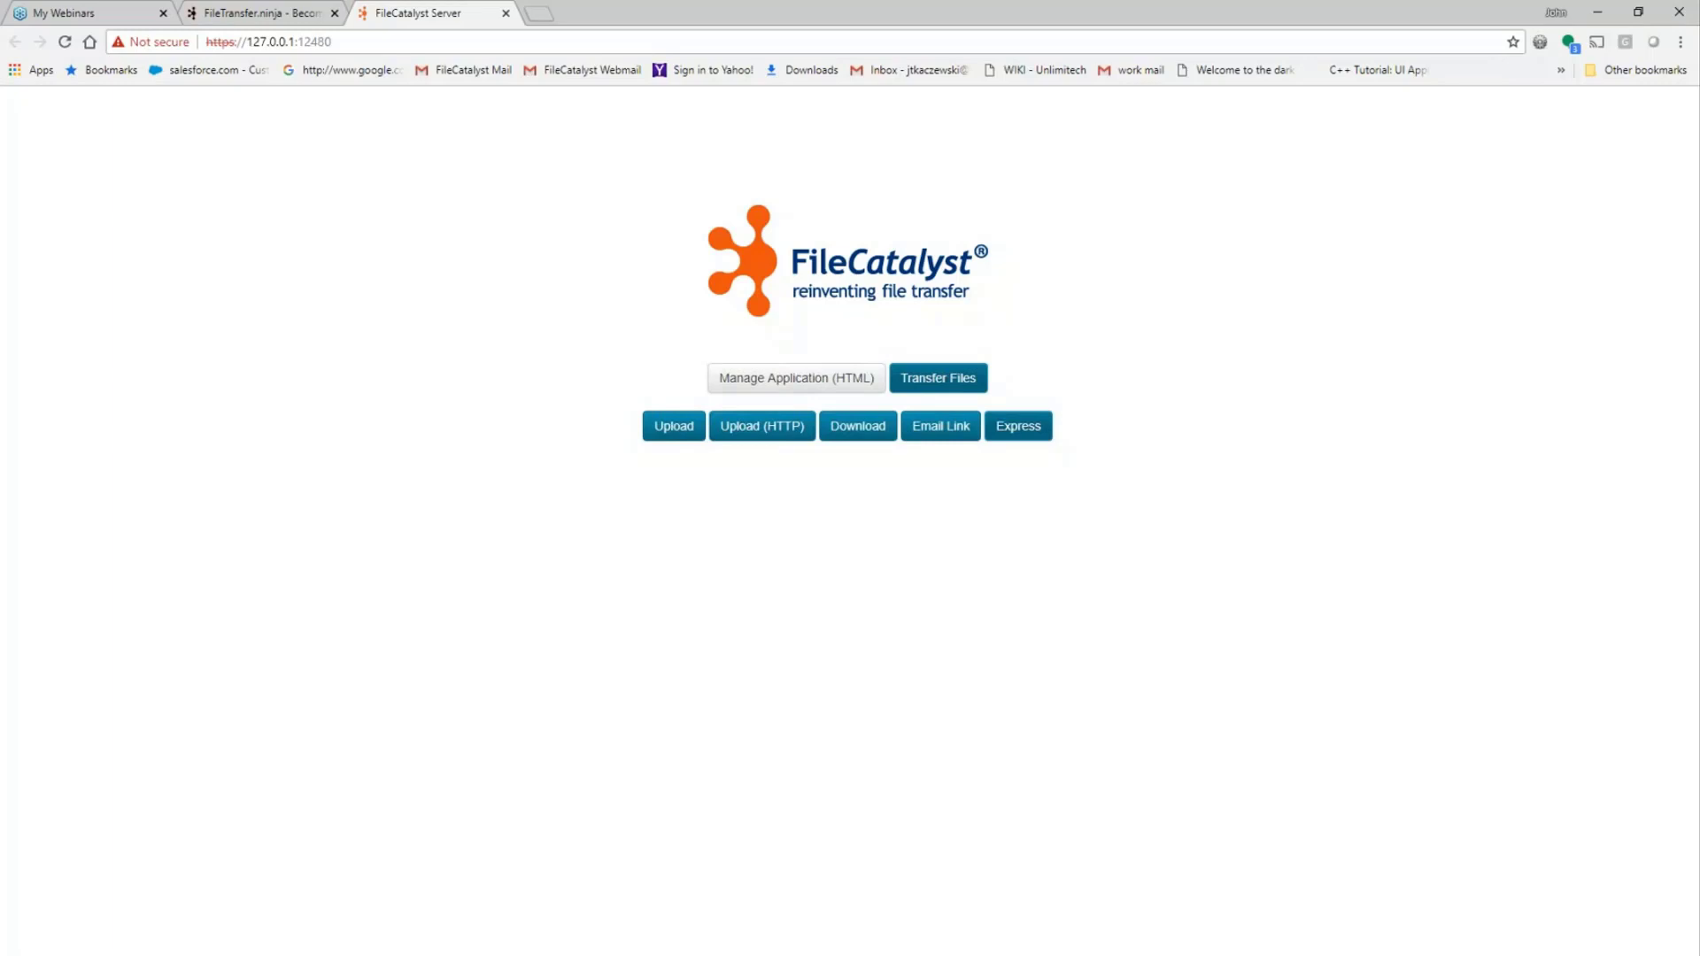
mouse_move(940, 425)
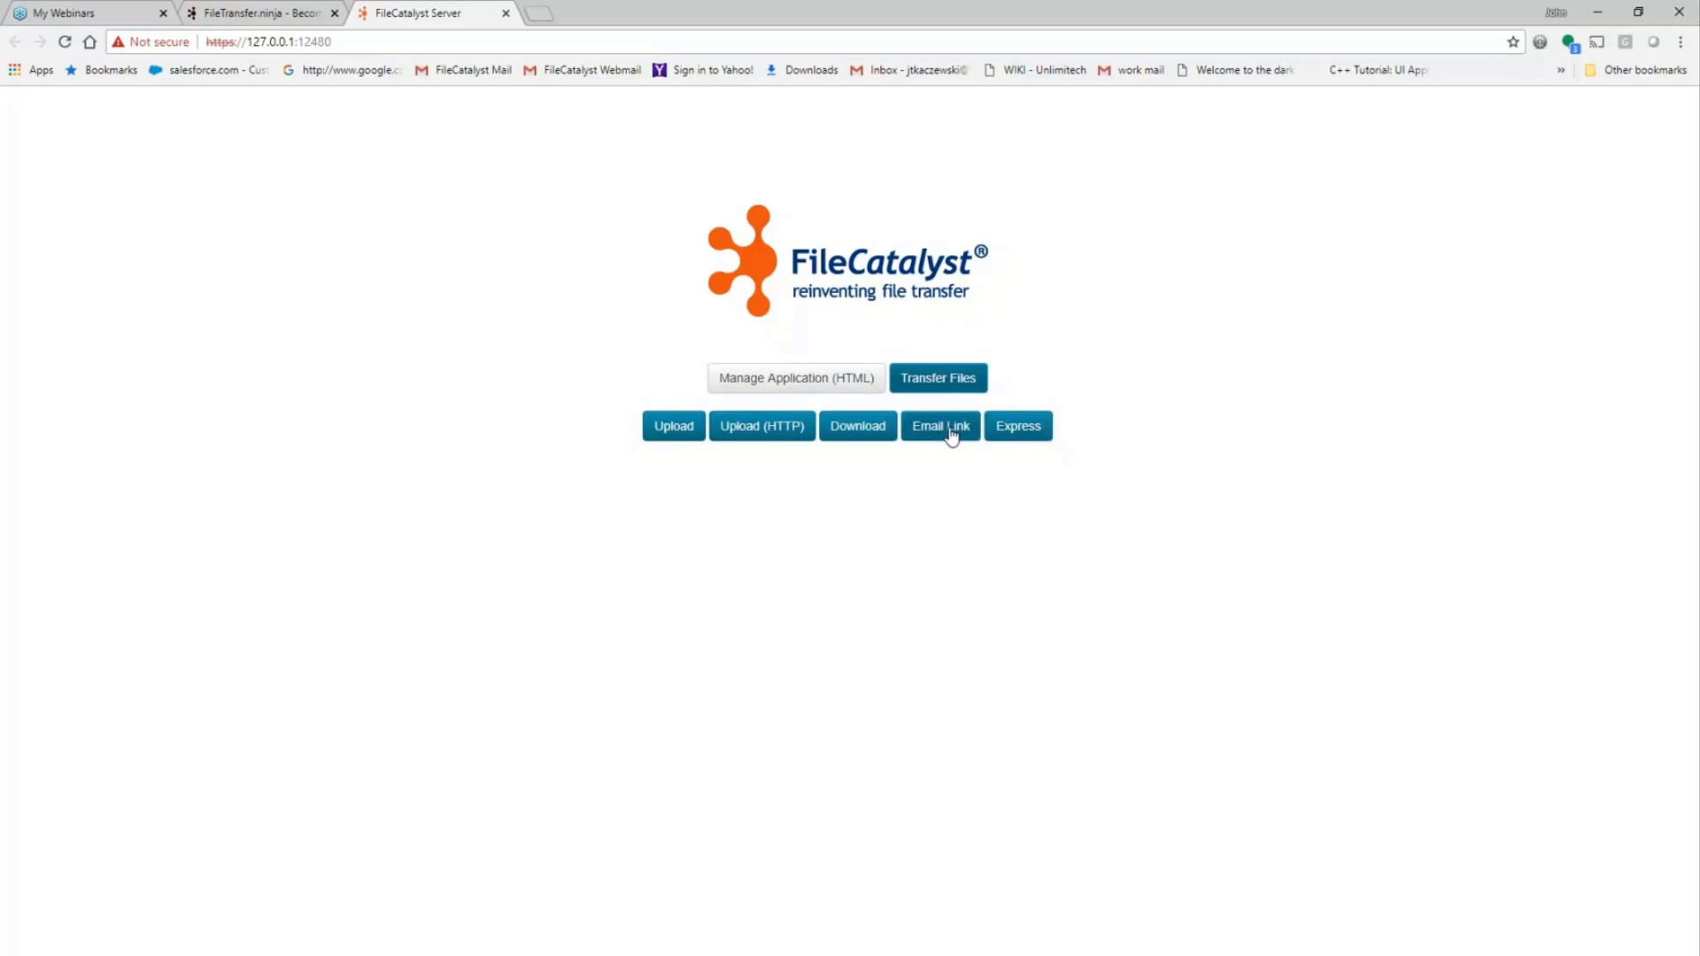
mouse_move(944, 434)
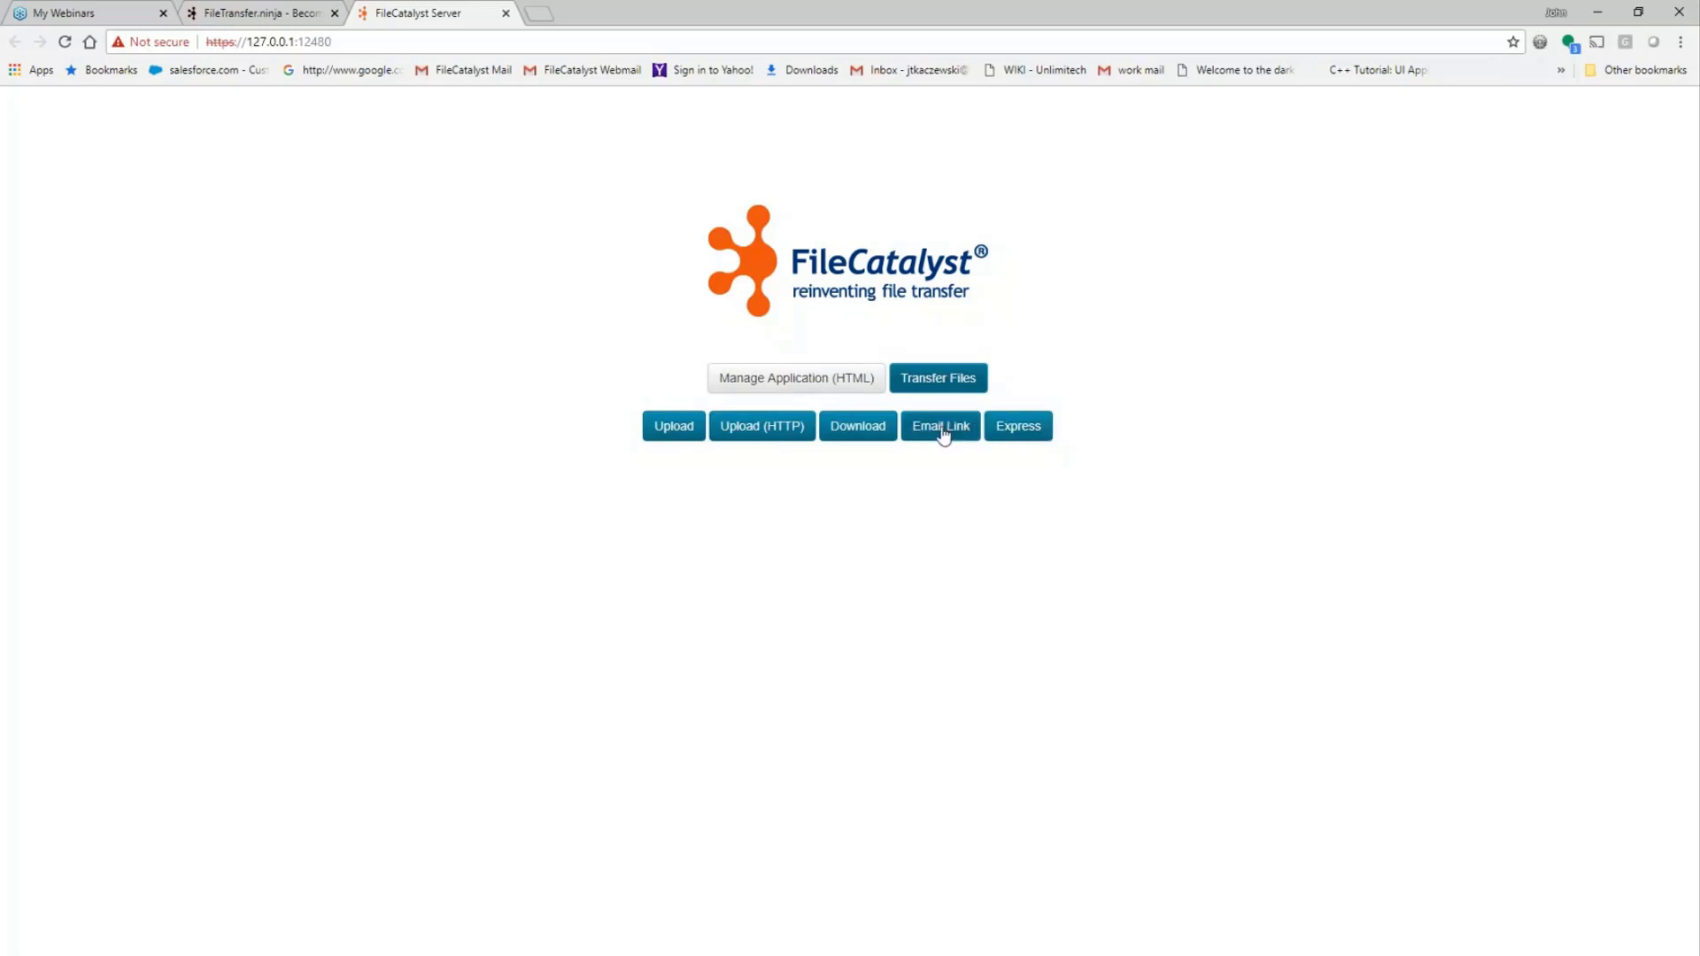
Open the Email Link form and bring up the saved-credentials removal prompt.
left_click(938, 425)
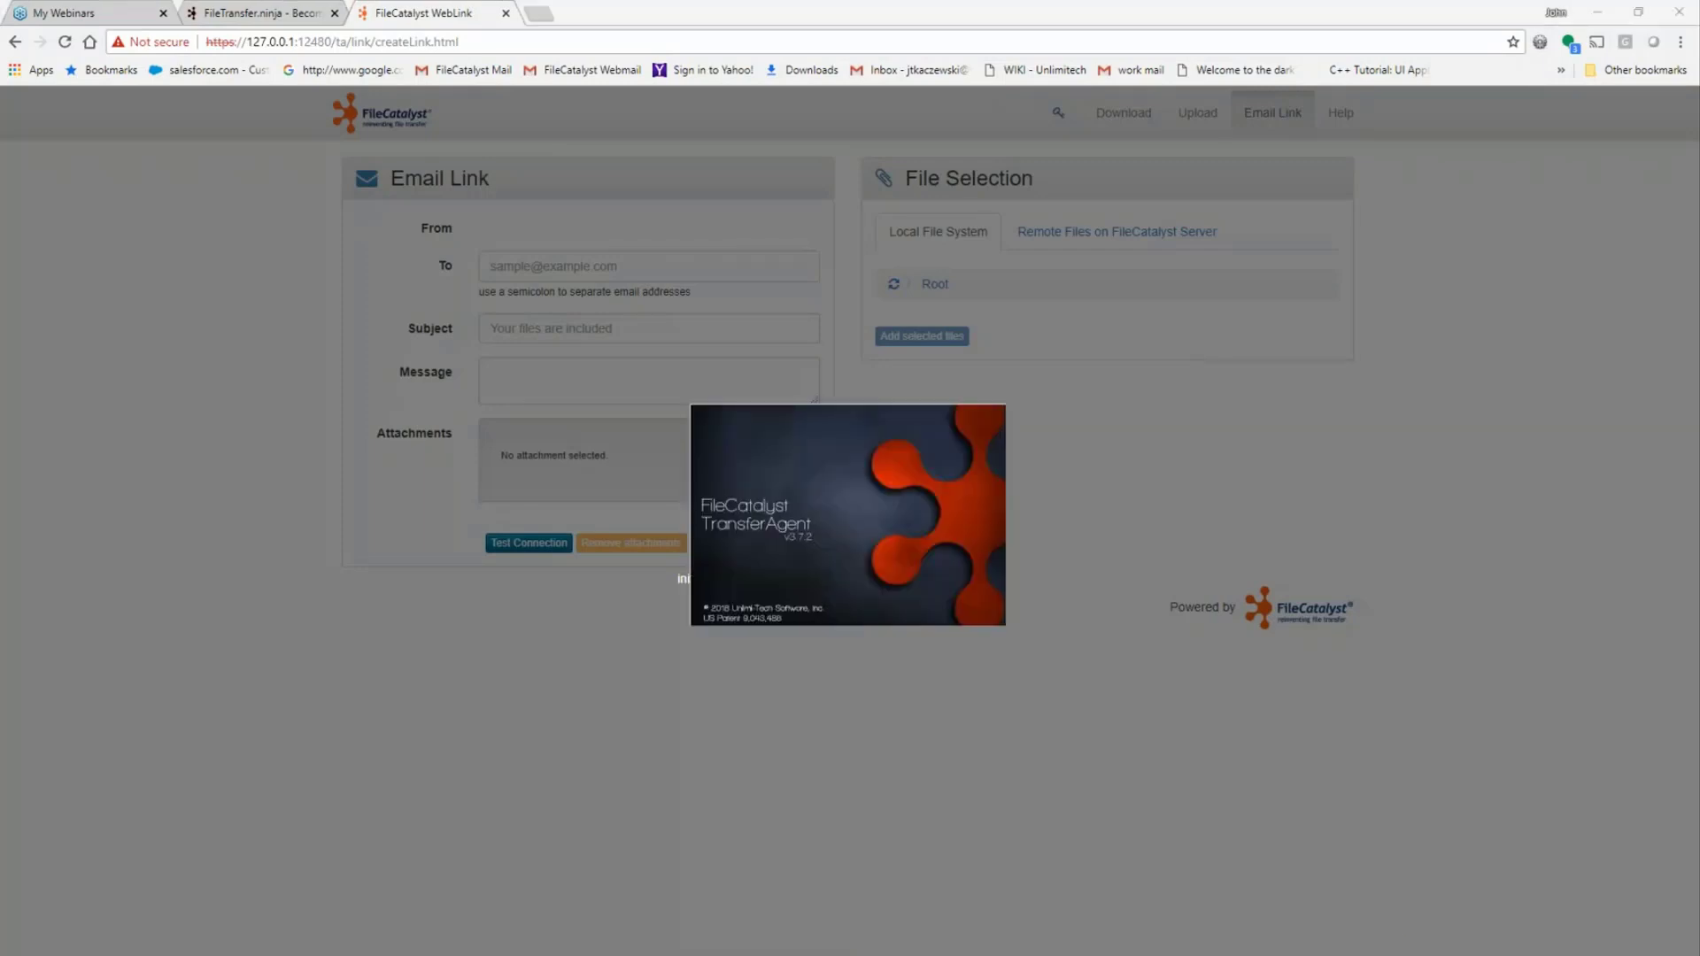
mouse_move(813, 529)
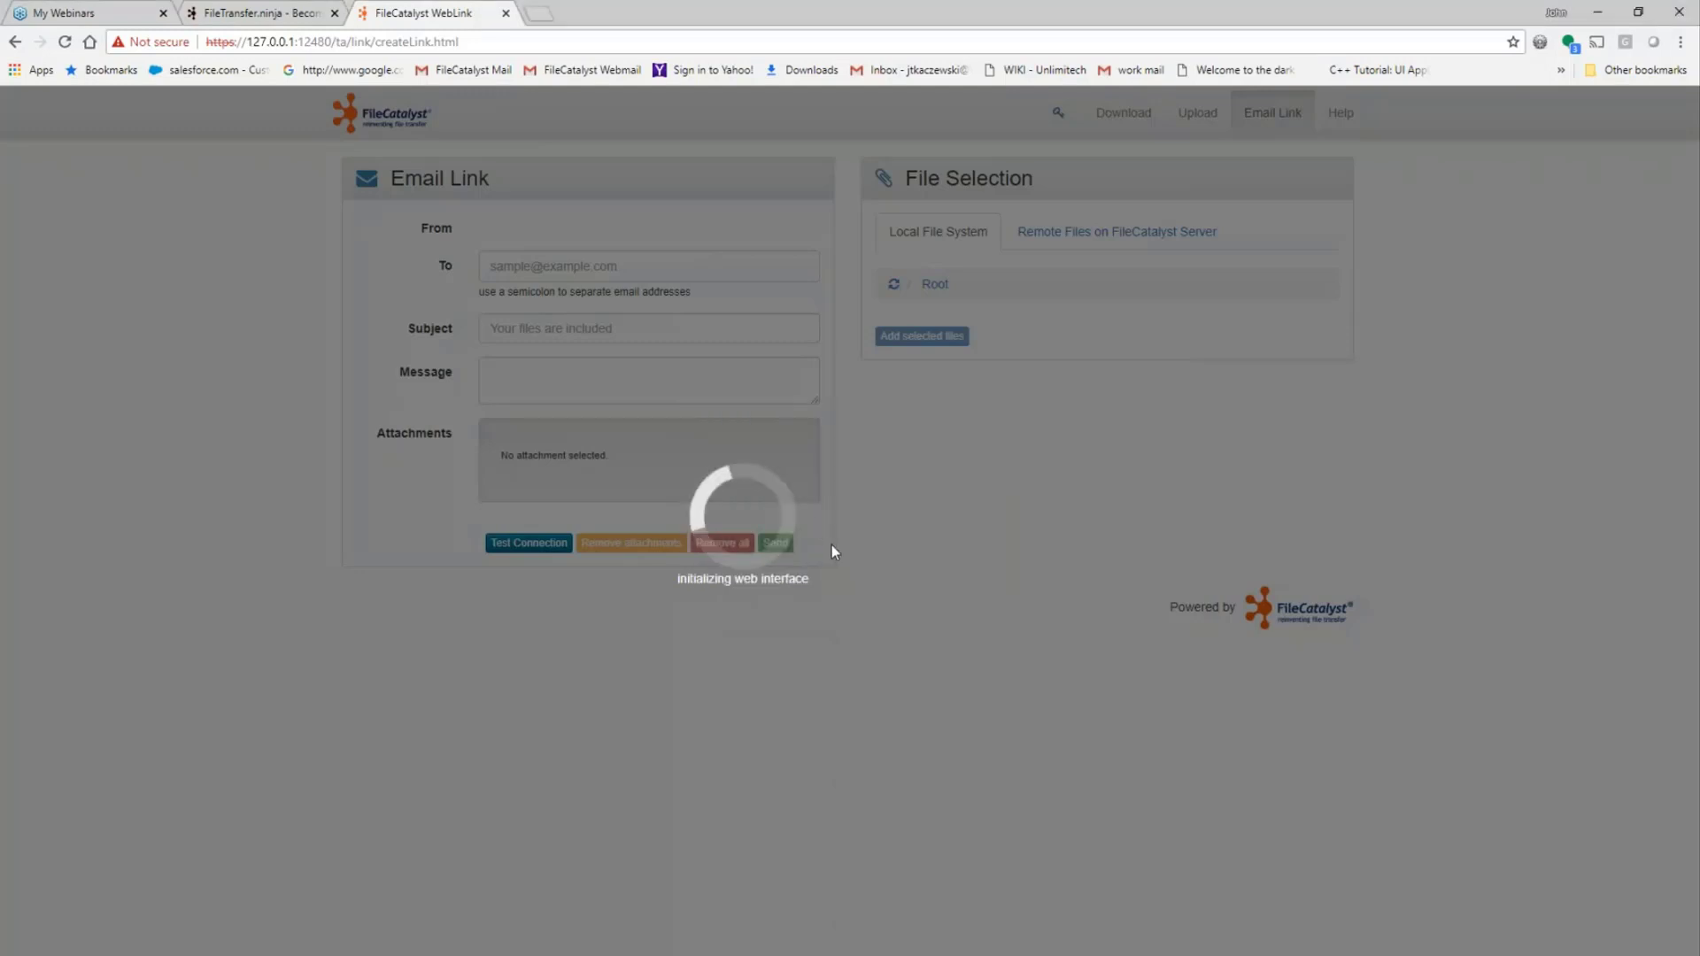
mouse_move(688, 528)
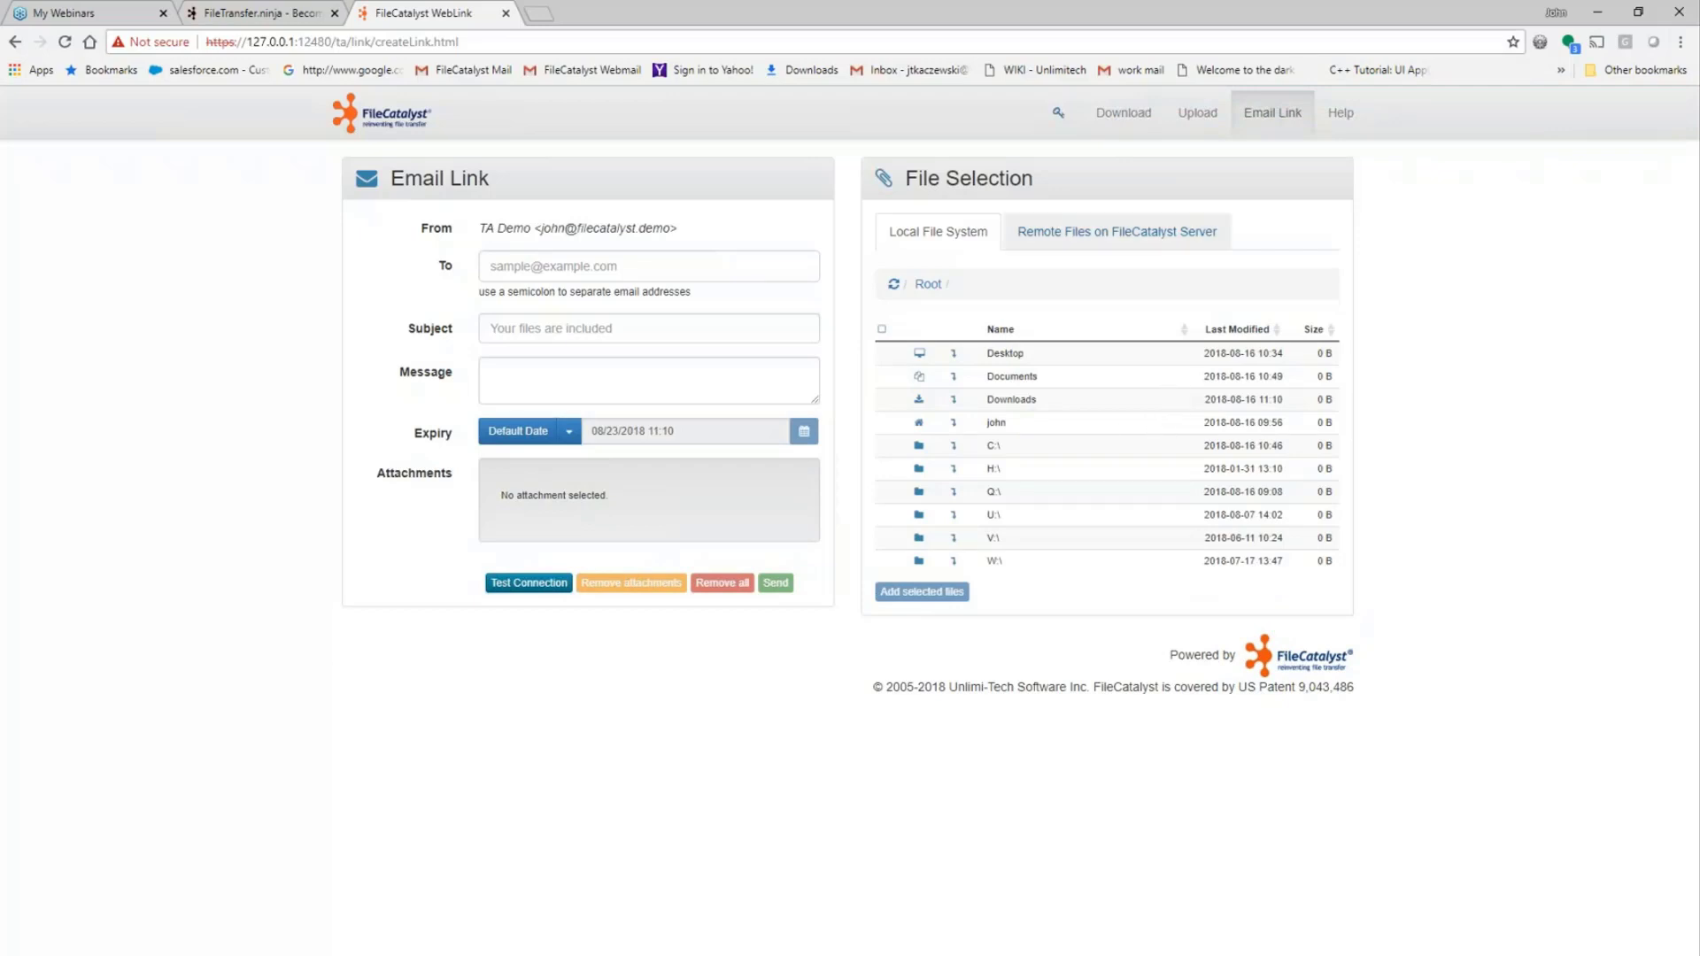
mouse_move(857, 225)
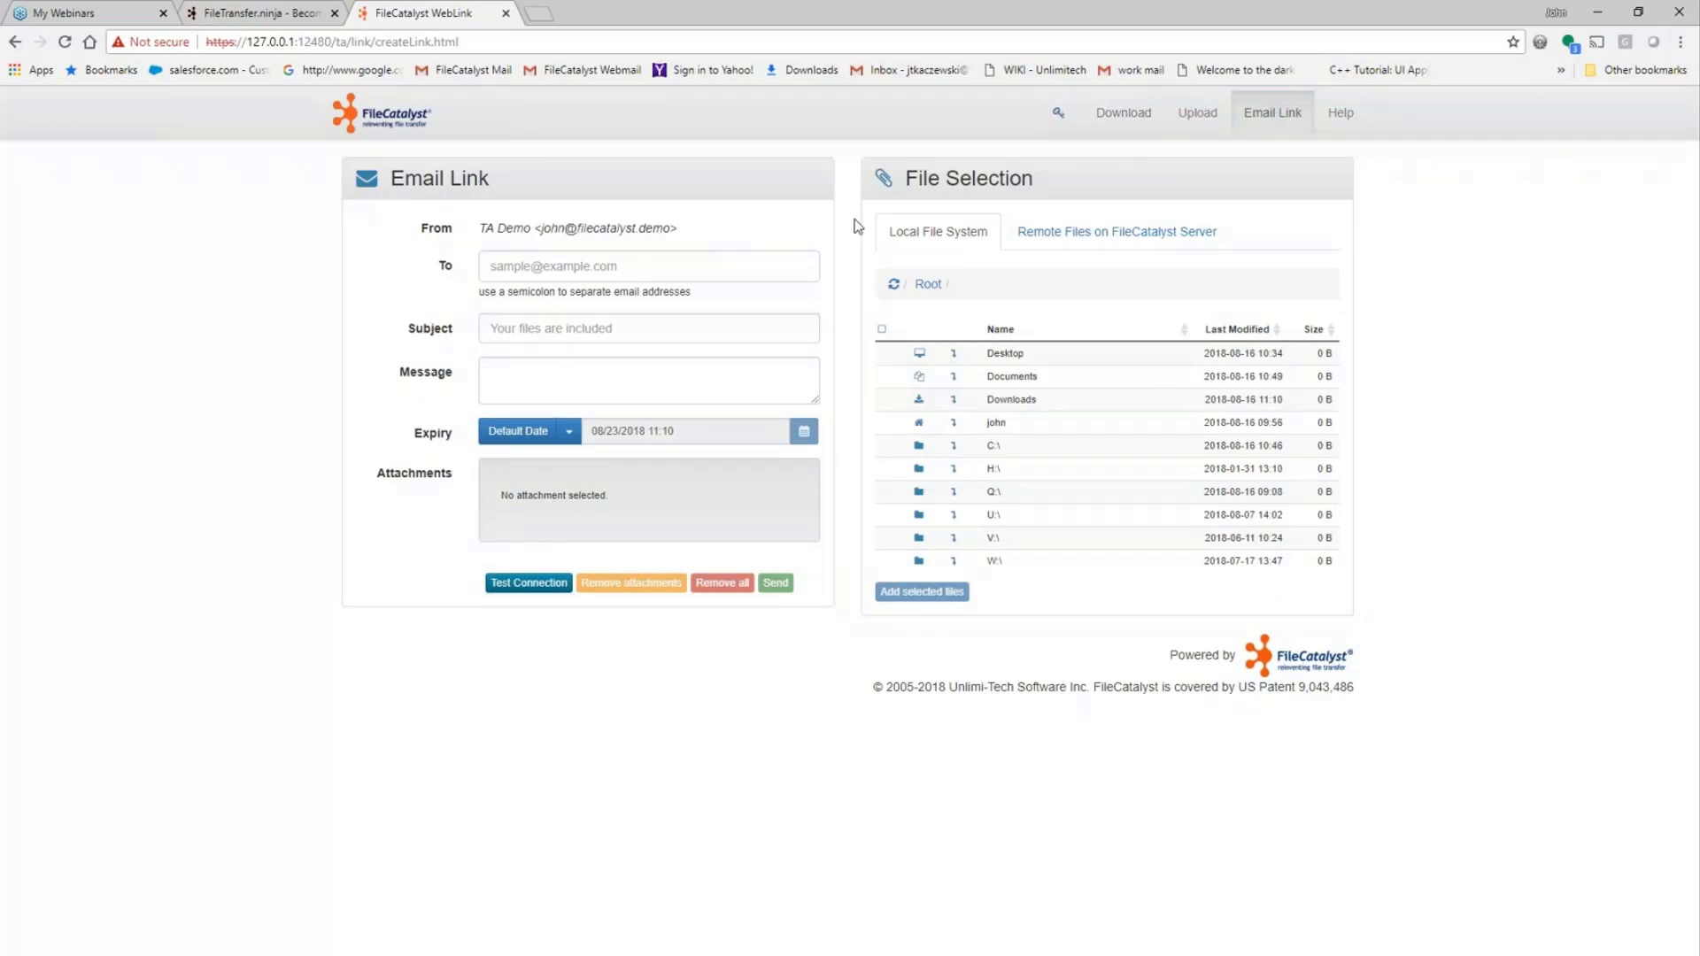
mouse_move(846, 249)
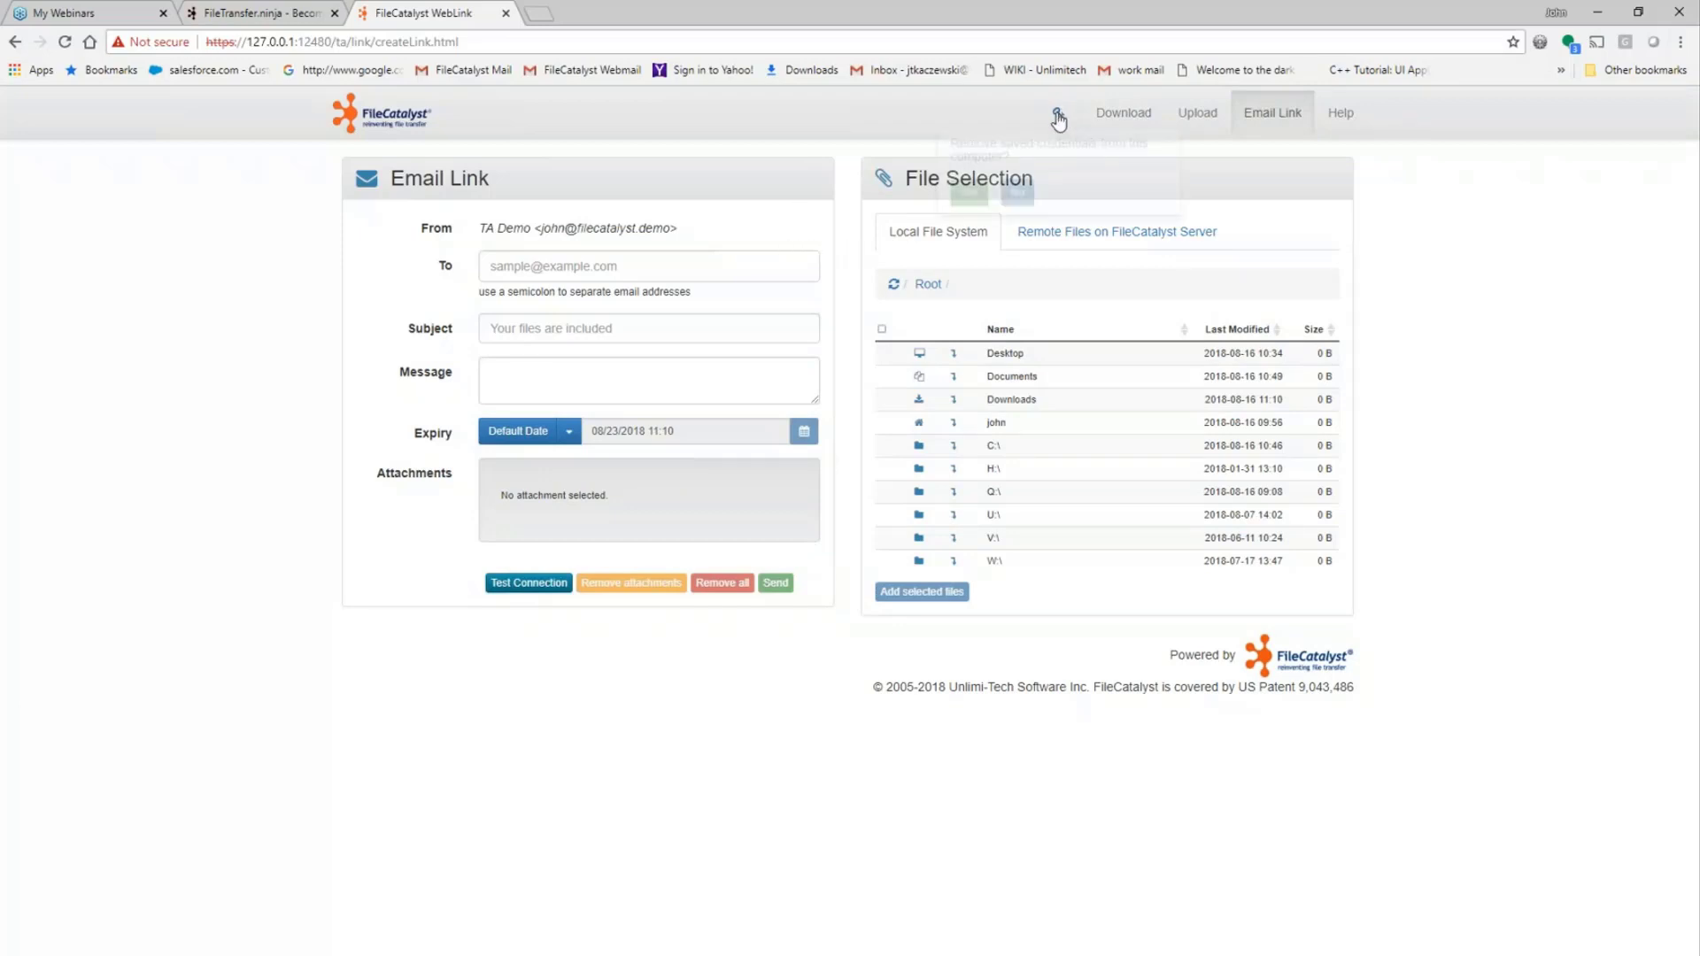
left_click(1059, 113)
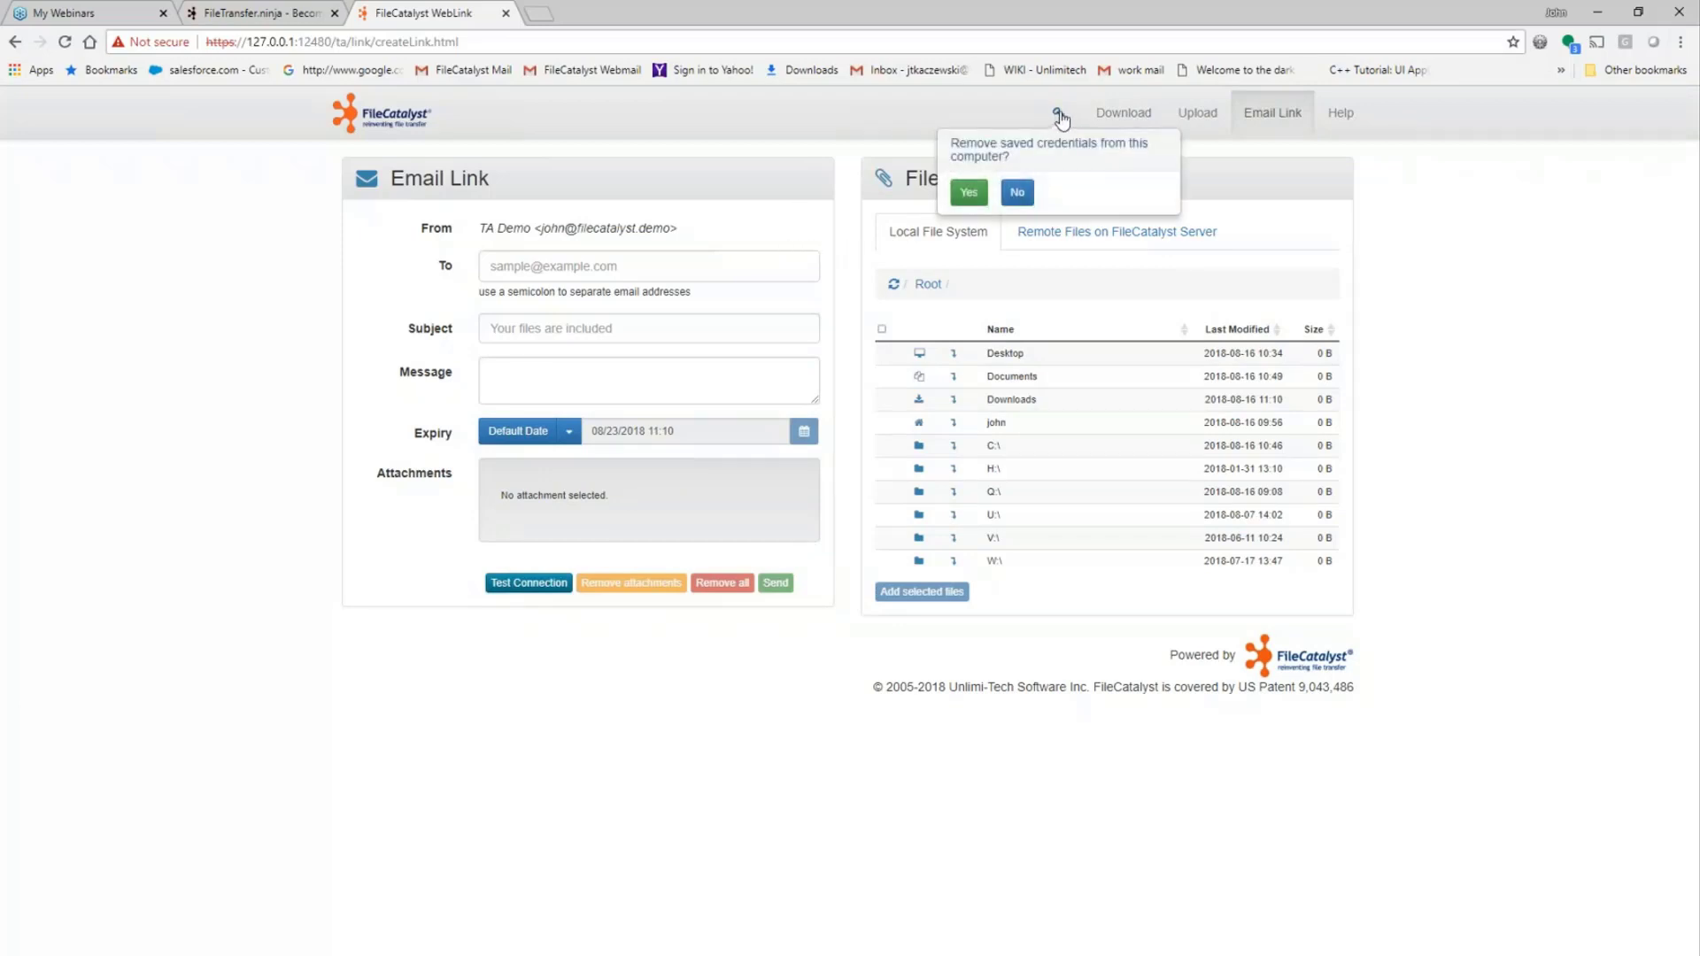
mouse_move(904, 115)
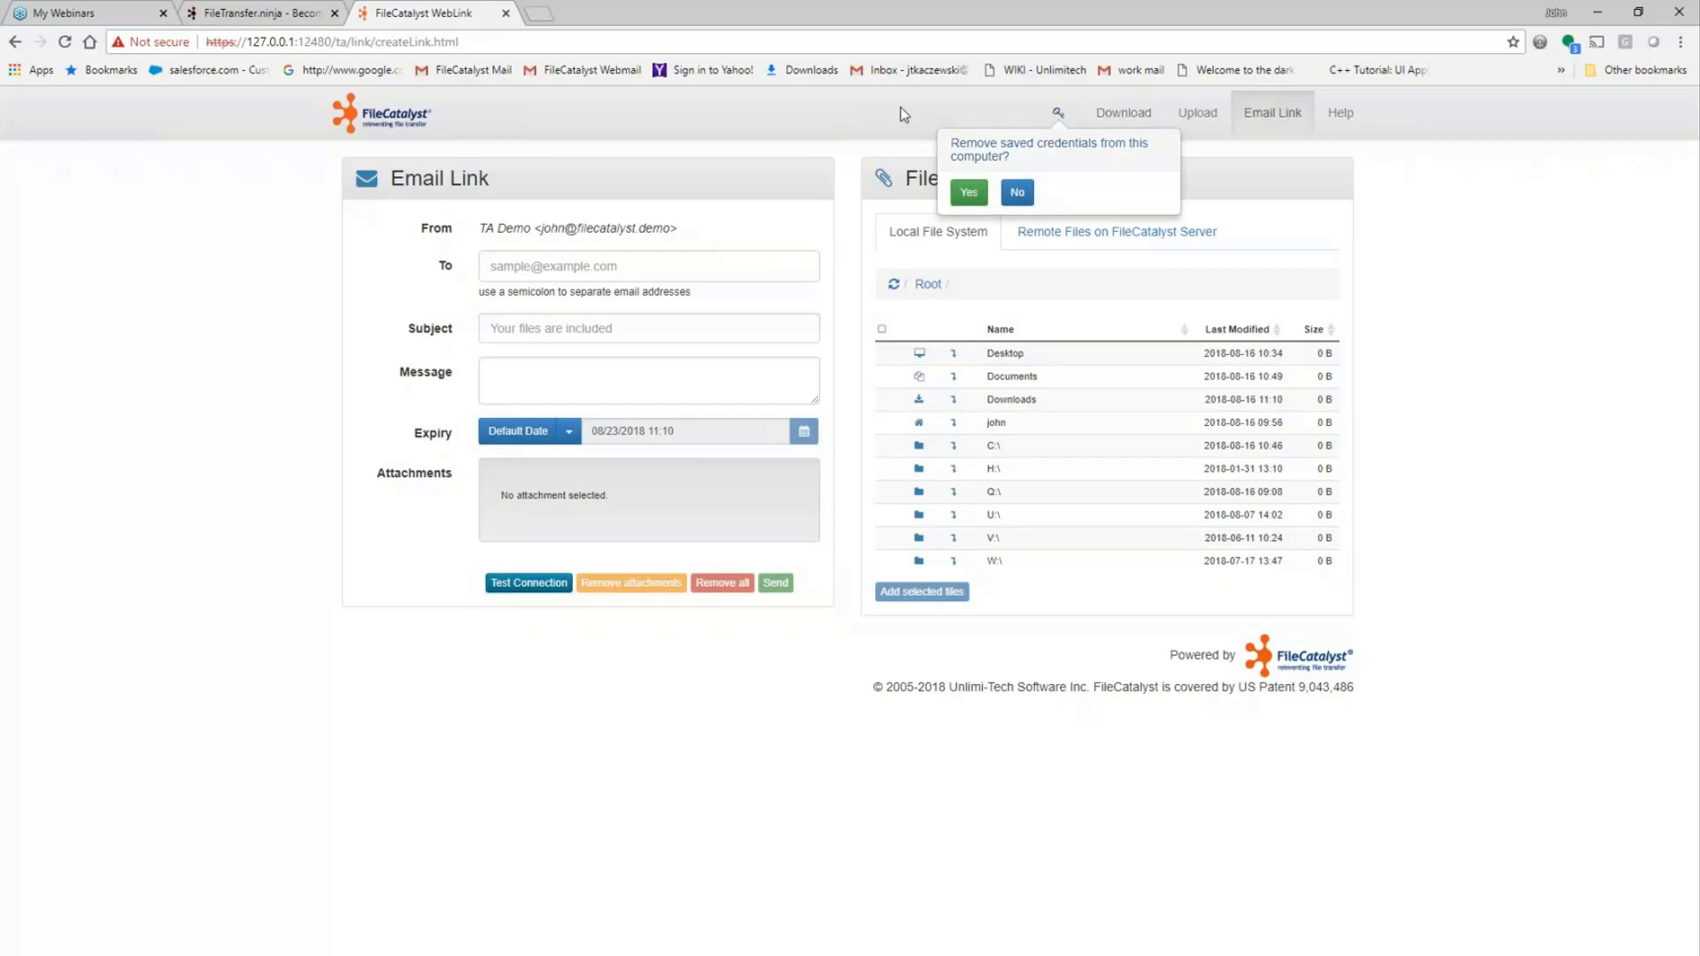
mouse_move(702, 352)
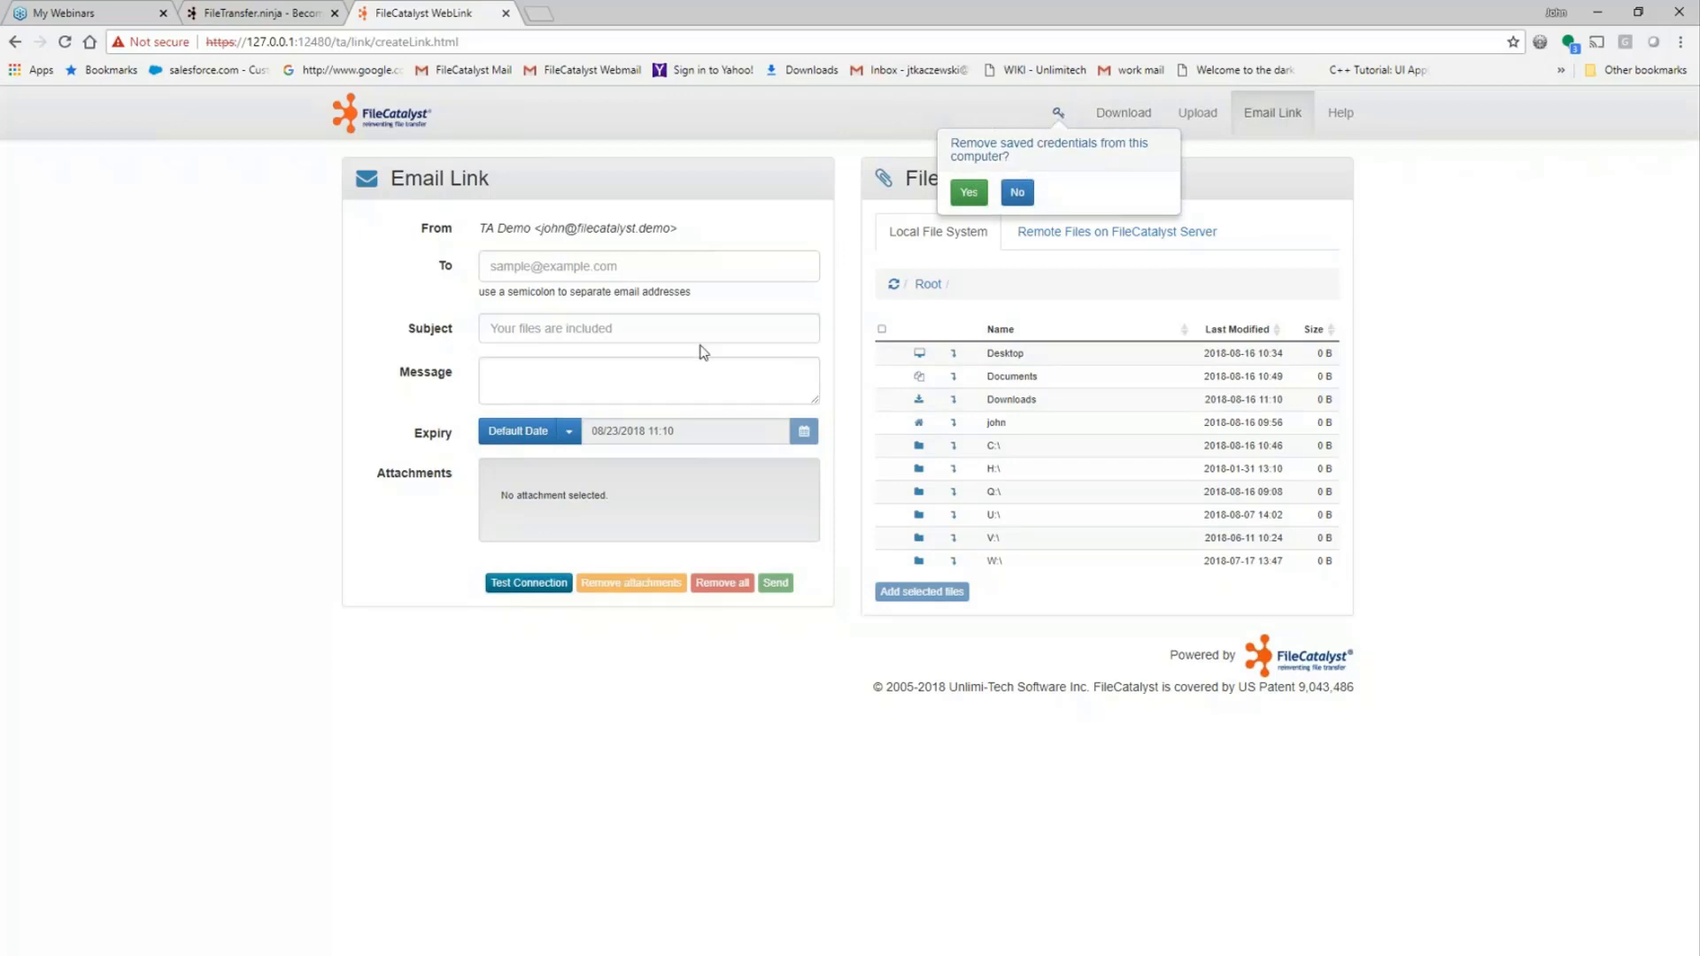
left_click(649, 265)
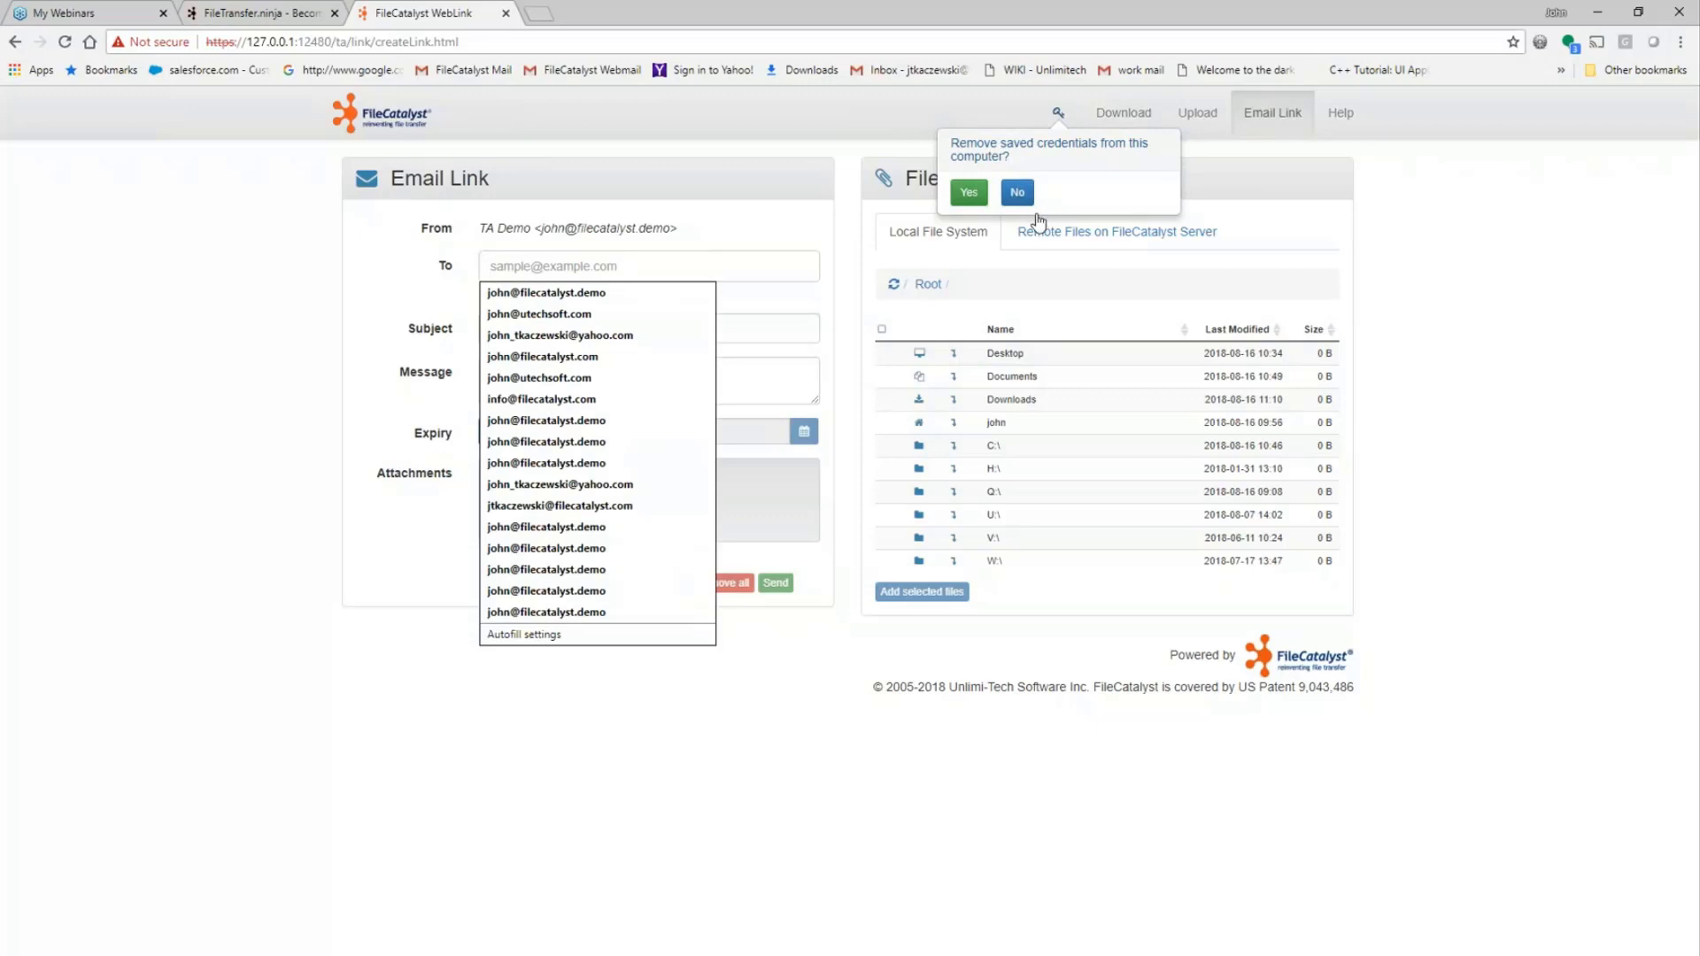
mouse_move(969, 200)
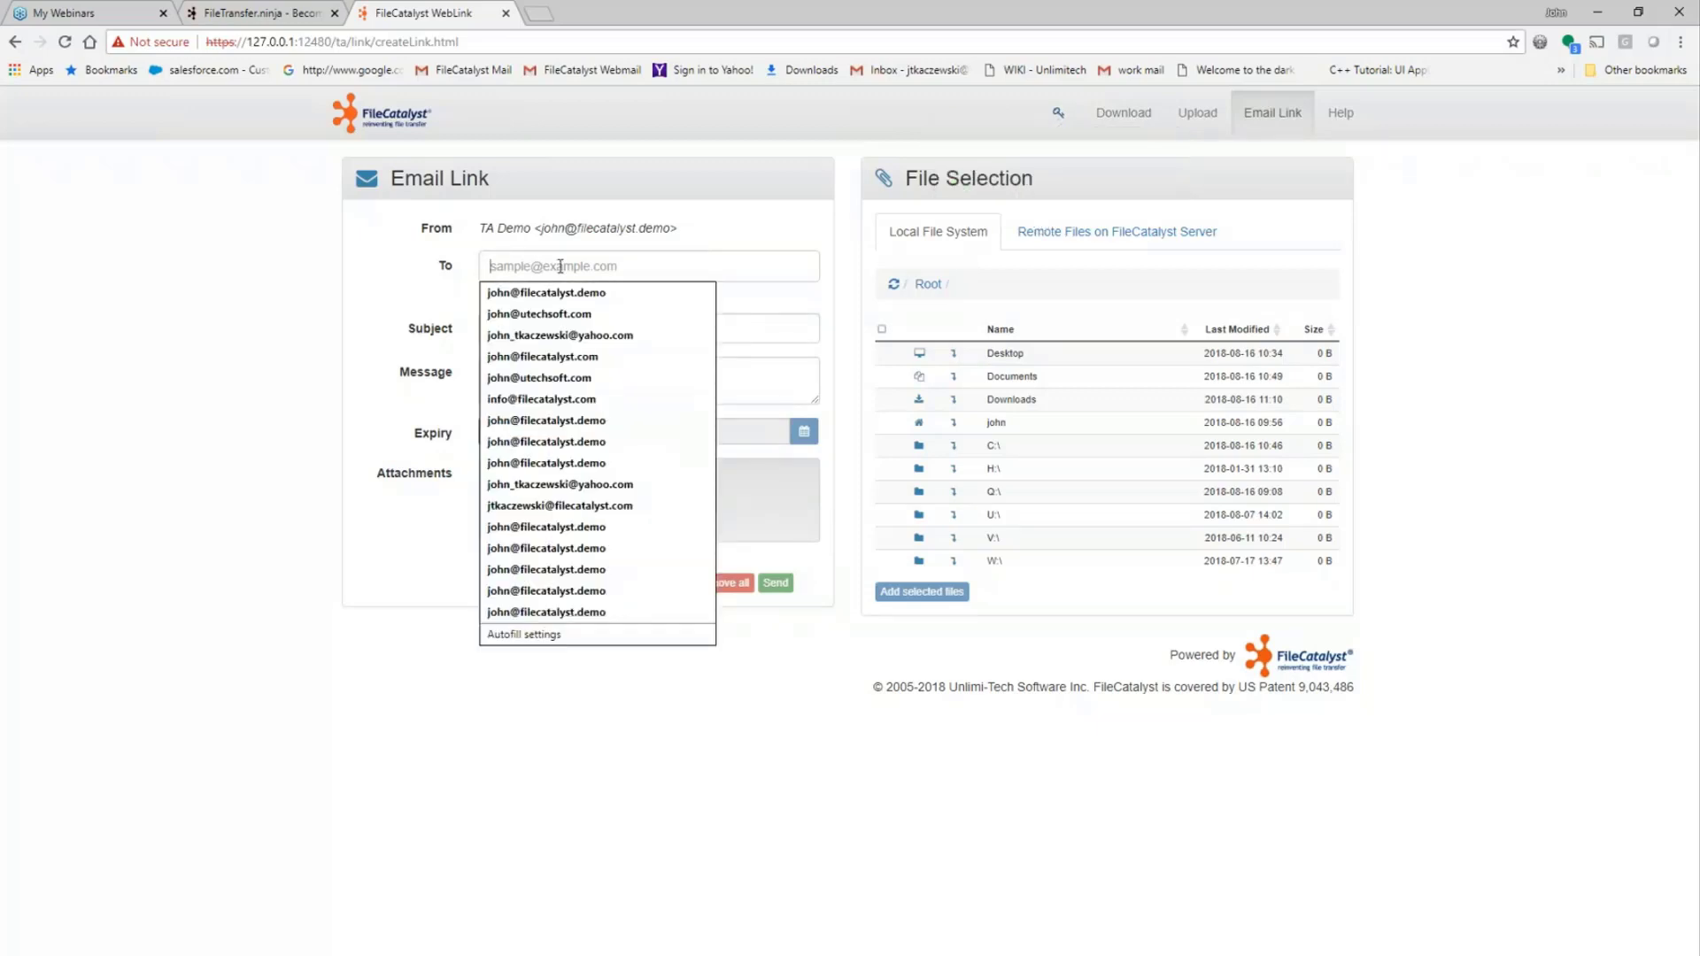
mouse_move(604, 197)
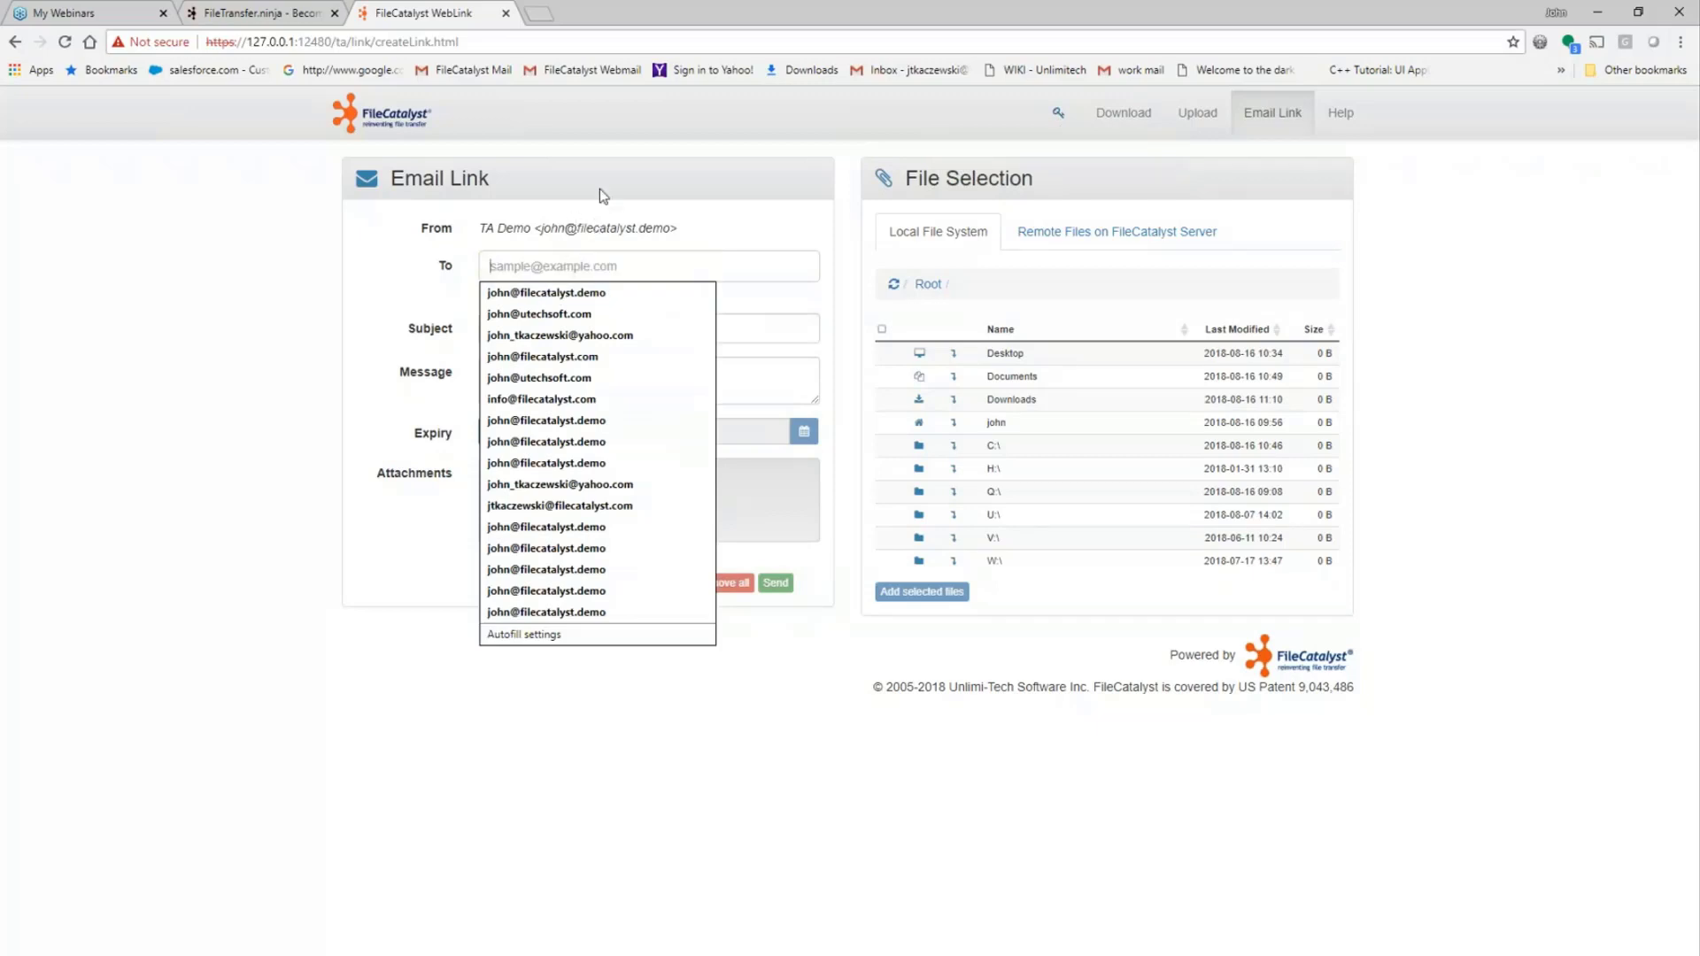
left_click(547, 292)
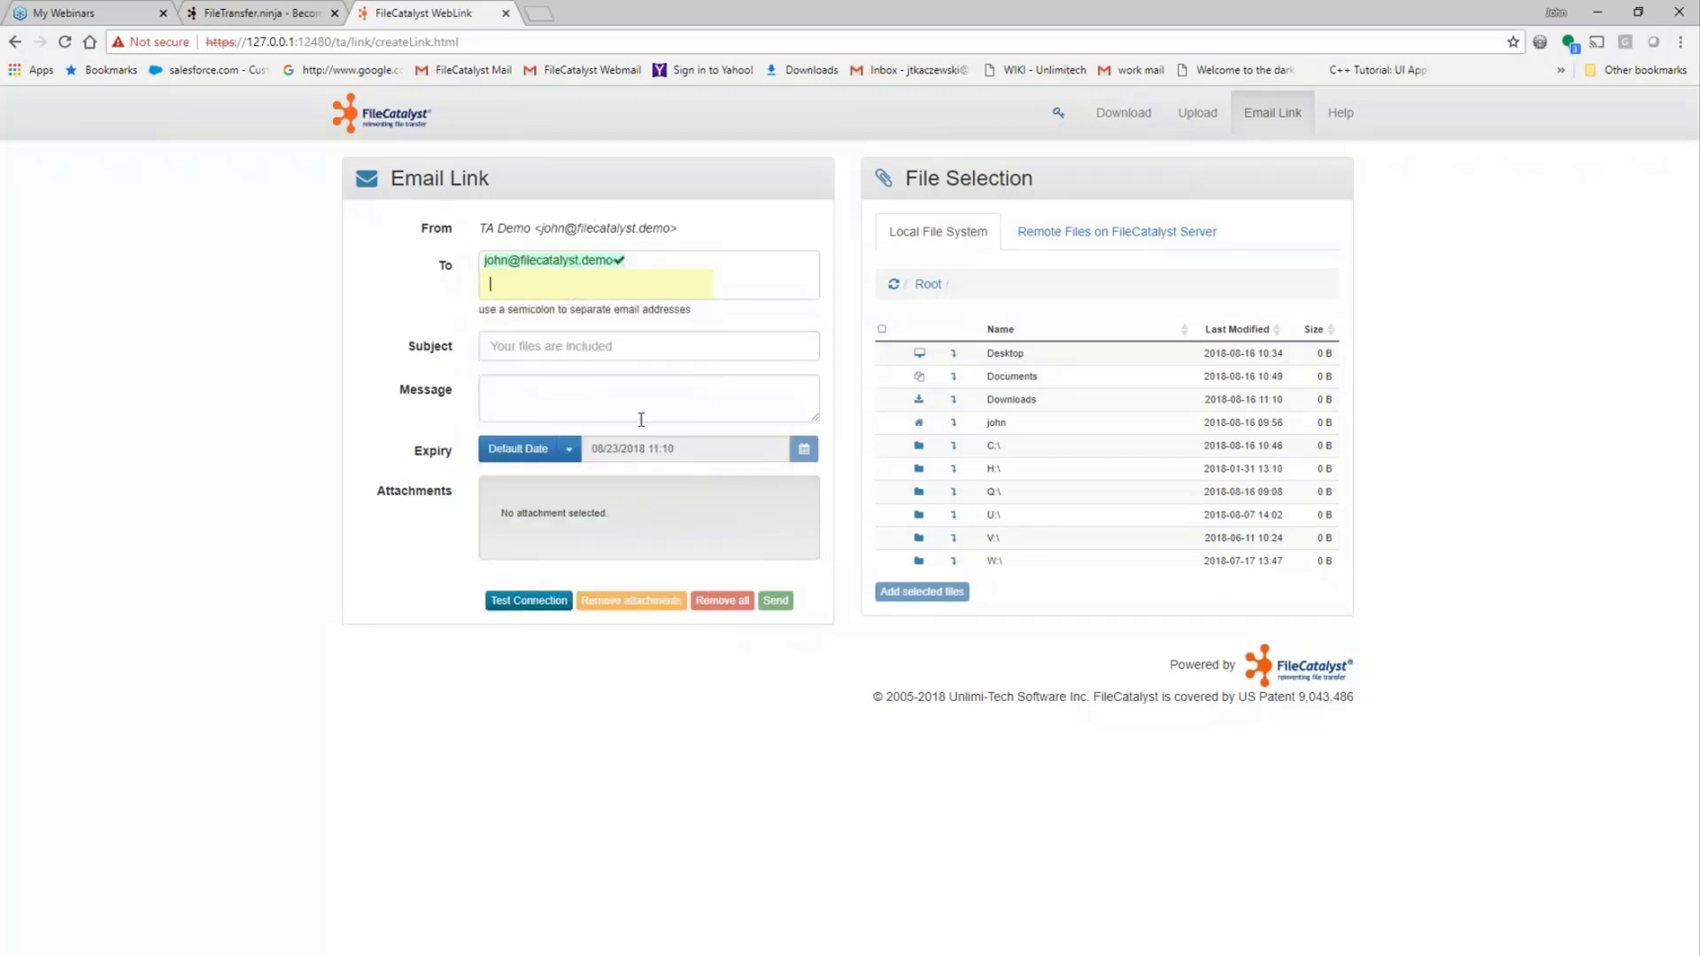
type("here are the files")
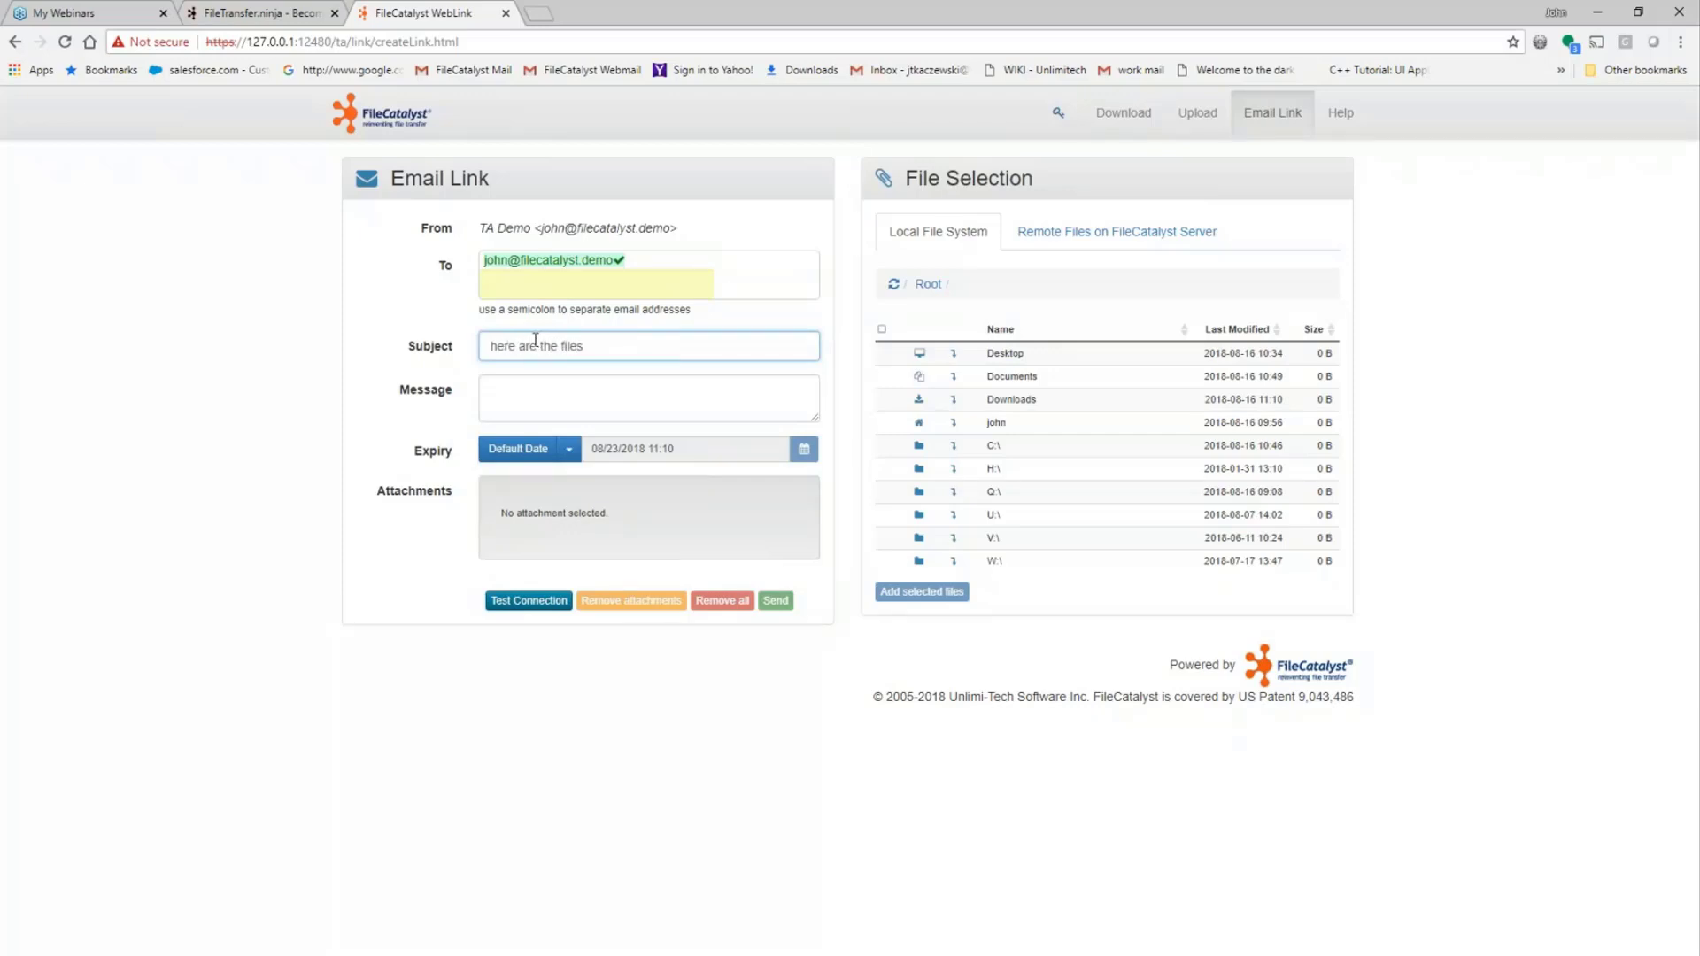
left_click(648, 398)
type("f")
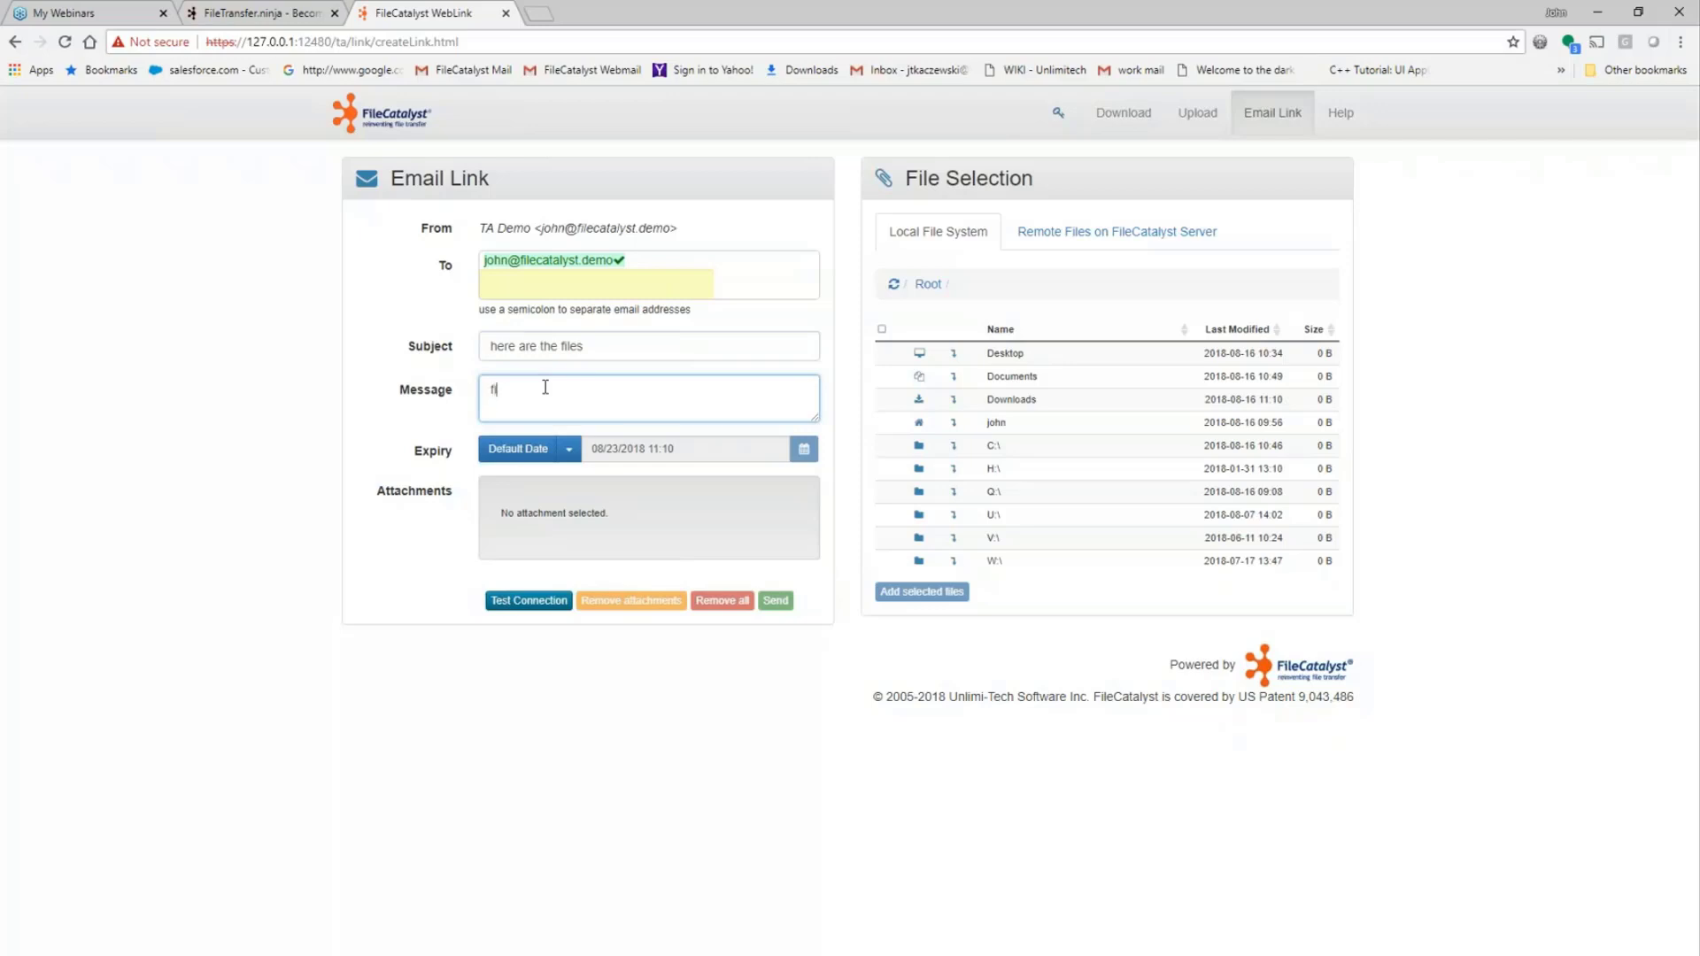
type("iles")
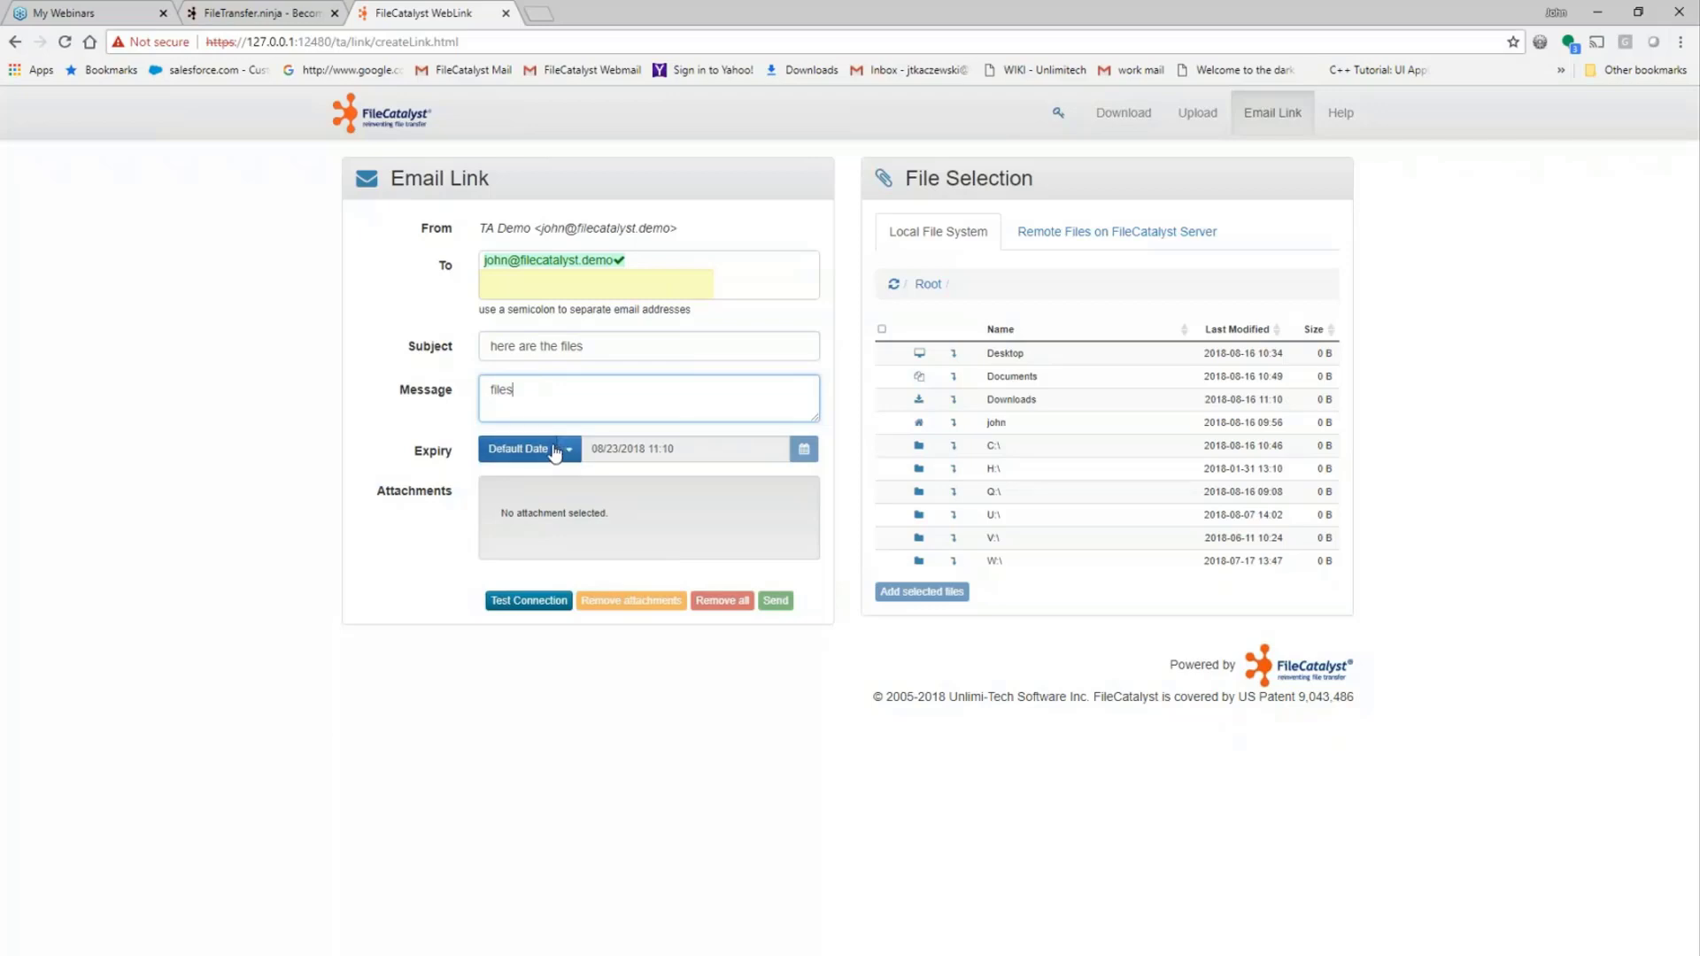
mouse_move(554, 456)
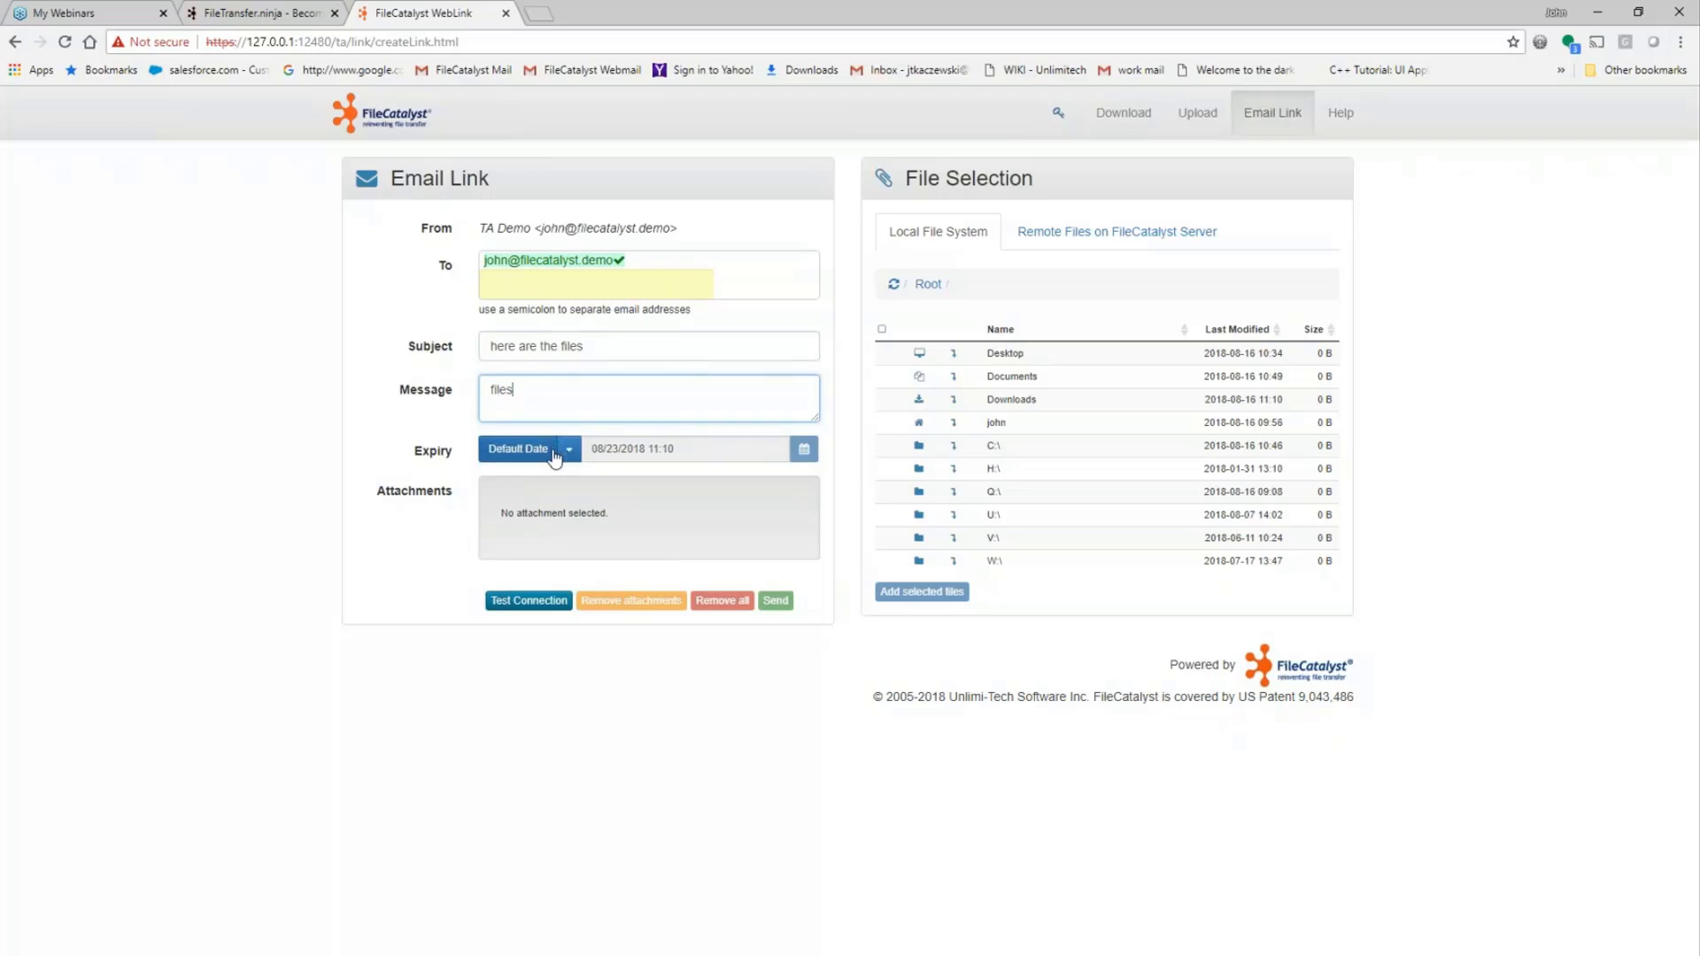
left_click(567, 448)
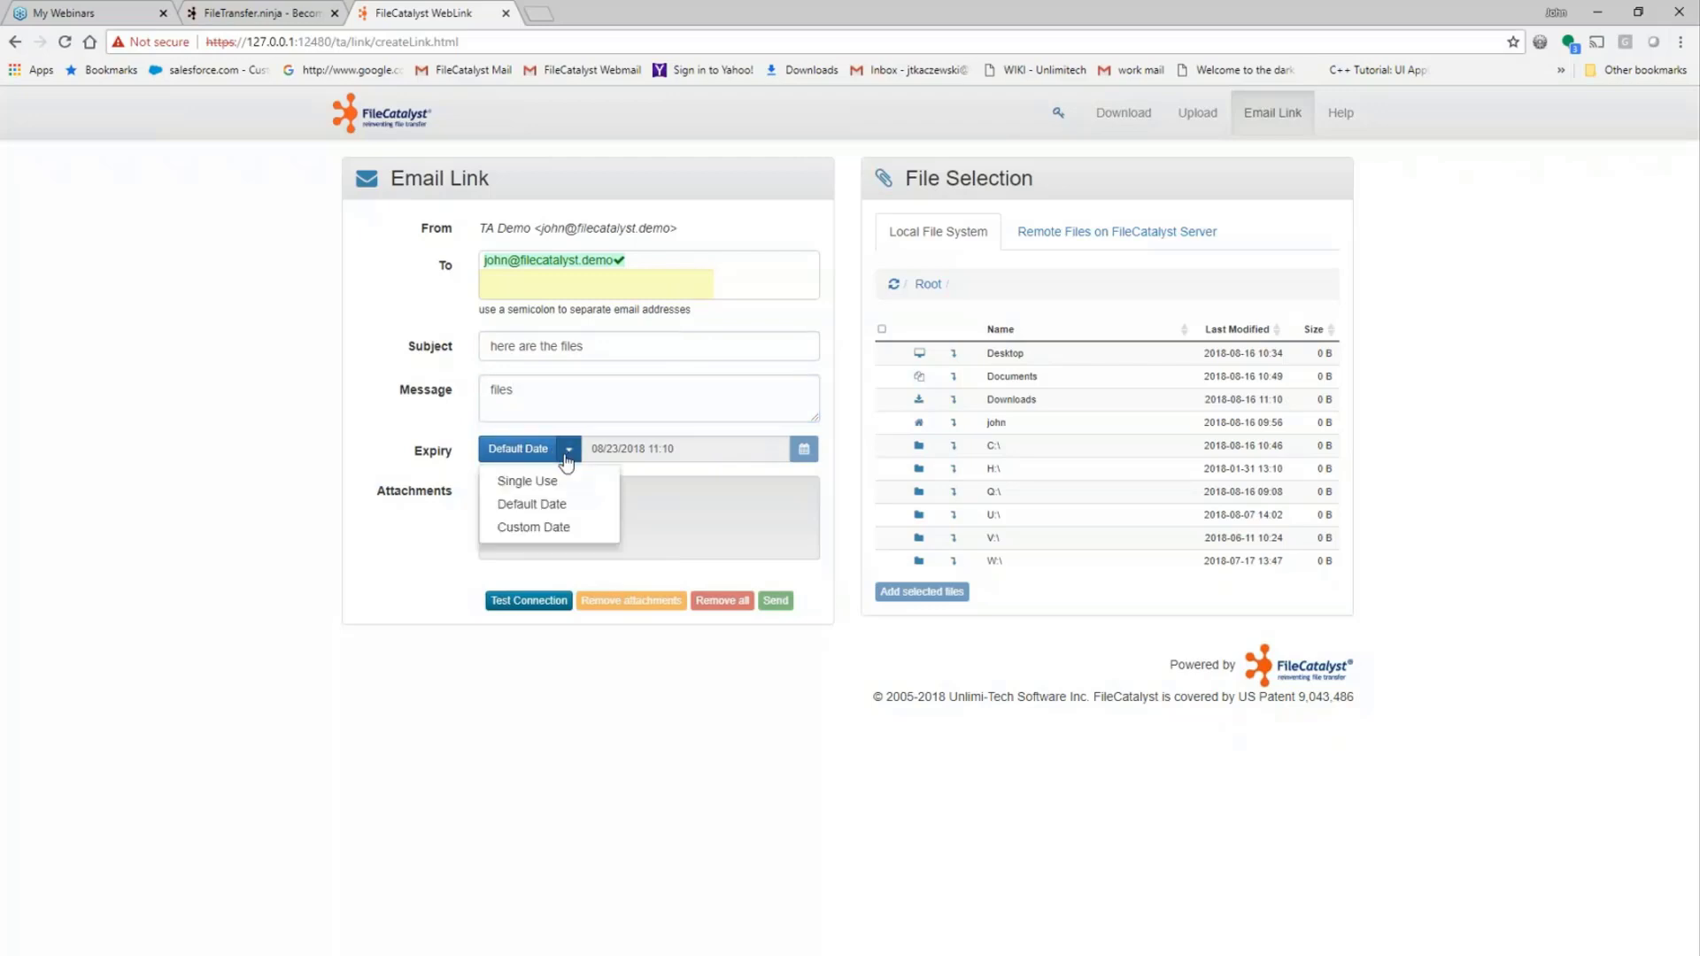
left_click(527, 480)
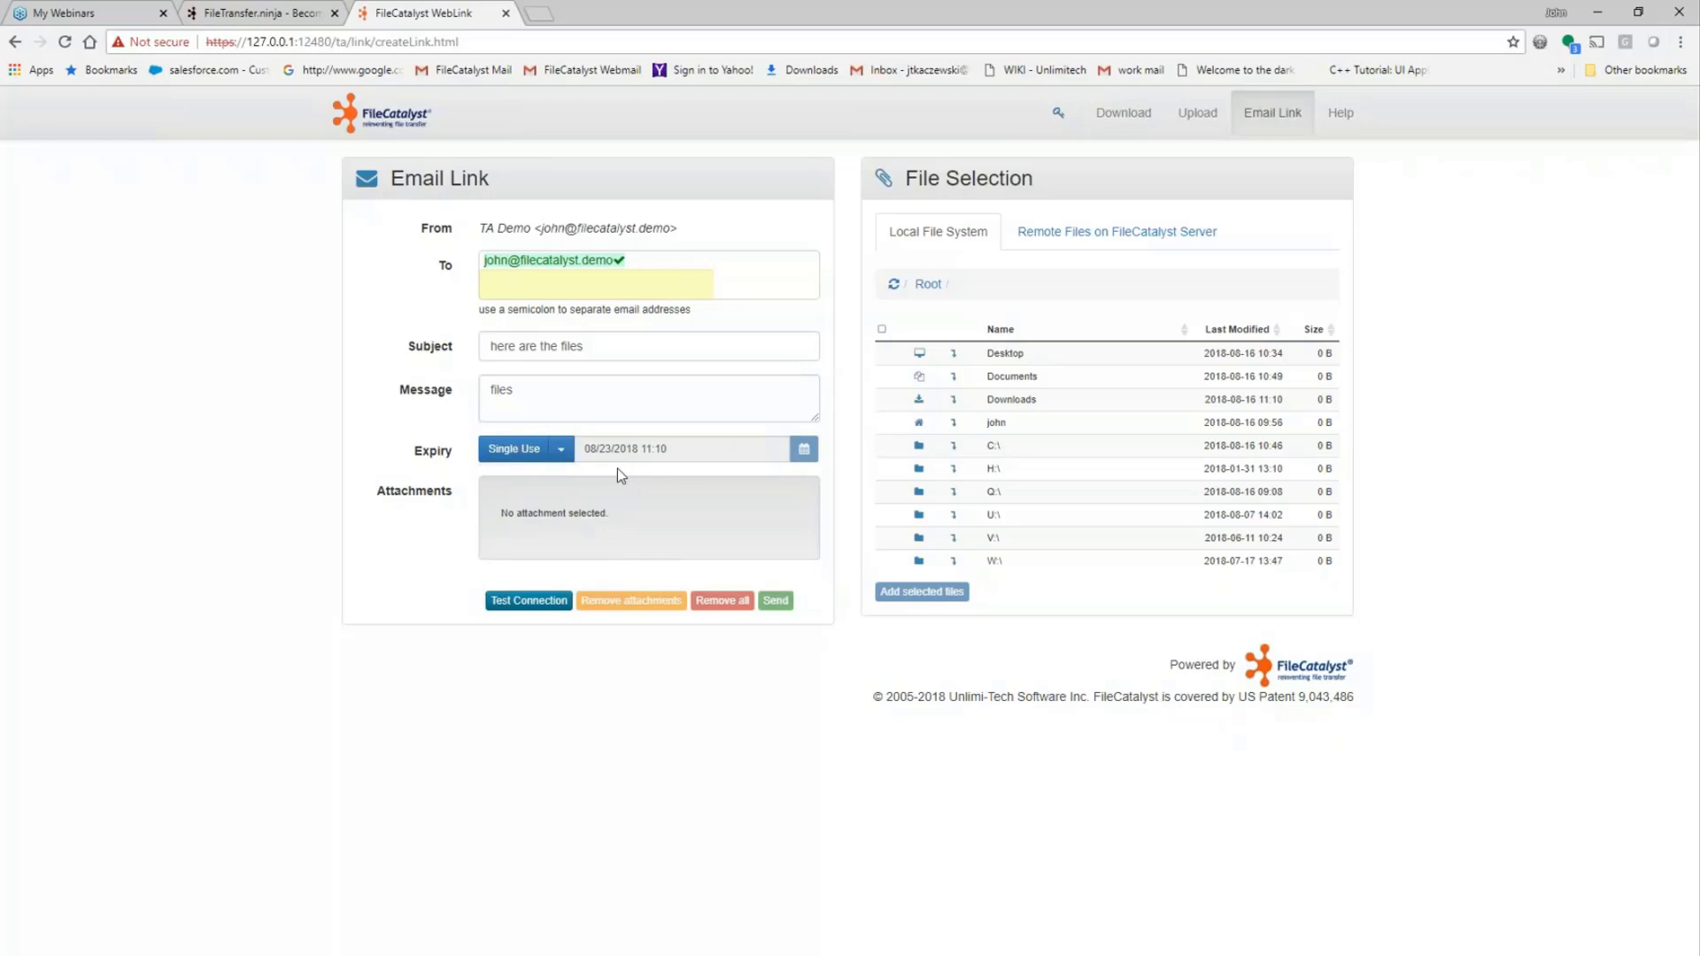
mouse_move(615, 476)
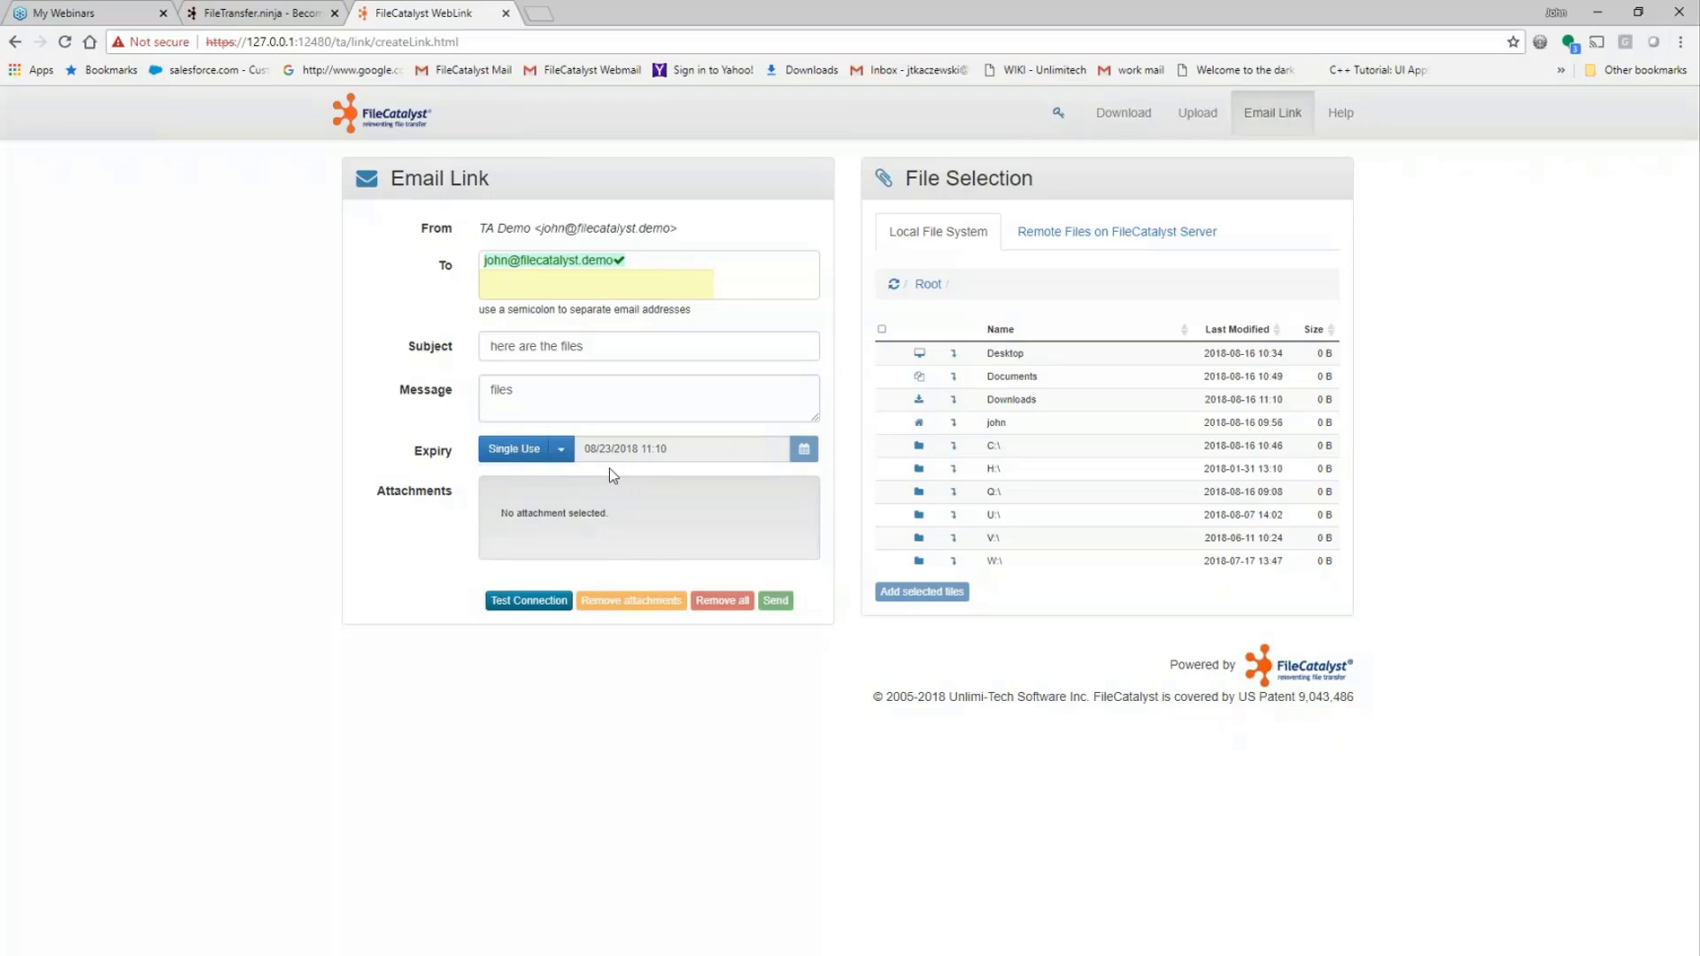
left_click(559, 448)
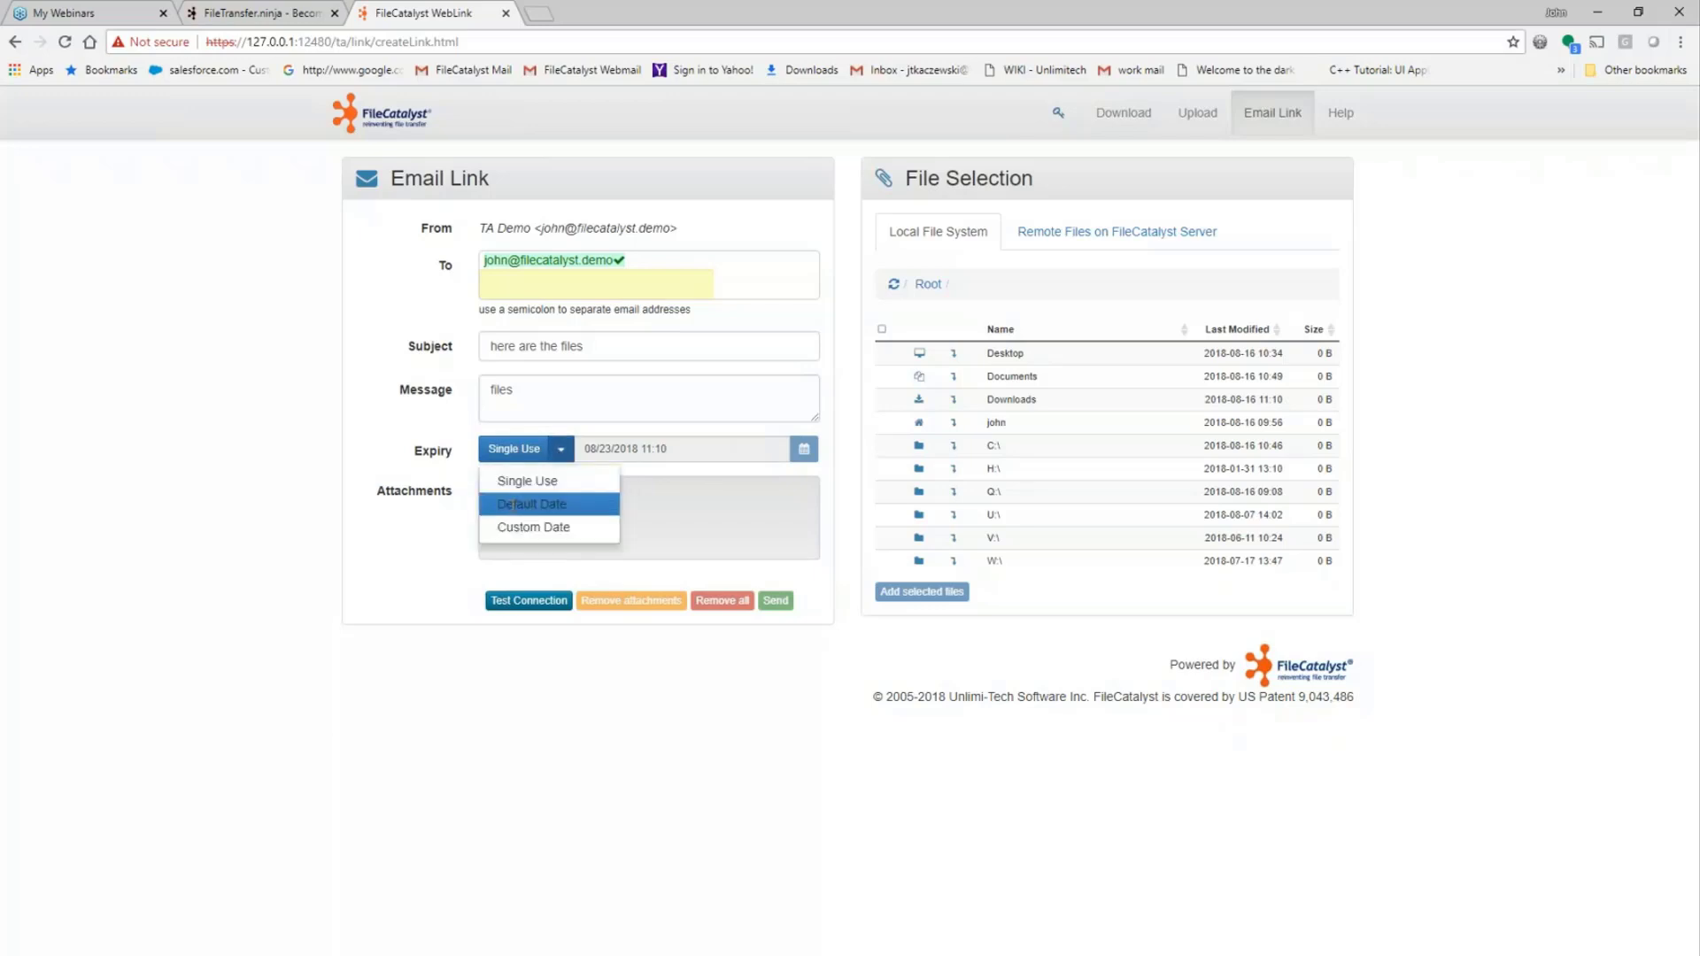
left_click(531, 503)
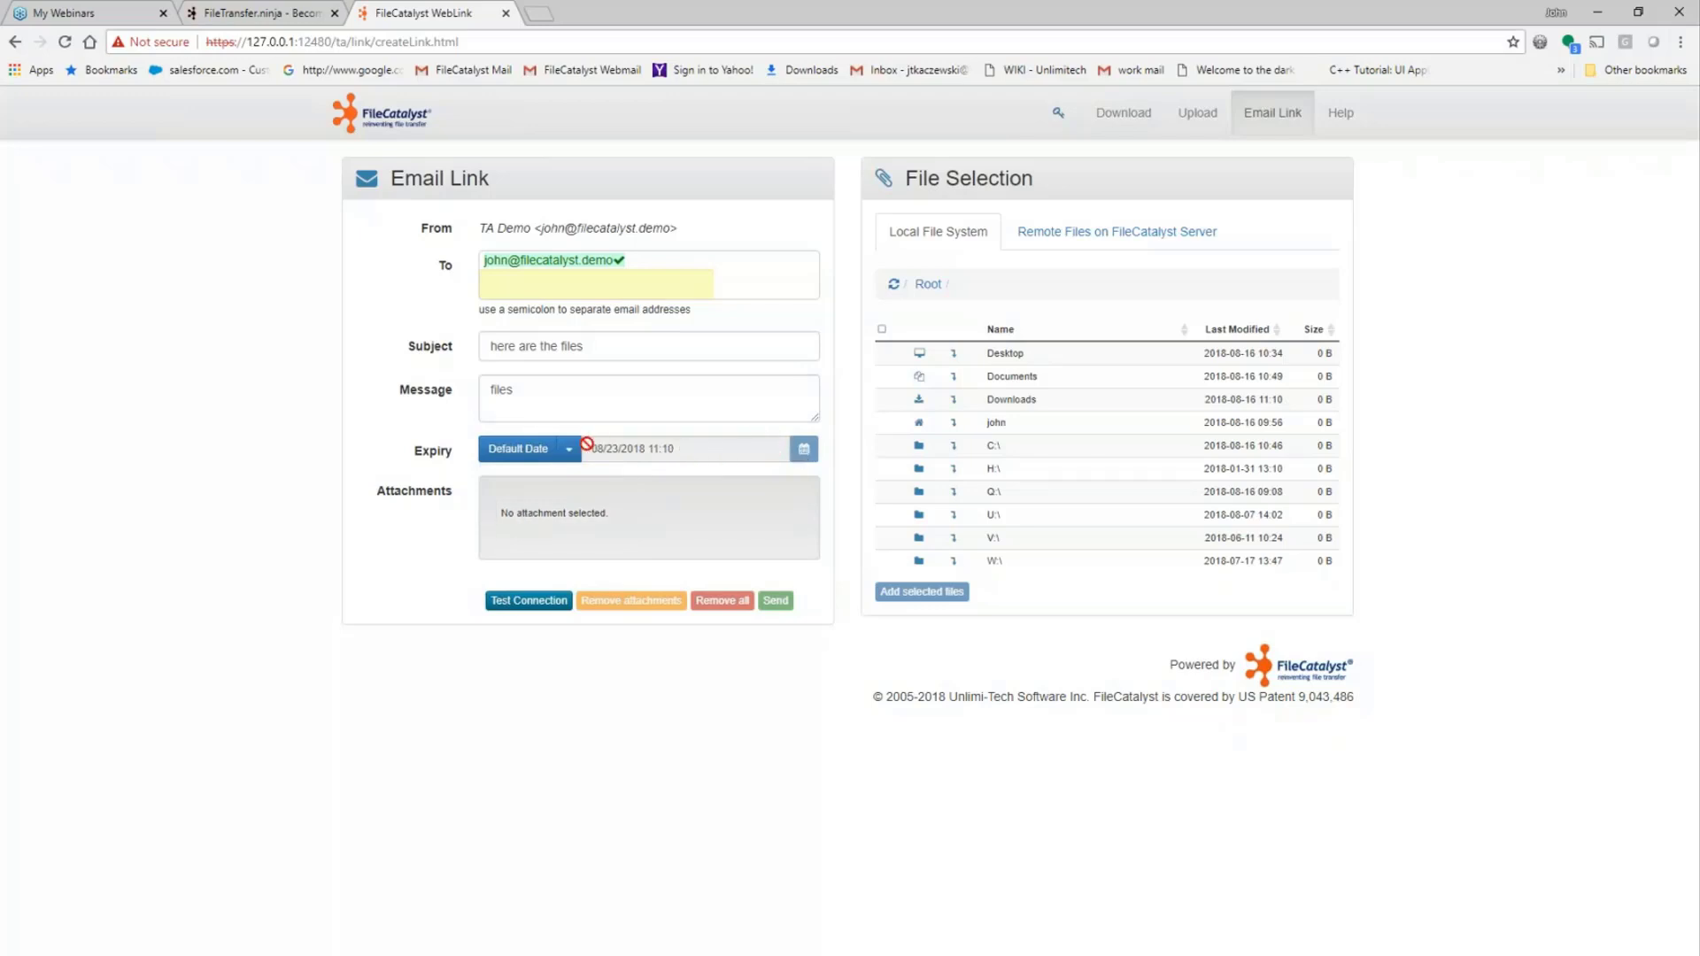
left_click(527, 448)
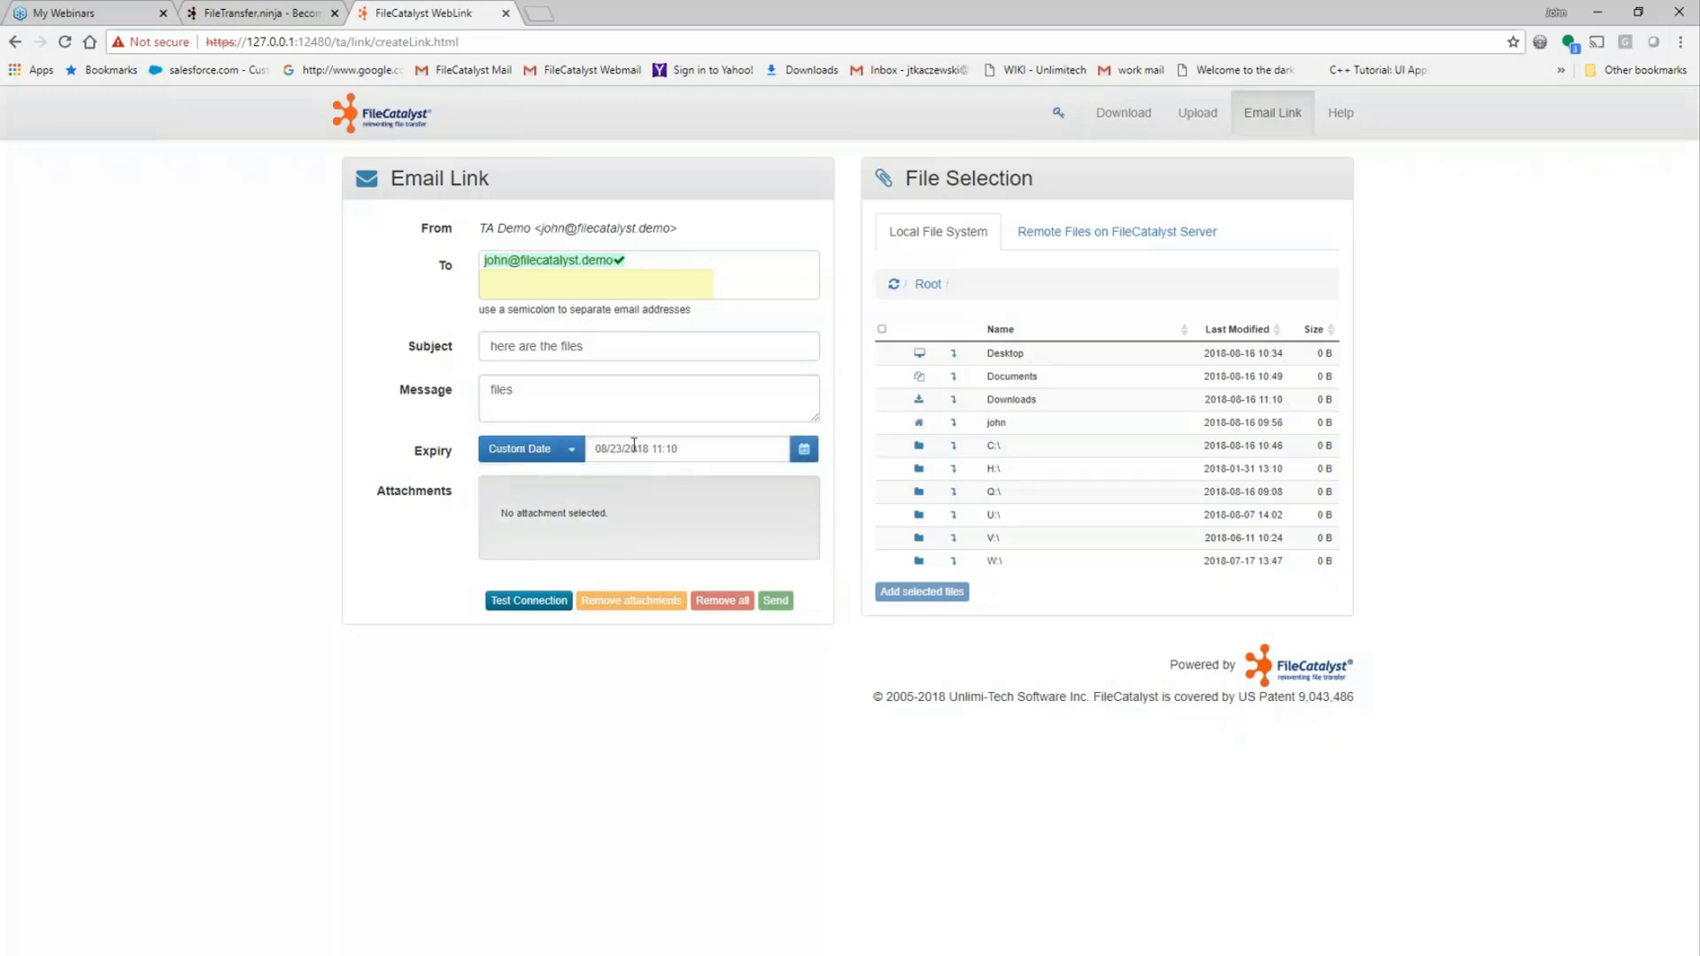
mouse_move(582, 466)
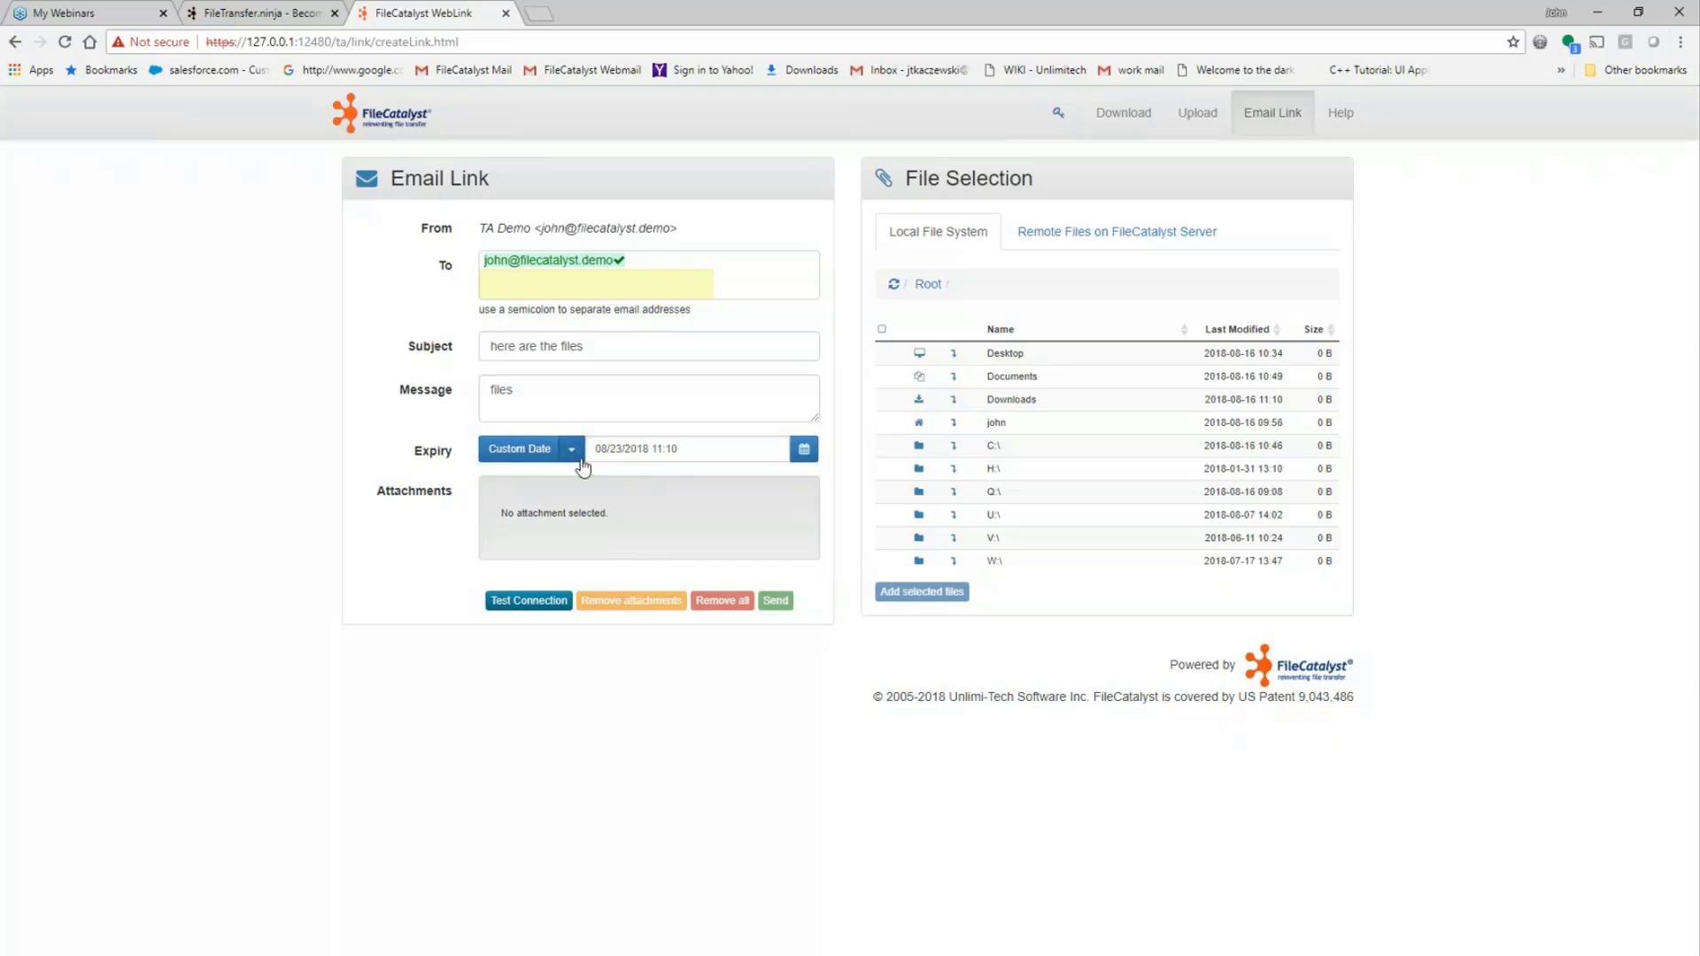
left_click(569, 448)
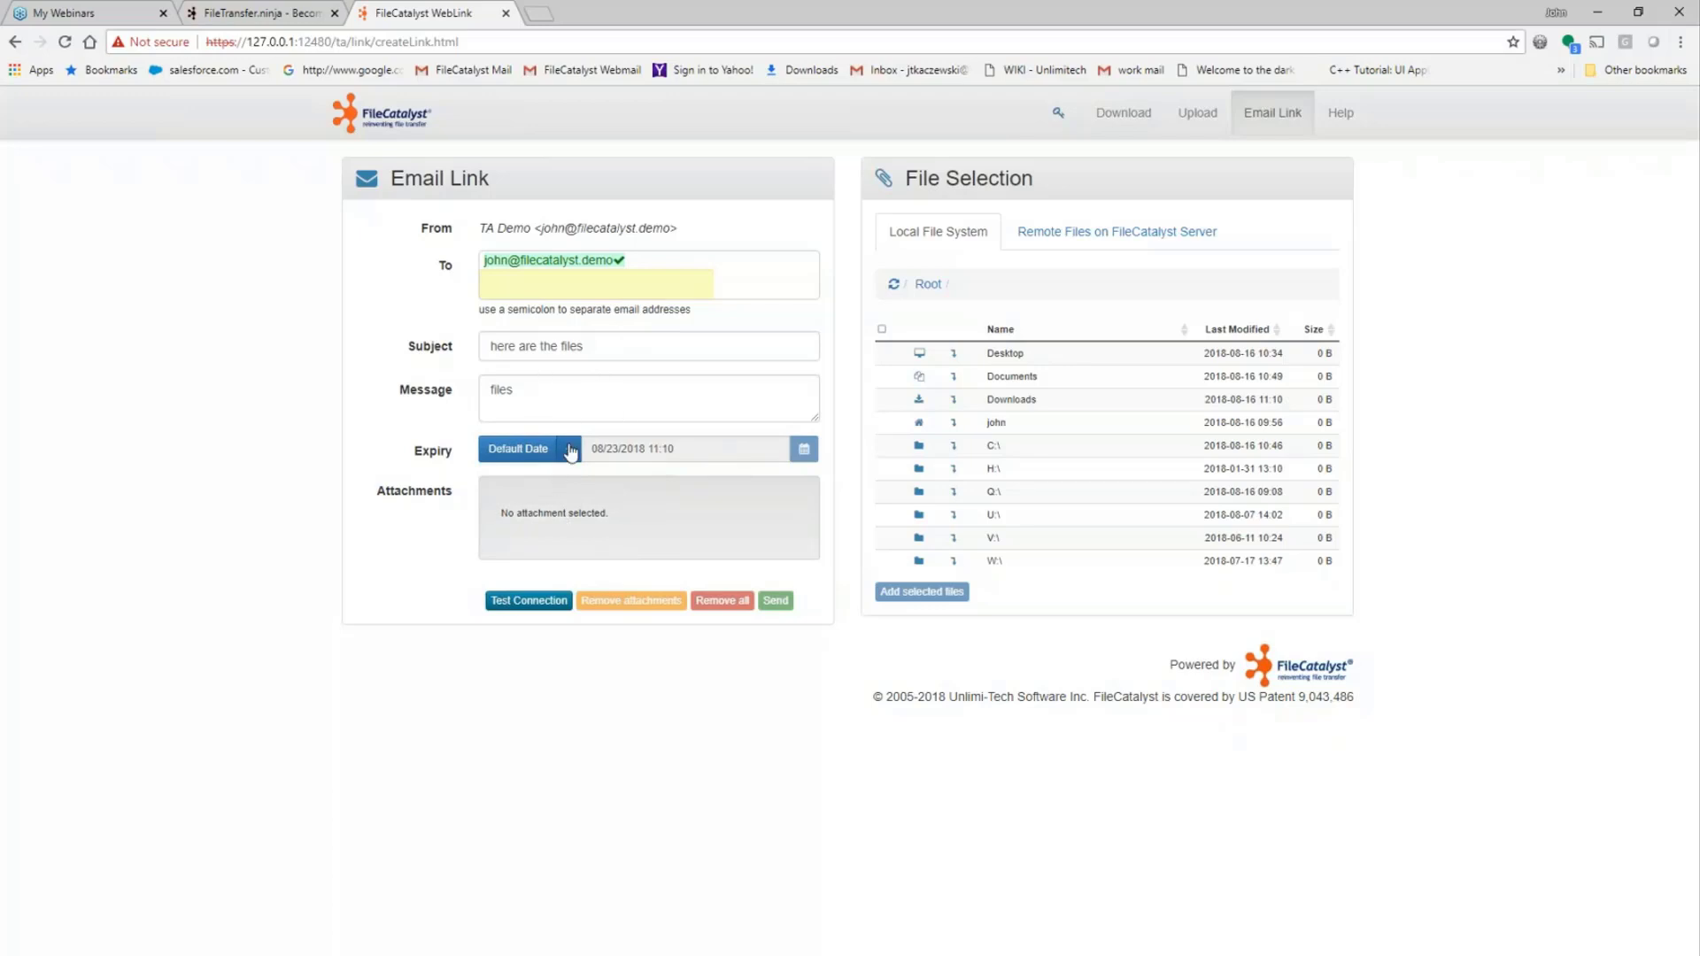
left_click(568, 448)
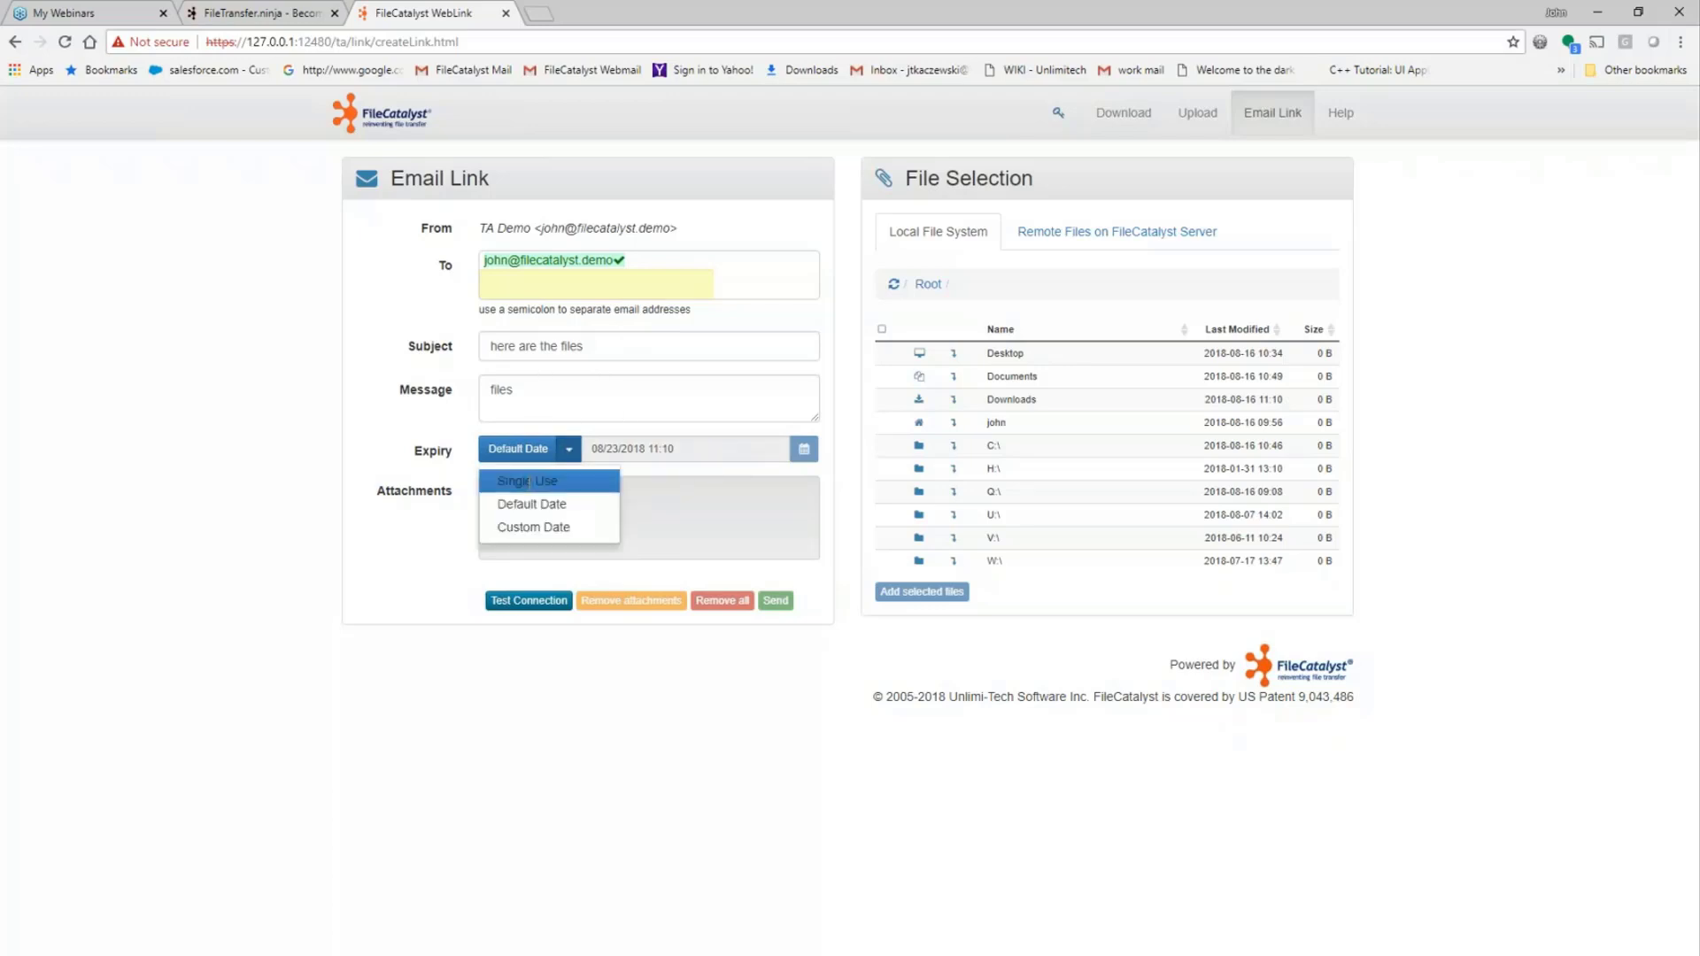
mouse_move(531, 503)
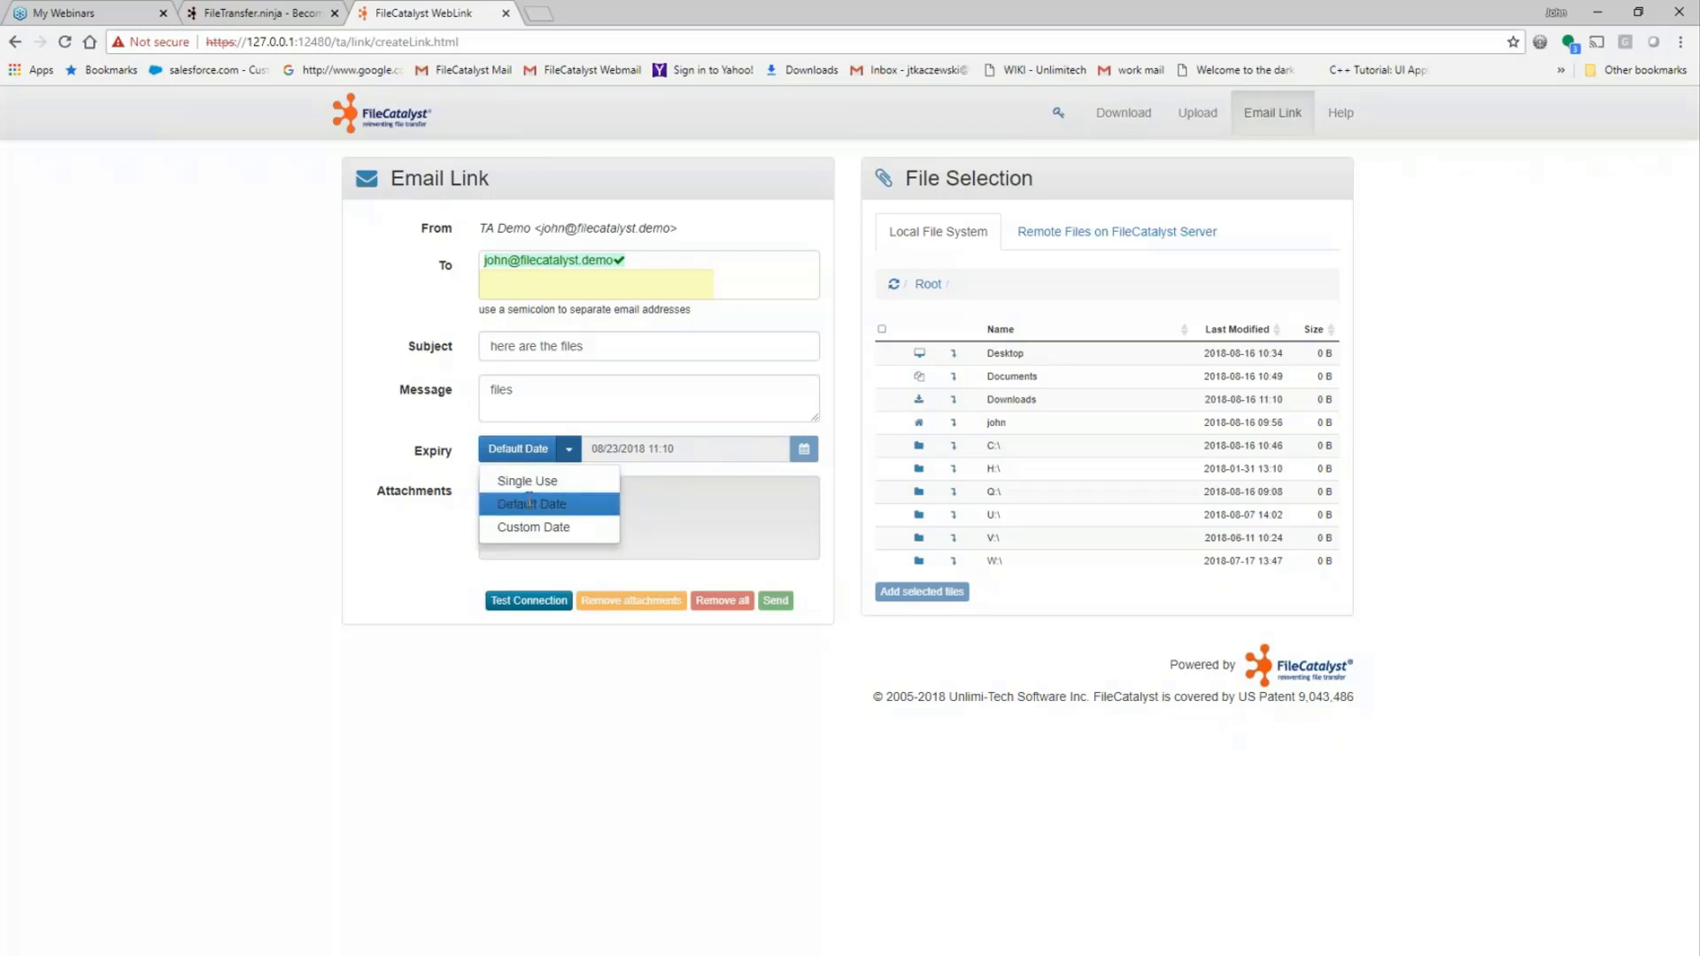
left_click(529, 503)
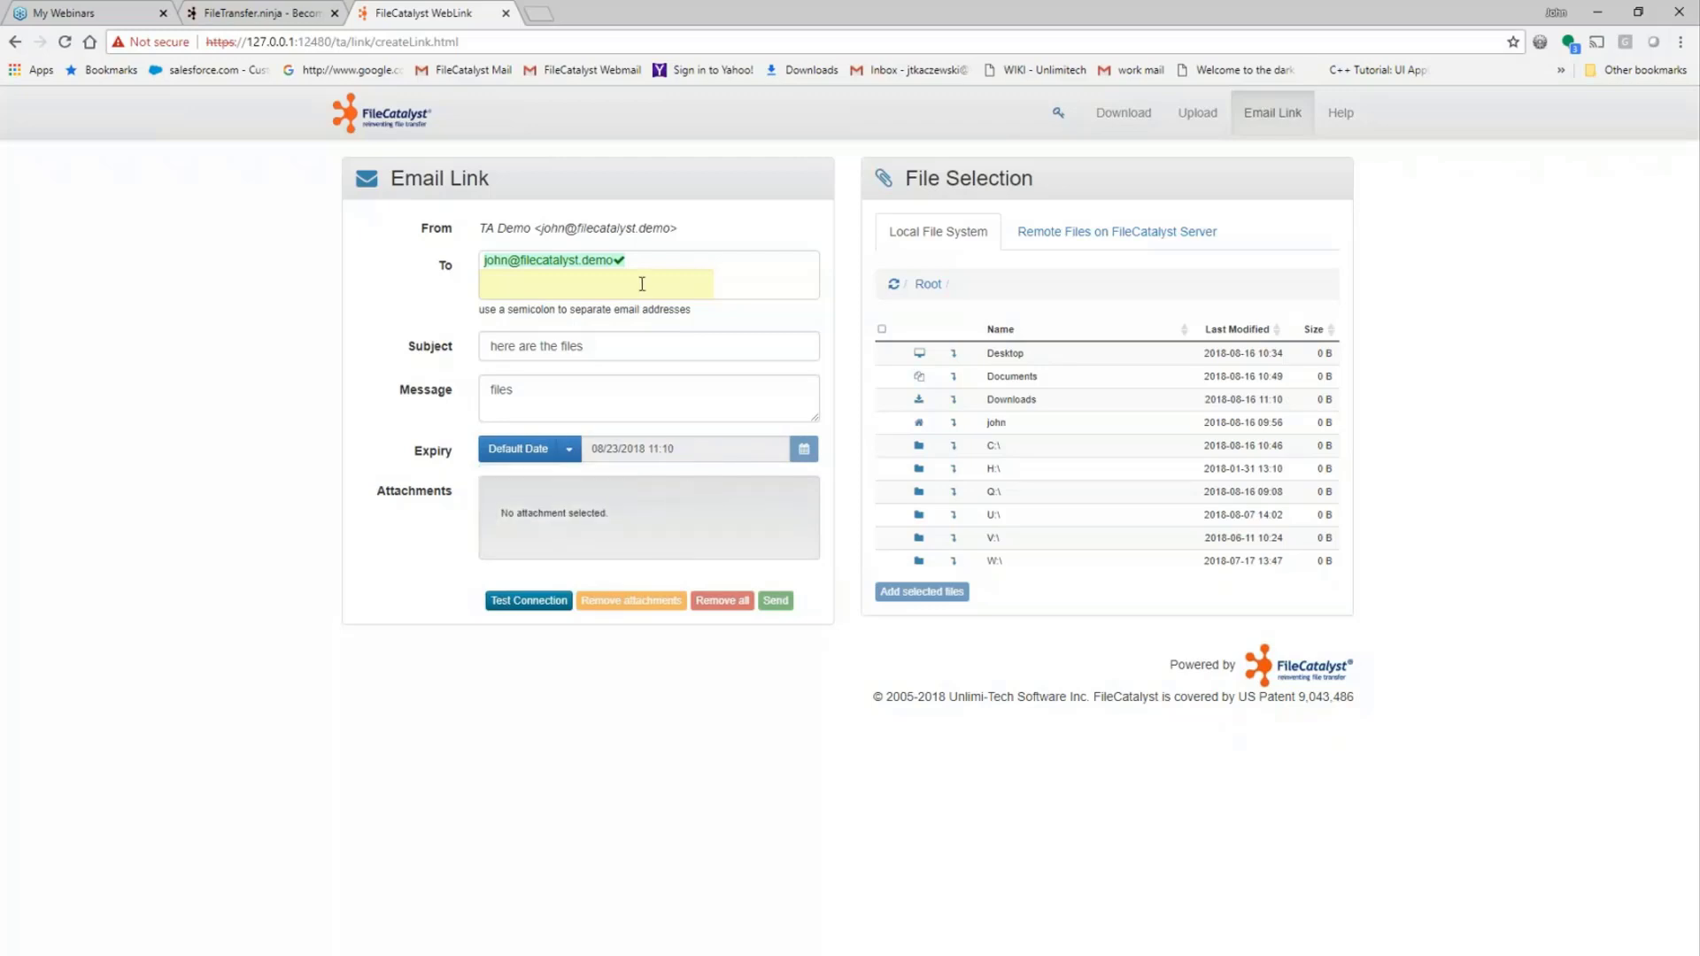
mouse_move(605, 269)
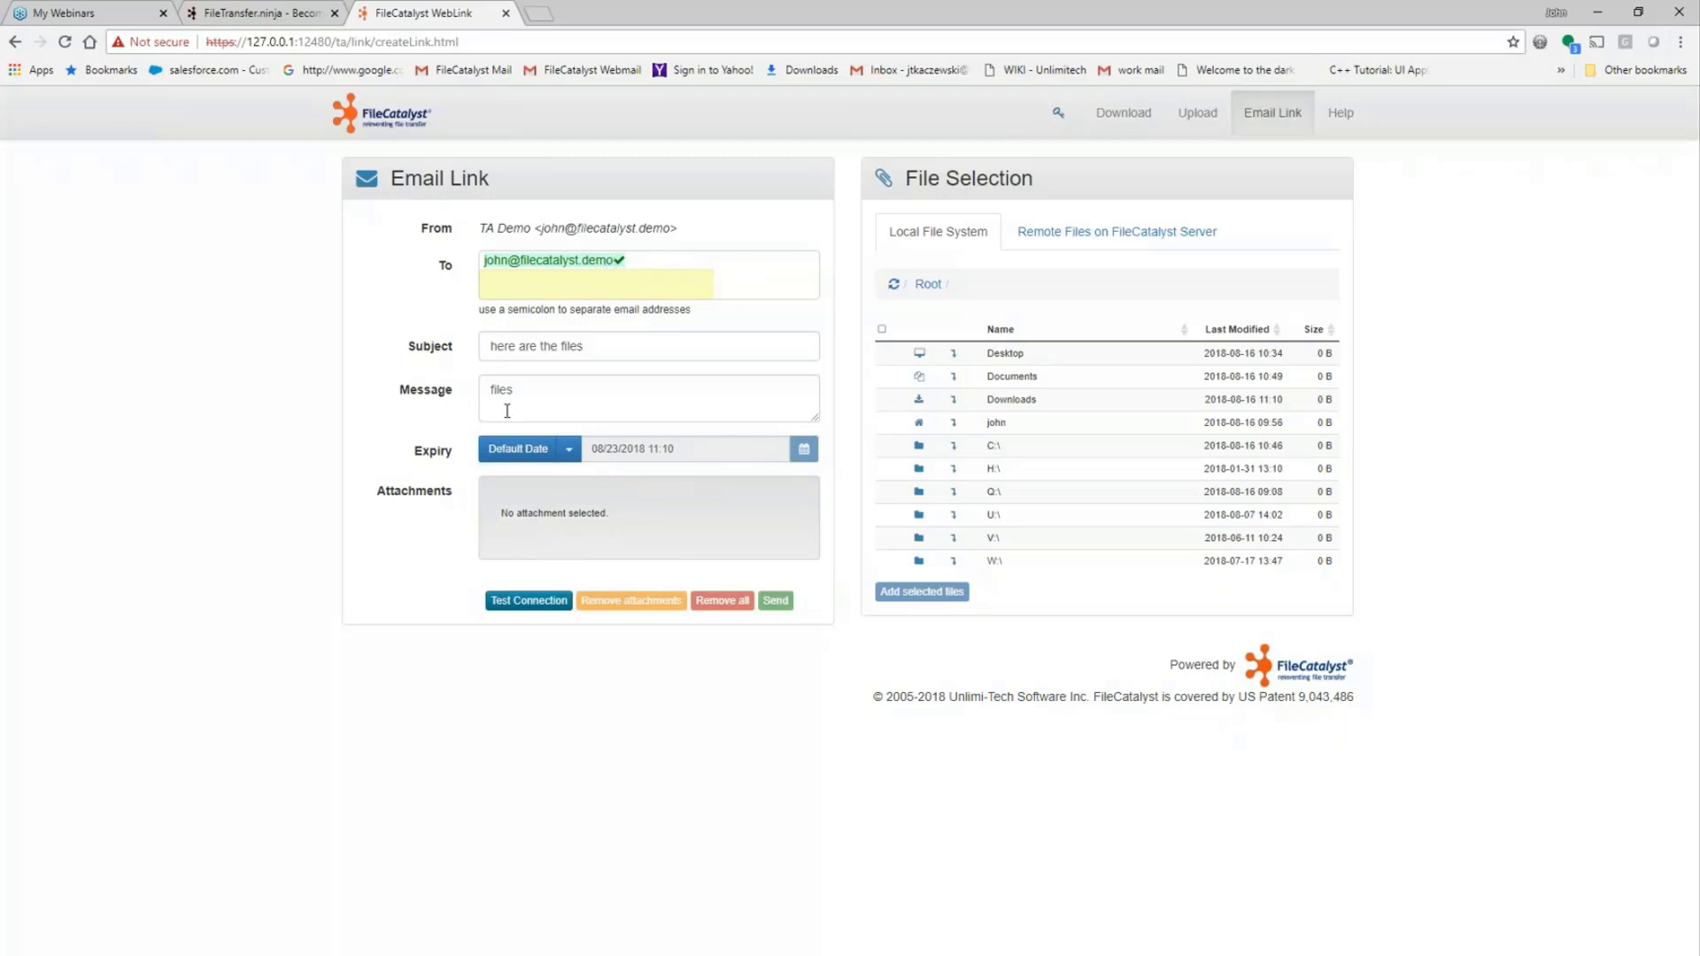
mouse_move(631, 601)
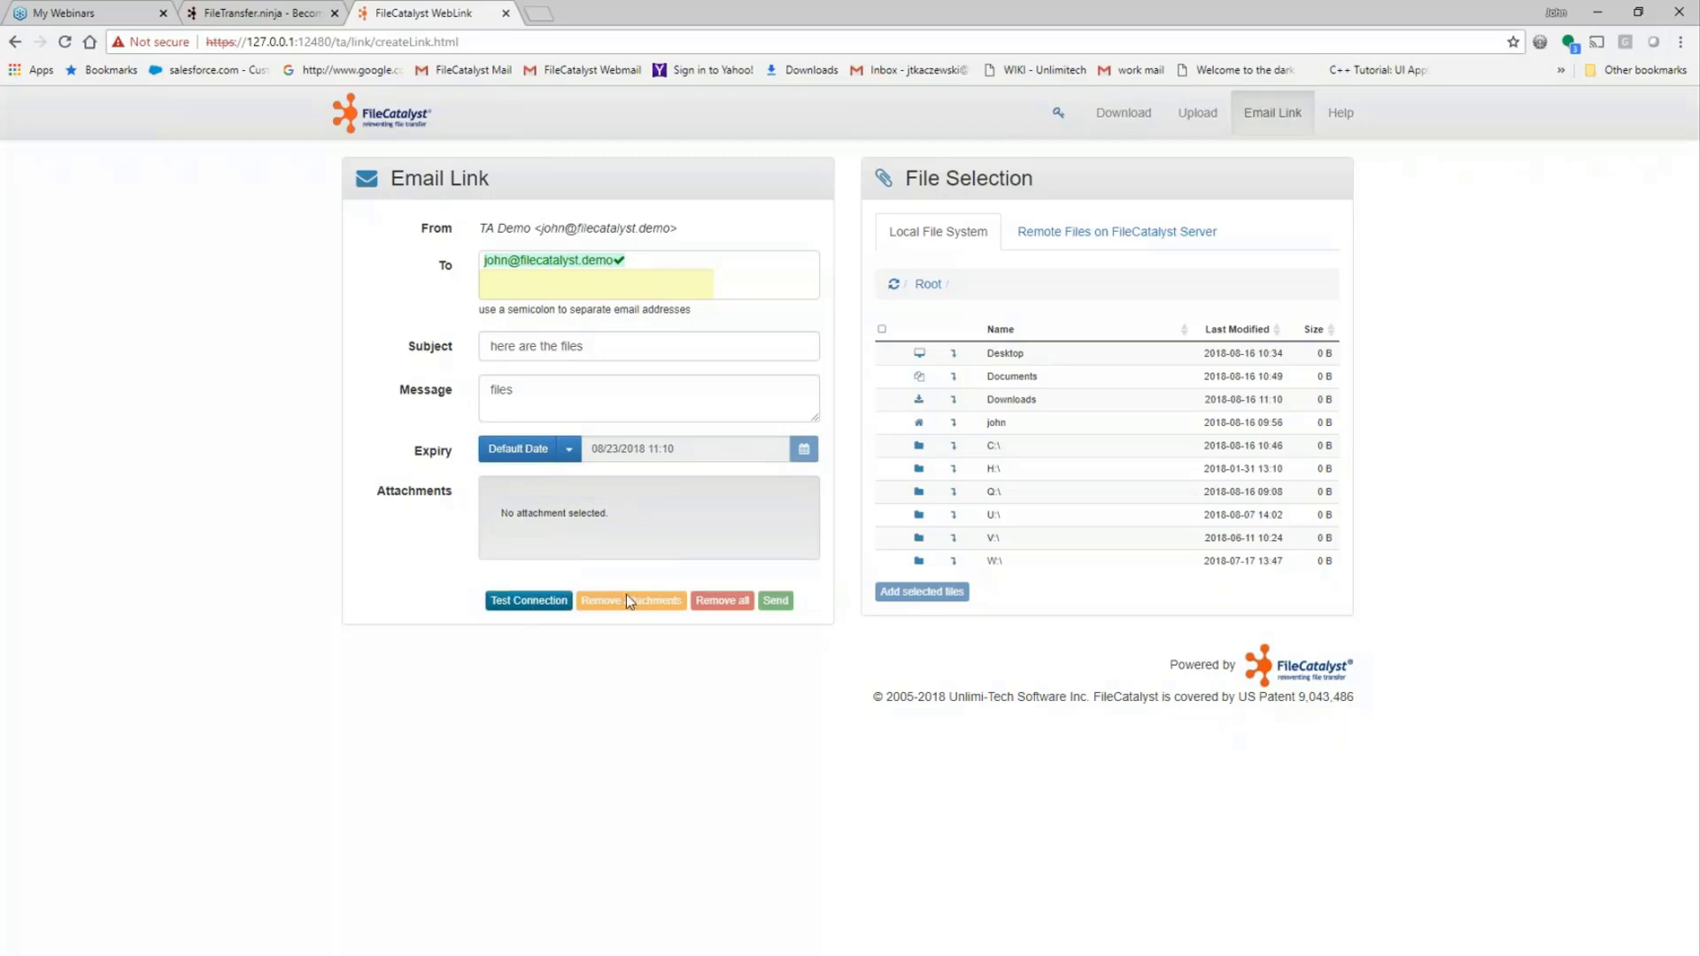
mouse_move(987, 501)
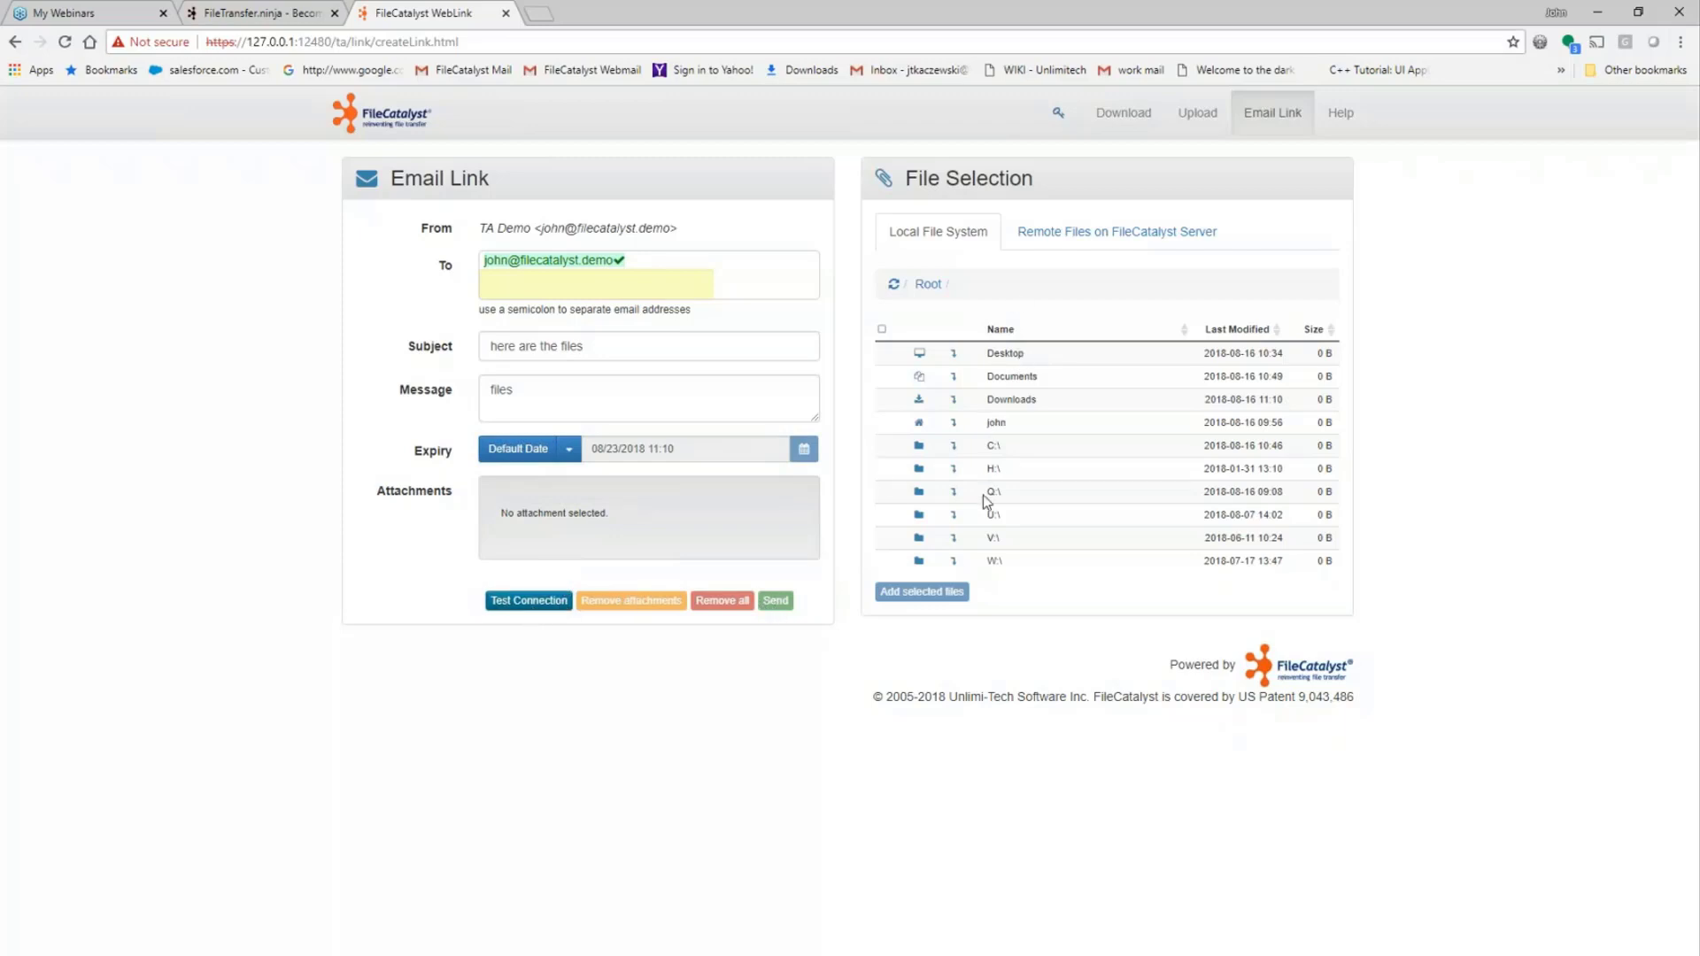
mouse_move(994, 447)
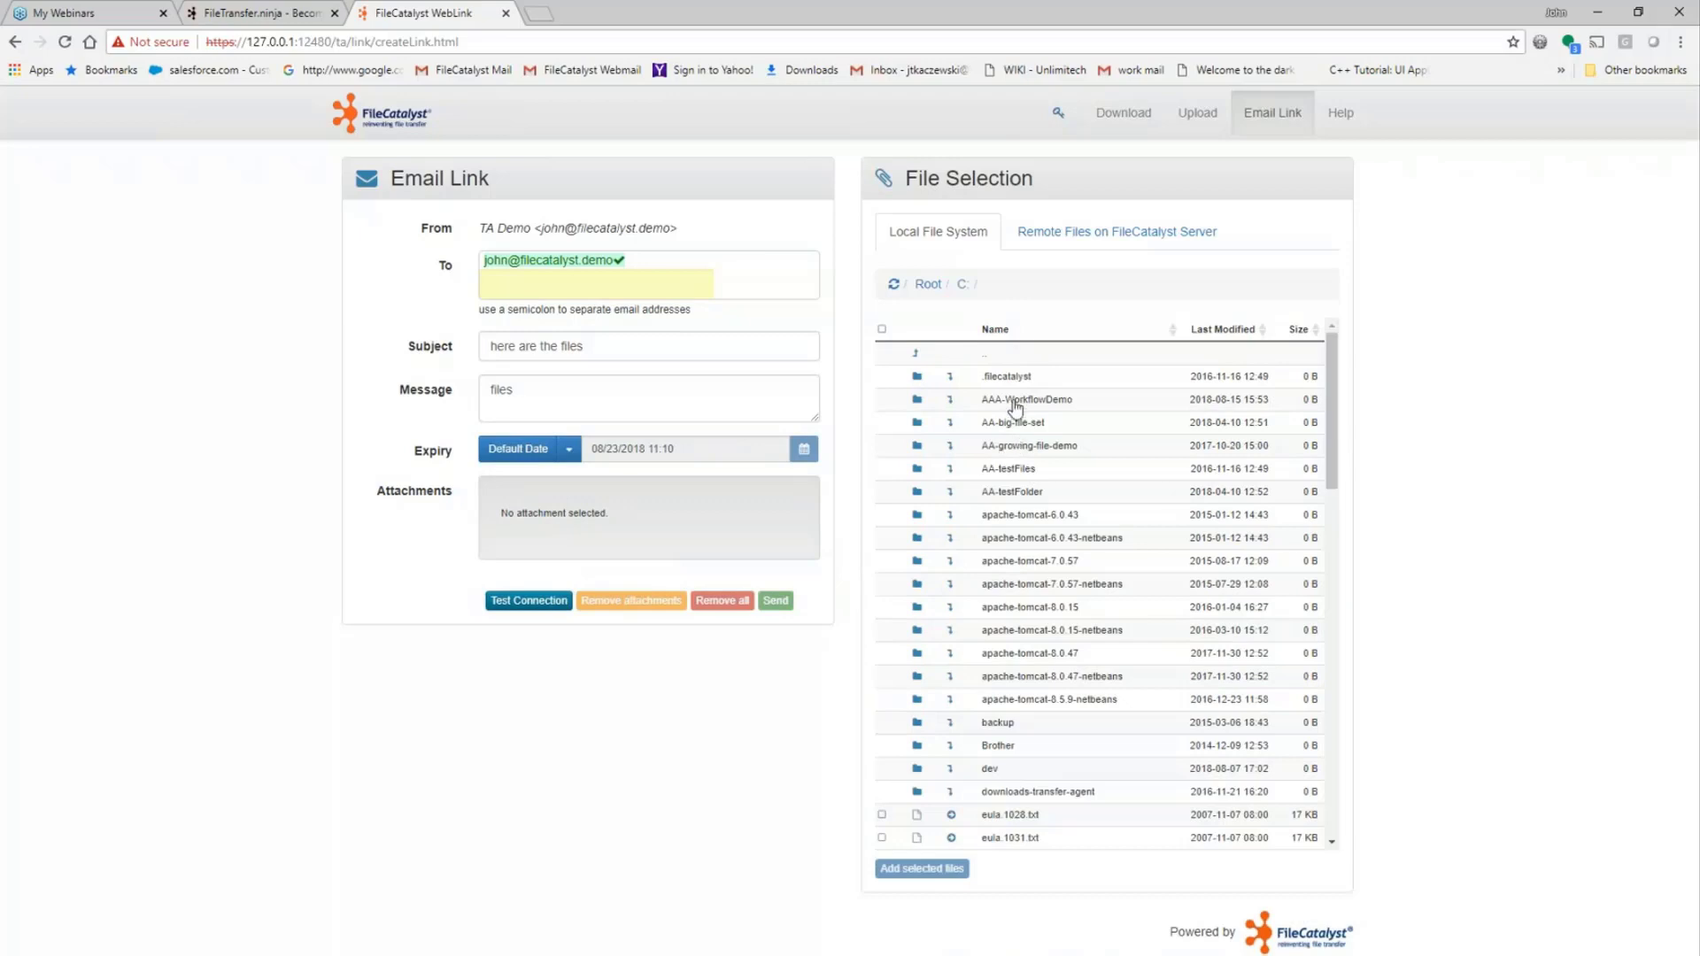
Attach the two videos from C:\AAA-WorkflowDemo, including alarams-detail-1.mp4, and send the link.
double_click(1027, 399)
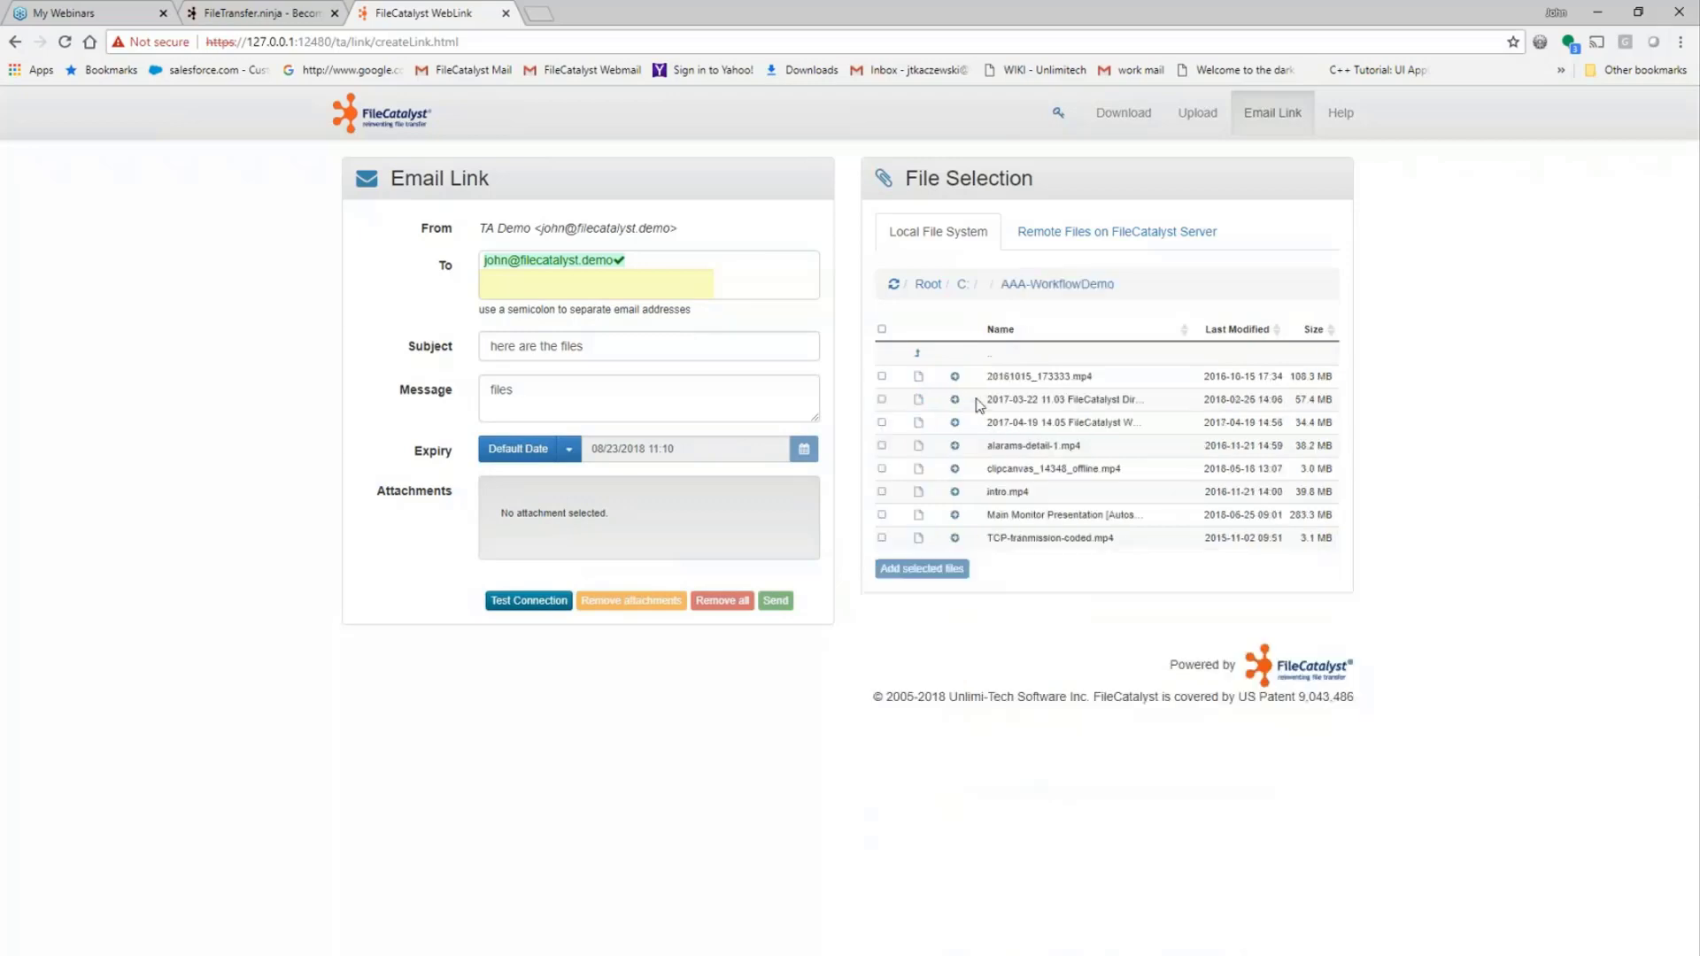
left_click(955, 423)
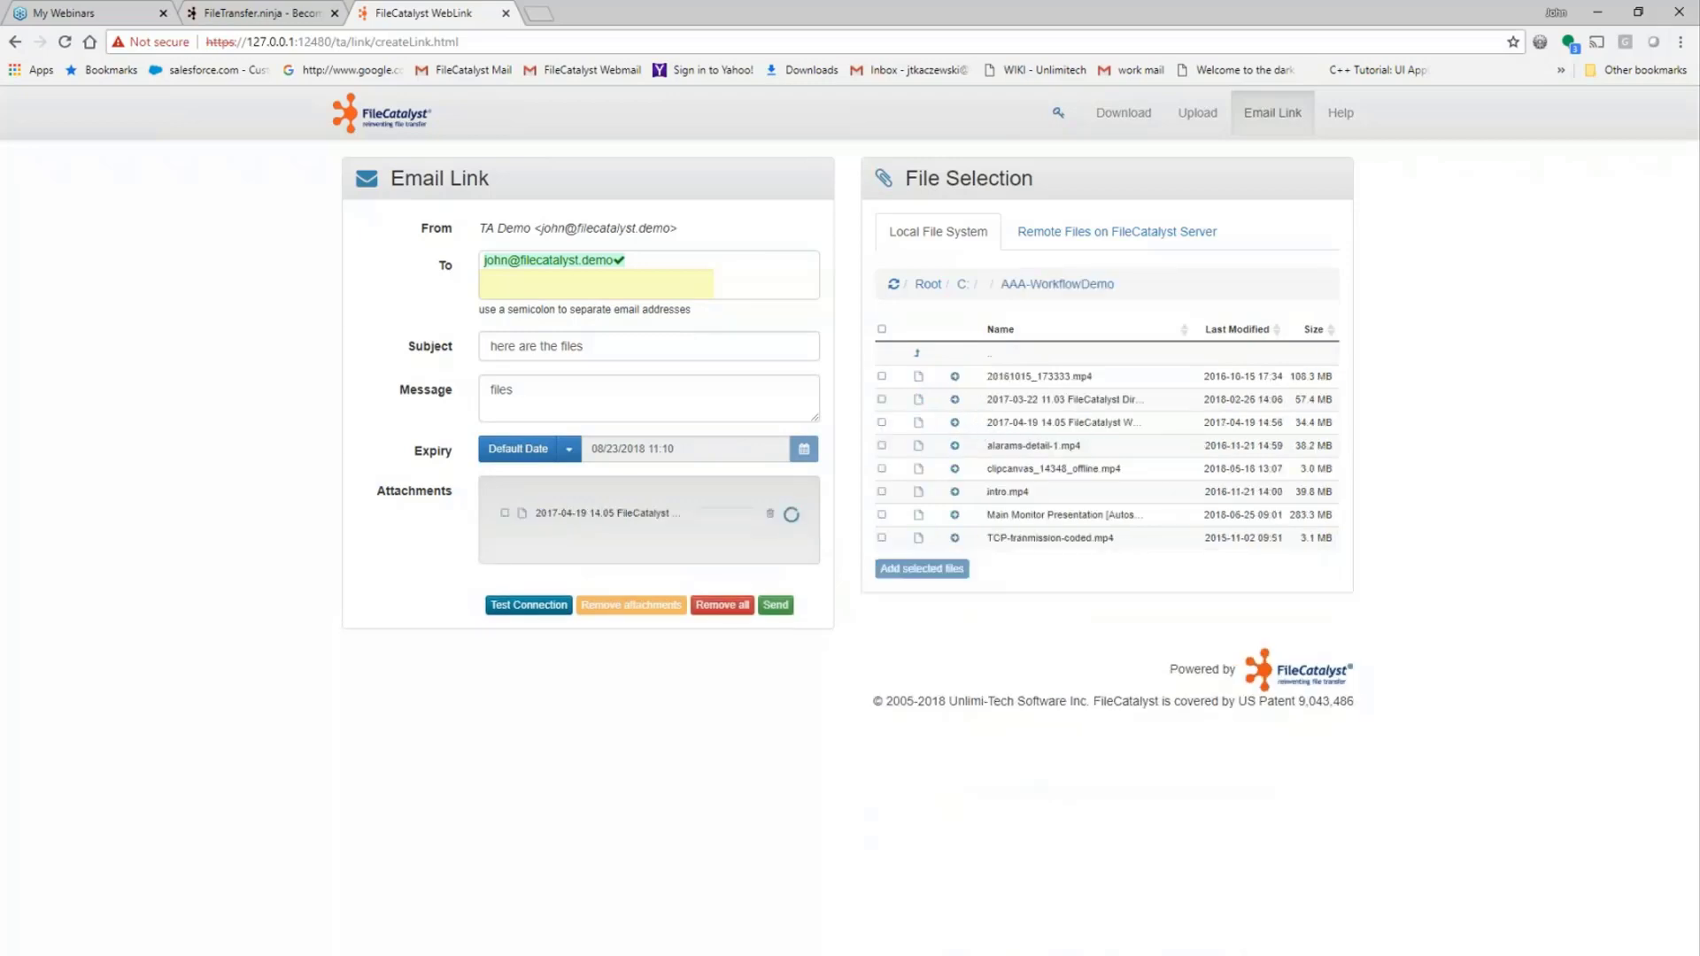
left_click(954, 446)
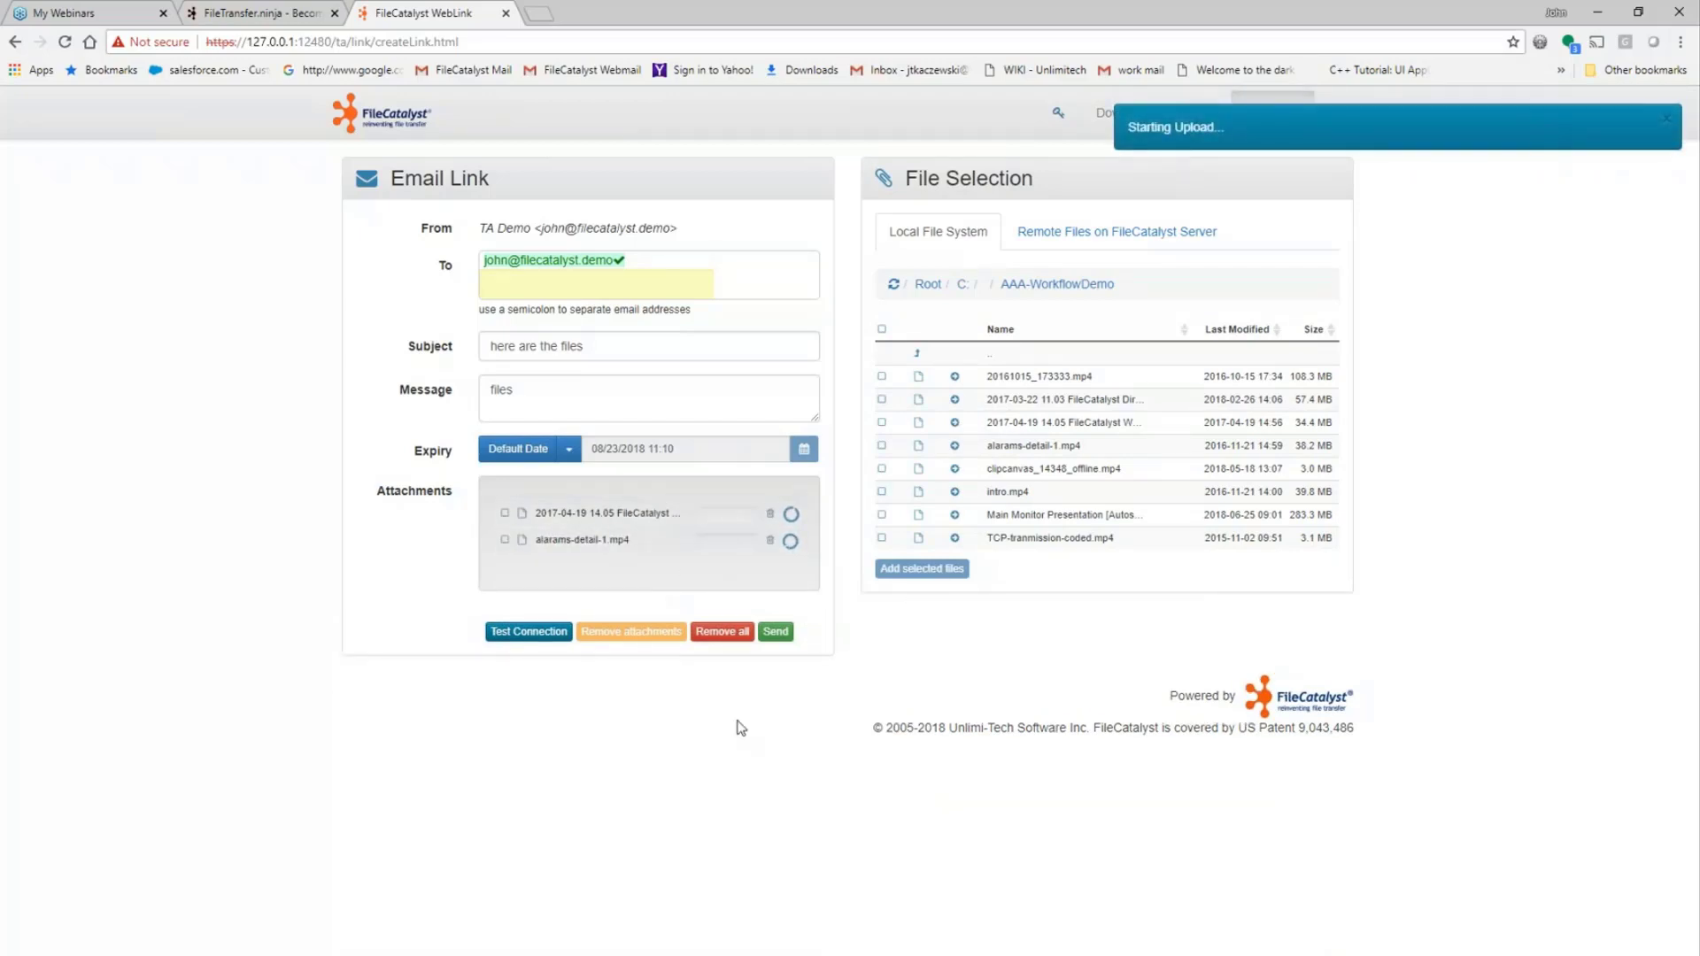
left_click(773, 631)
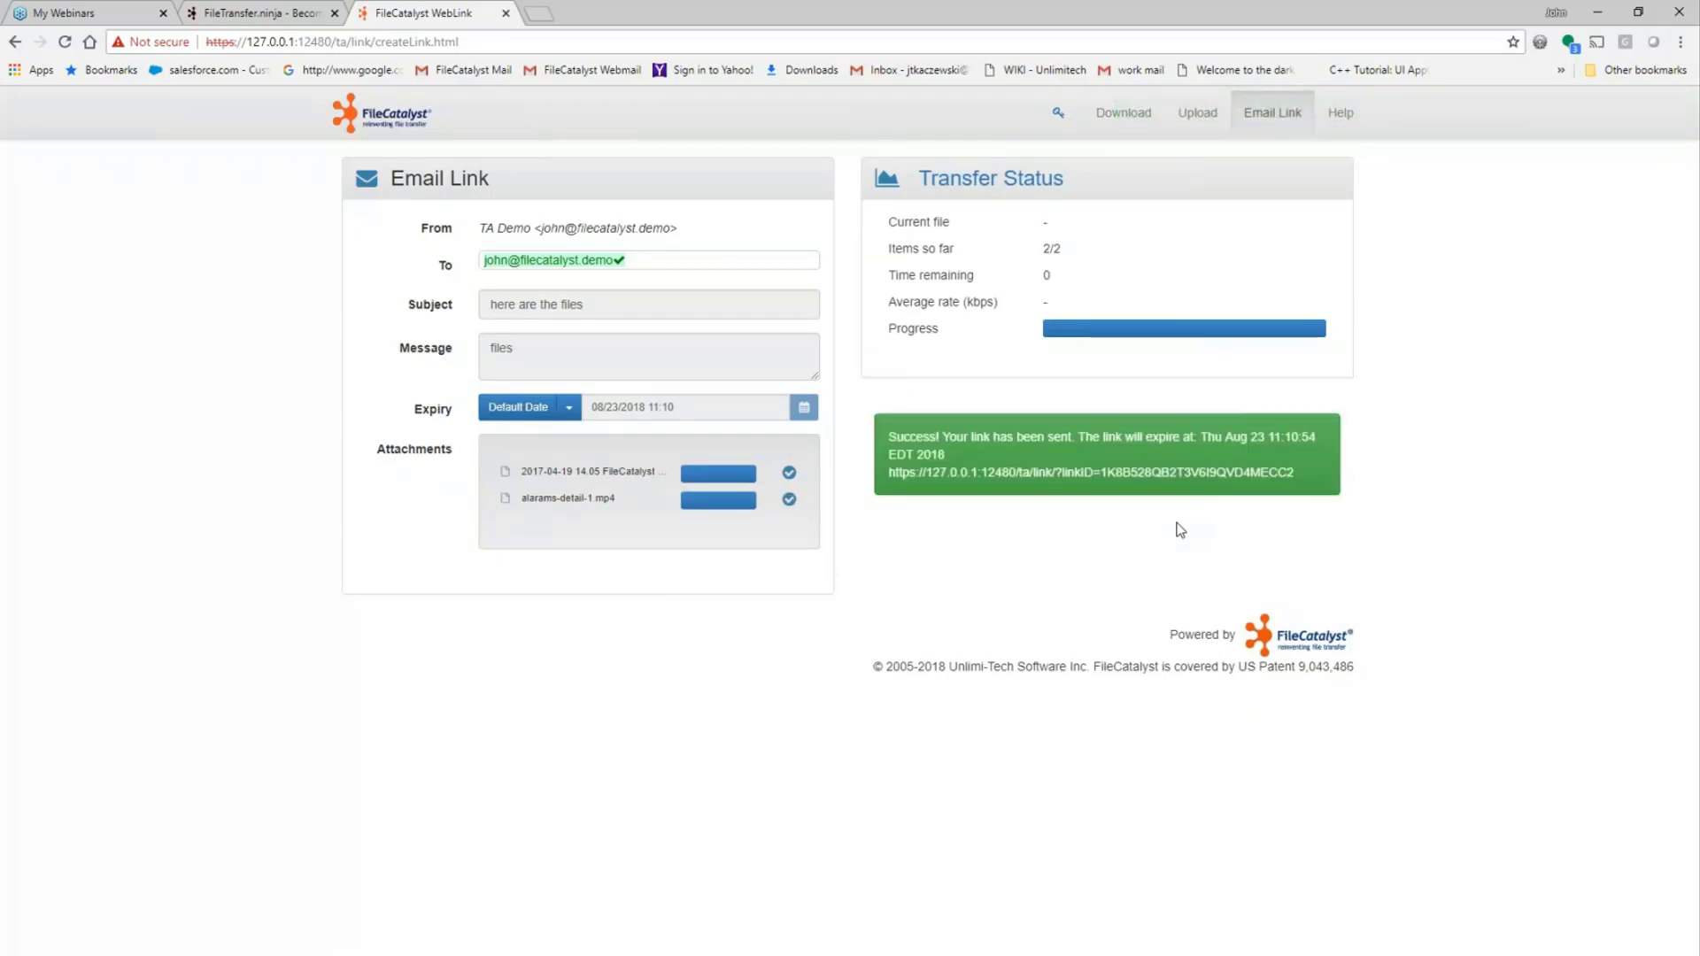
mouse_move(1185, 517)
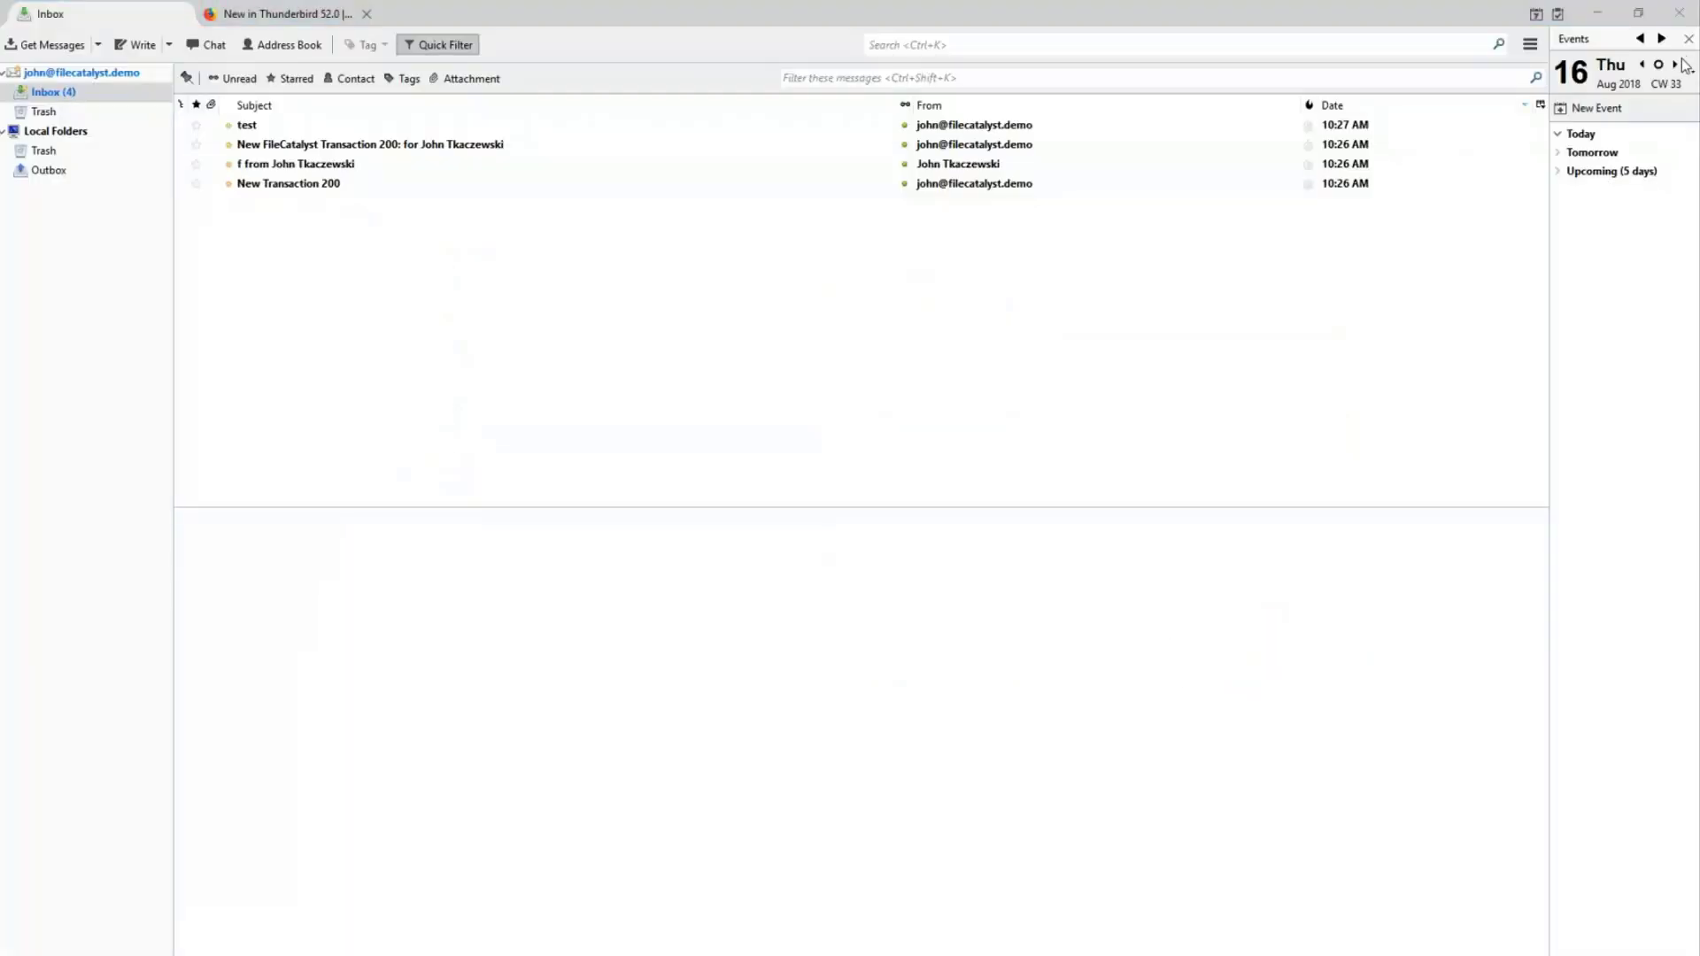
mouse_move(1509, 689)
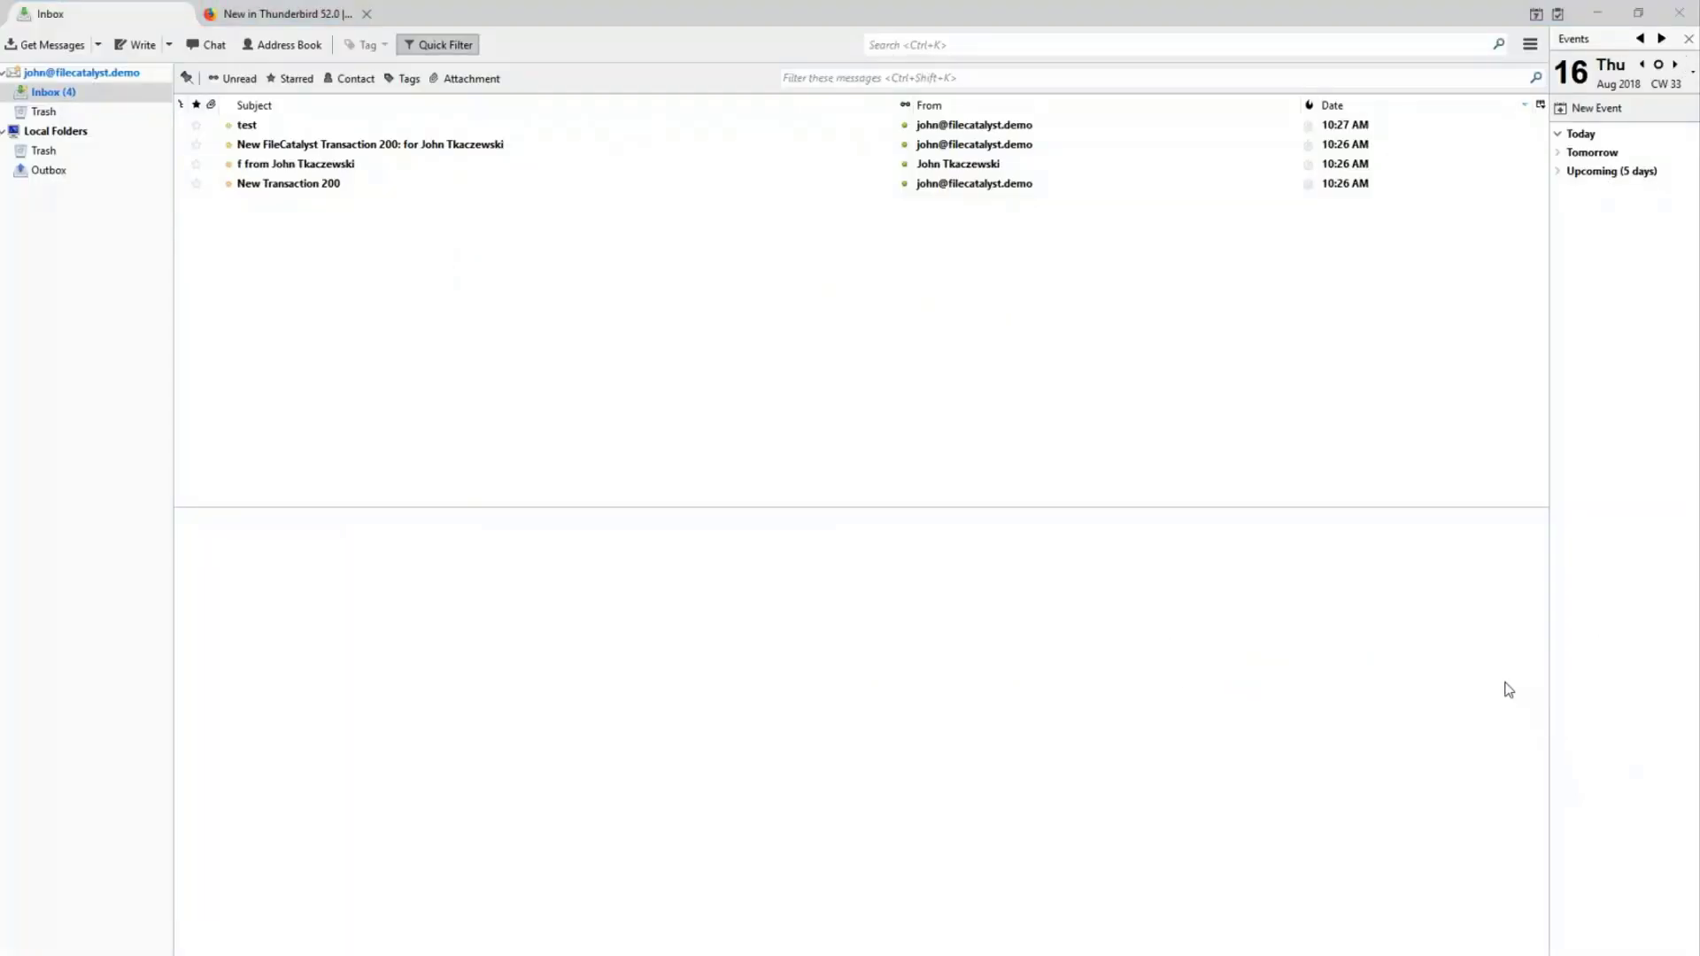
mouse_move(1465, 691)
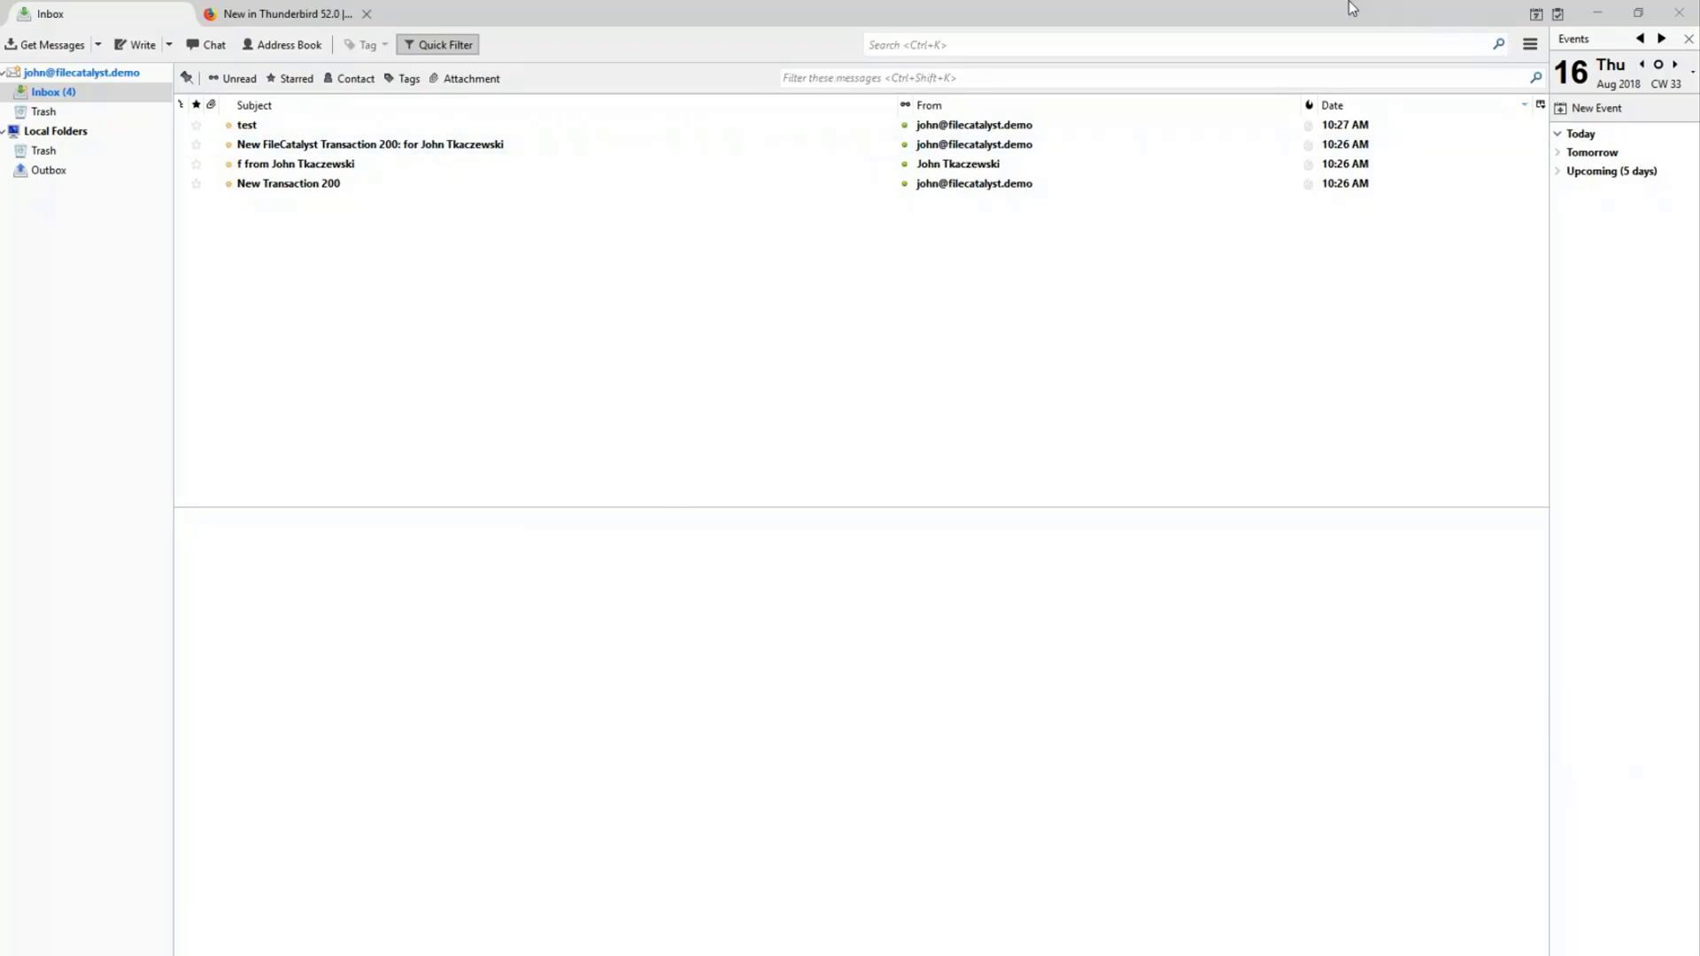
mouse_move(1441, 64)
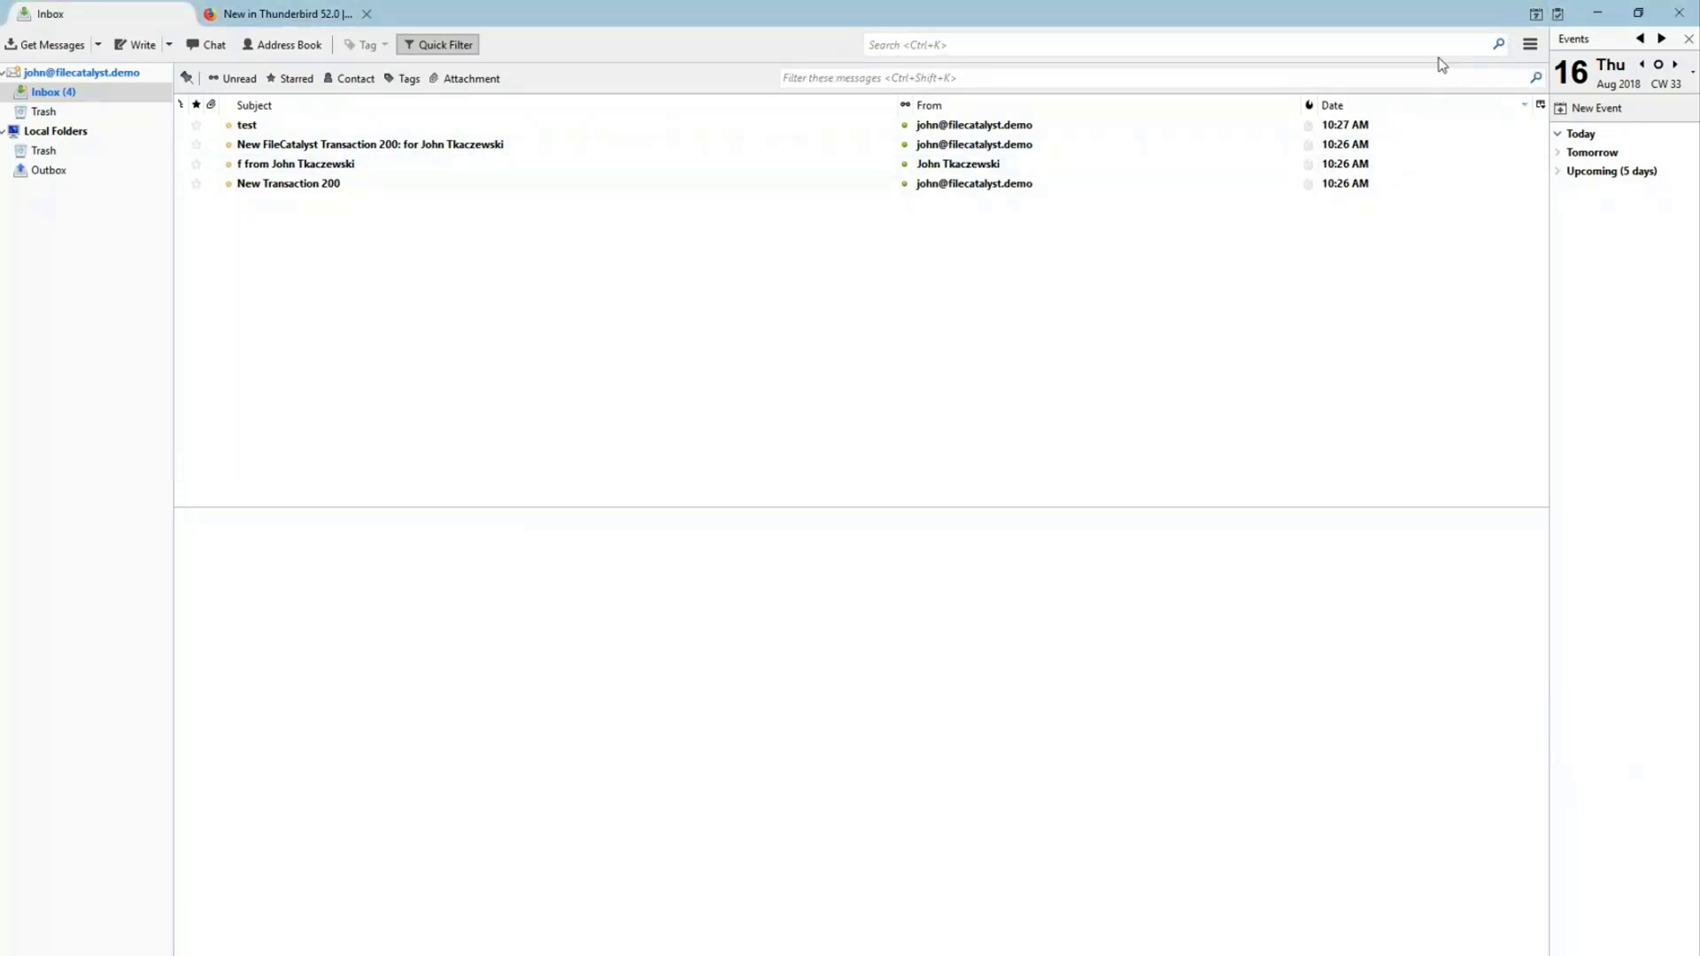
mouse_move(228, 163)
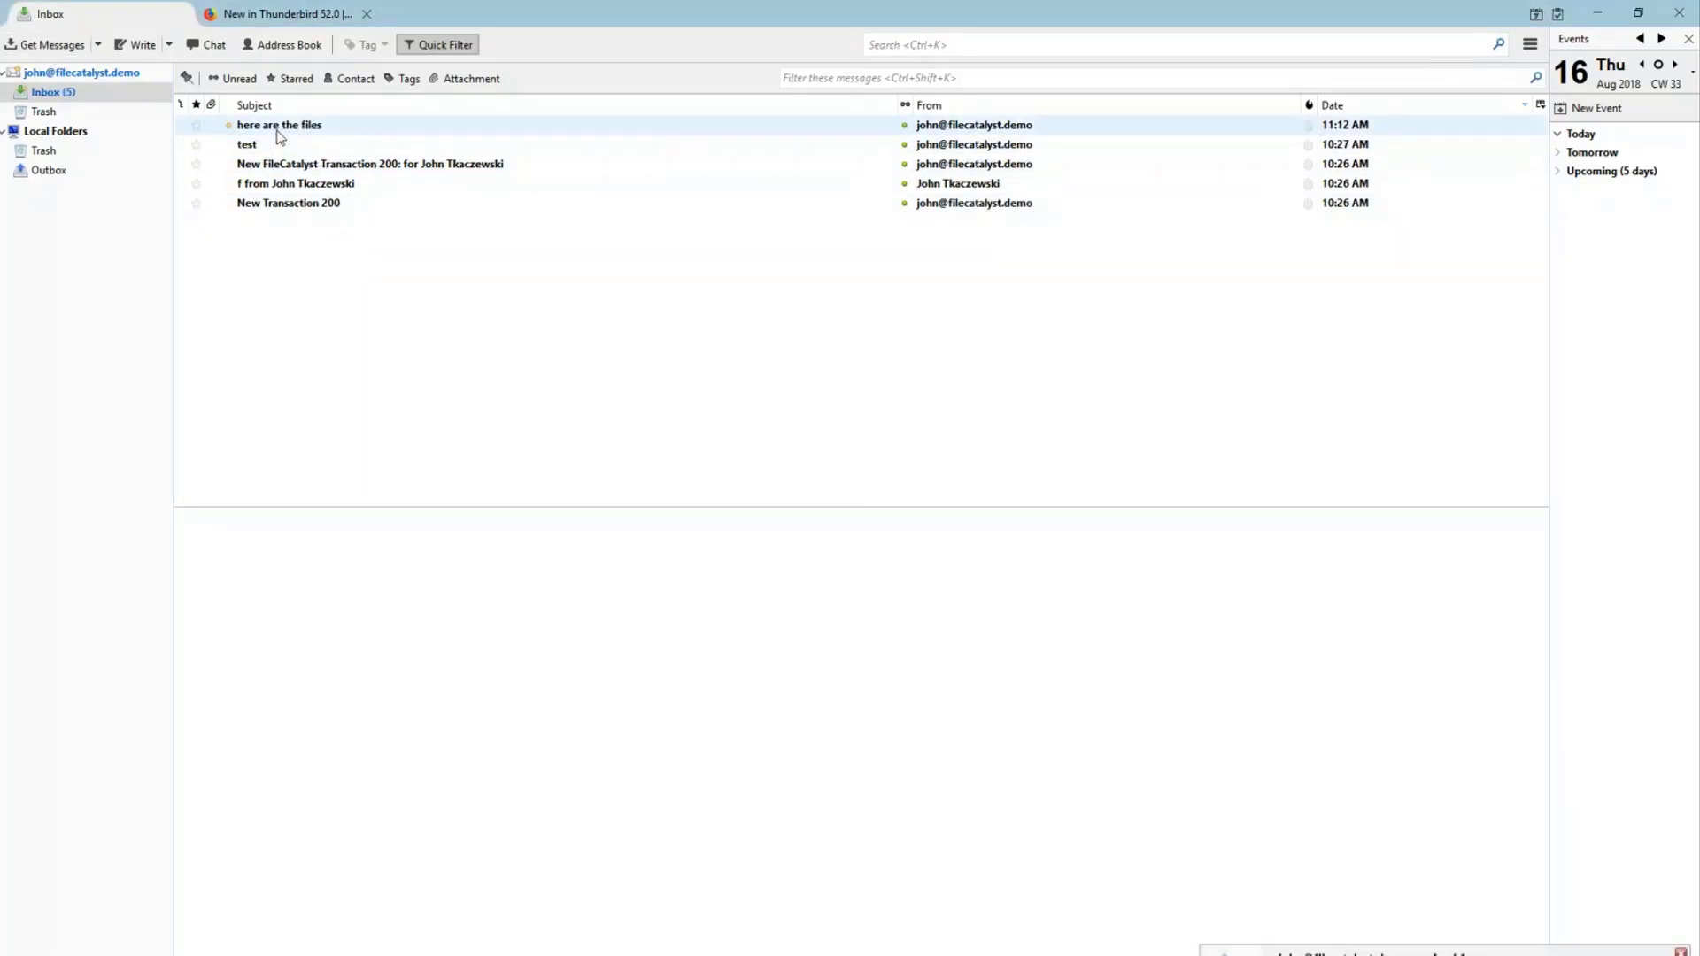
Open the new 'here are the files' message in the Thunderbird inbox.
left_click(278, 124)
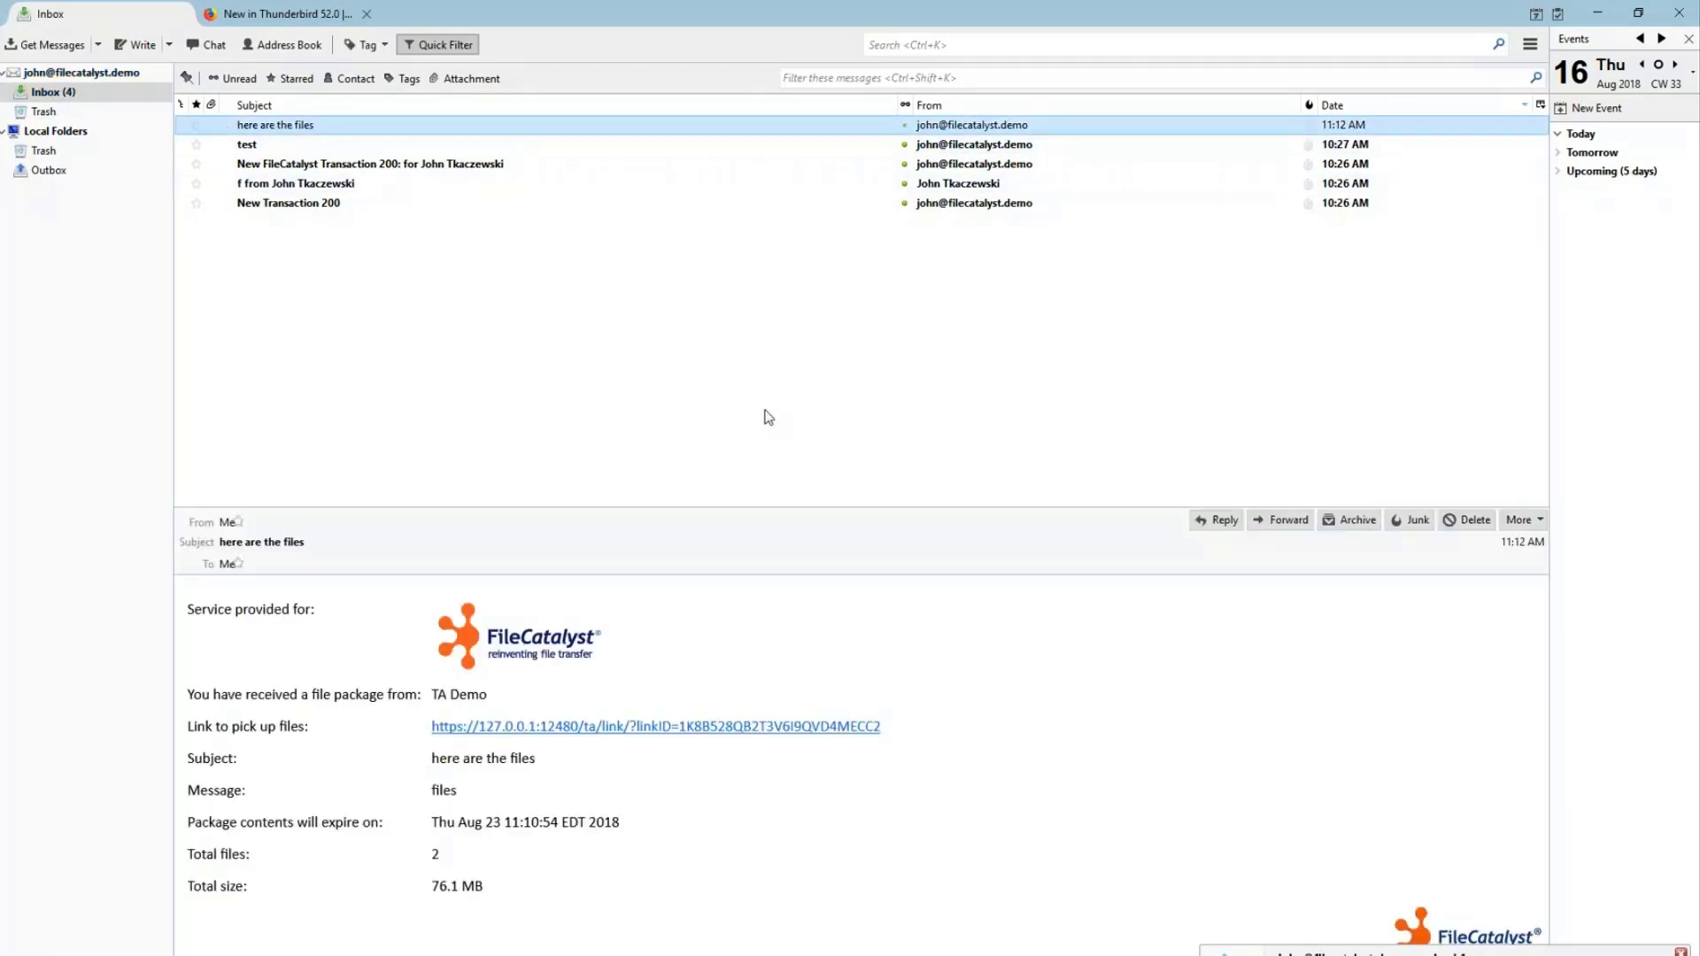
mouse_move(698, 578)
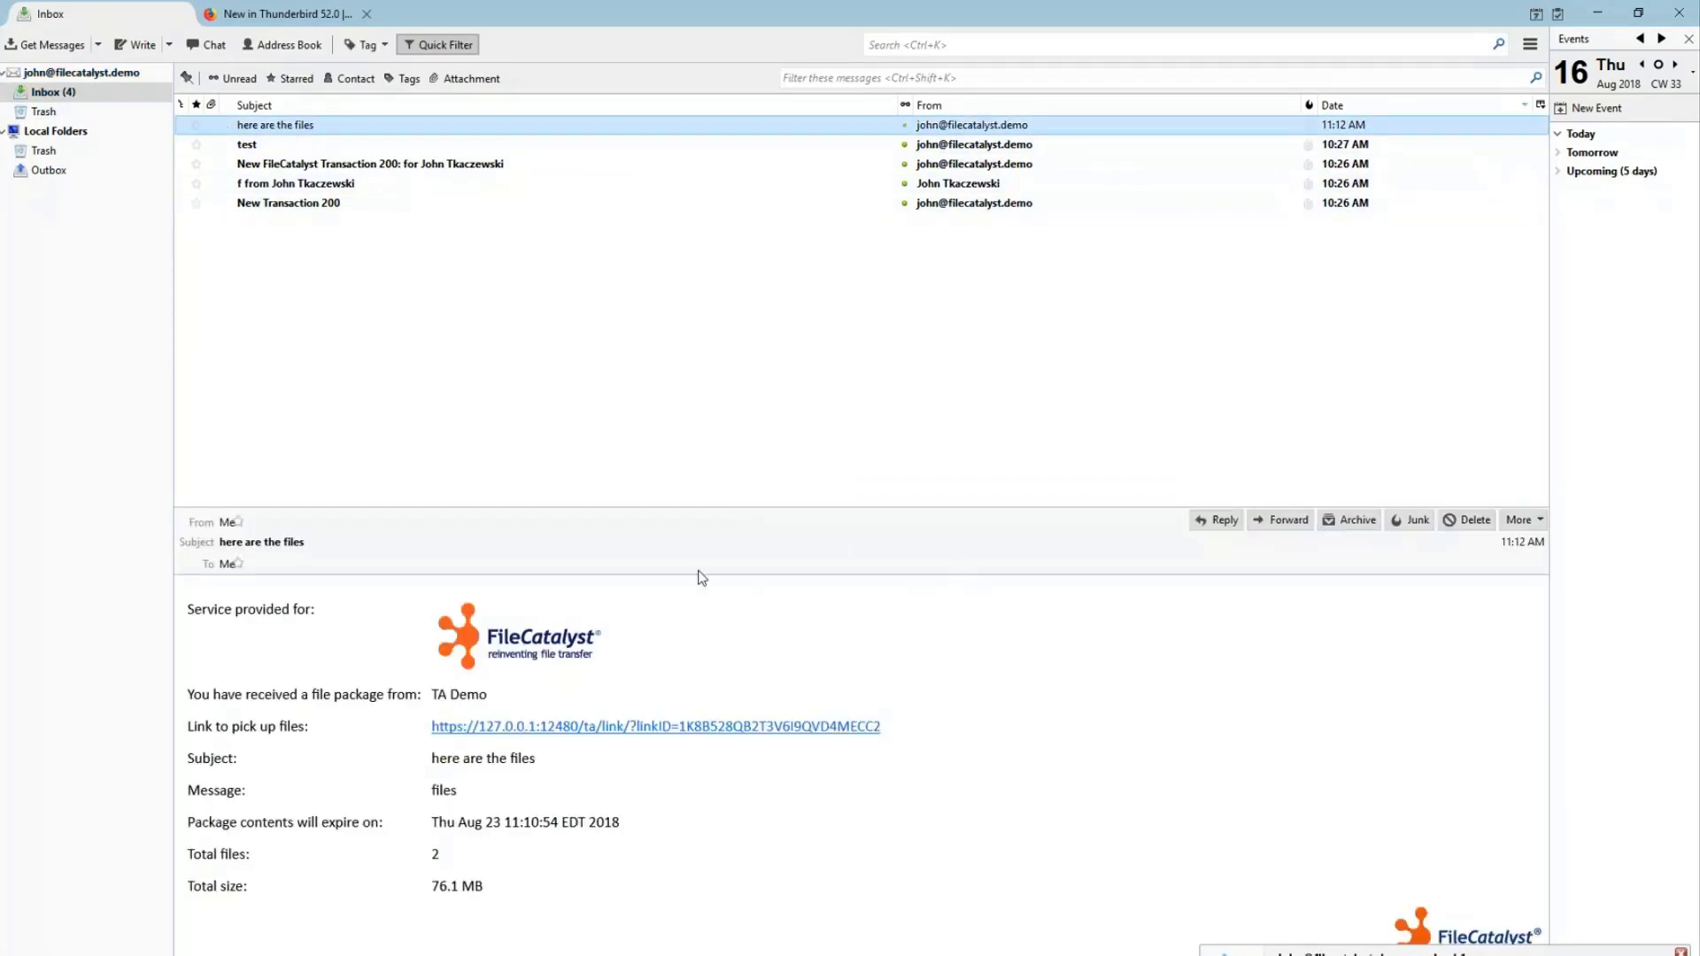
mouse_move(489, 565)
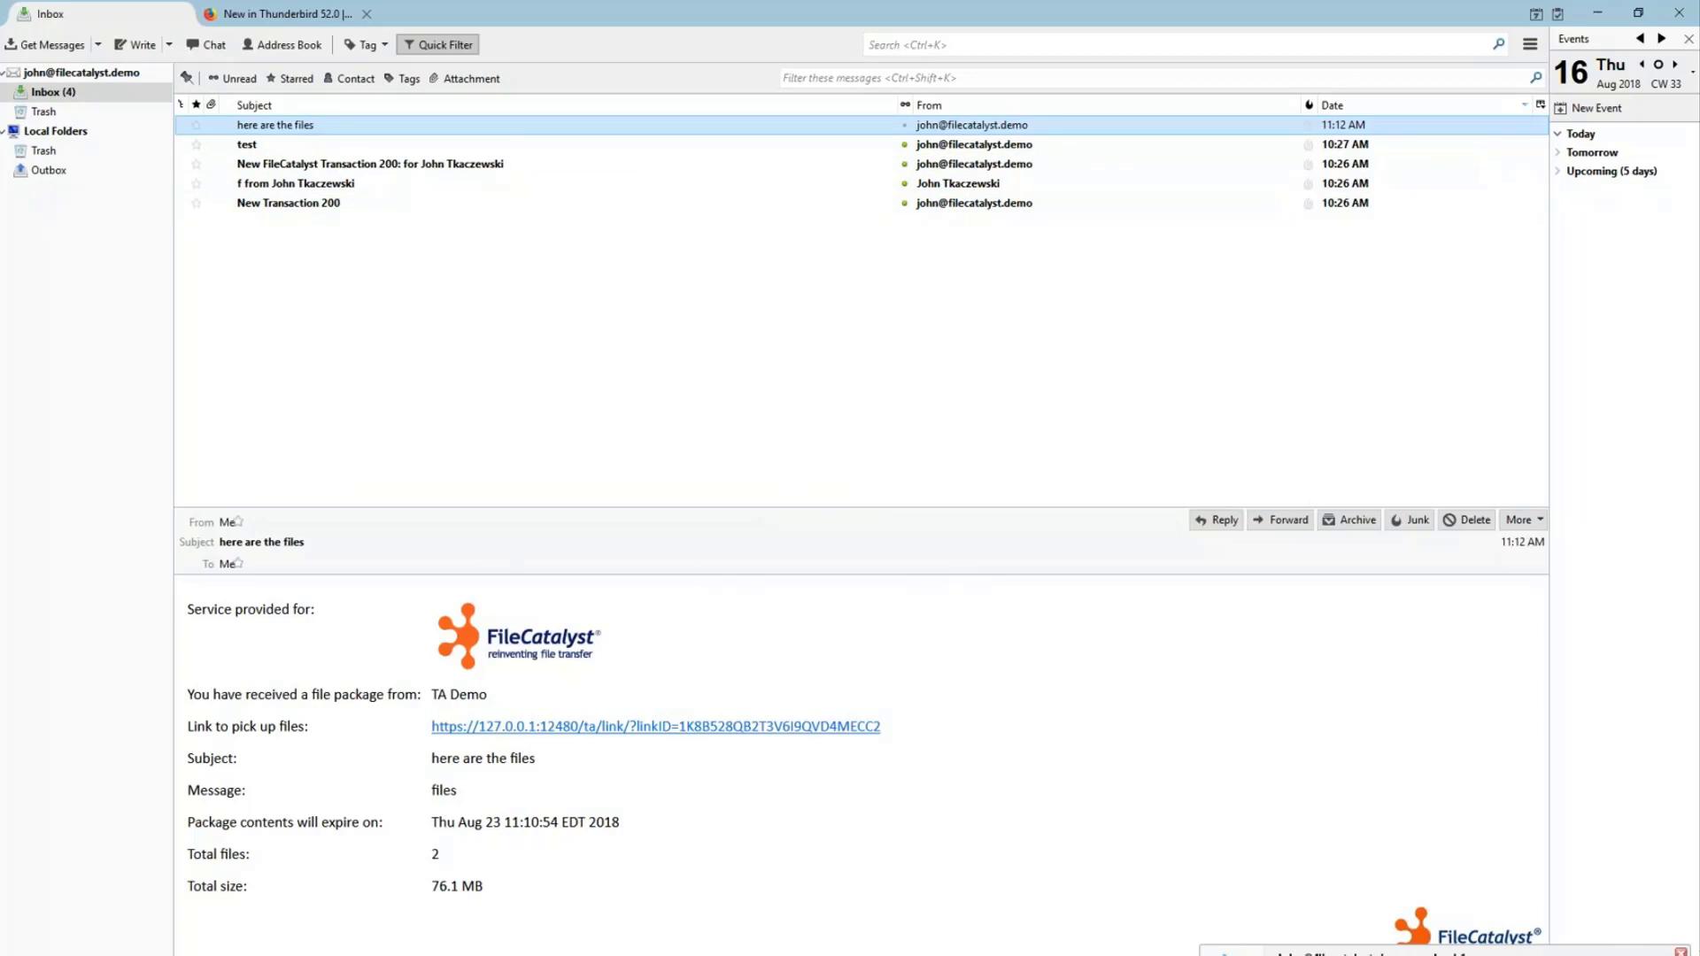
mouse_move(638, 682)
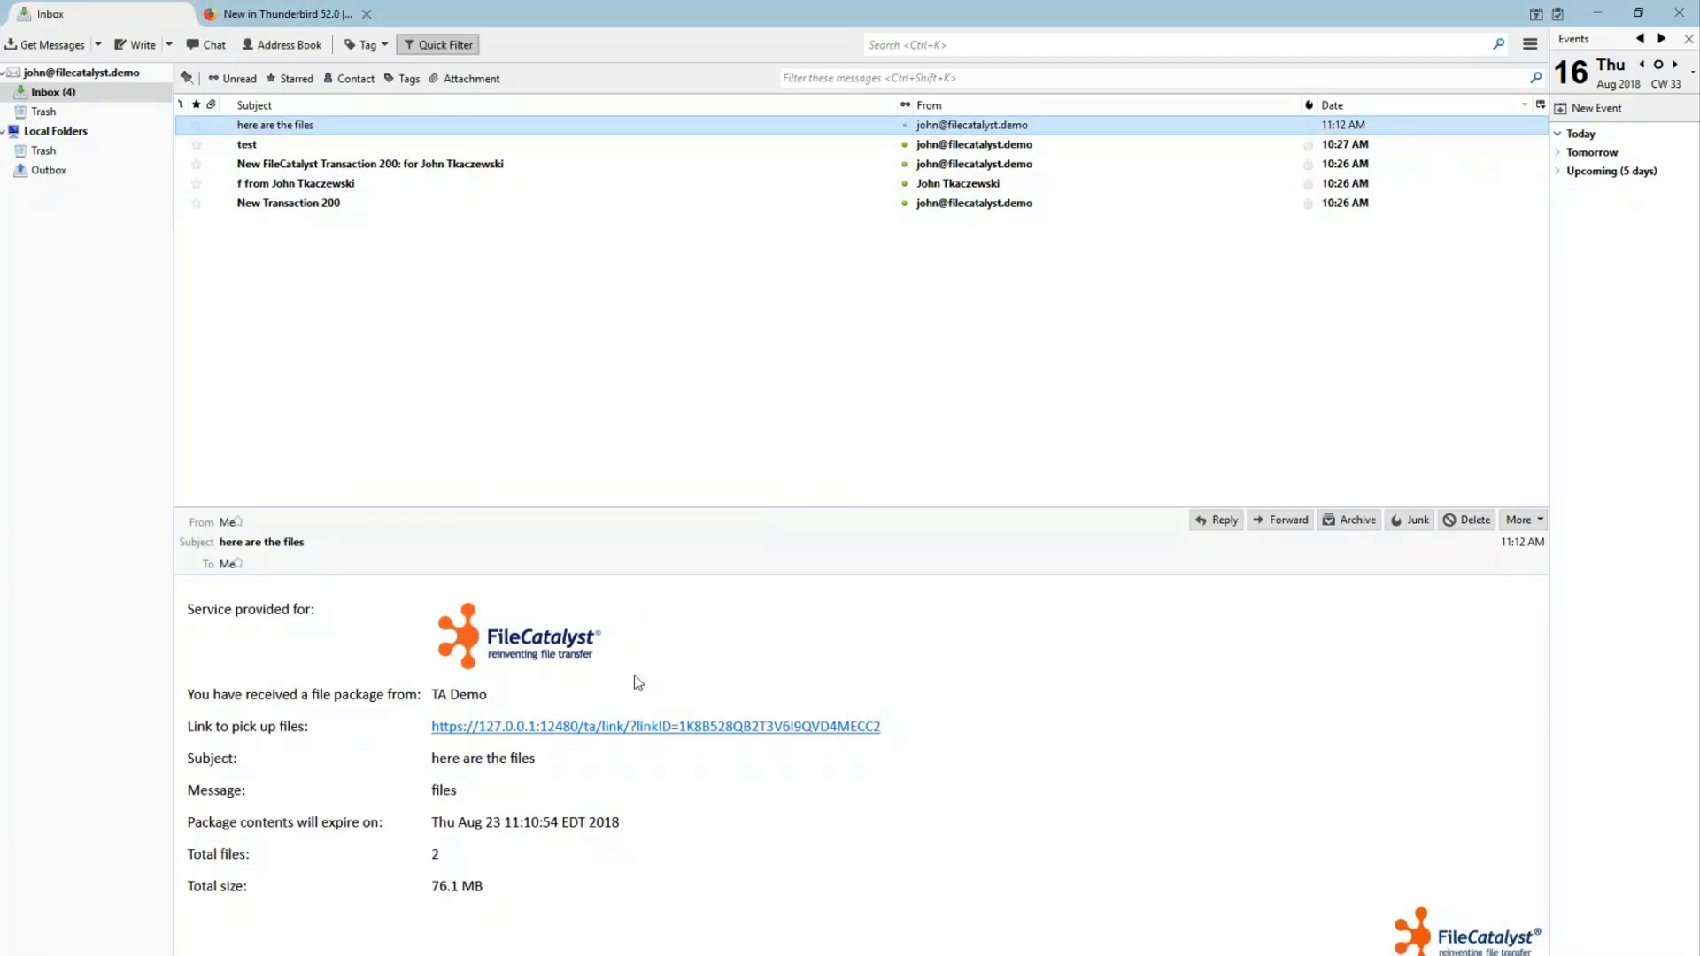
mouse_move(1335, 875)
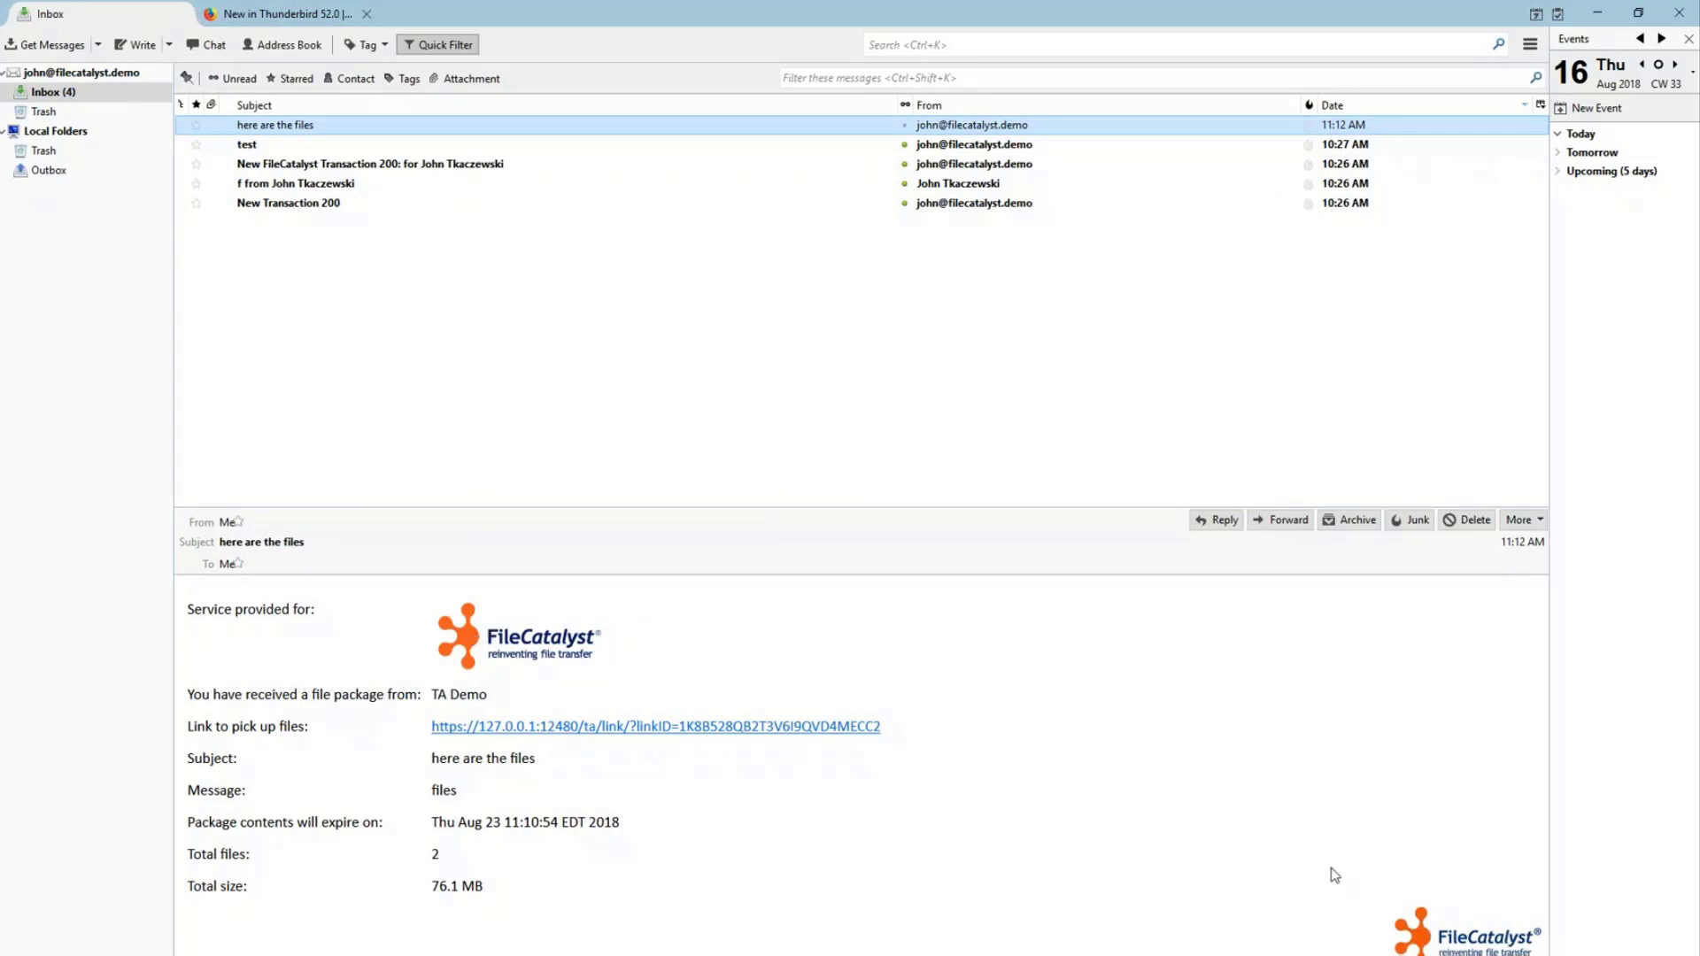
mouse_move(471, 650)
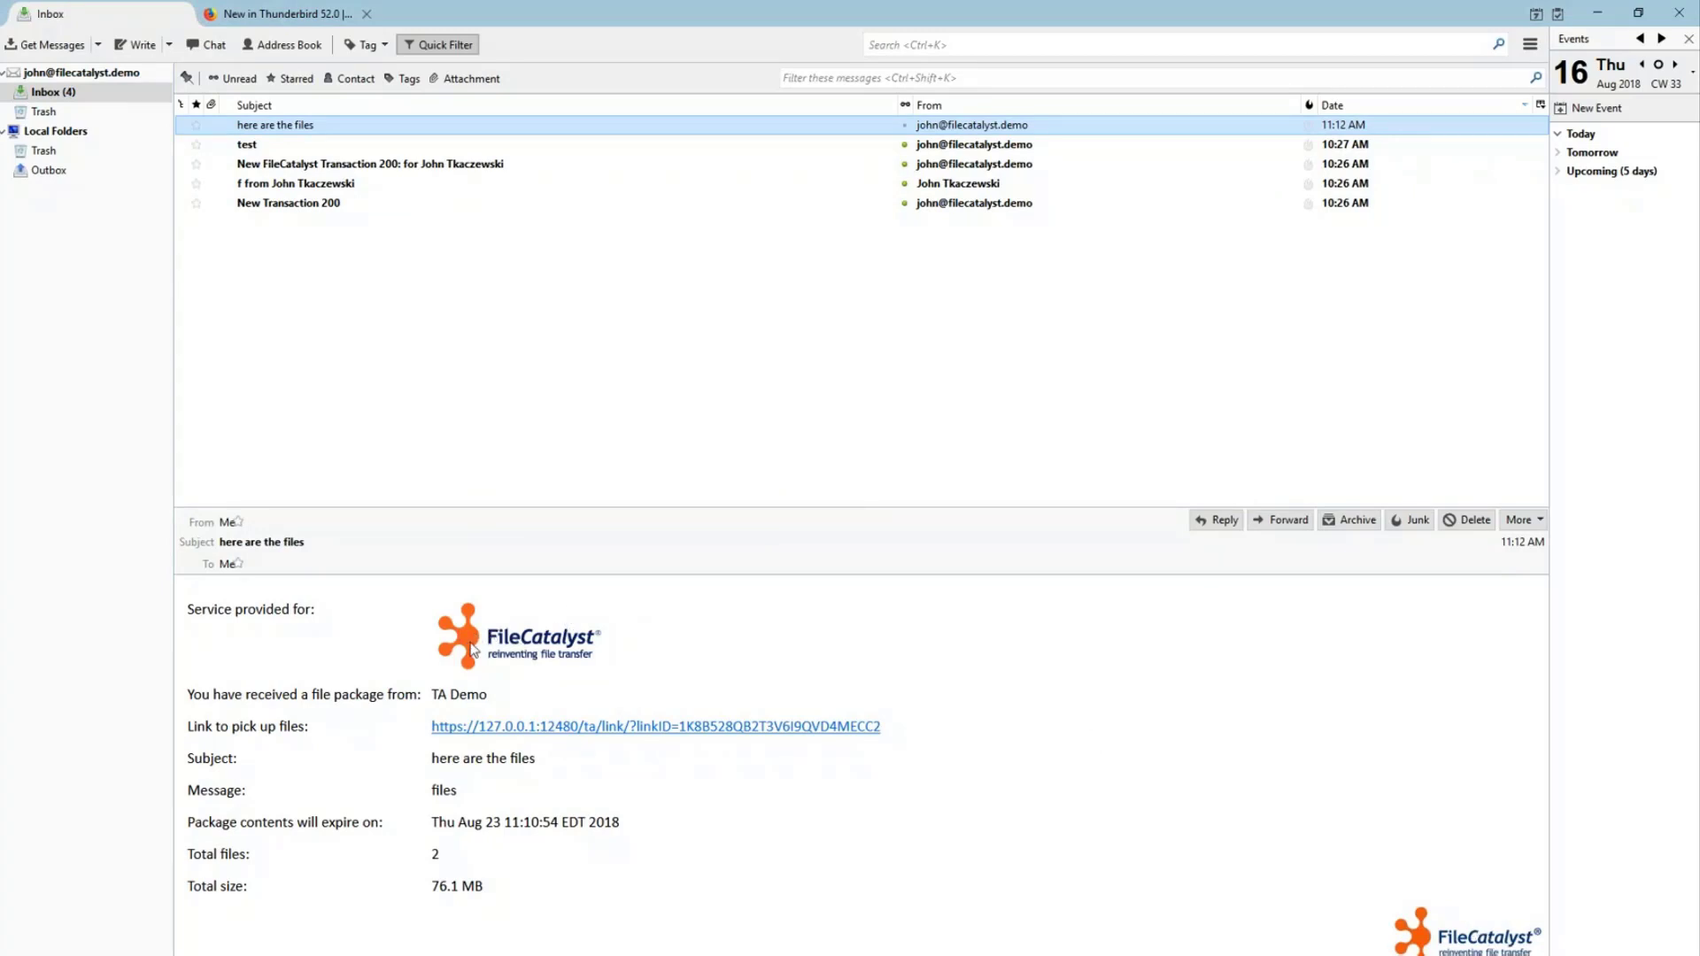
mouse_move(486, 639)
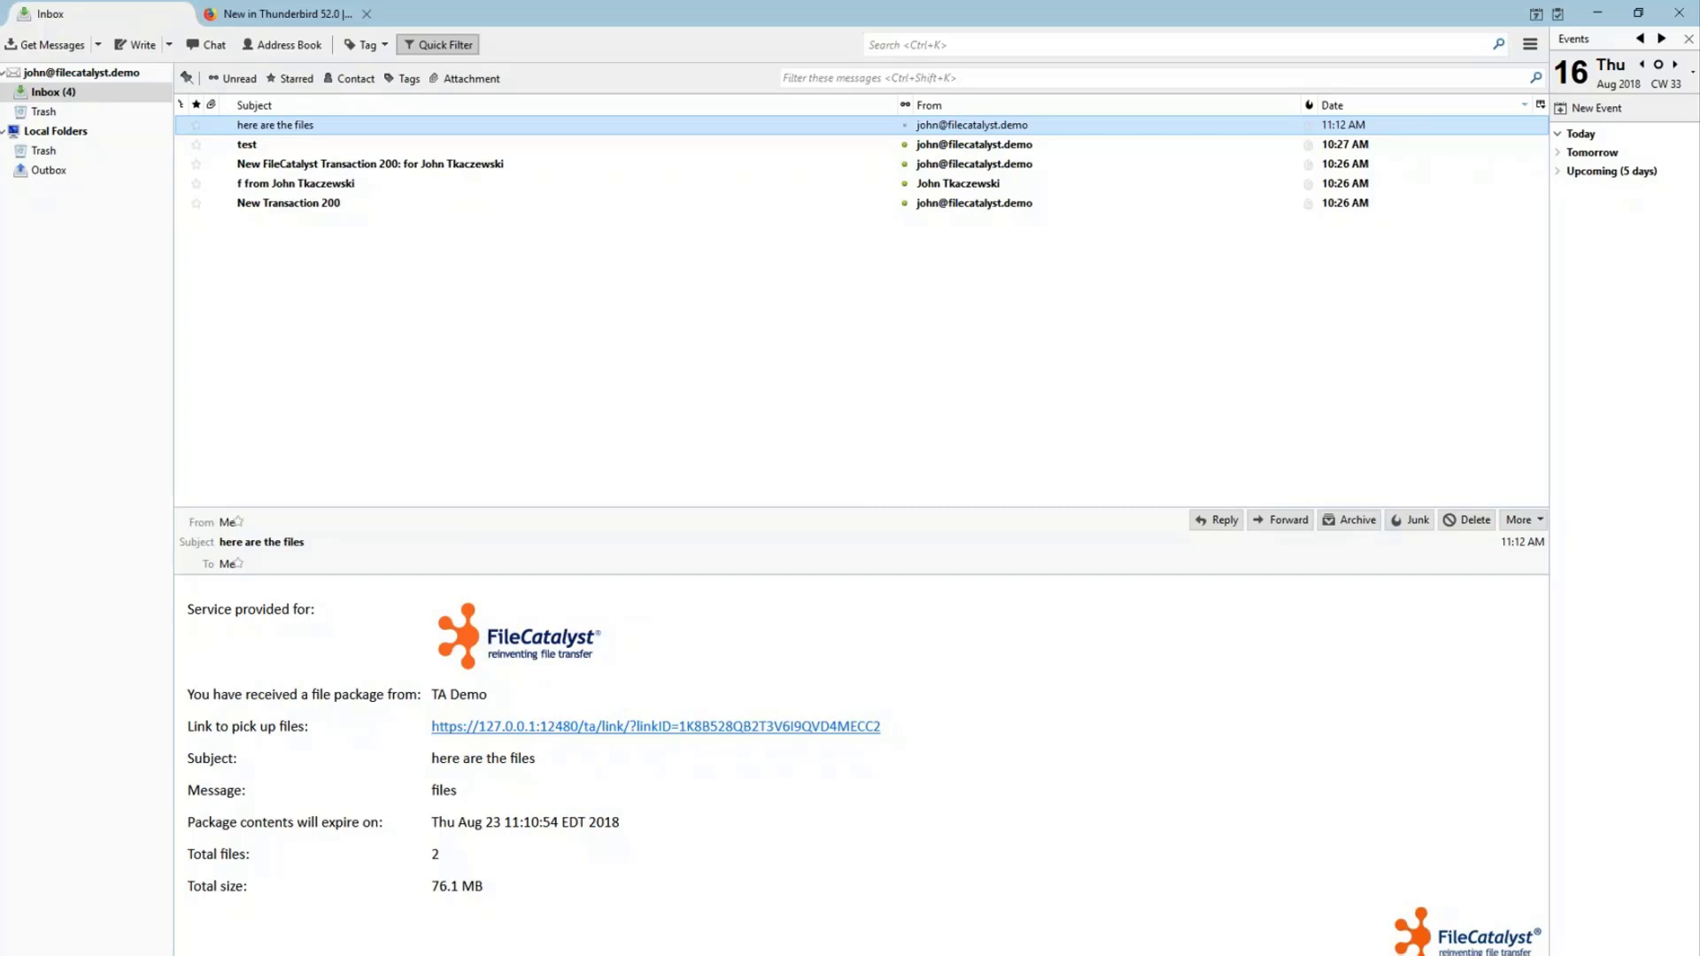
mouse_move(562, 731)
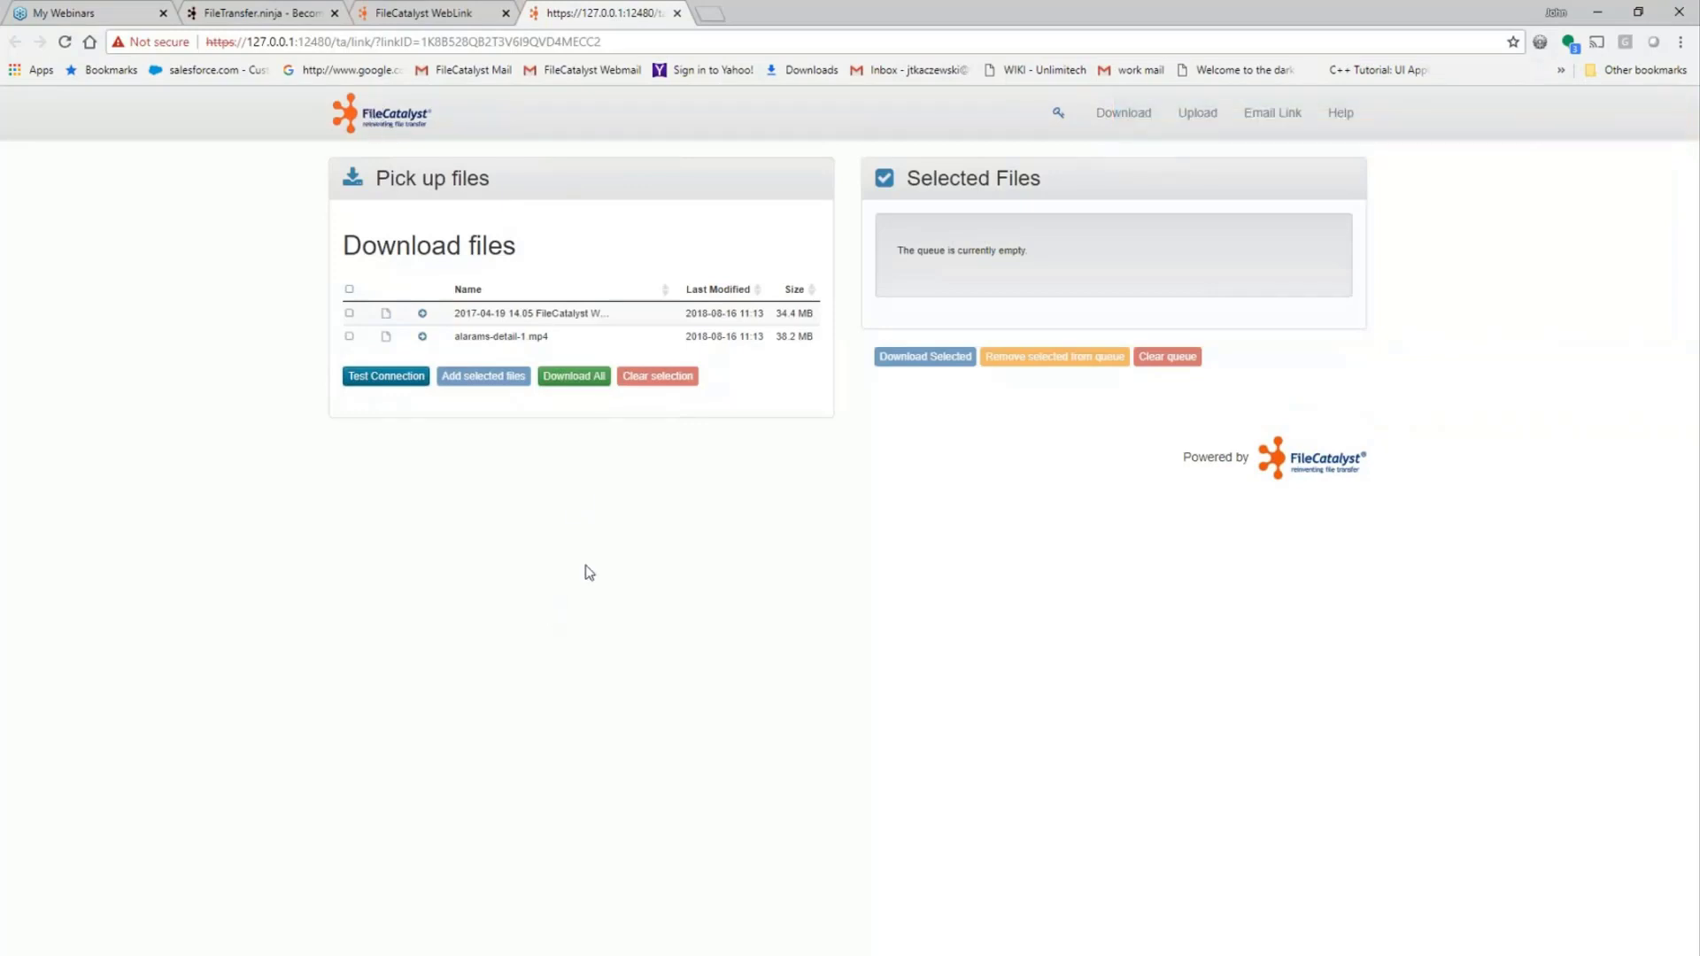
mouse_move(754, 495)
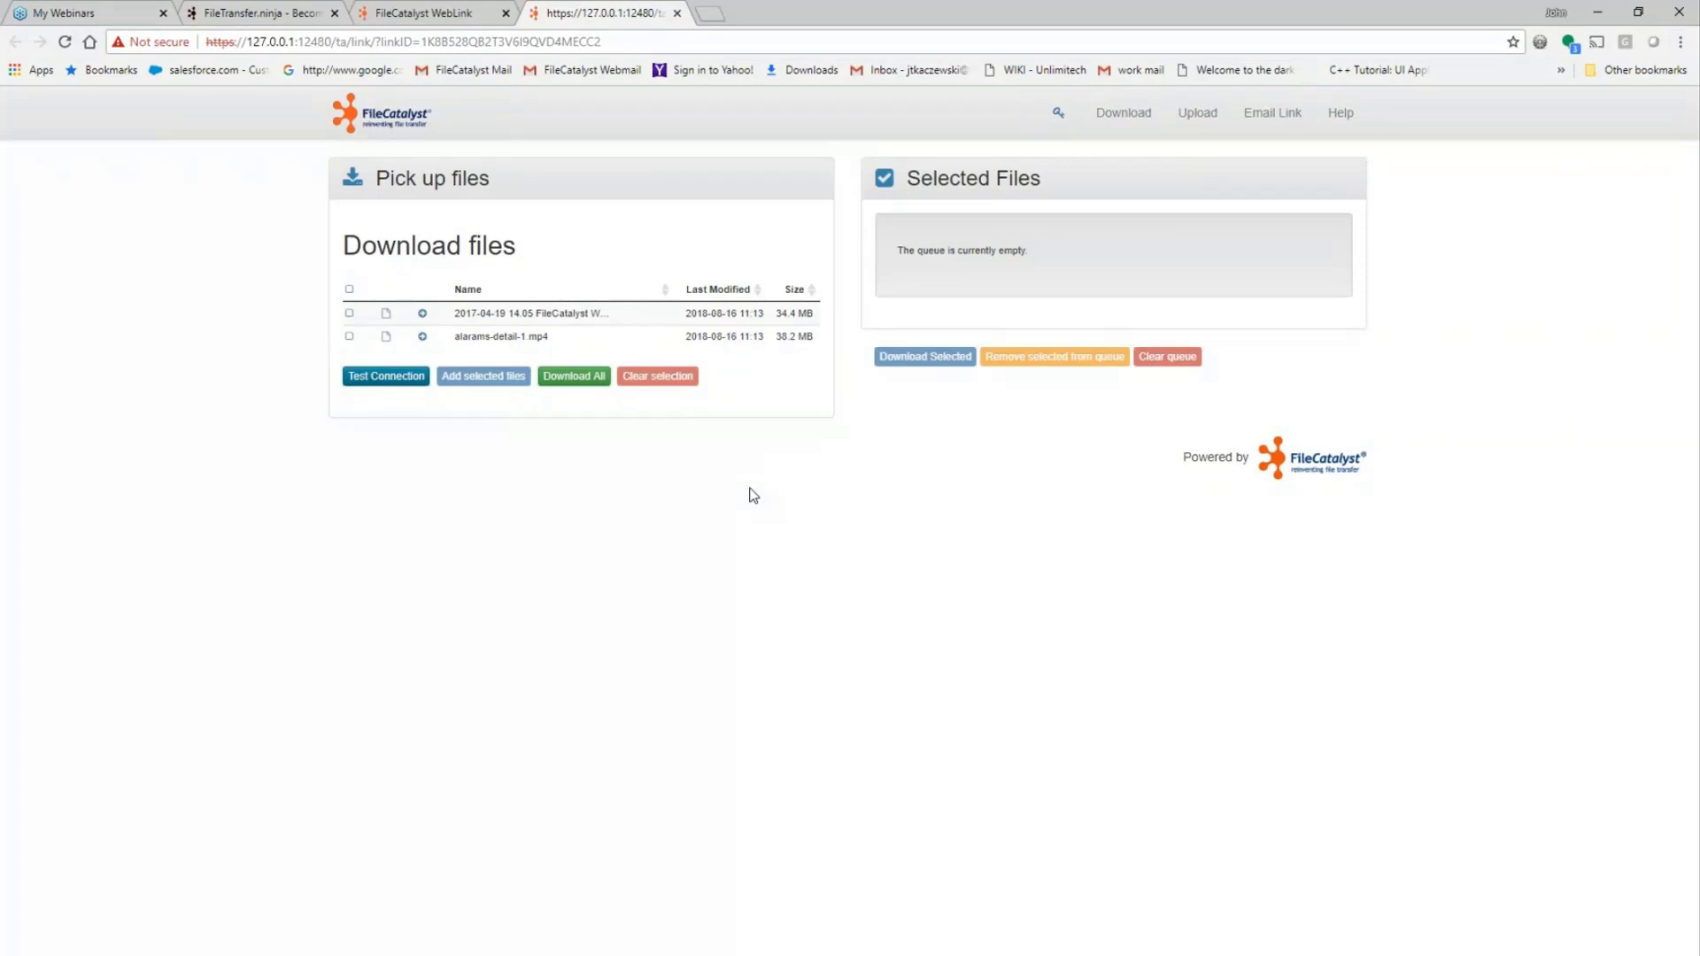
mouse_move(594, 409)
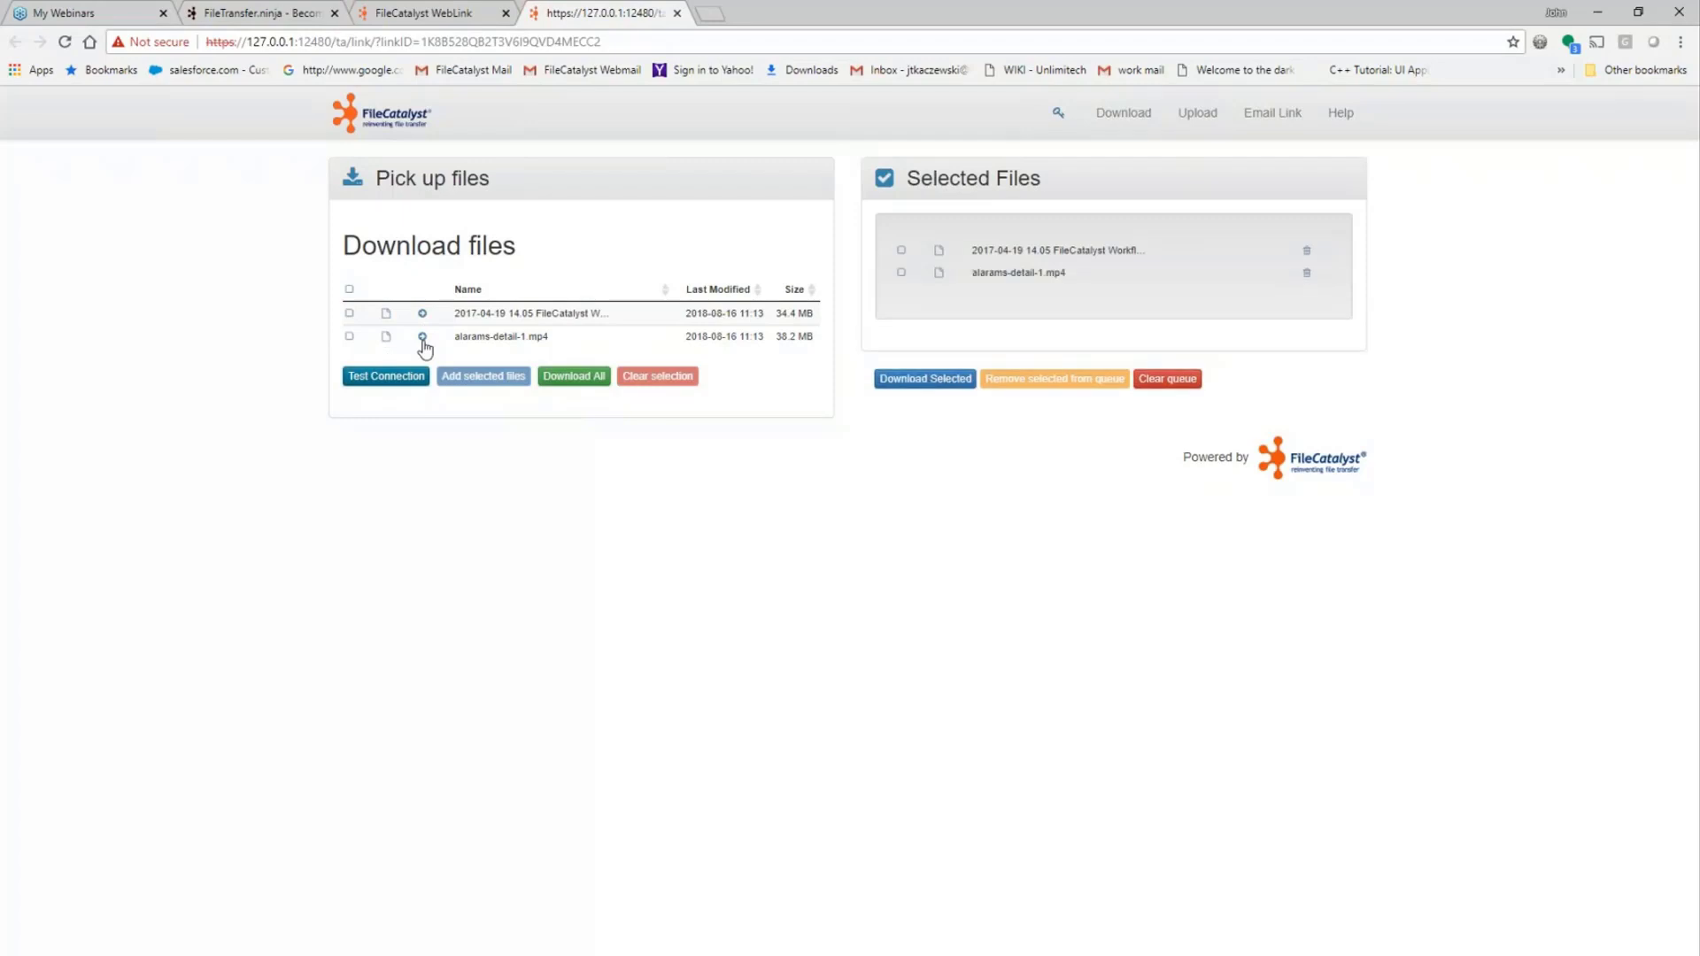
mouse_move(1174, 341)
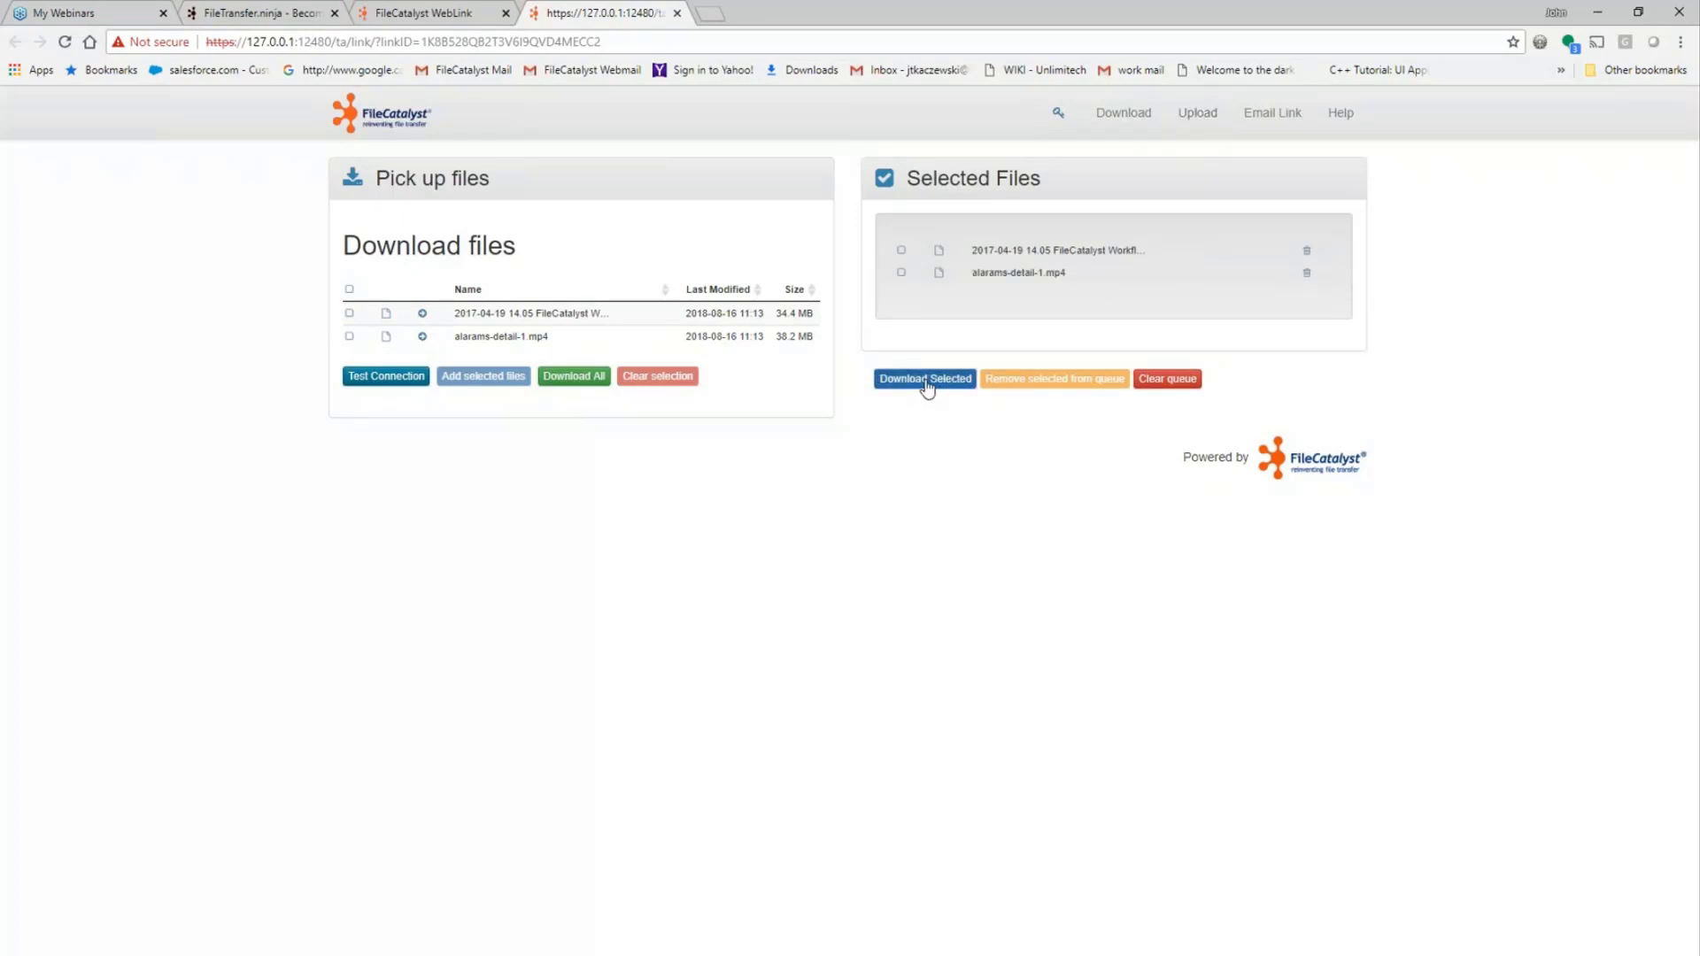
Download both queued files and open the Downloads folder holding alarams-detail-1.mp4 and the workflow video.
left_click(924, 379)
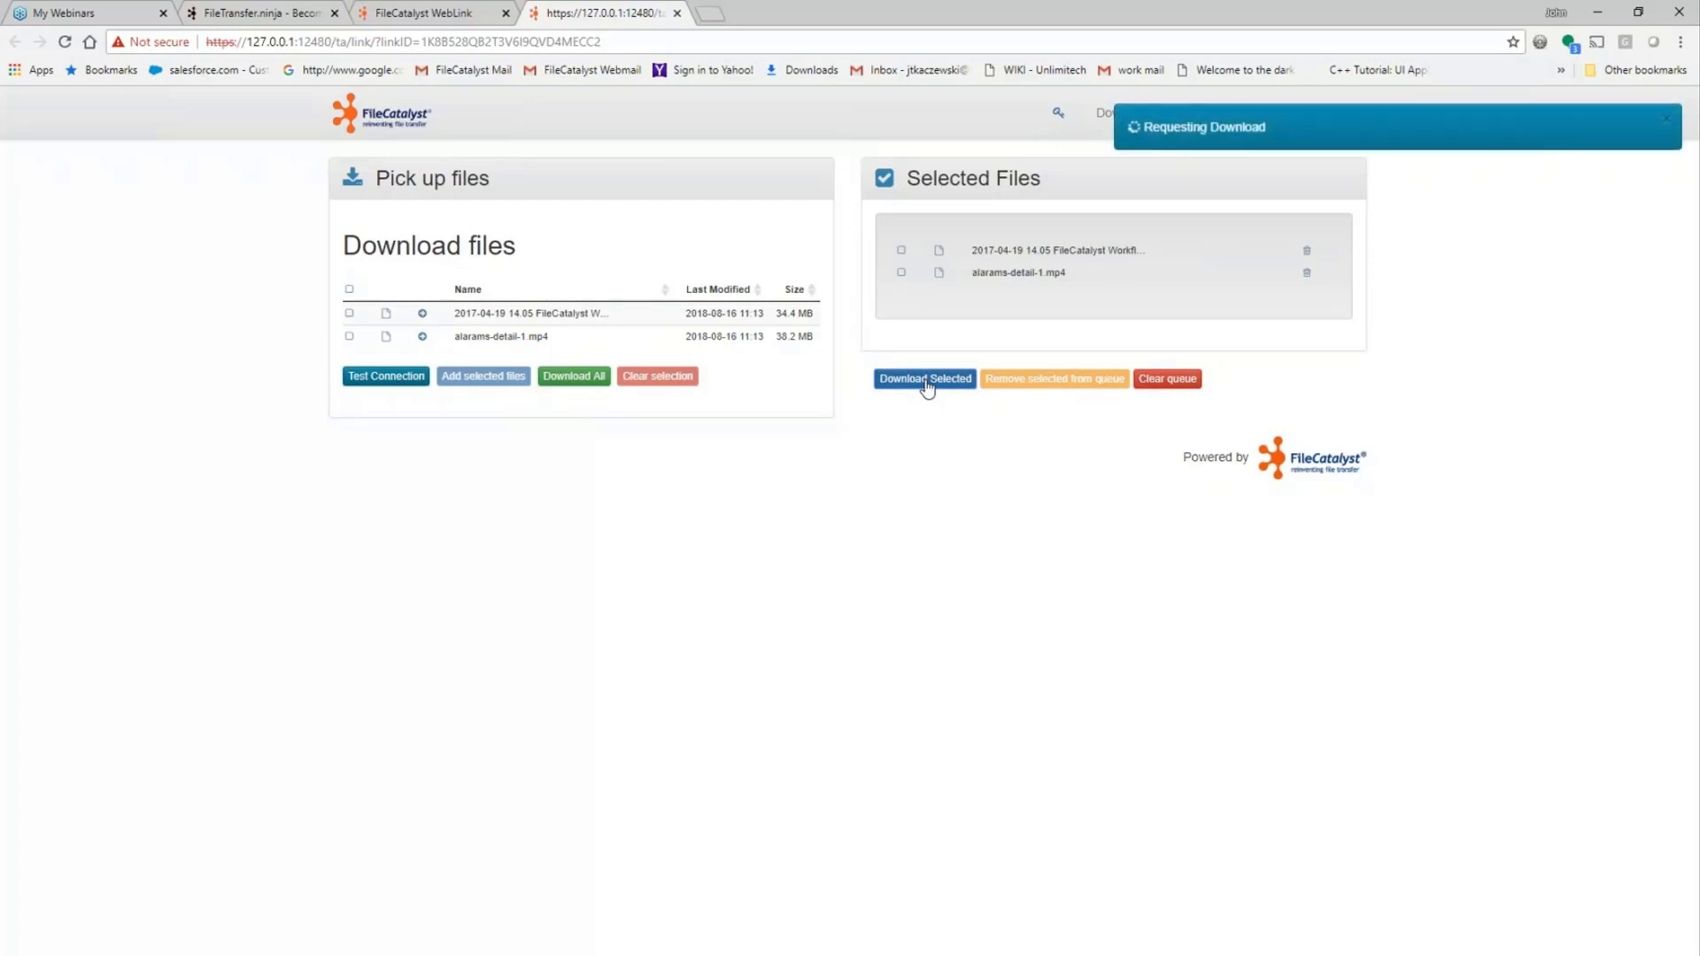
left_click(923, 379)
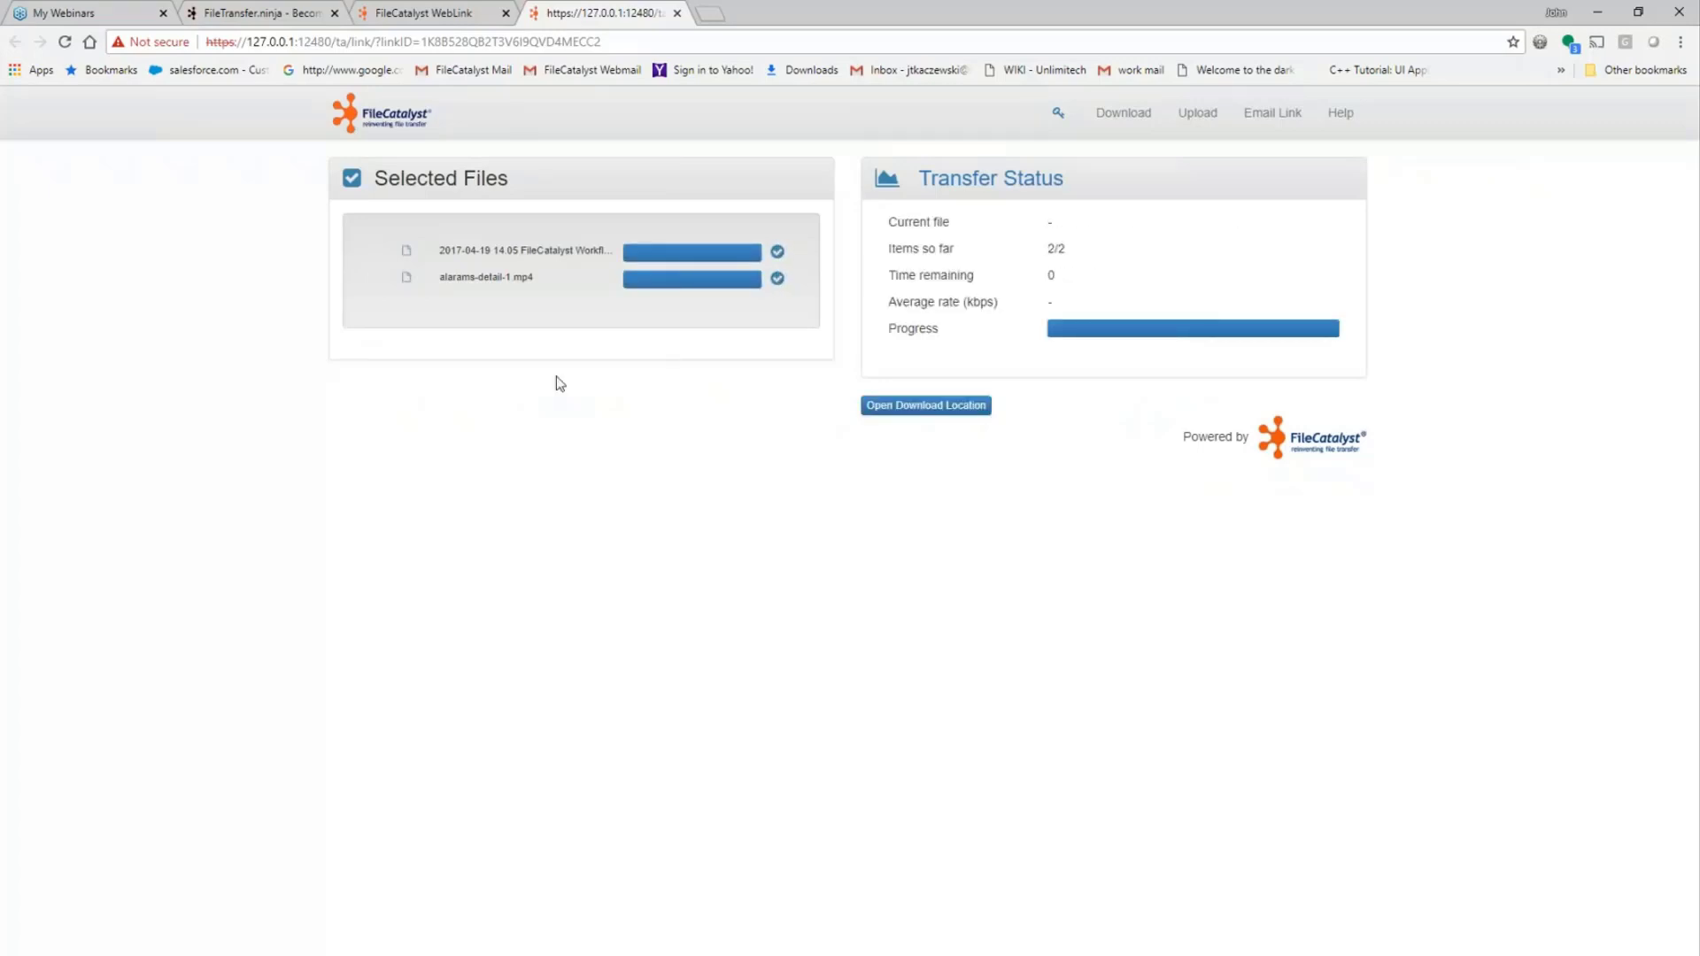
mouse_move(997, 390)
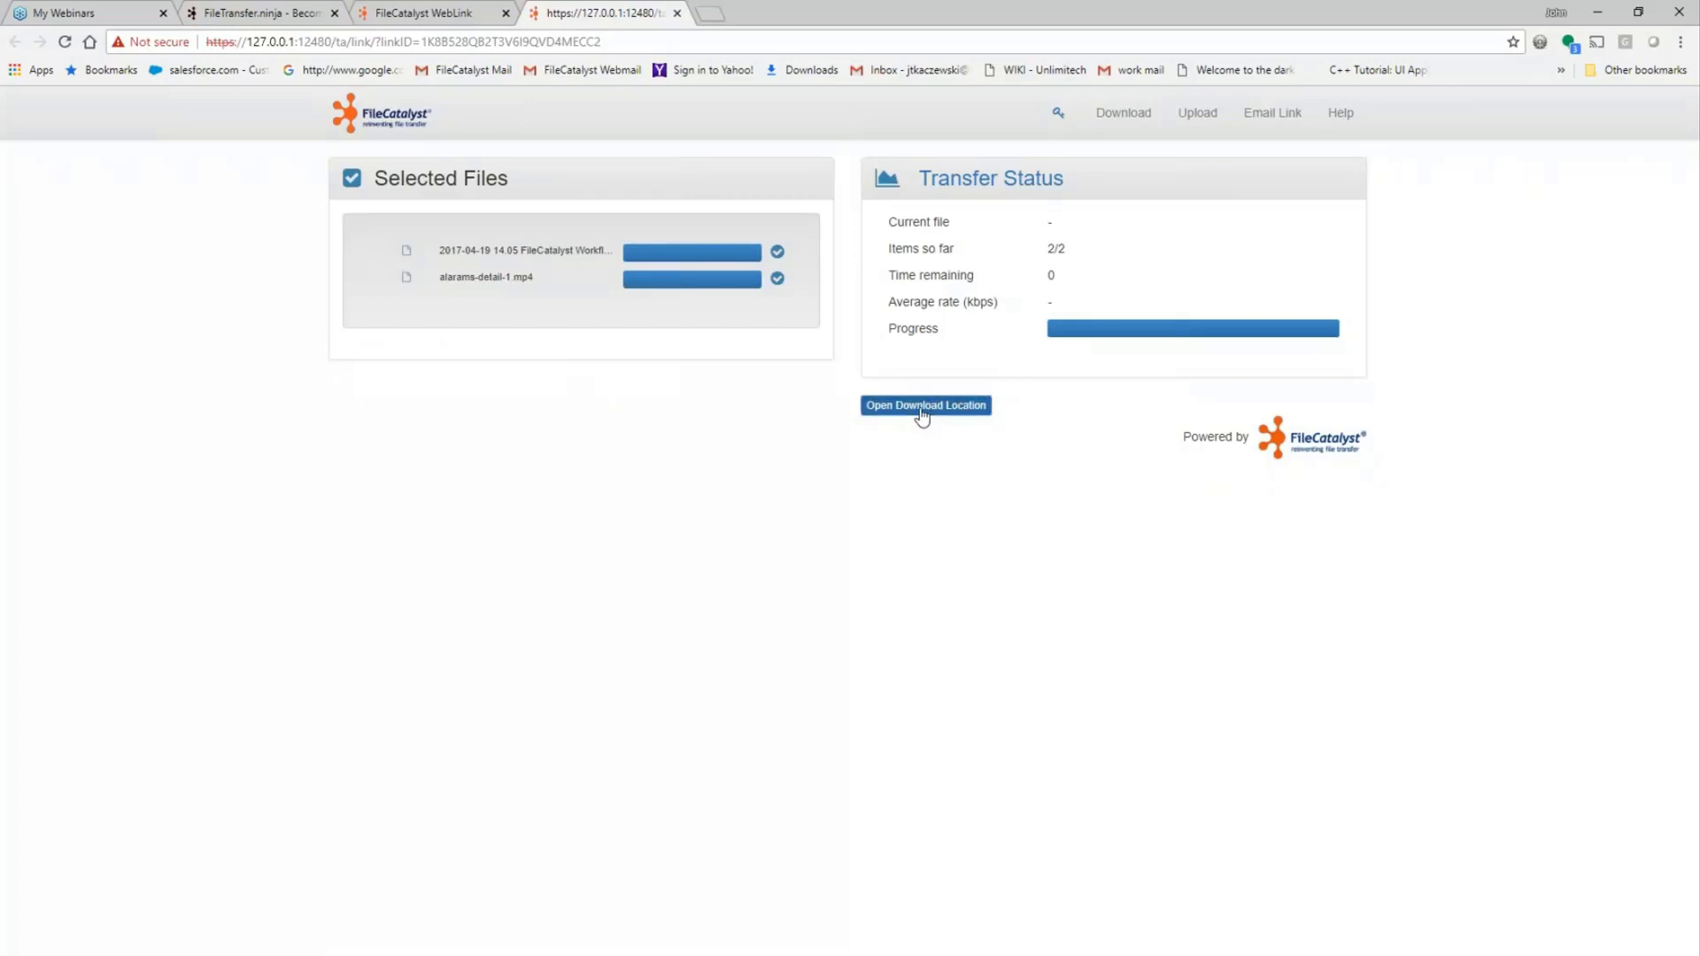
left_click(925, 404)
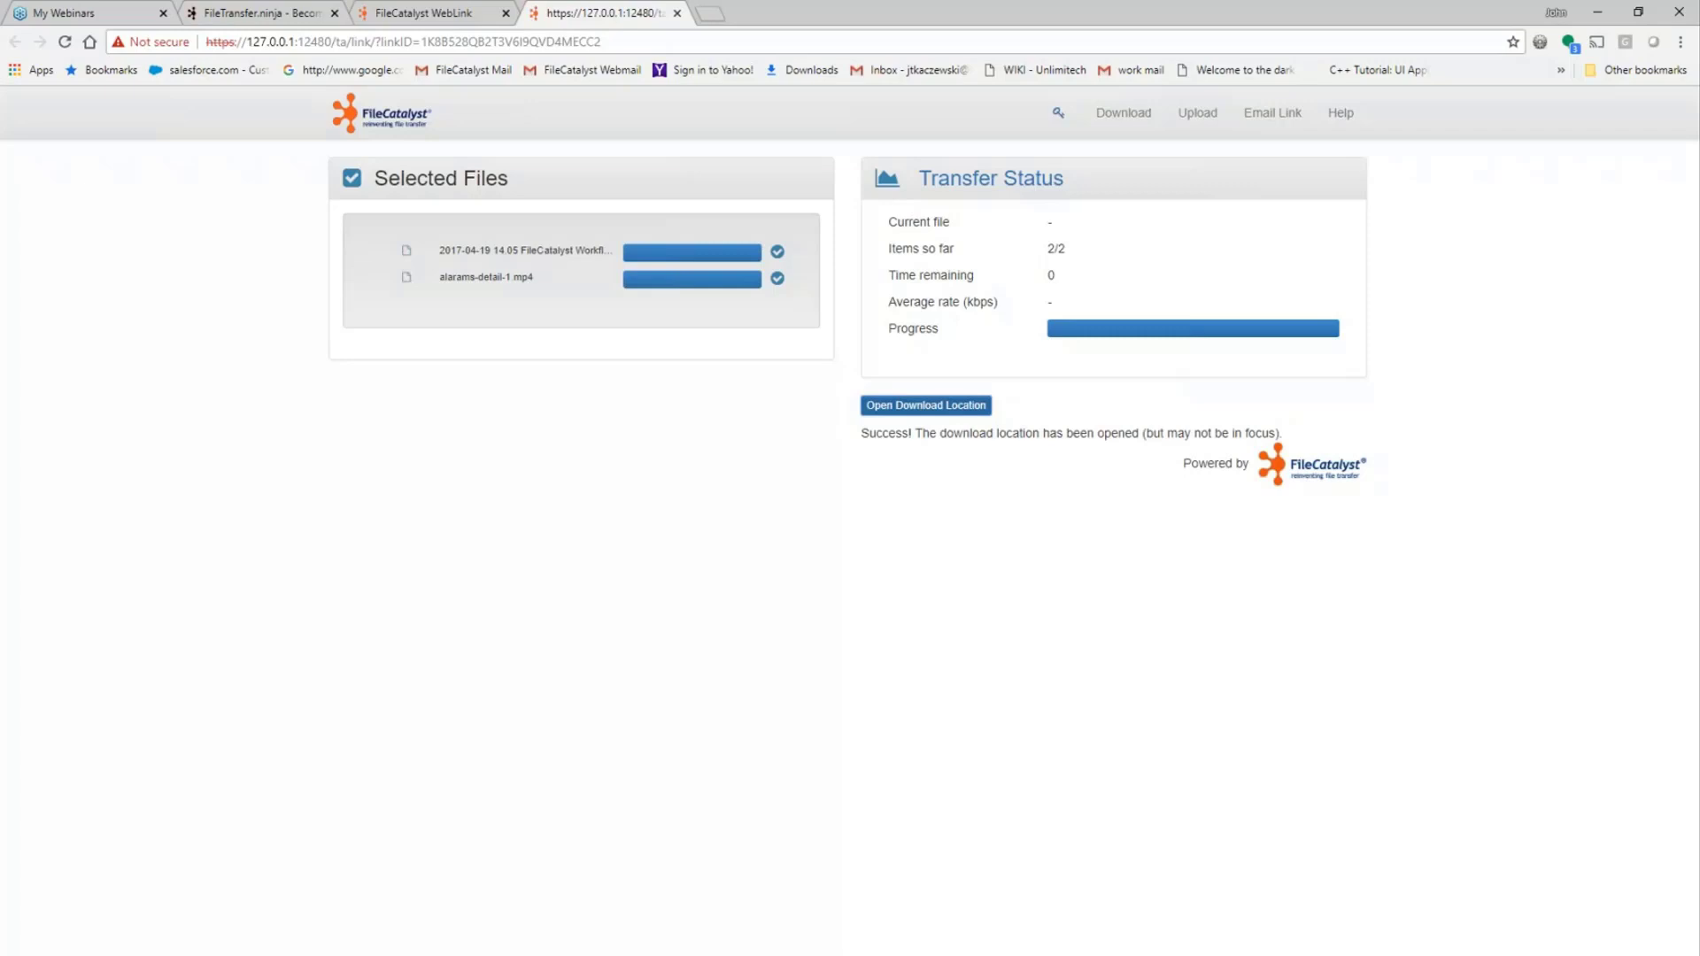
left_click(925, 404)
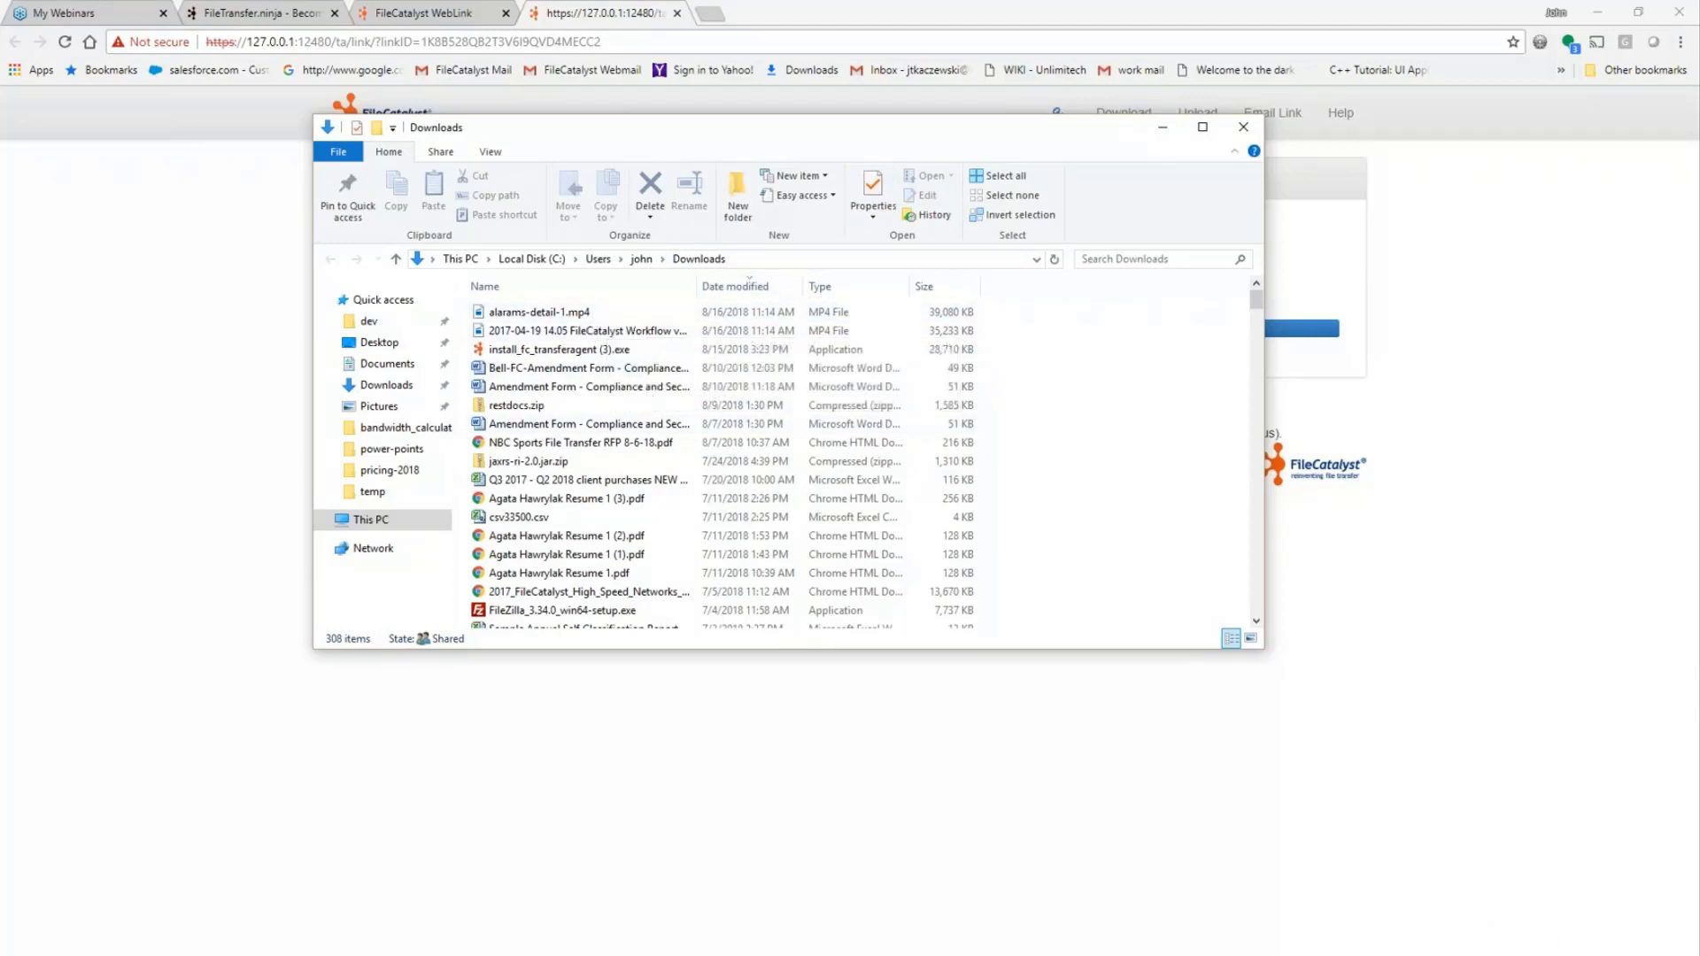
mouse_move(1492, 940)
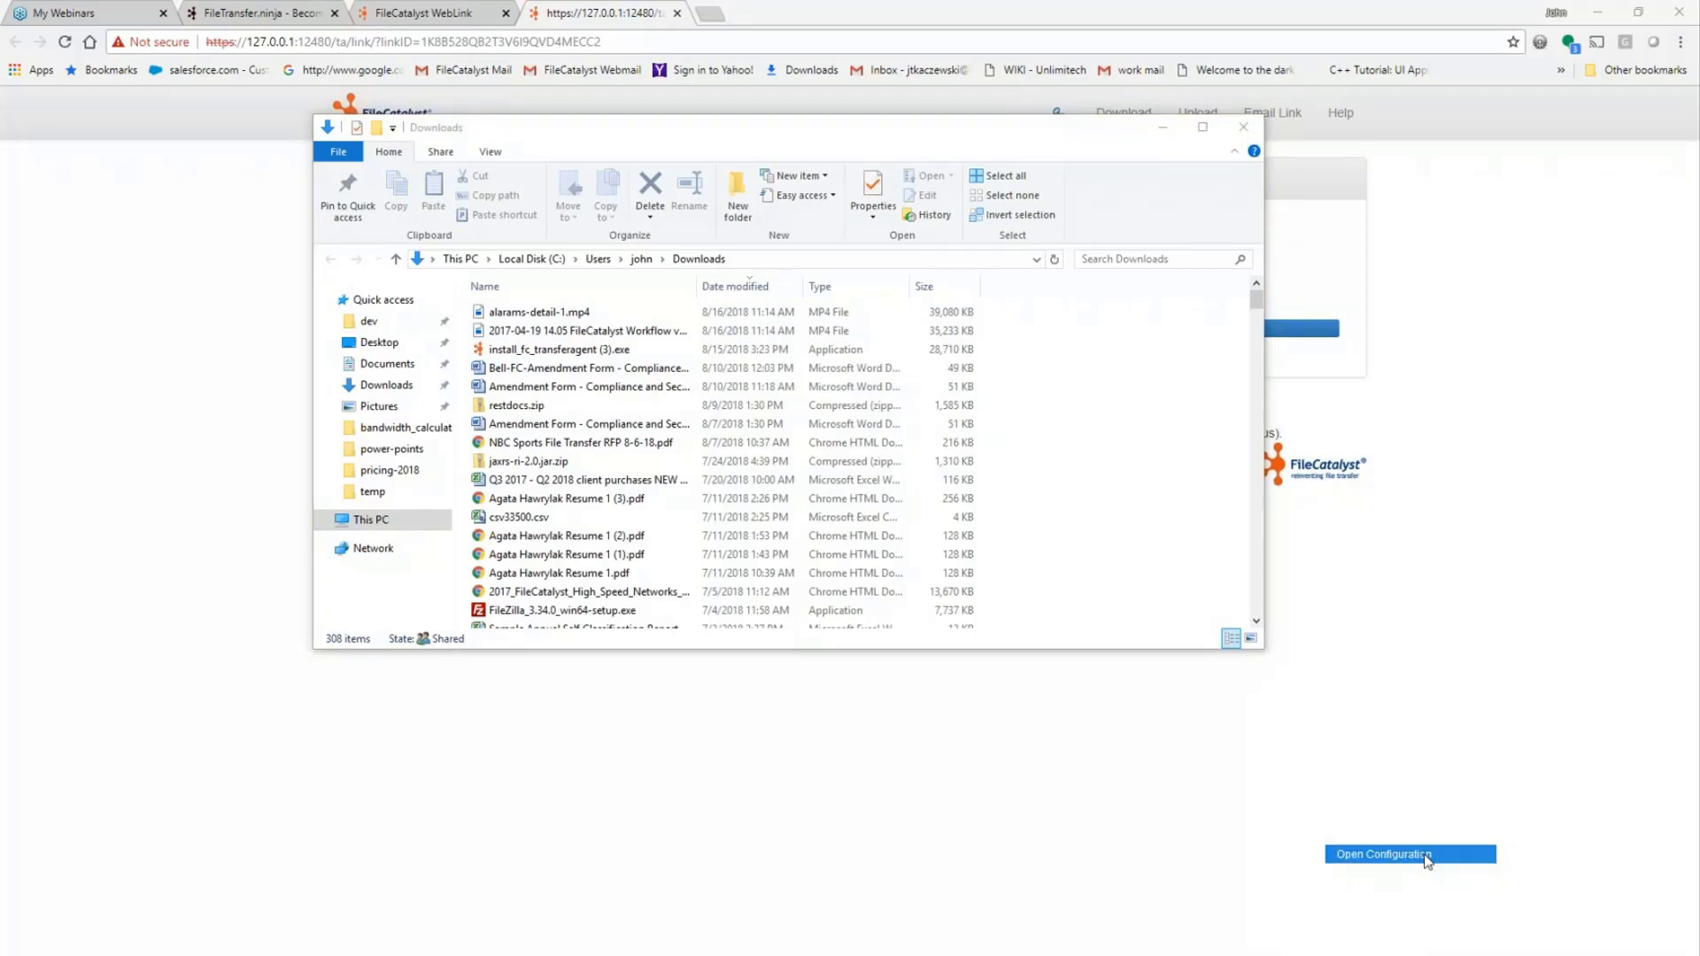
Show TransferAgent's General Configuration with download path C:\Users\john\Downloads\.
left_click(1408, 854)
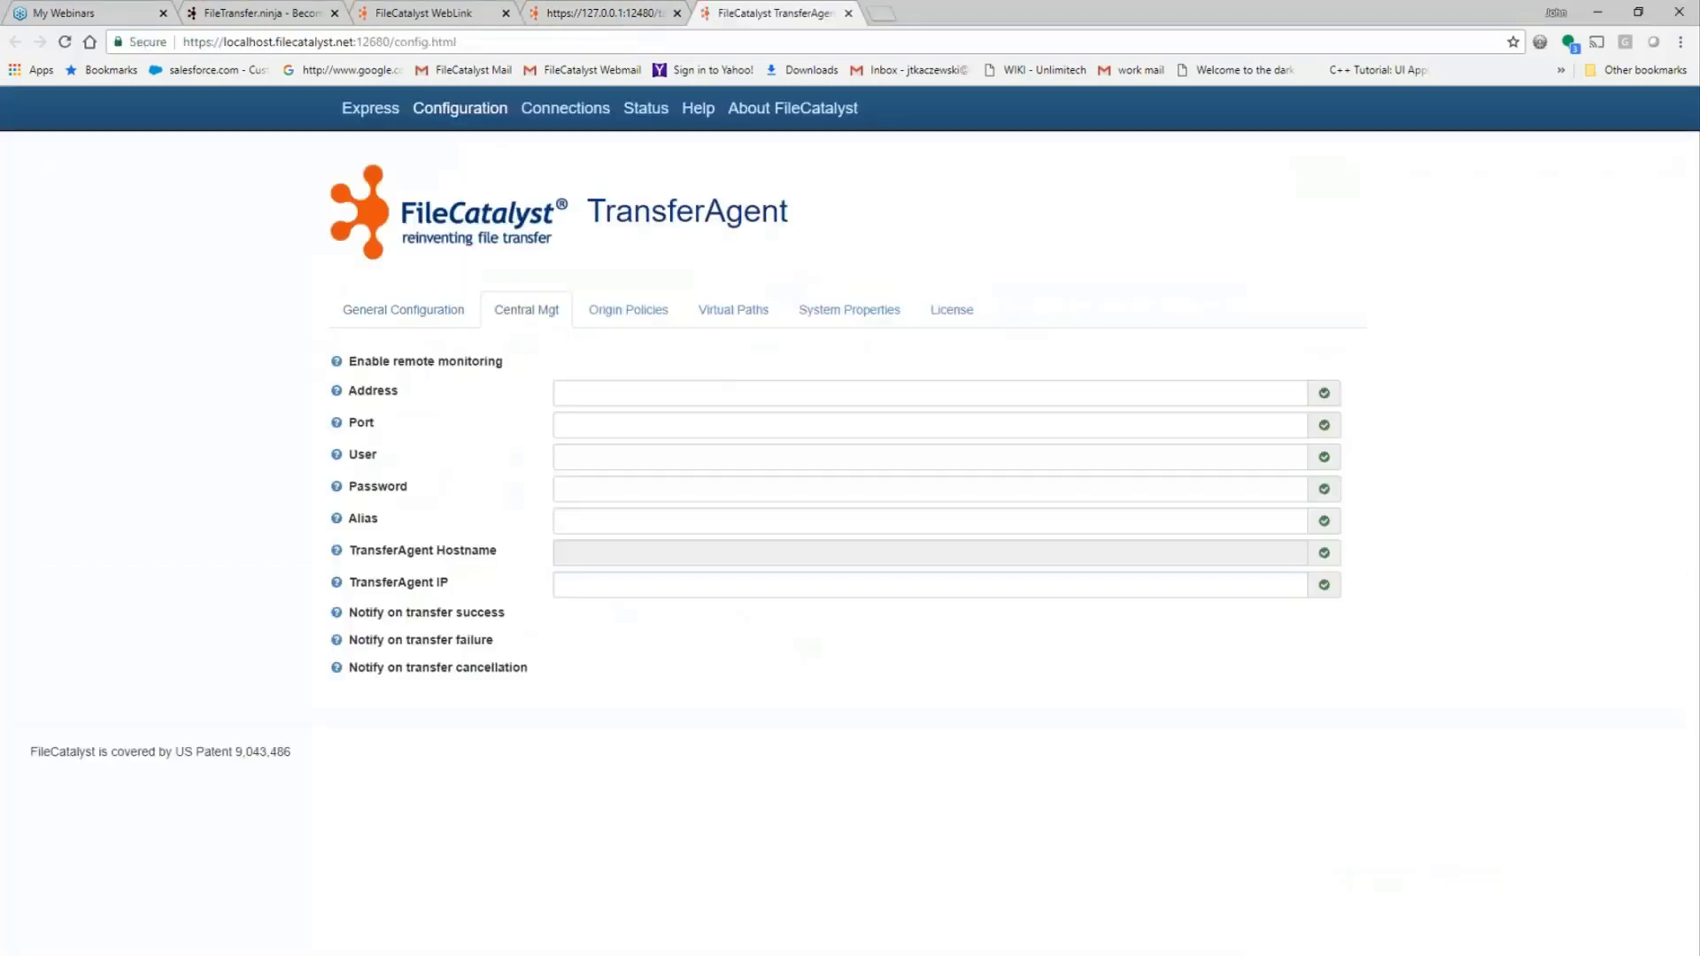
left_click(404, 308)
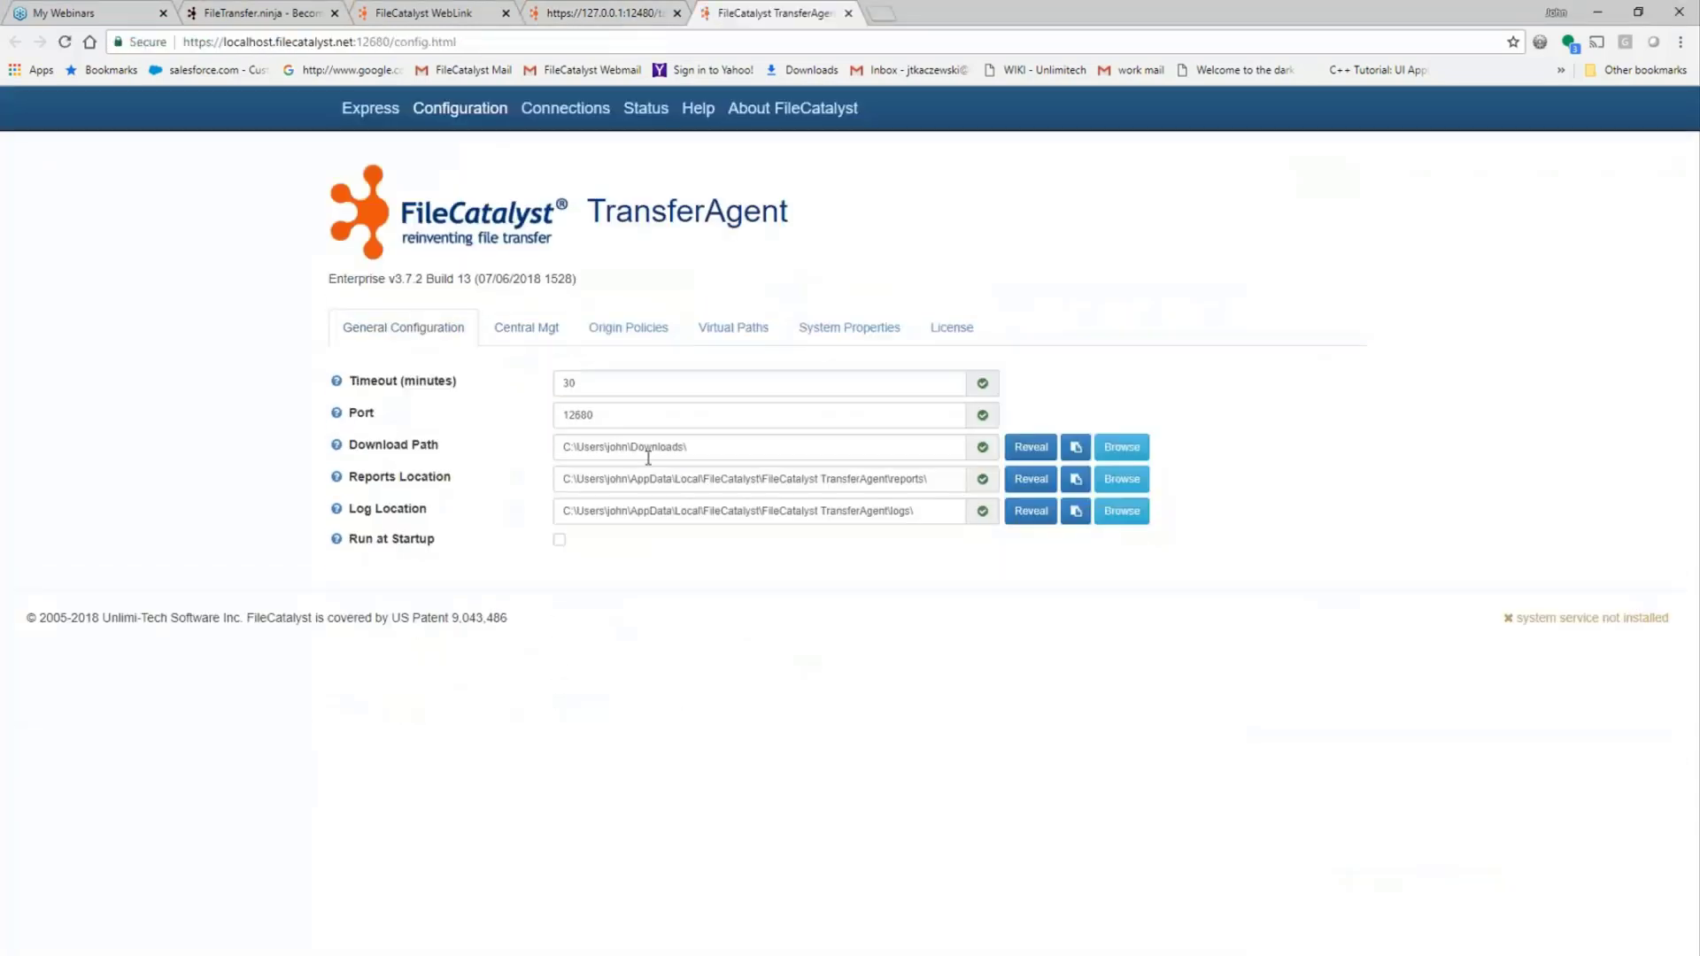
left_click(760, 446)
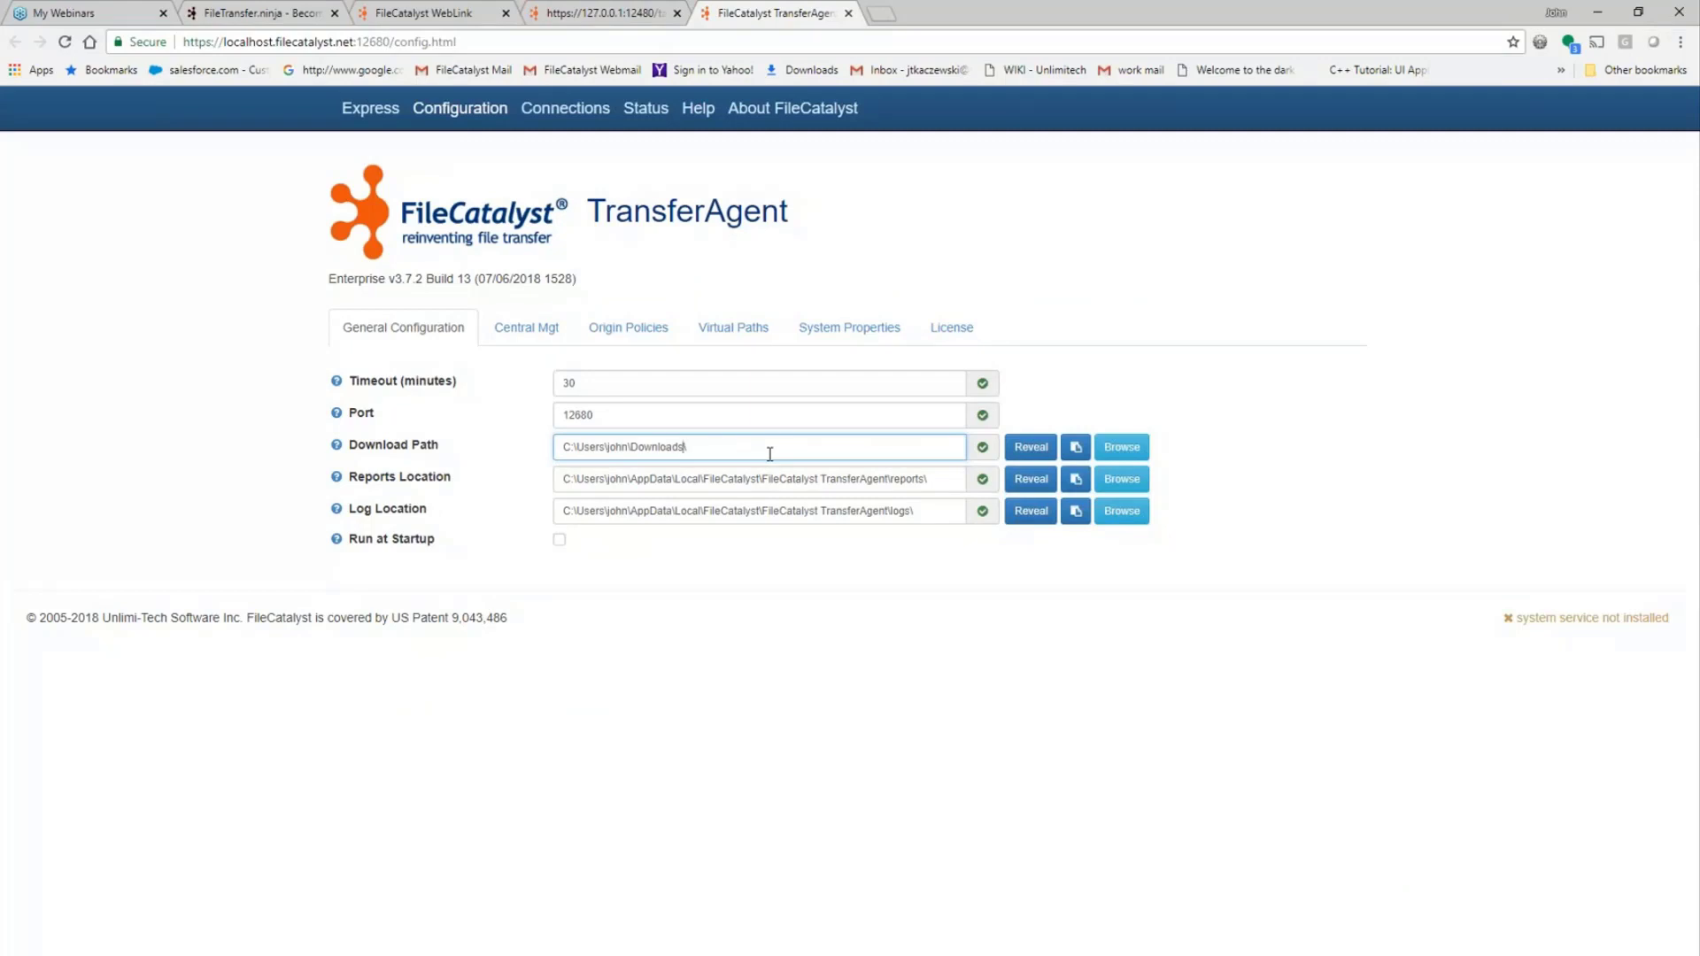
mouse_move(877, 288)
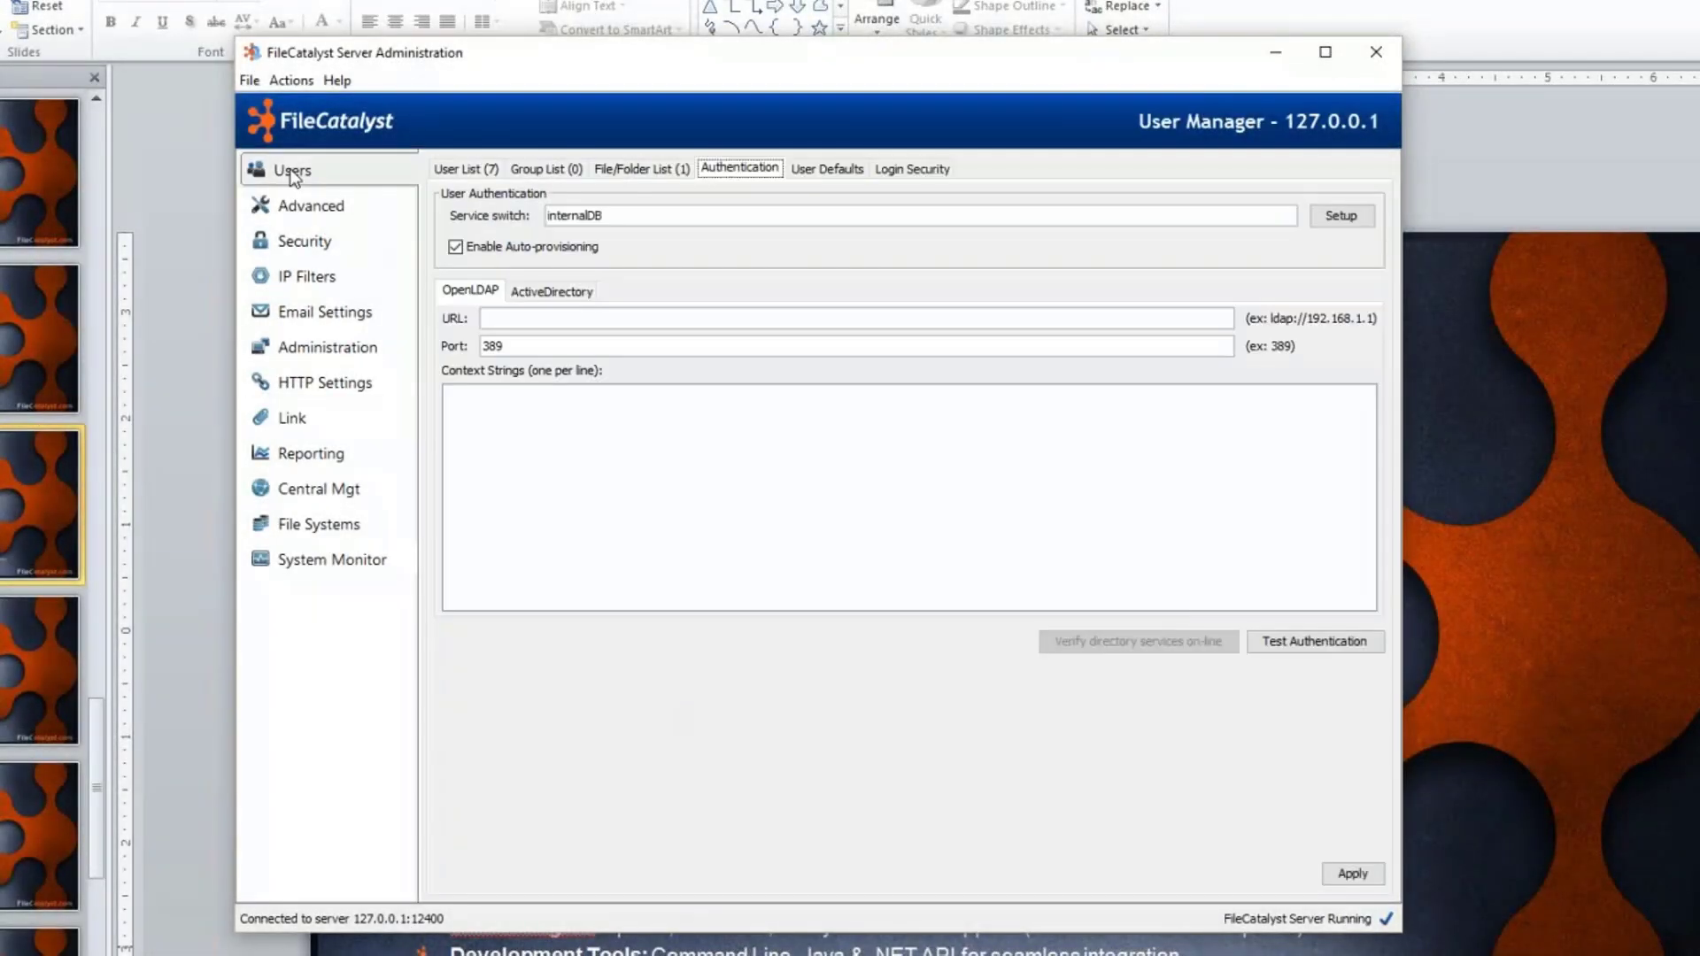
Show the User List of the server's seven accounts.
left_click(459, 170)
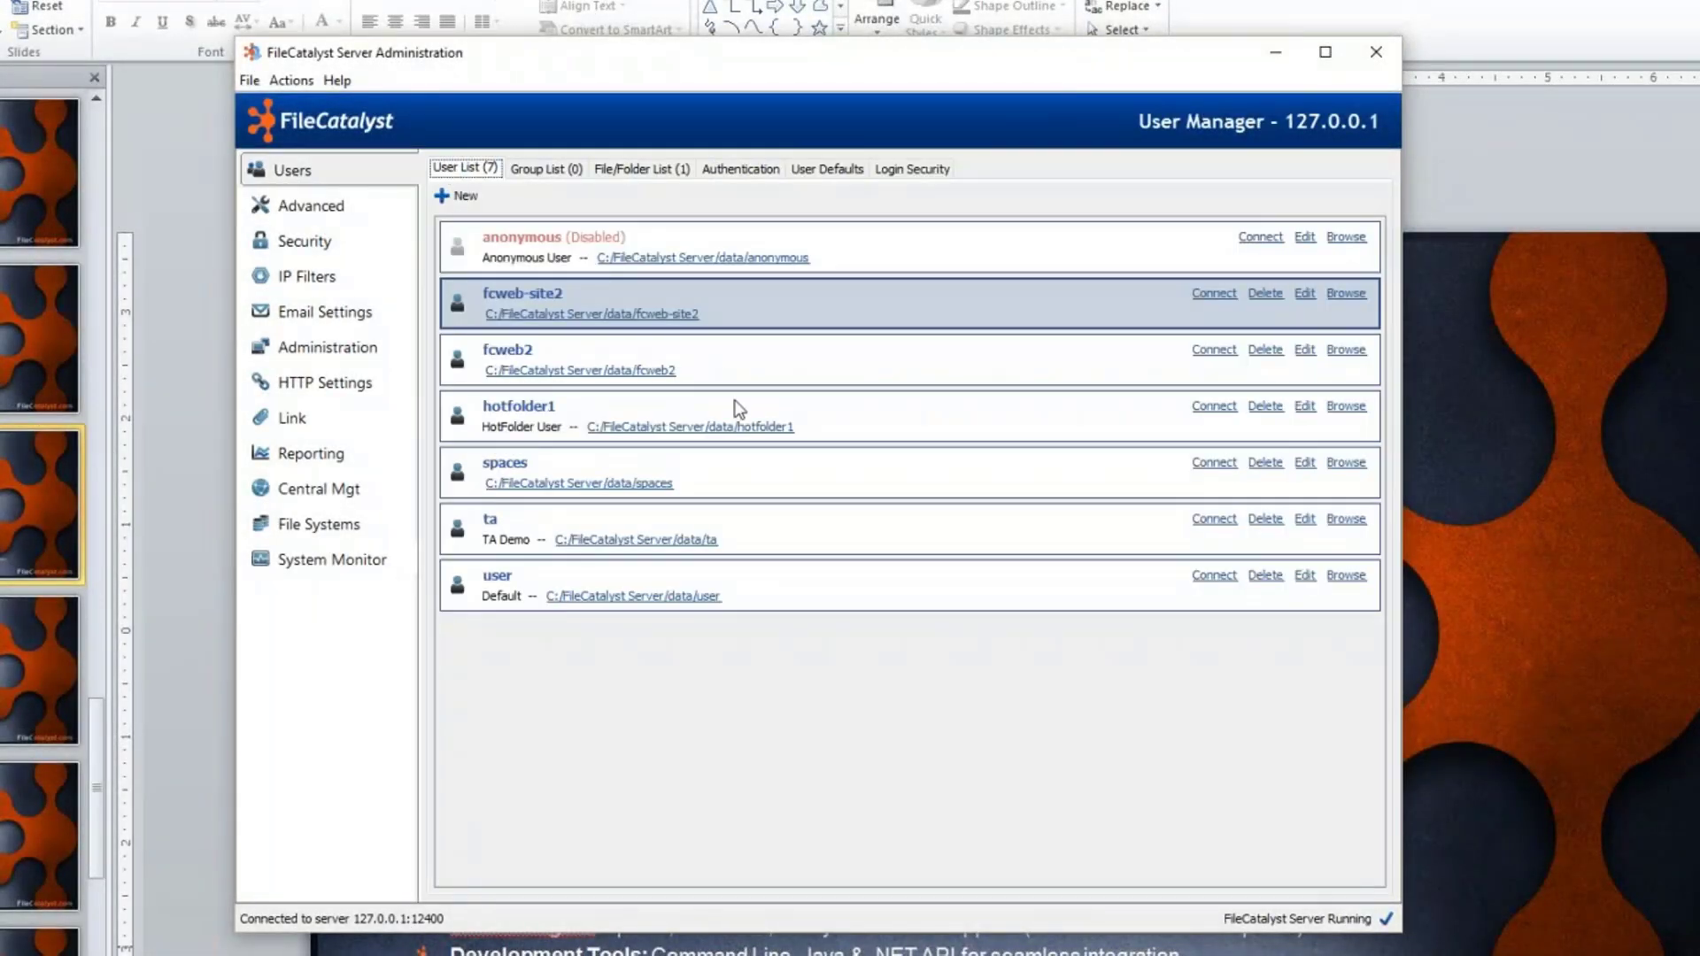
mouse_move(627, 338)
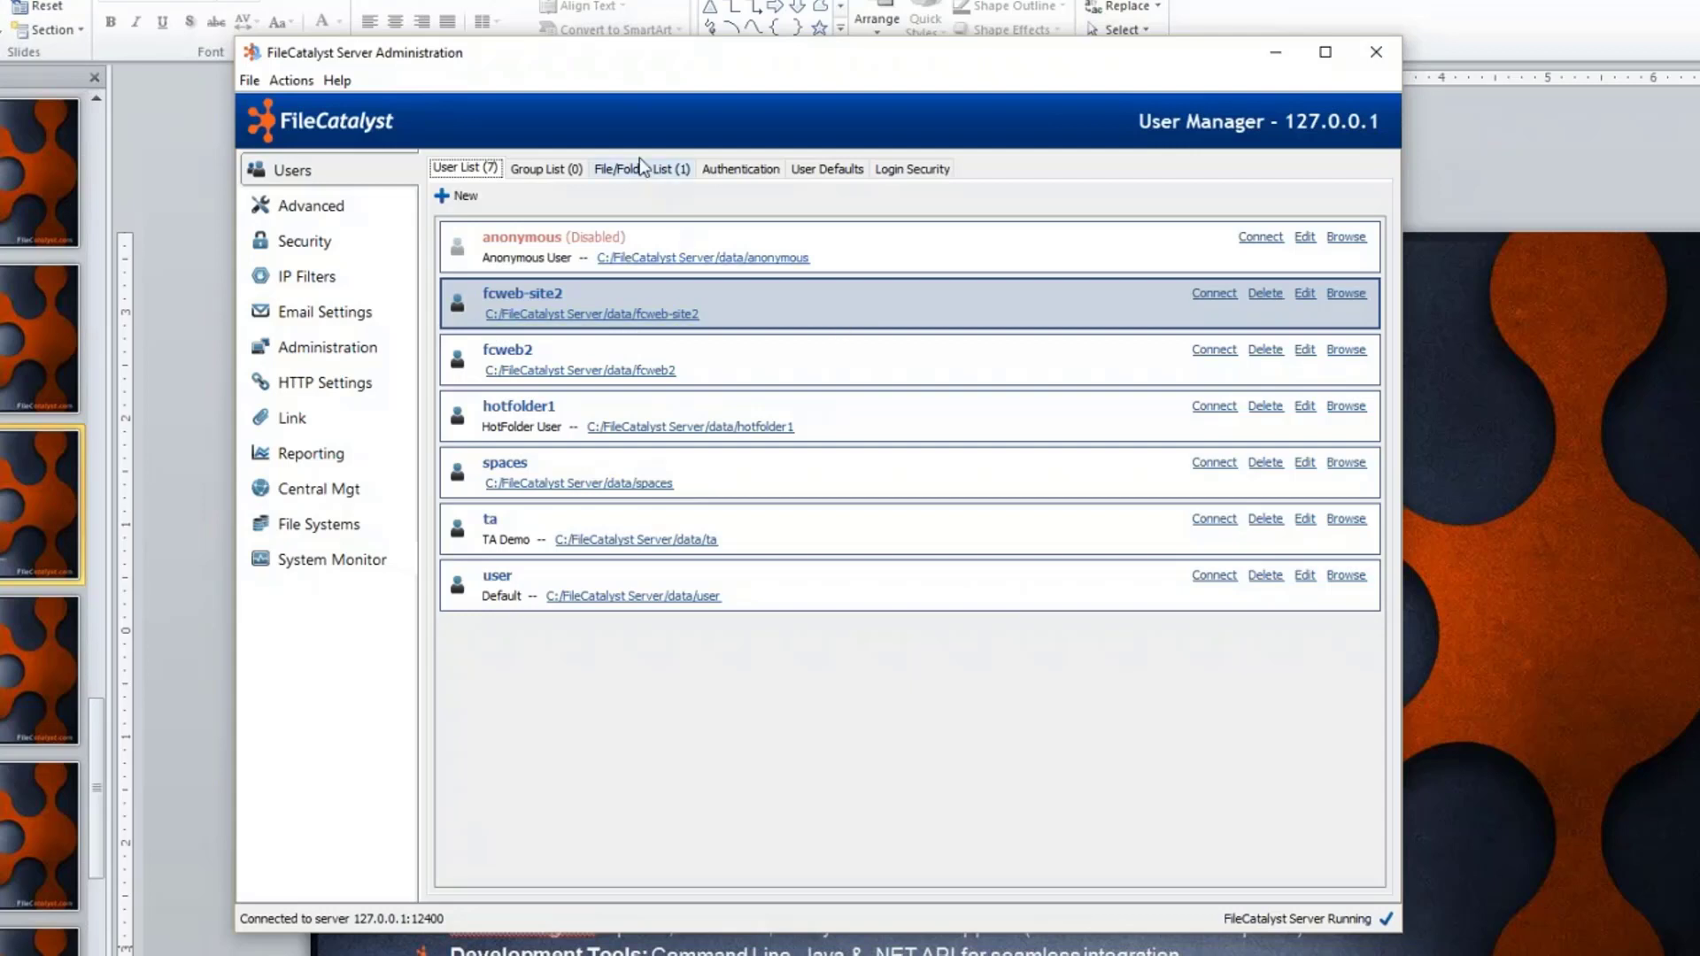
mouse_move(877, 510)
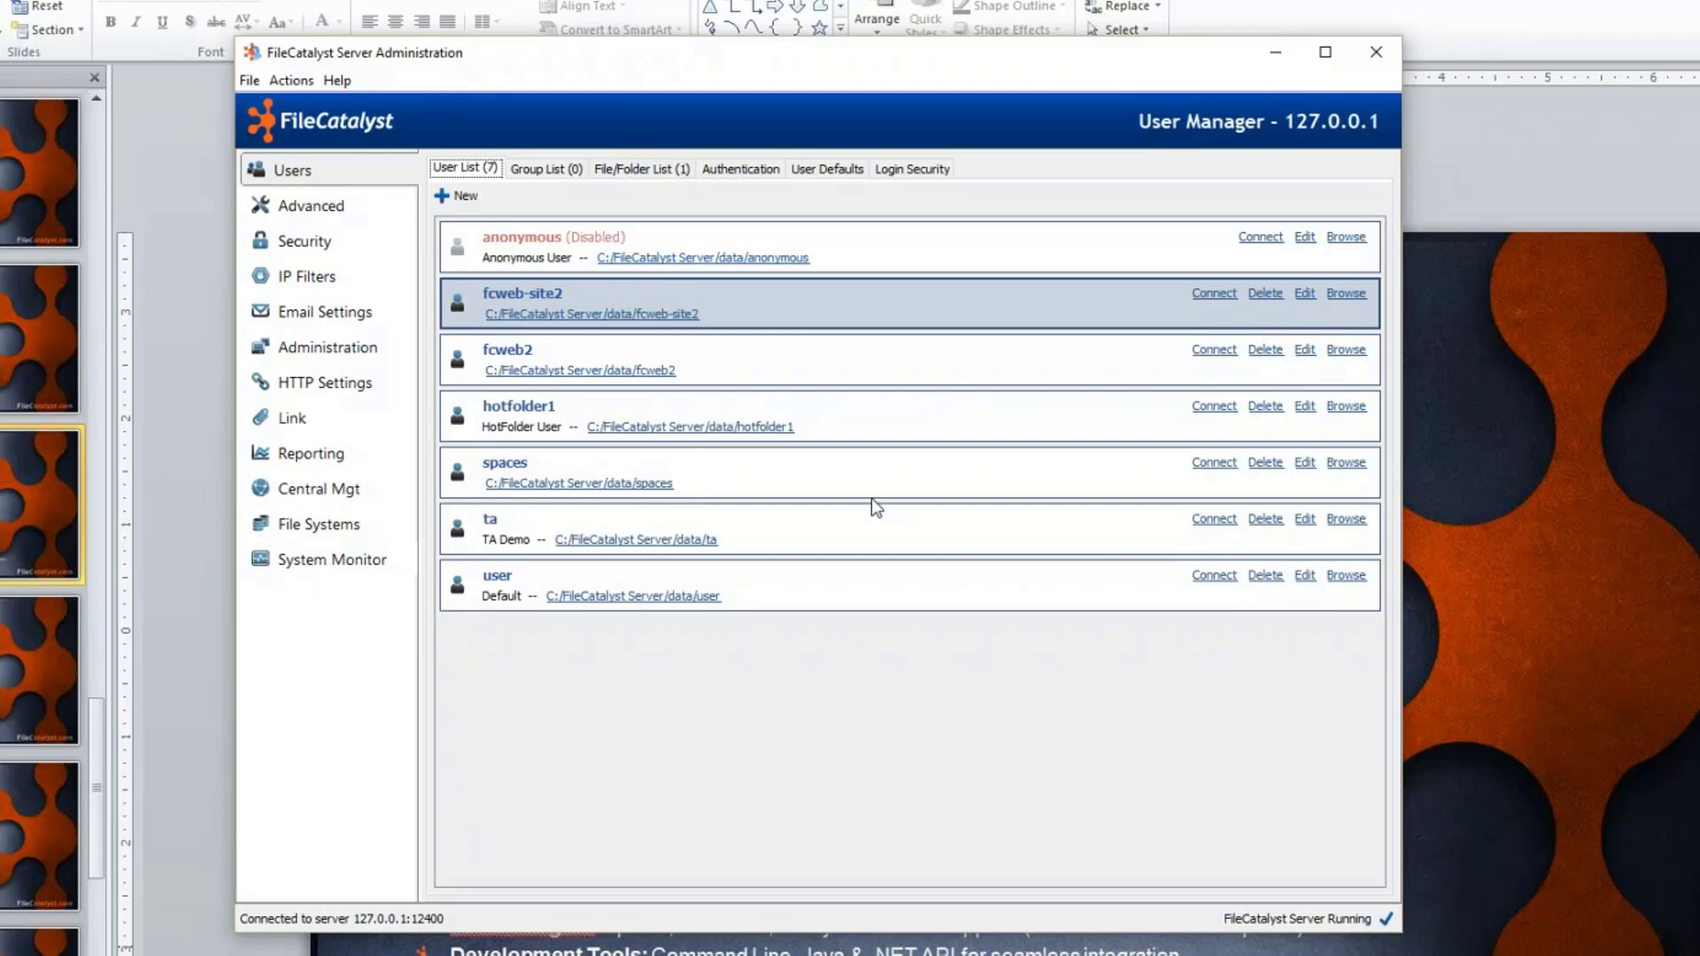
mouse_move(720, 138)
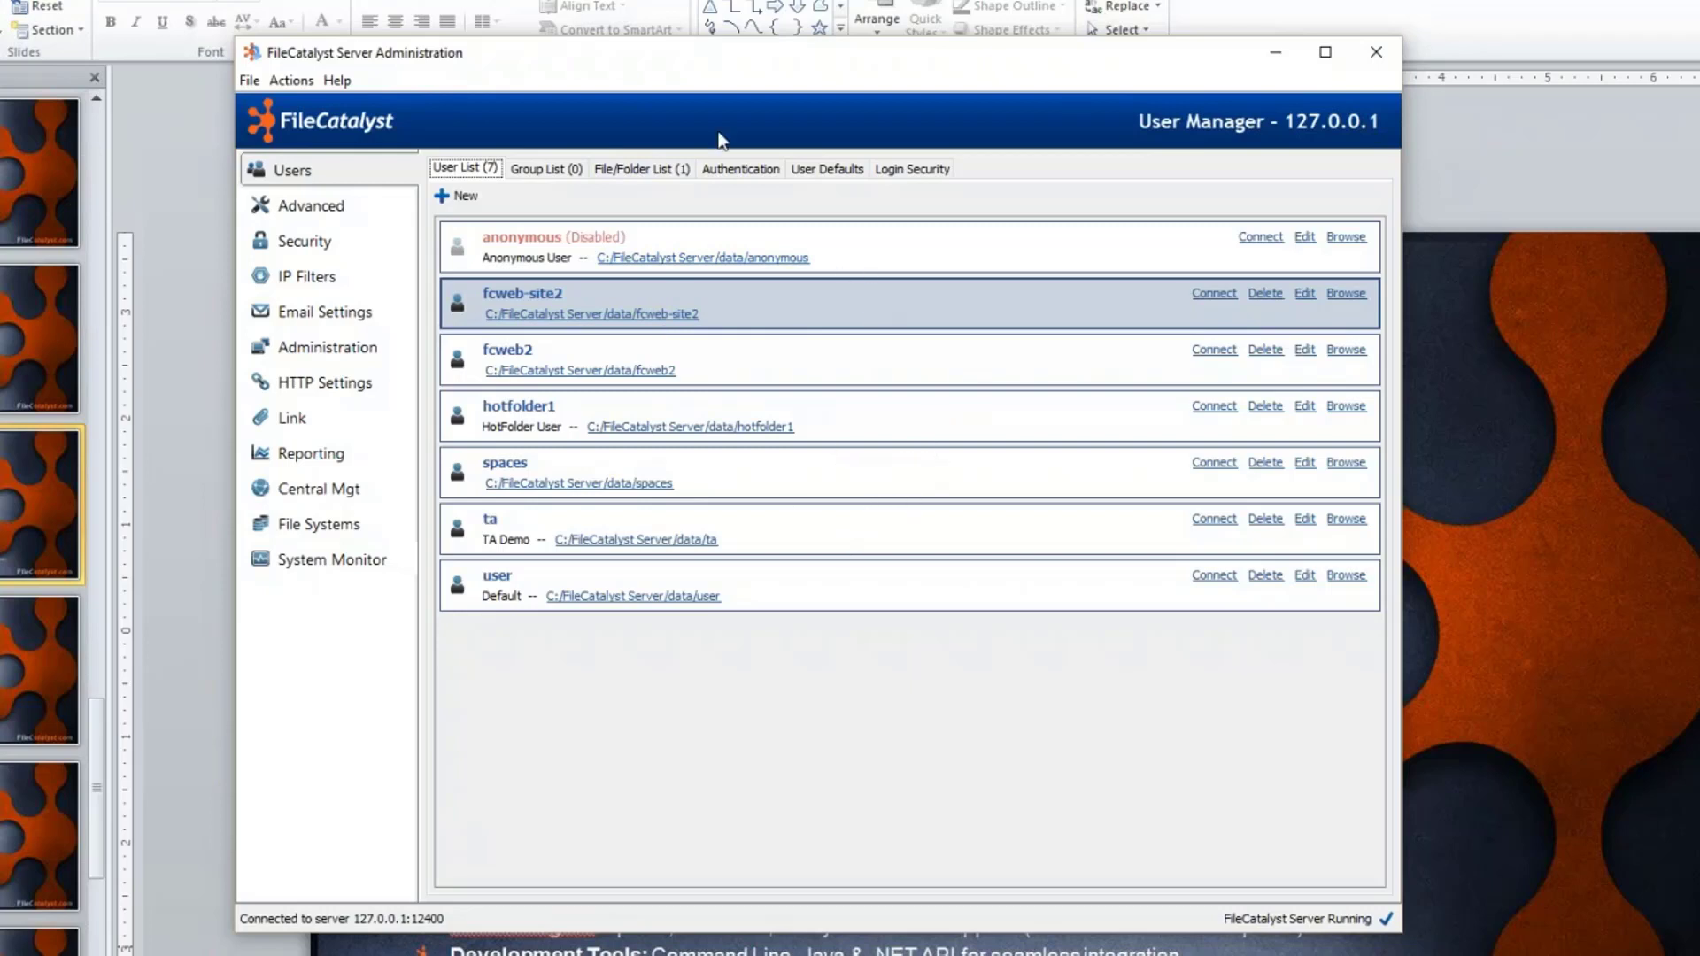
mouse_move(1258, 80)
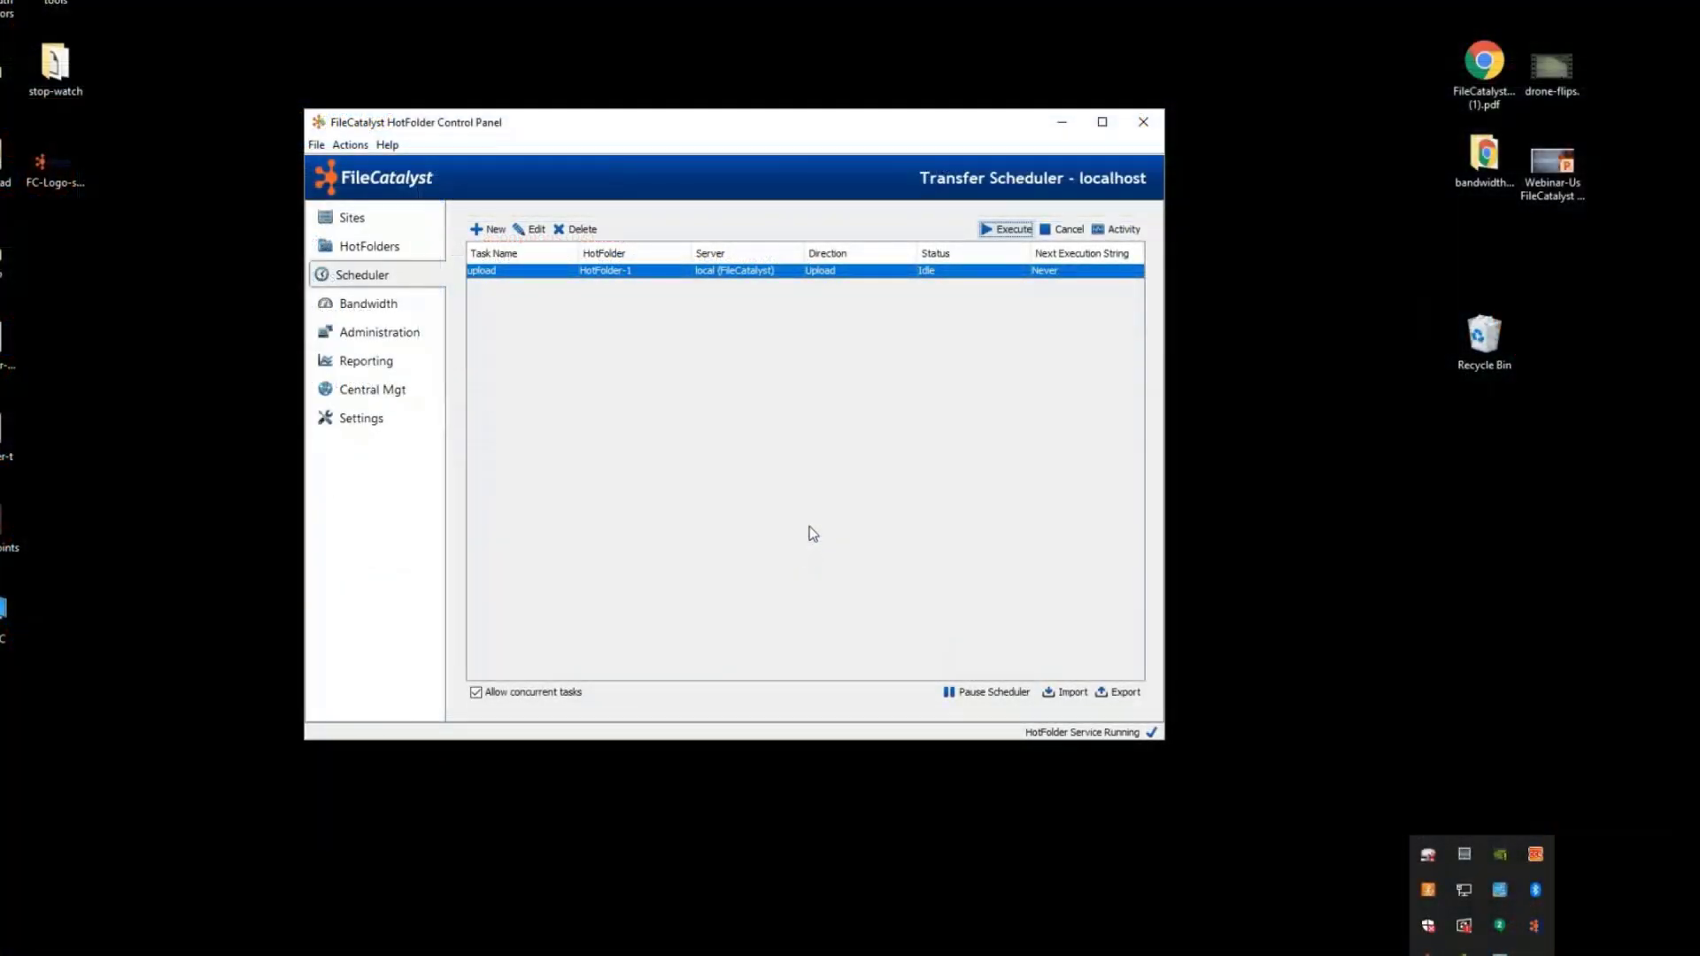
mouse_move(941, 483)
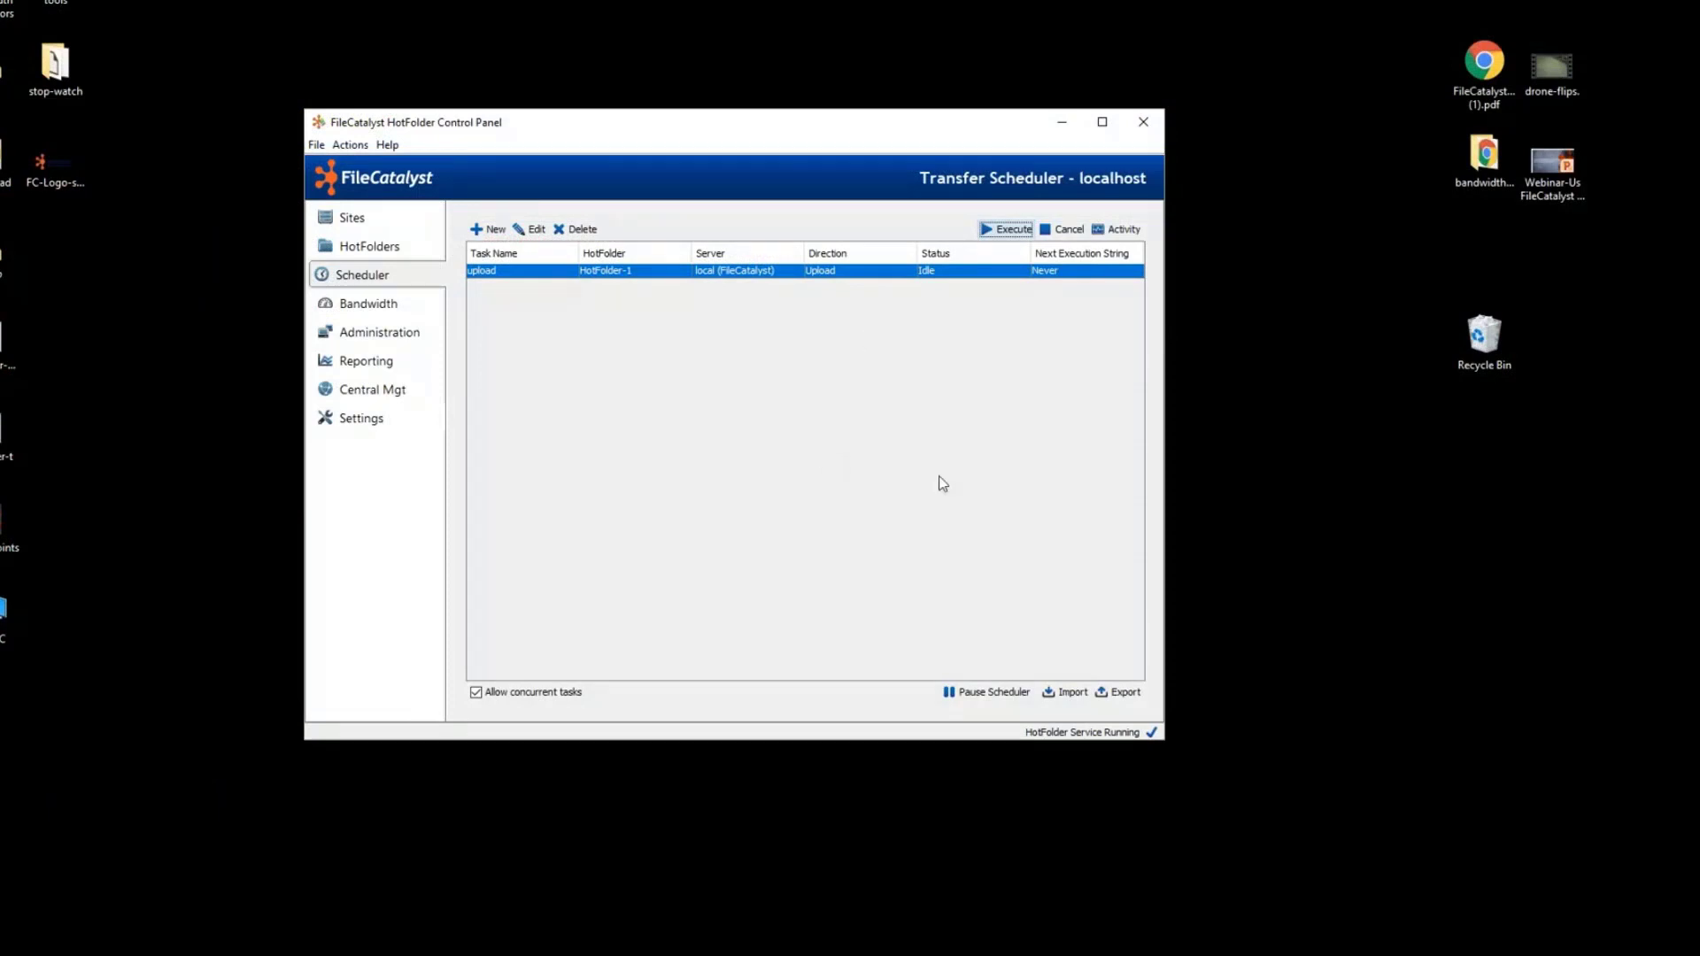
left_click(351, 216)
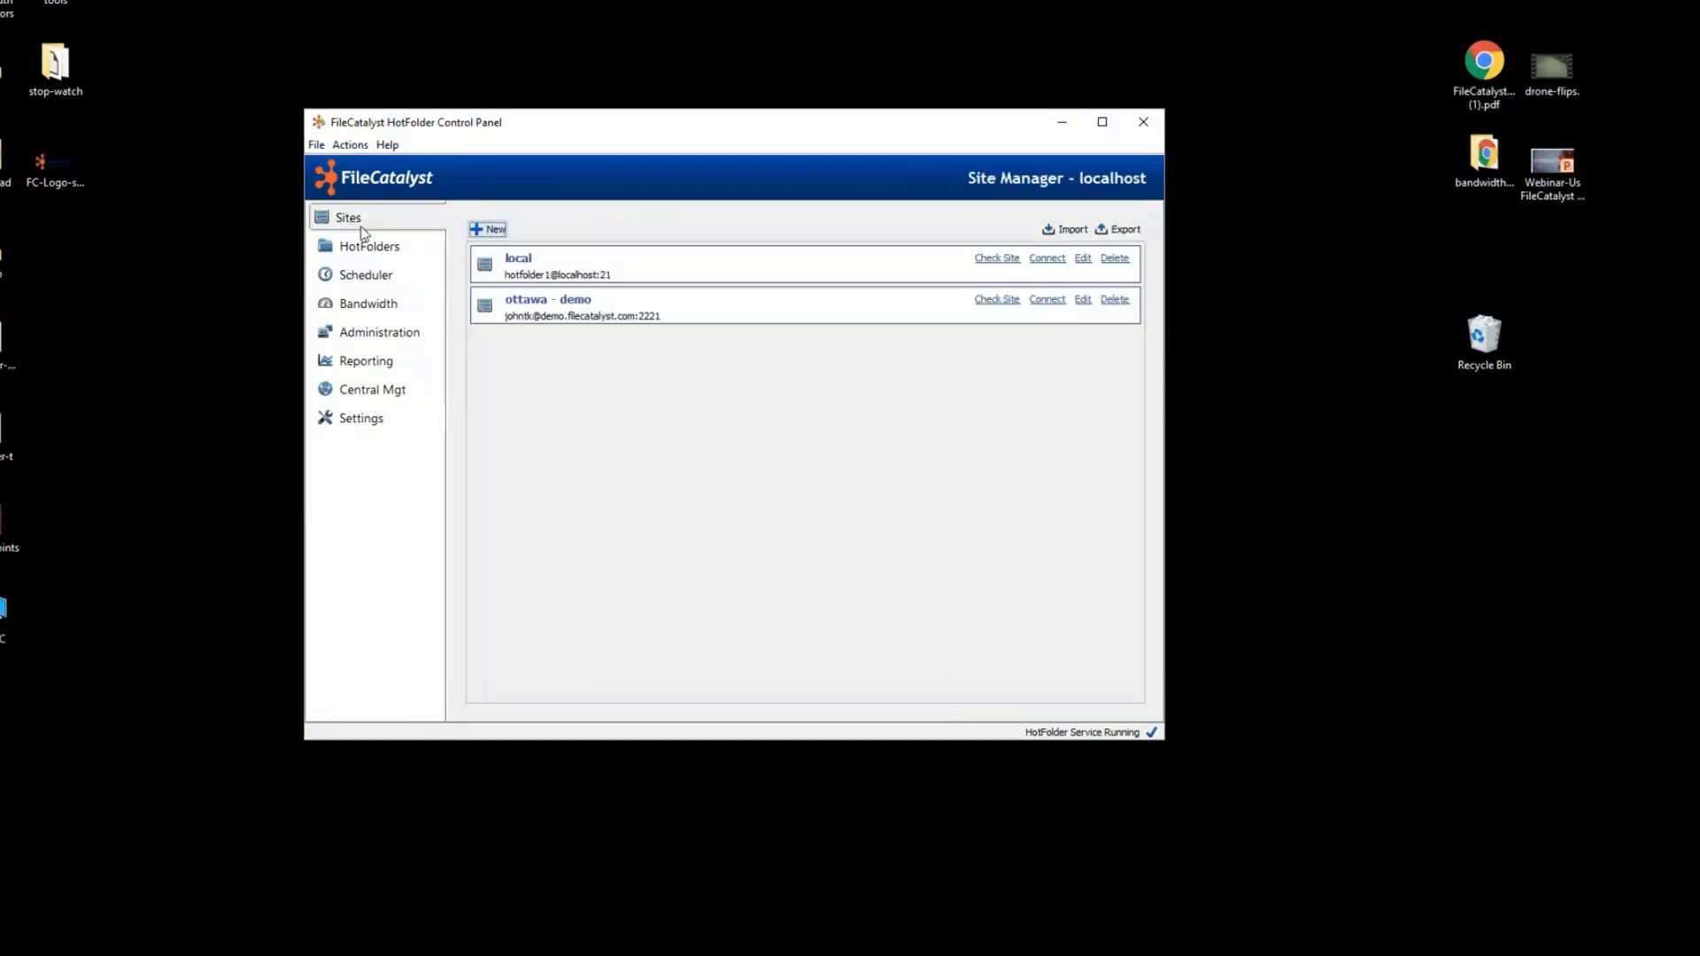
left_click(650, 266)
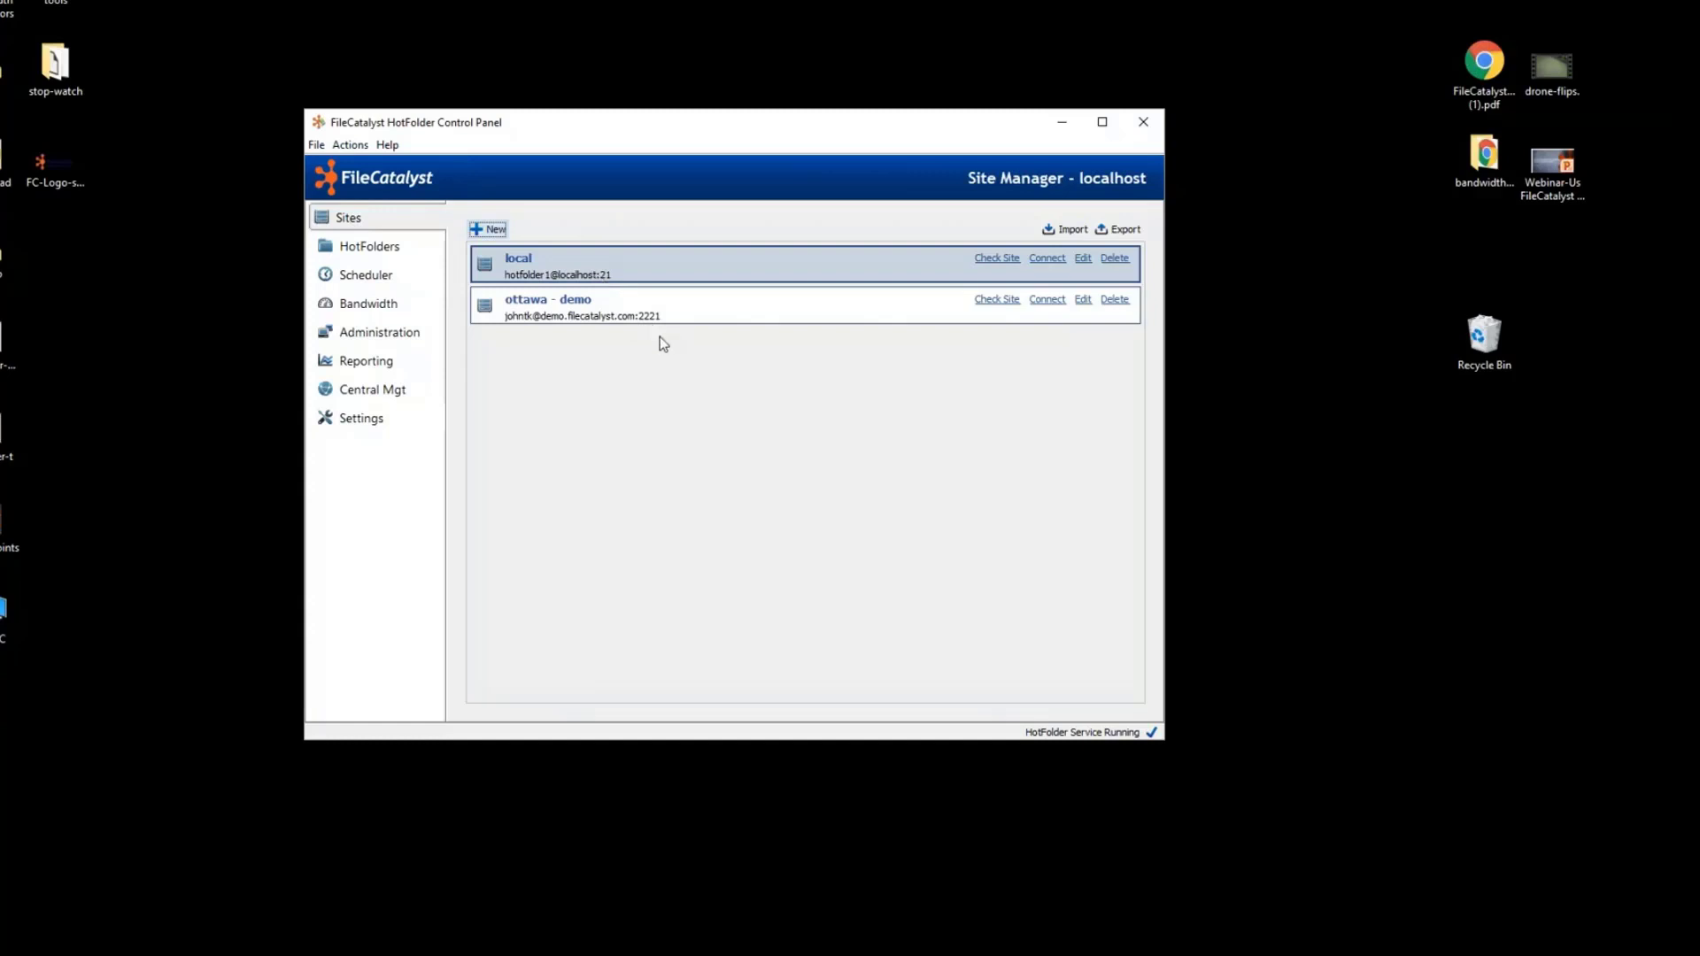
mouse_move(645, 273)
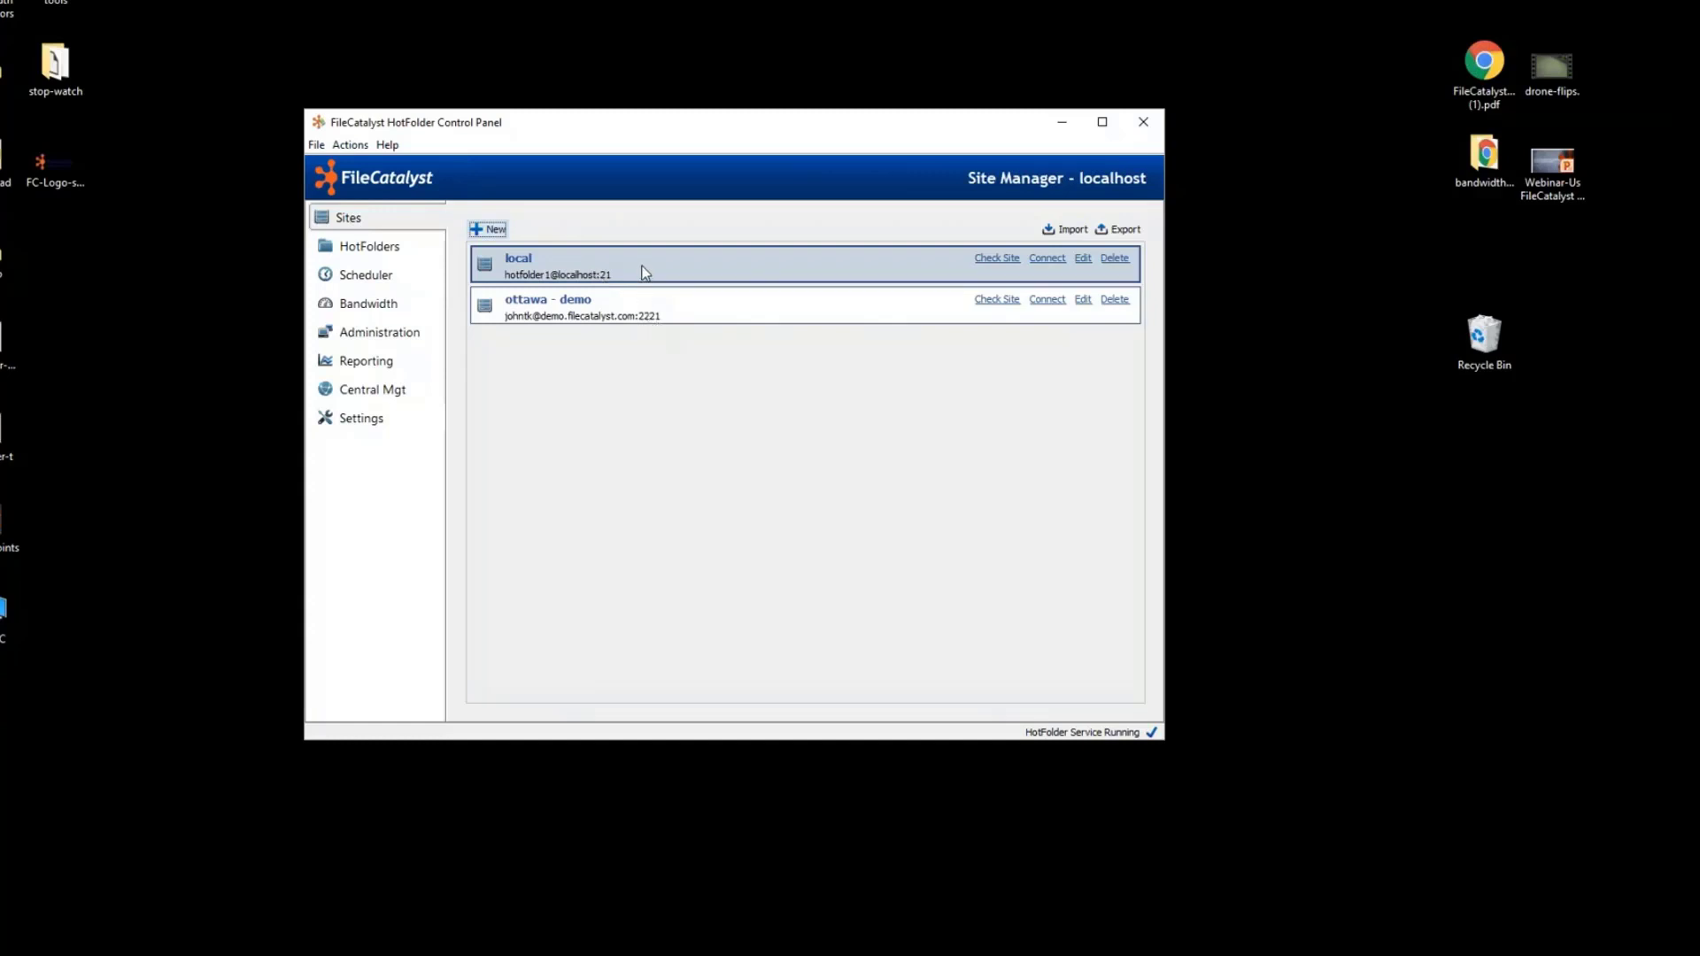
mouse_move(751, 244)
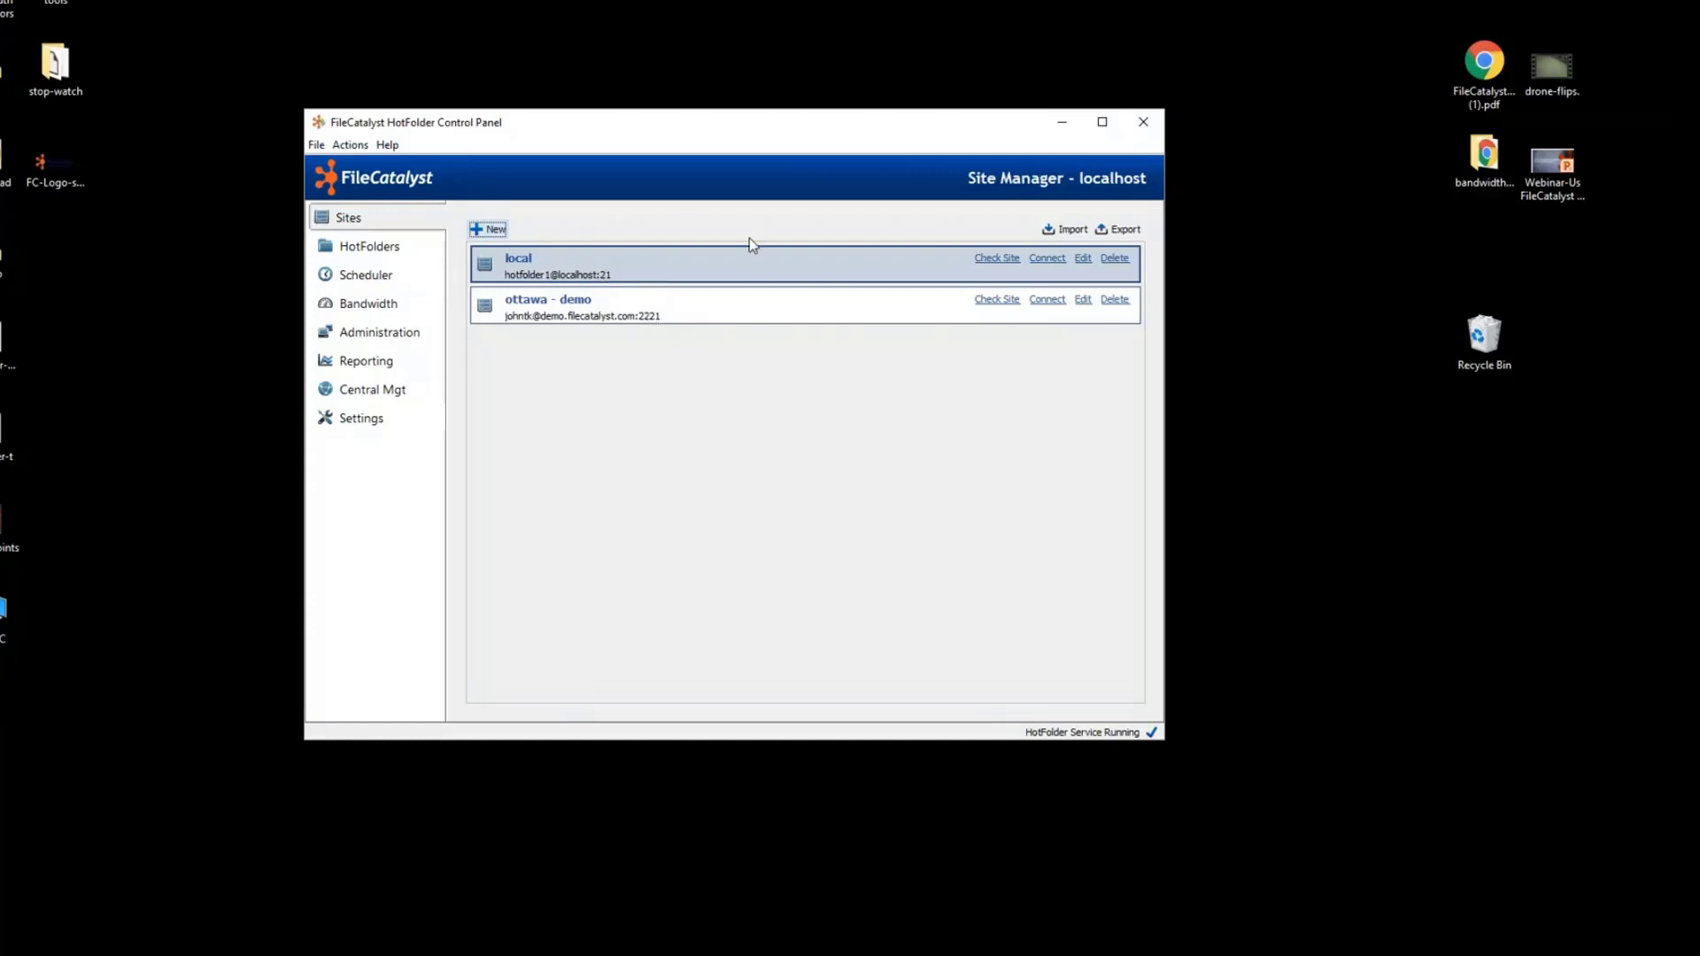
left_click(366, 246)
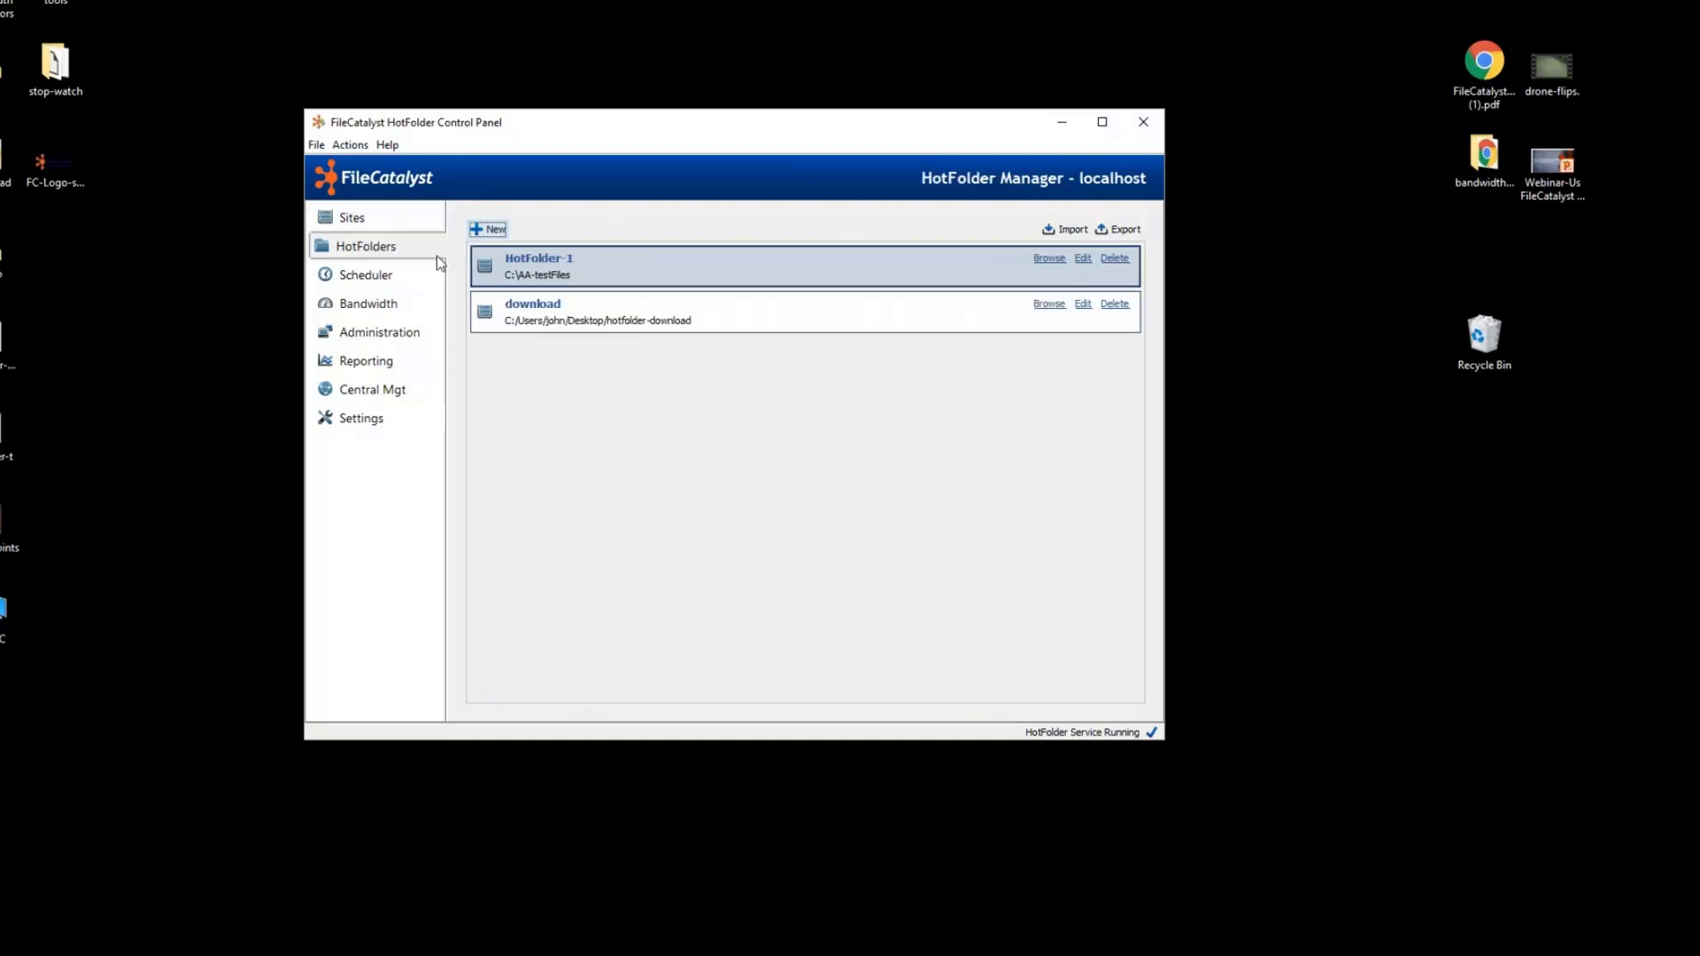
mouse_move(884, 300)
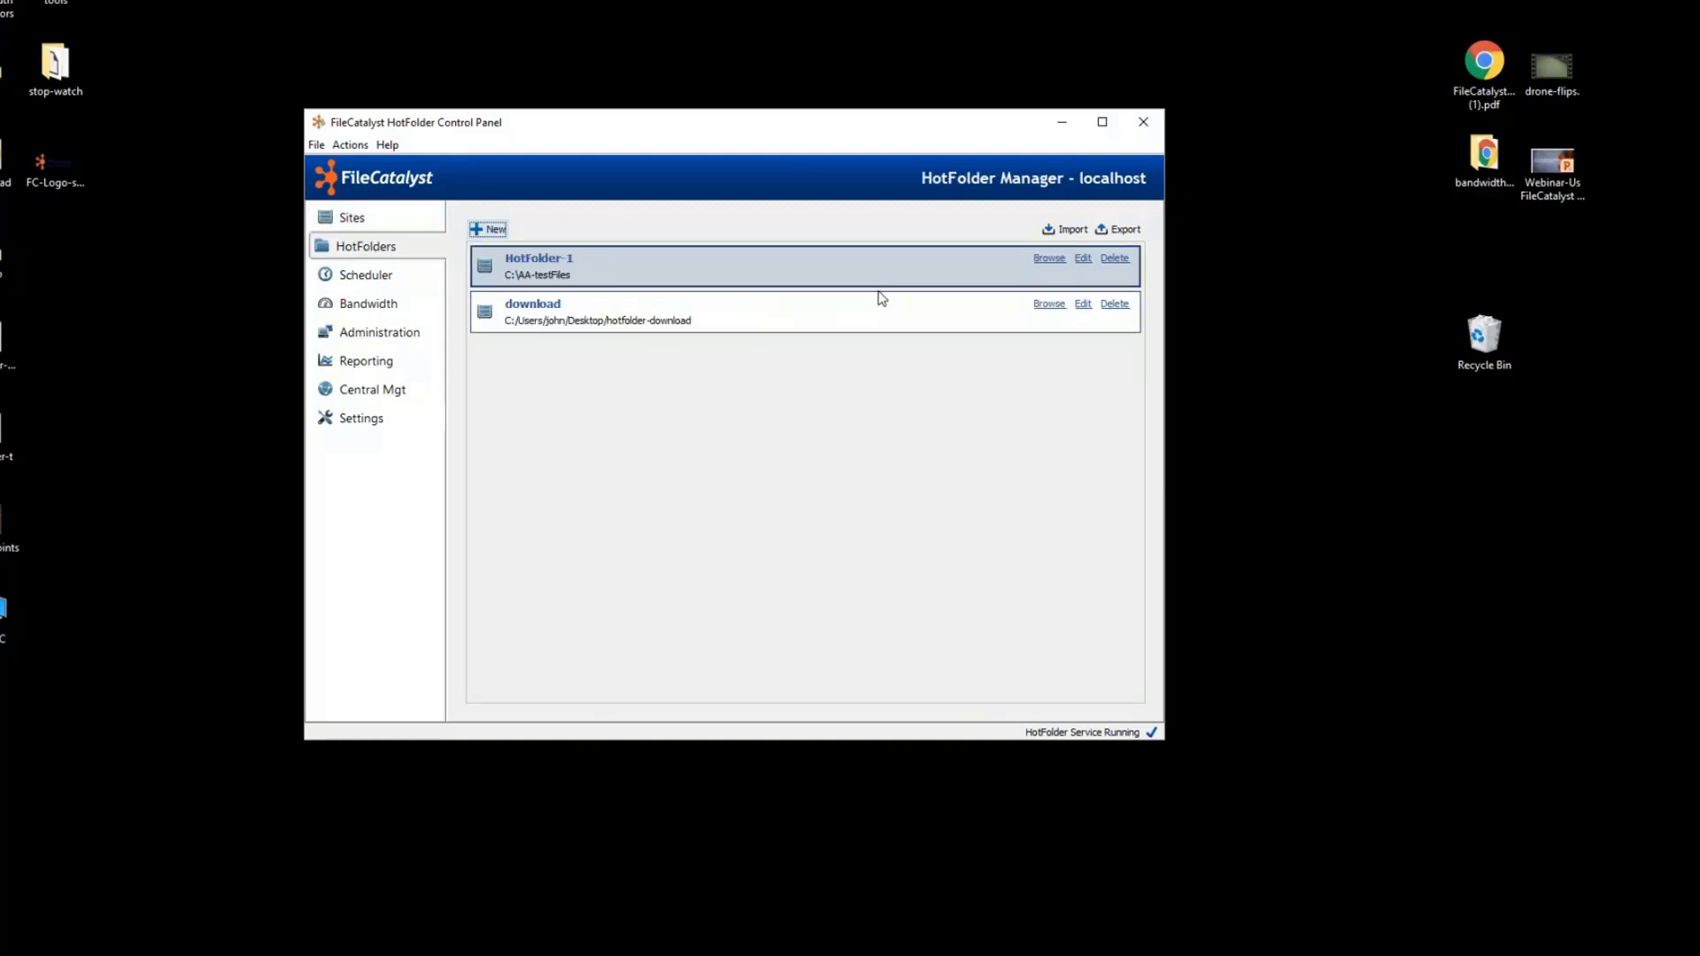
left_click(365, 274)
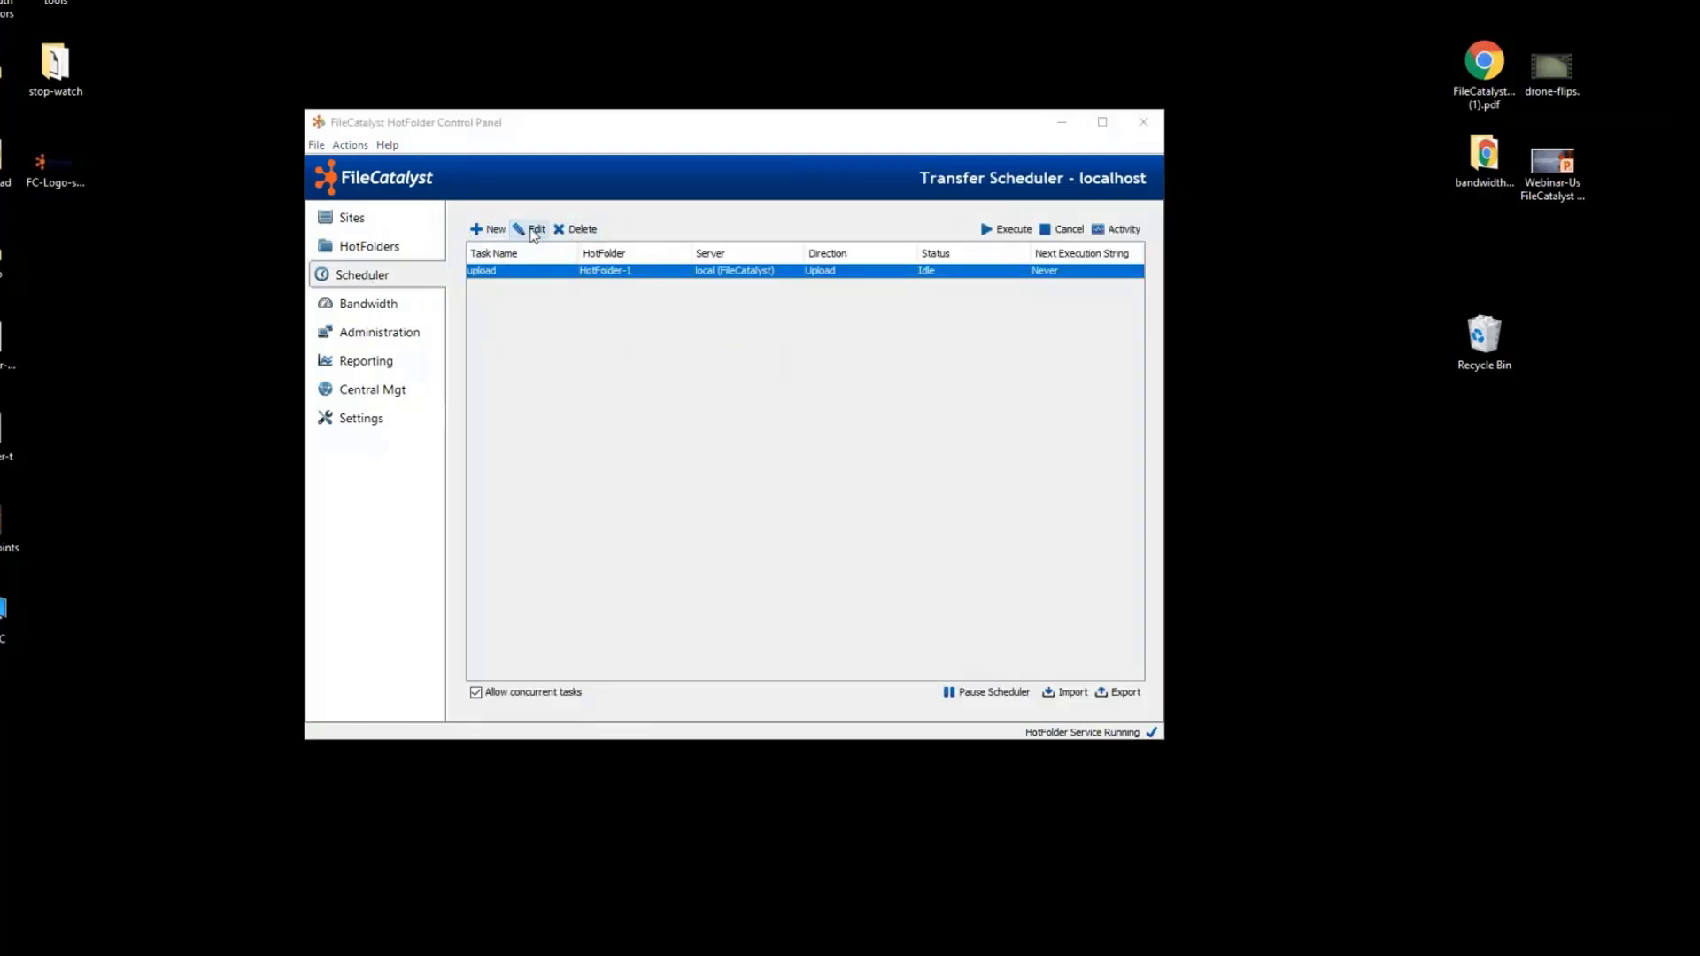
Edit the upload task, switch its direction to download, and view its User Triggered schedule.
left_click(535, 229)
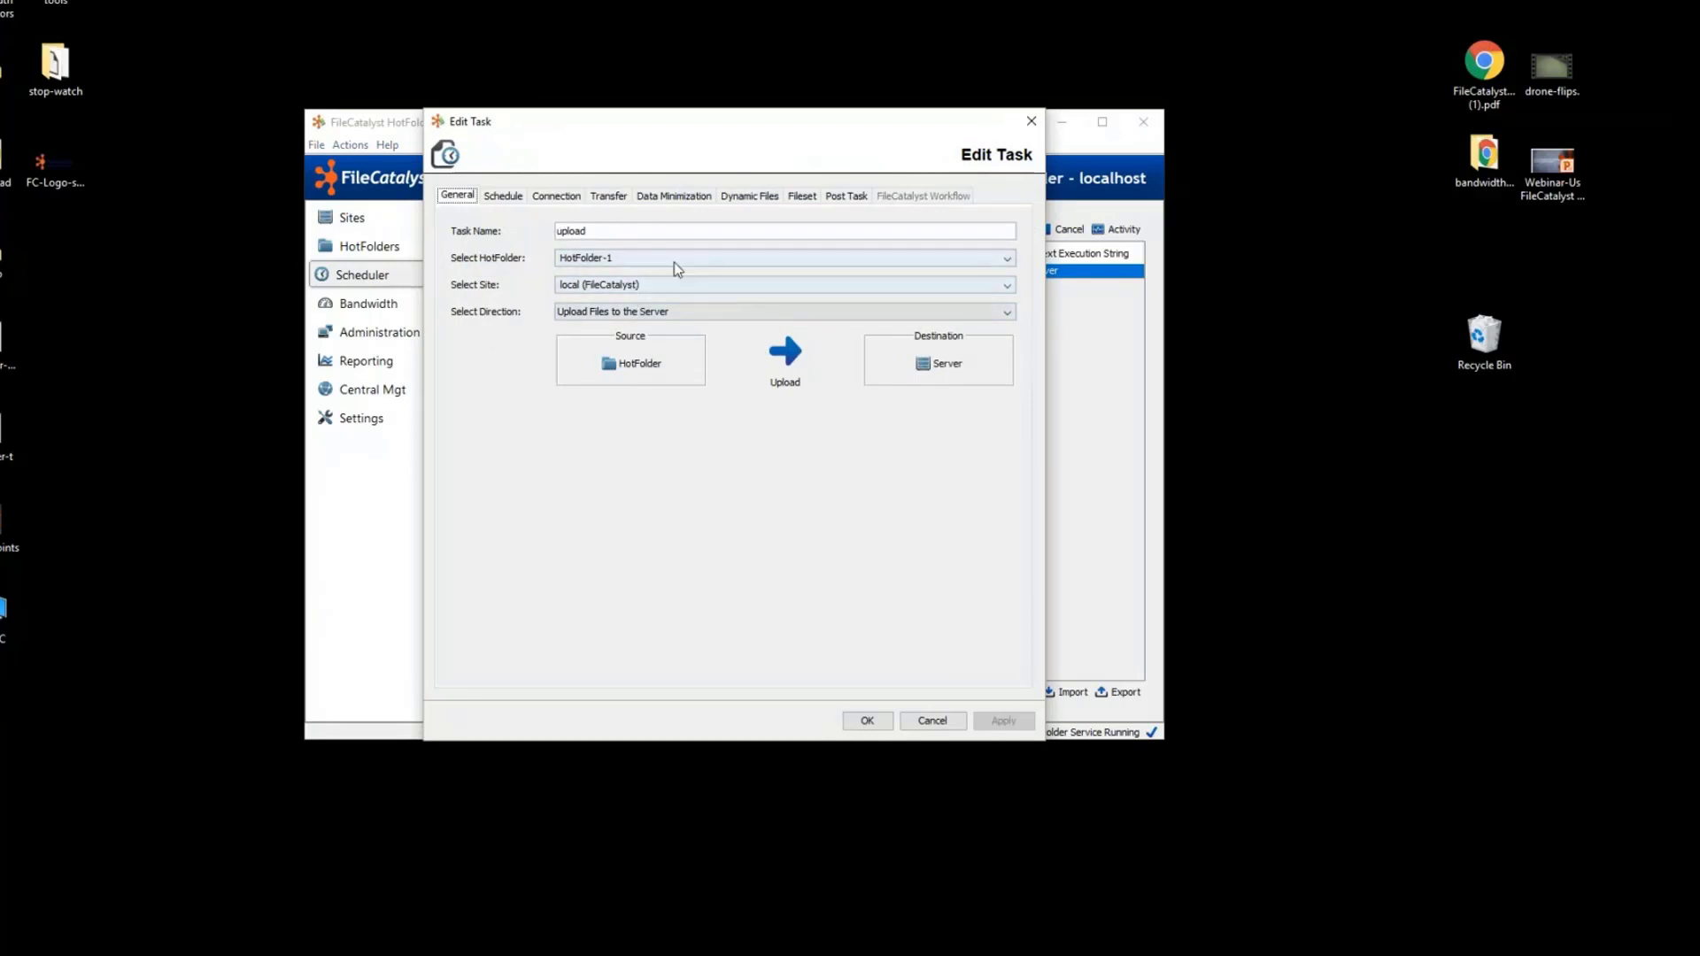
left_click(783, 312)
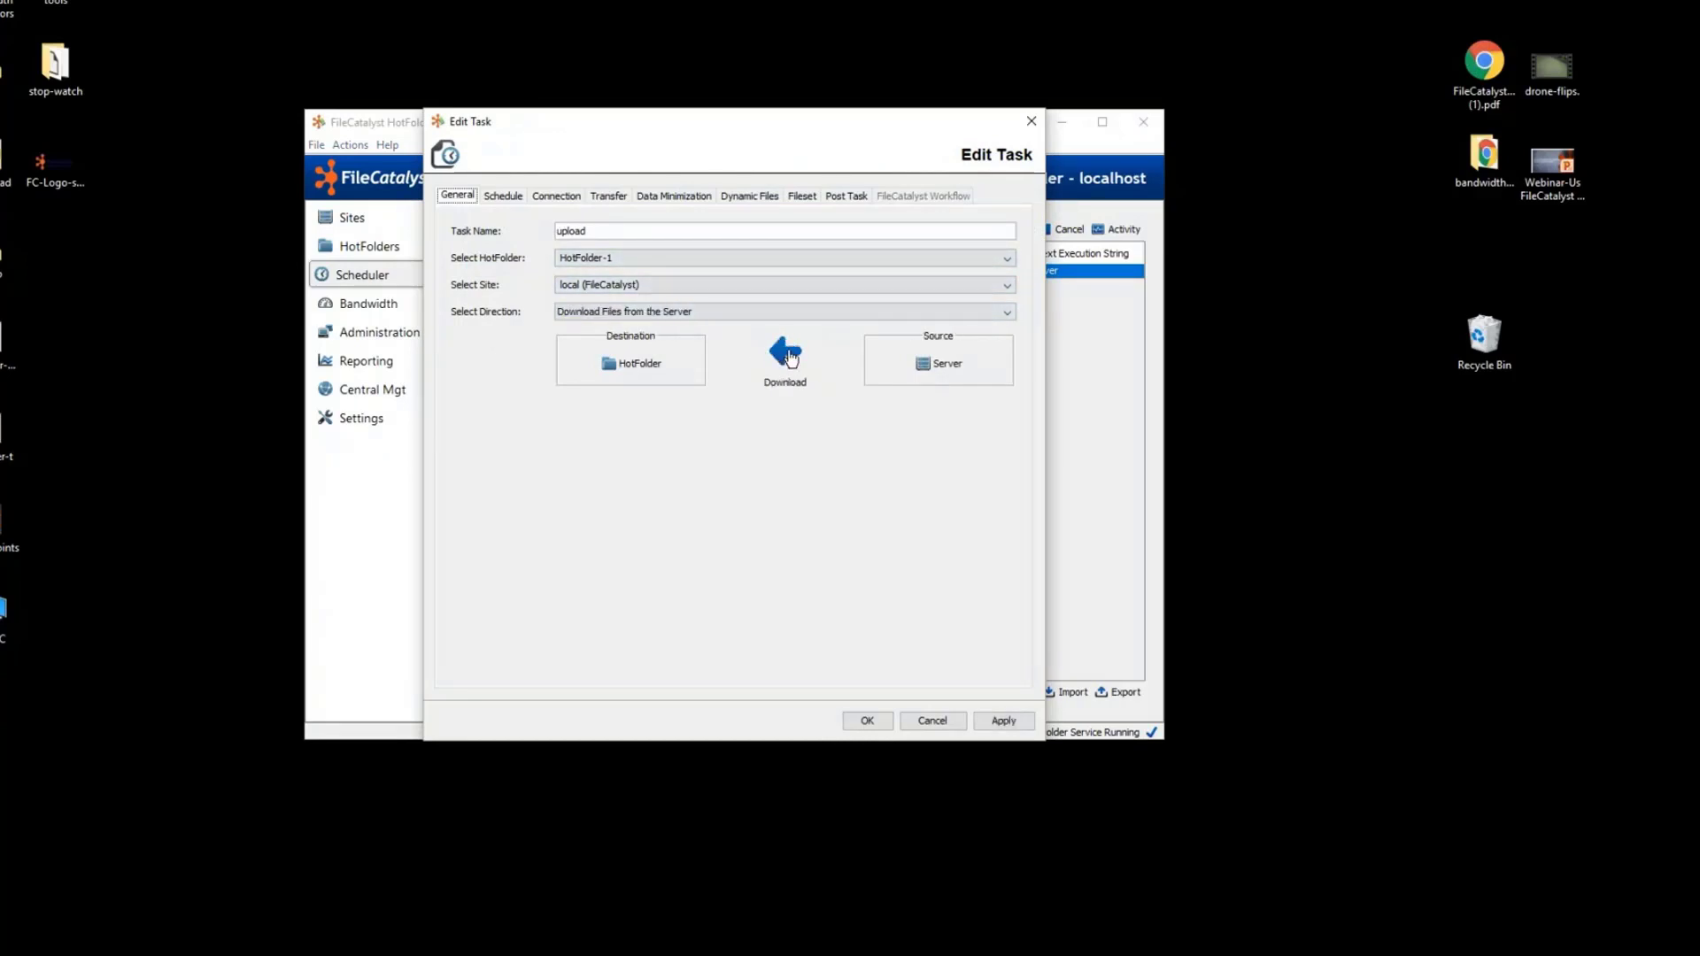
left_click(501, 195)
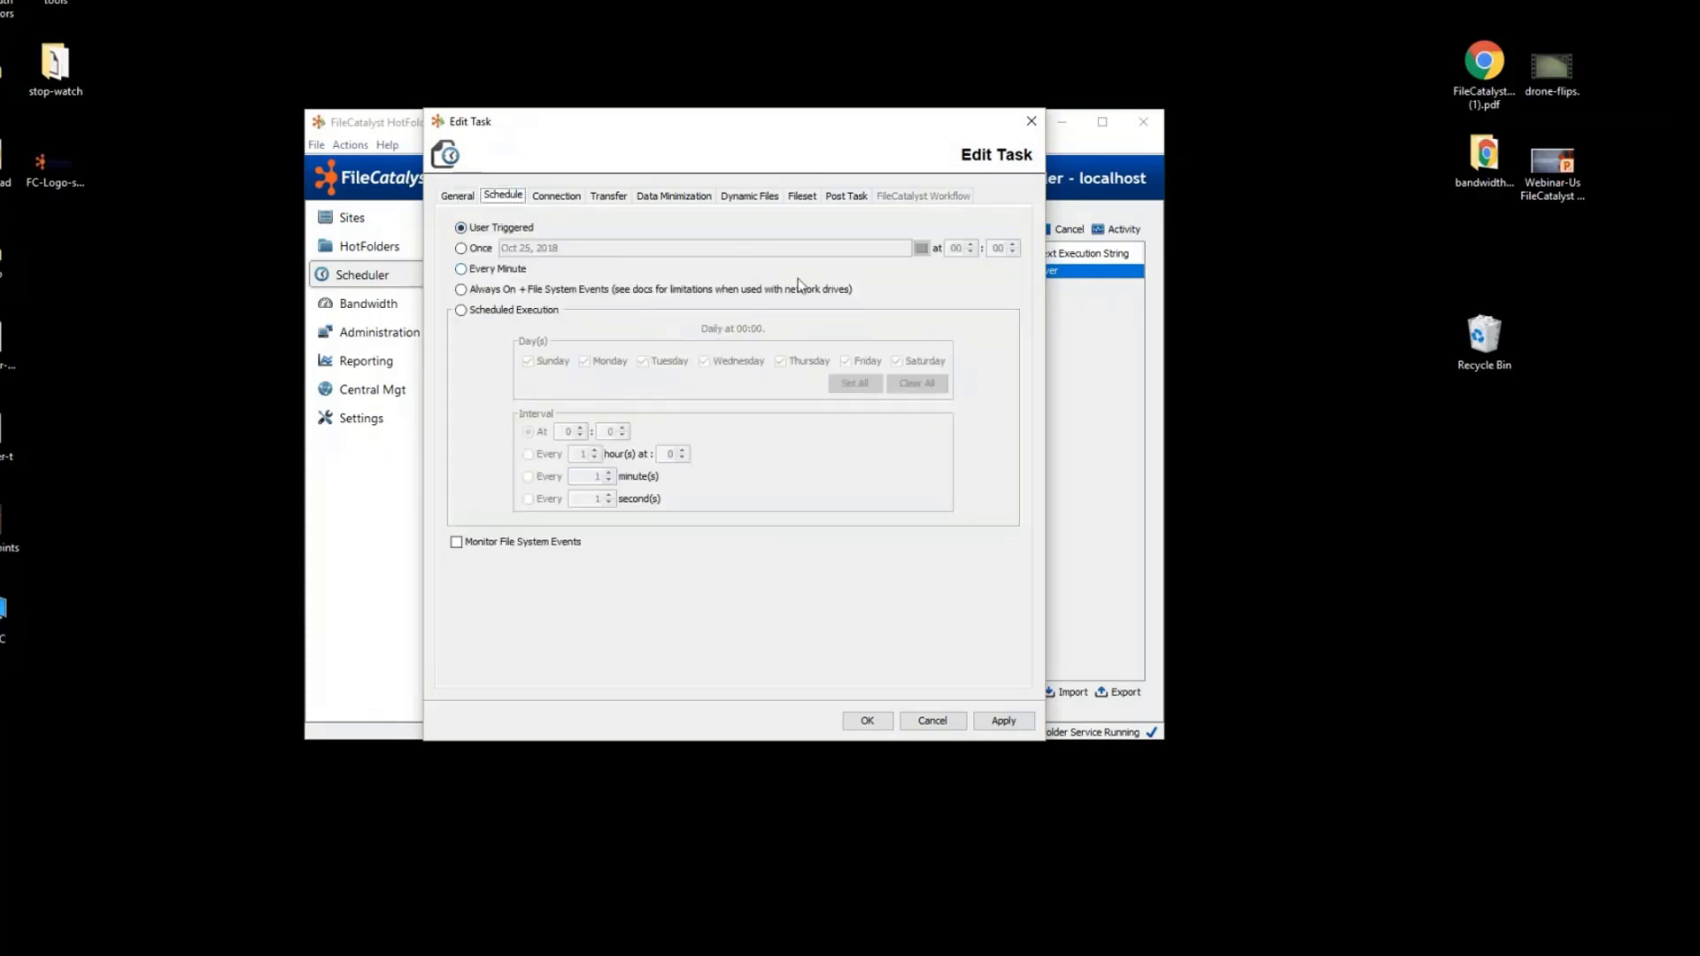
mouse_move(563, 268)
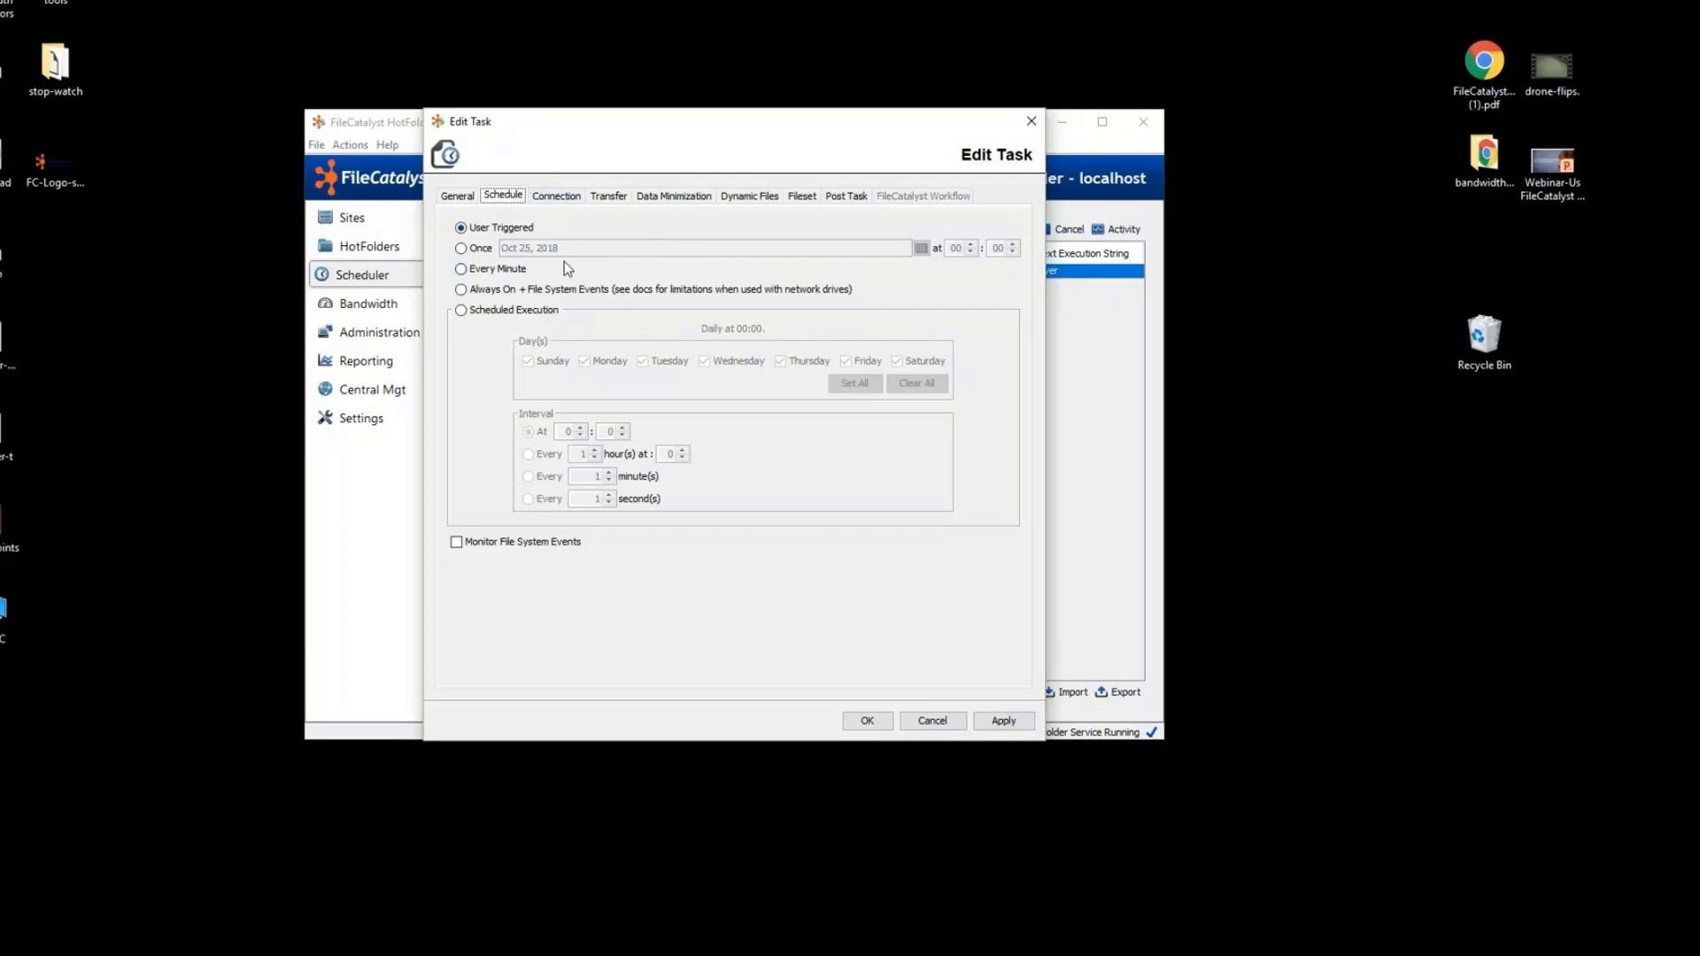
mouse_move(475, 295)
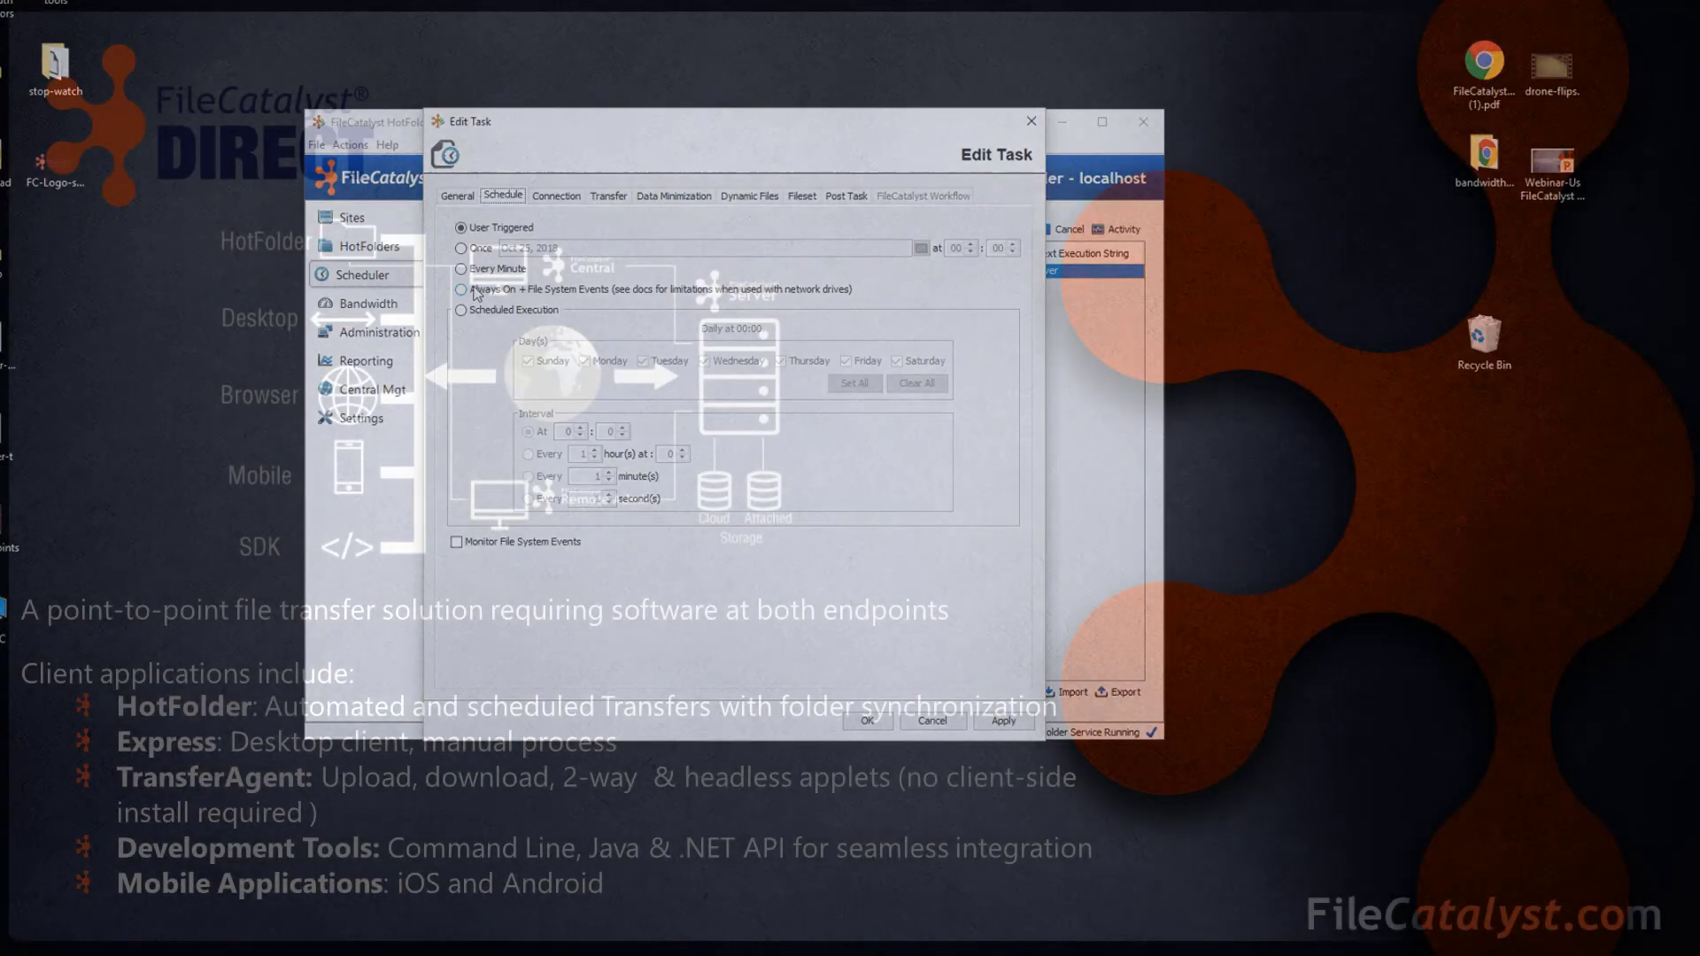
Return from the slide to the HotFolder task editor's connection settings.
left_click(555, 195)
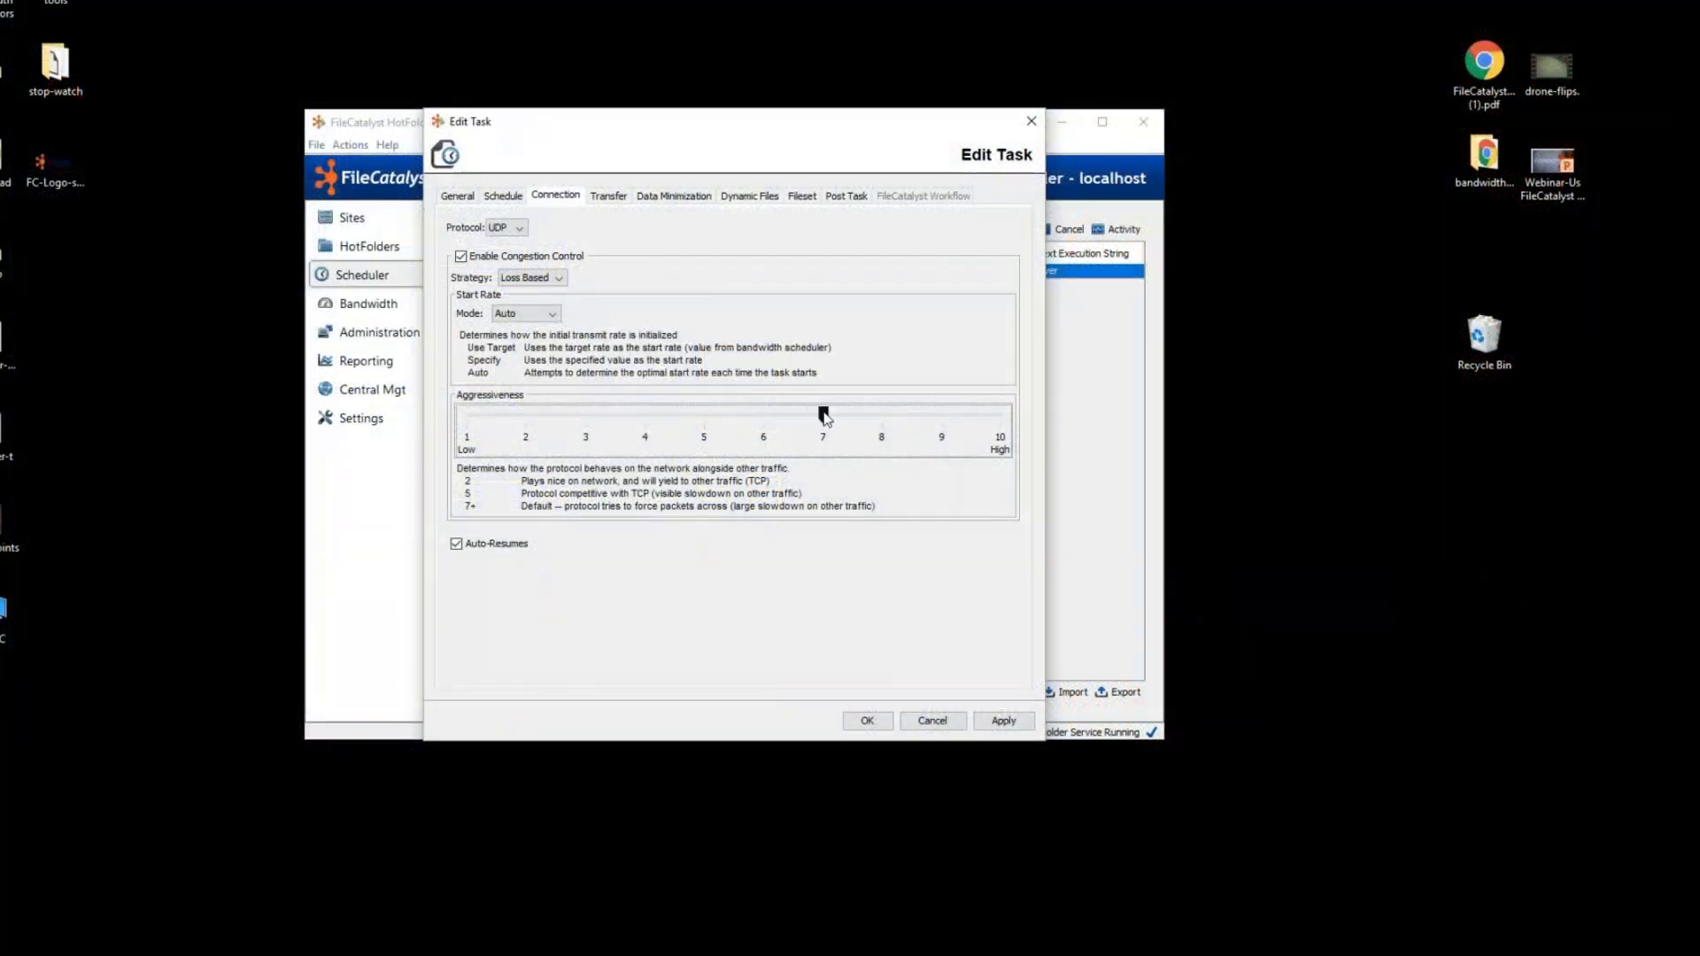
mouse_move(945, 413)
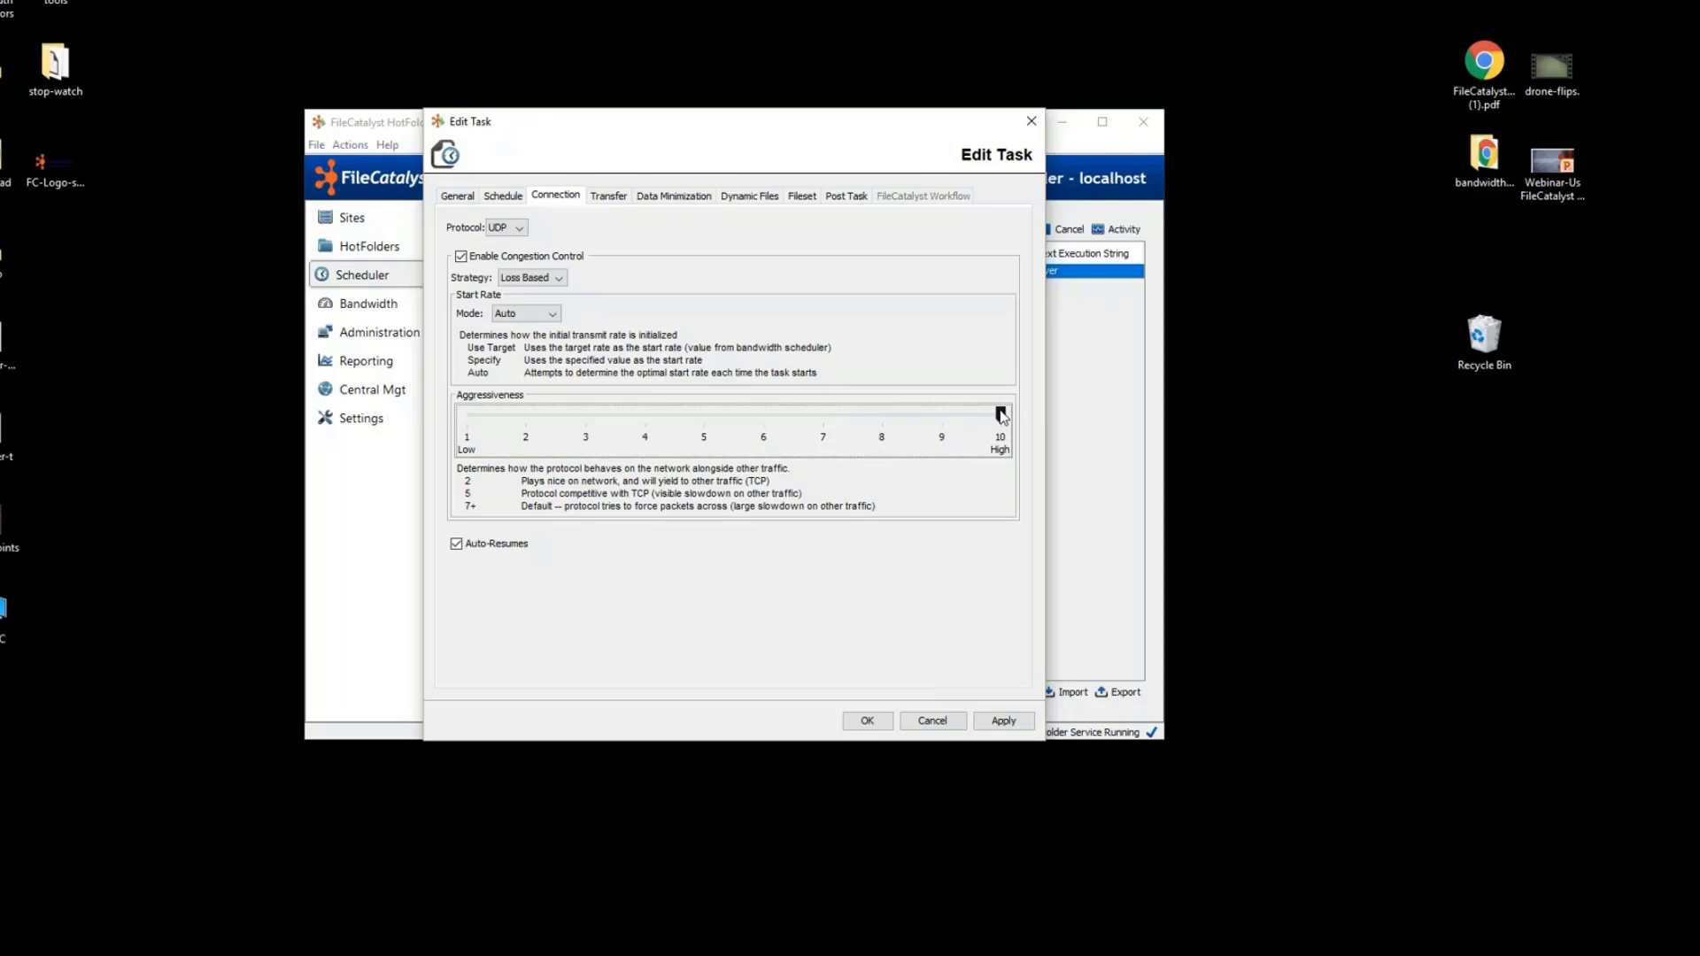
mouse_move(996, 418)
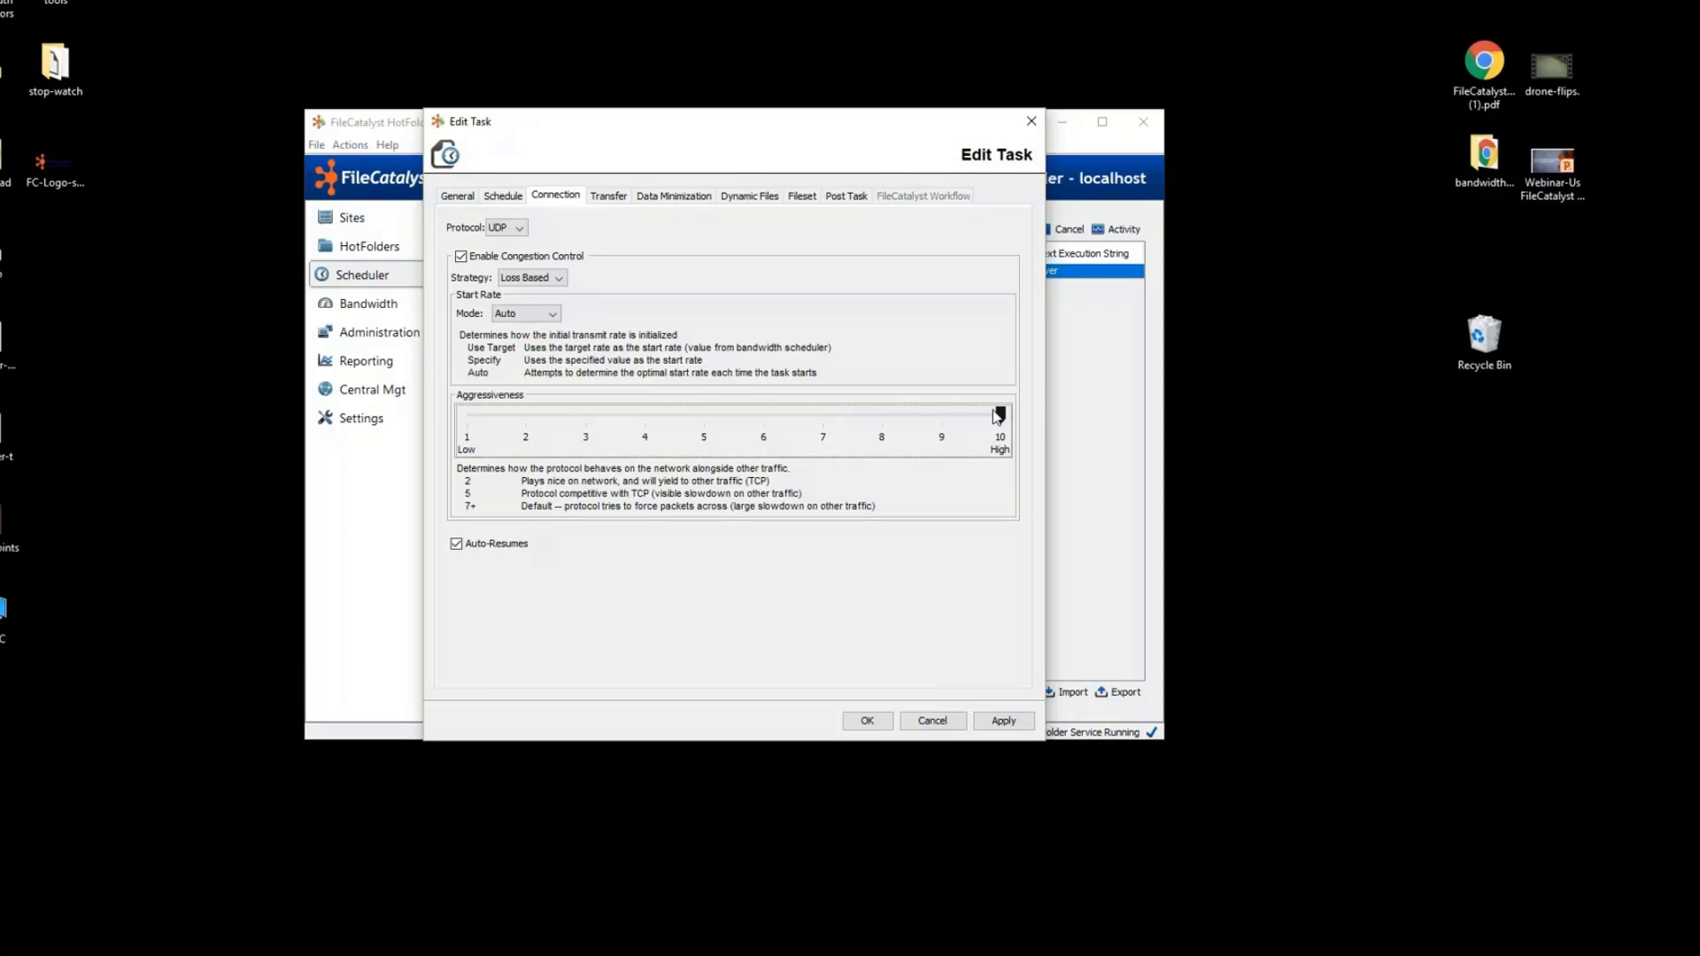
Keep the Loss Based congestion strategy with aggressiveness 10 and move to the transfer settings.
left_click(532, 278)
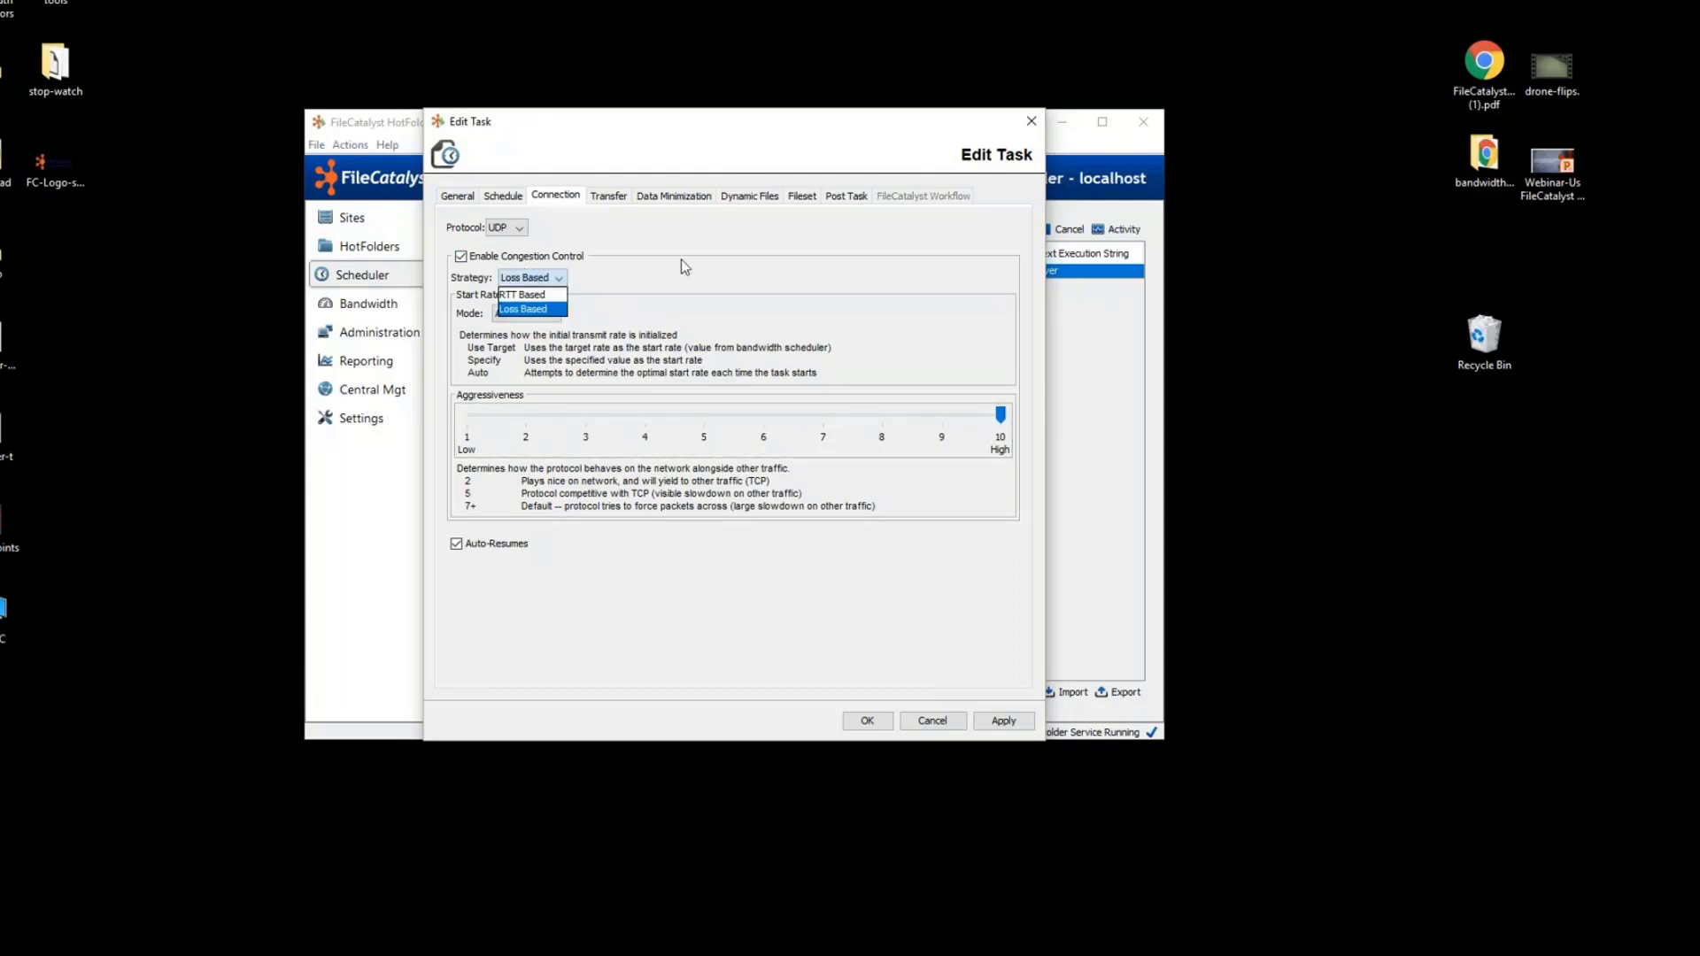
left_click(523, 308)
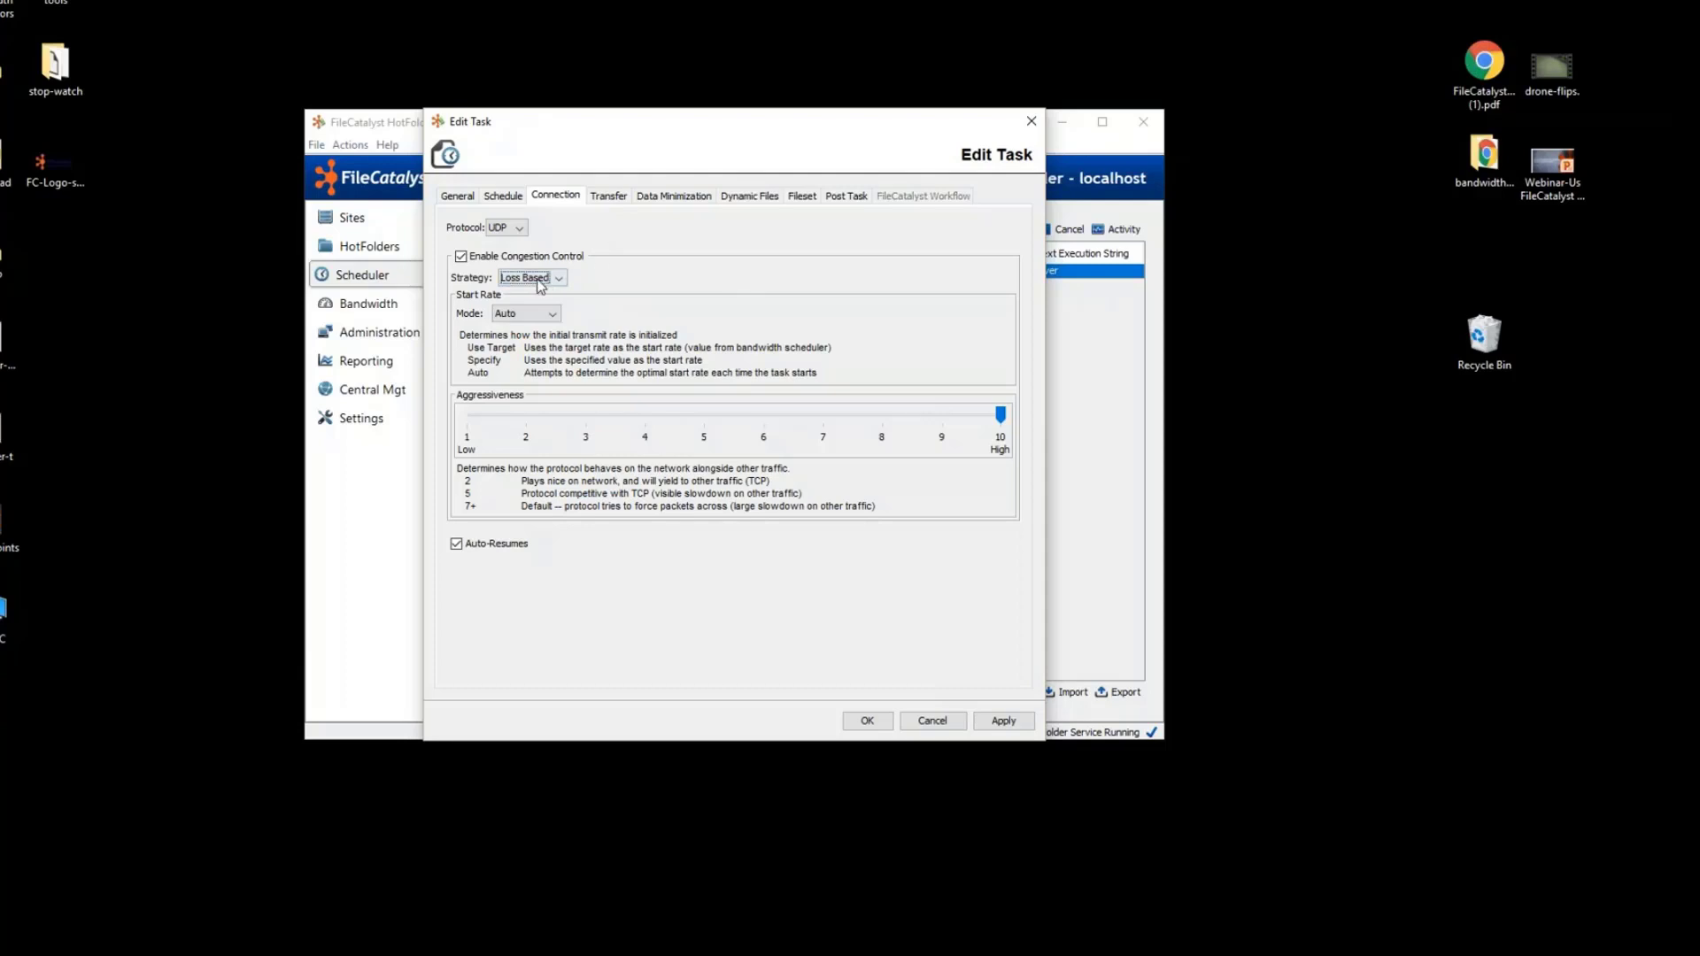
mouse_move(545, 315)
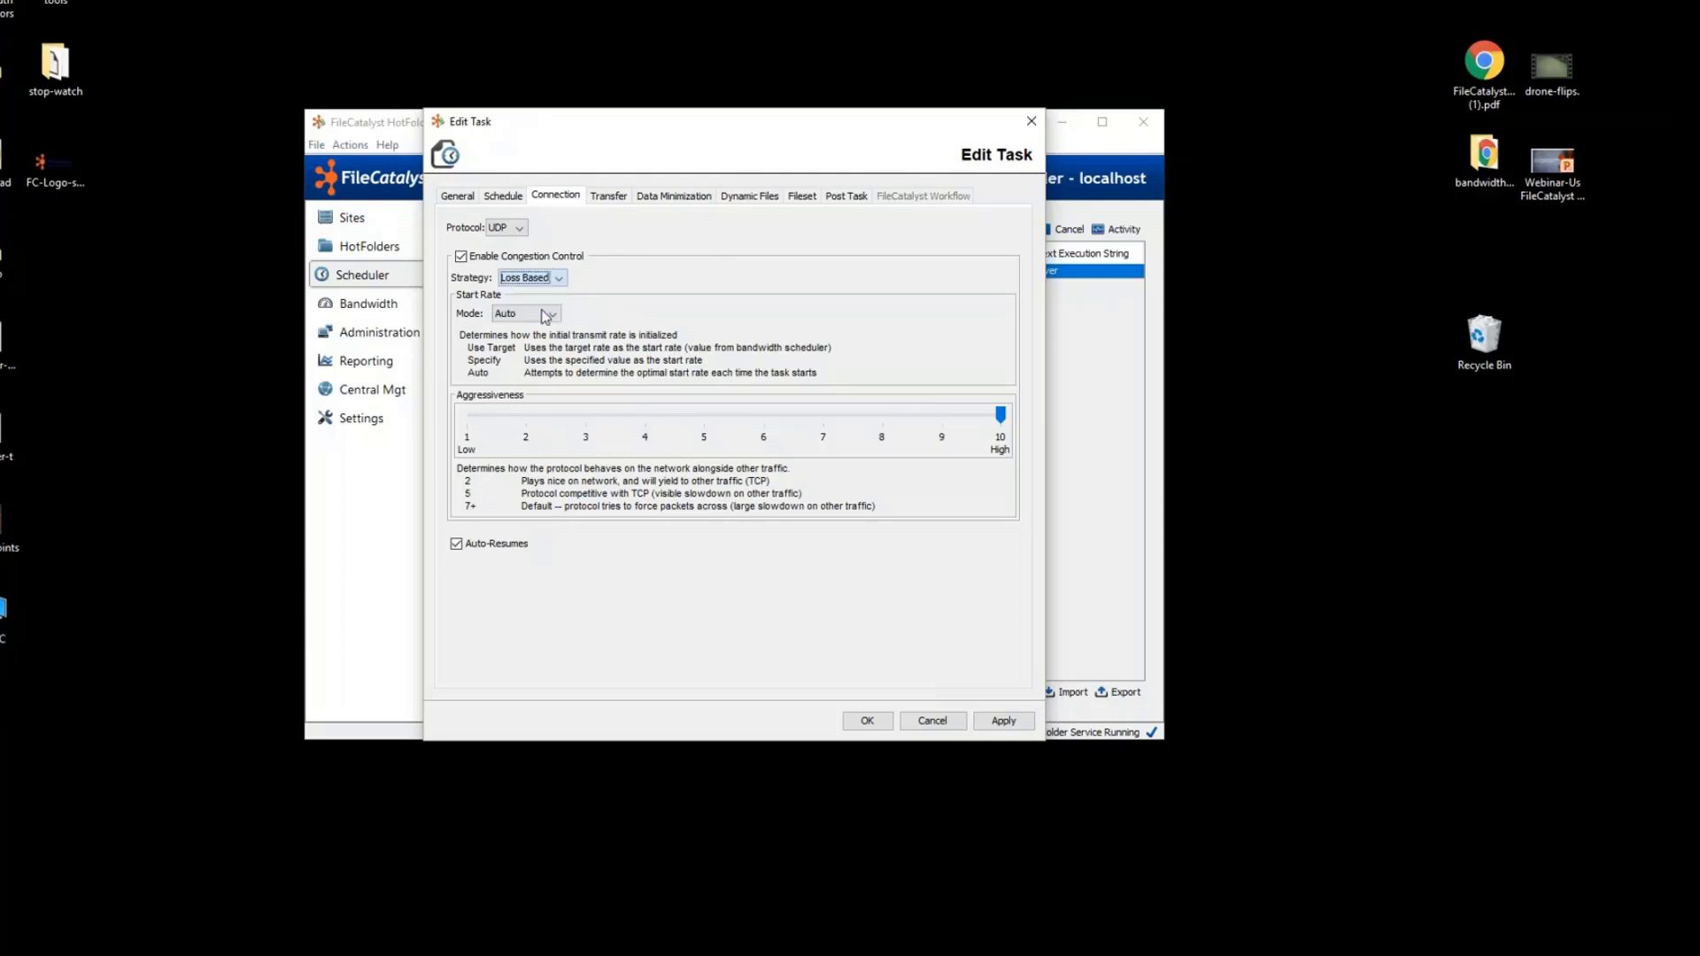
mouse_move(616, 285)
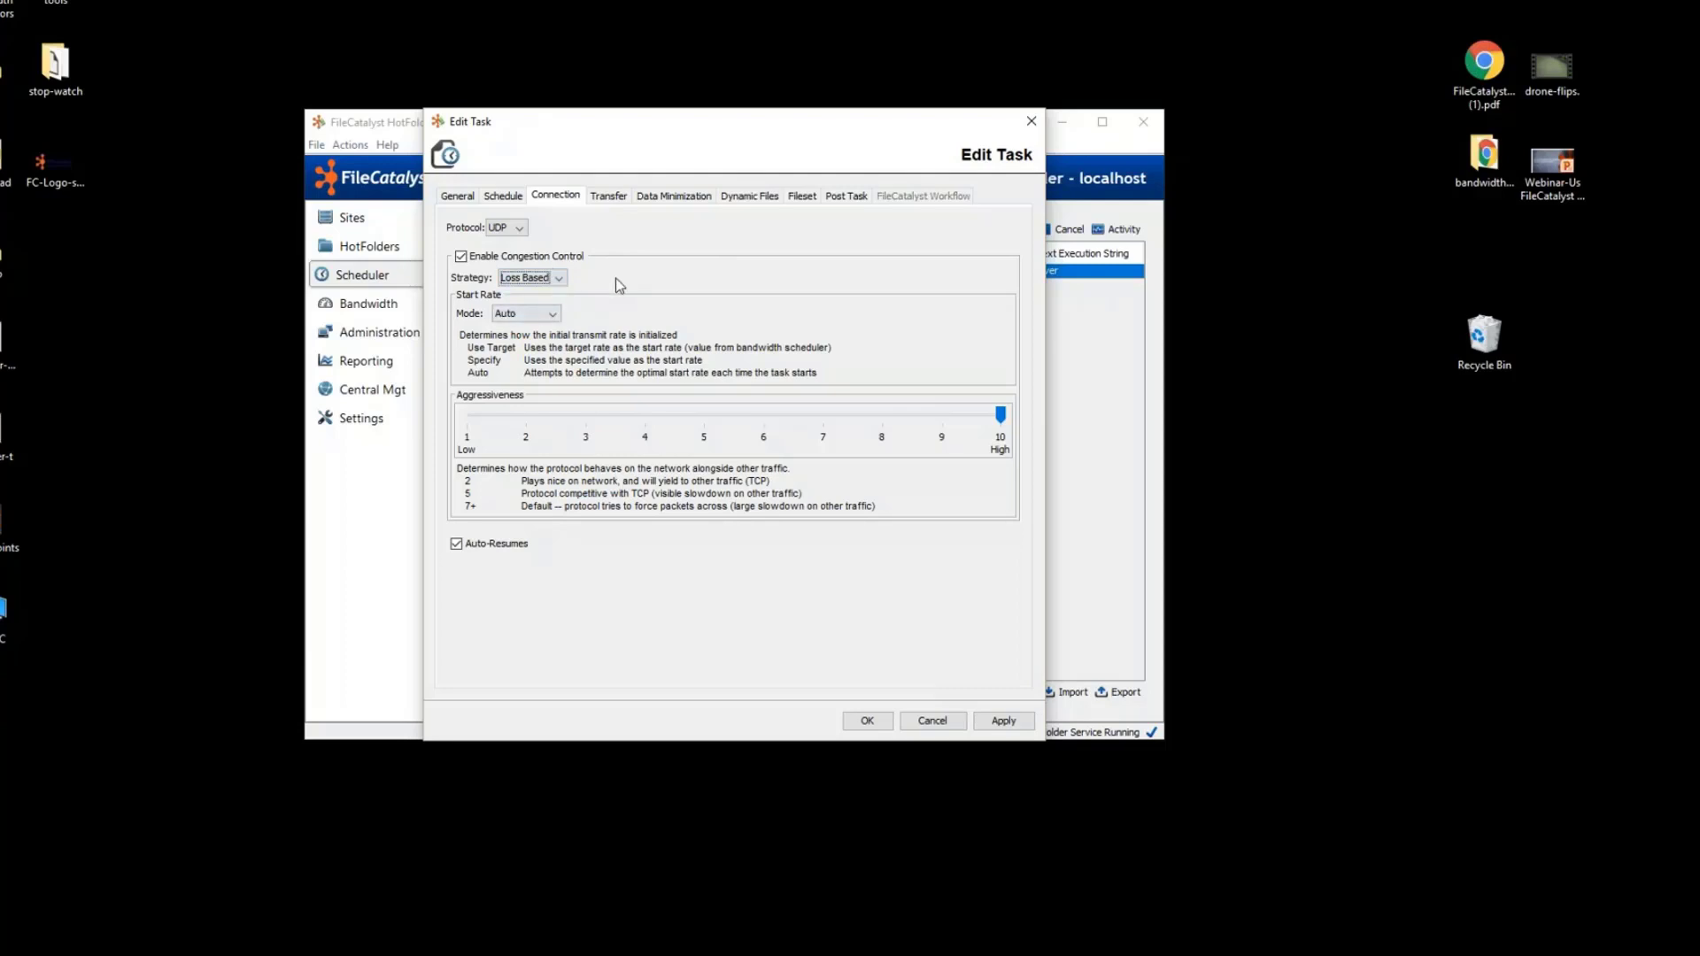
left_click(608, 194)
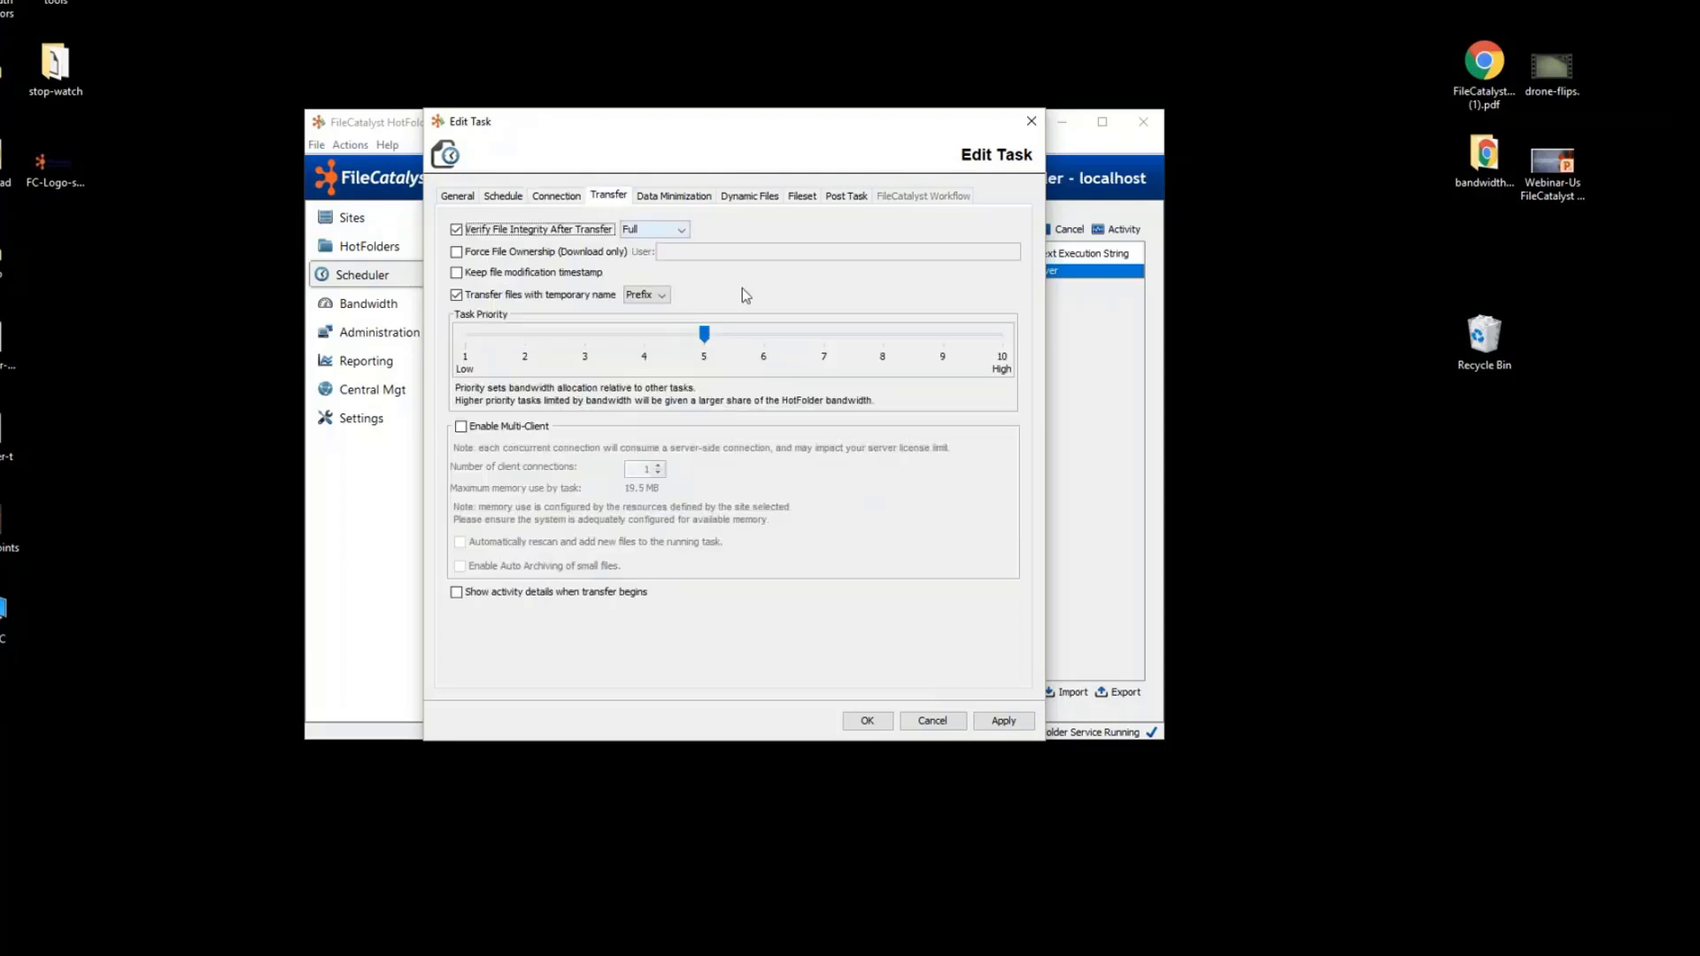
mouse_move(759, 303)
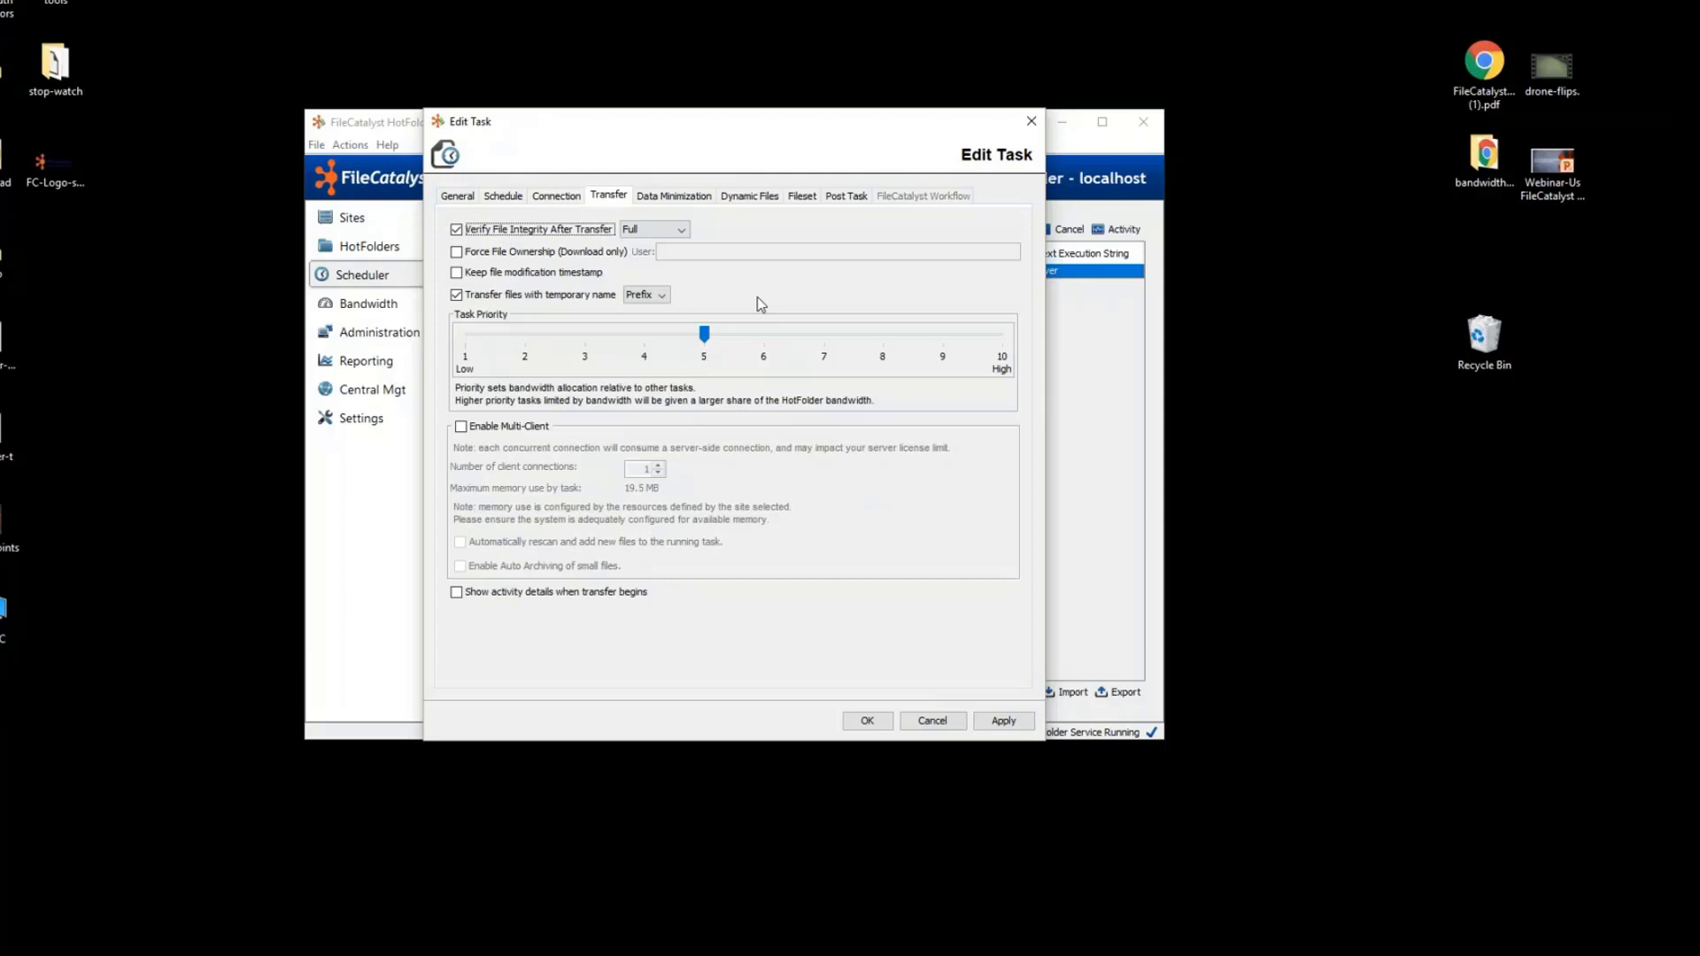
mouse_move(754, 302)
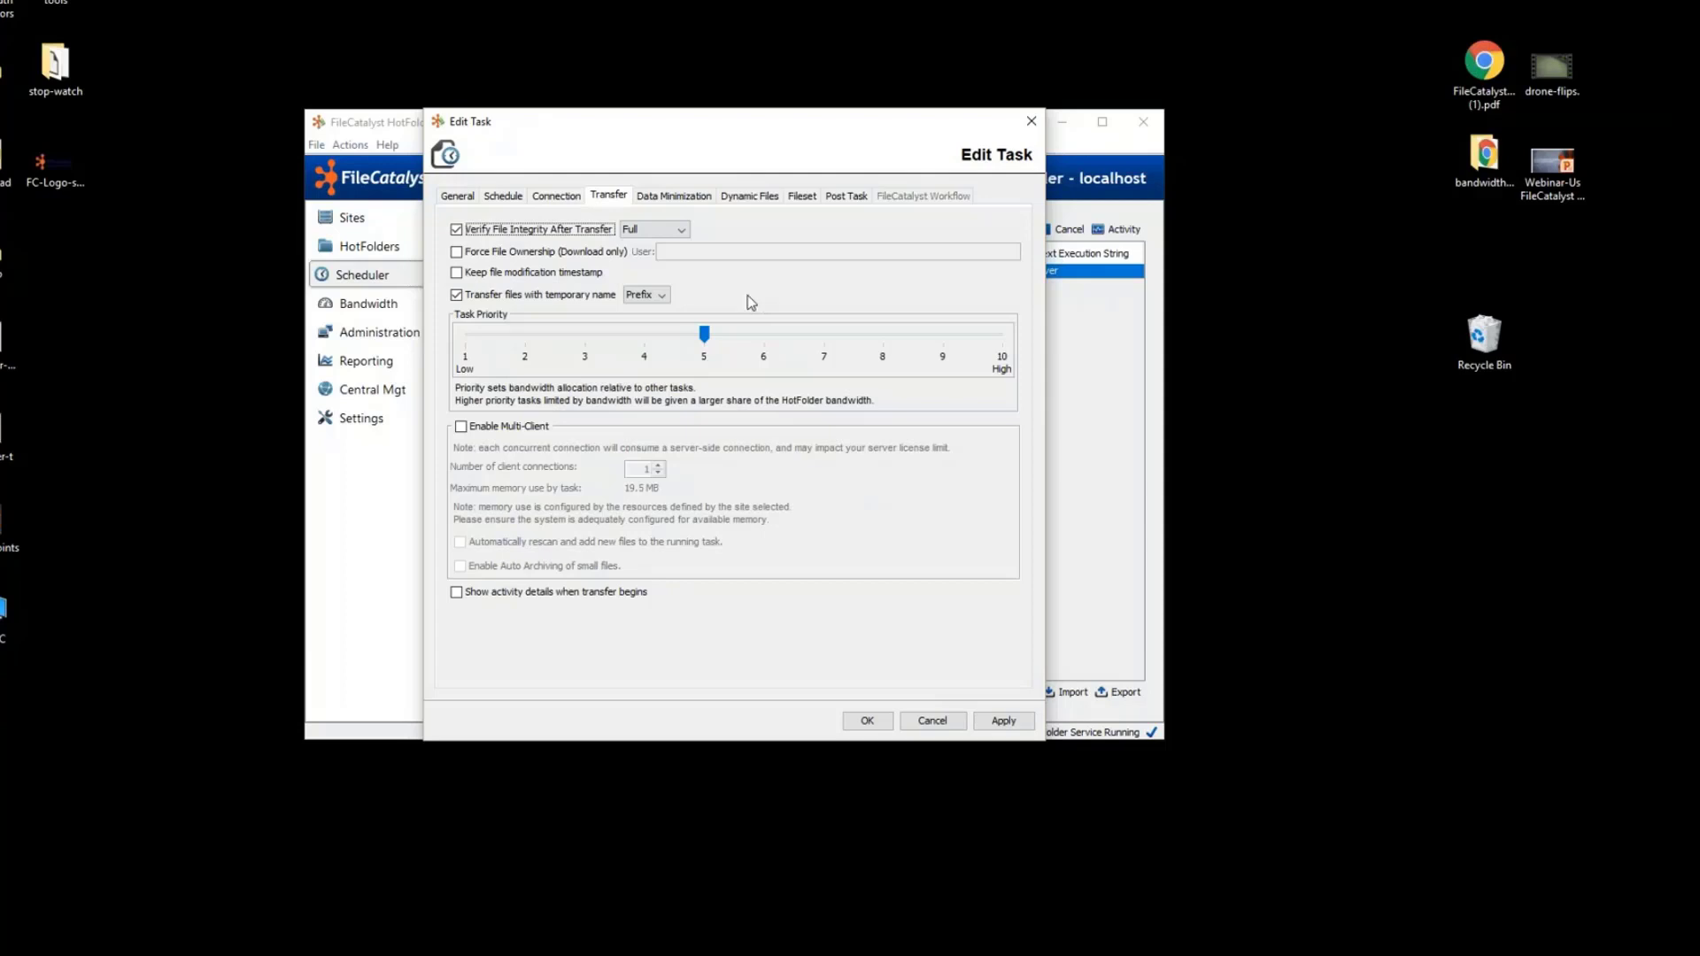
Enable Force File Ownership (Download only) for the task, leaving the user blank.
left_click(457, 249)
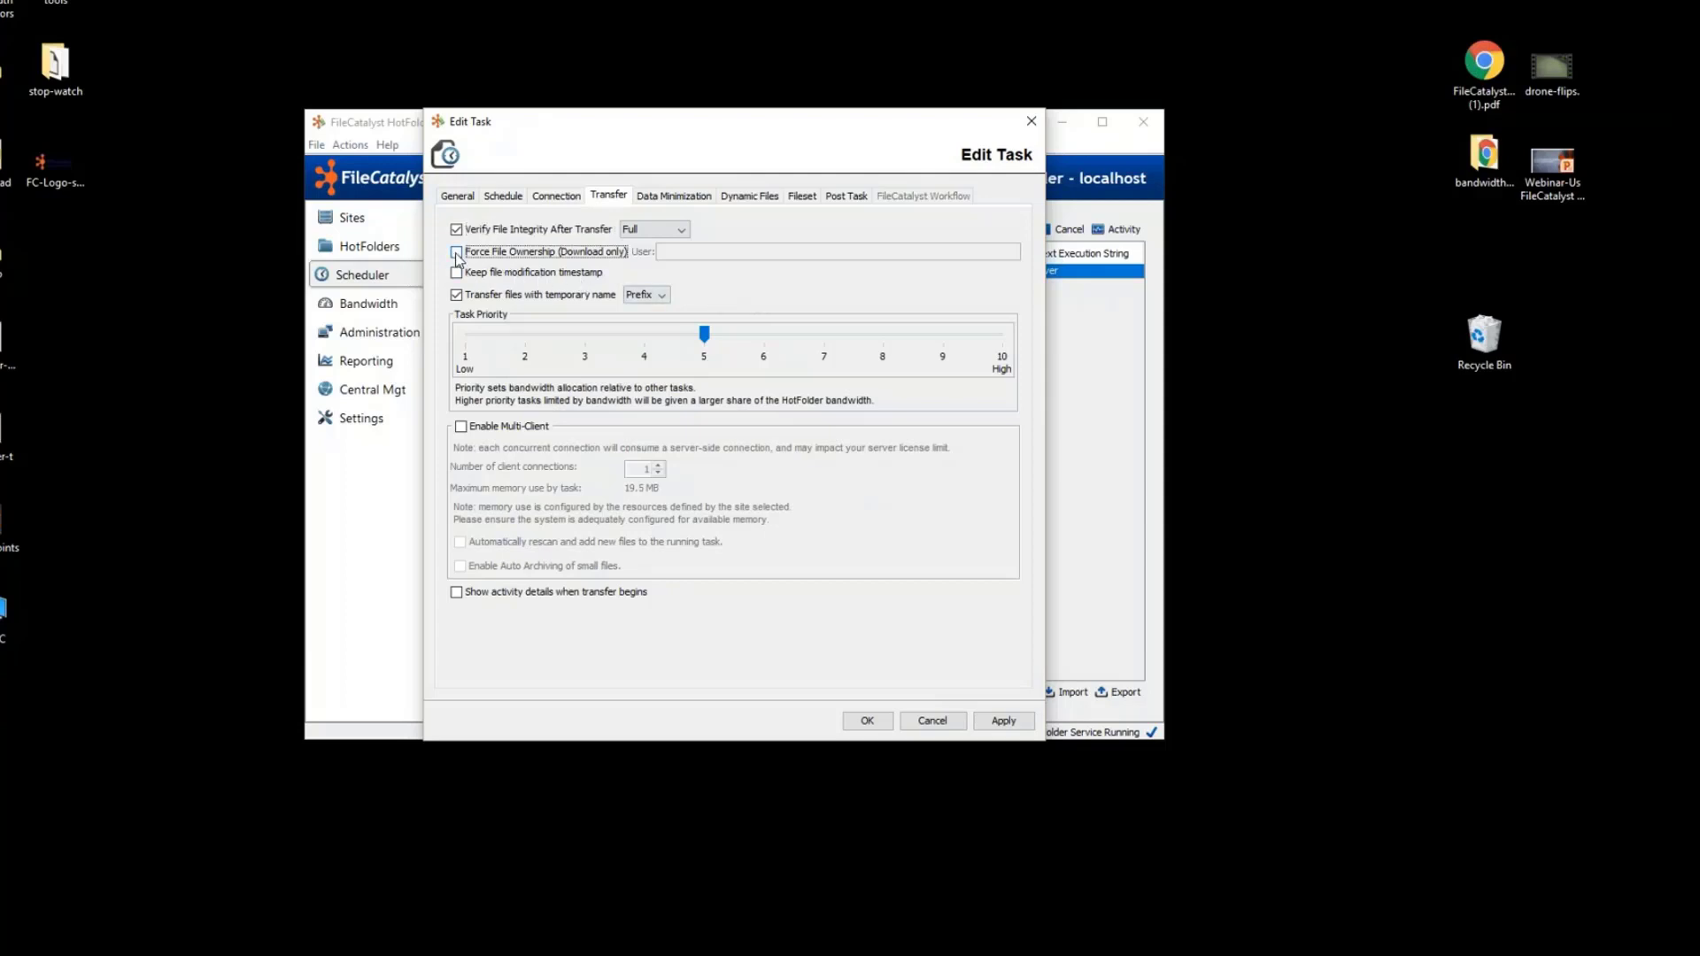
left_click(457, 251)
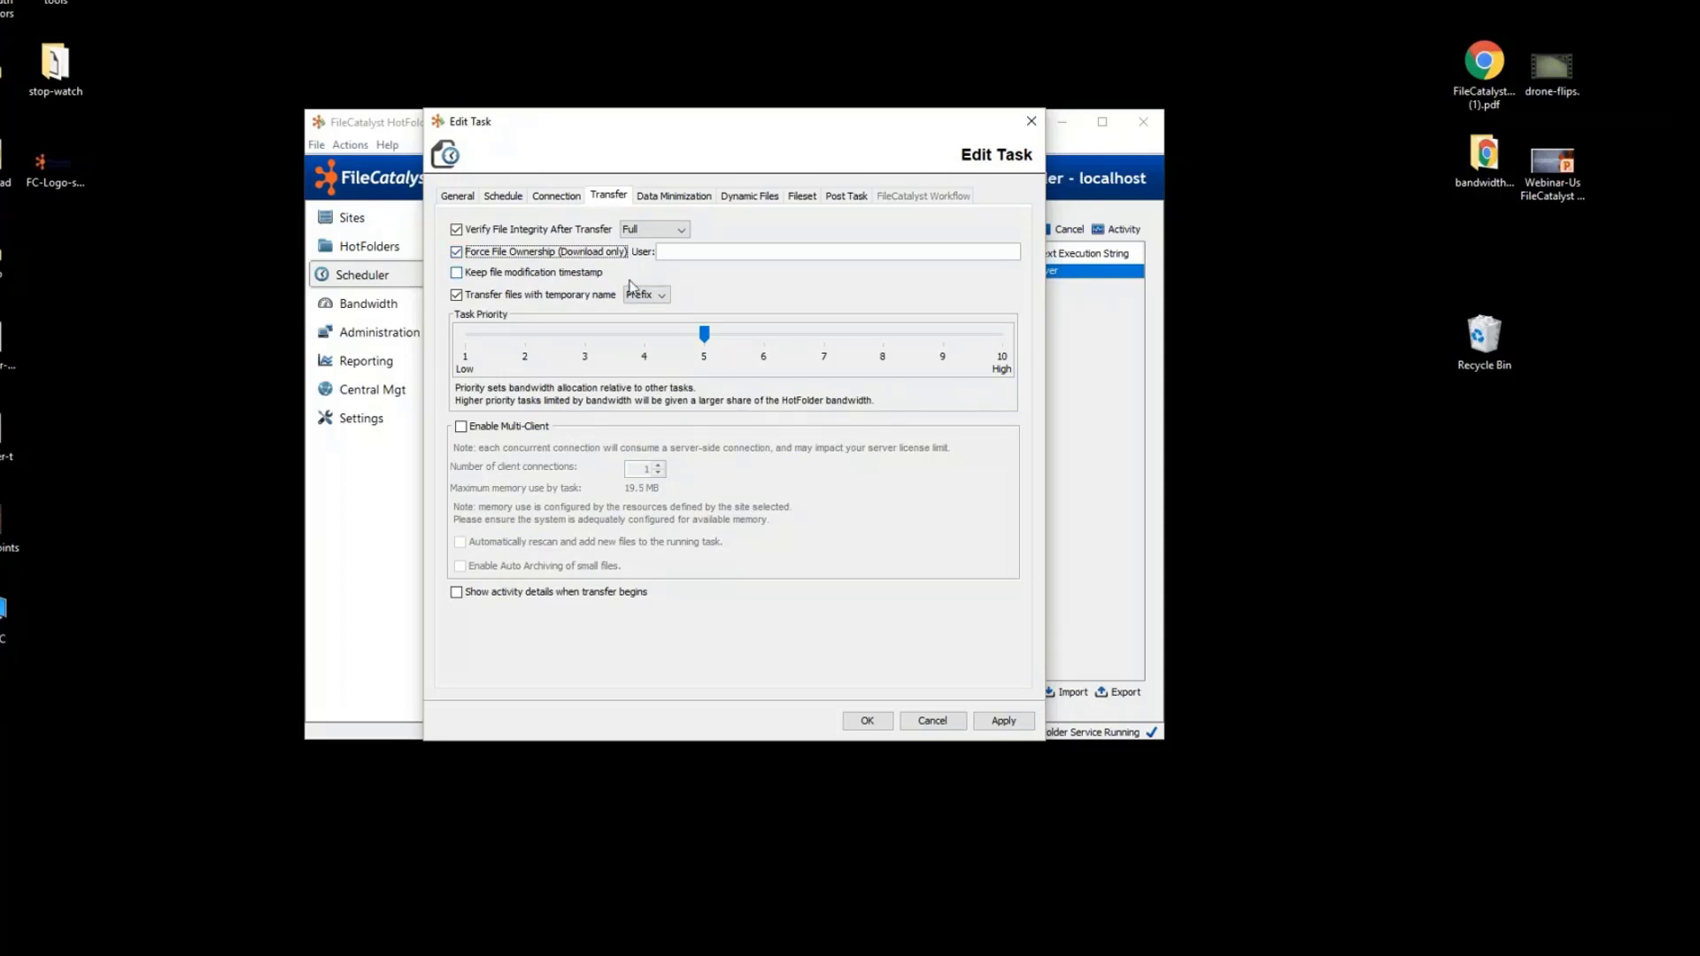
mouse_move(494, 163)
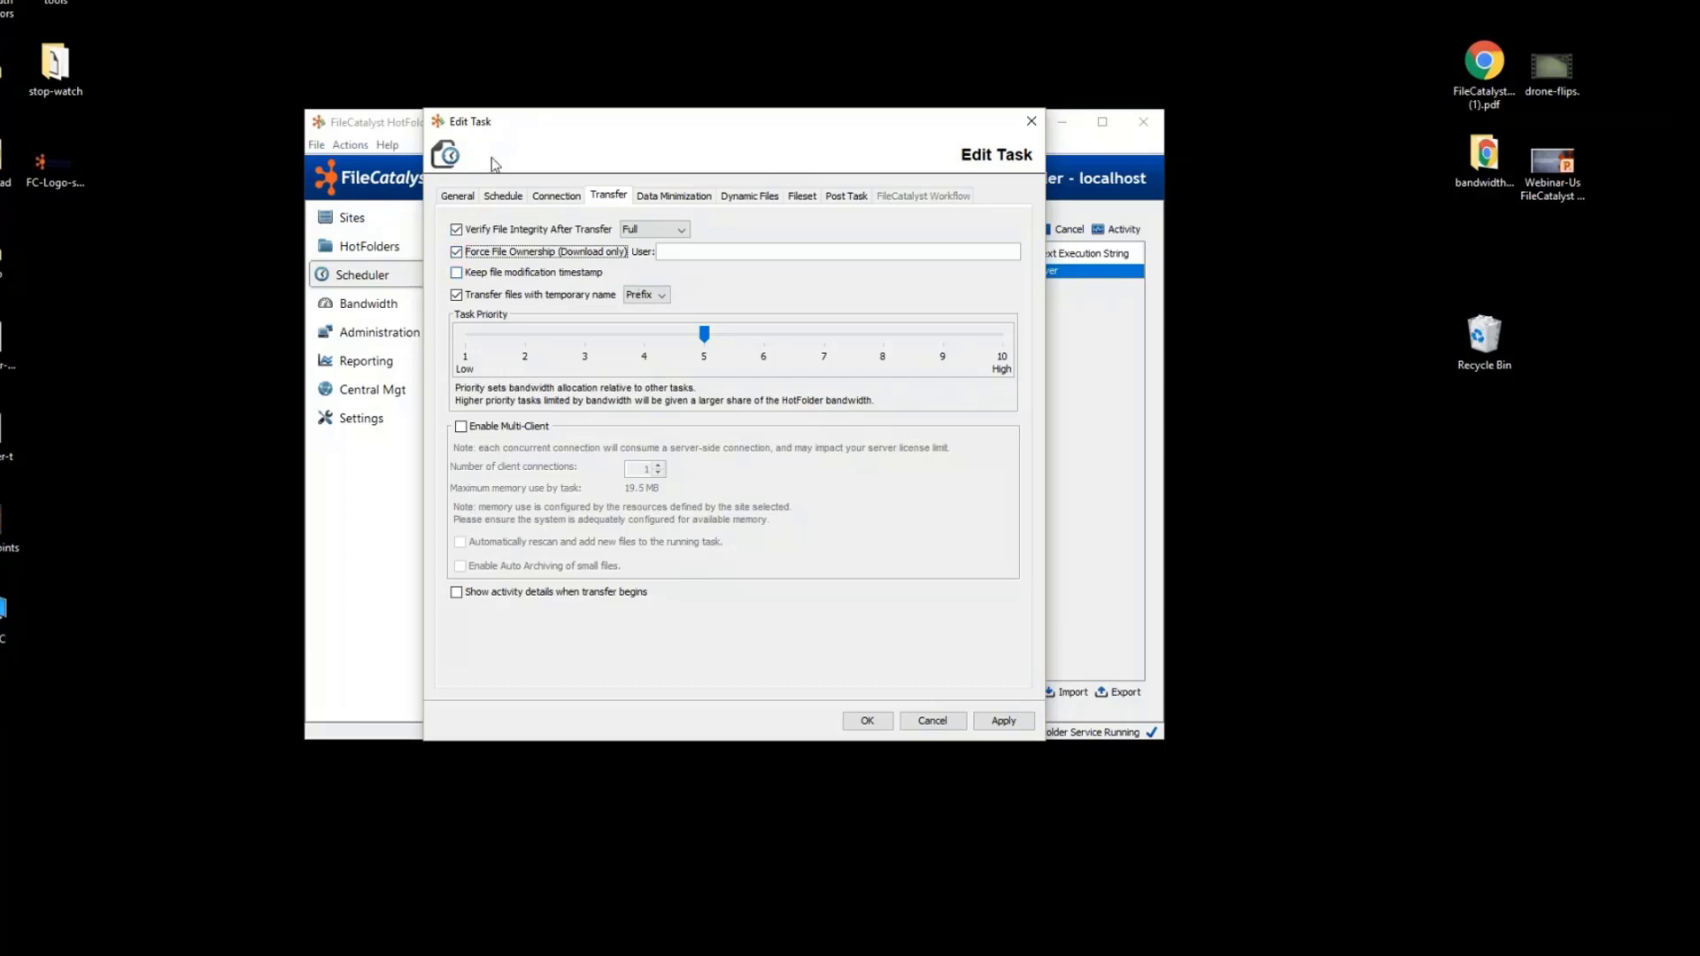
mouse_move(605, 315)
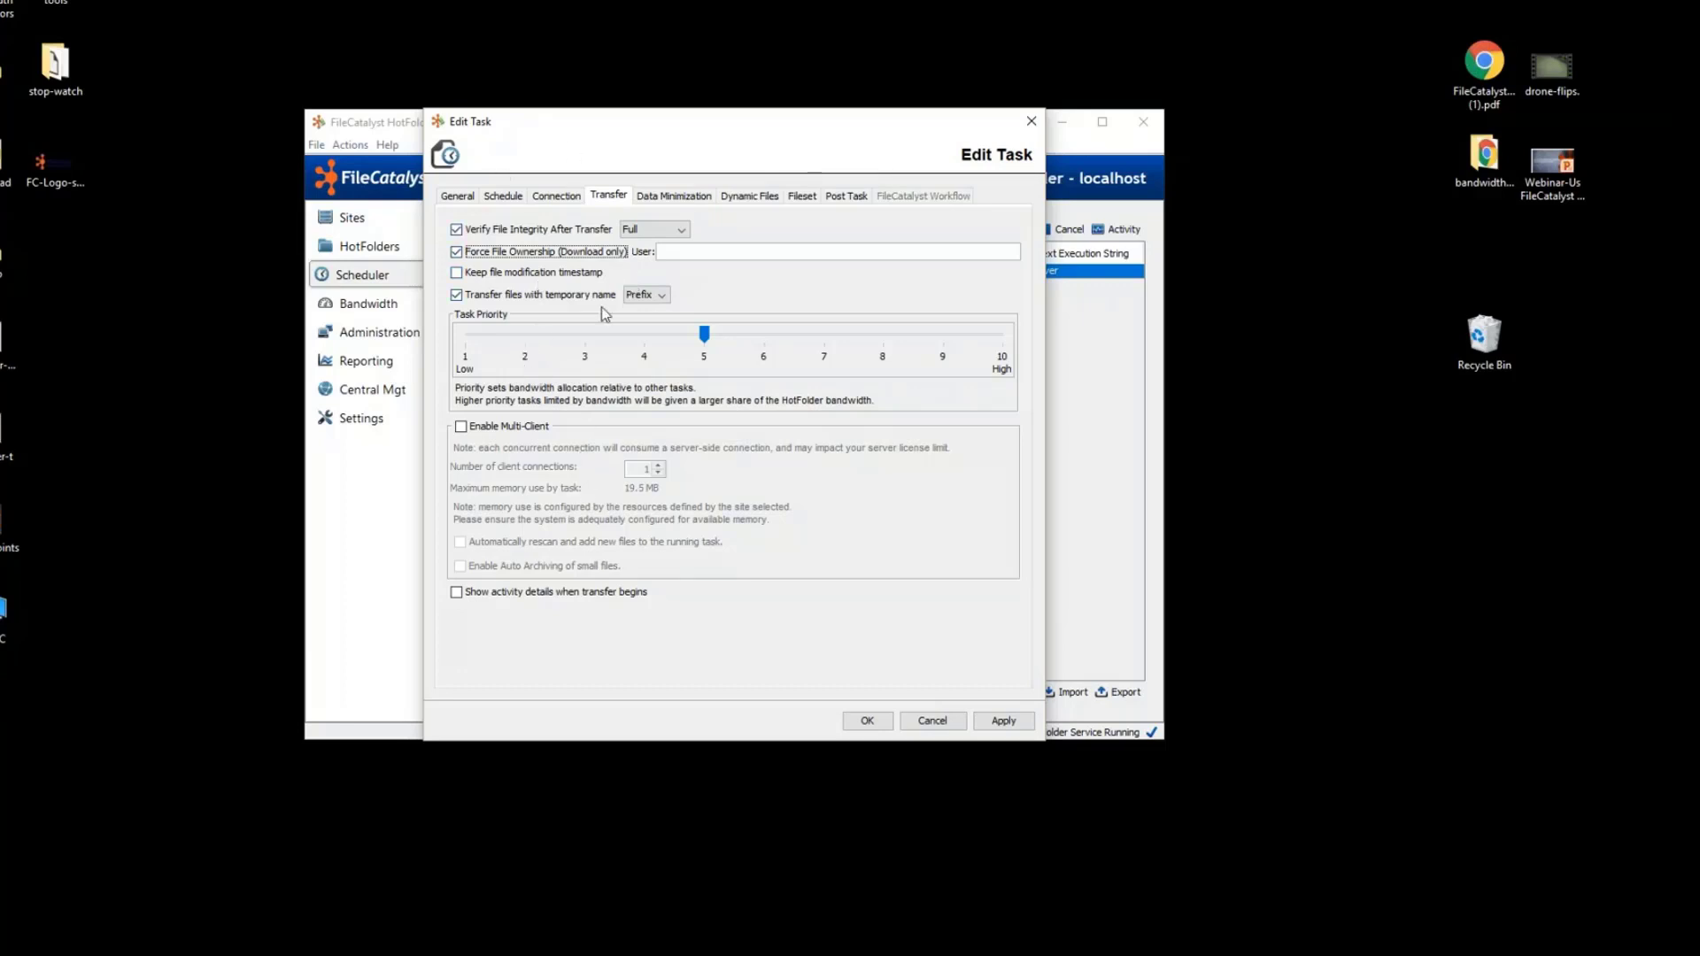
mouse_move(507, 275)
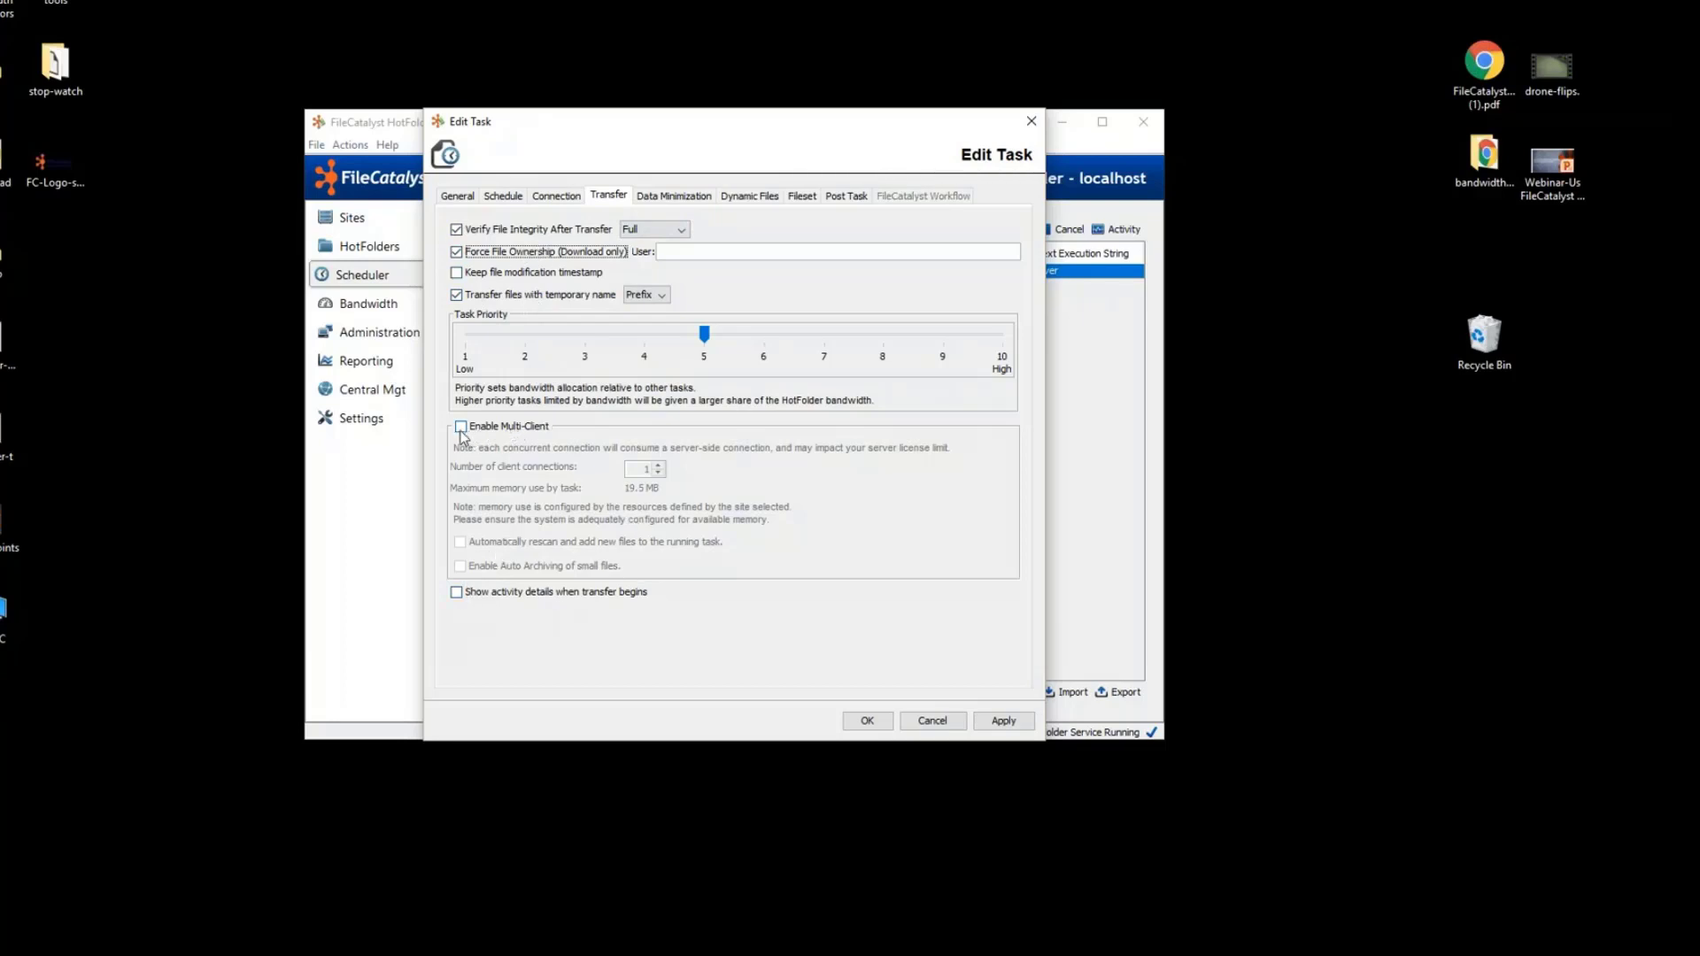
Enable Multi-Client with 2 client connections for the task.
left_click(460, 426)
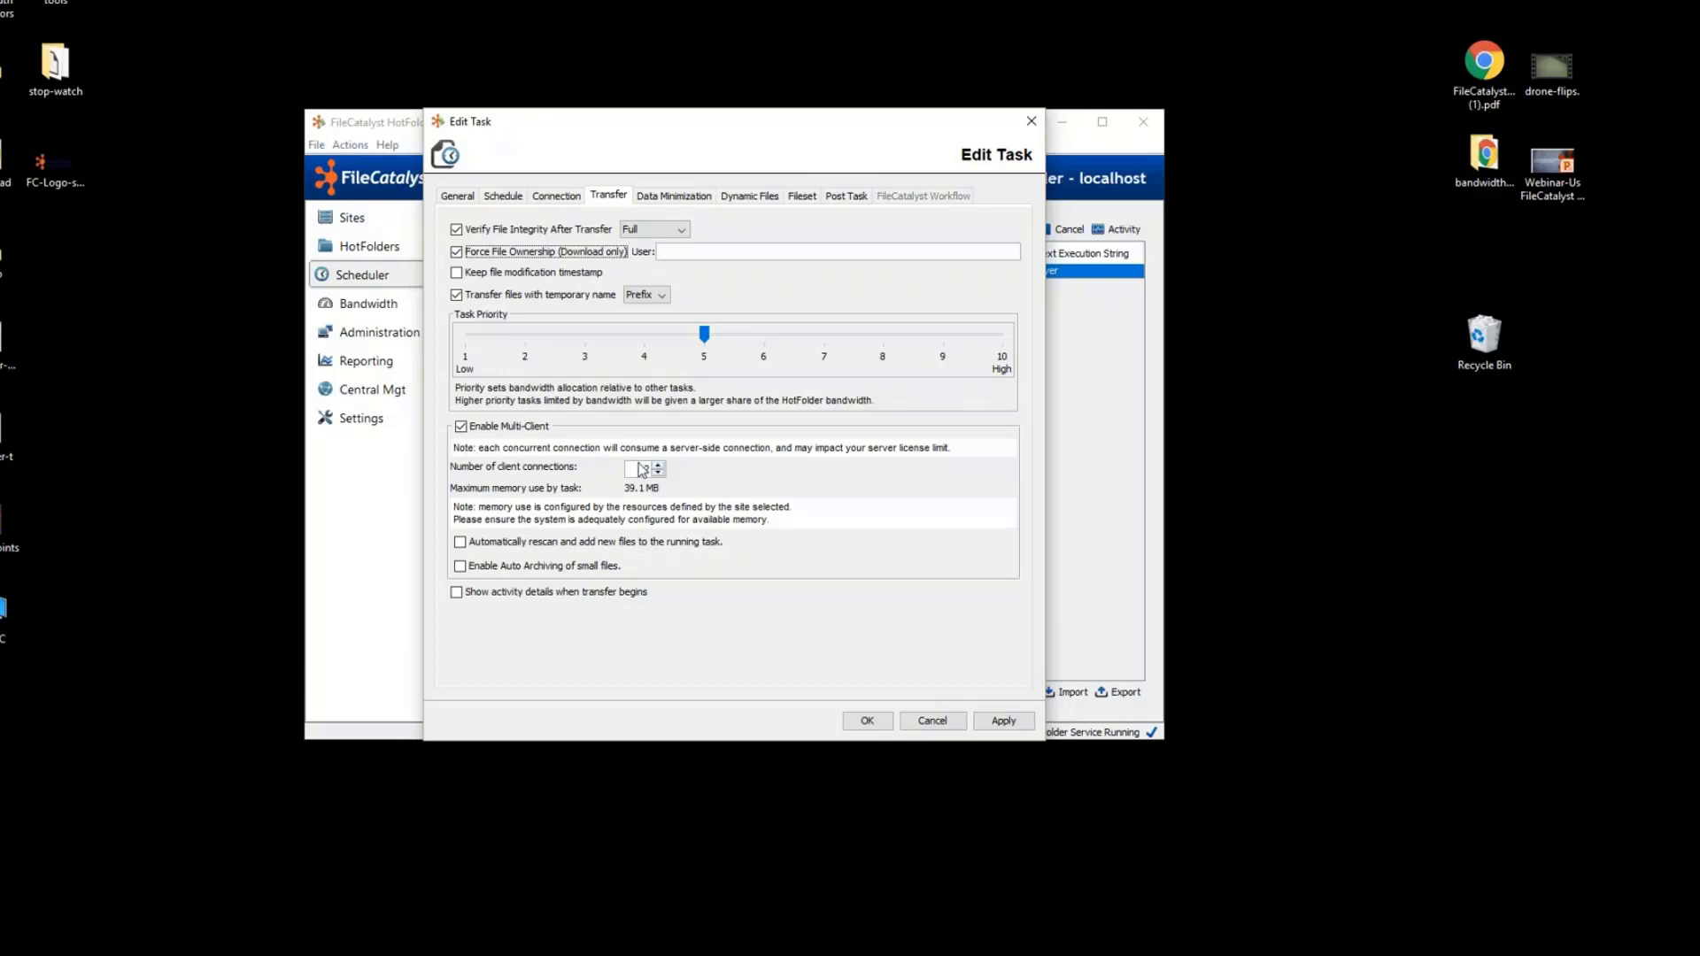
left_click(659, 465)
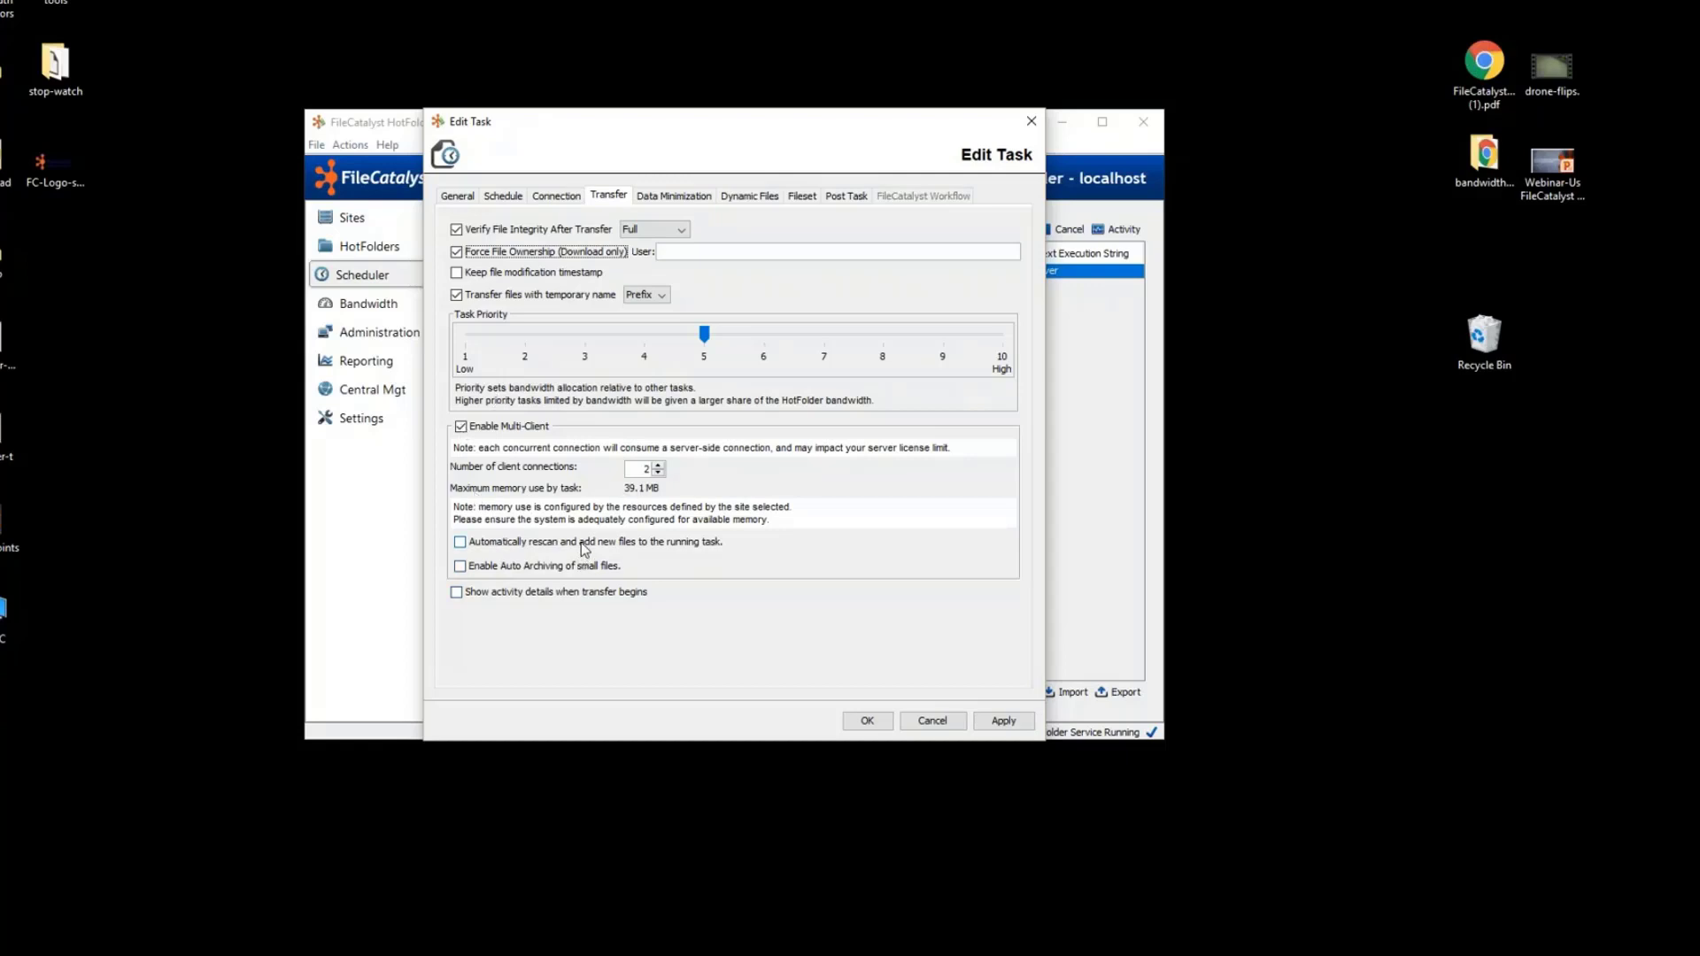
mouse_move(626, 551)
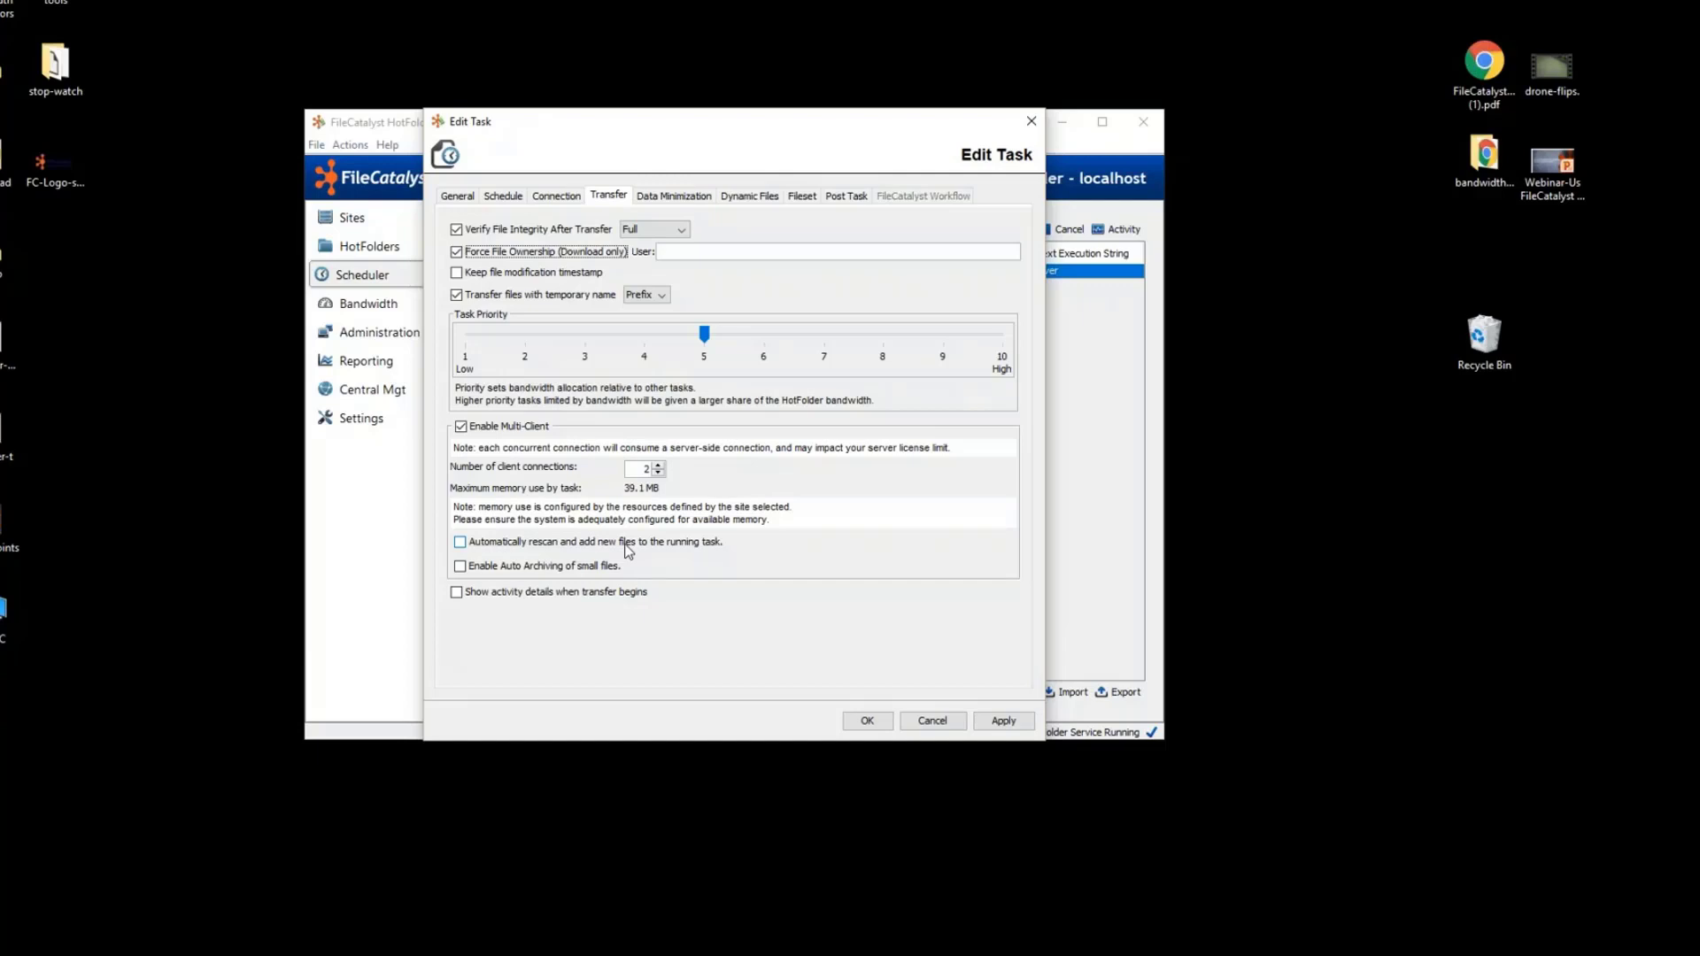
mouse_move(634, 634)
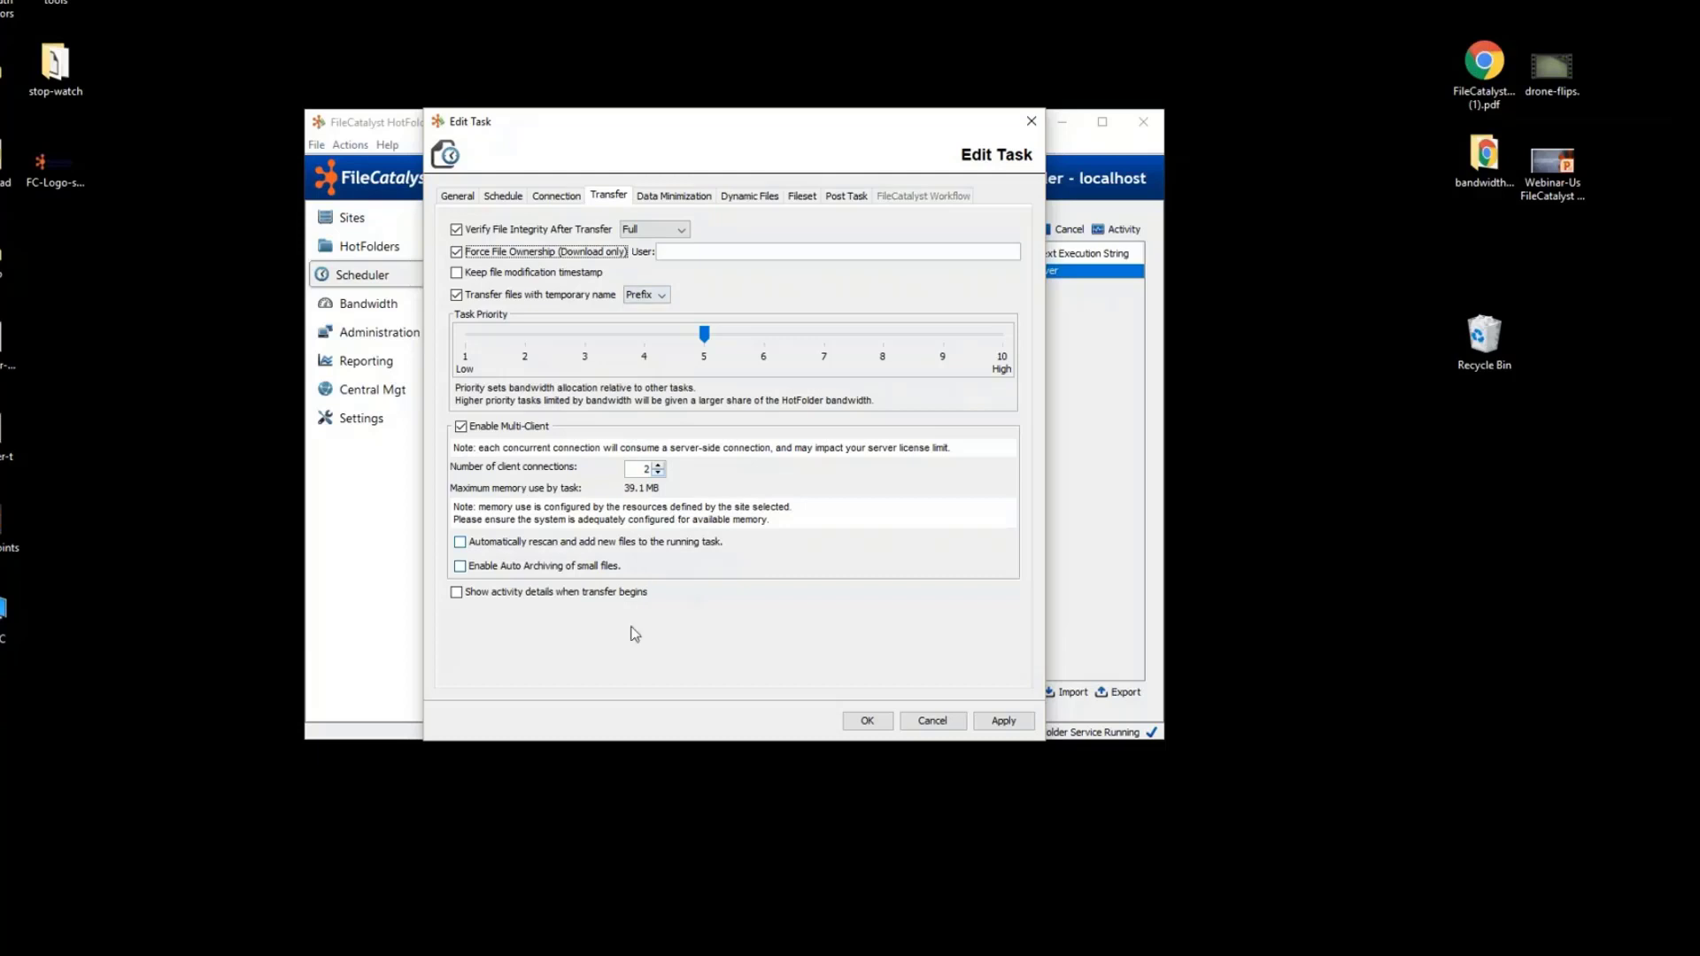
left_click(673, 195)
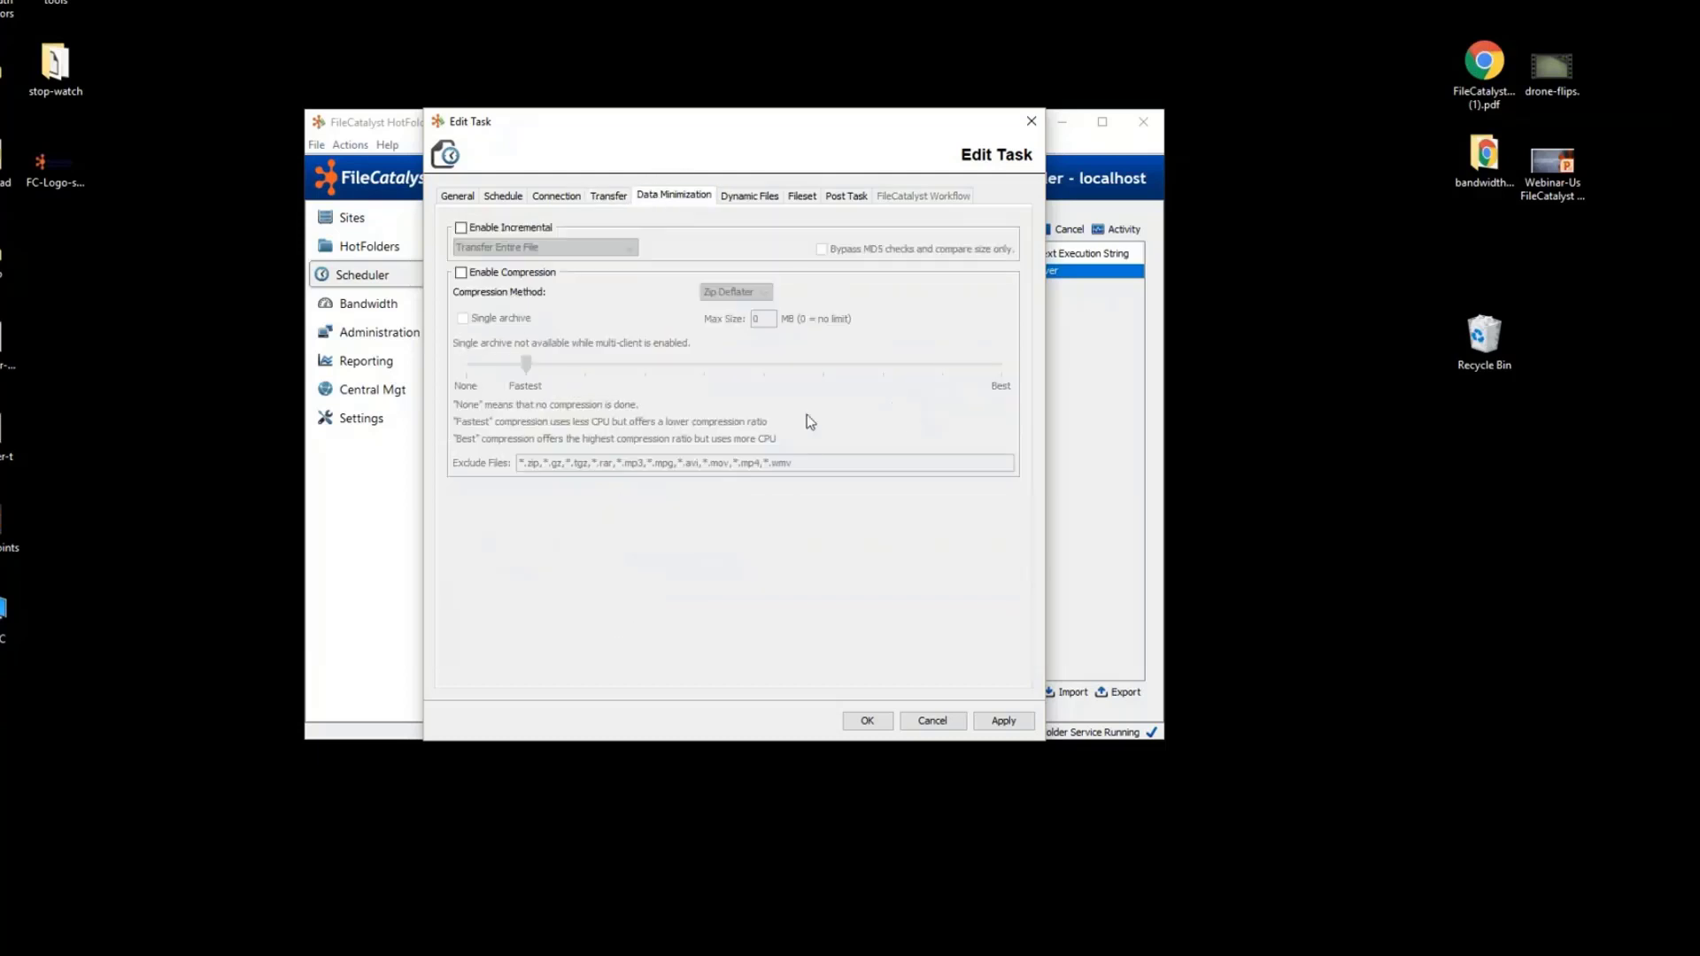
Enable incremental transfer (entire file) and Zip Deflater compression at Fastest.
left_click(461, 228)
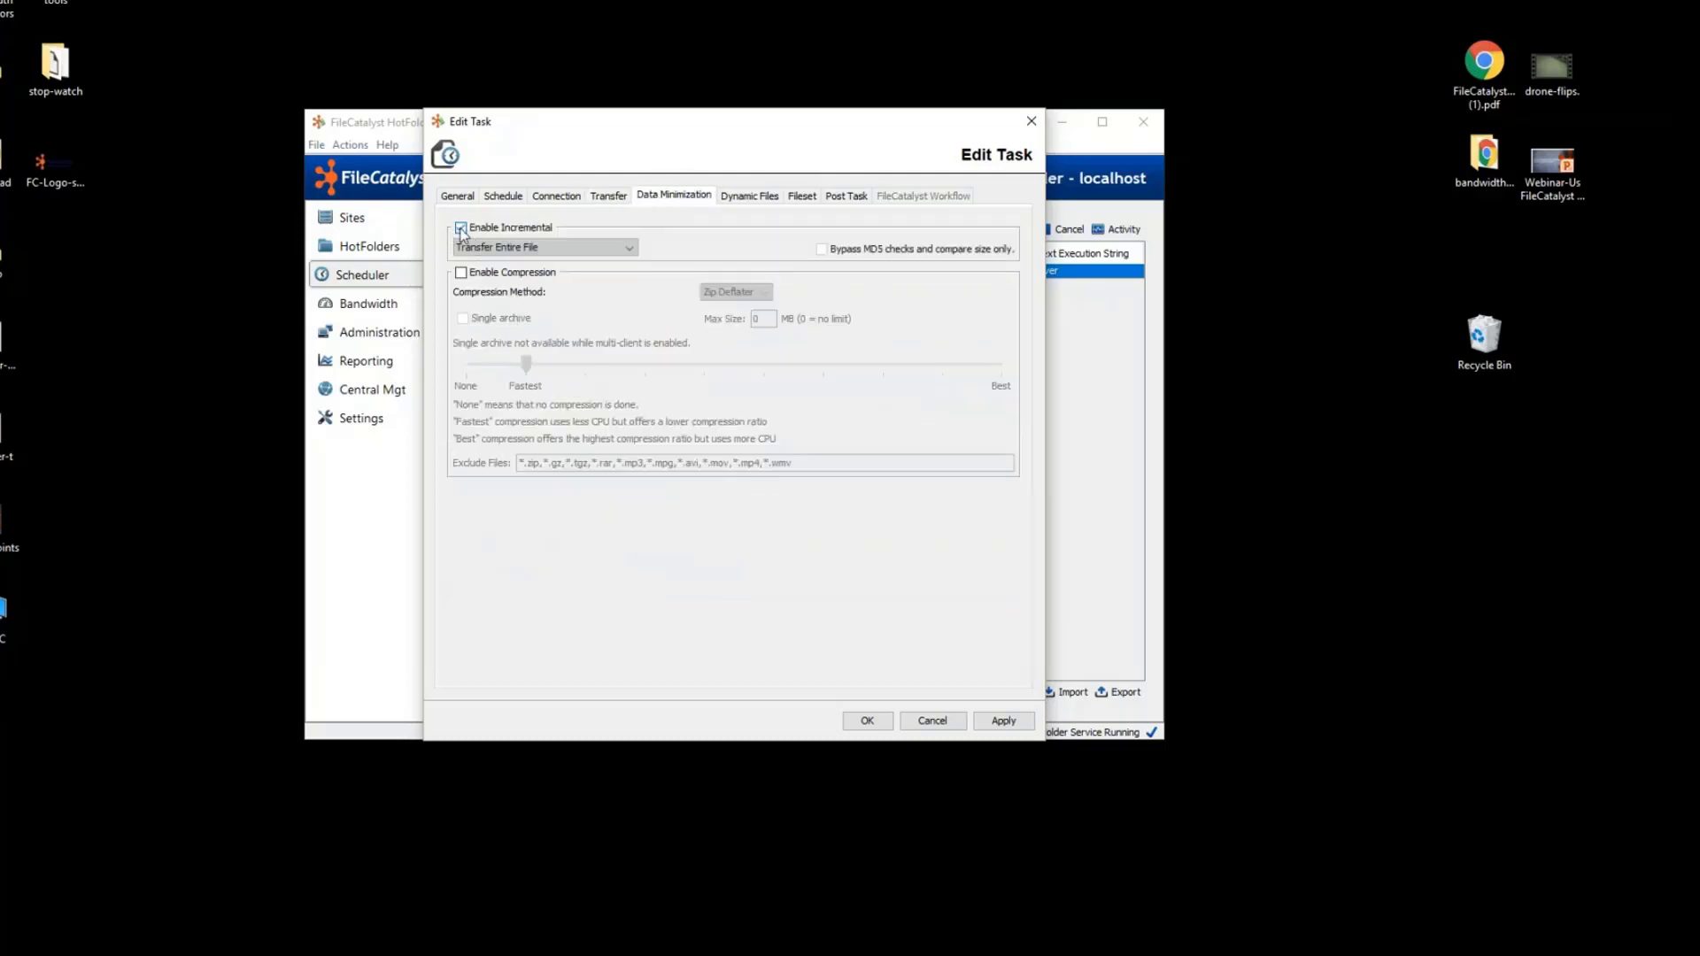
left_click(543, 248)
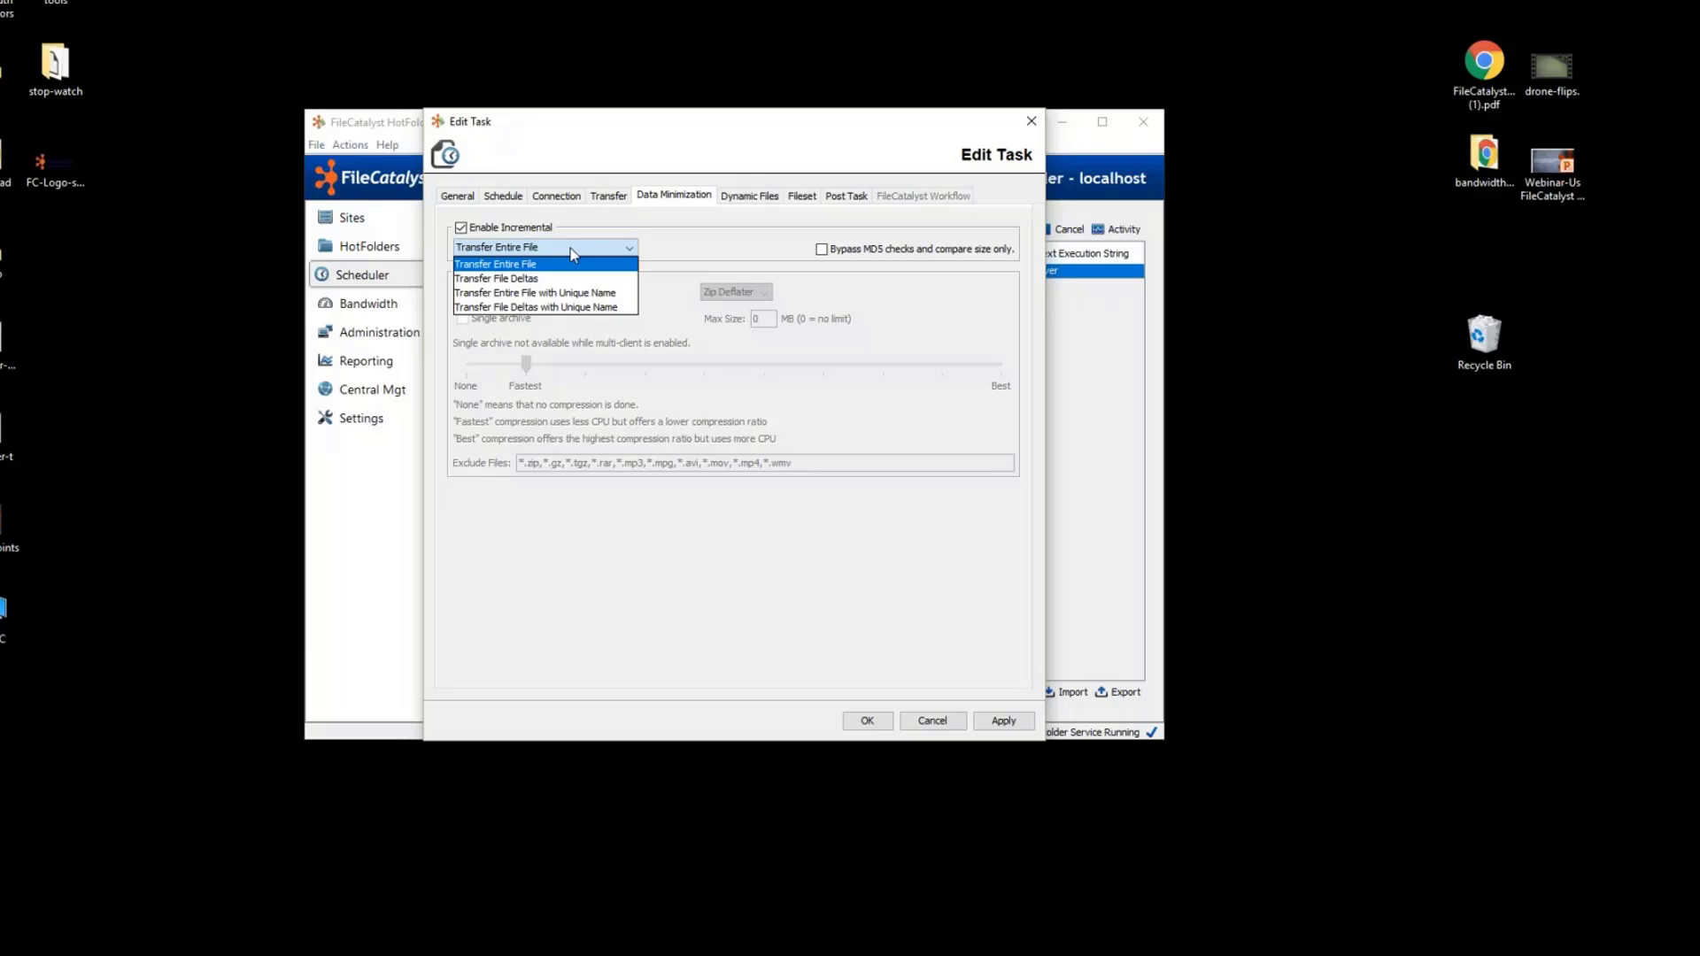
left_click(494, 264)
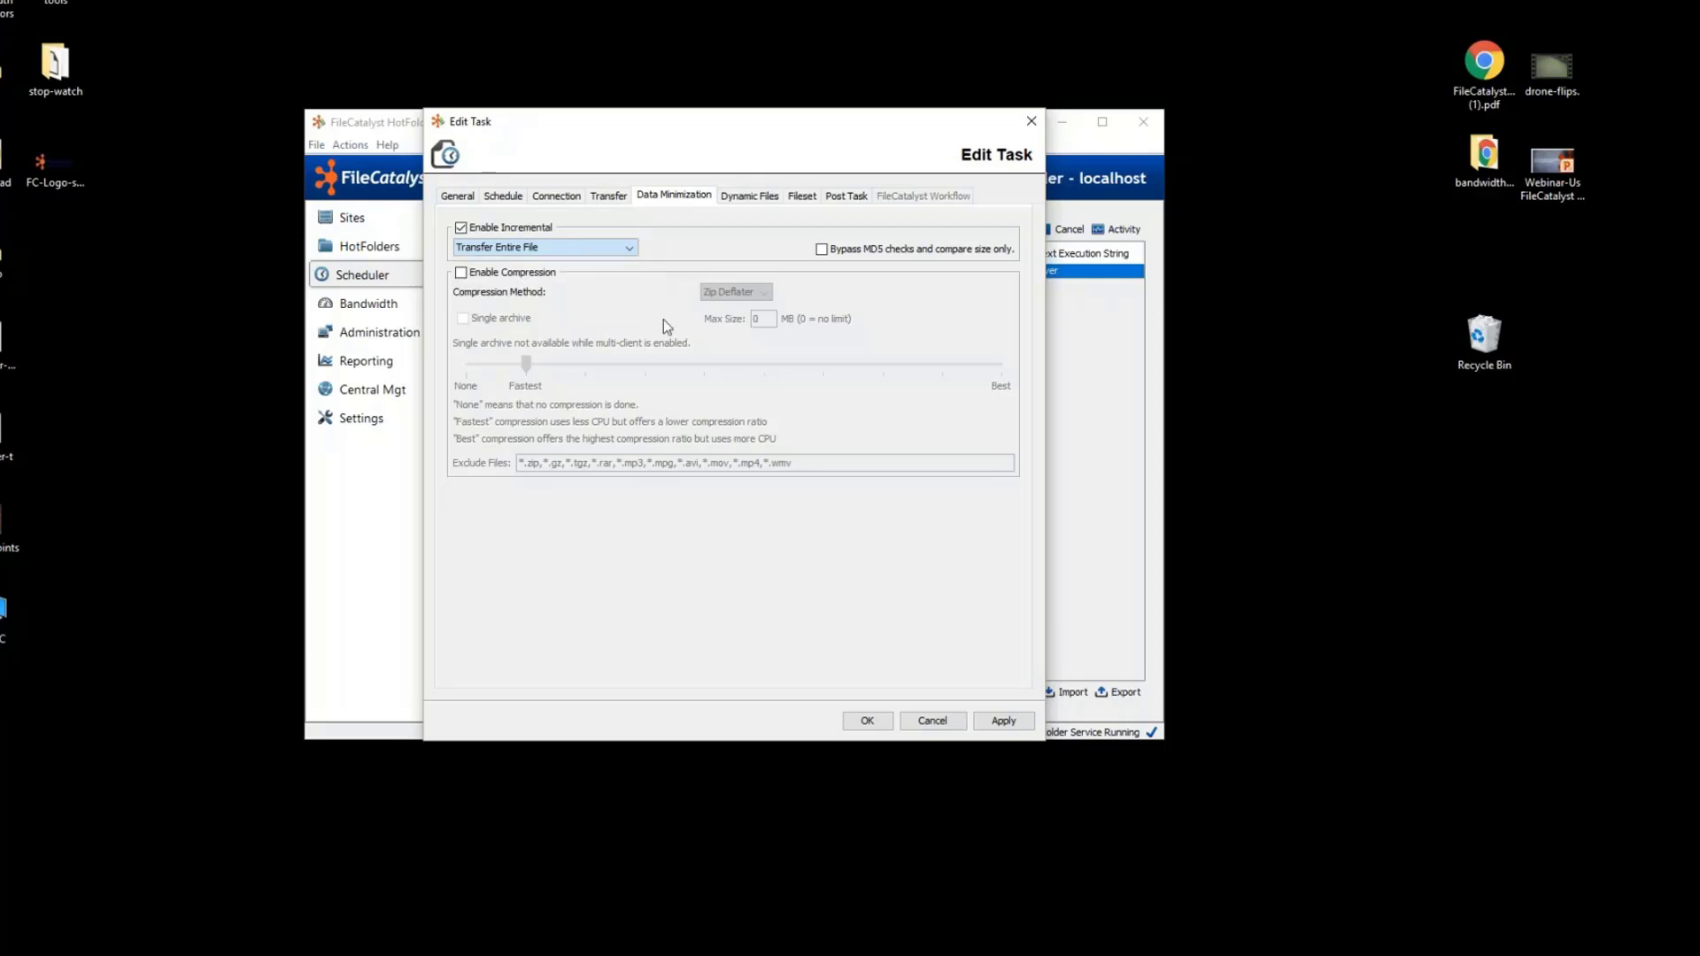
mouse_move(441, 282)
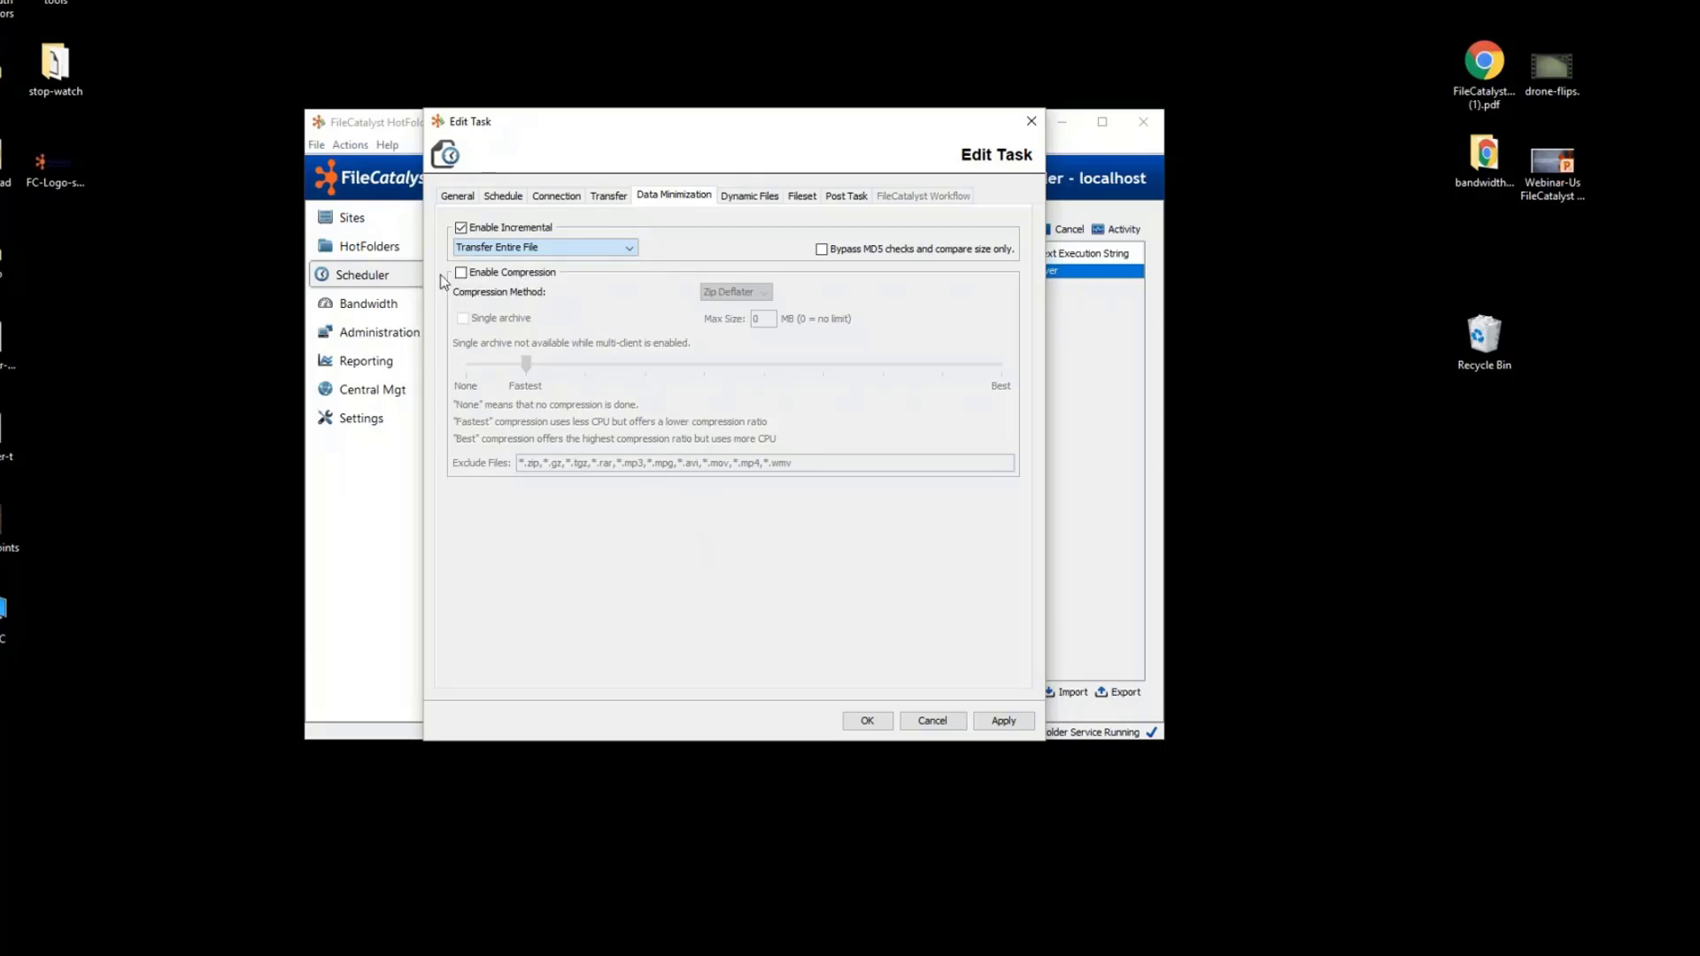
left_click(461, 272)
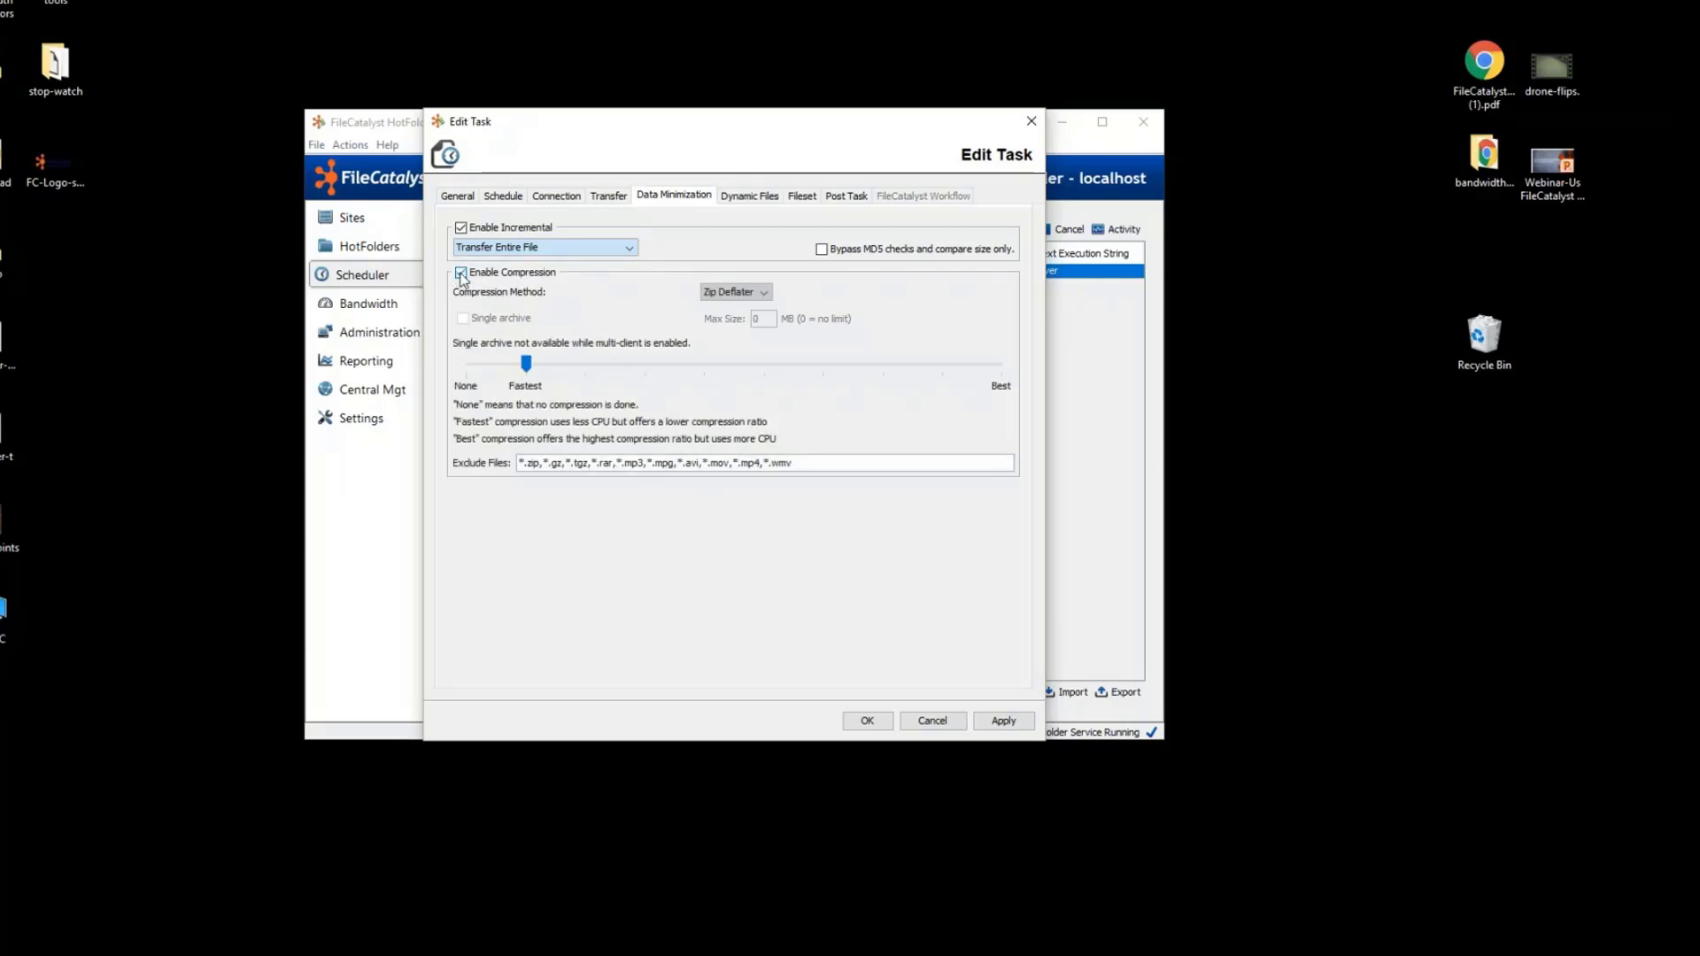
left_click(460, 273)
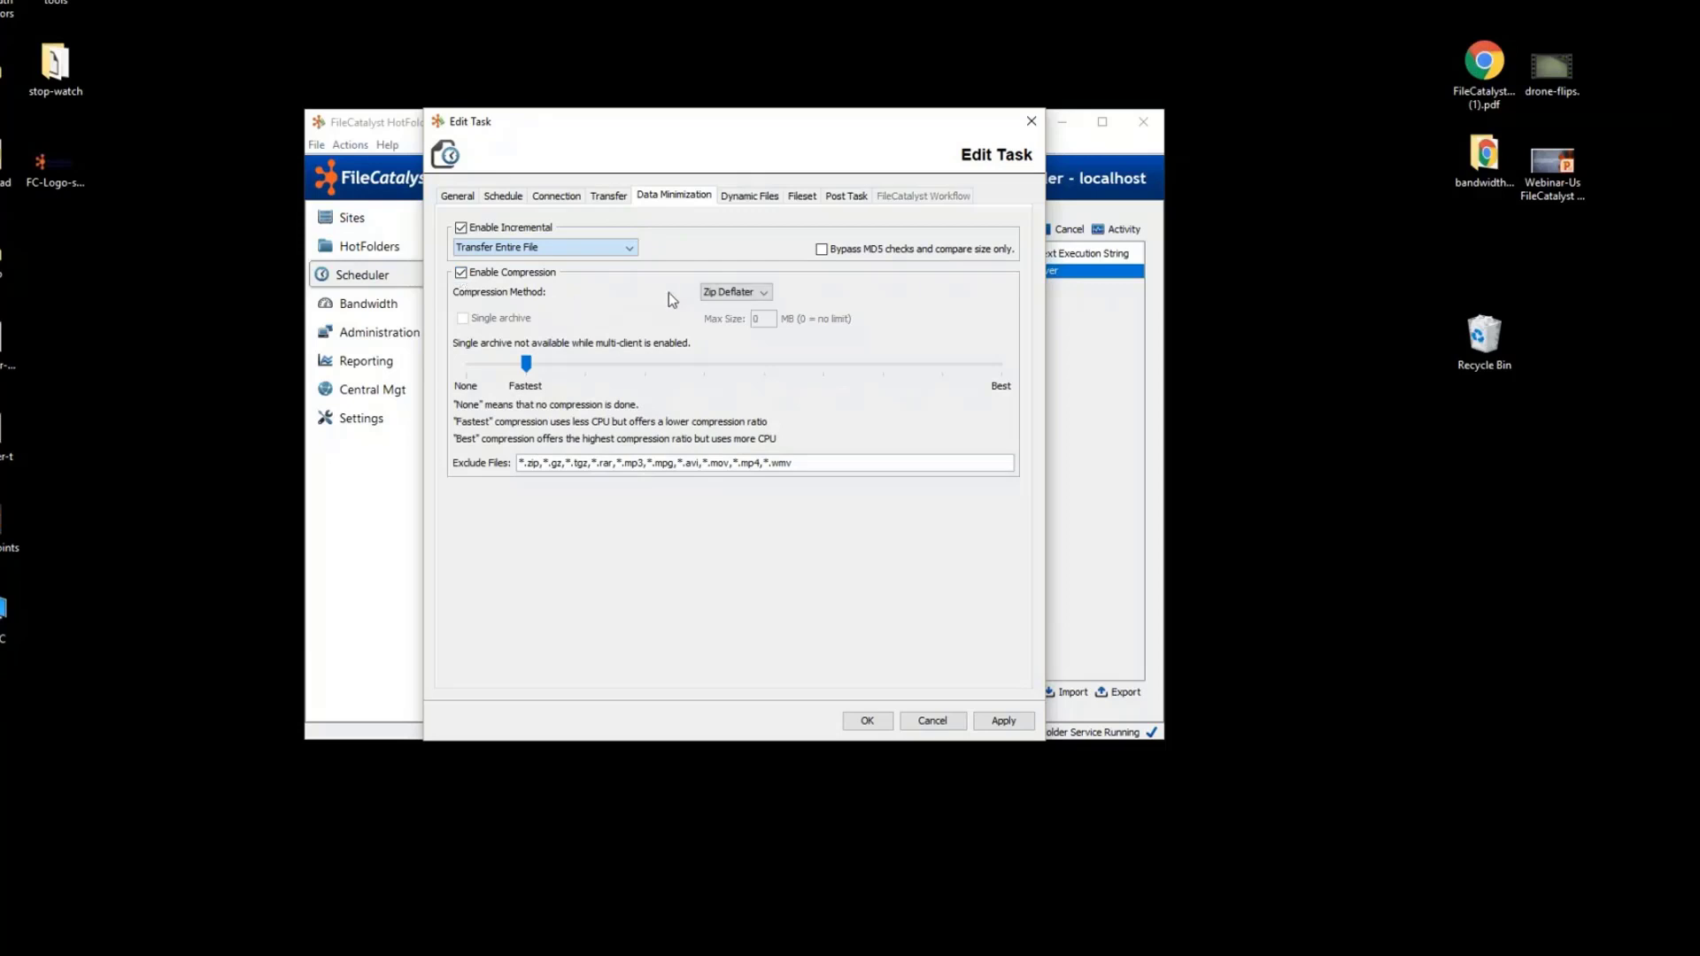
mouse_move(563, 303)
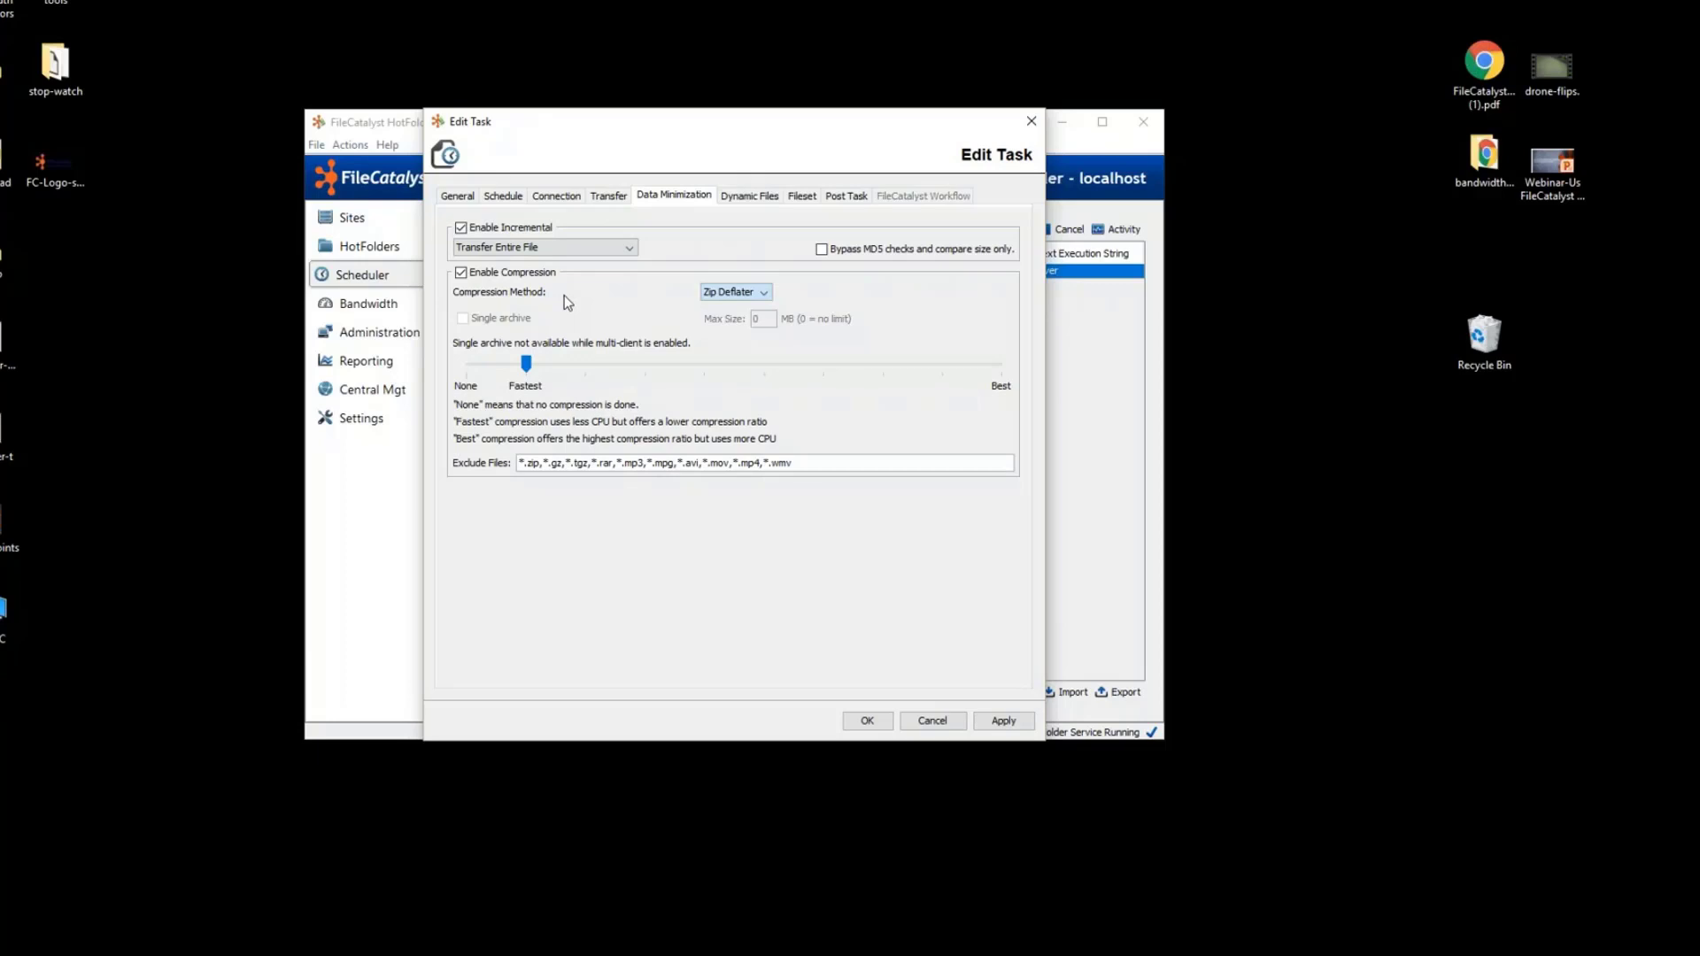
mouse_move(582, 327)
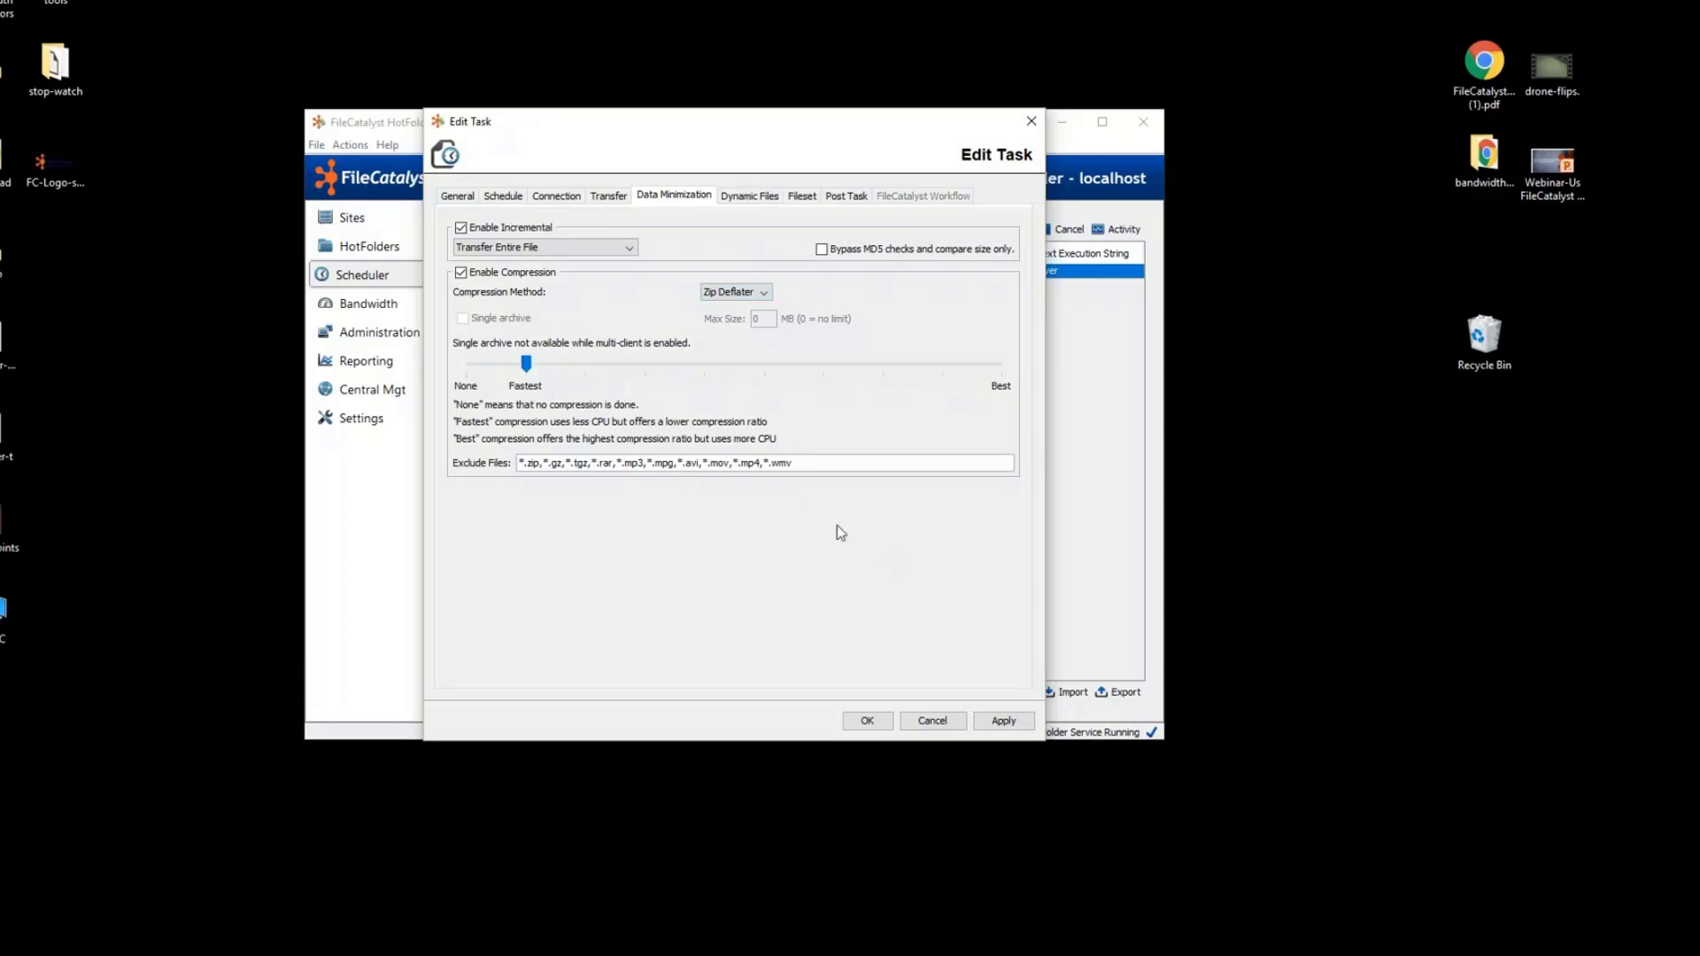
mouse_move(494, 358)
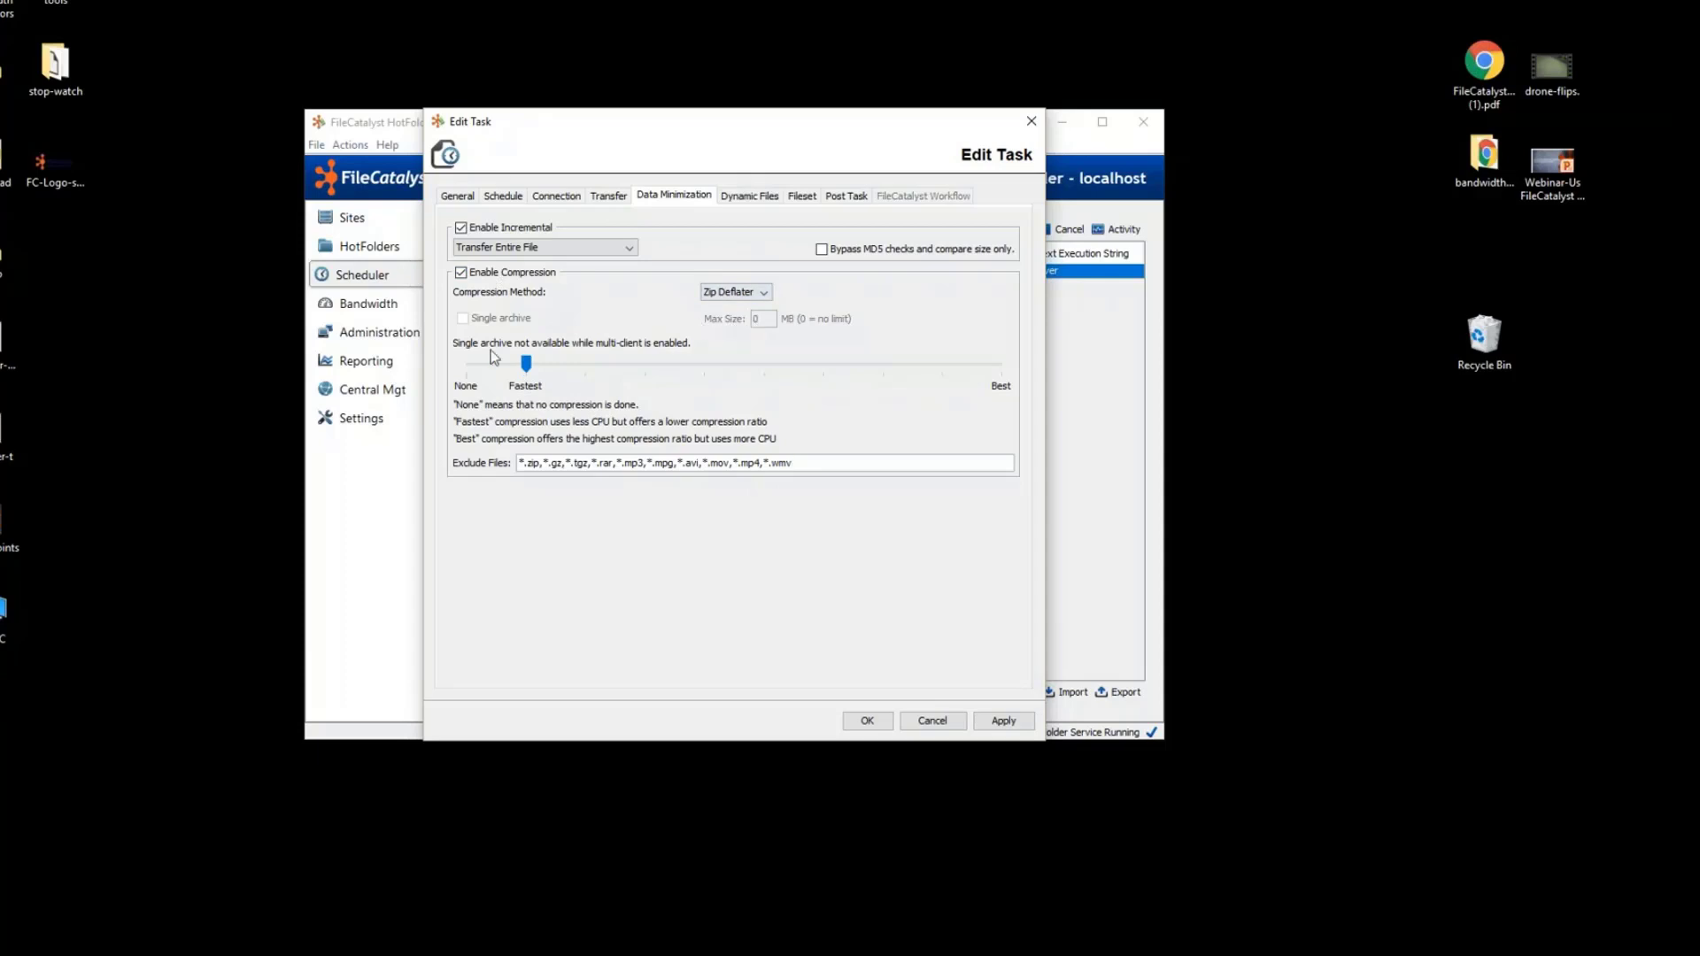
mouse_move(804, 468)
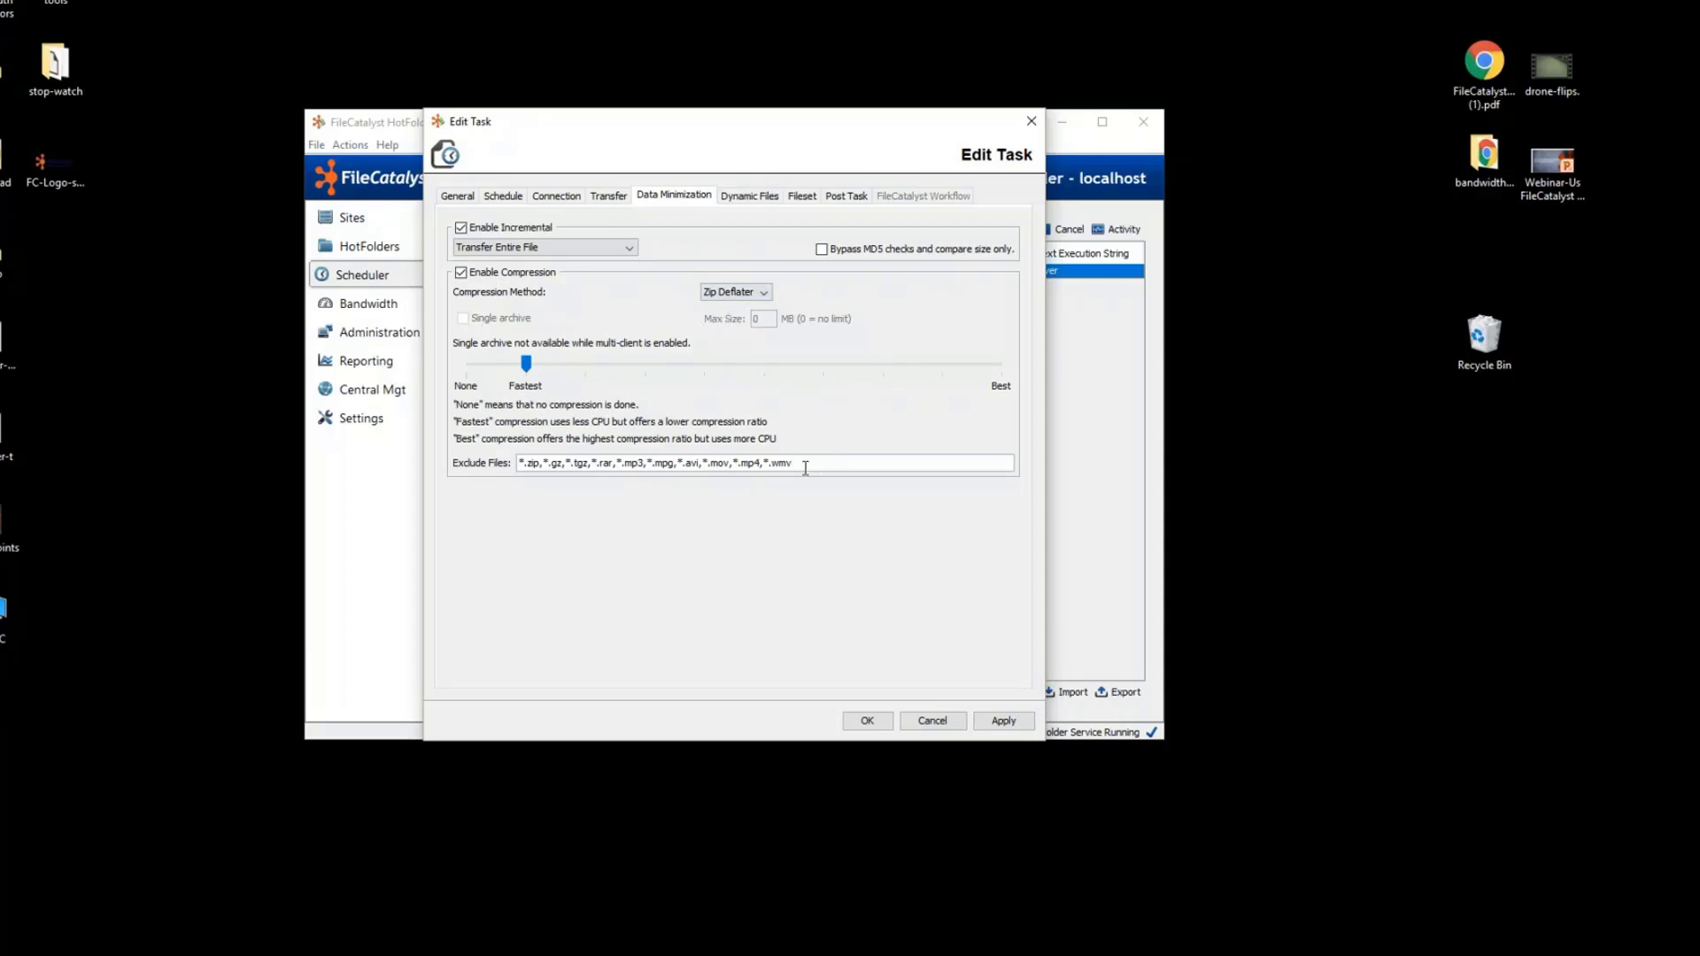
mouse_move(546, 393)
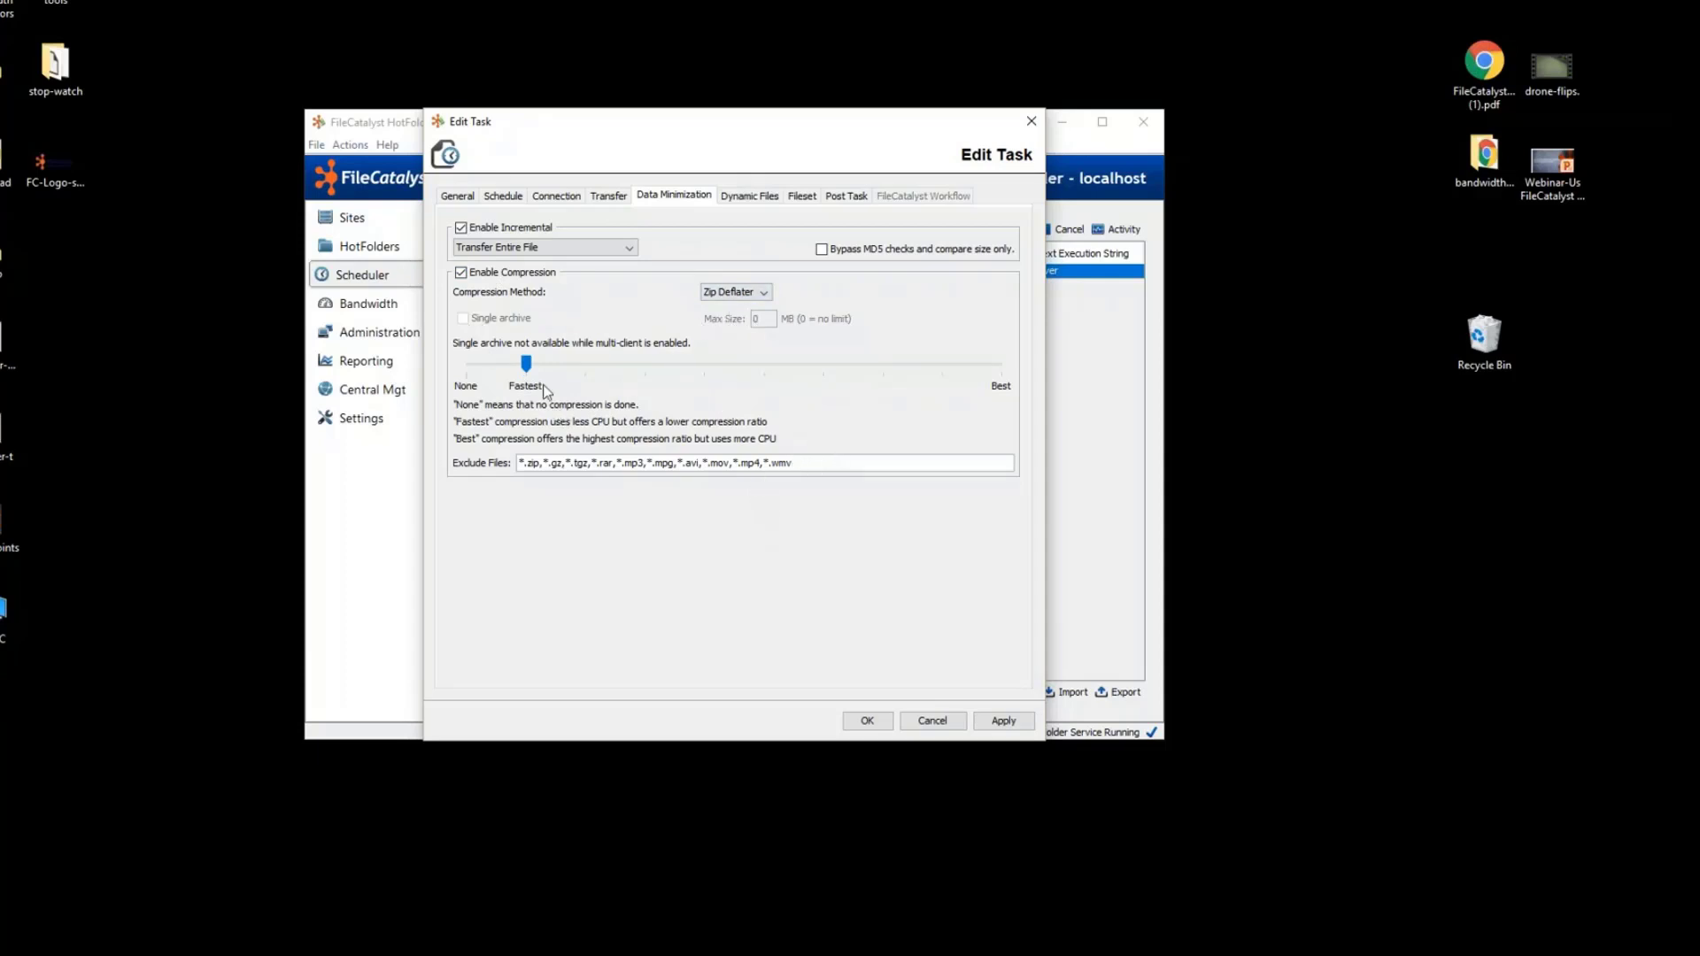
mouse_move(471, 326)
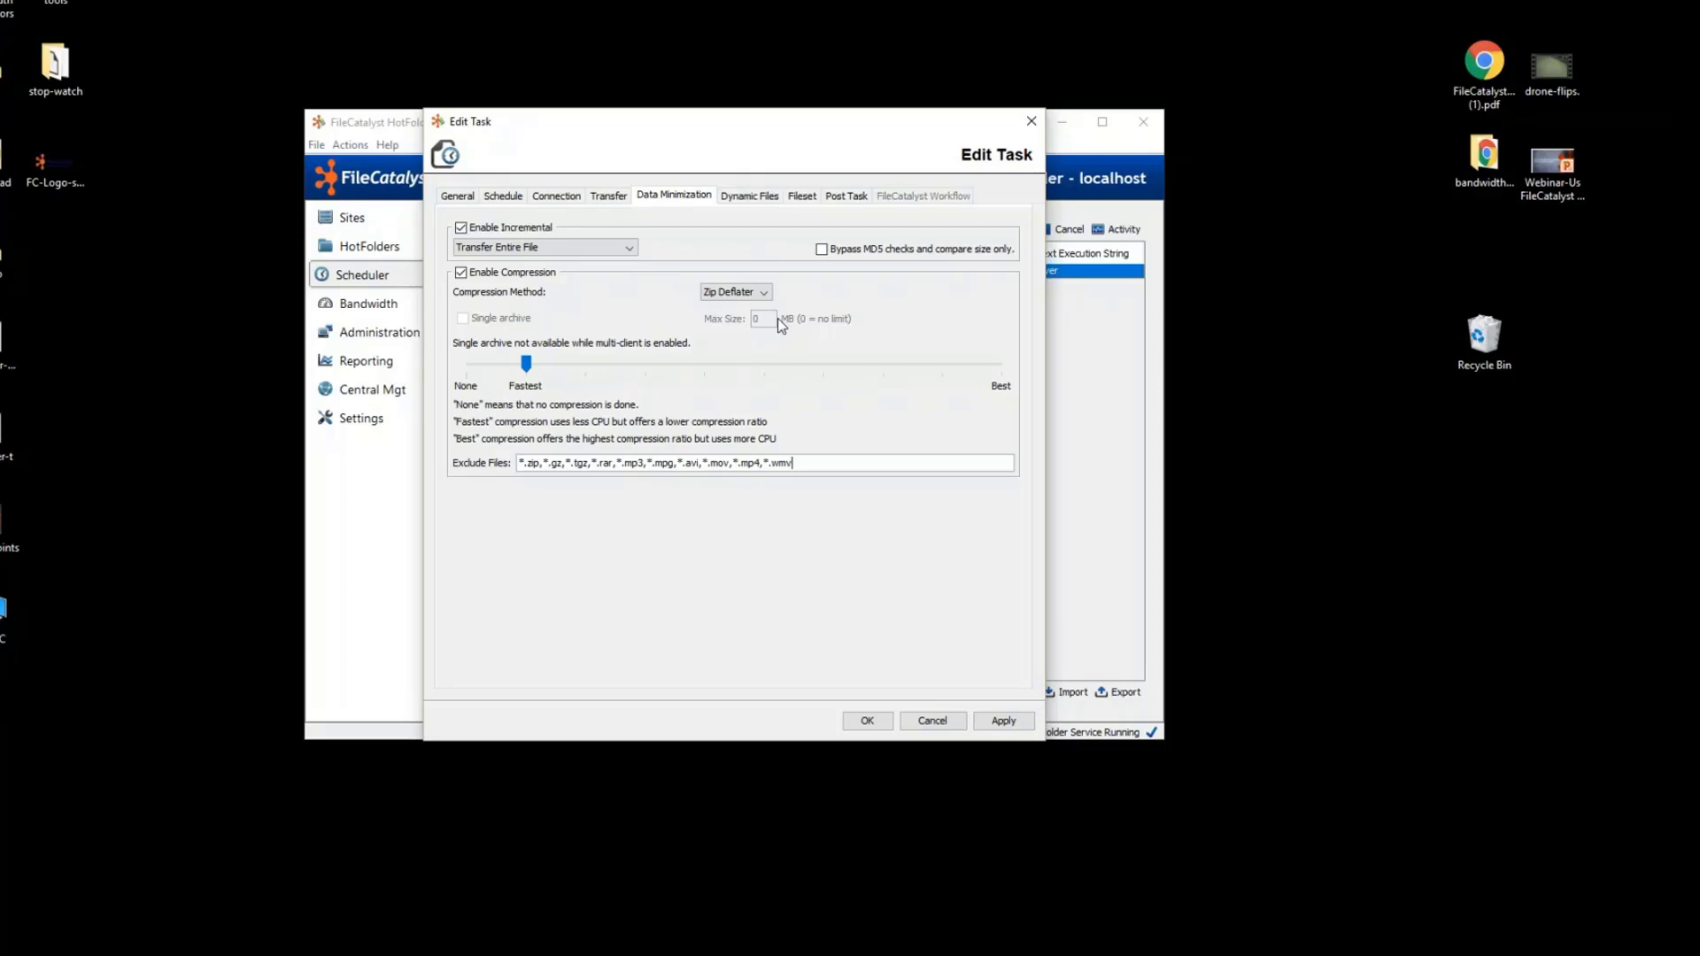
left_click(748, 194)
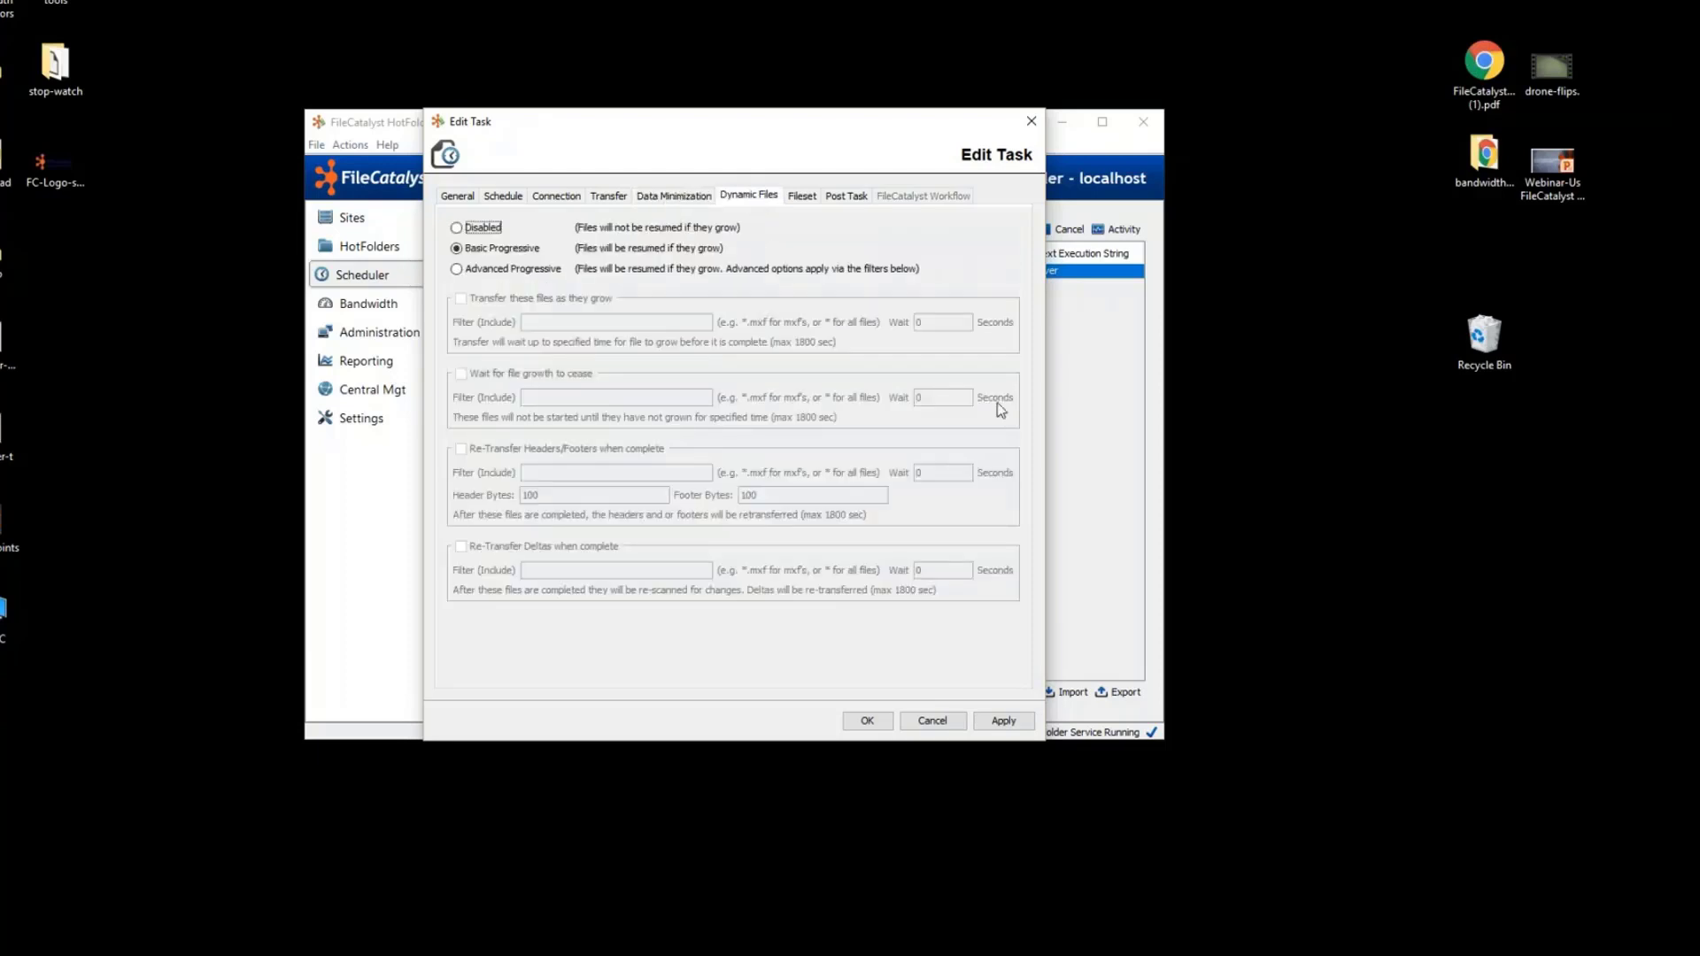
mouse_move(1006, 414)
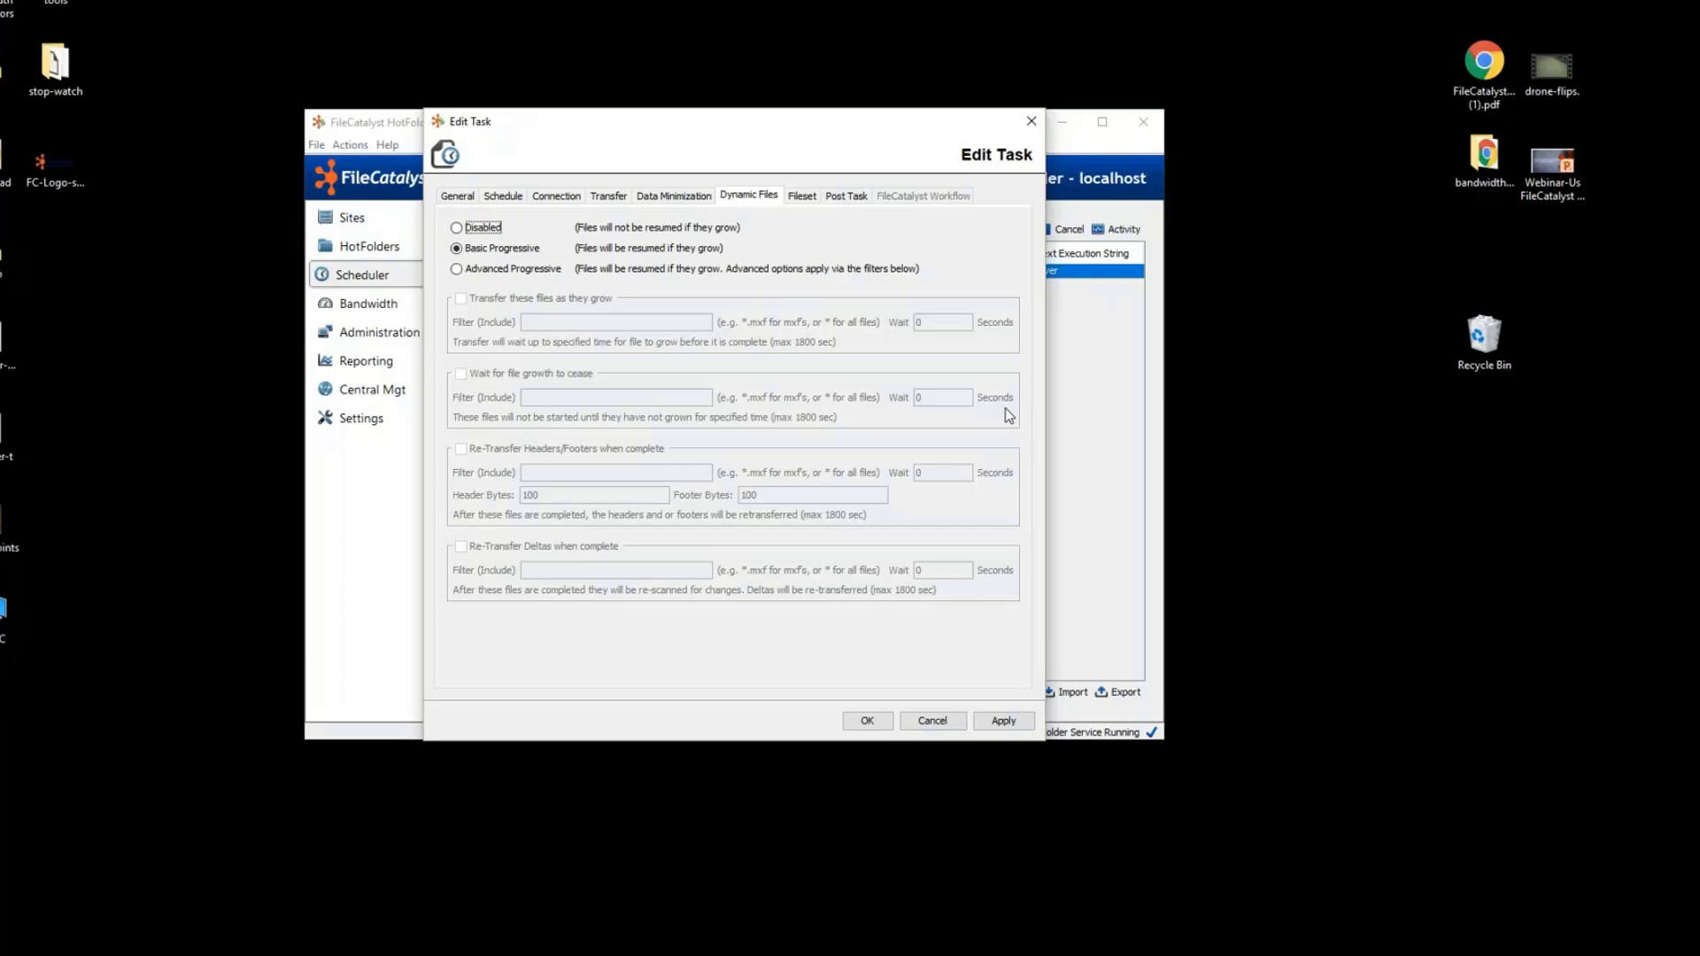
mouse_move(1041, 129)
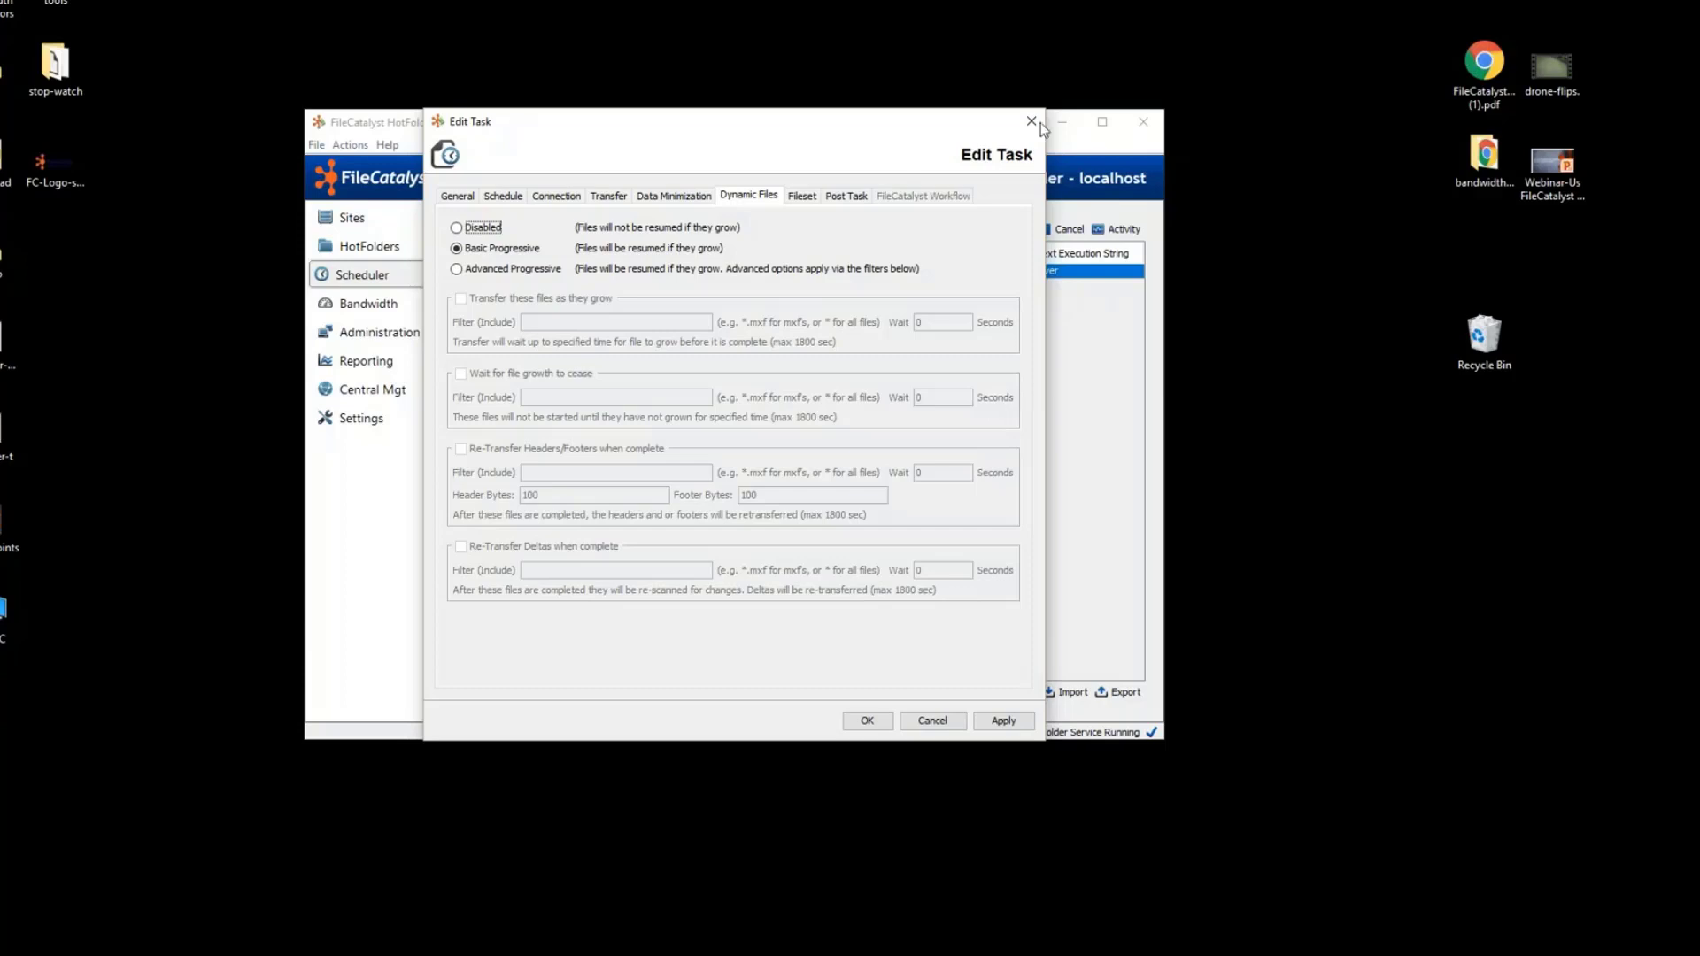
Move from the Dynamic Files settings to the task's Fileset settings.
left_click(801, 195)
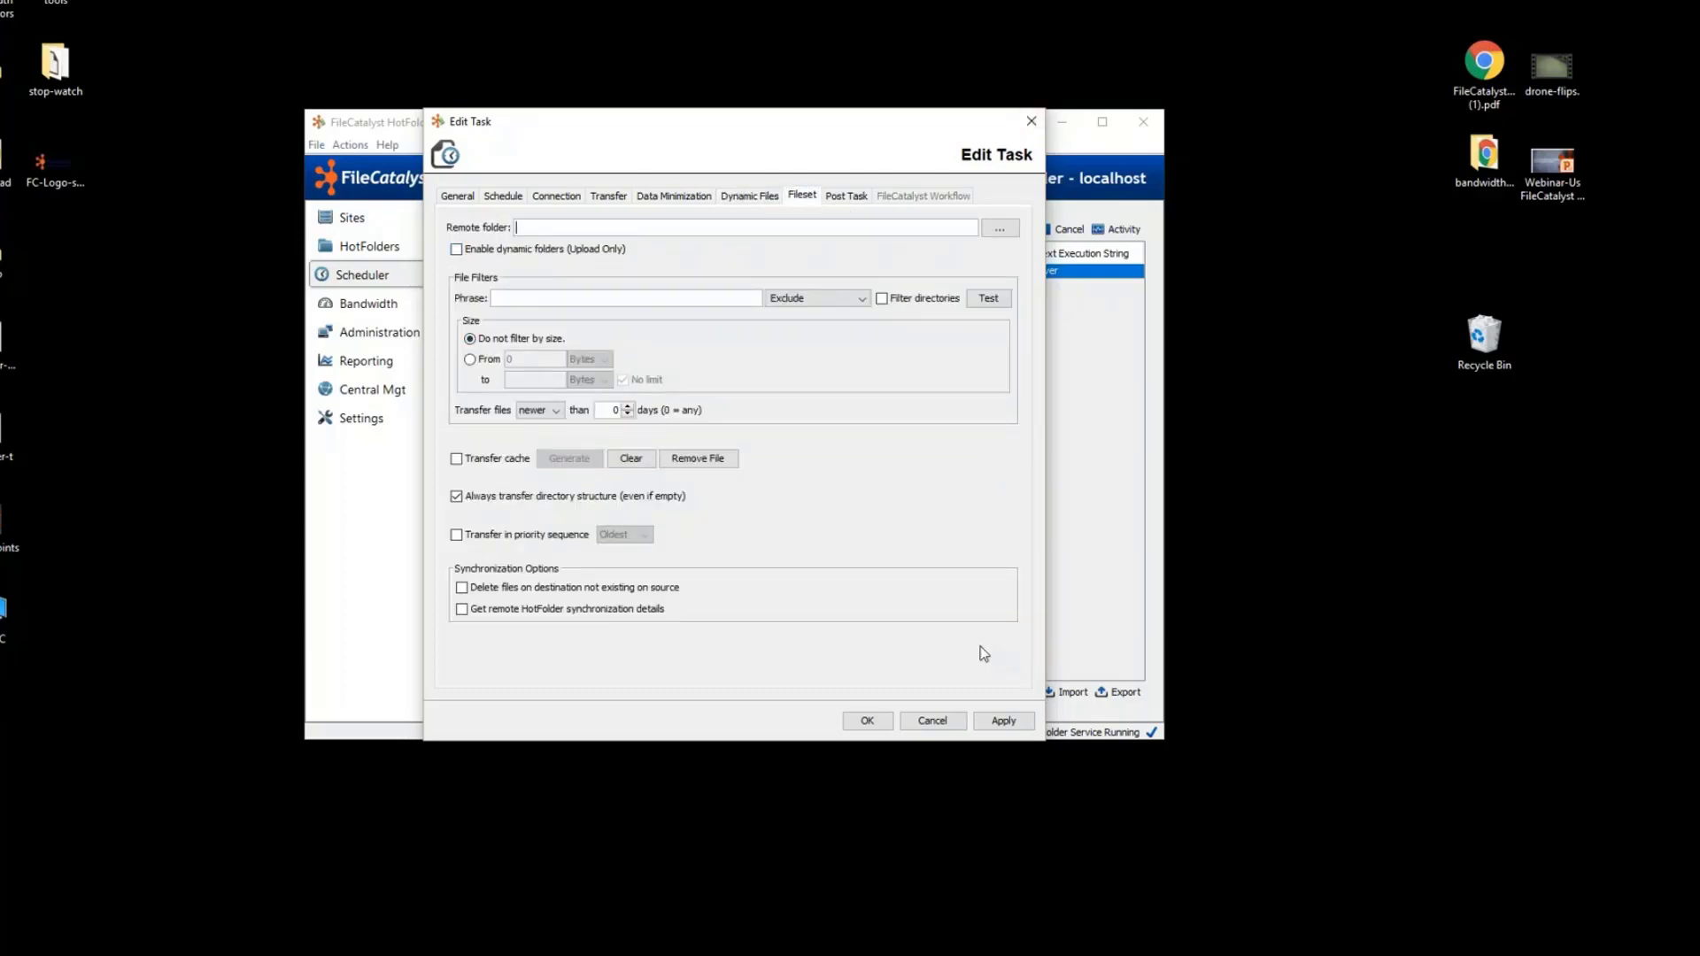
mouse_move(857, 374)
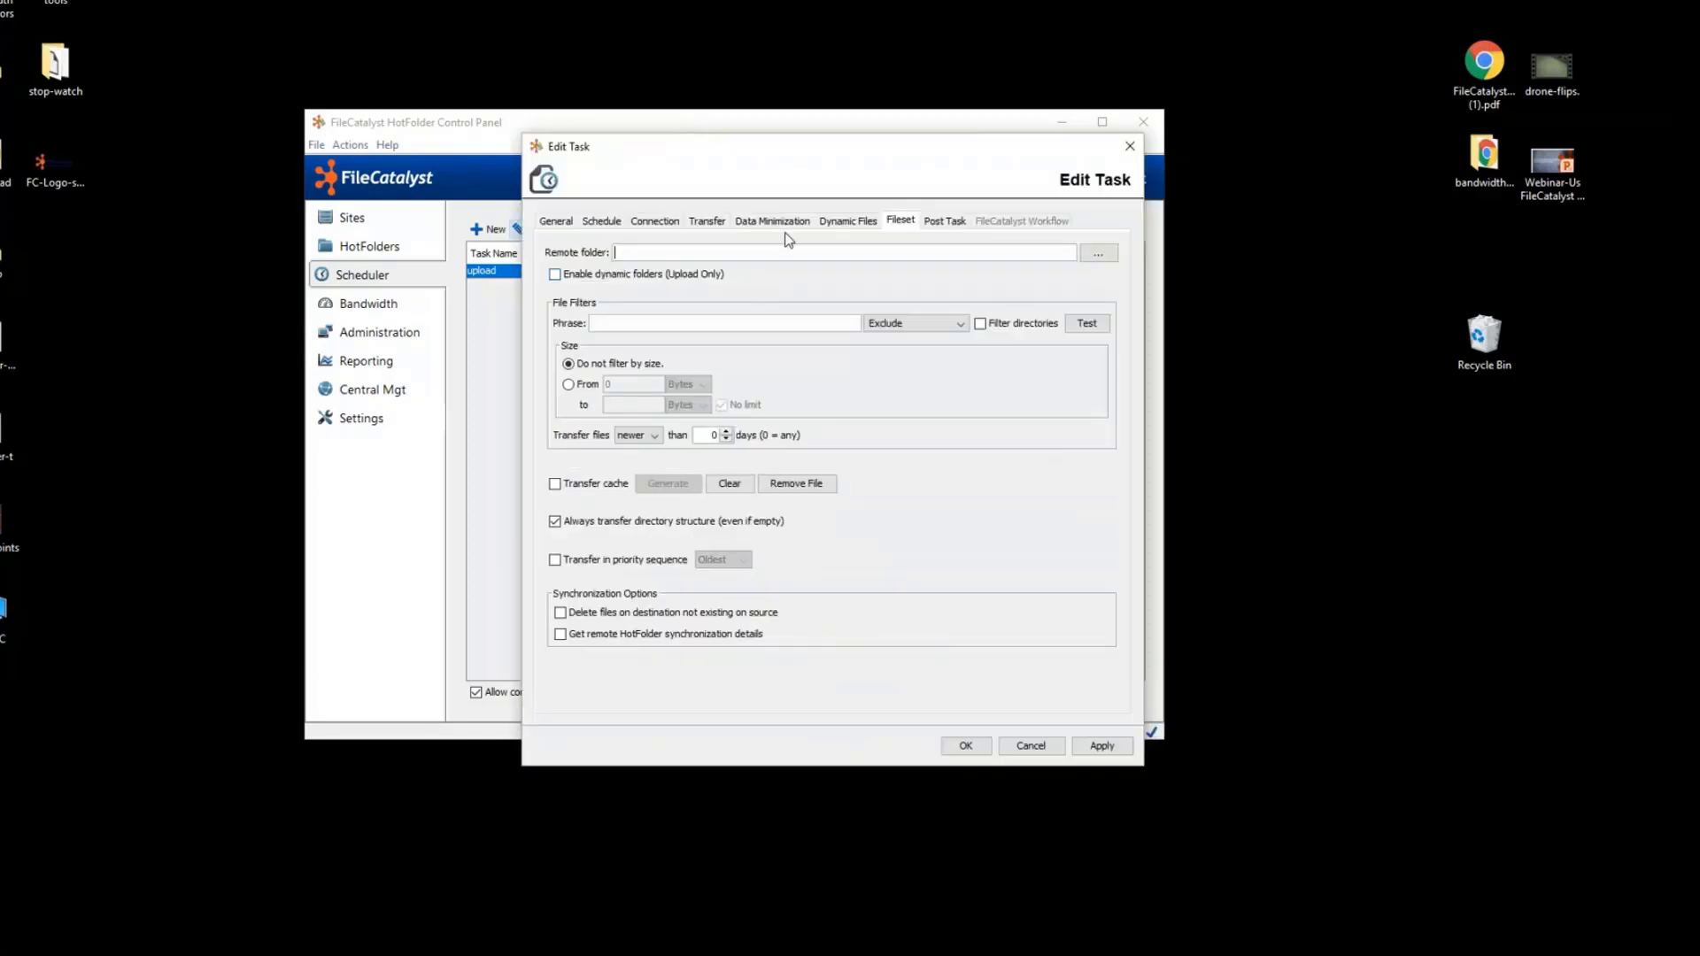
mouse_move(849, 369)
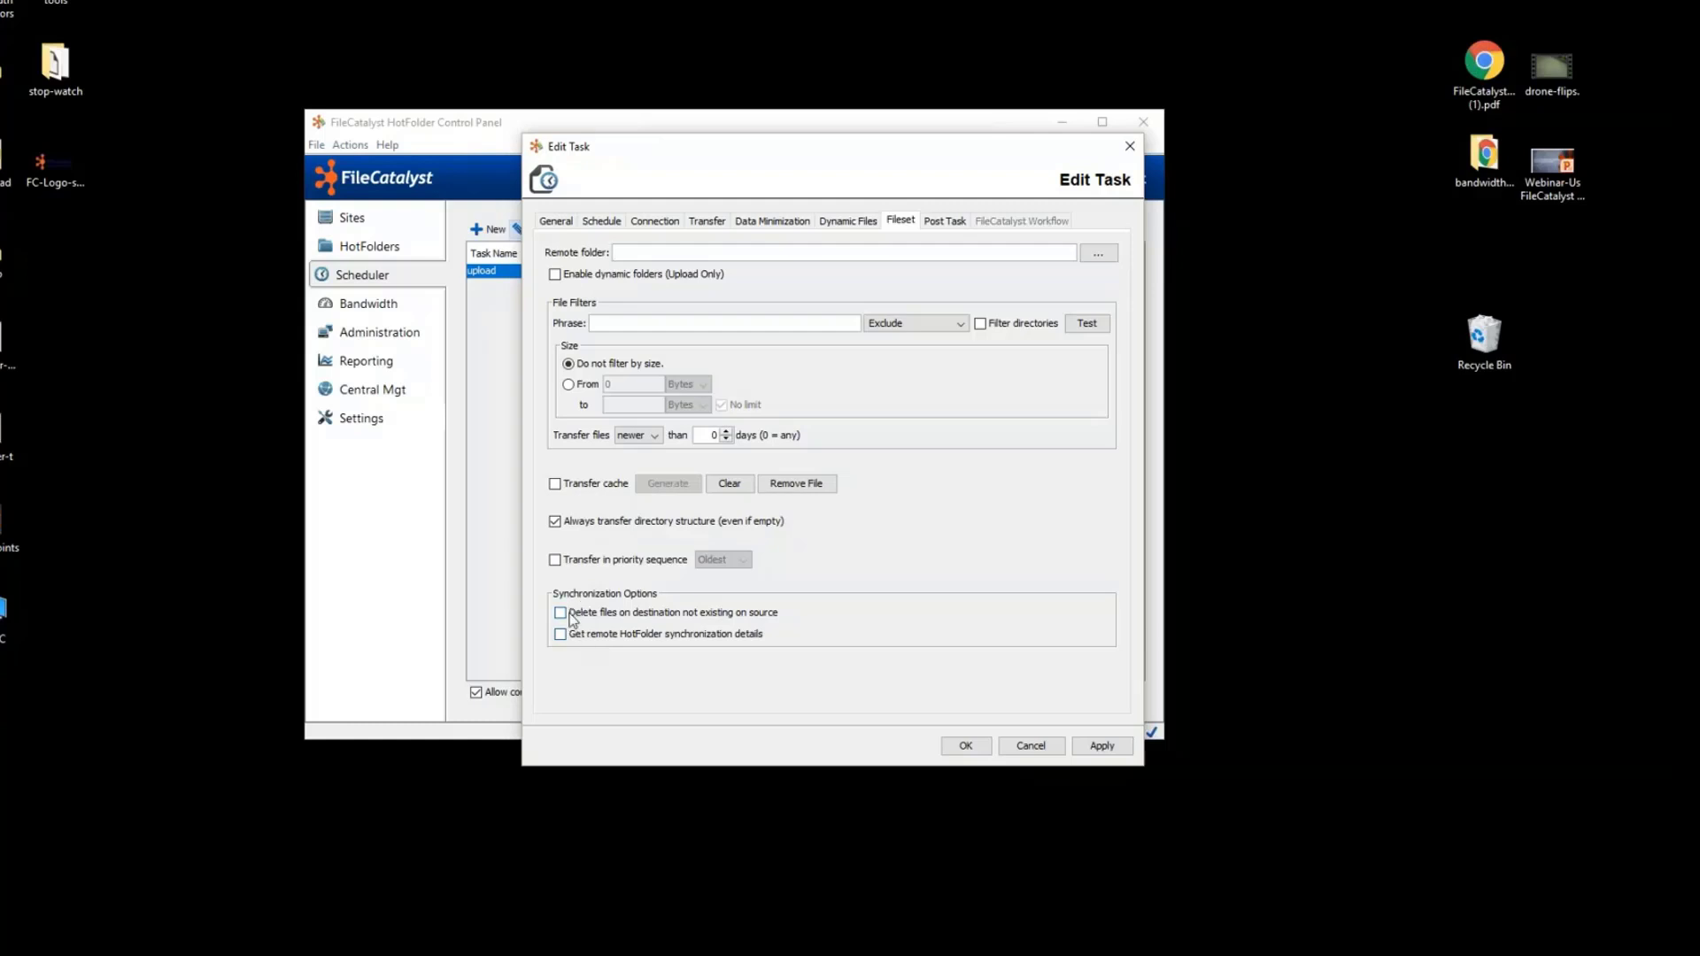
Move from the Fileset filters to the task's Post Task settings.
left_click(942, 220)
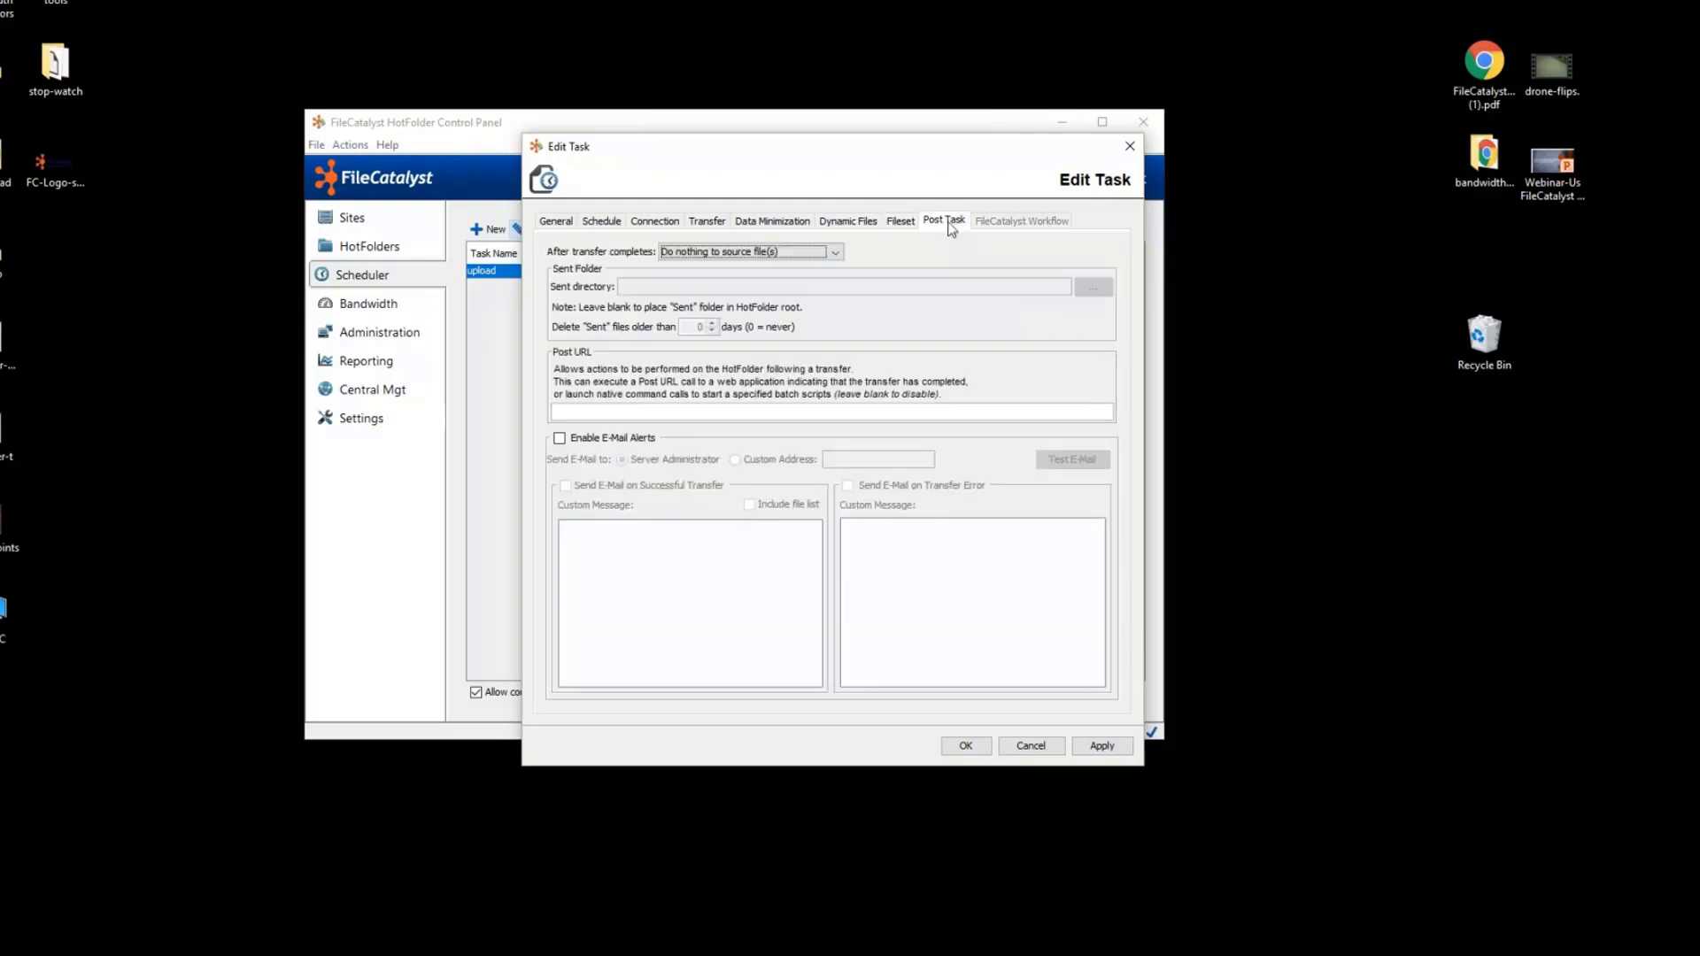
mouse_move(1087, 303)
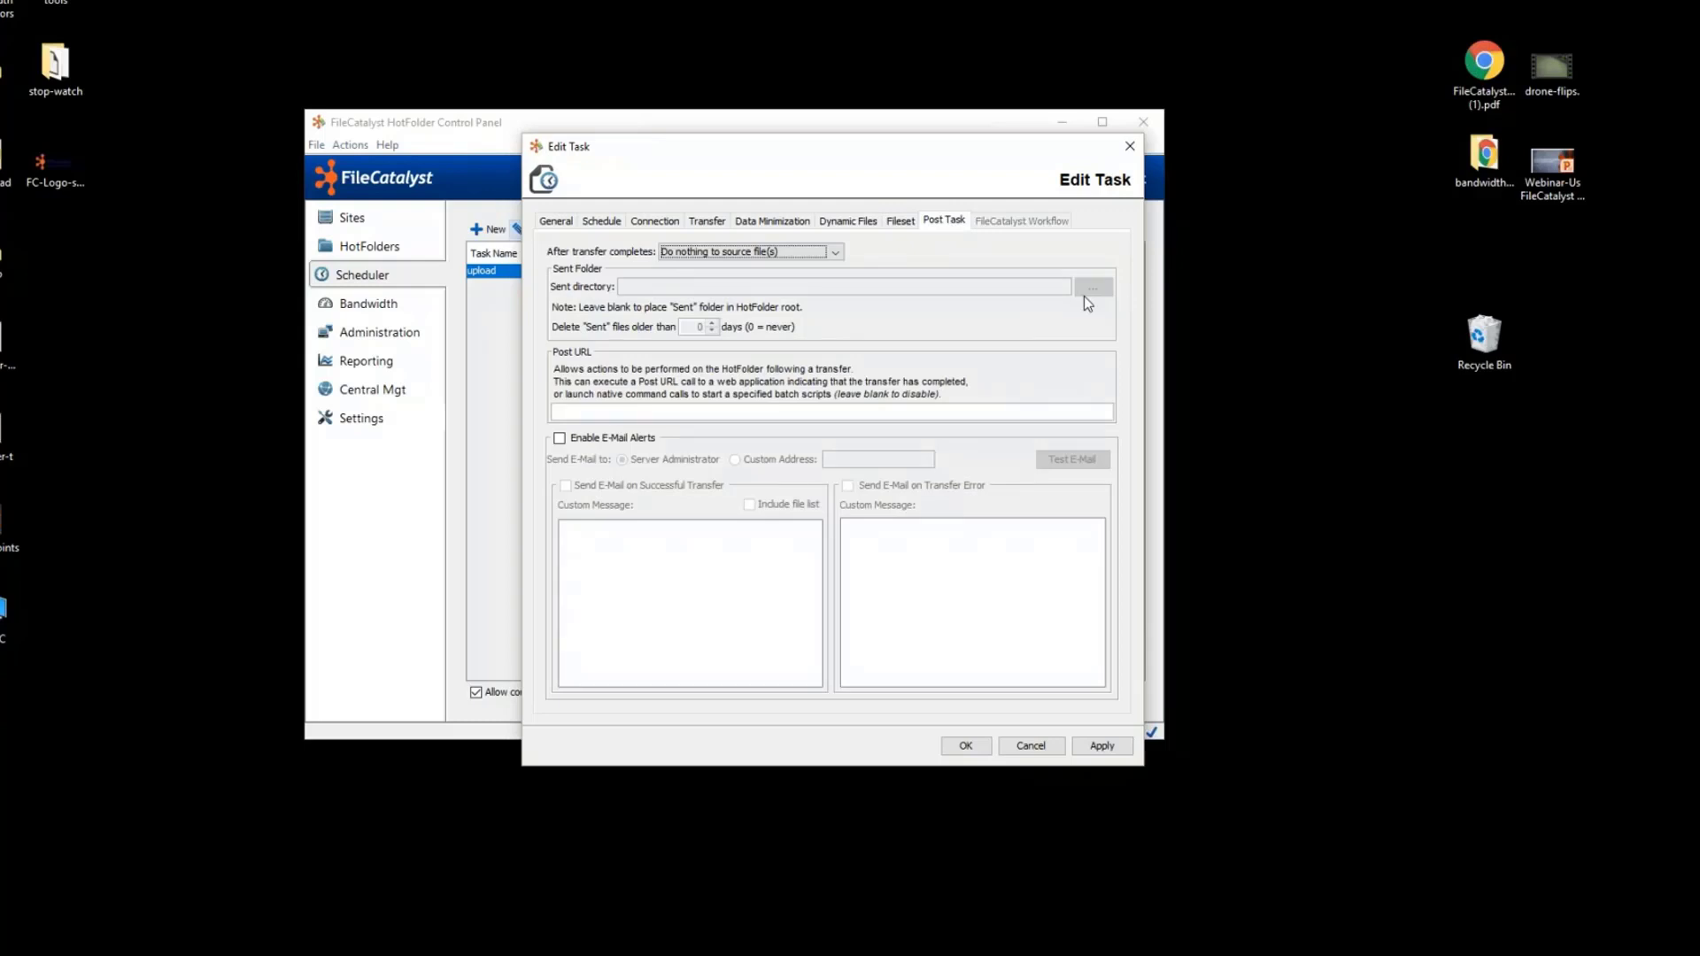
mouse_move(1098, 260)
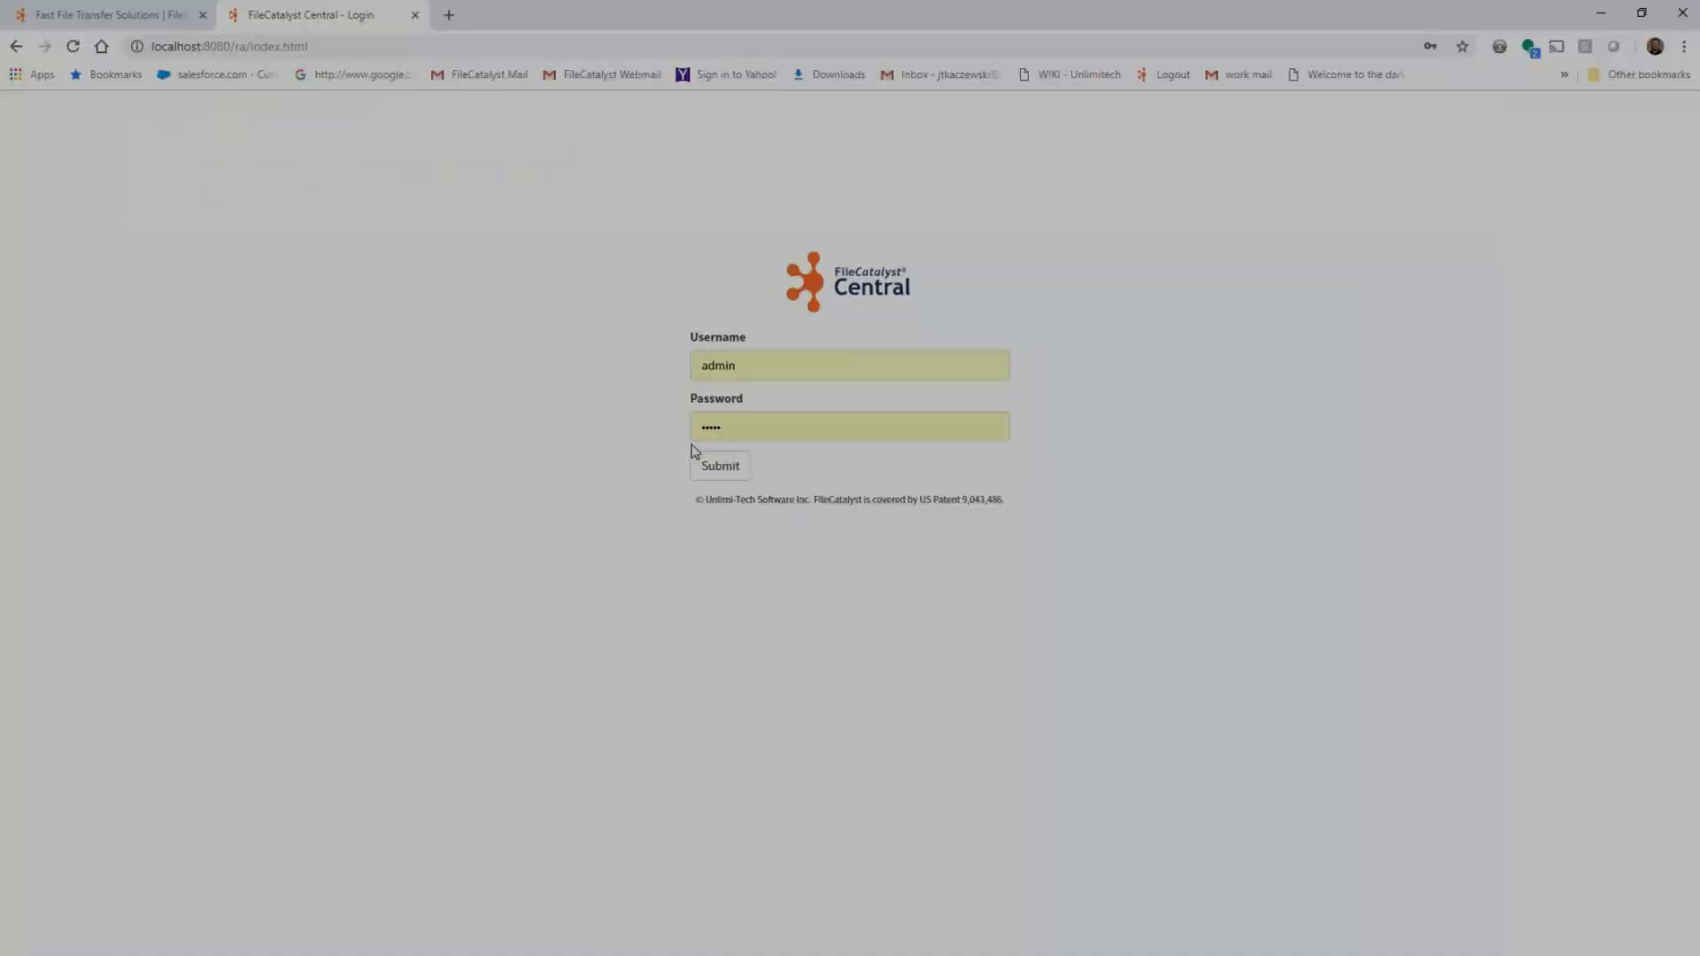
Sign in to Central and focus the dashboard on the local server node.
left_click(720, 465)
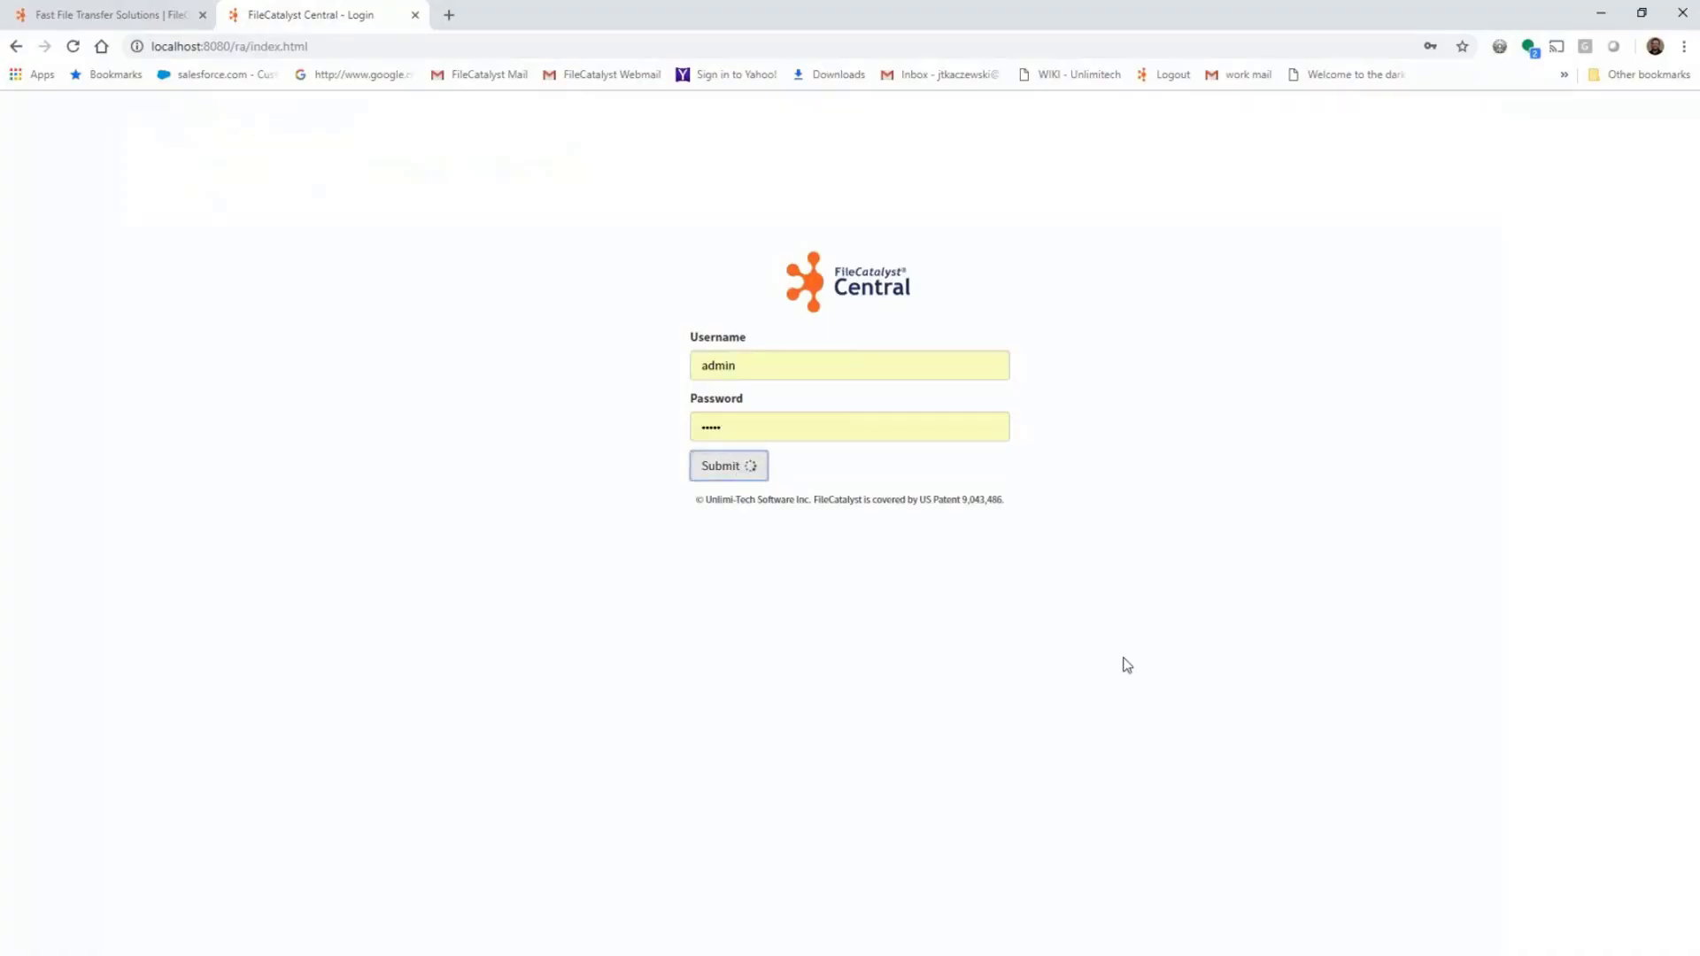
left_click(728, 465)
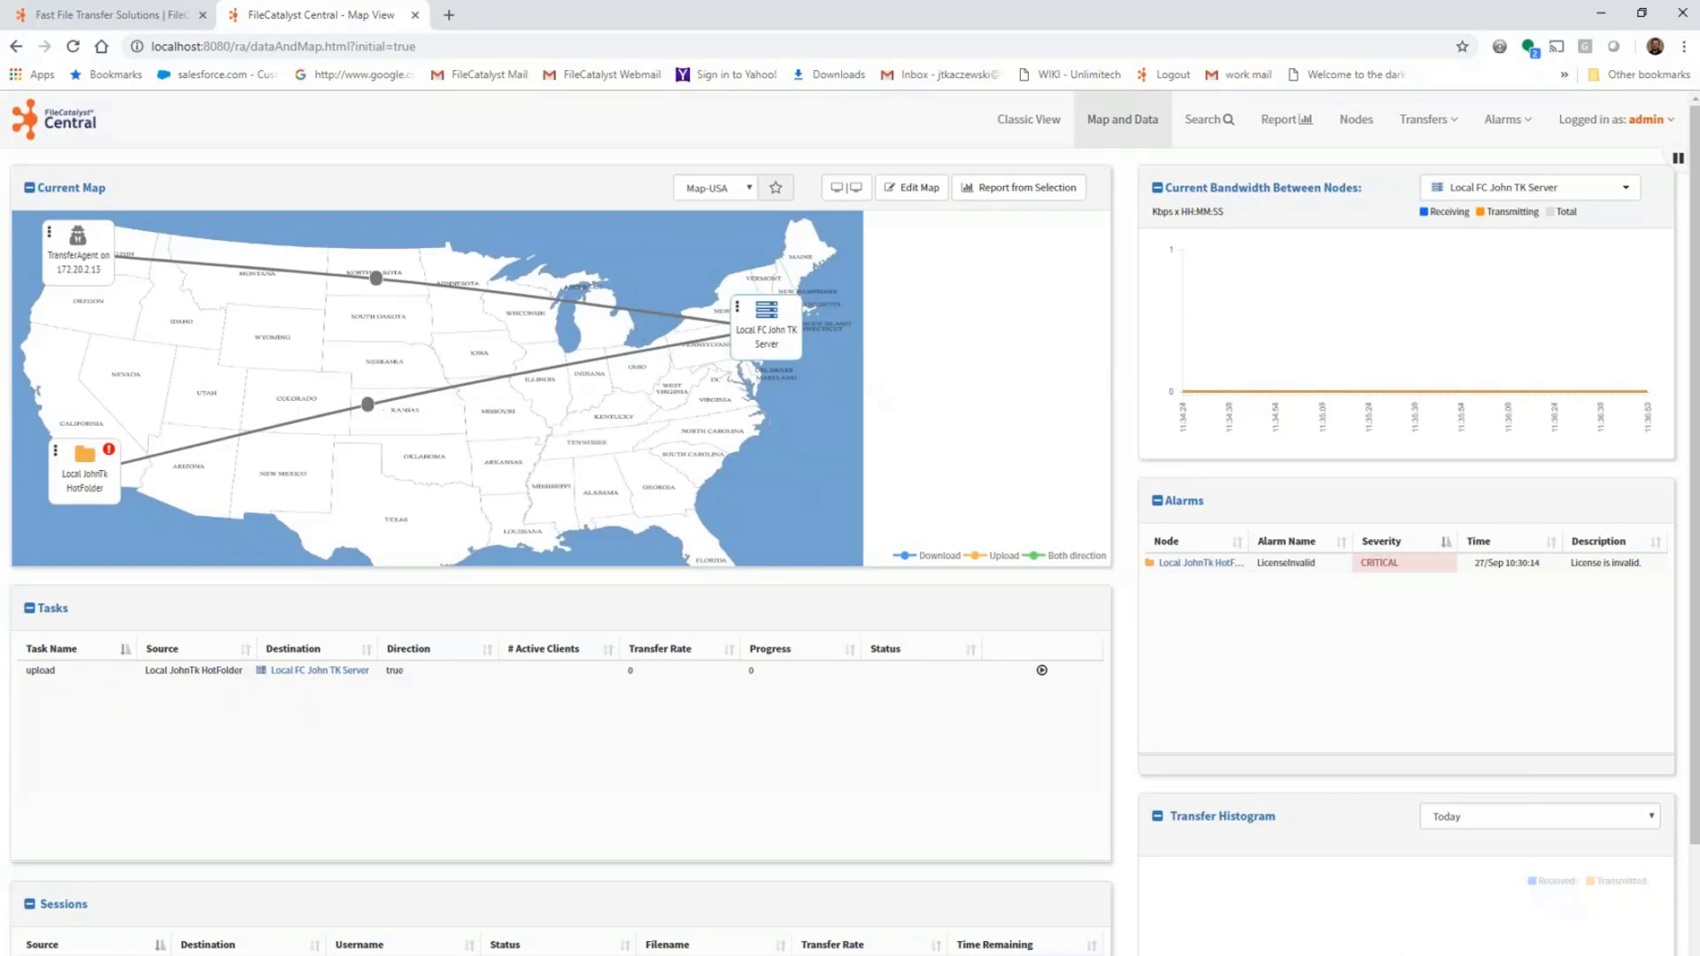
left_click(767, 326)
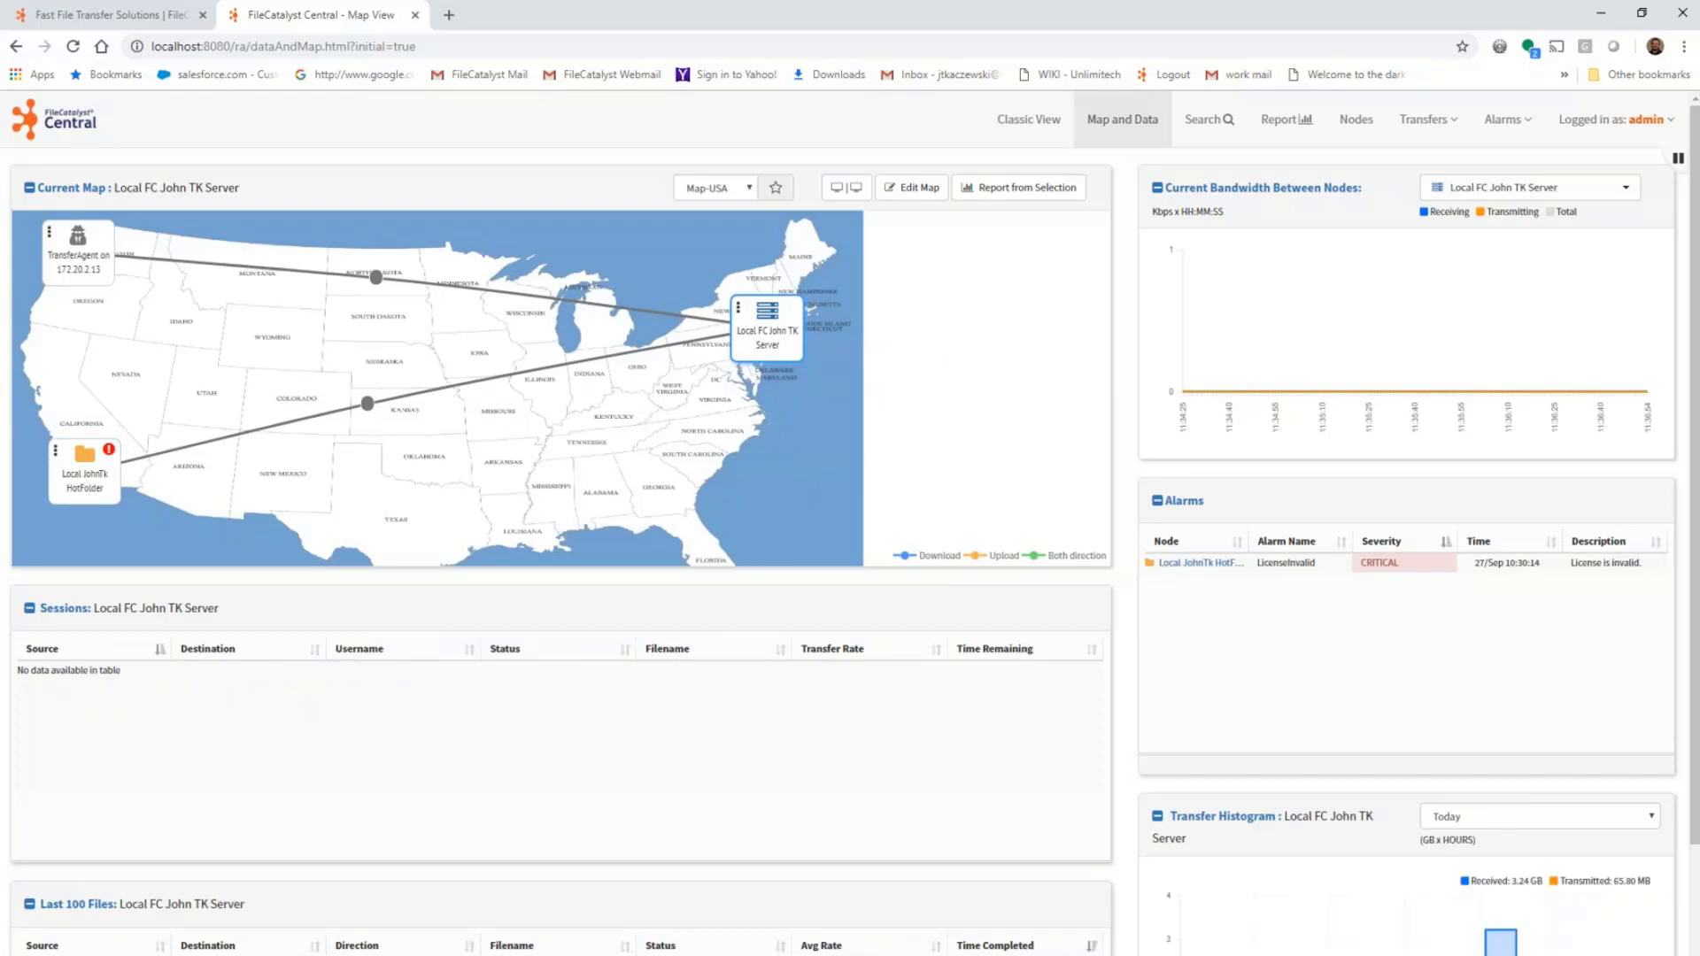
mouse_move(85, 471)
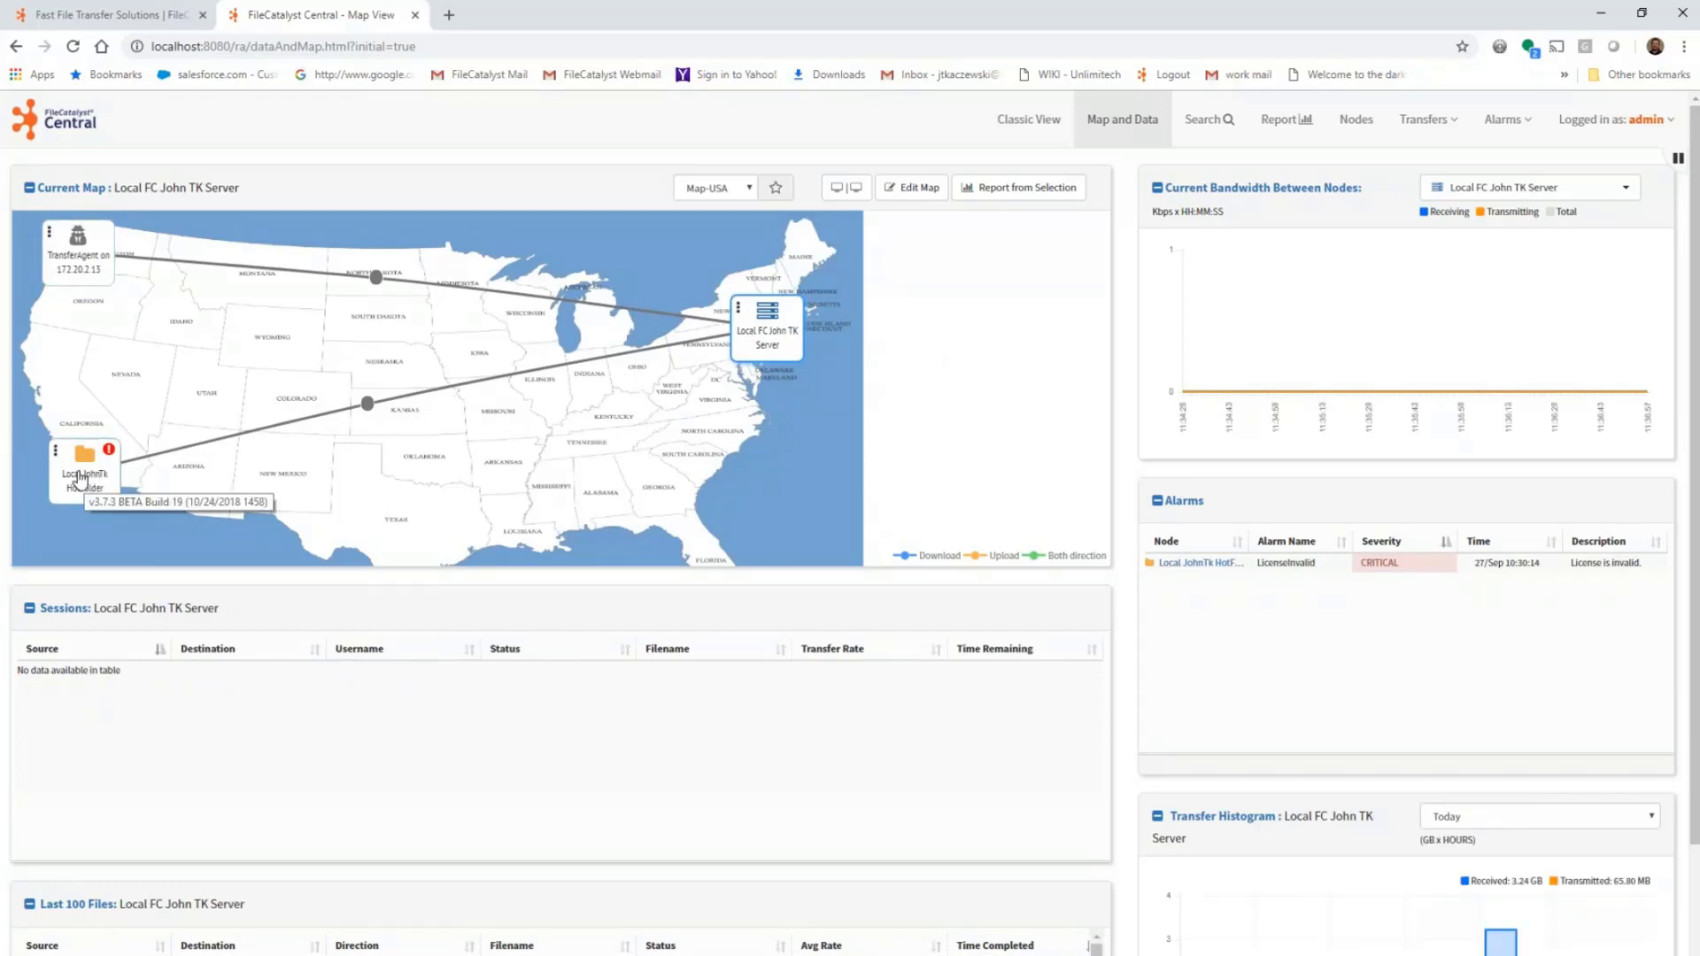
mouse_move(505, 368)
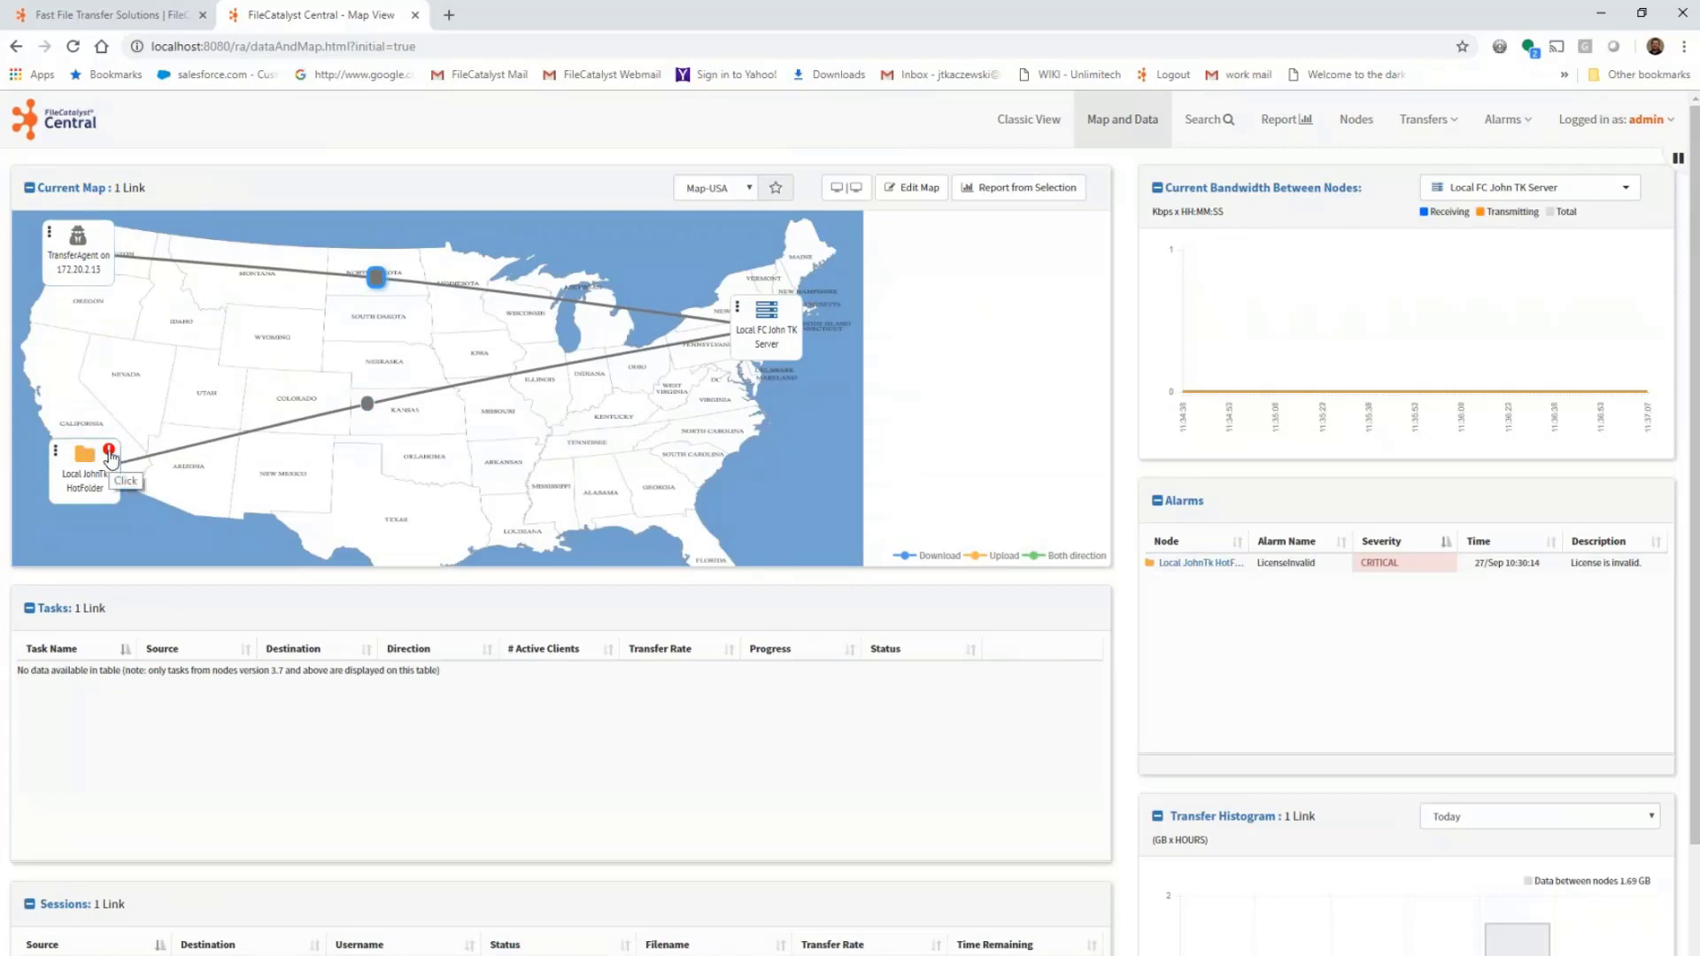
Inspect the HotFolder node's invalid-license alarm, switch to WorldMap, and go to Nodes.
left_click(108, 450)
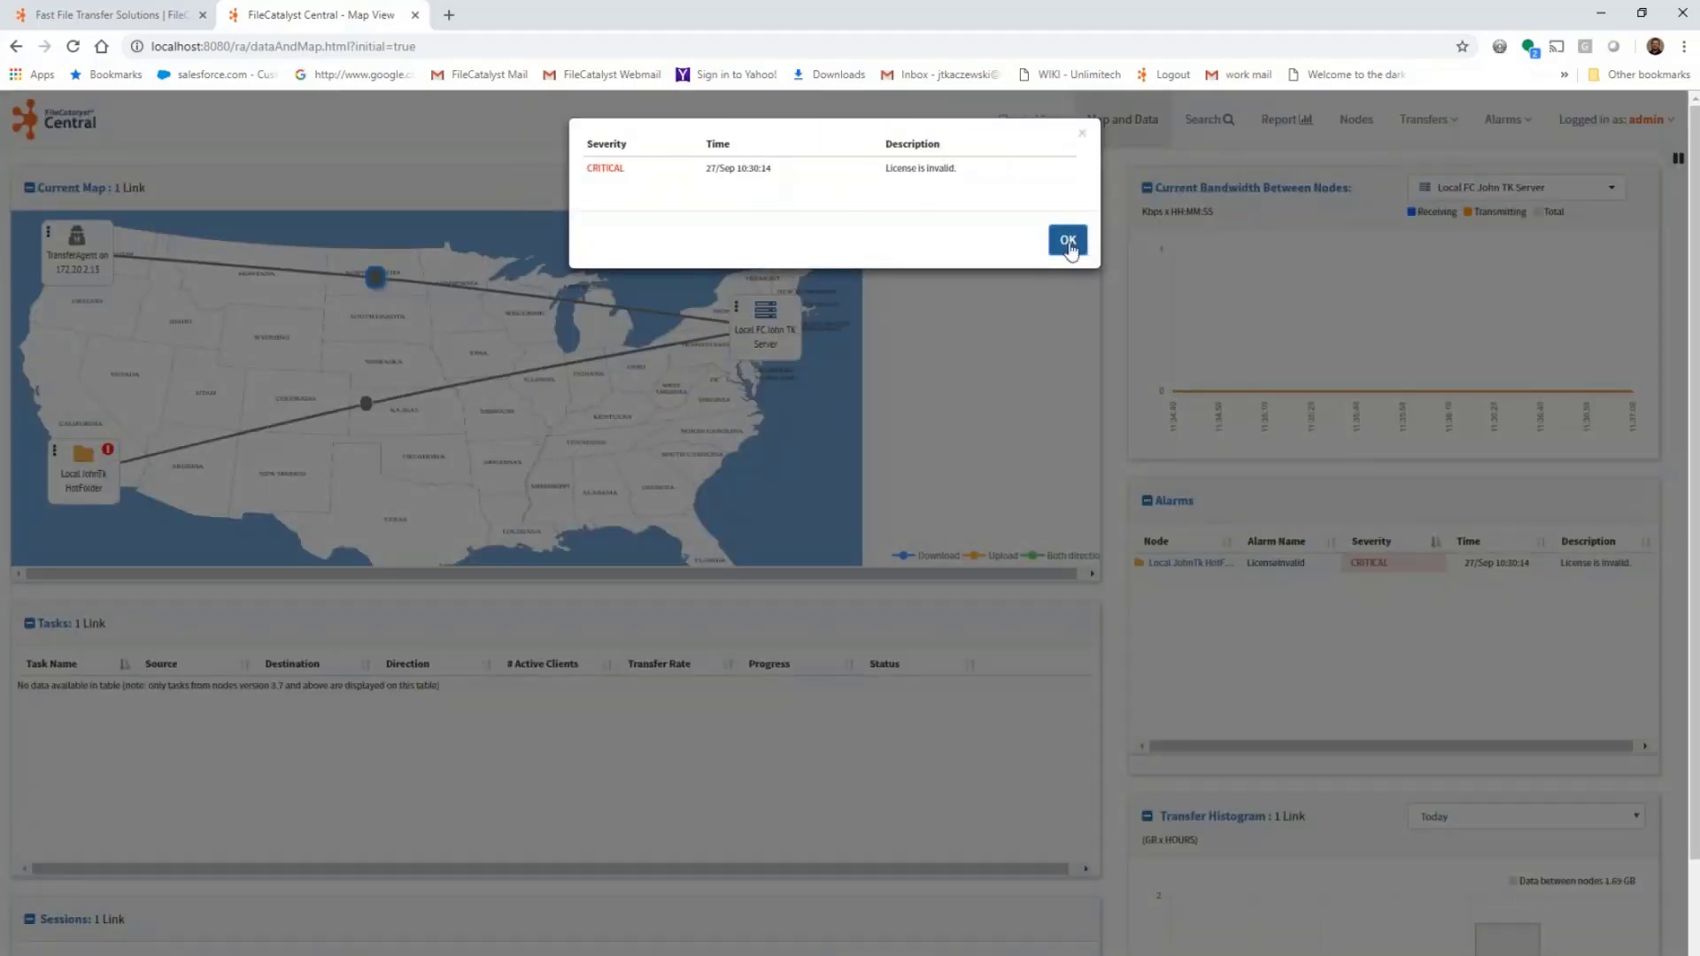
left_click(1067, 240)
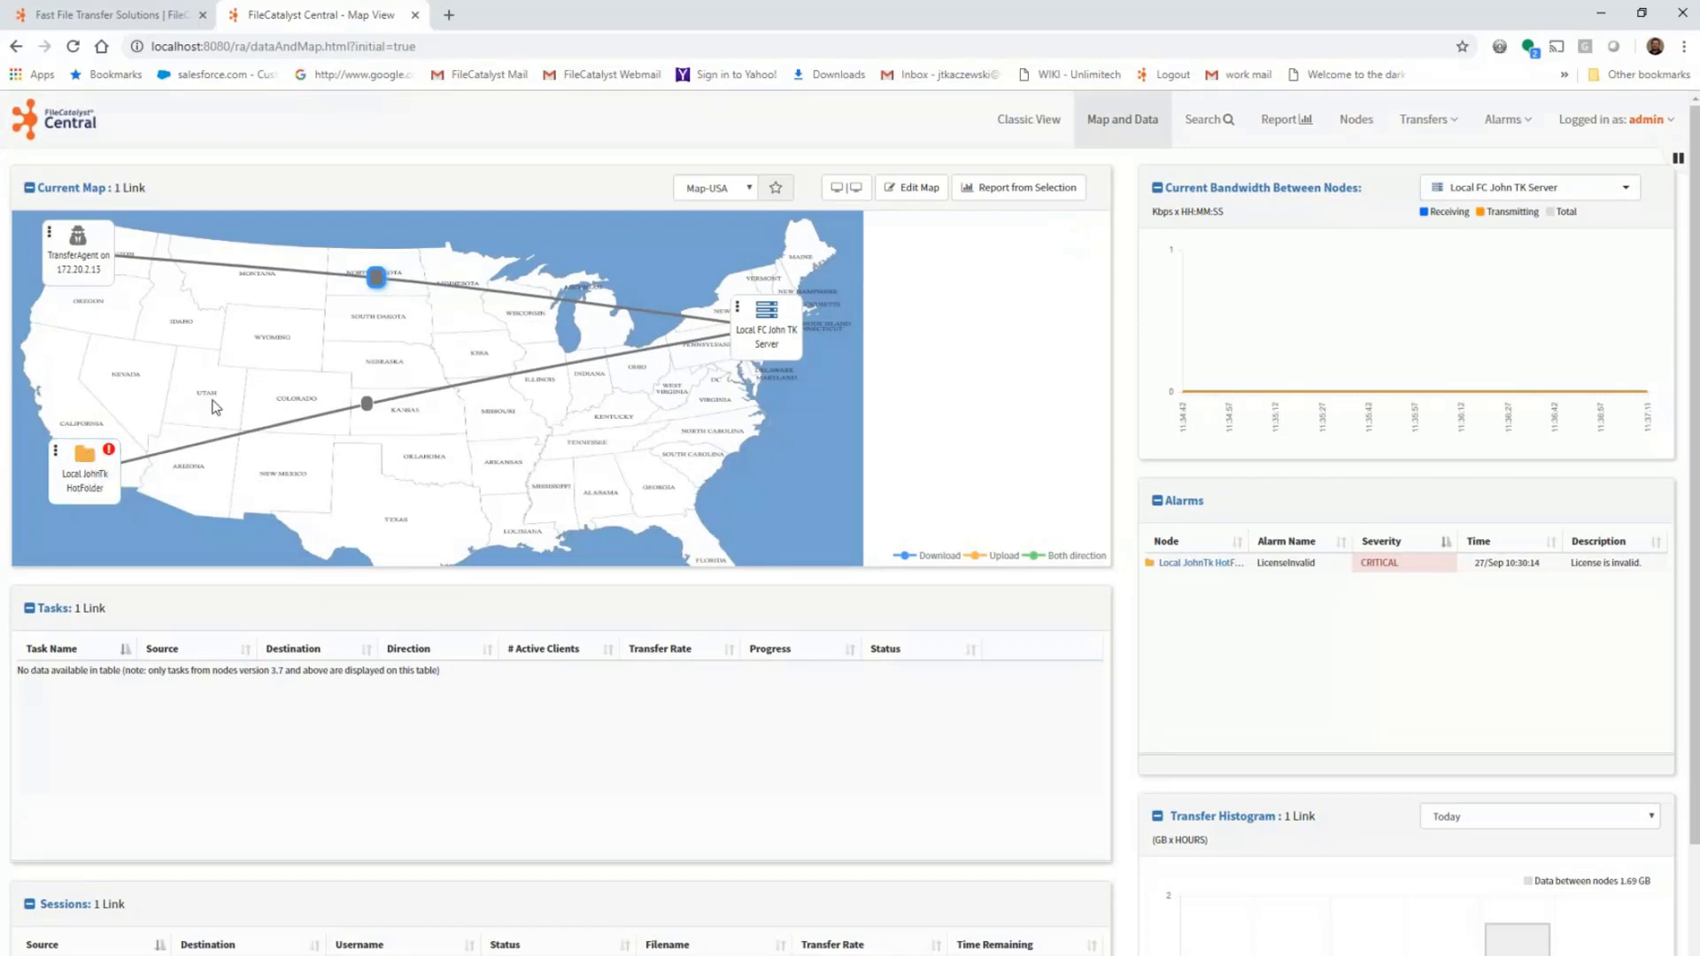
mouse_move(854, 547)
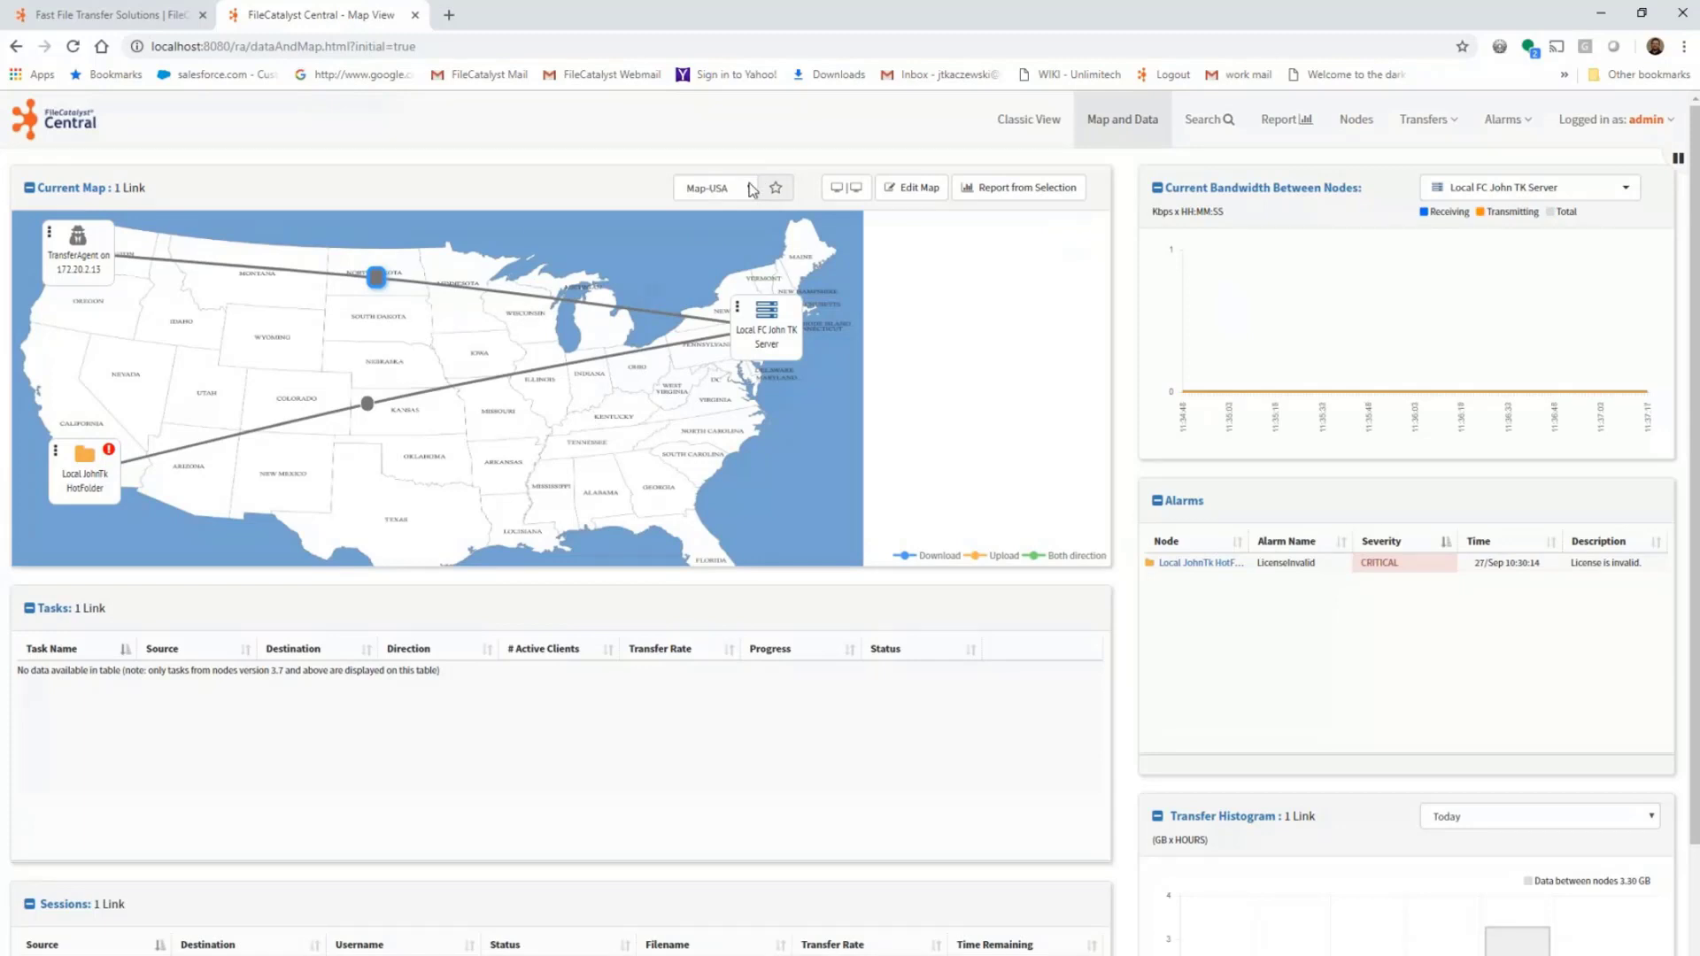
left_click(707, 188)
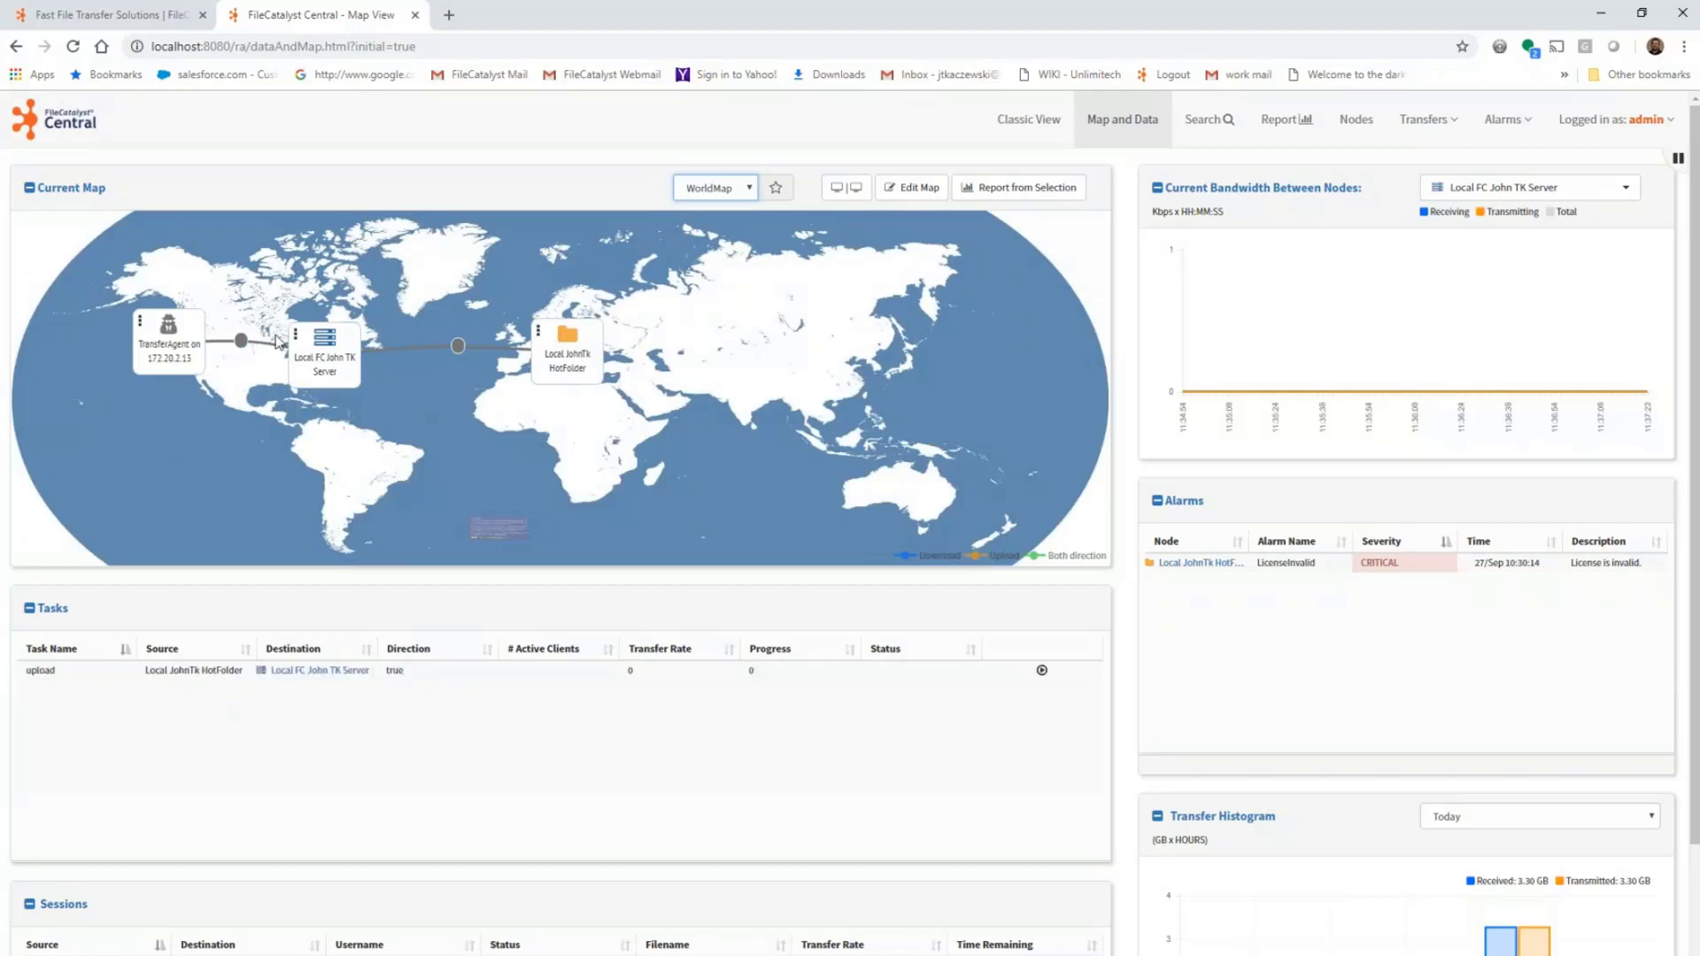
mouse_move(602, 351)
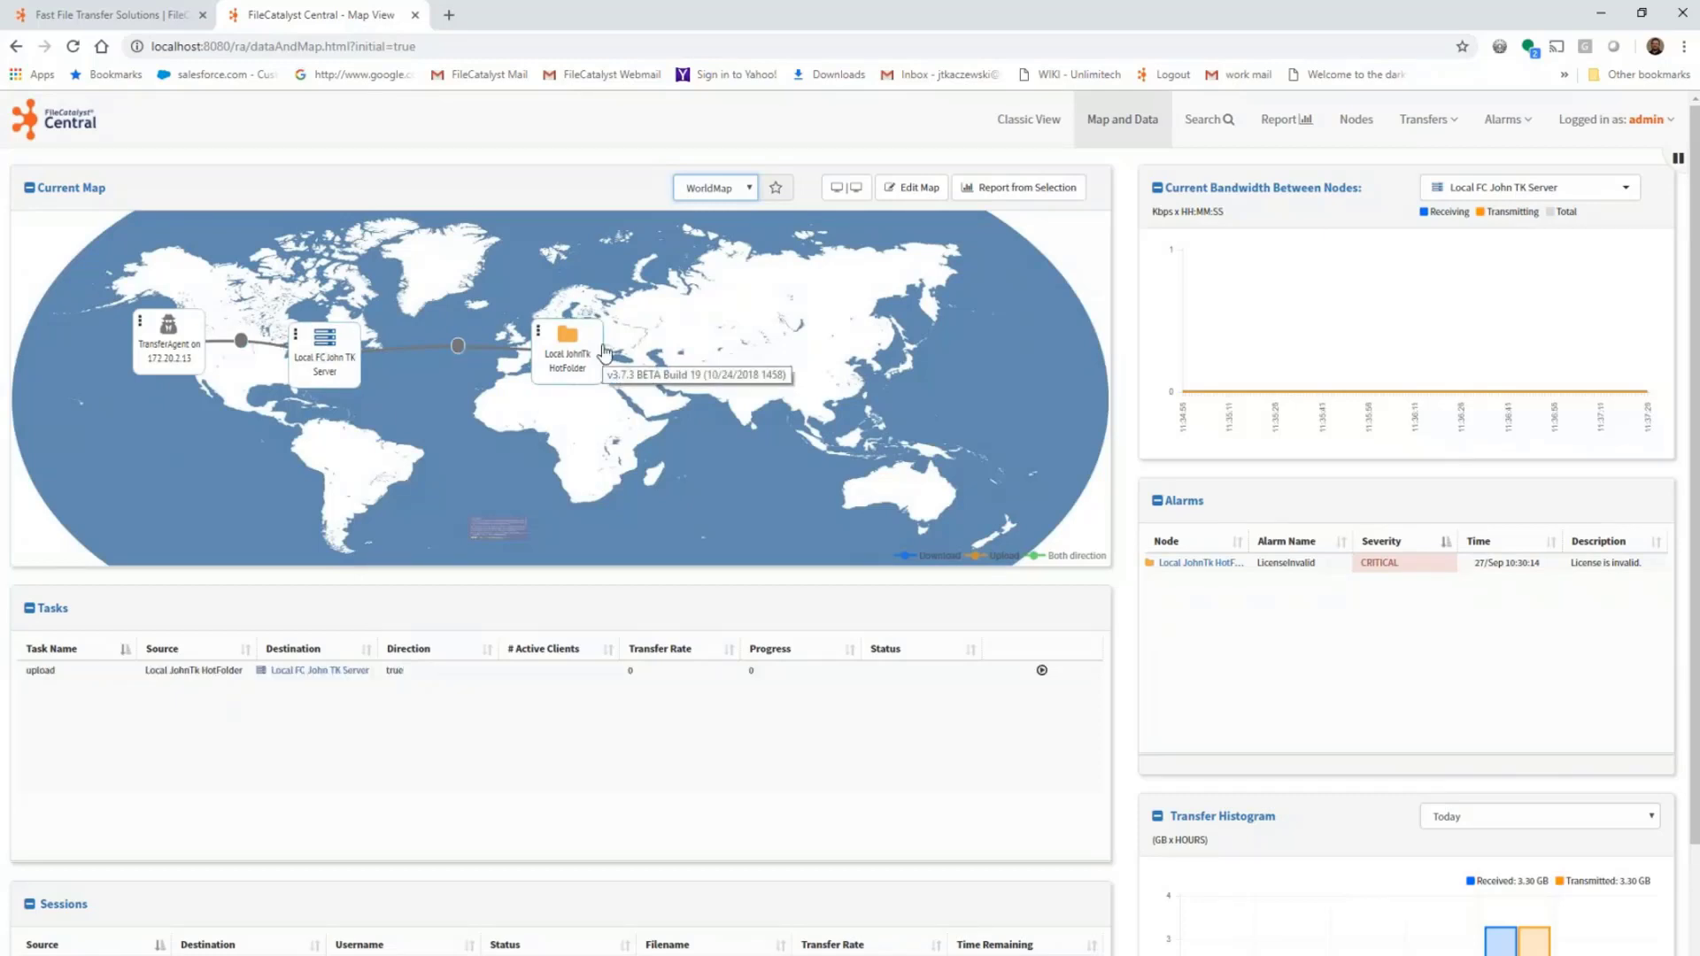
left_click(1355, 118)
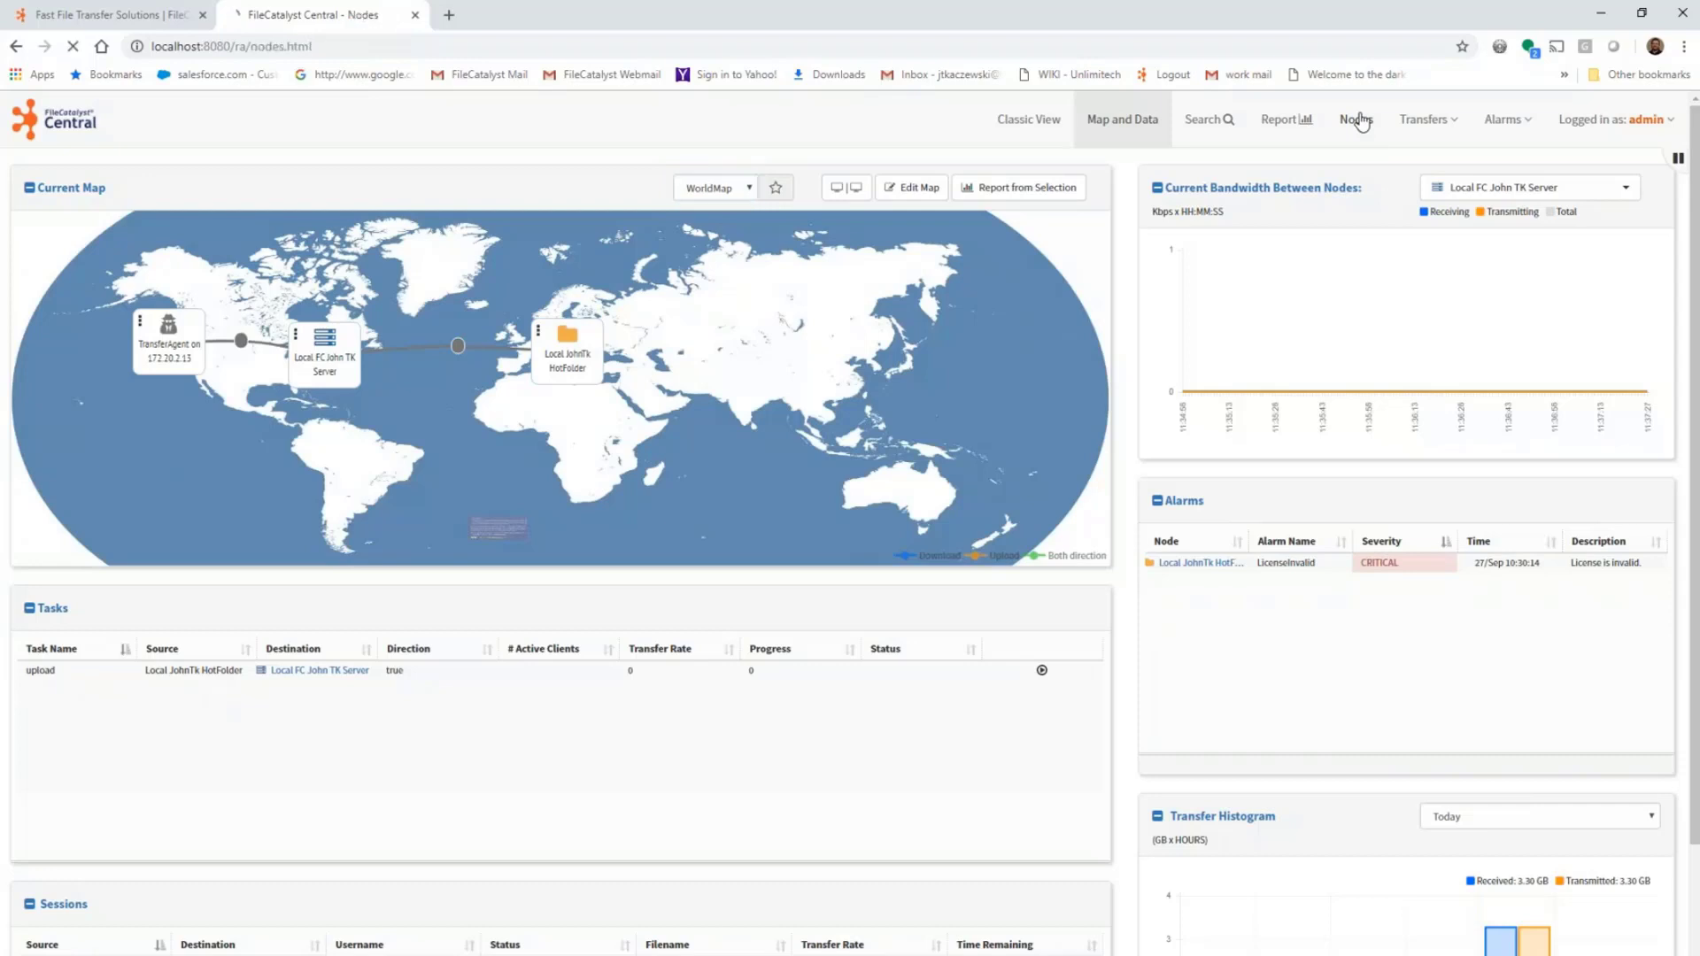
Review the four managed nodes, then return to the Map and Data dashboard.
left_click(1357, 119)
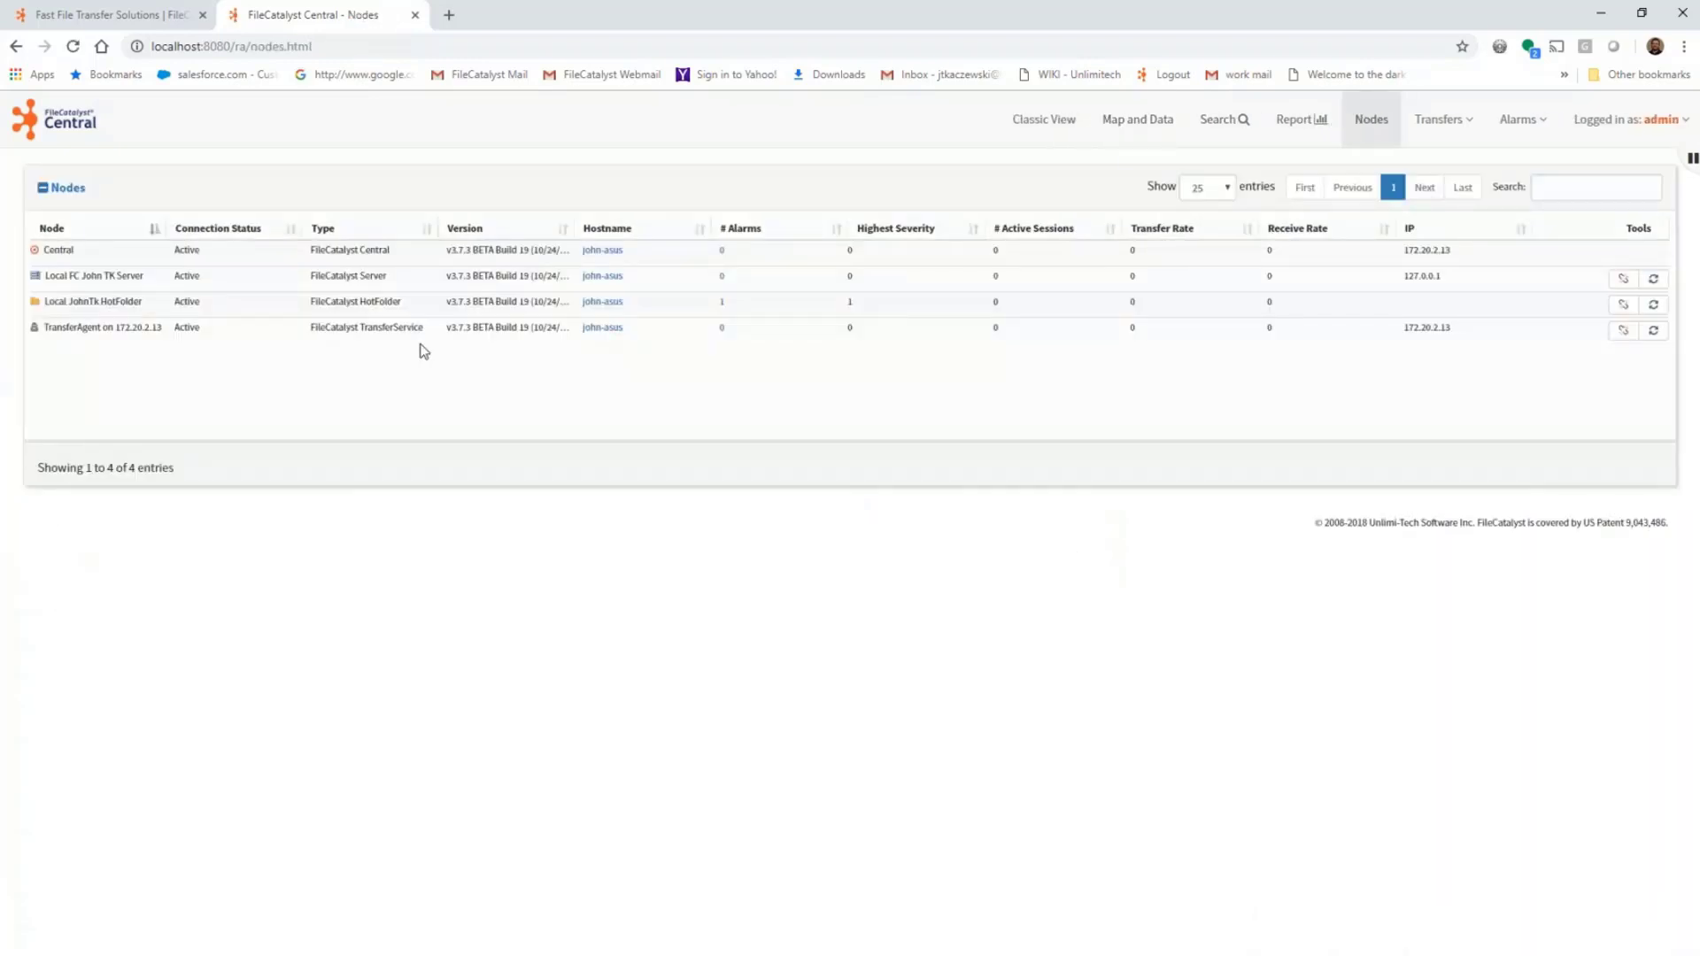
mouse_move(314, 345)
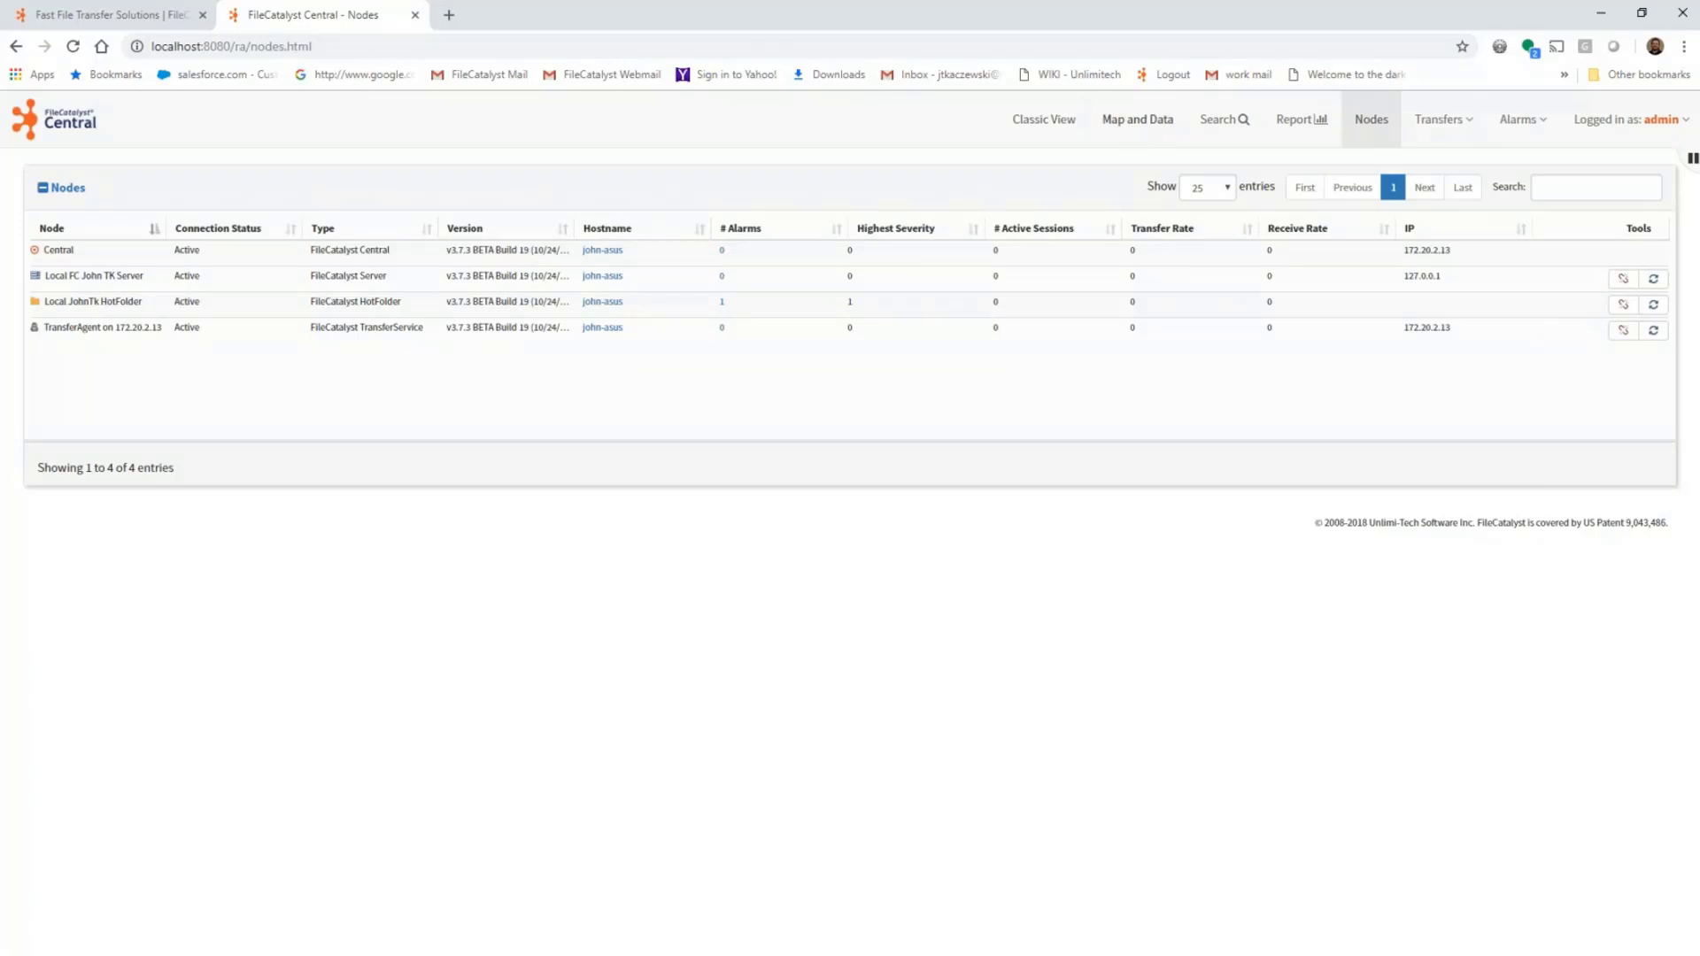
left_click(1137, 118)
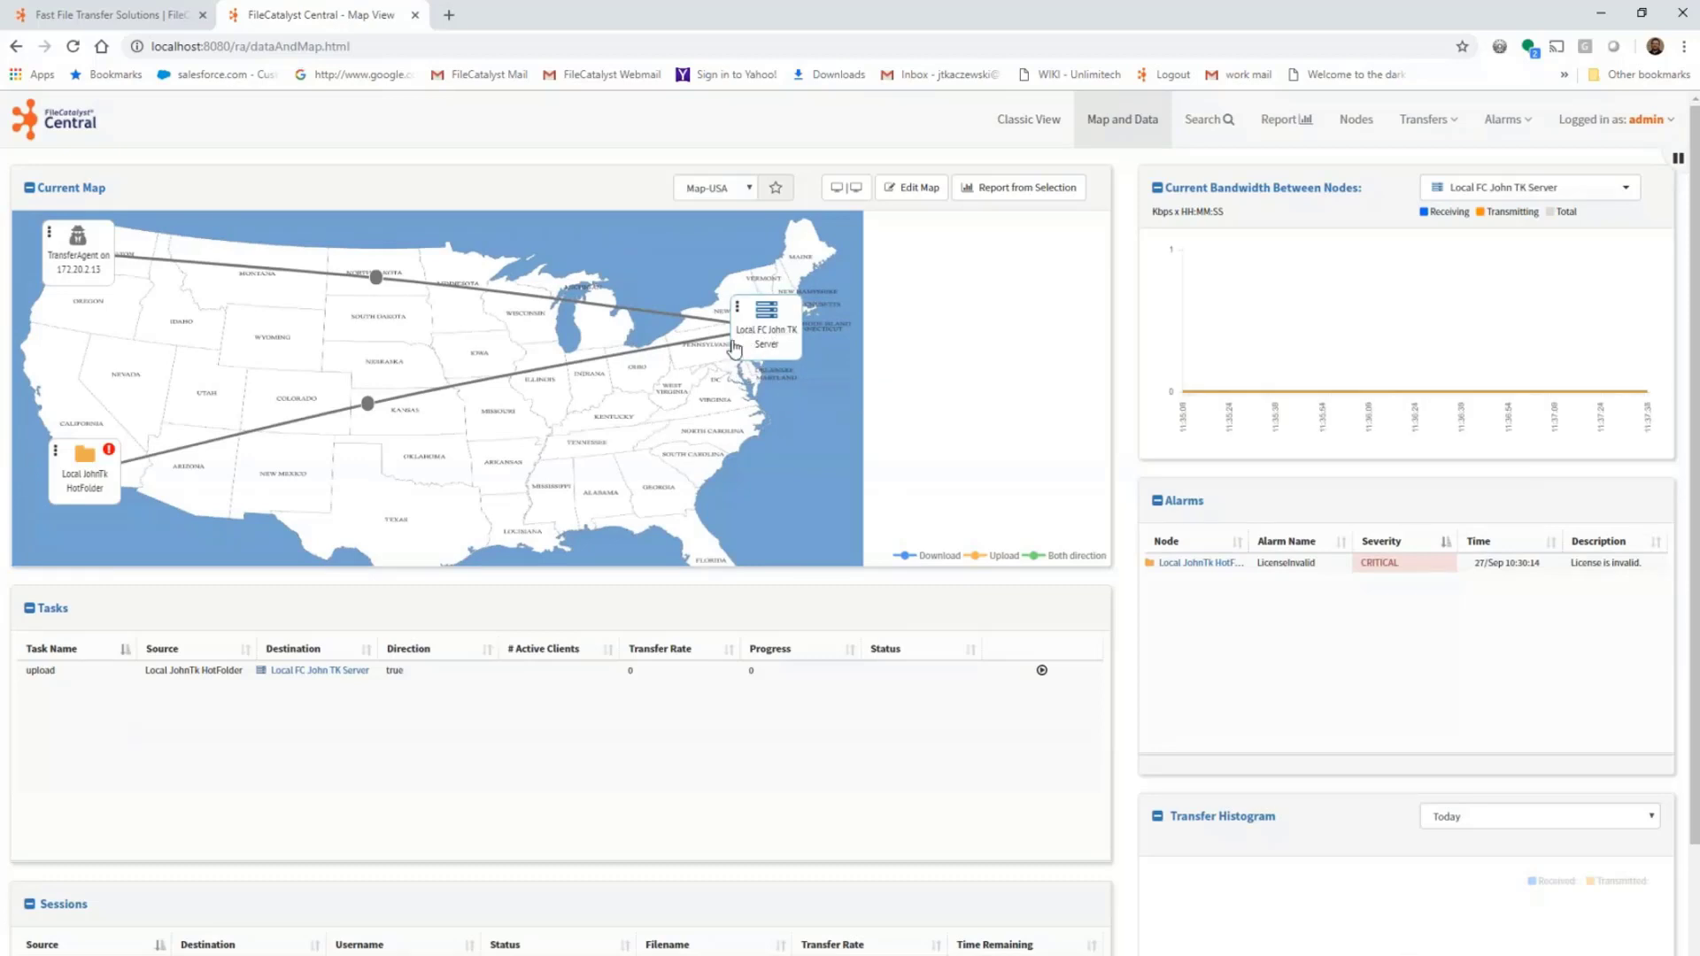
mouse_move(735, 347)
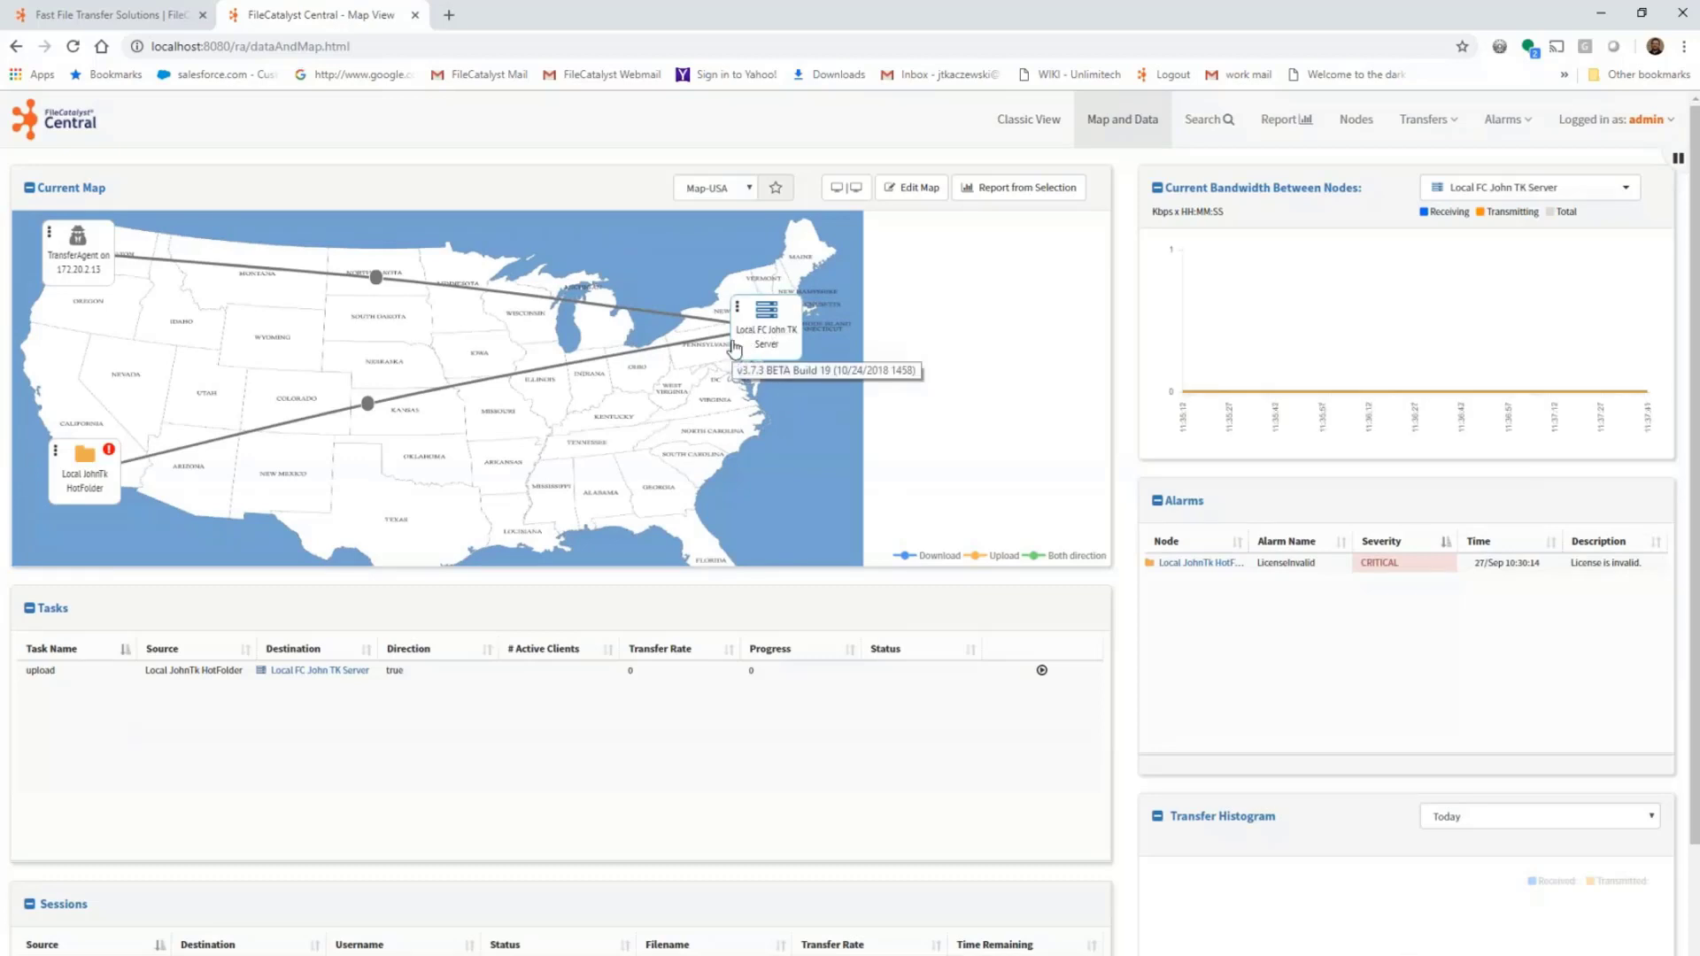
mouse_move(955, 312)
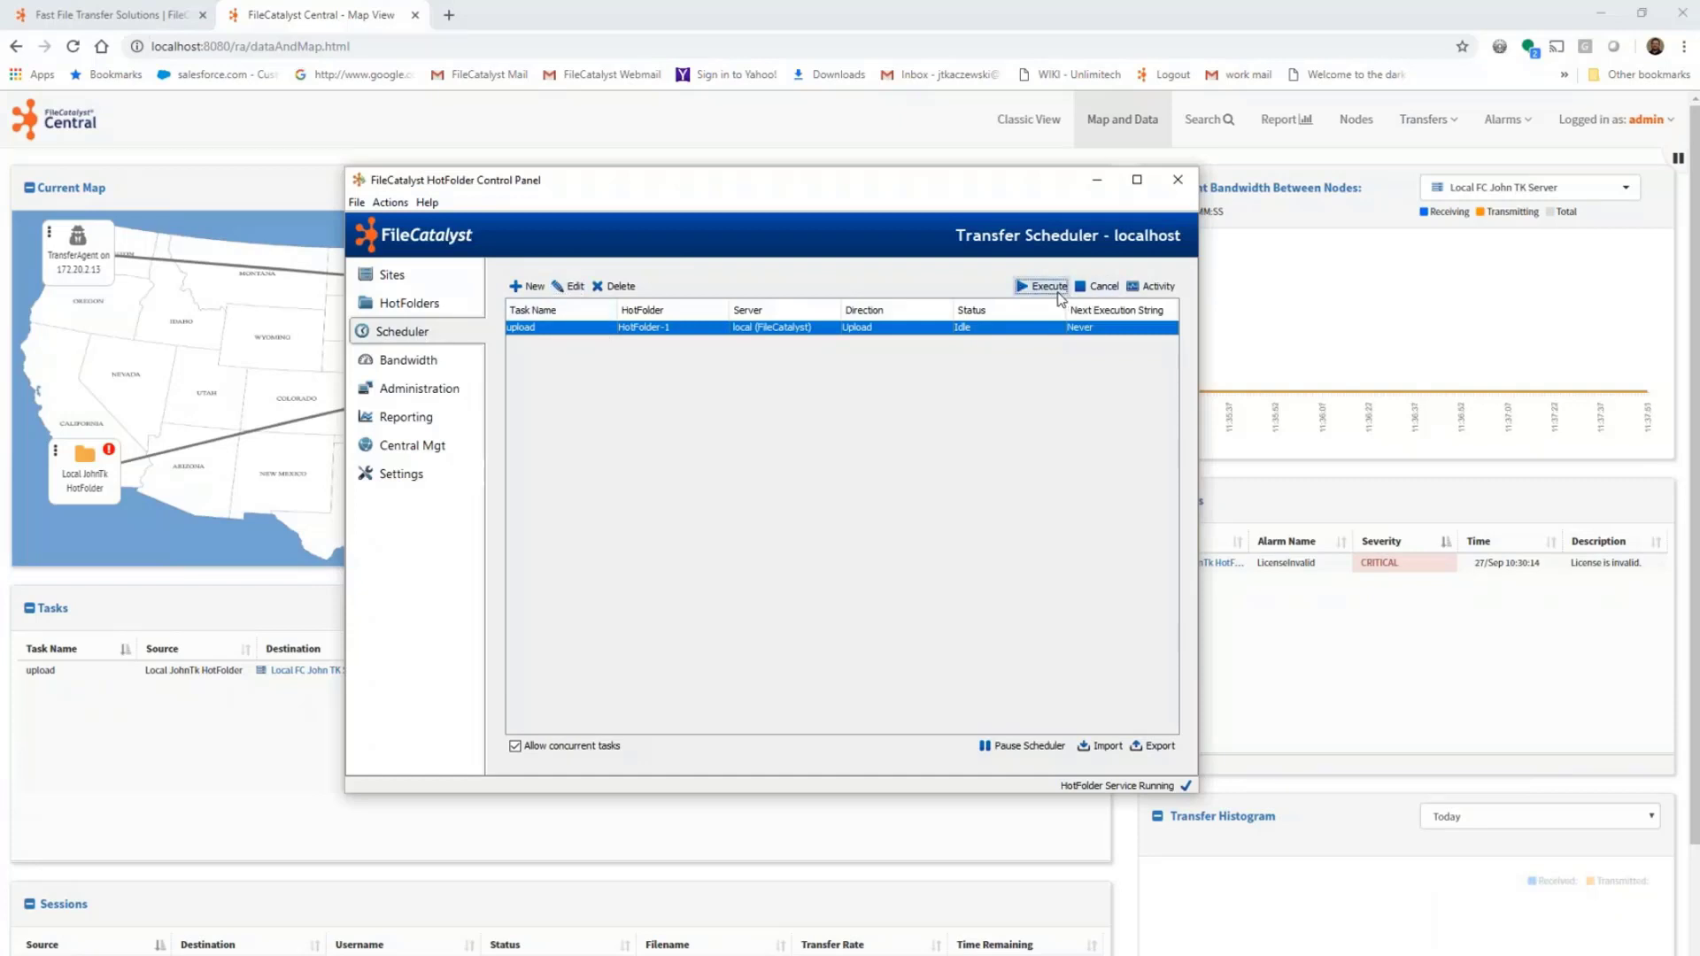
Execute the HotFolder upload task and view the running upload of 10.pdf in Central.
left_click(1046, 287)
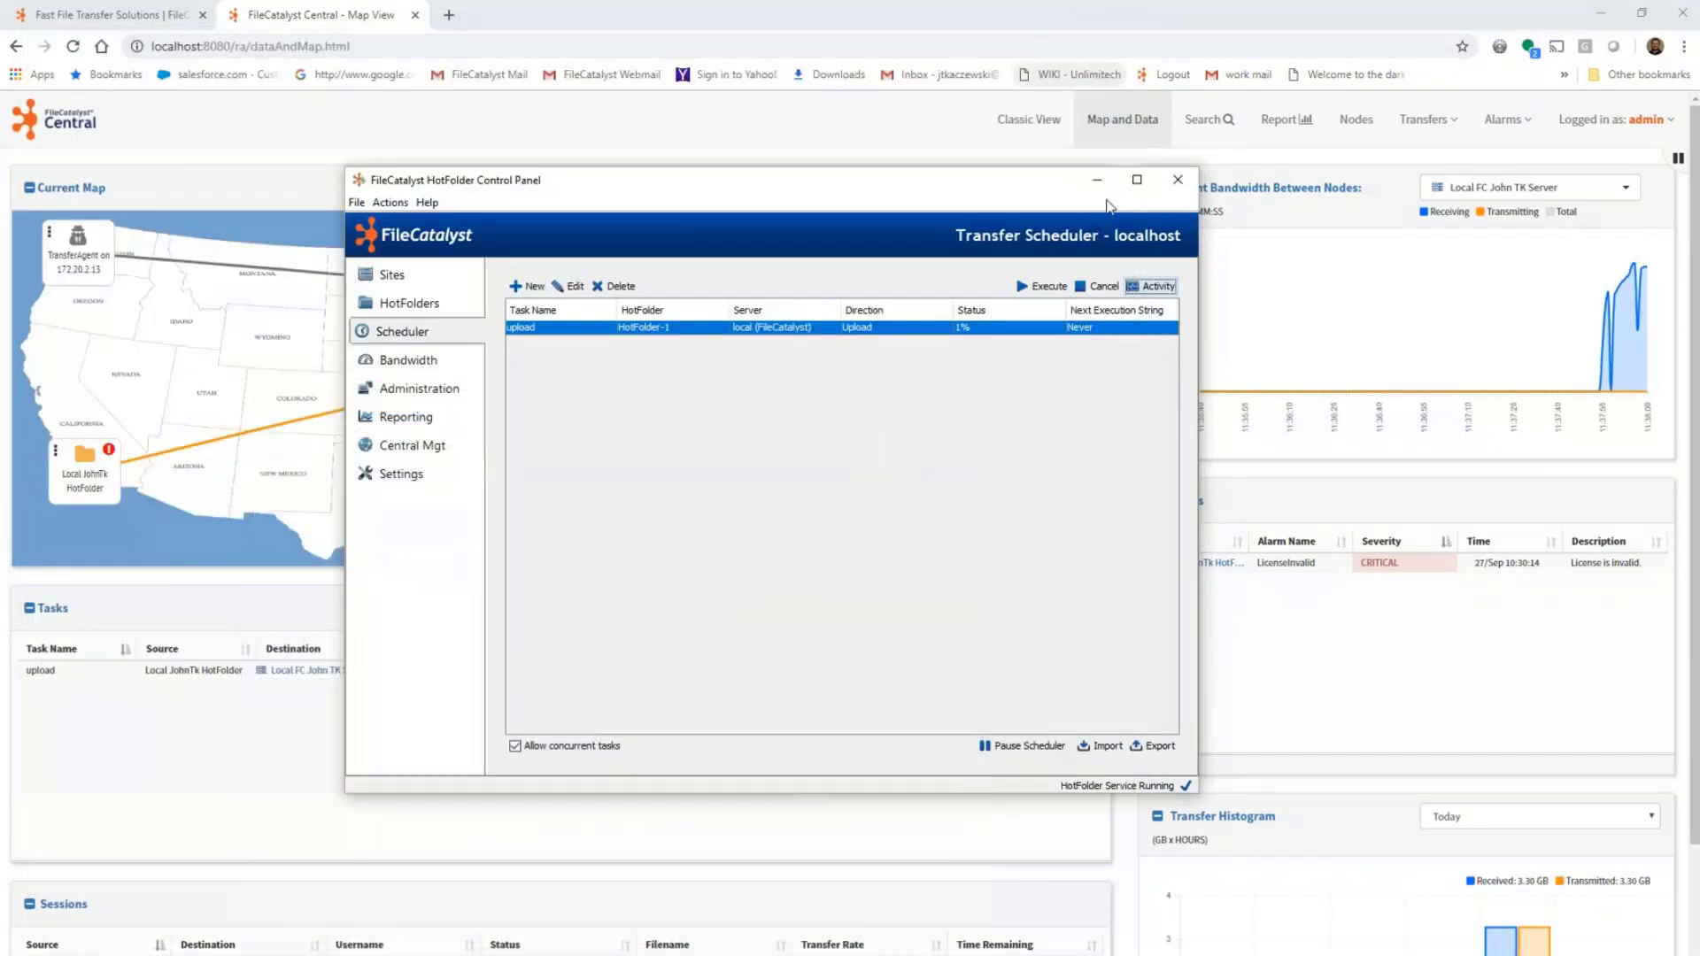
left_click(1178, 179)
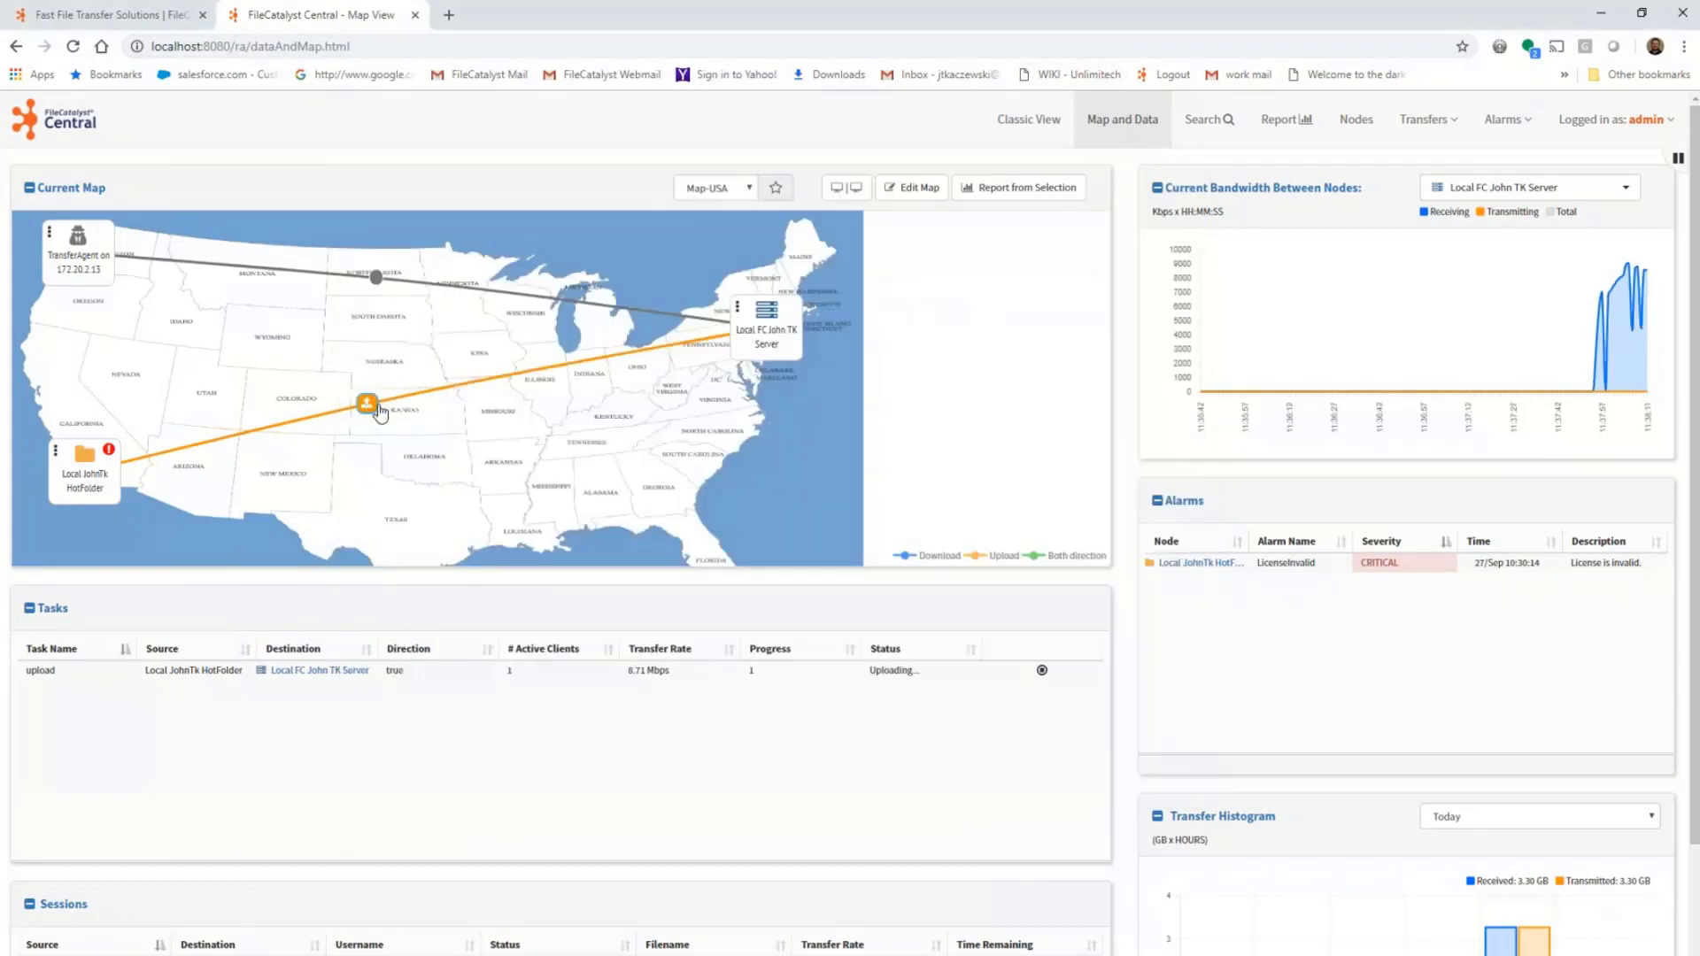
left_click(369, 404)
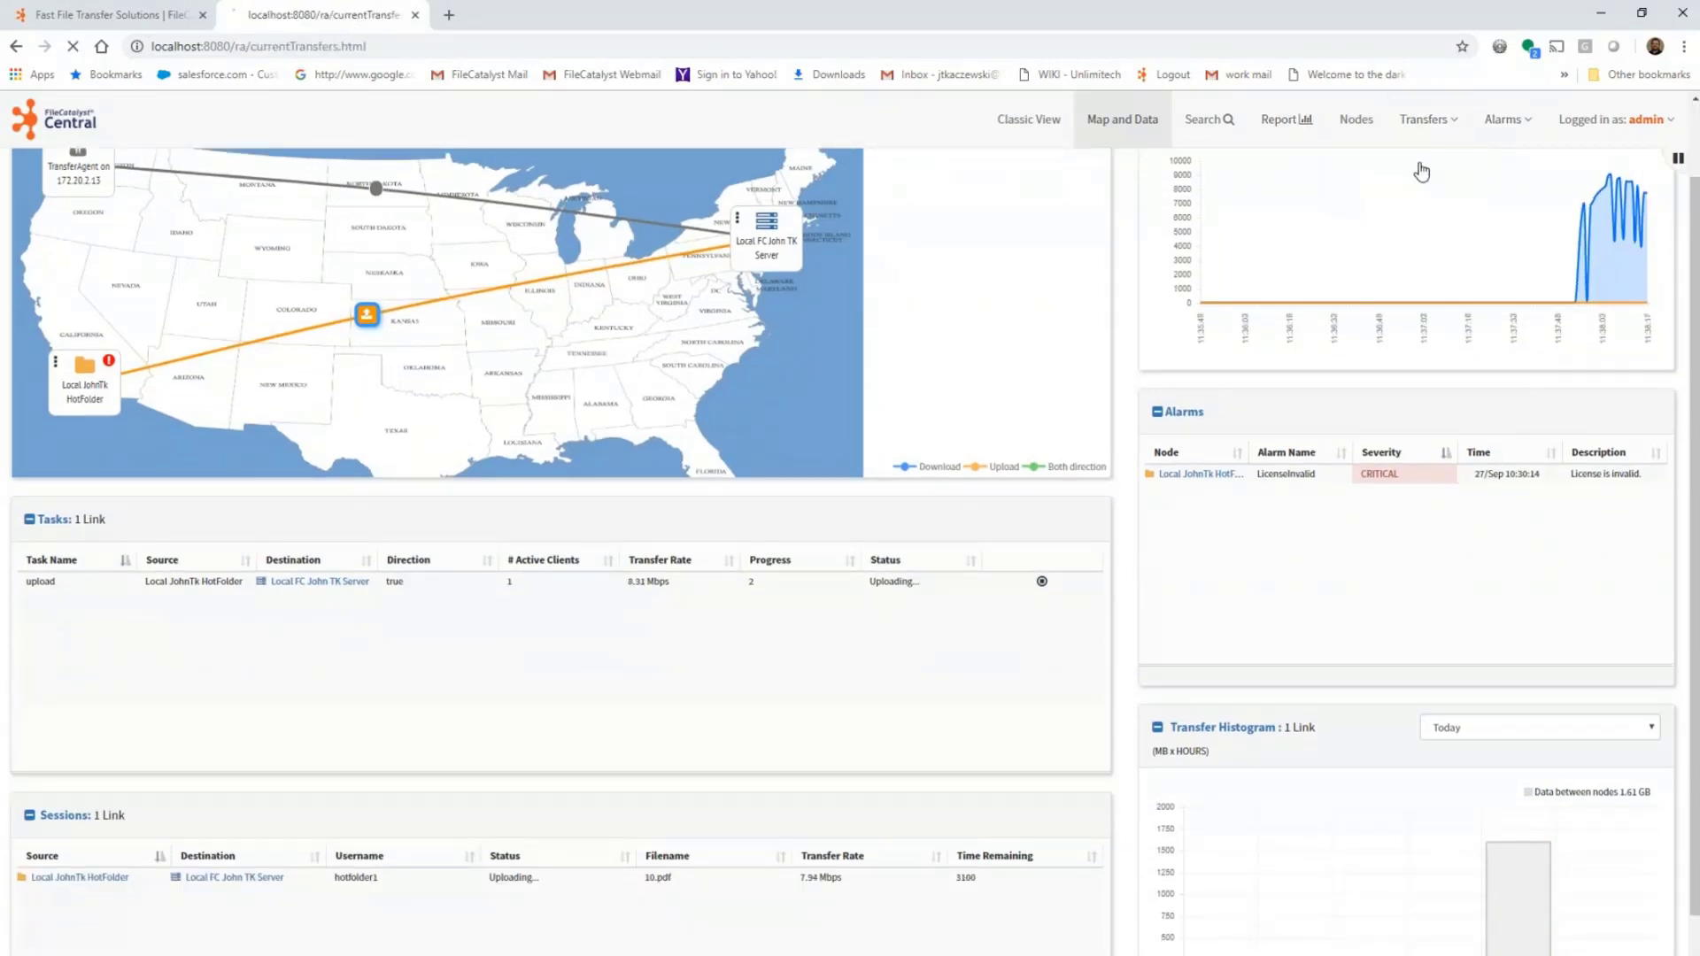
View Session History filtered by 'pdf'.
left_click(1428, 119)
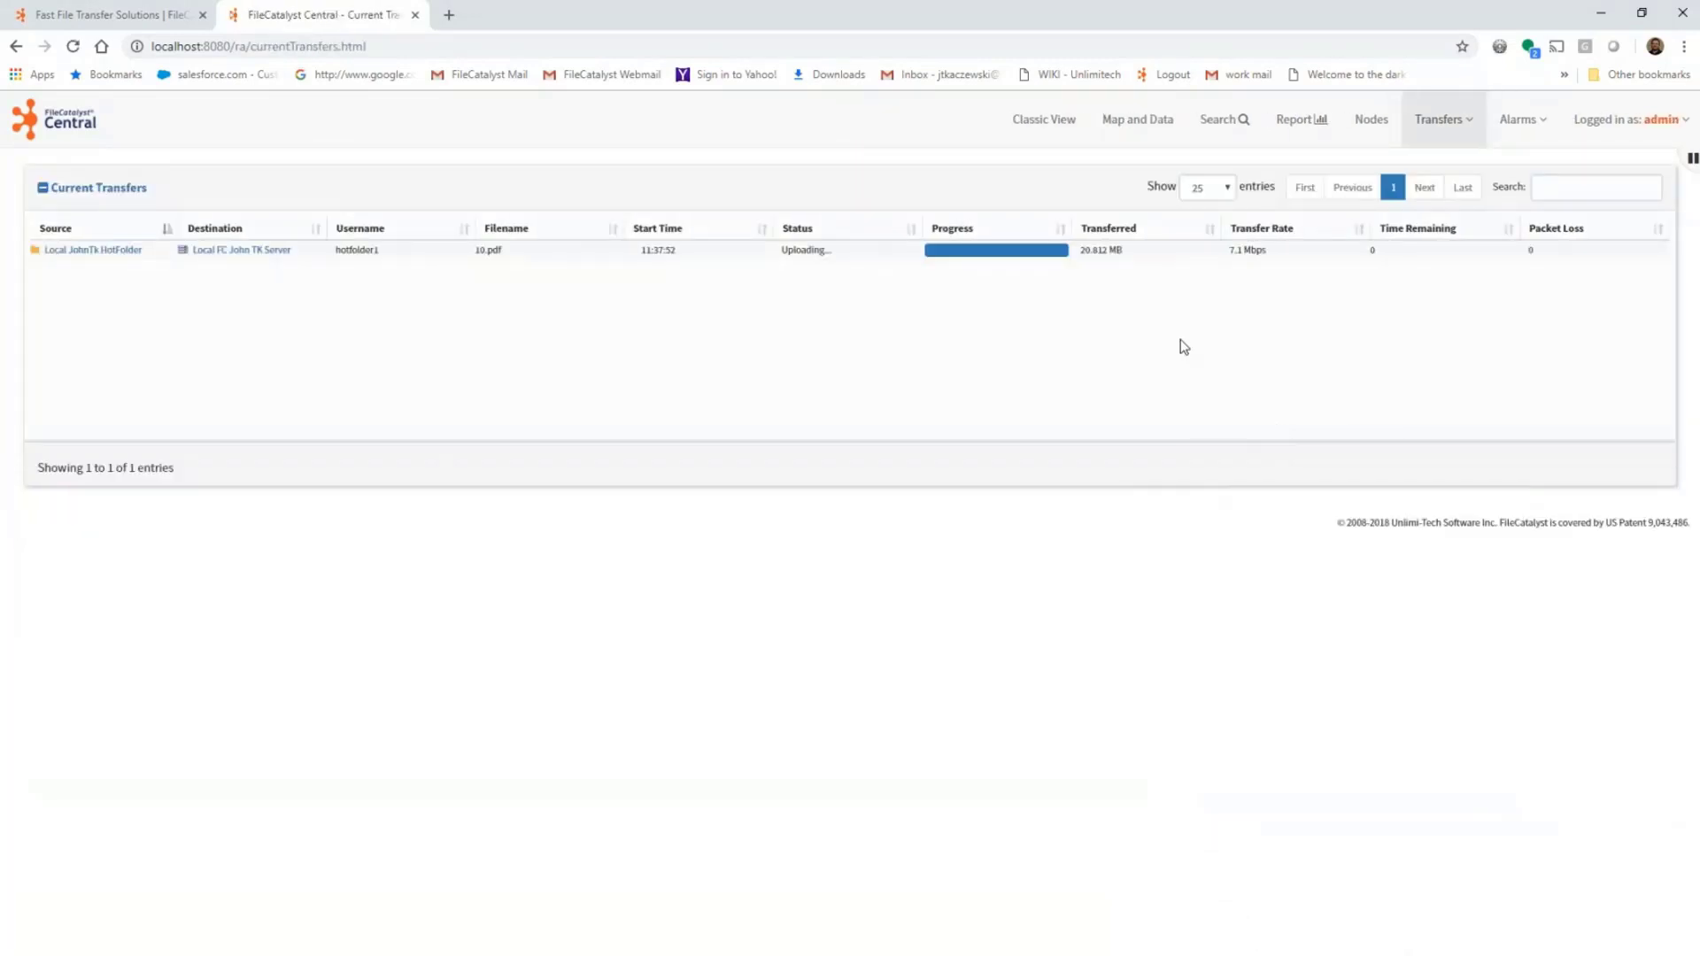
mouse_move(1466, 161)
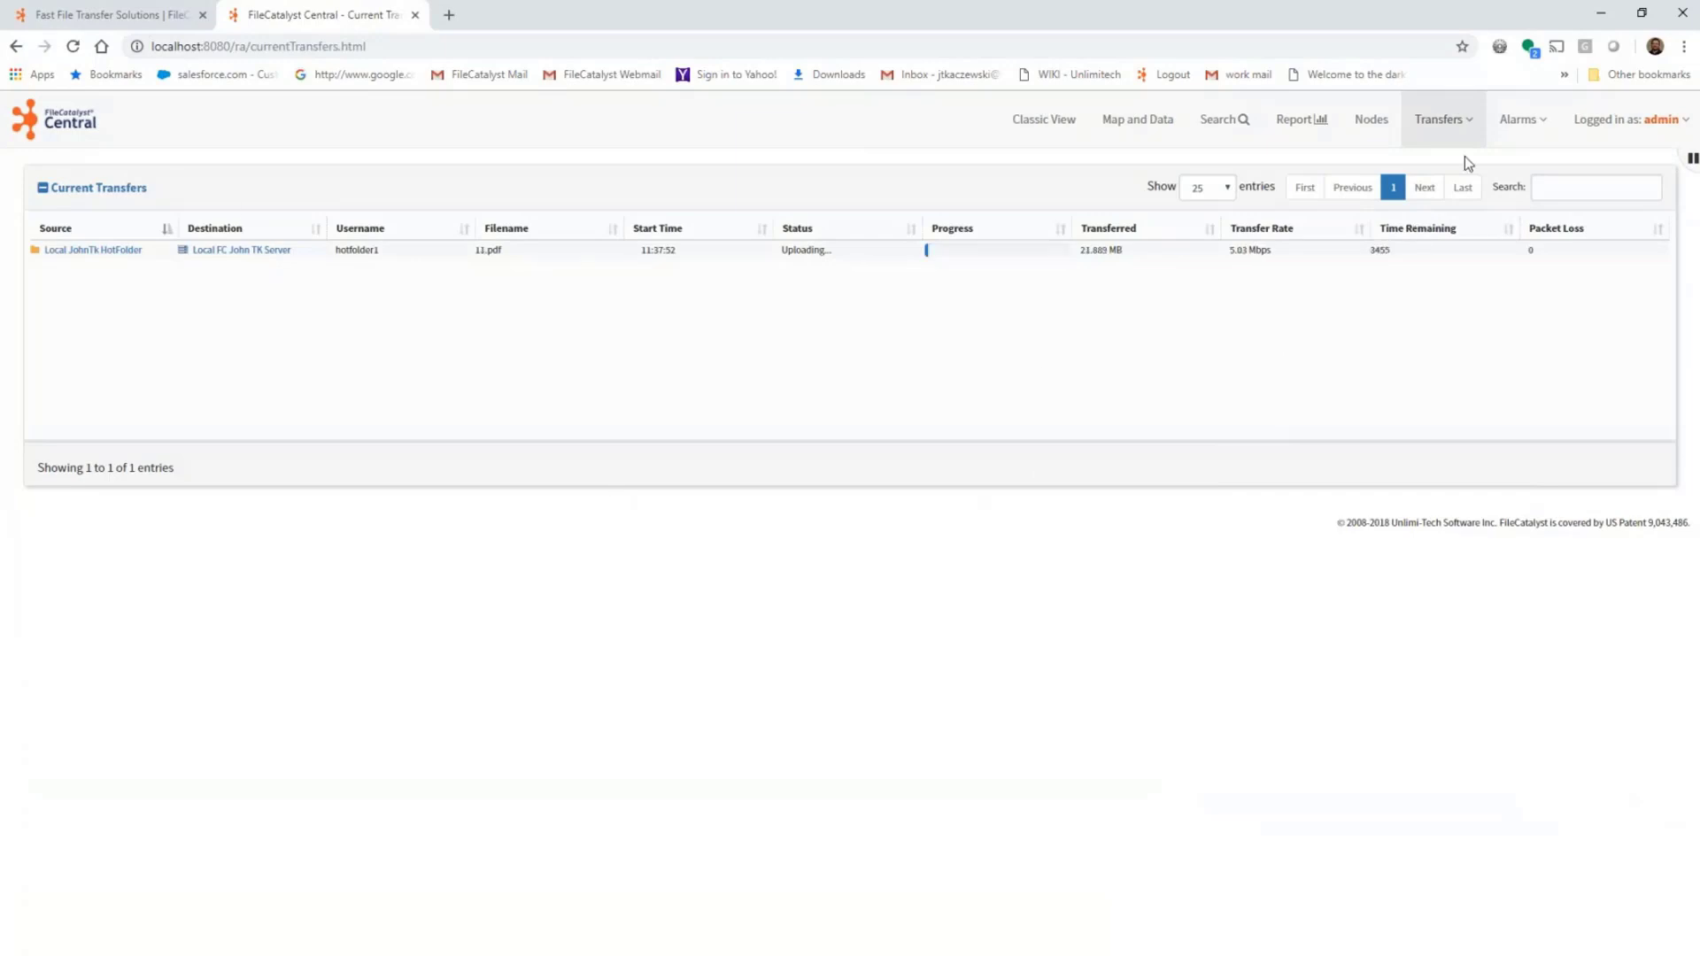
left_click(1441, 118)
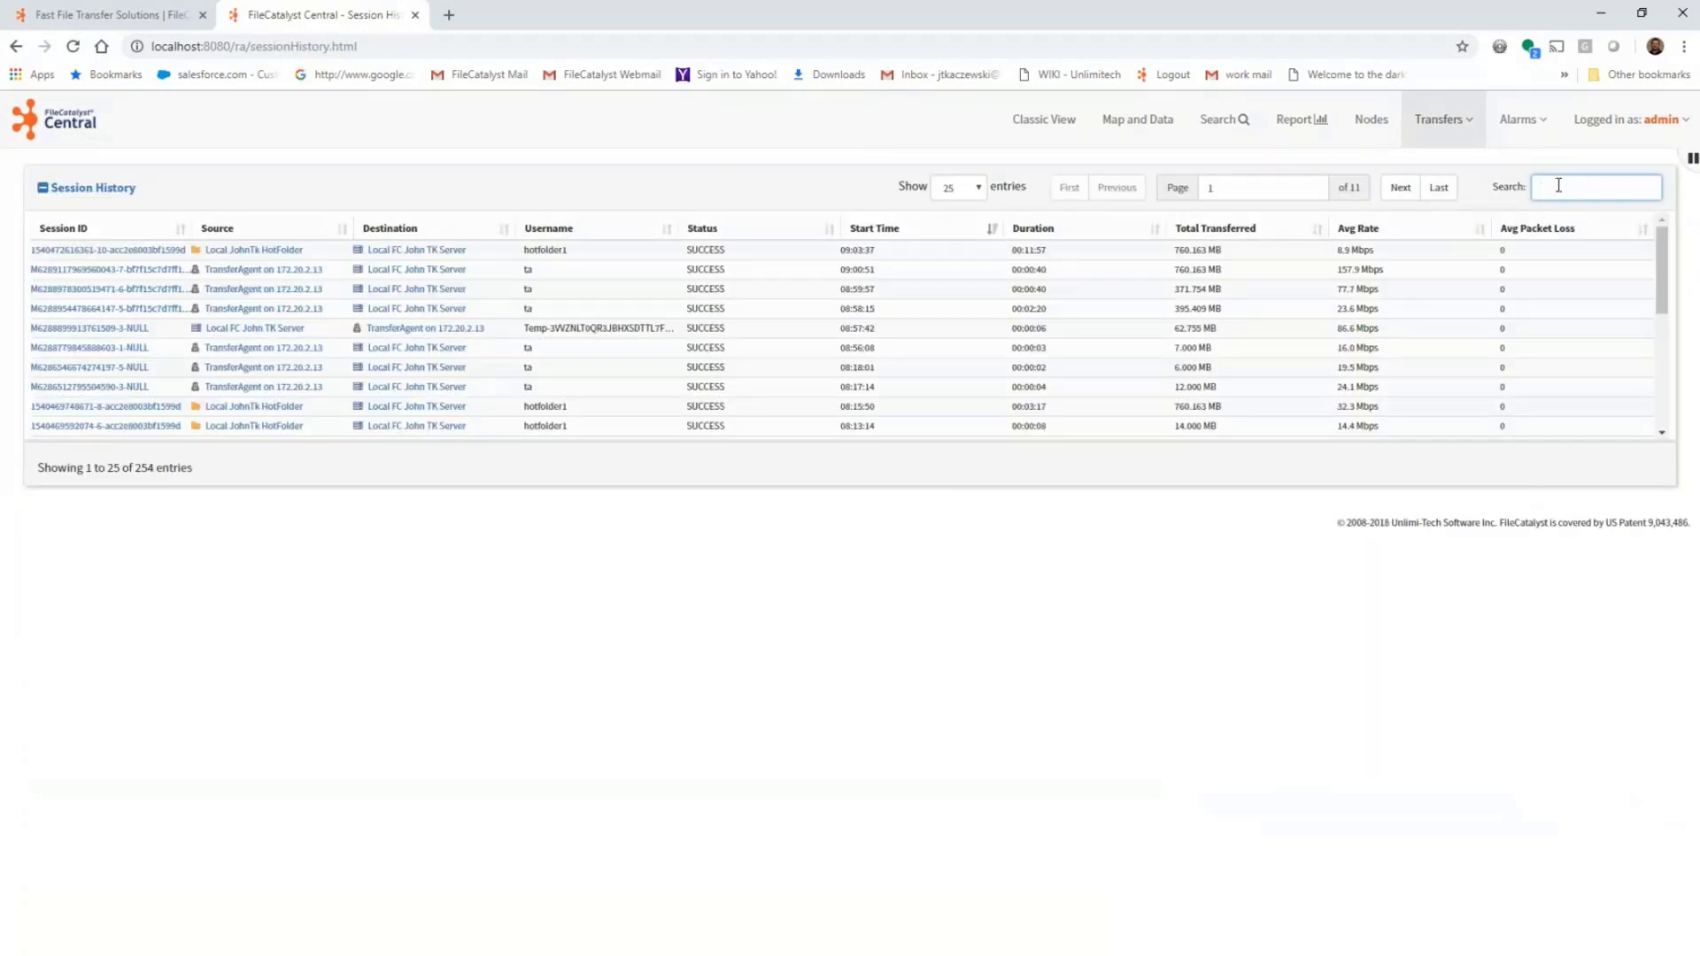
type("pdf")
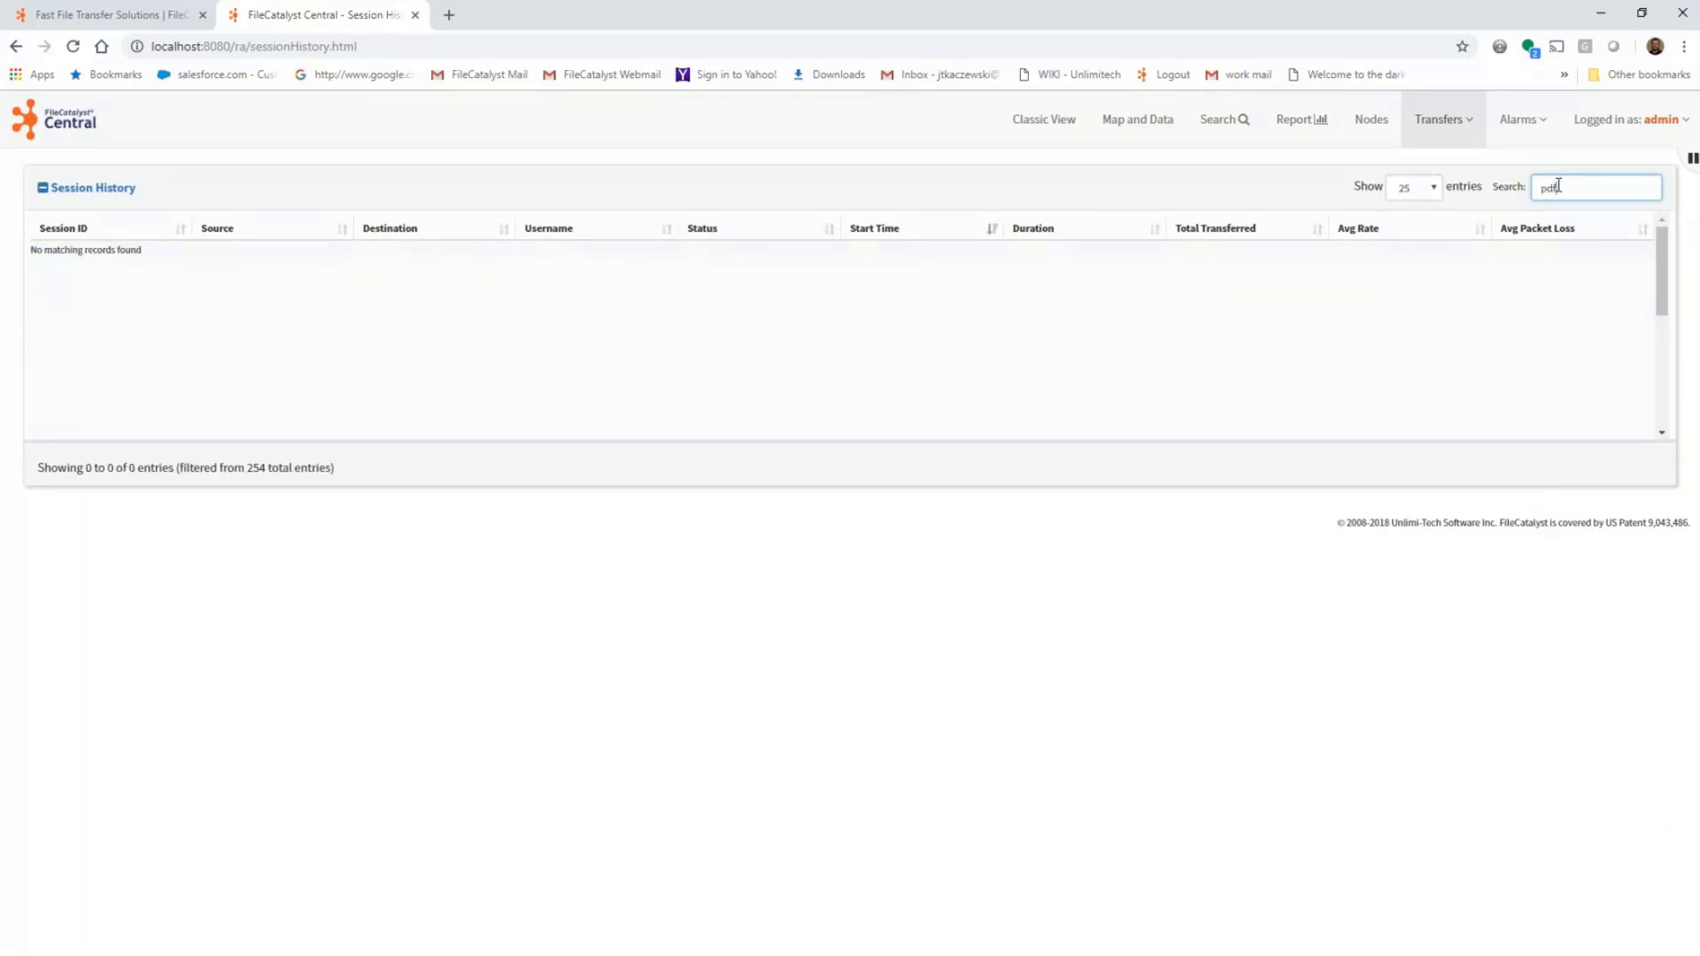
Browse Transfers and Nodes, then show the 30-day data volume Report for all nodes.
left_click(1440, 118)
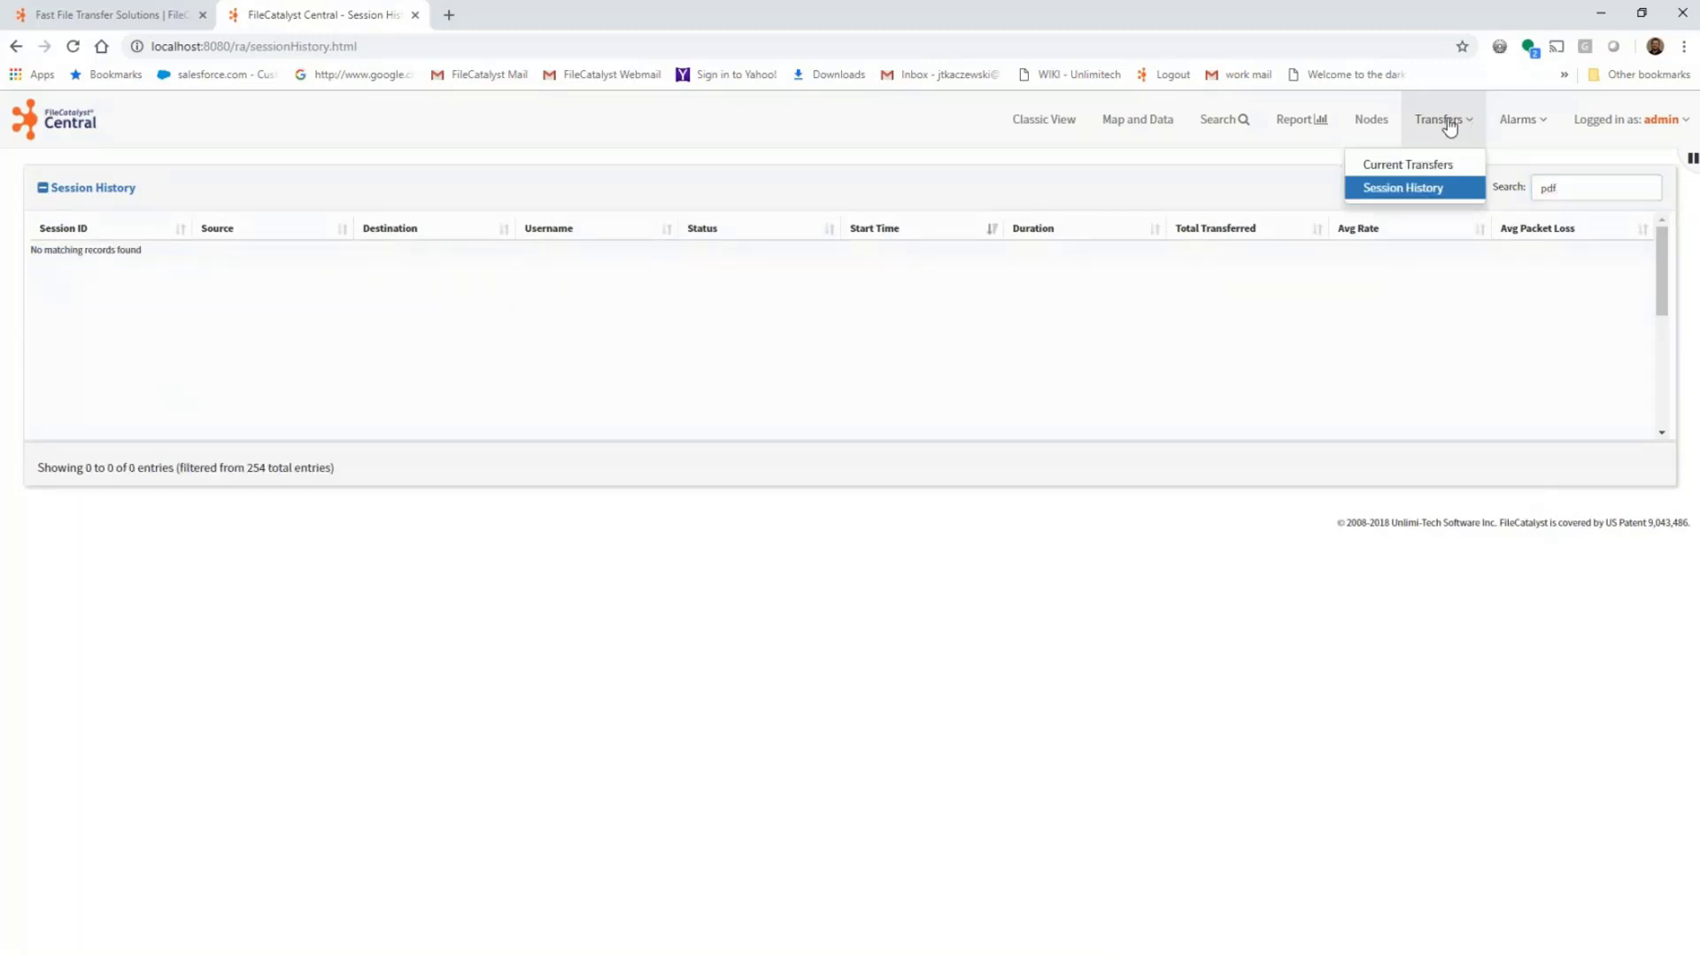
left_click(1370, 119)
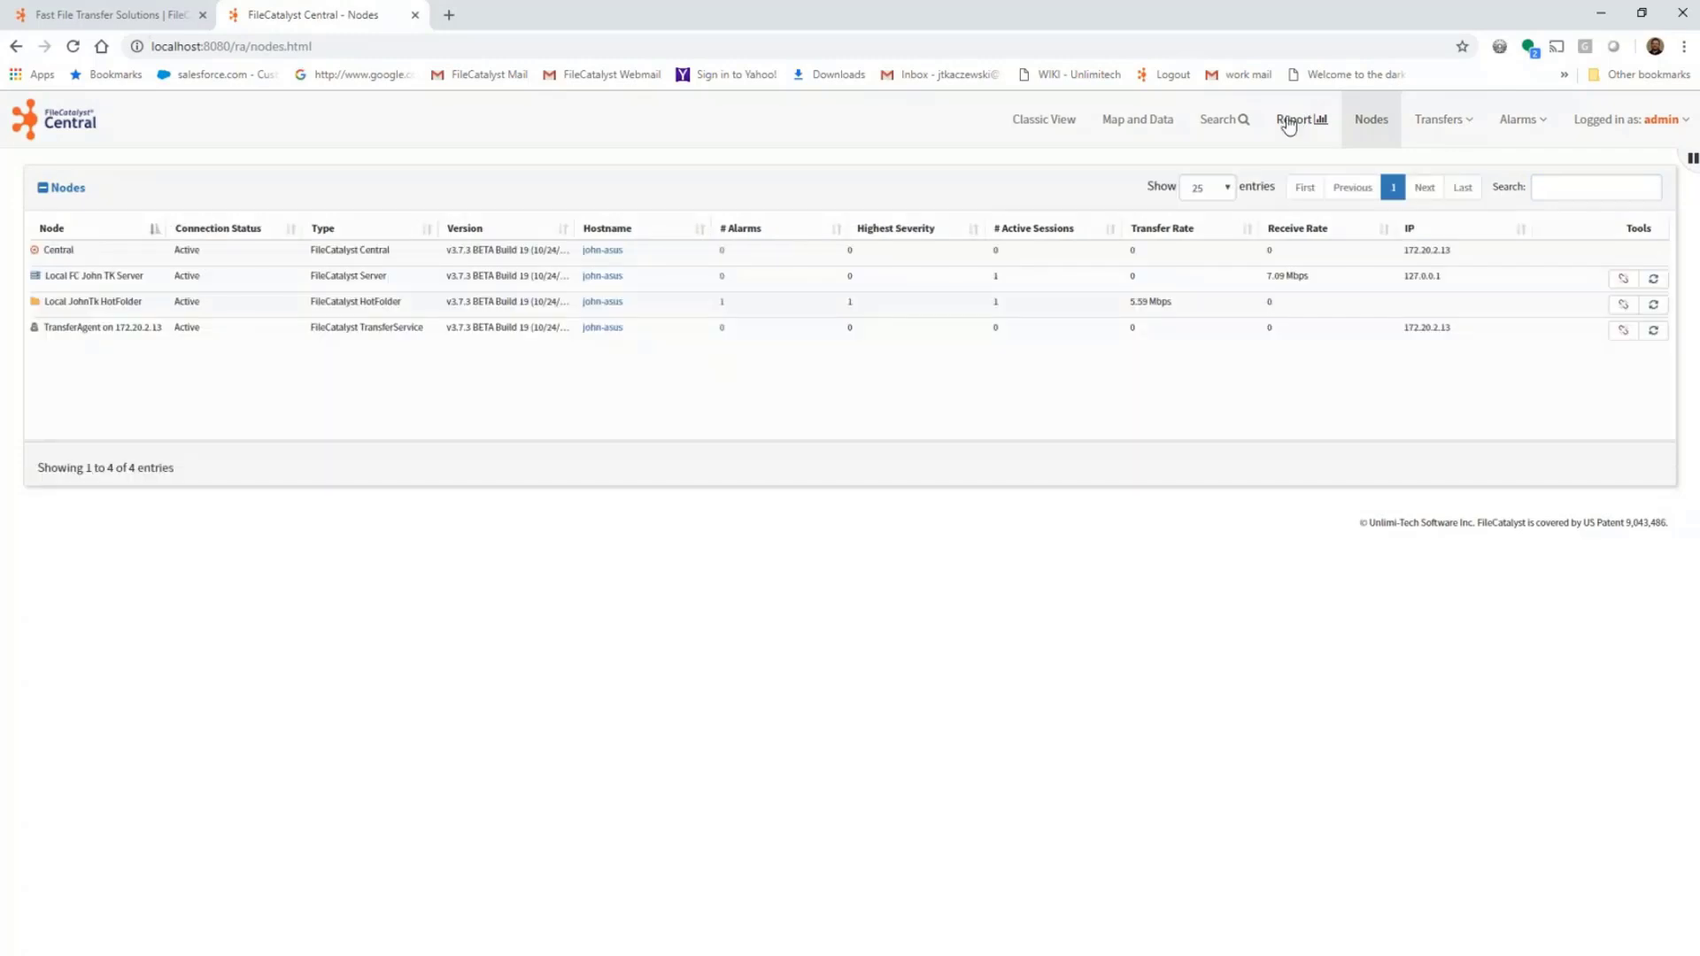
left_click(1298, 118)
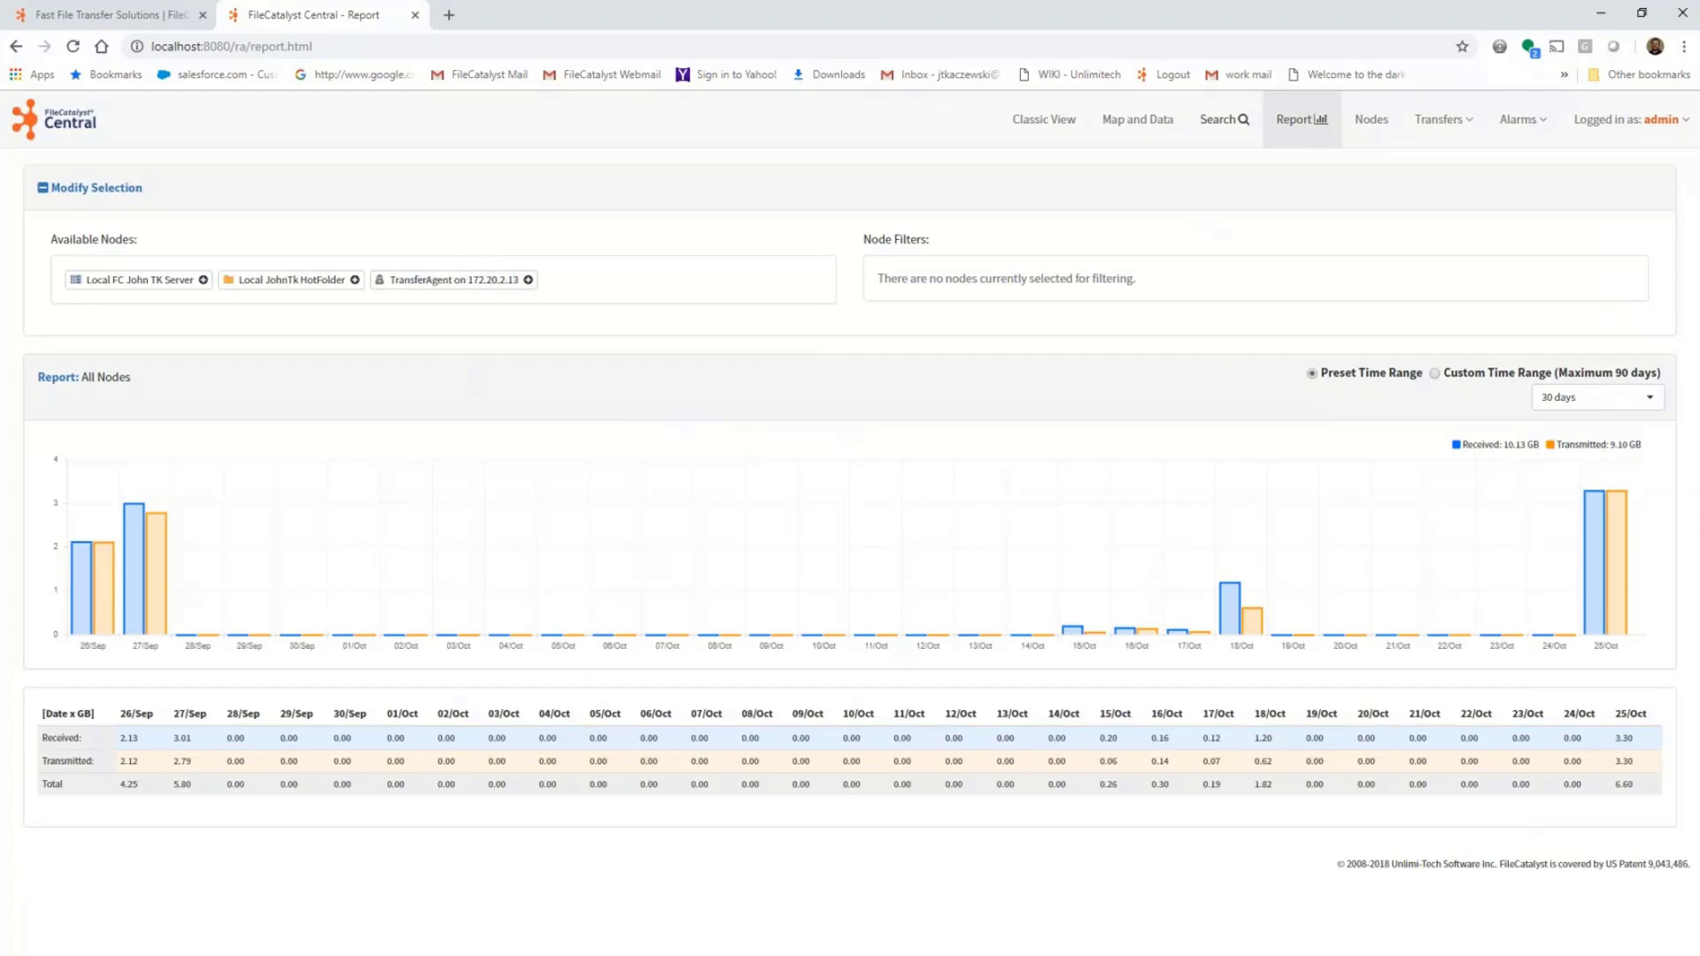
Open the USA node map in the map editor from Map and Data.
left_click(1123, 119)
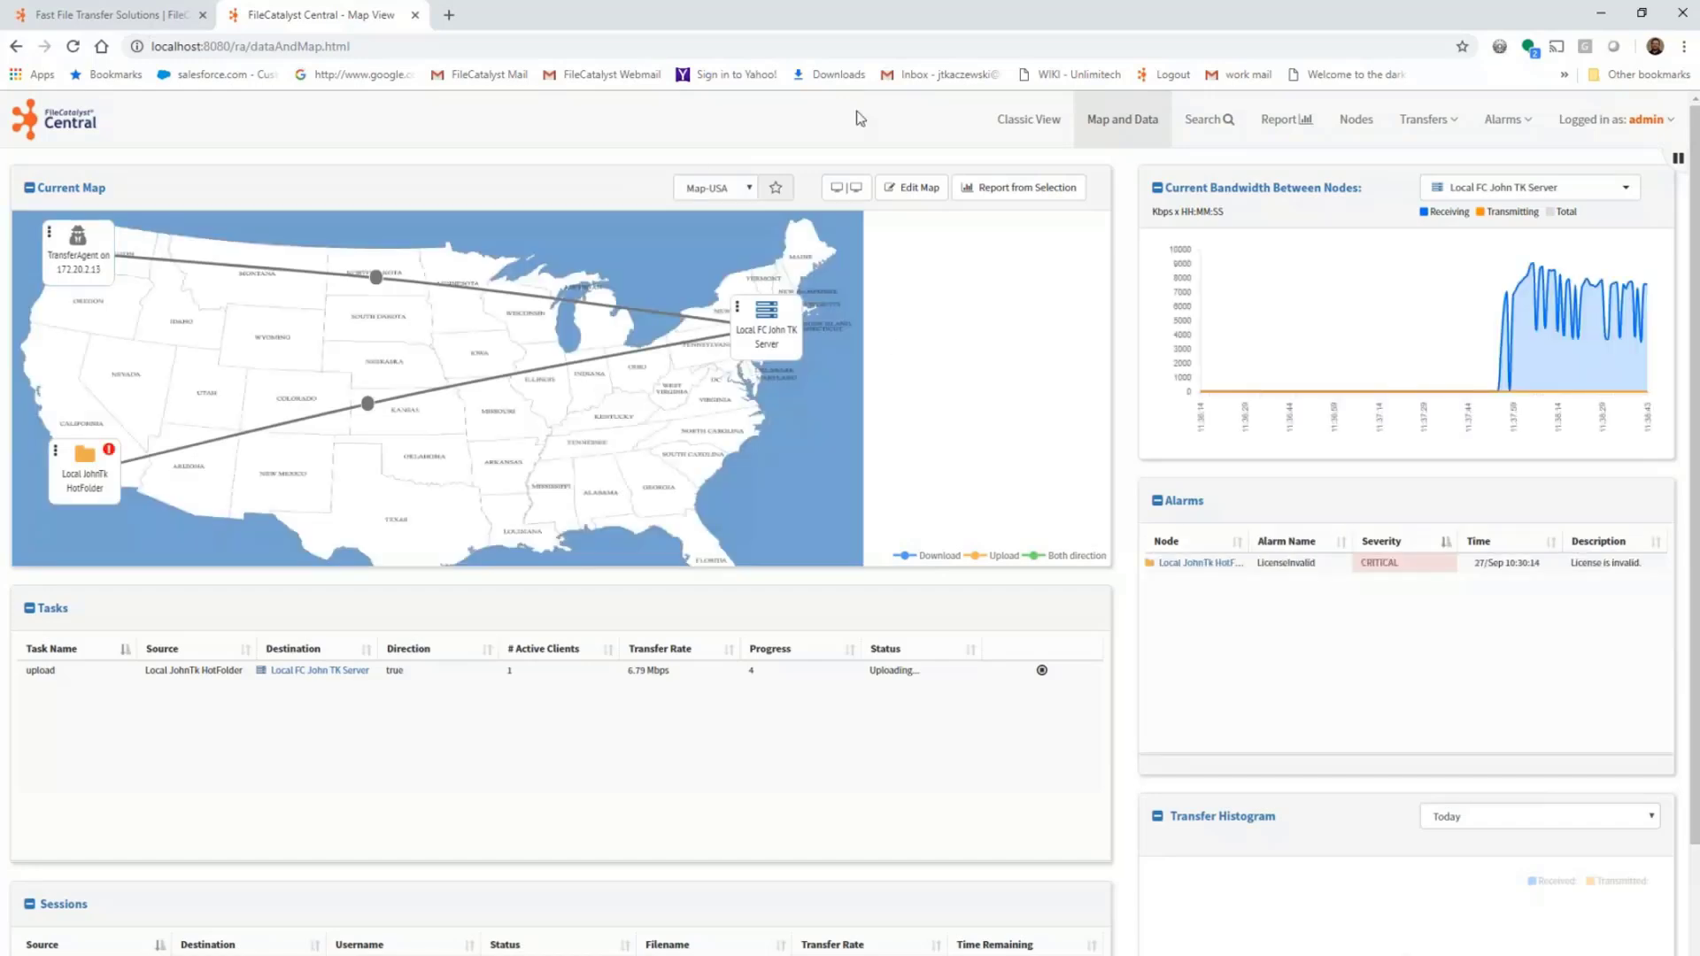
left_click(910, 187)
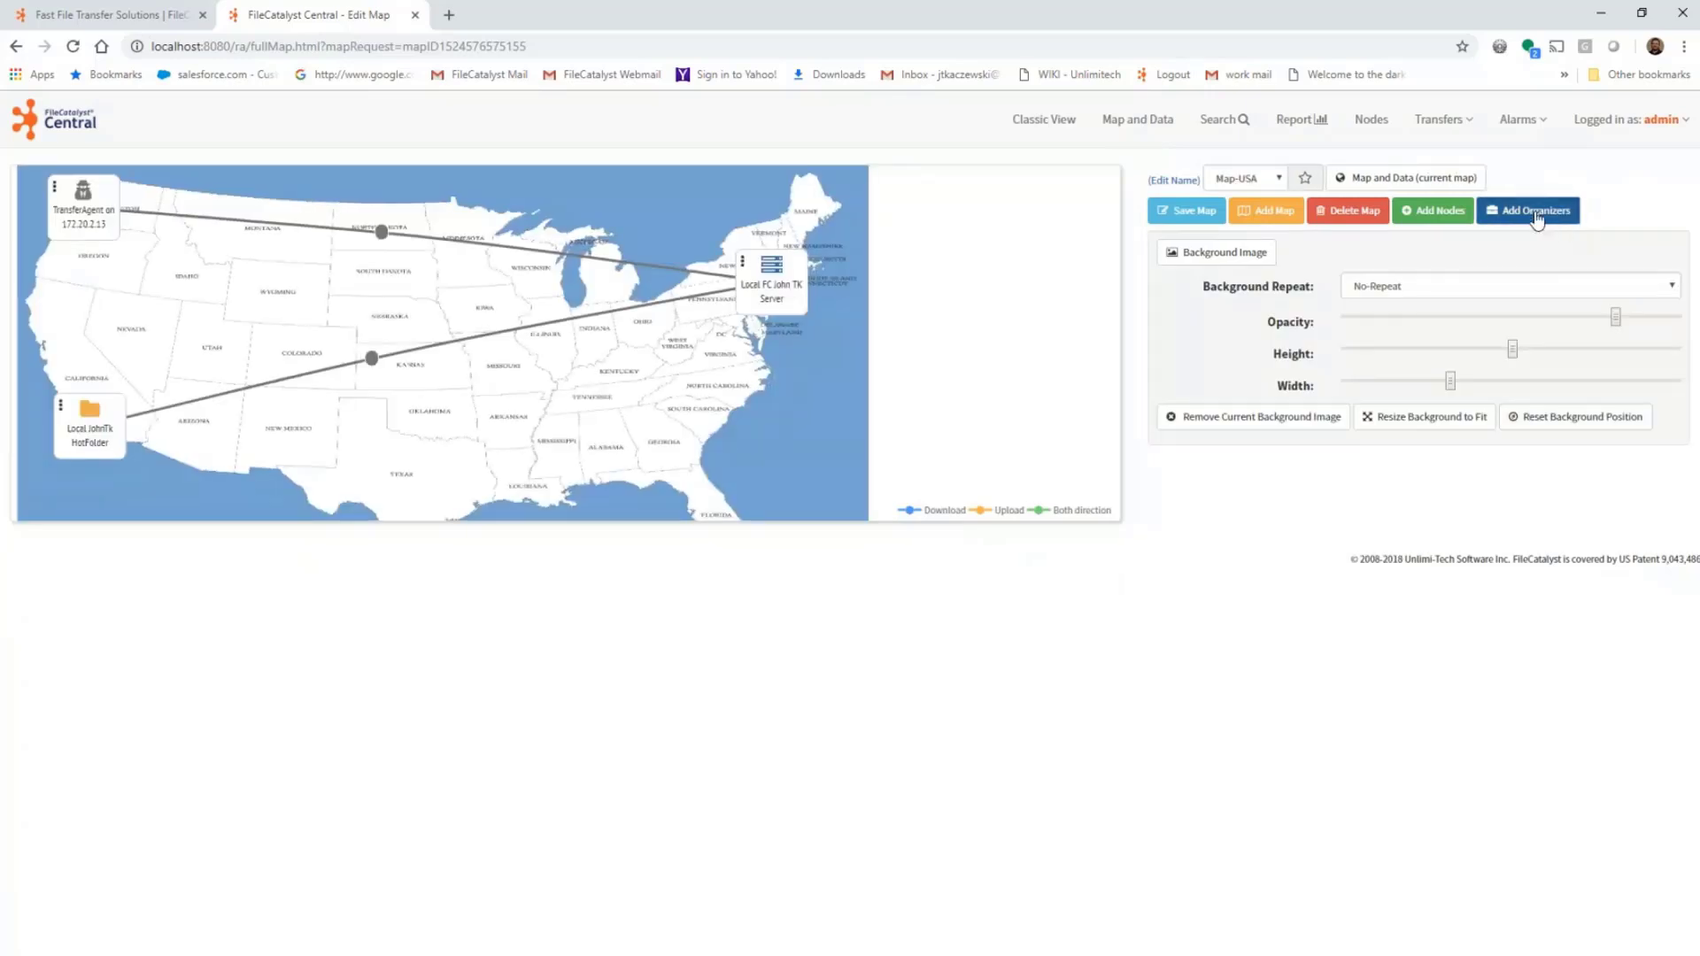
Create a new organizer titled 'clients' on the map.
left_click(1529, 211)
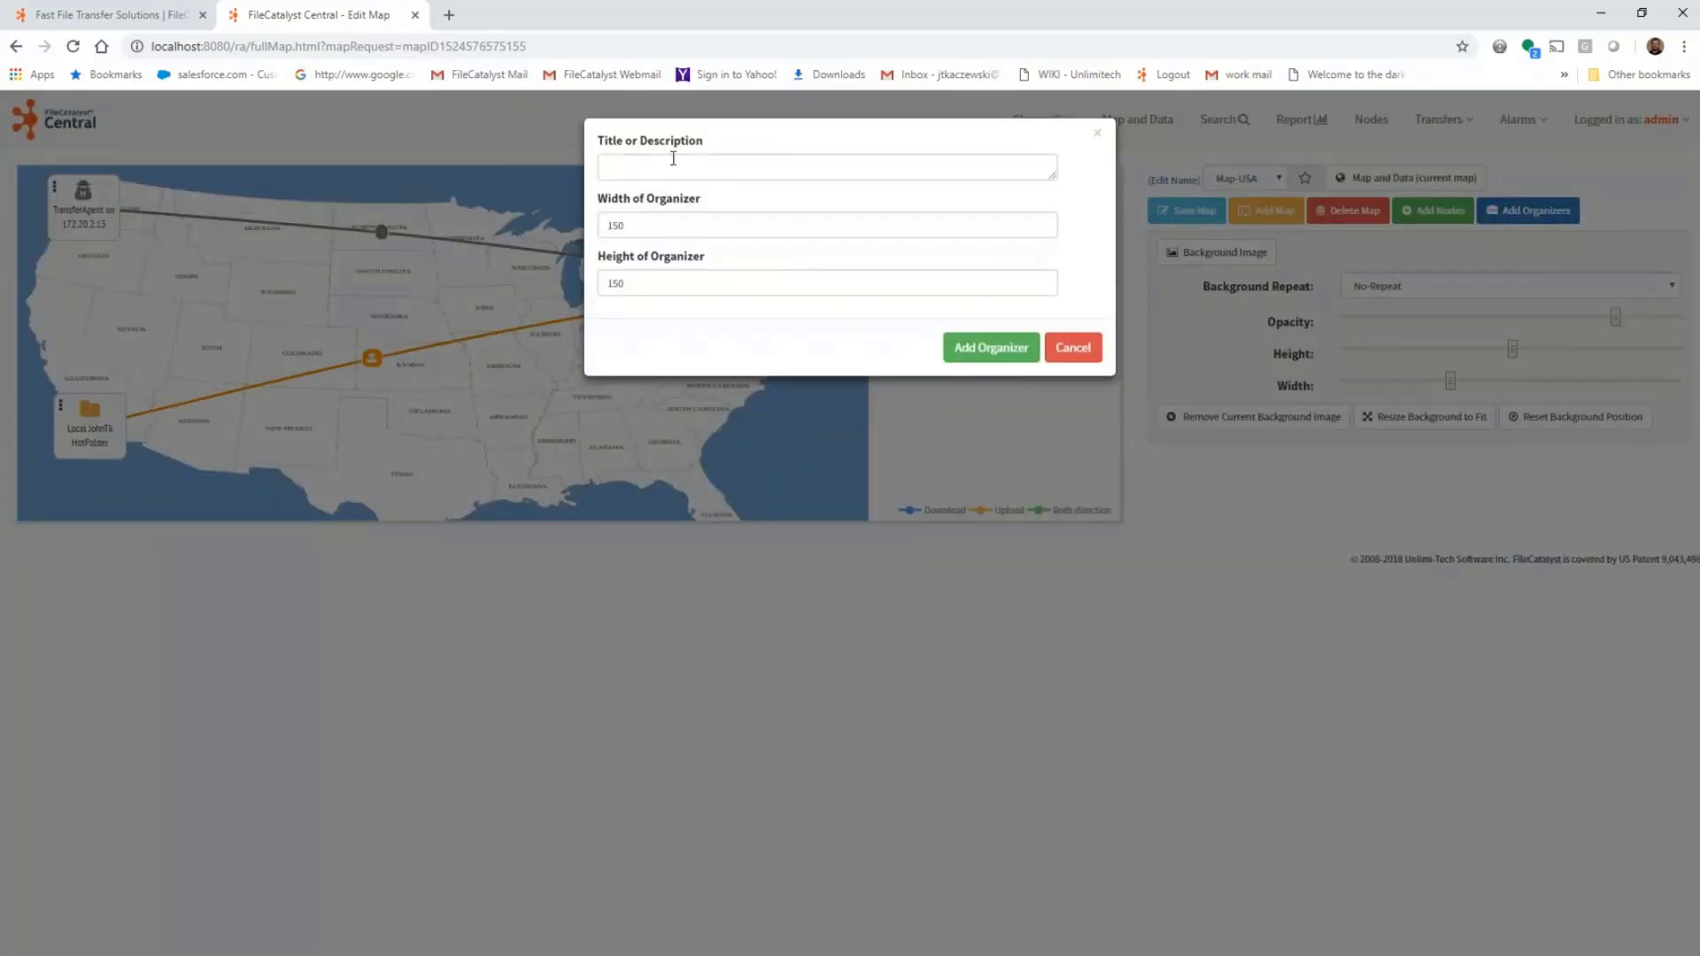
type("clien")
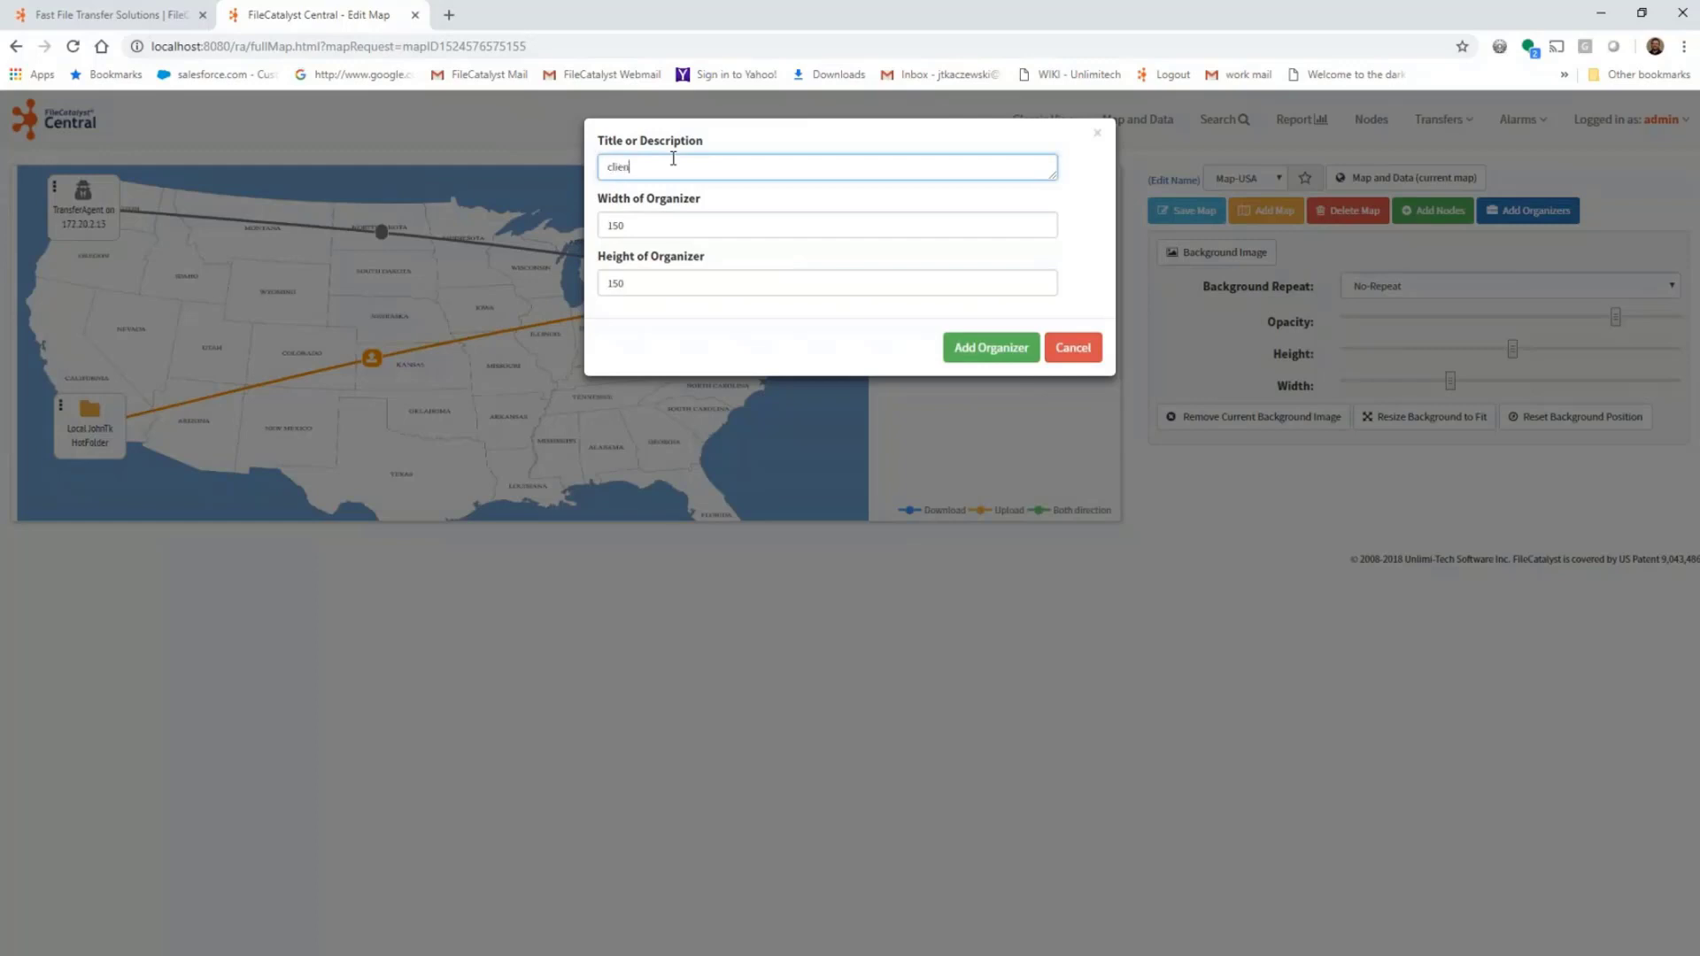
type("s")
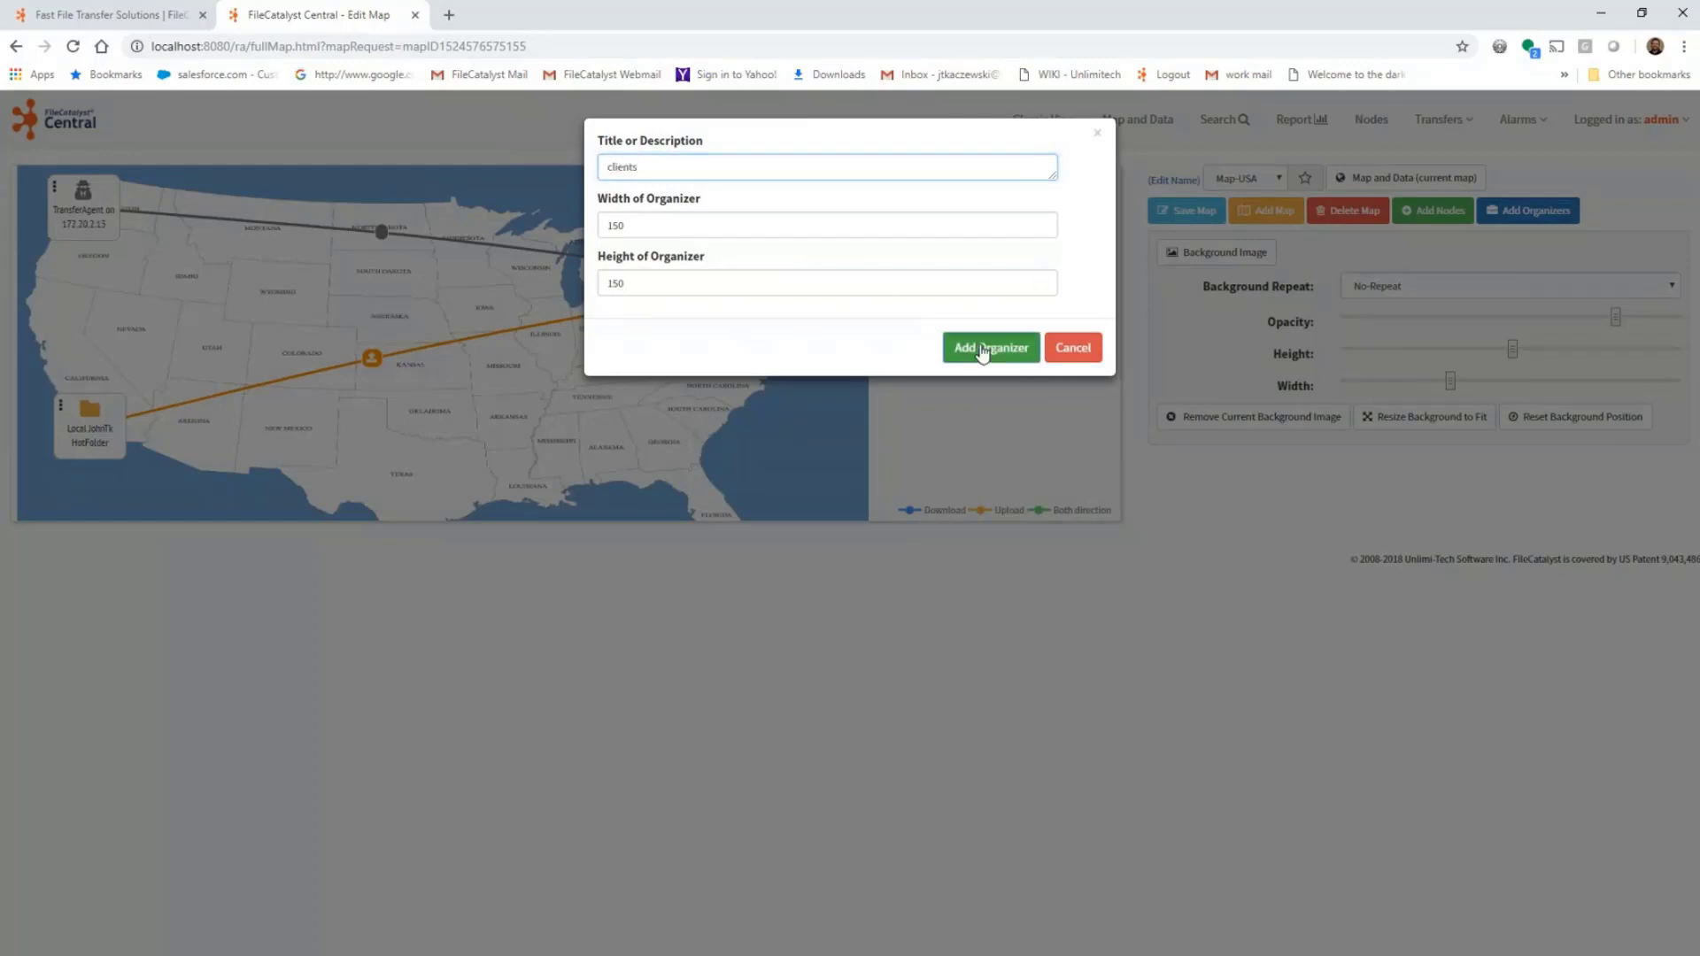
left_click(988, 347)
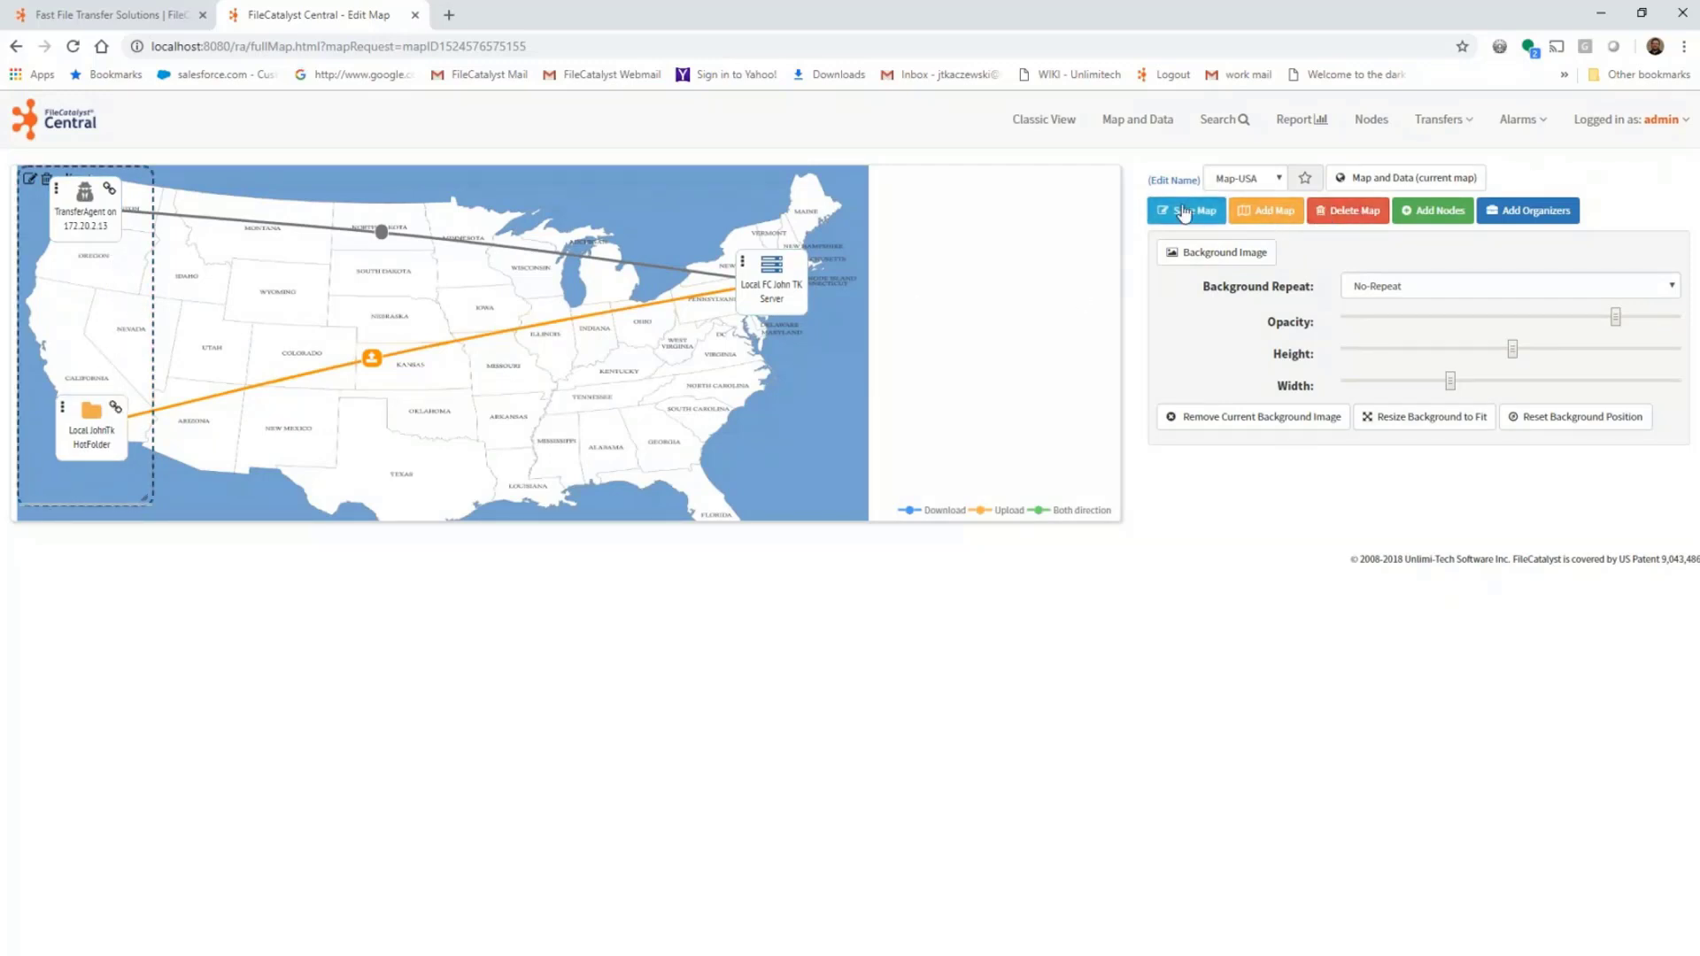
Save the edited map with the clients organizer, then go to the Report page.
left_click(1187, 211)
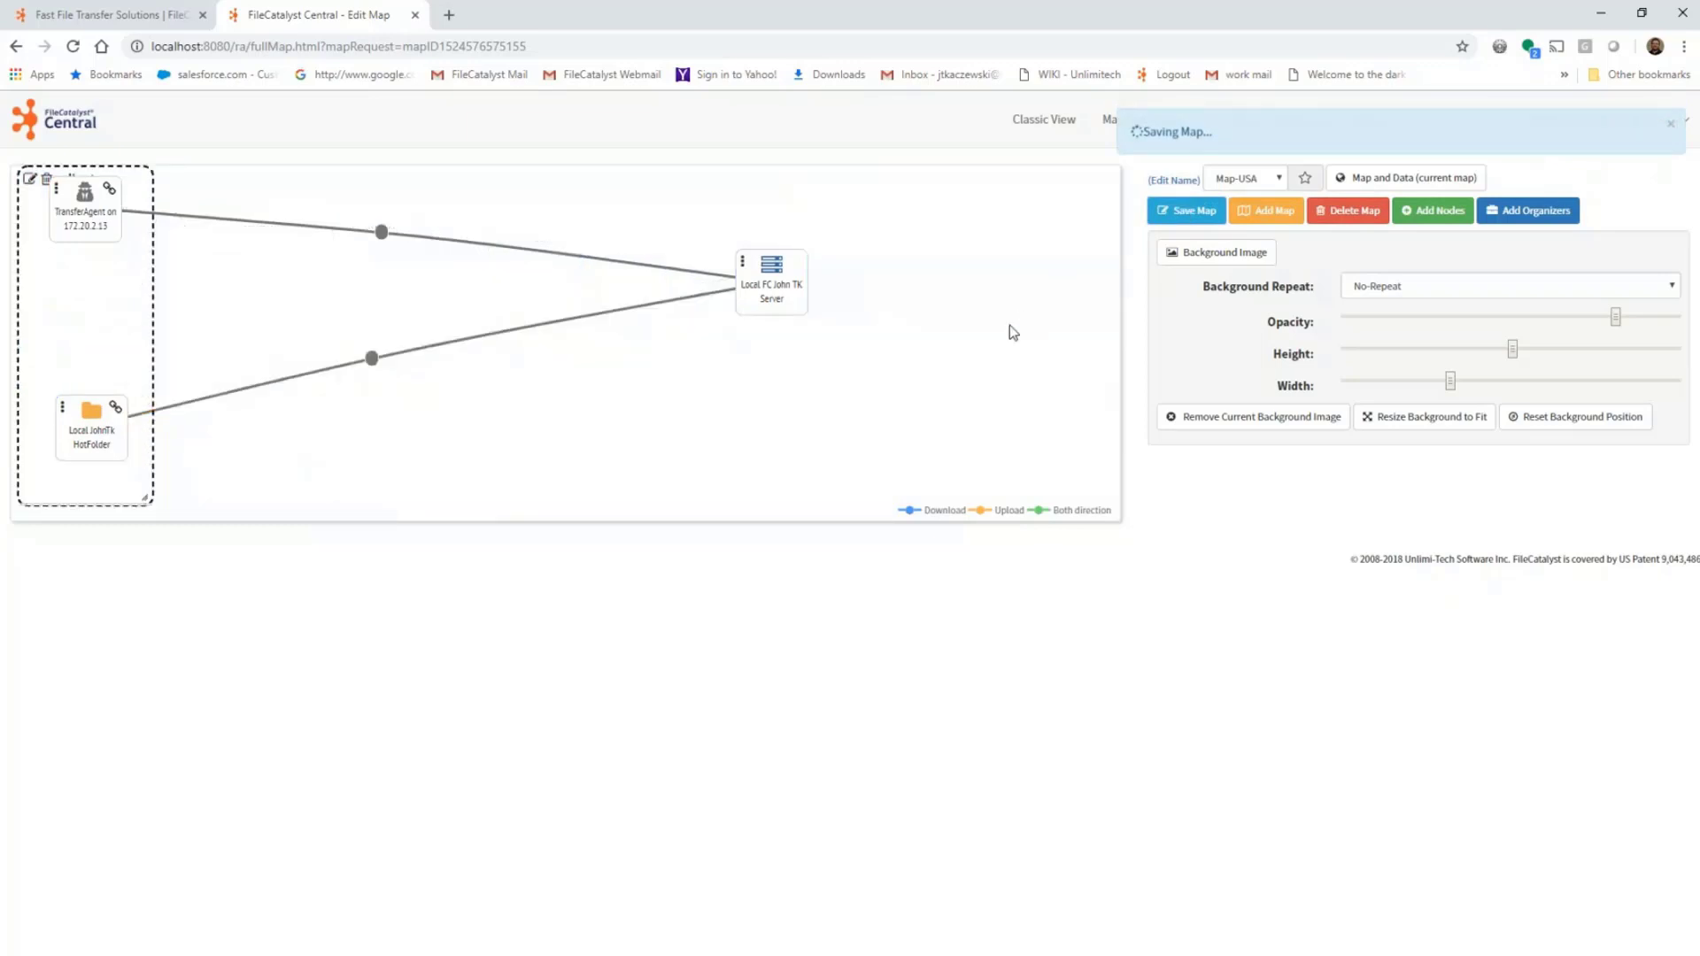
left_click(1187, 211)
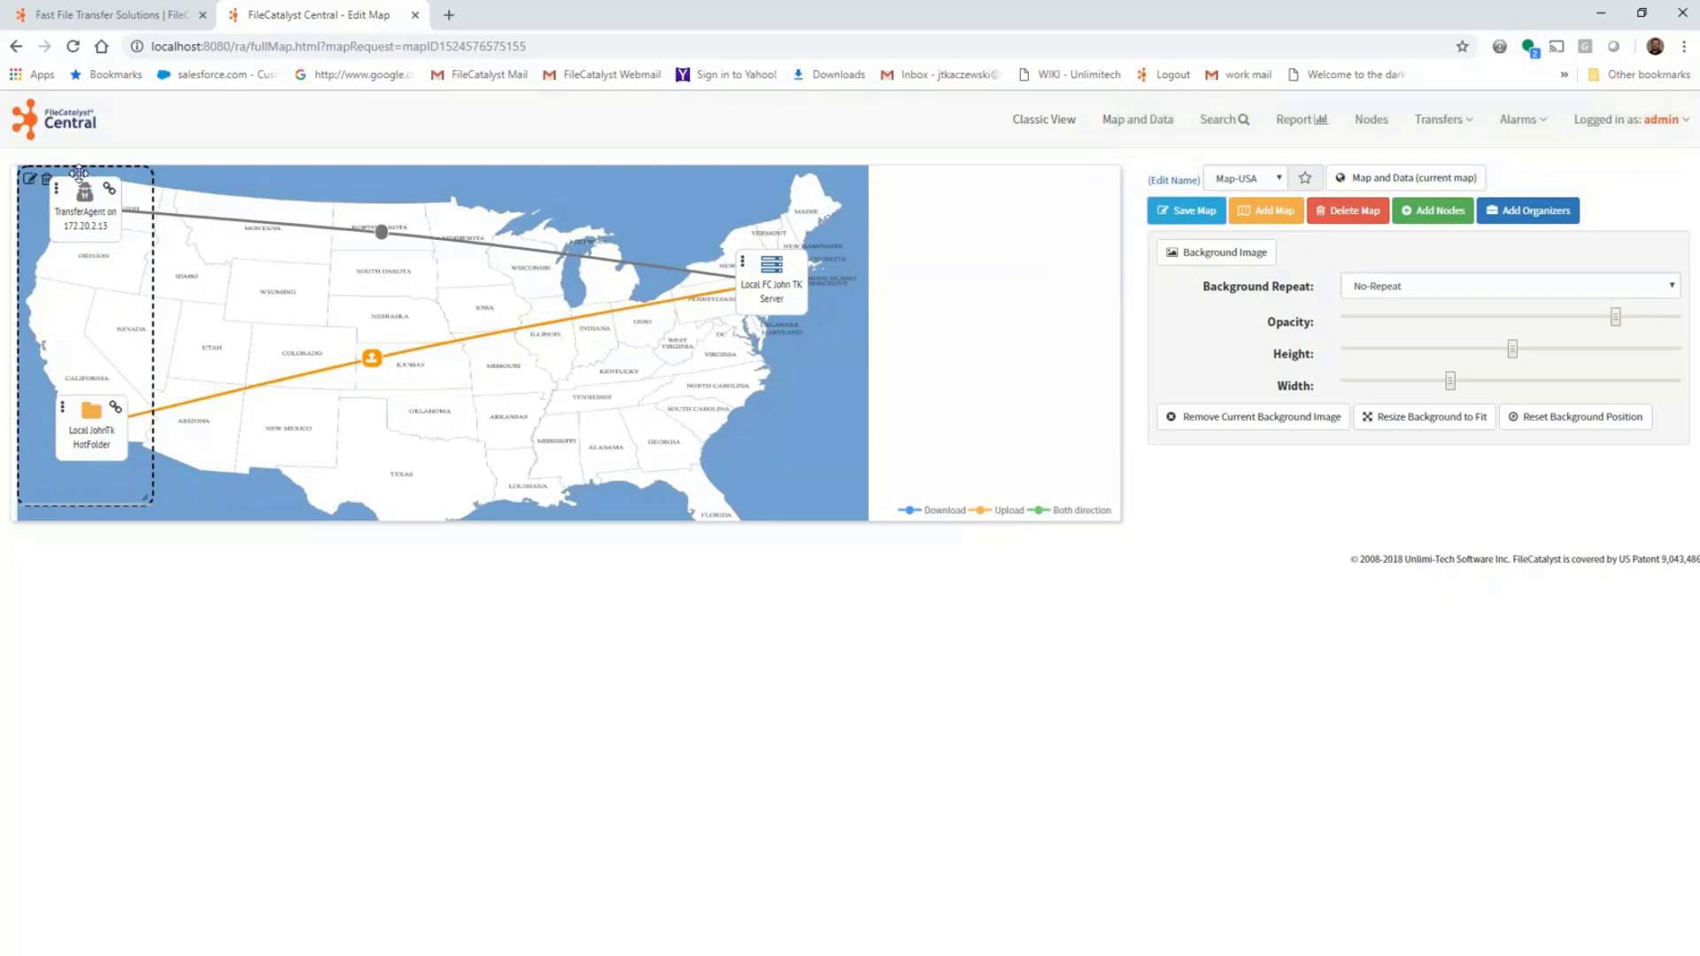
left_click(1299, 118)
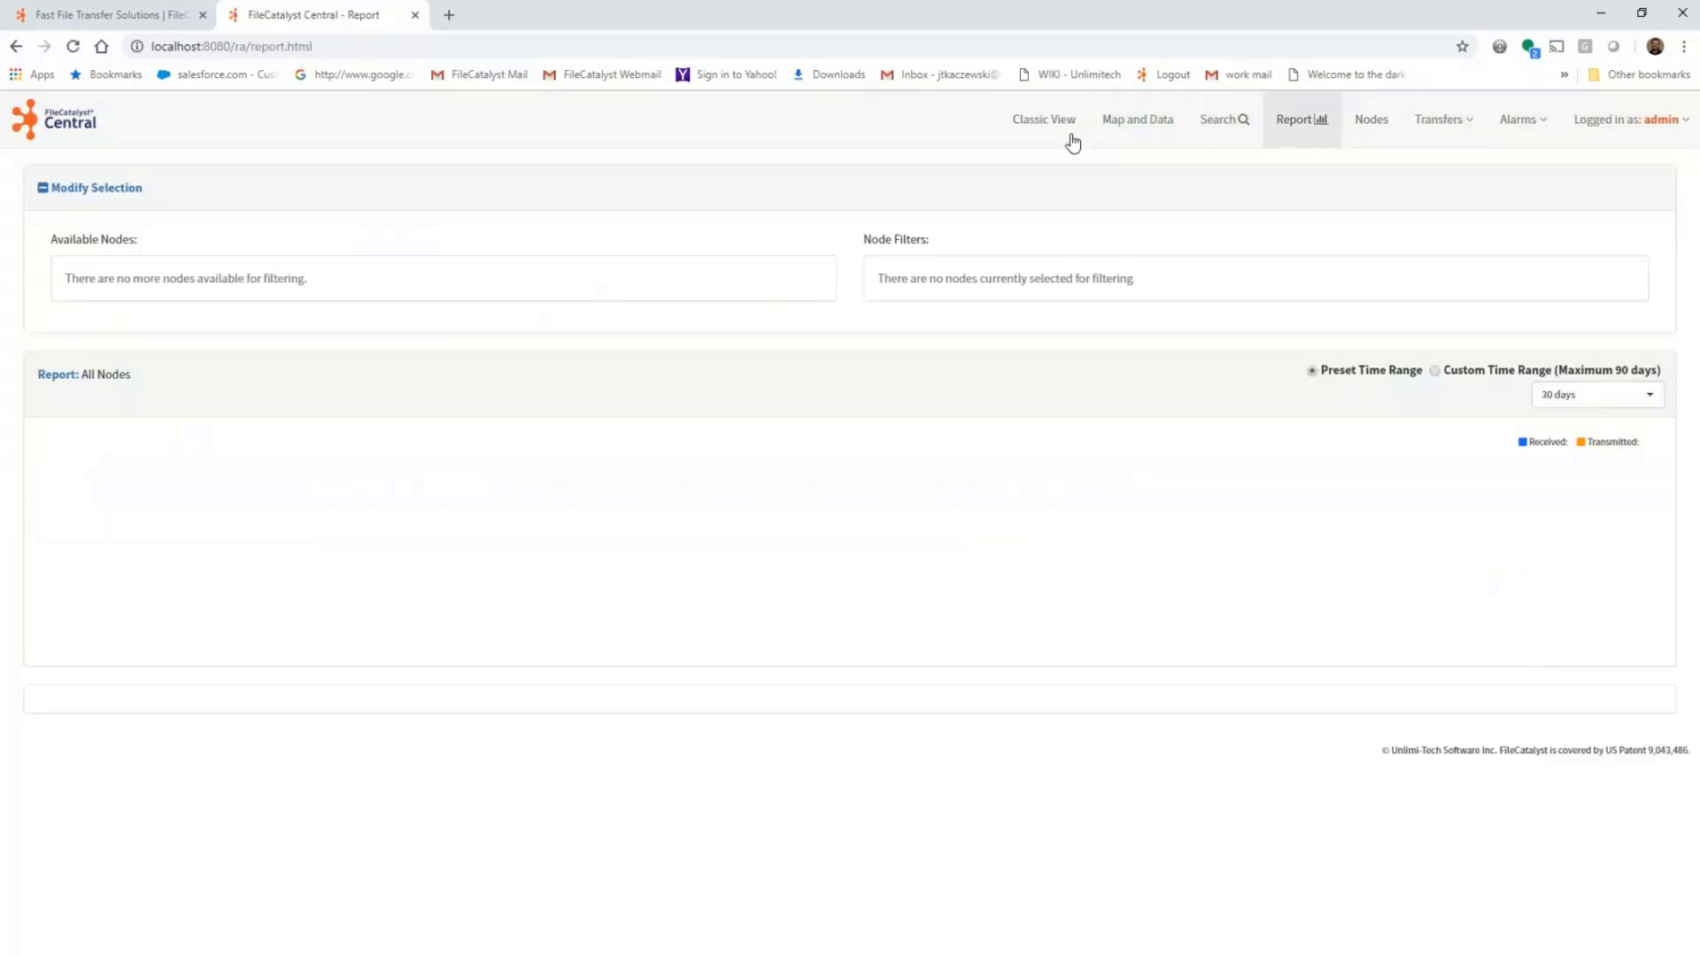
From Map and Data, connect to the Local FC John TK Server node's administration.
left_click(1300, 119)
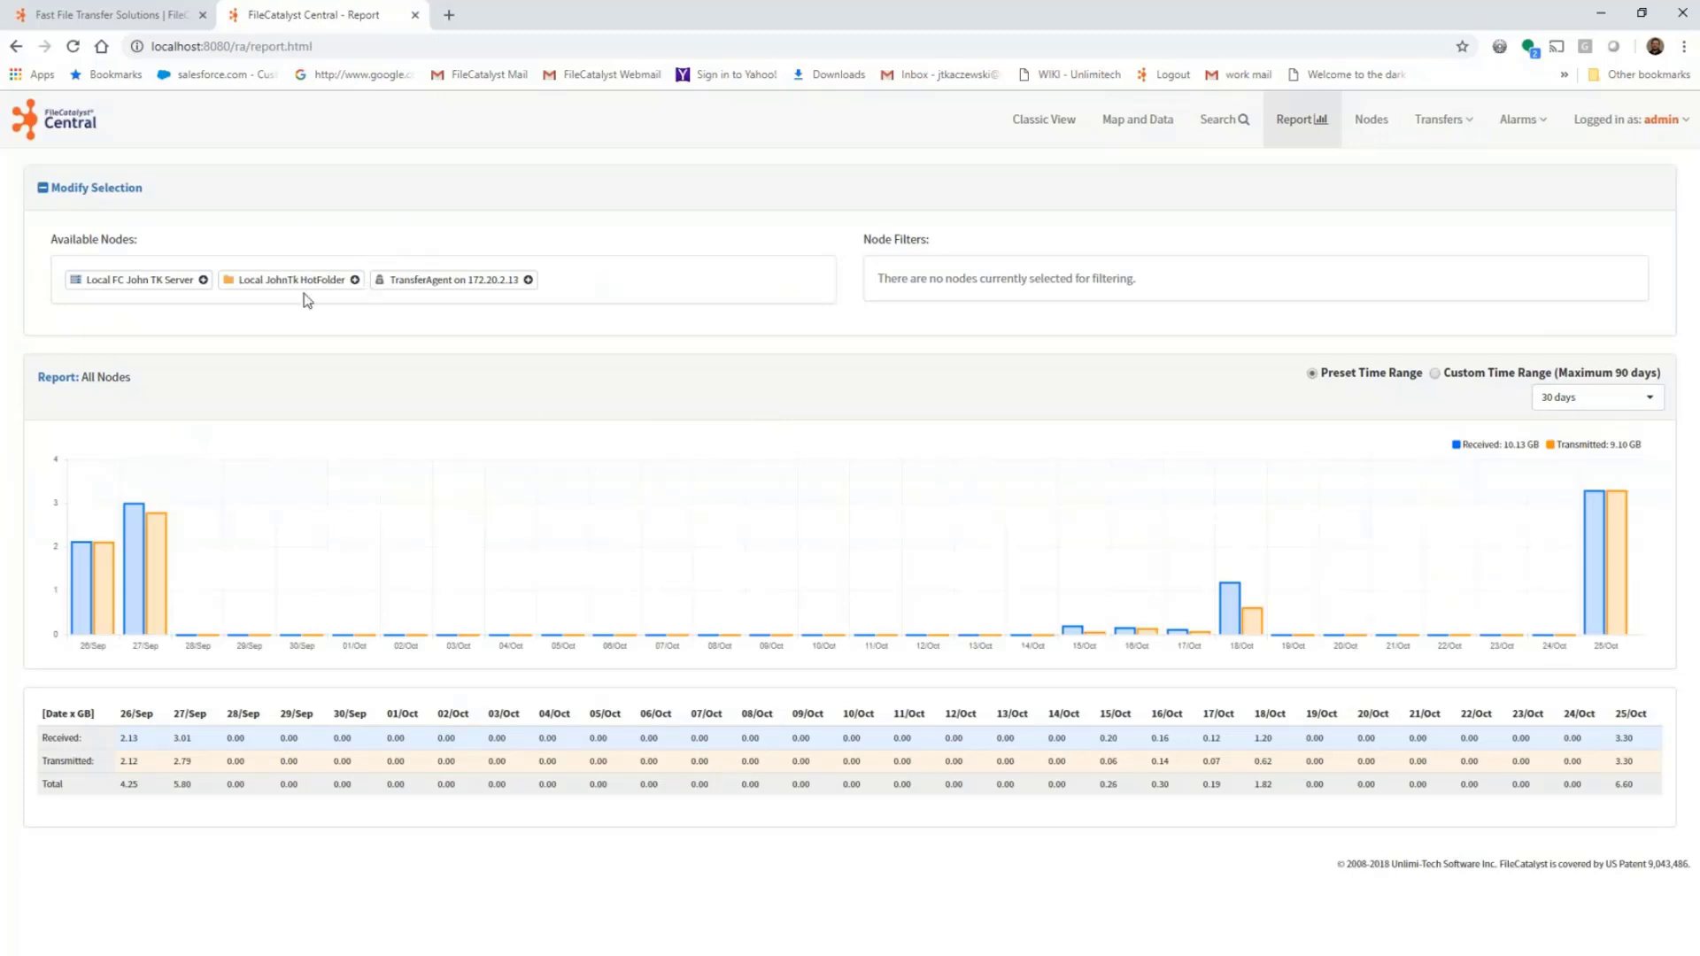
mouse_move(1403, 350)
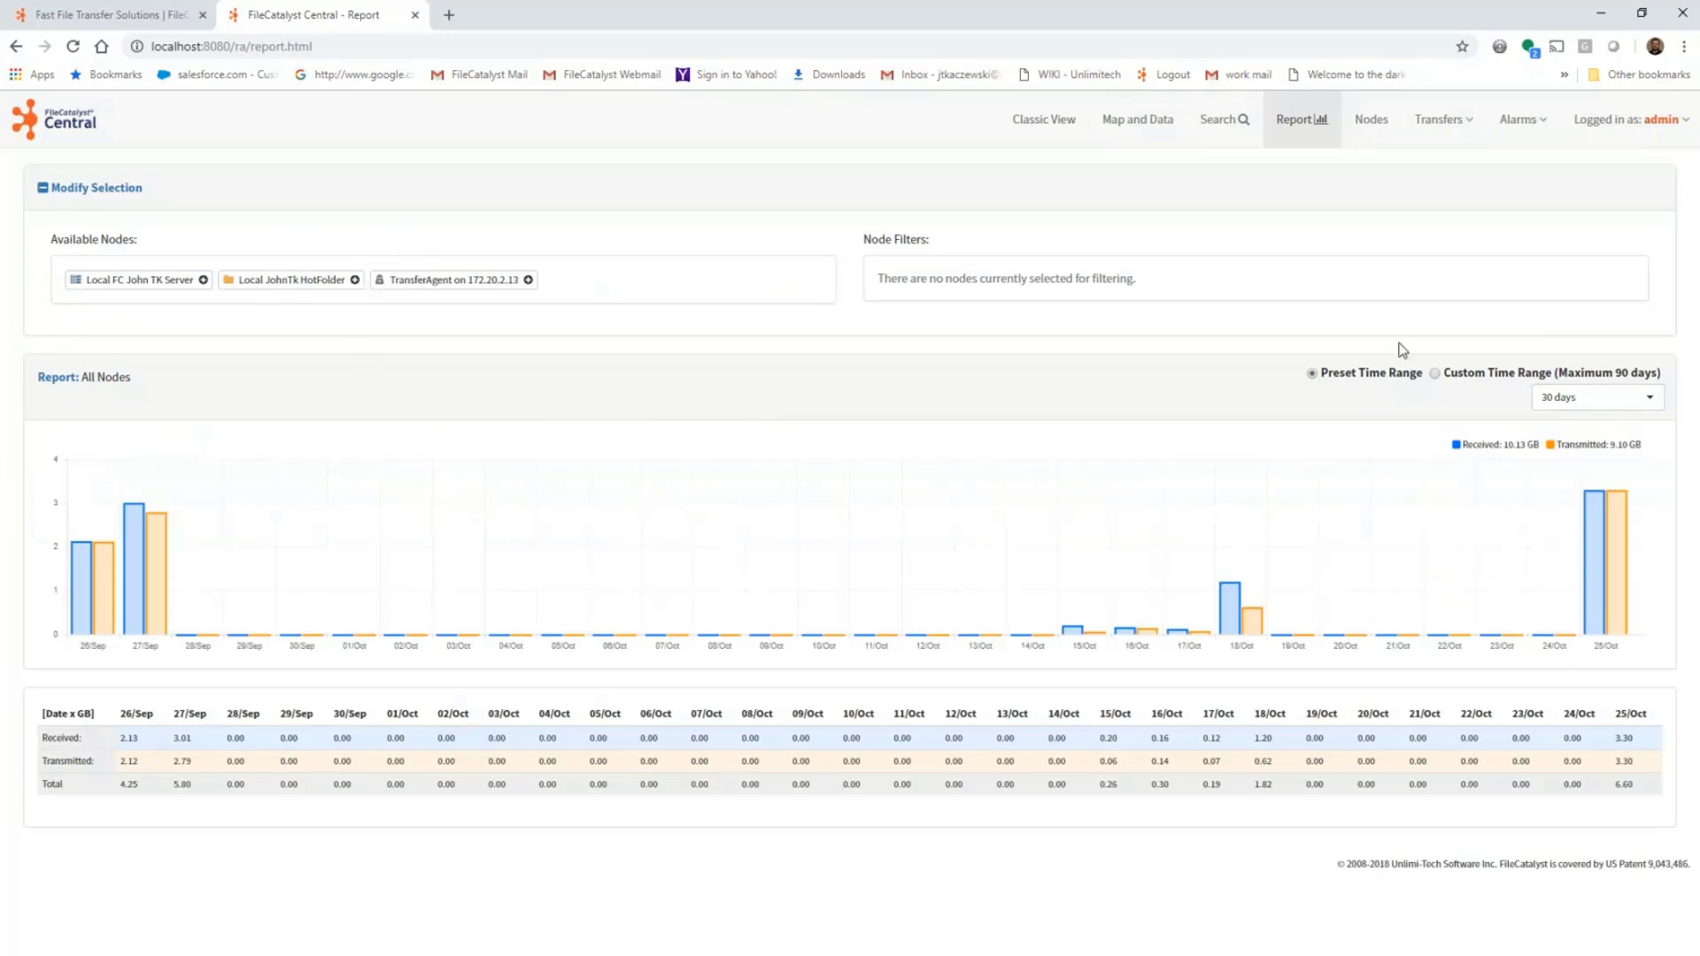
left_click(1122, 119)
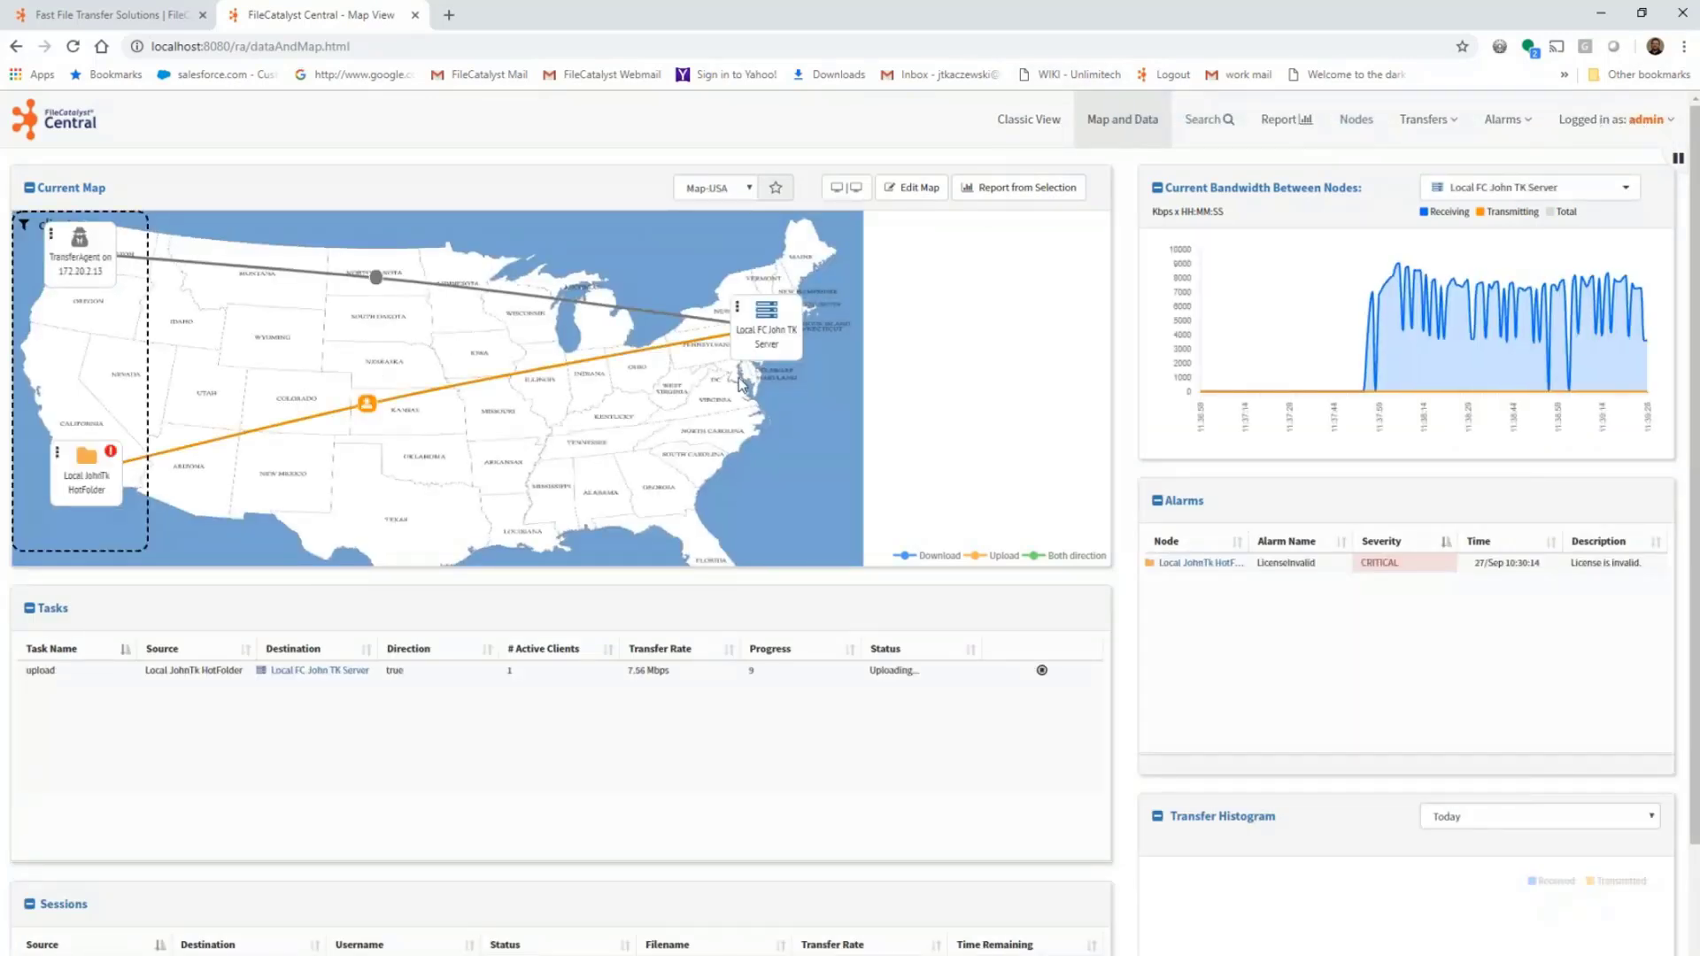
mouse_move(765, 309)
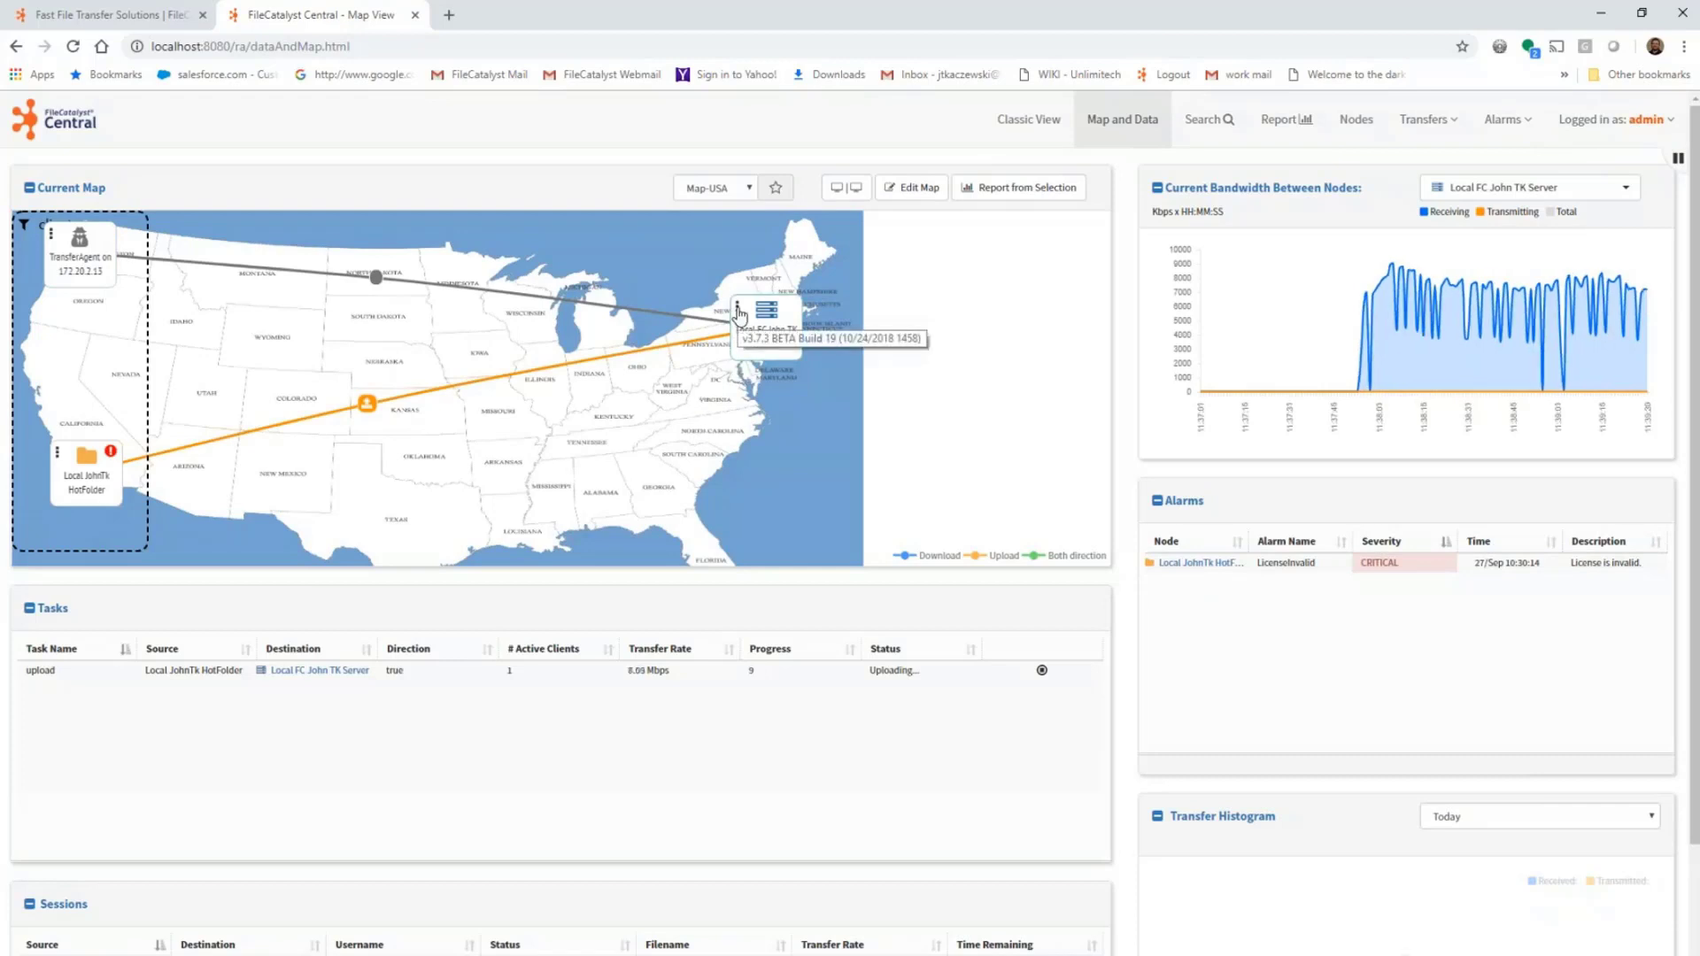
left_click(740, 317)
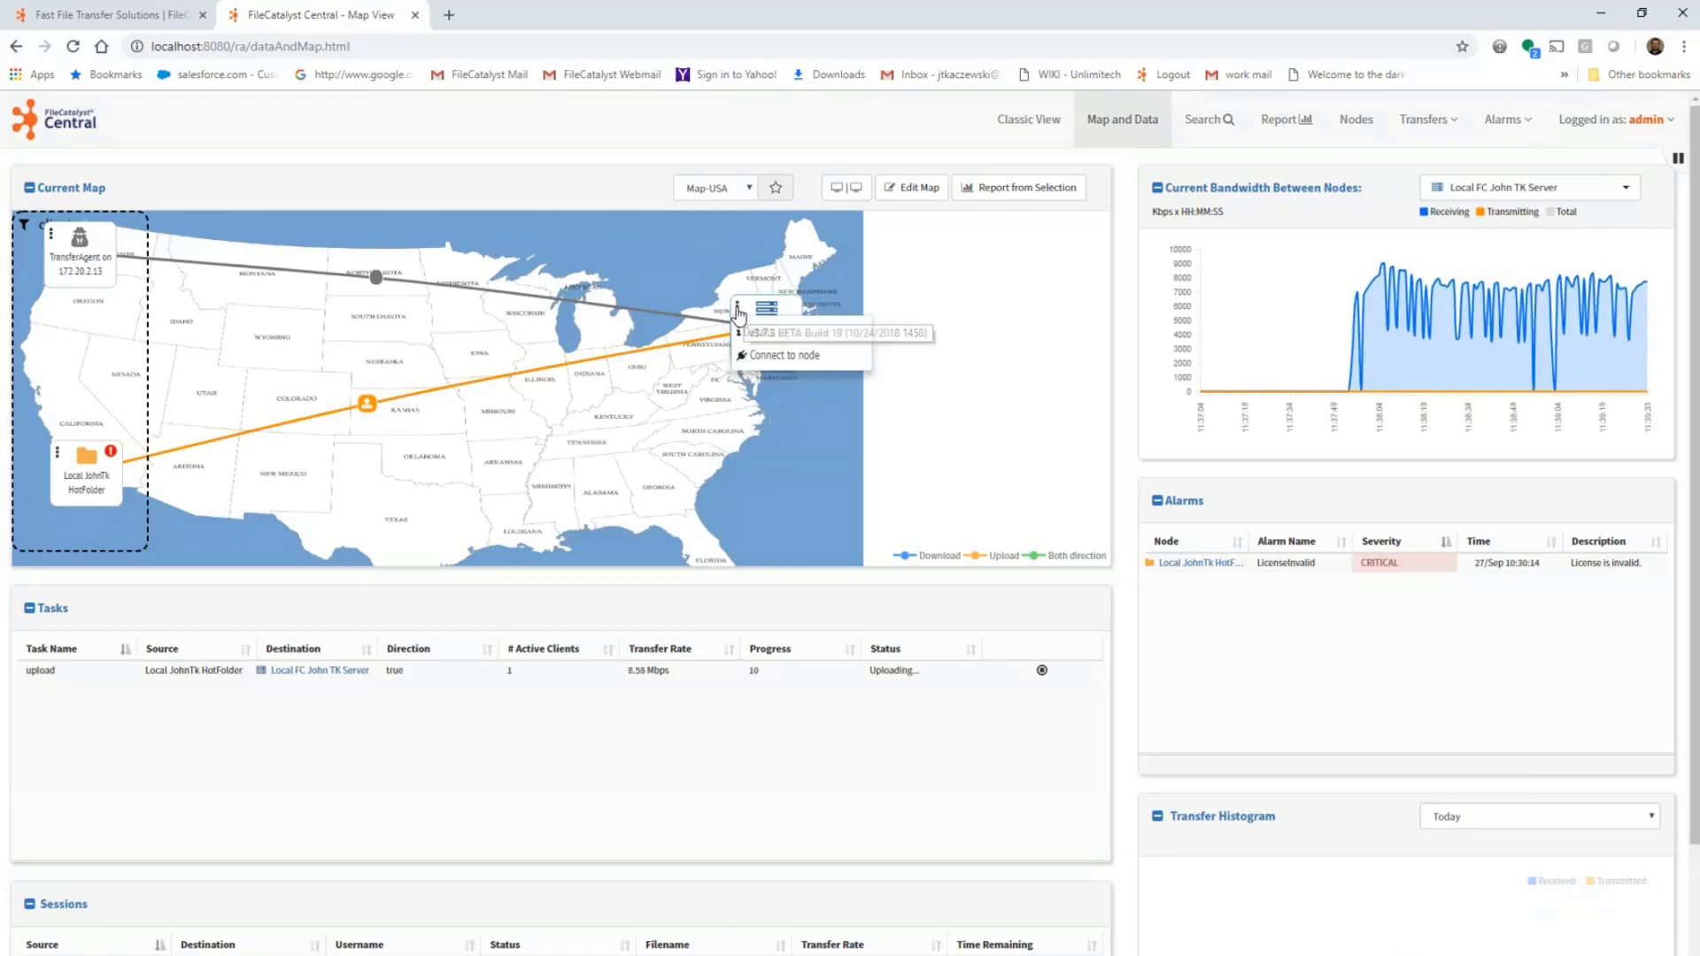
left_click(783, 354)
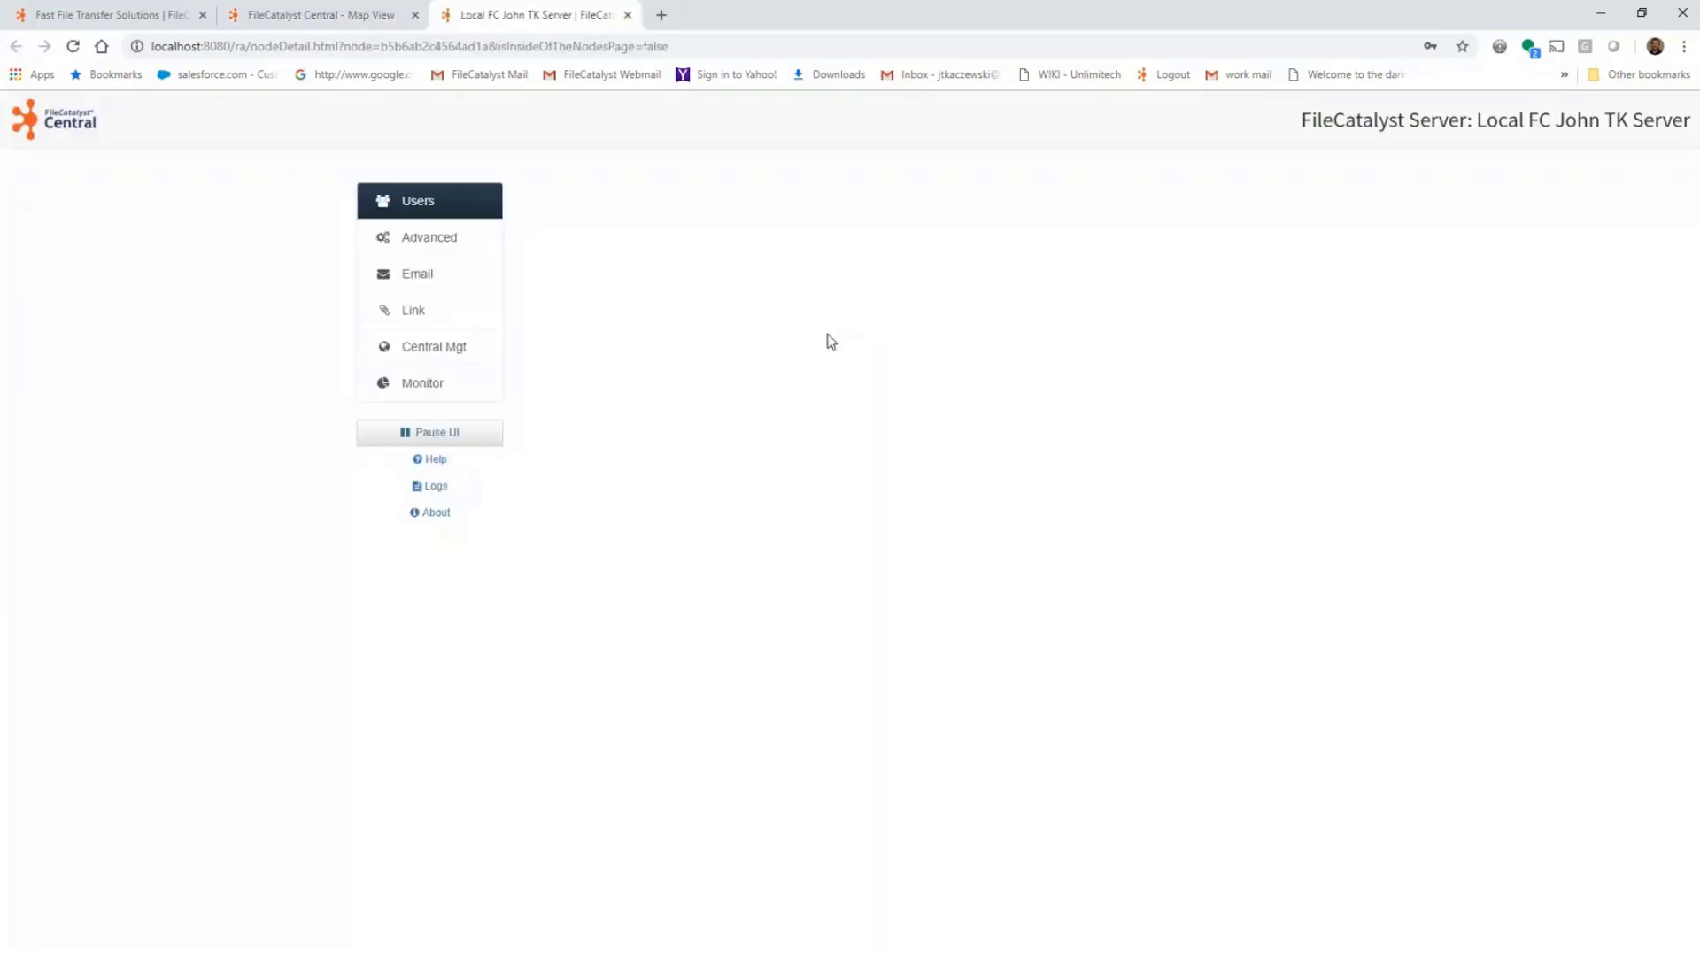
left_click(418, 200)
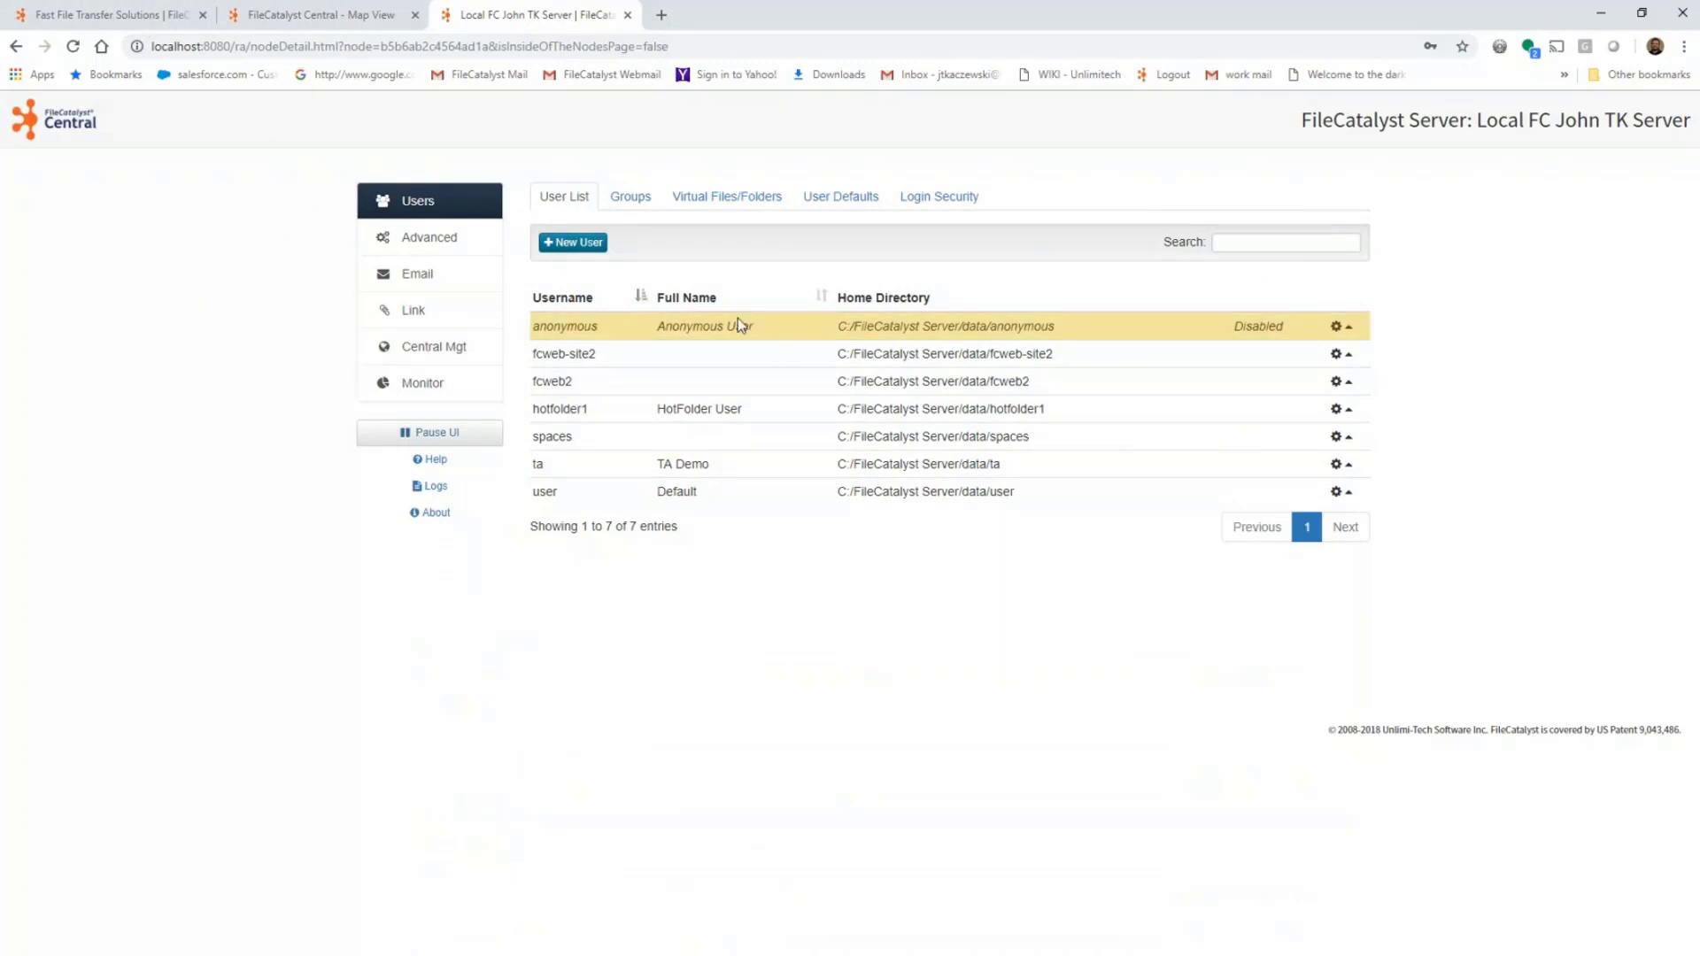
Review the server's Sessions Table and Bandwidth Usage Graph in Monitor.
left_click(422, 383)
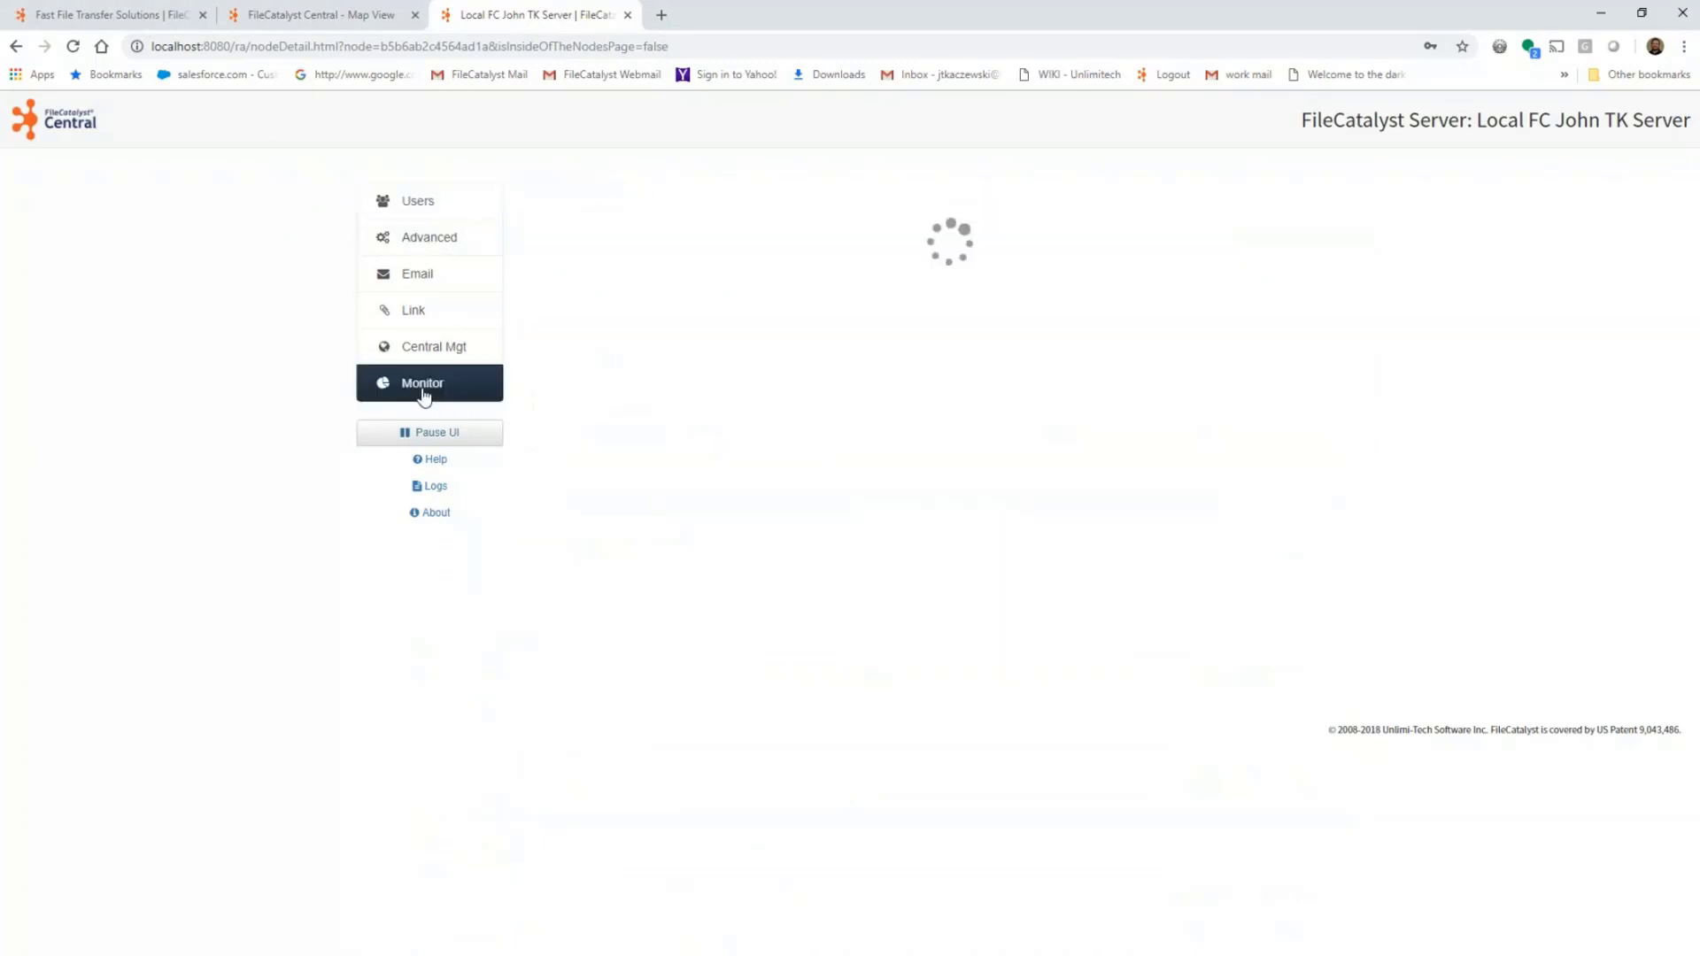
left_click(422, 382)
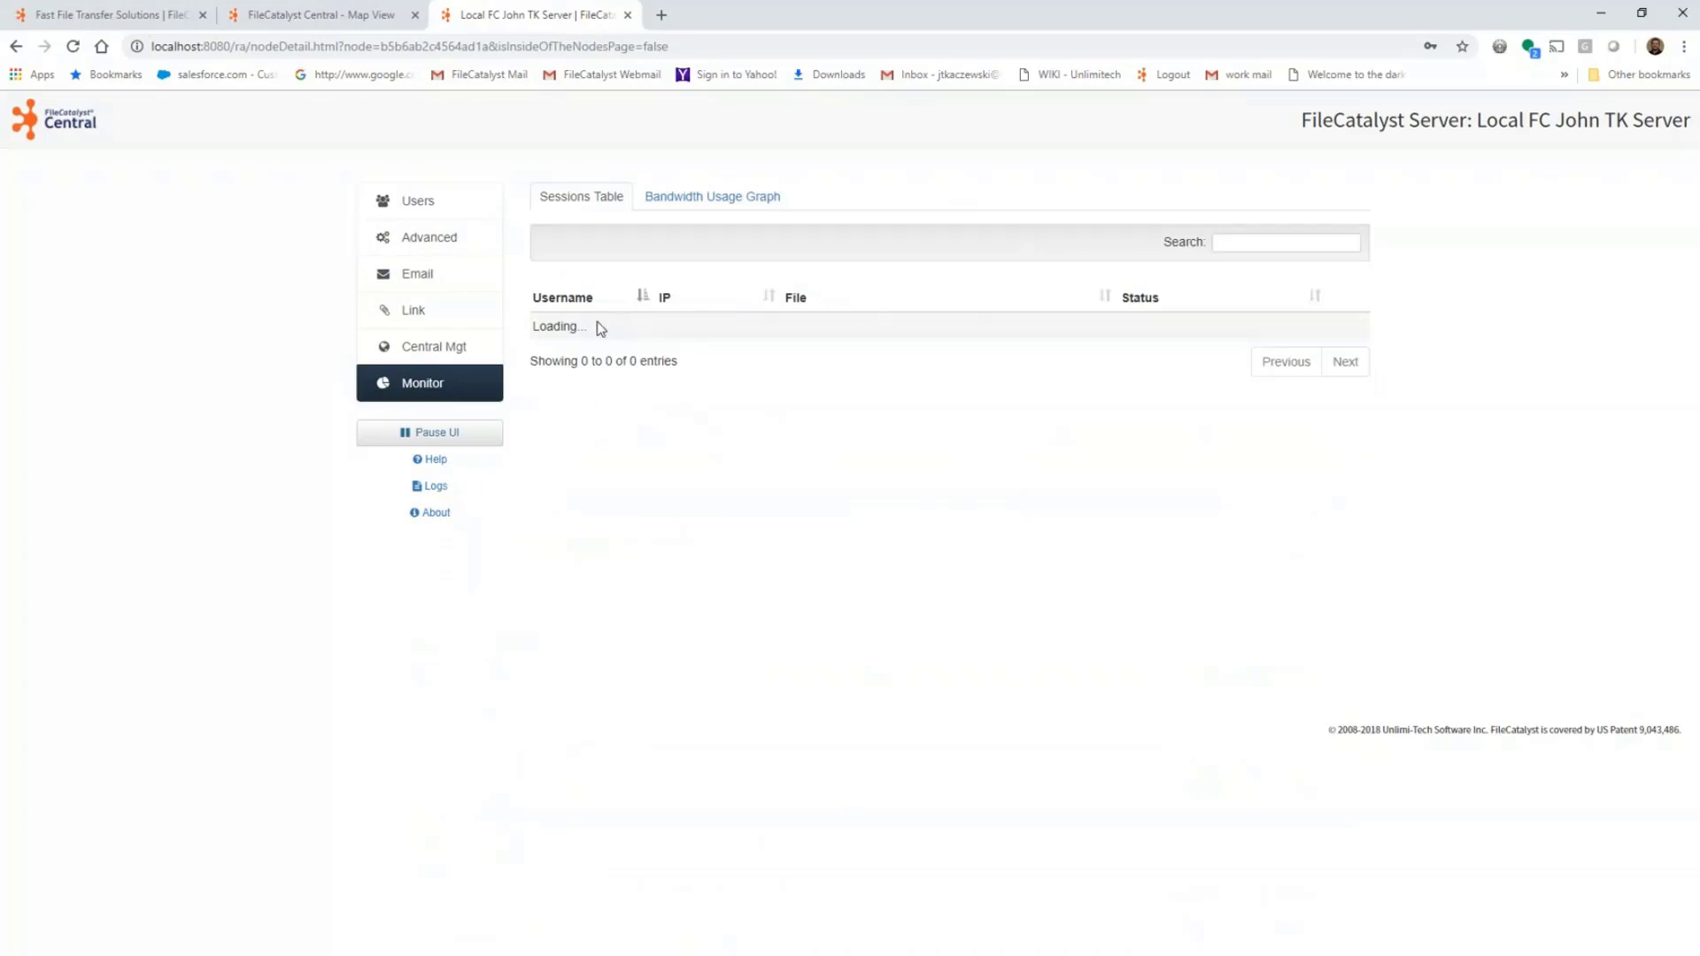
mouse_move(521, 145)
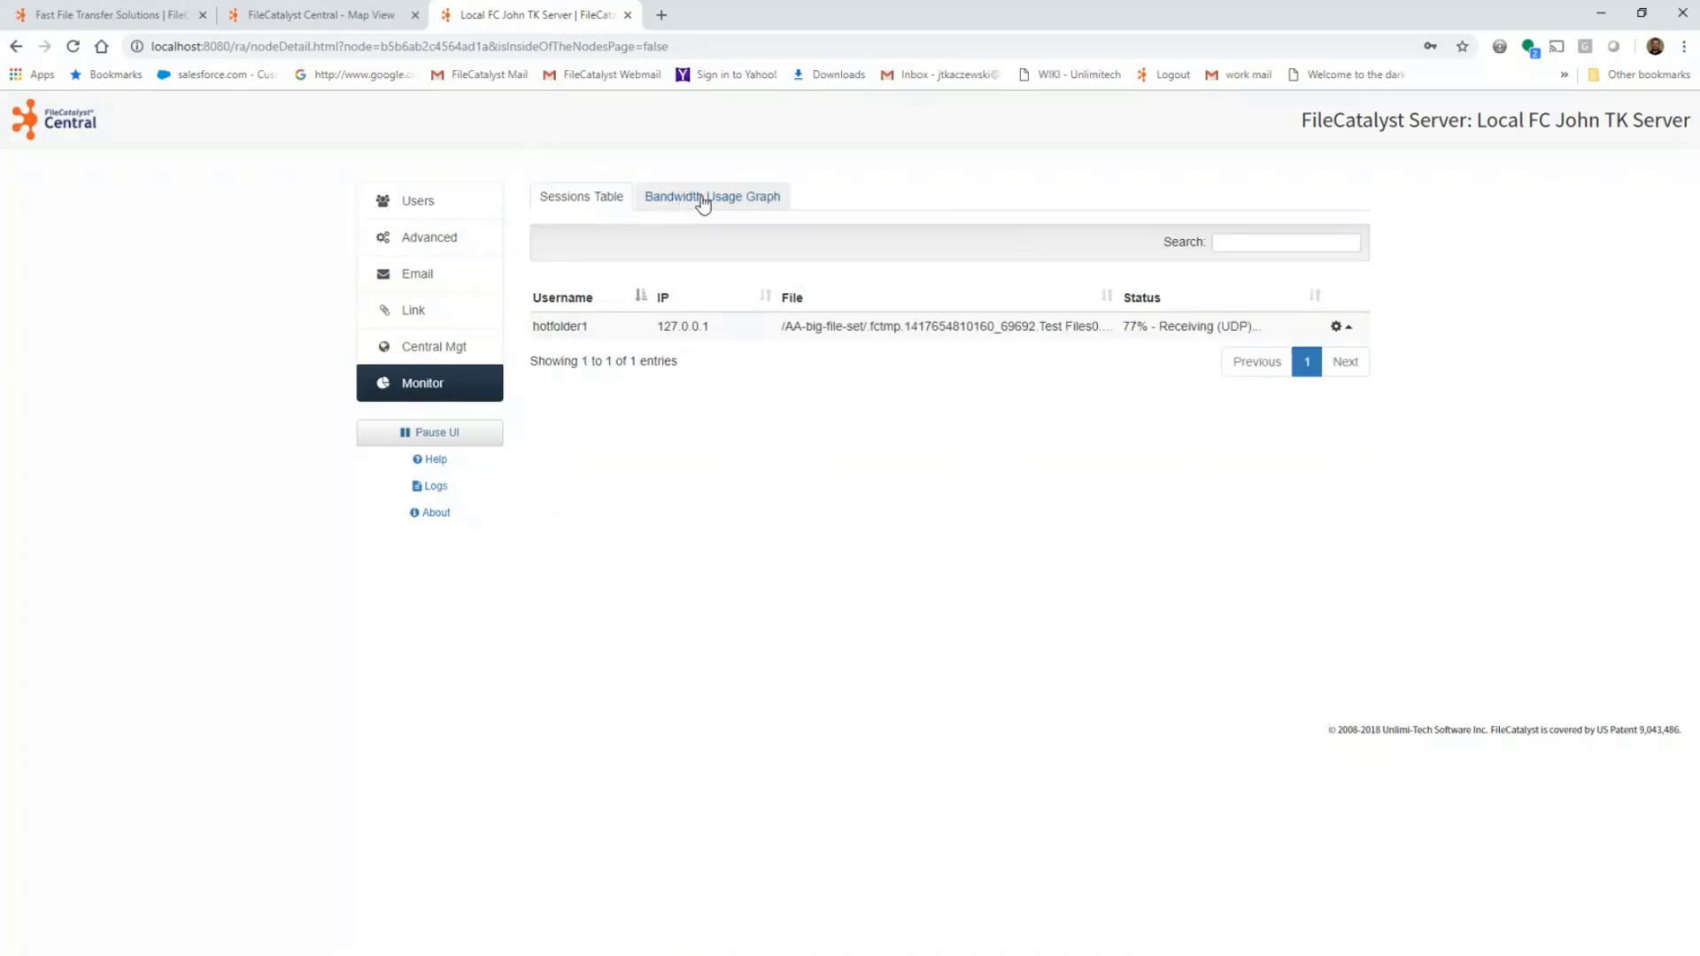
left_click(712, 197)
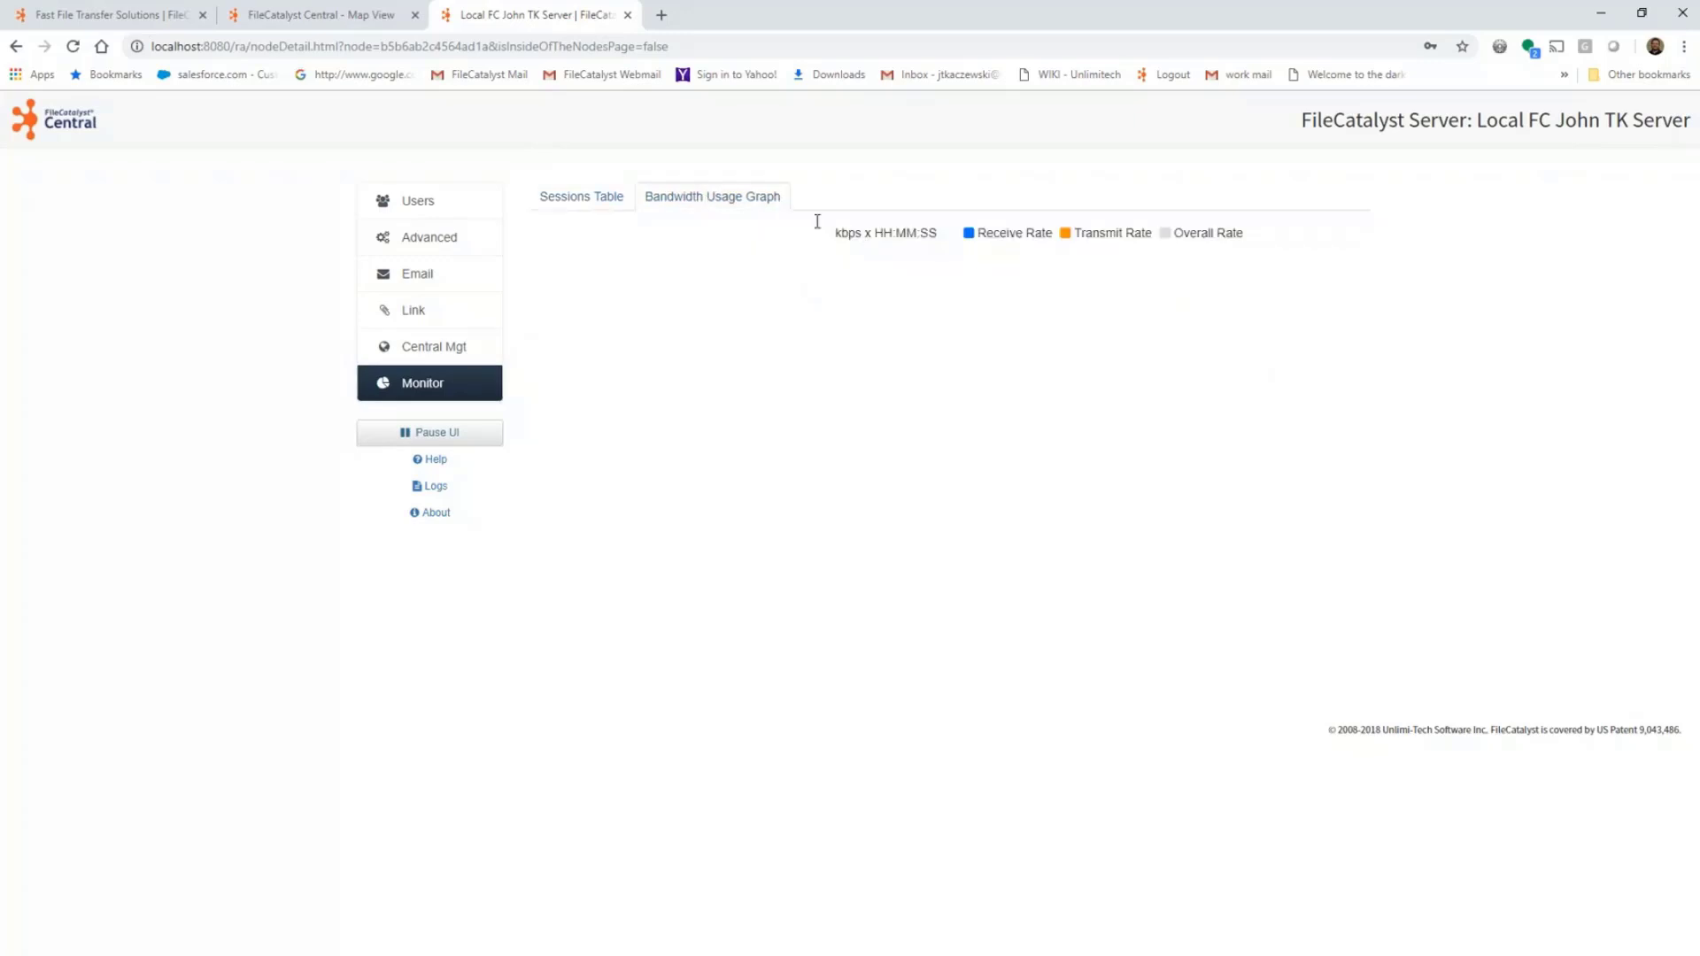
mouse_move(418, 206)
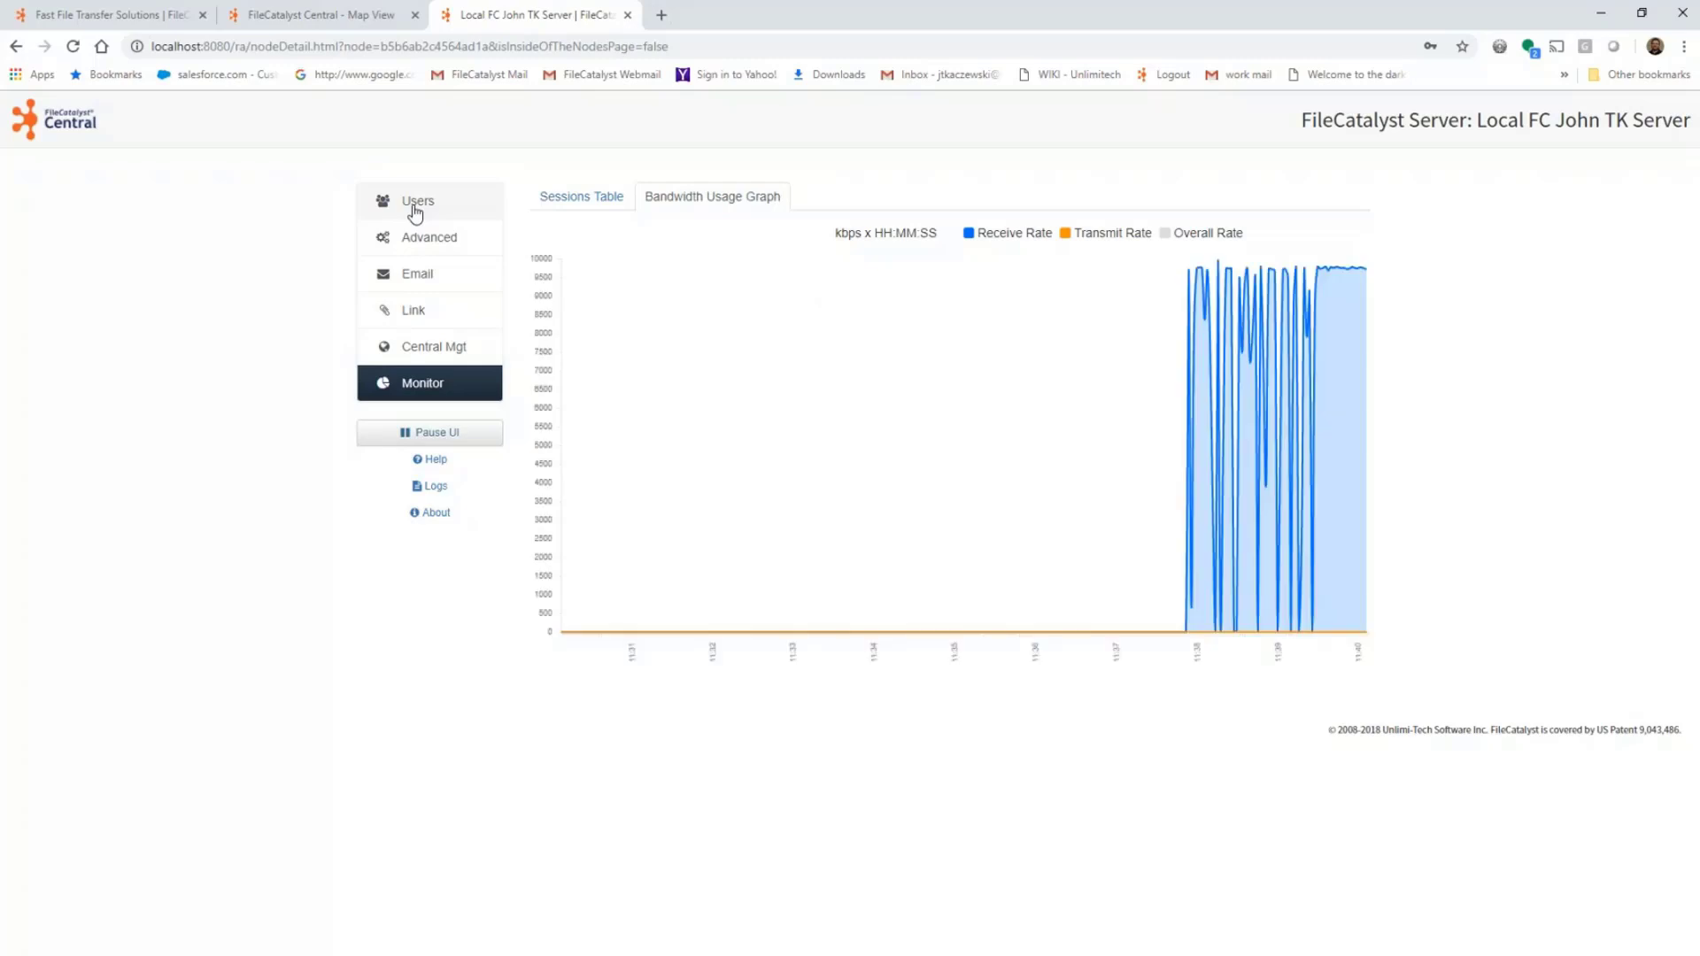
Return to the Users list, close the server admin tab and bring up the TransferAgent node's options.
left_click(418, 200)
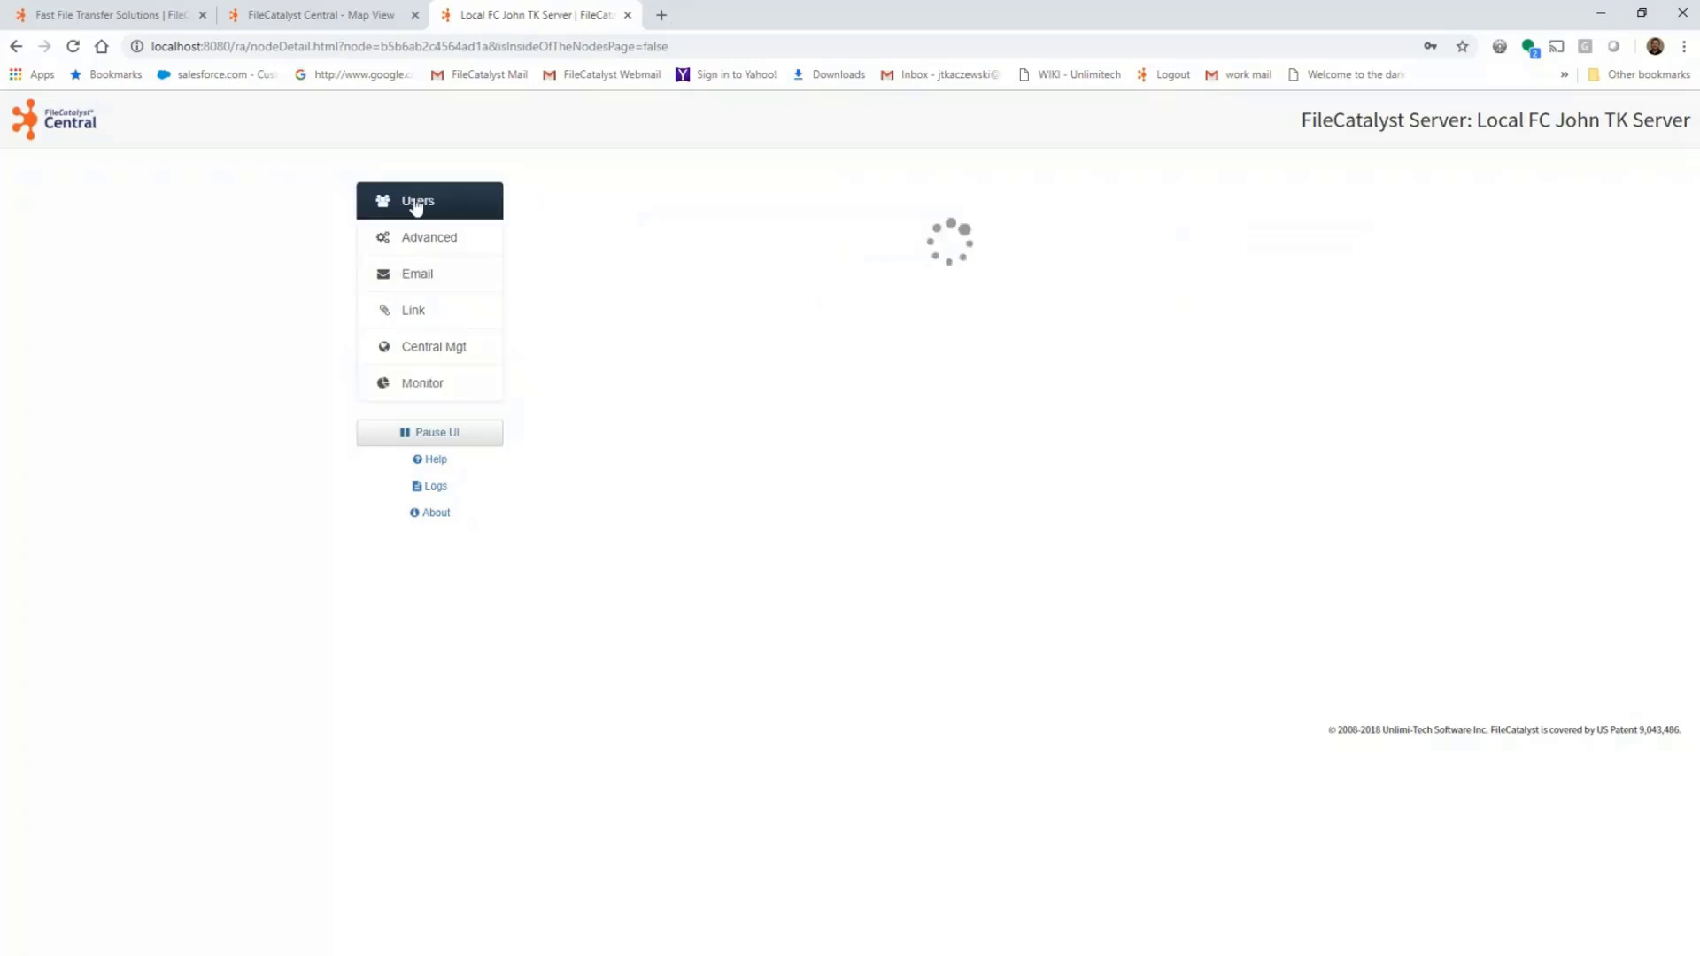
left_click(418, 200)
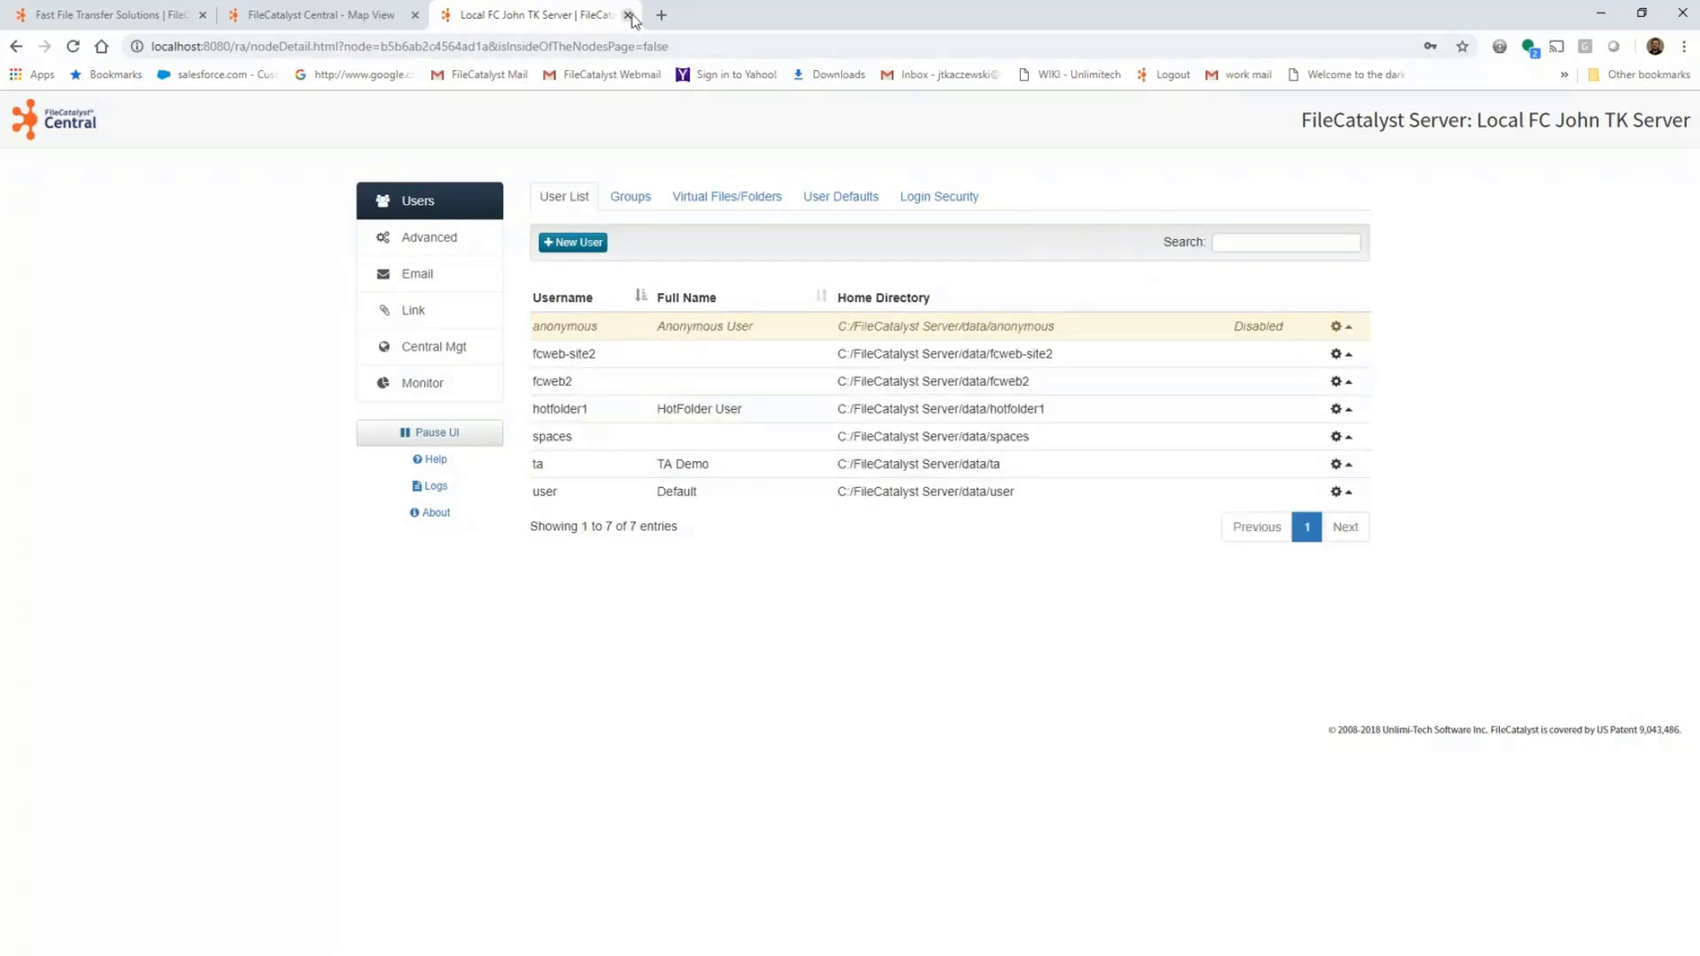
left_click(630, 14)
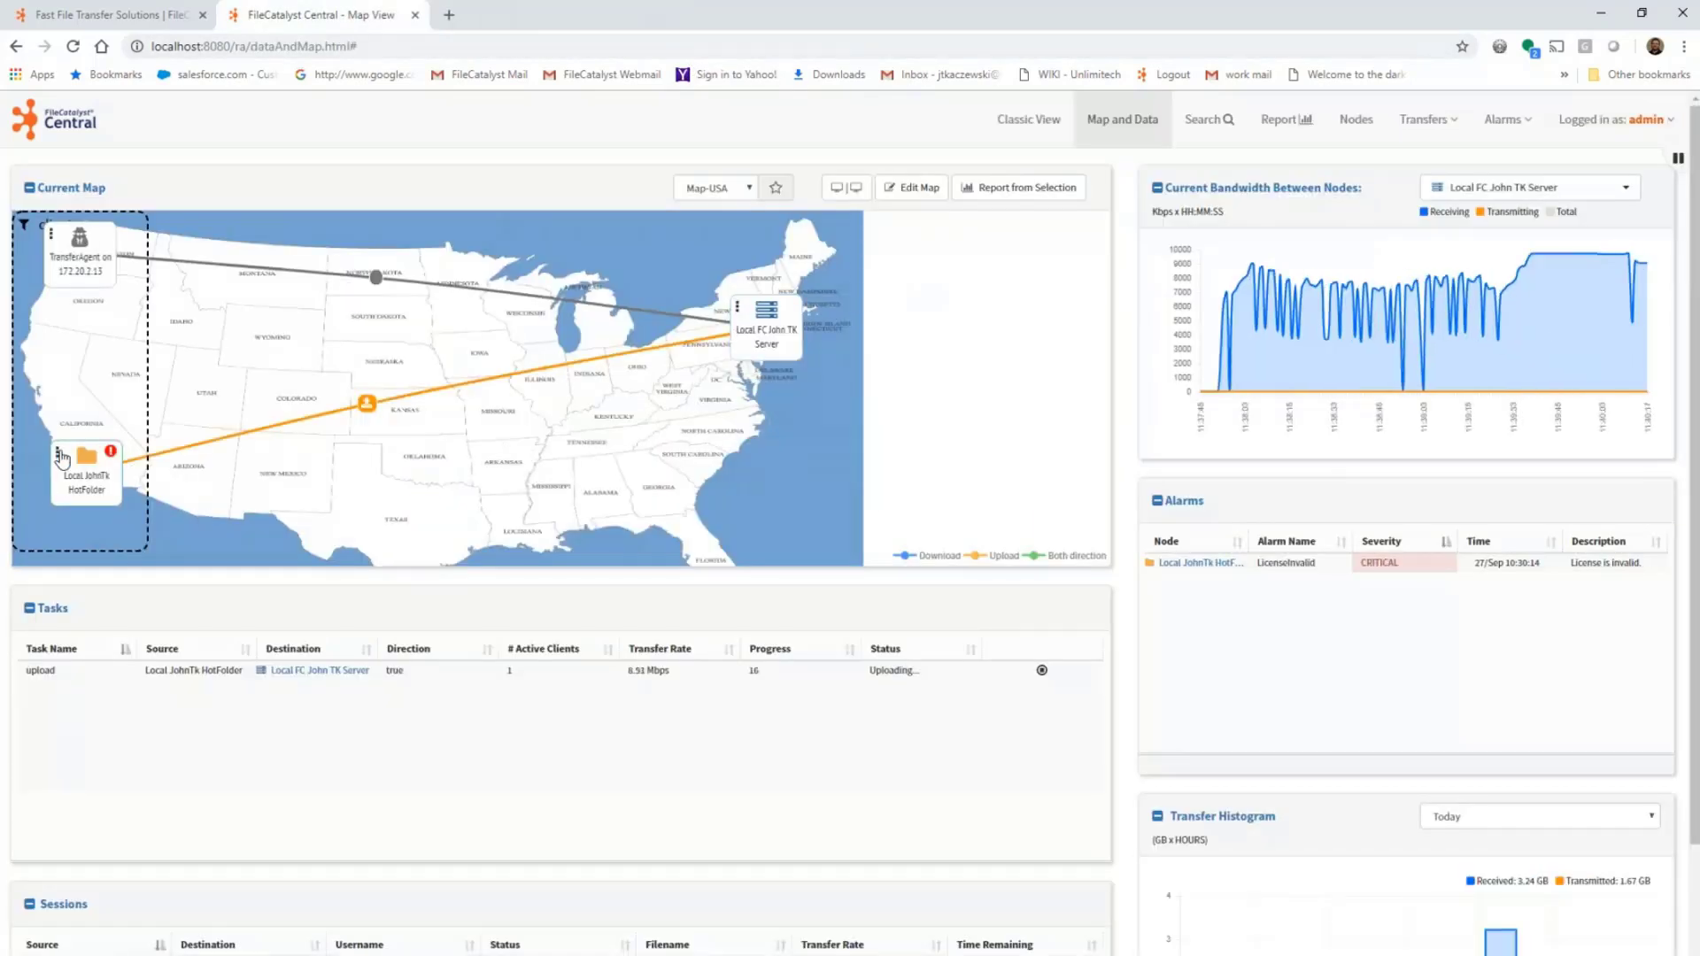
left_click(52, 232)
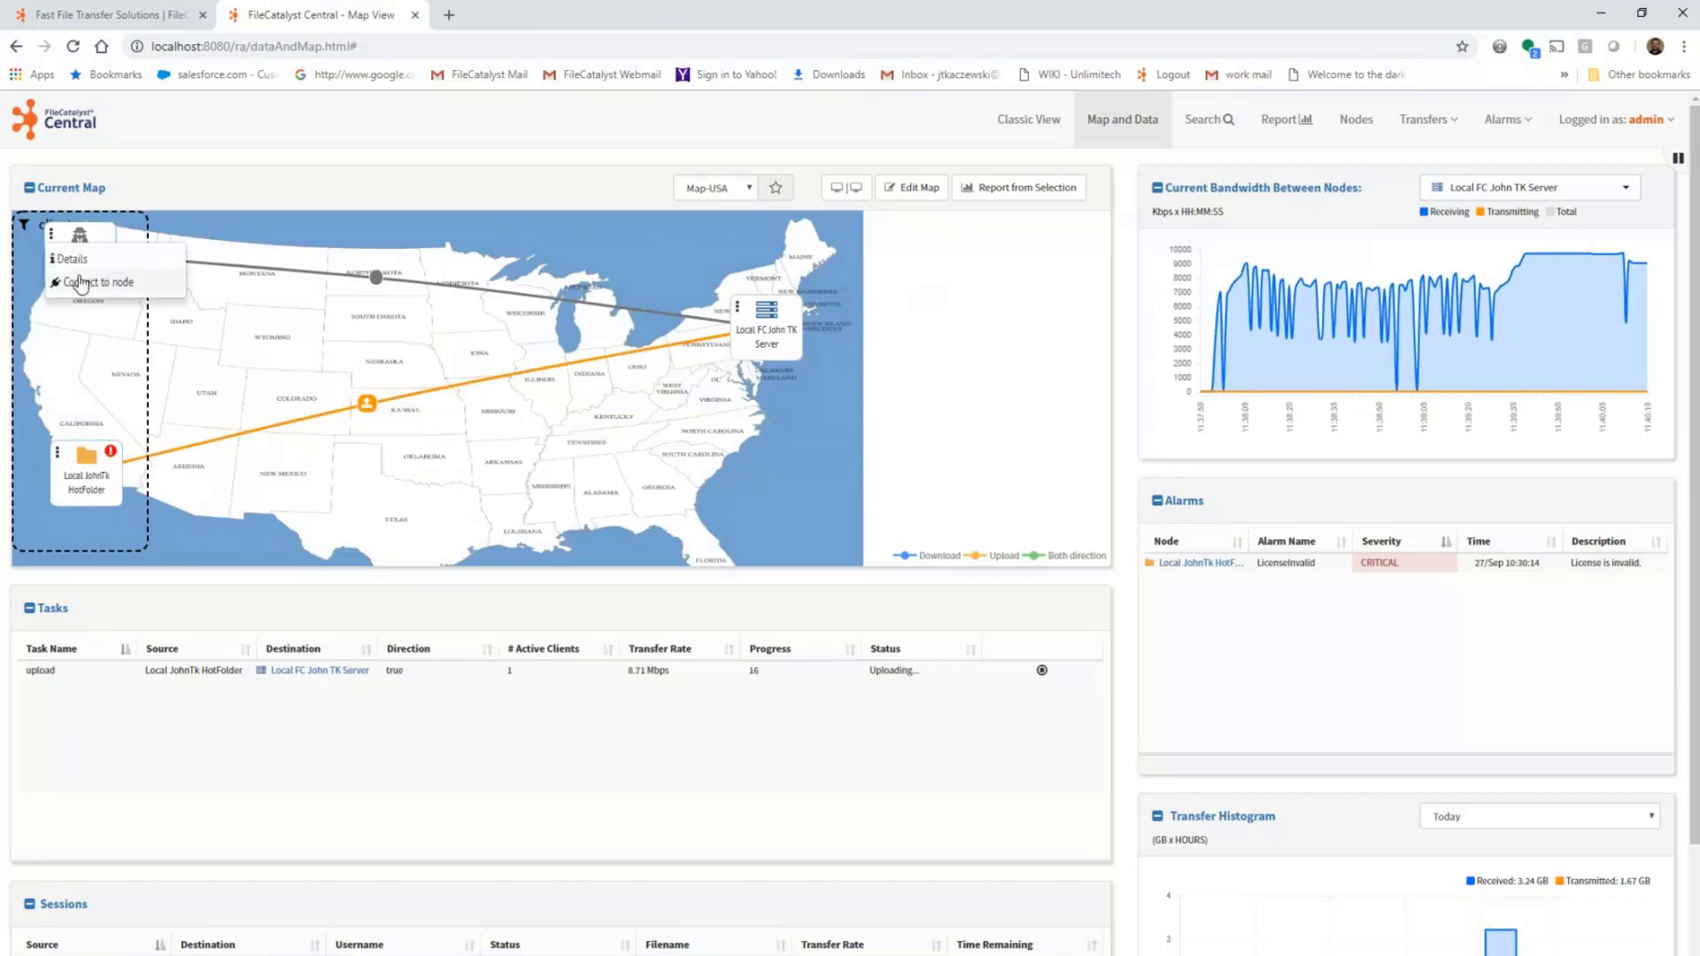
left_click(99, 283)
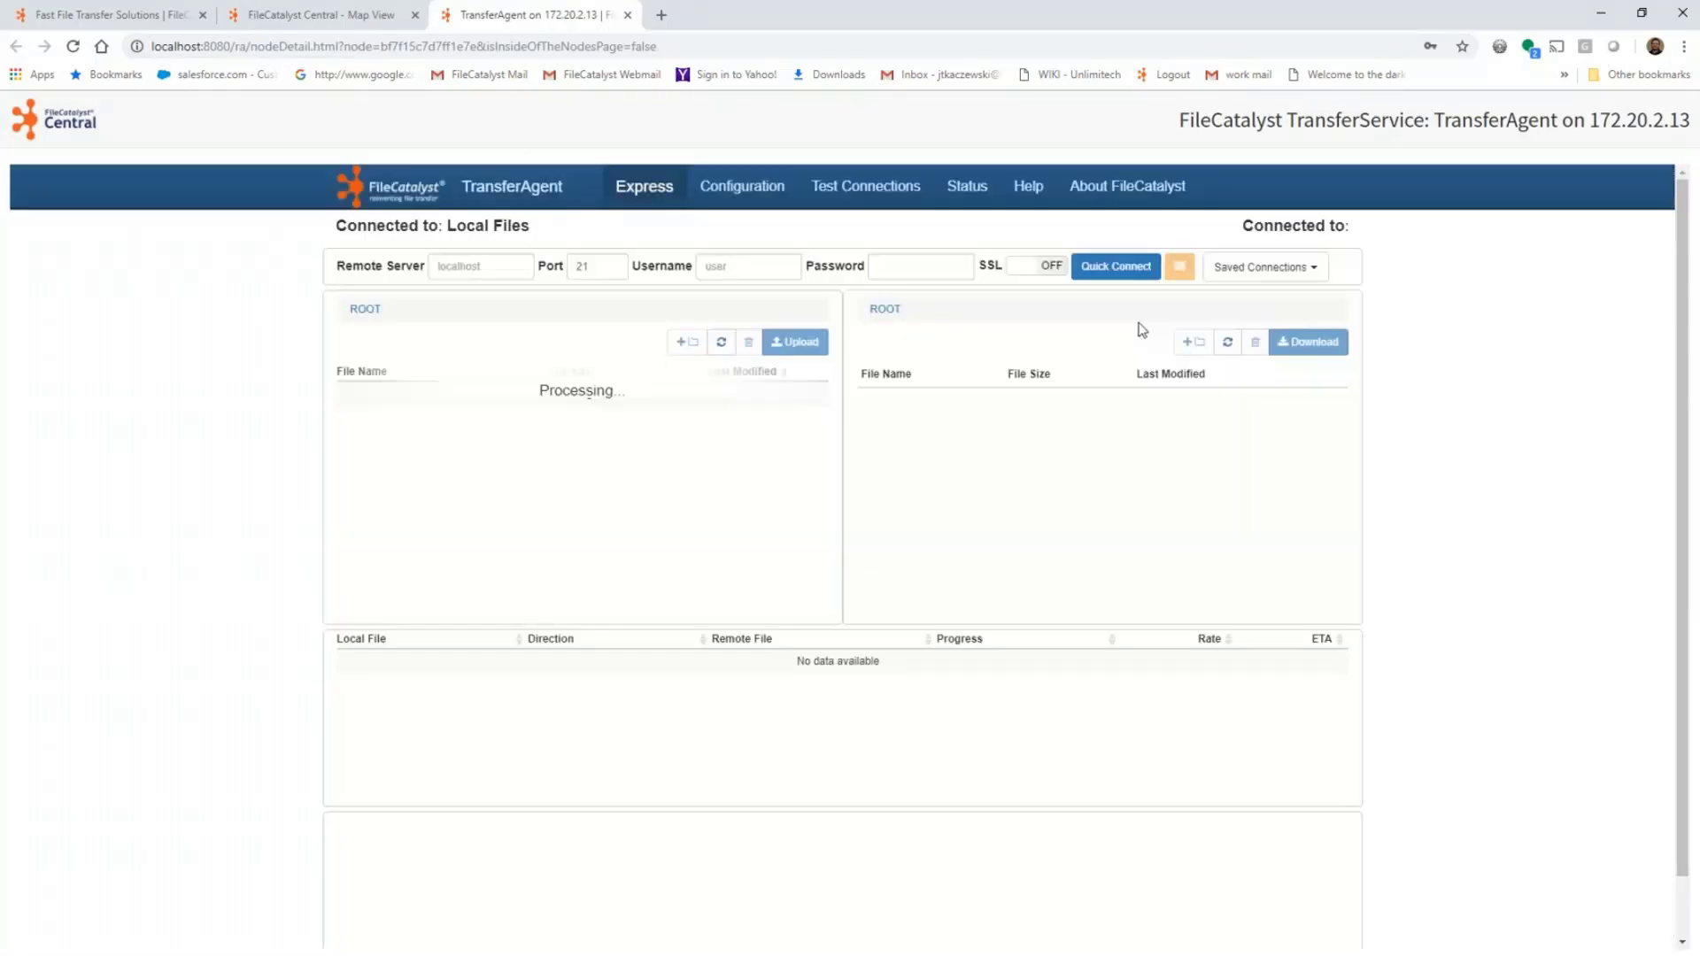
mouse_move(974, 421)
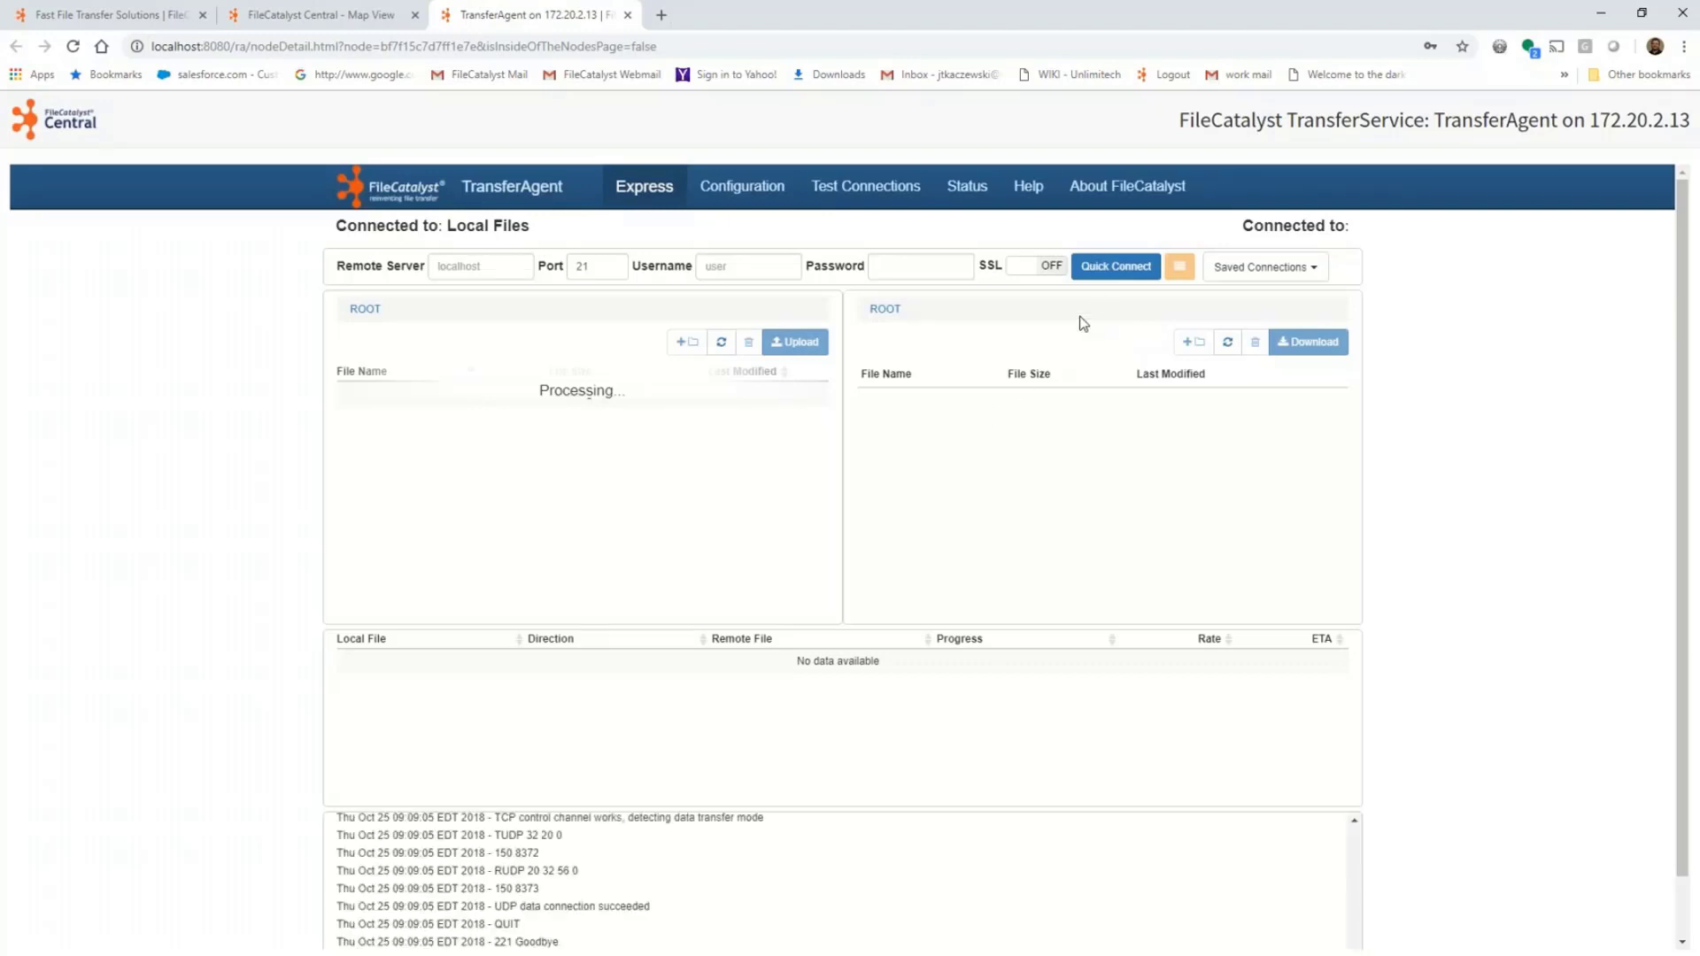
mouse_move(549, 317)
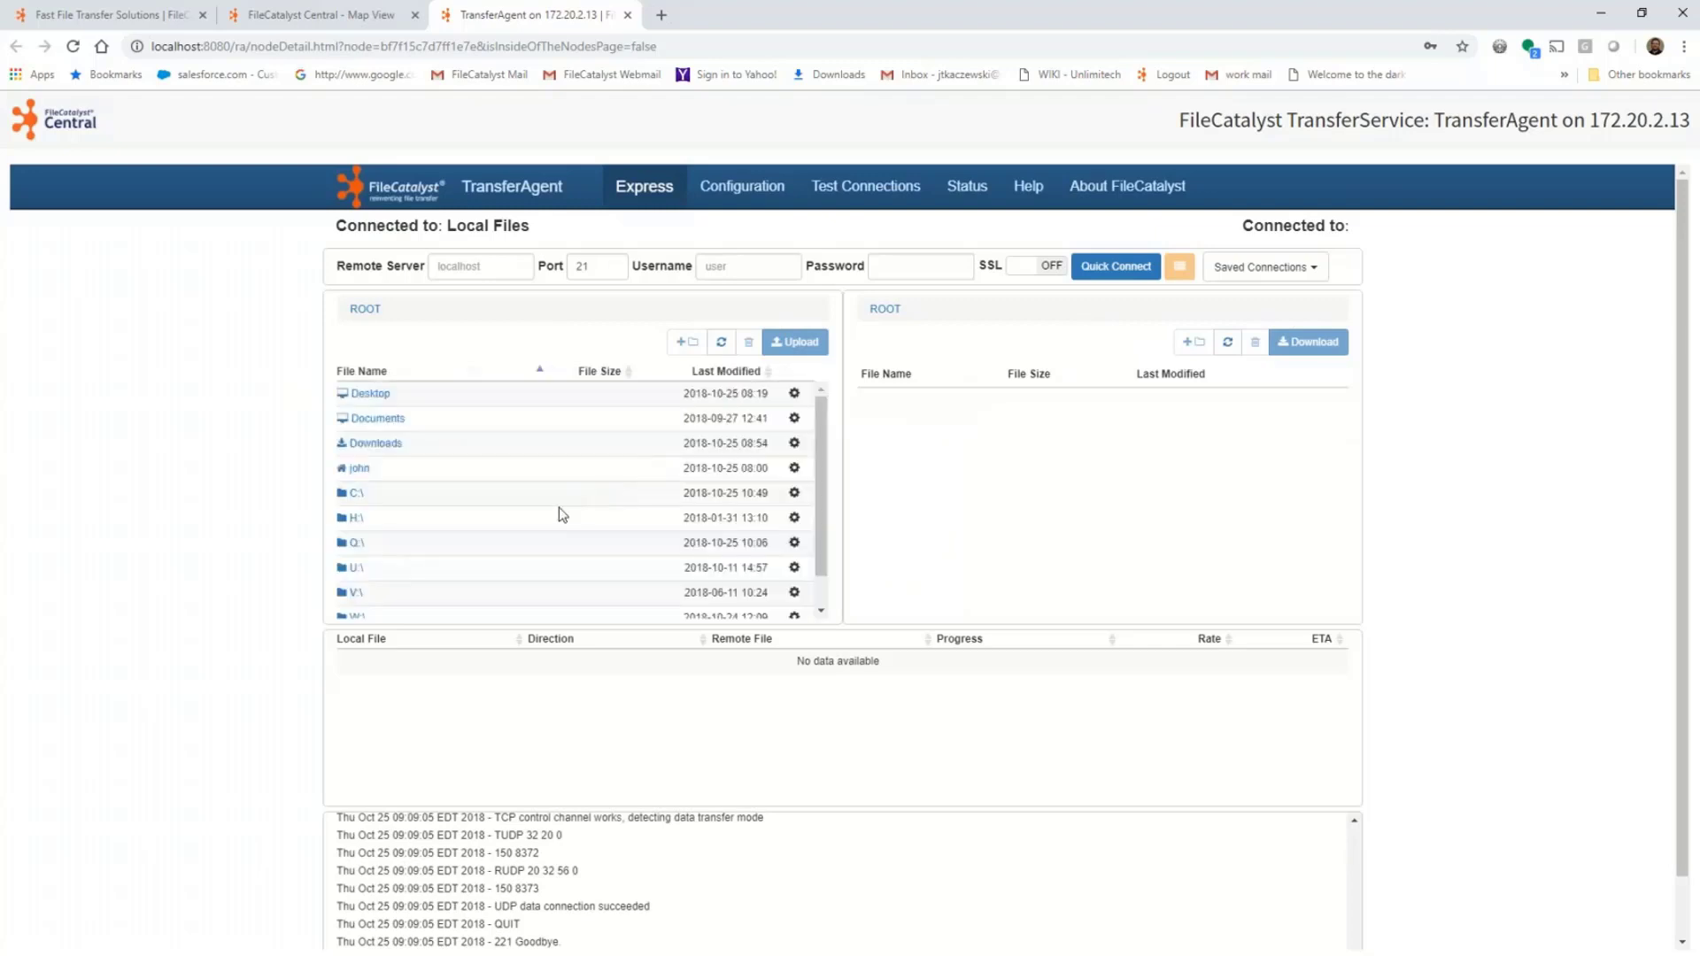
mouse_move(838, 451)
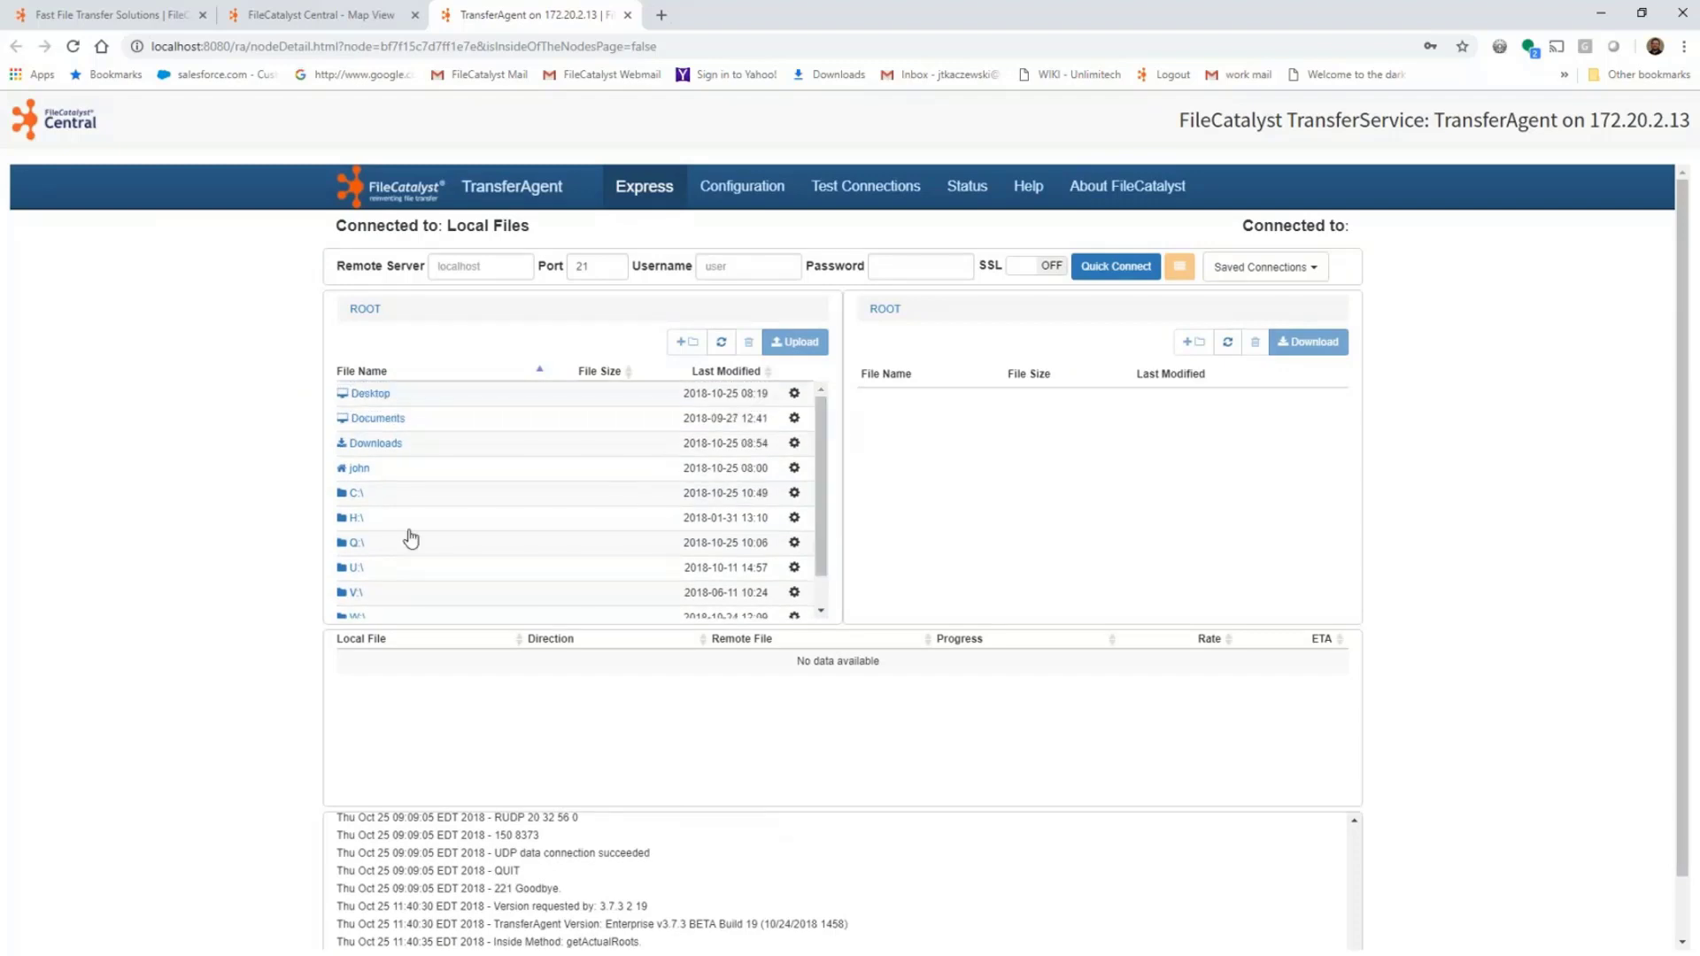
left_click(1263, 268)
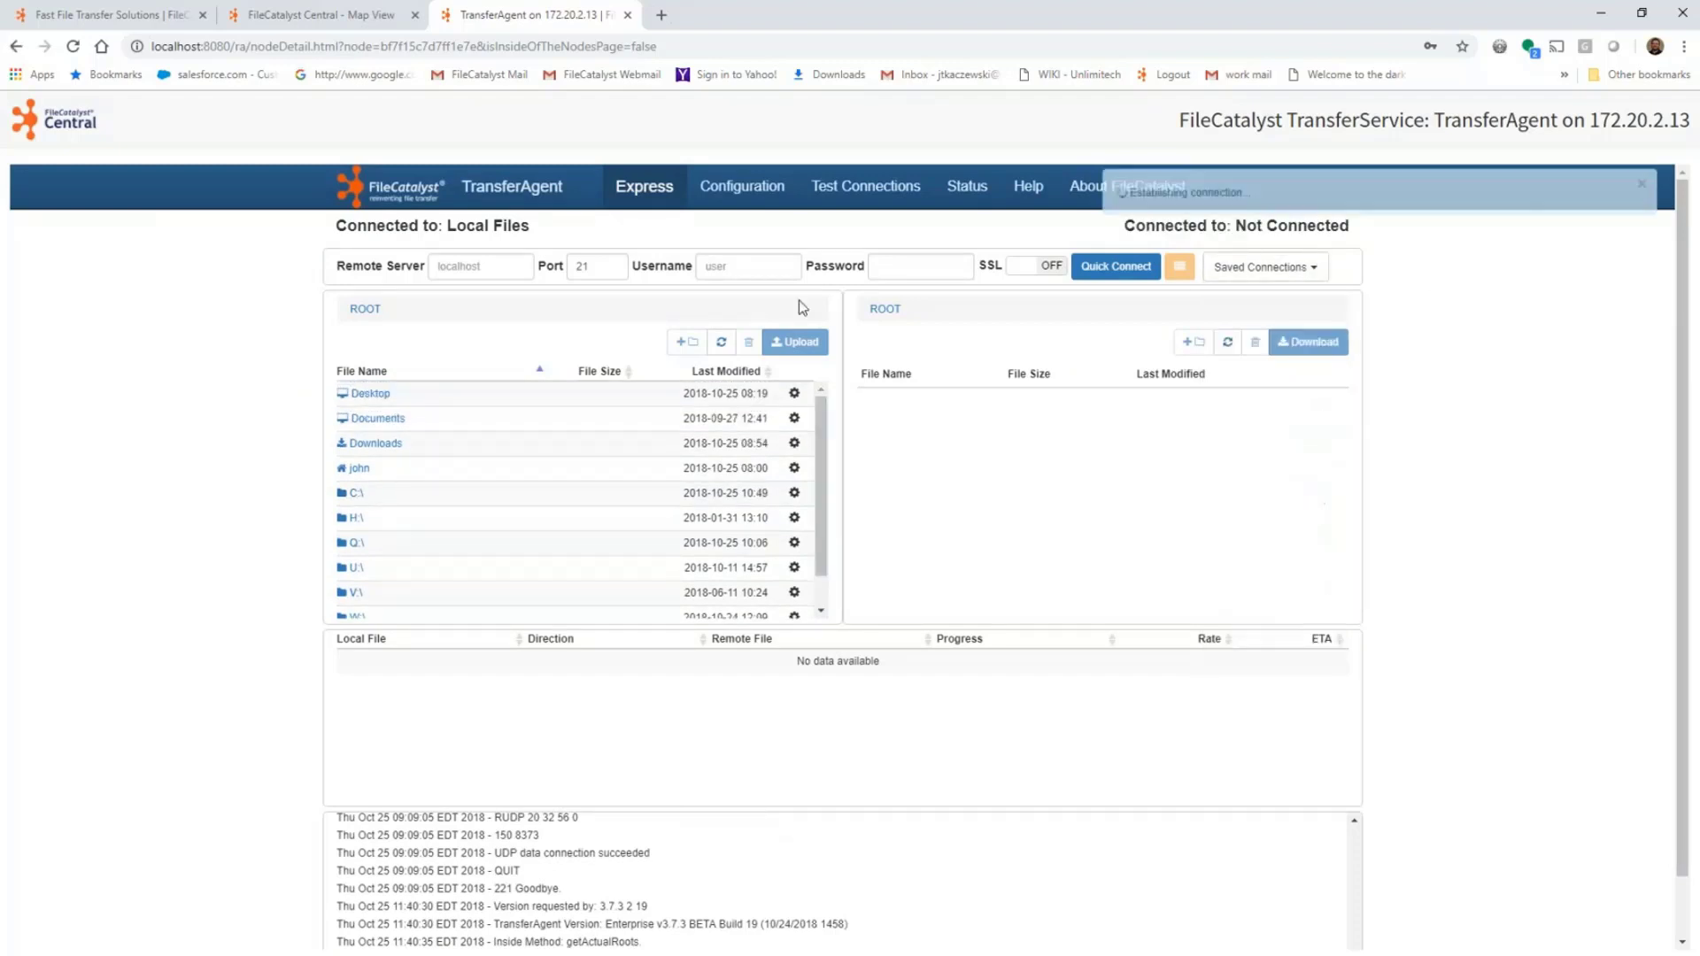
left_click(1114, 266)
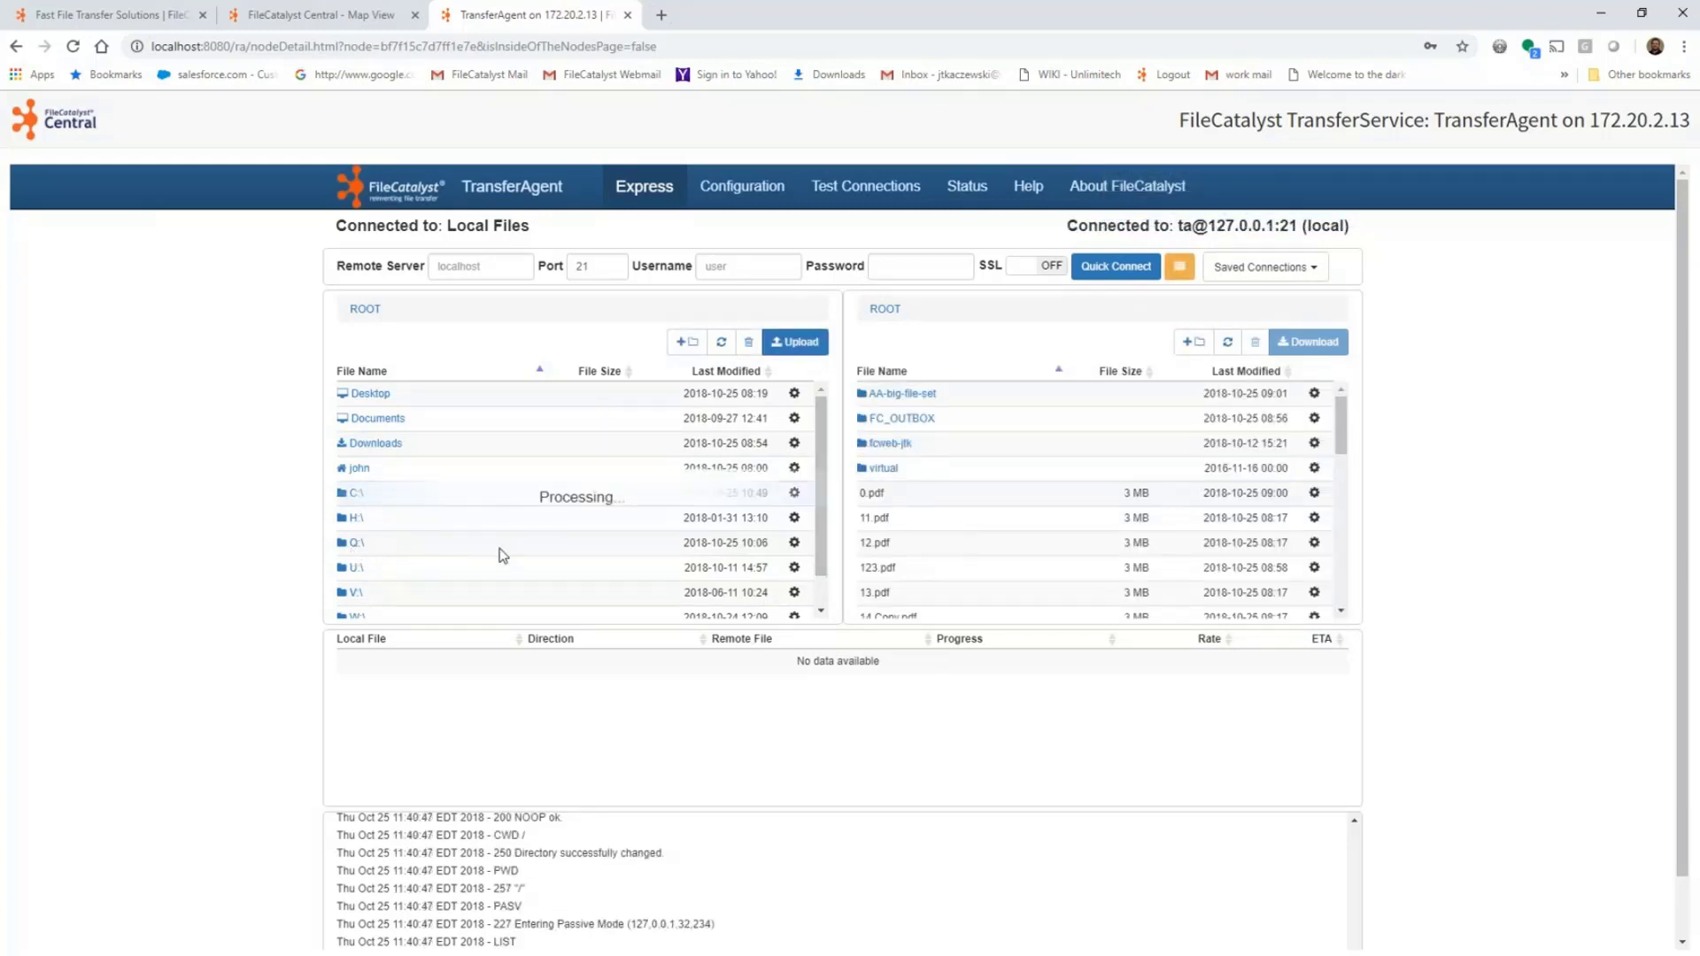
double_click(356, 492)
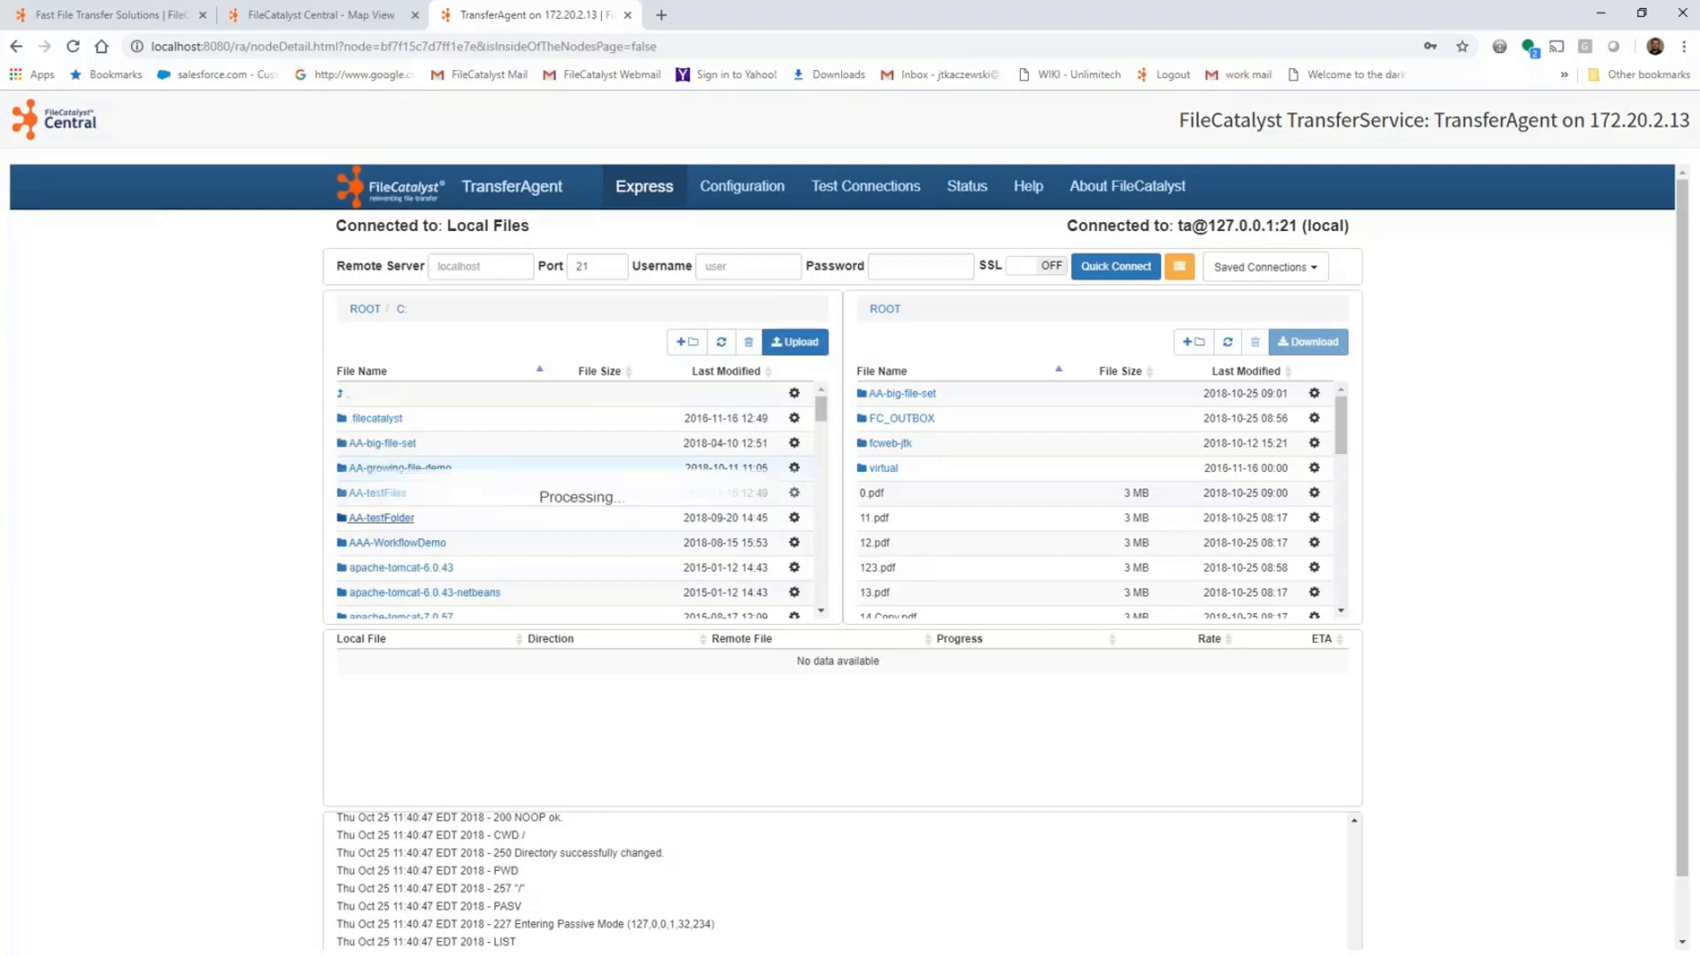
Upload the AA-growing-file-demo files to the remote server, then go to Central's configuration page.
double_click(397, 467)
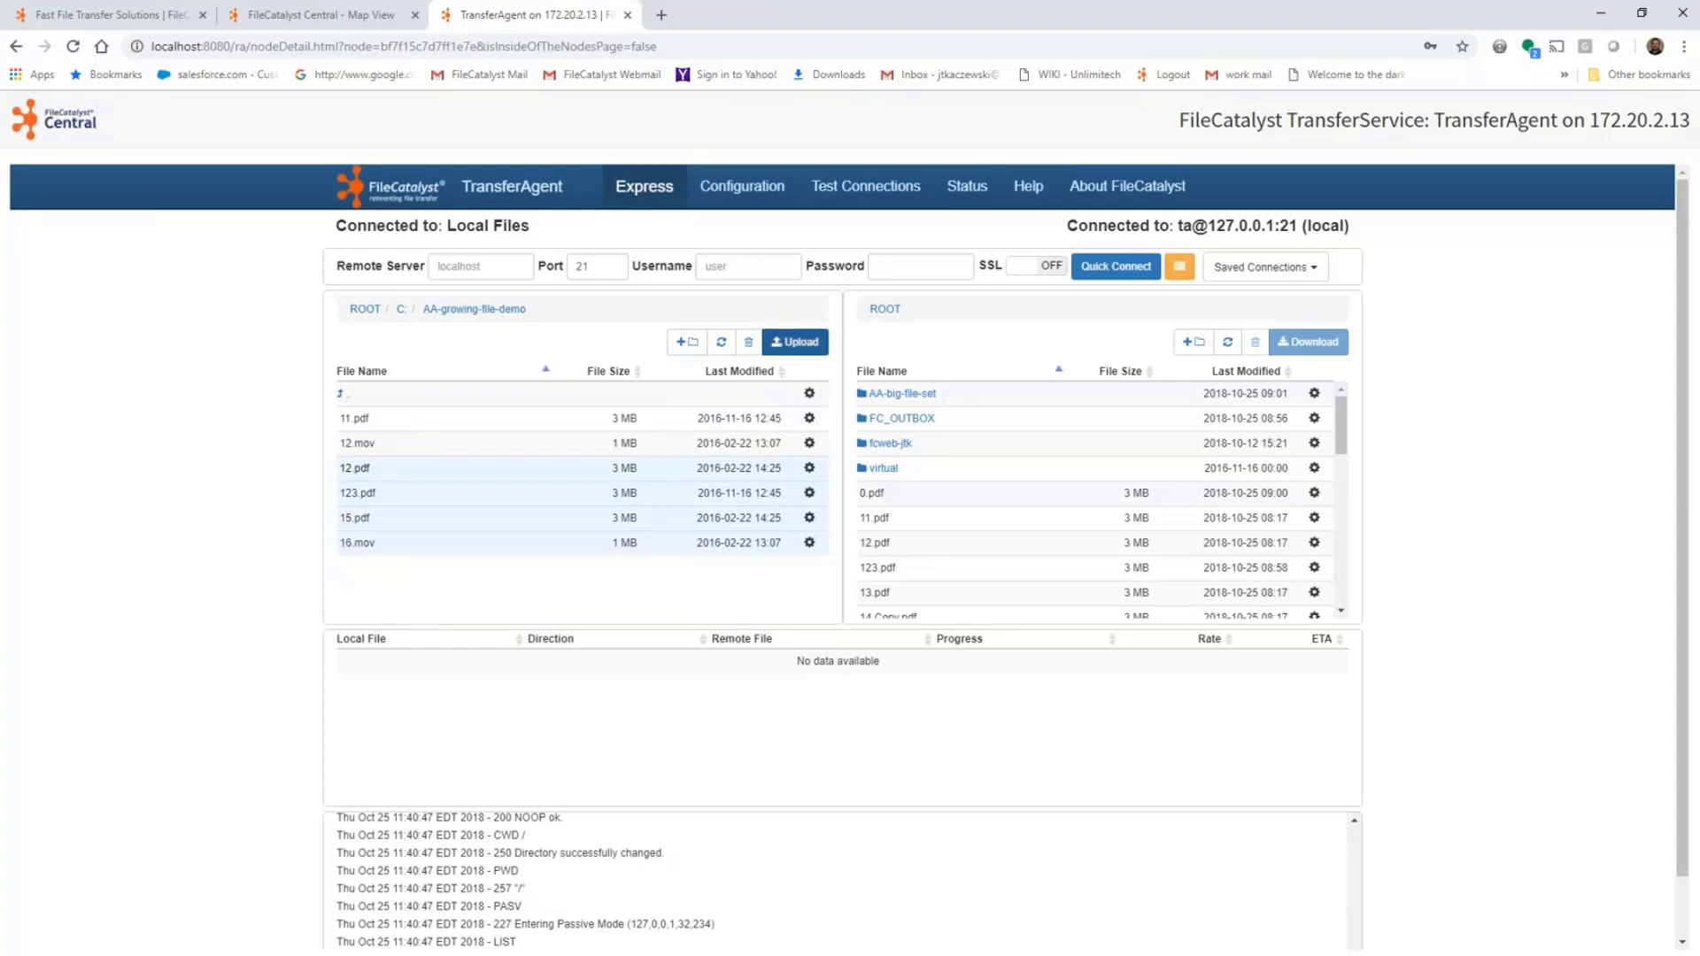
left_click(316, 14)
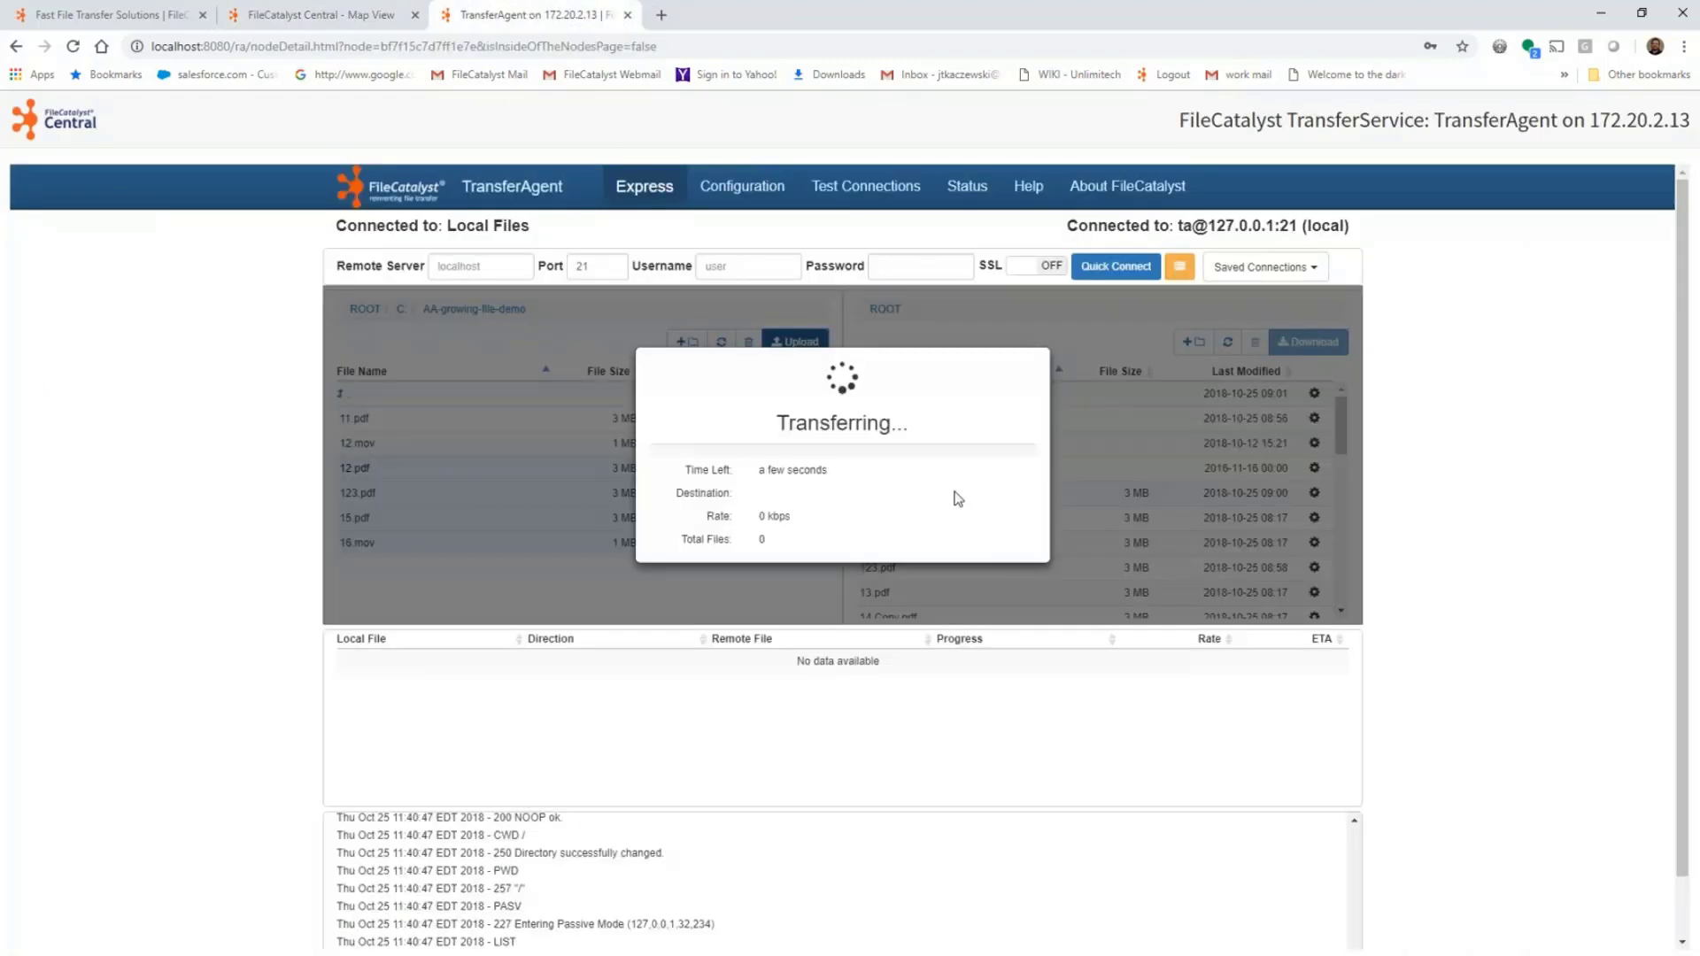
left_click(321, 14)
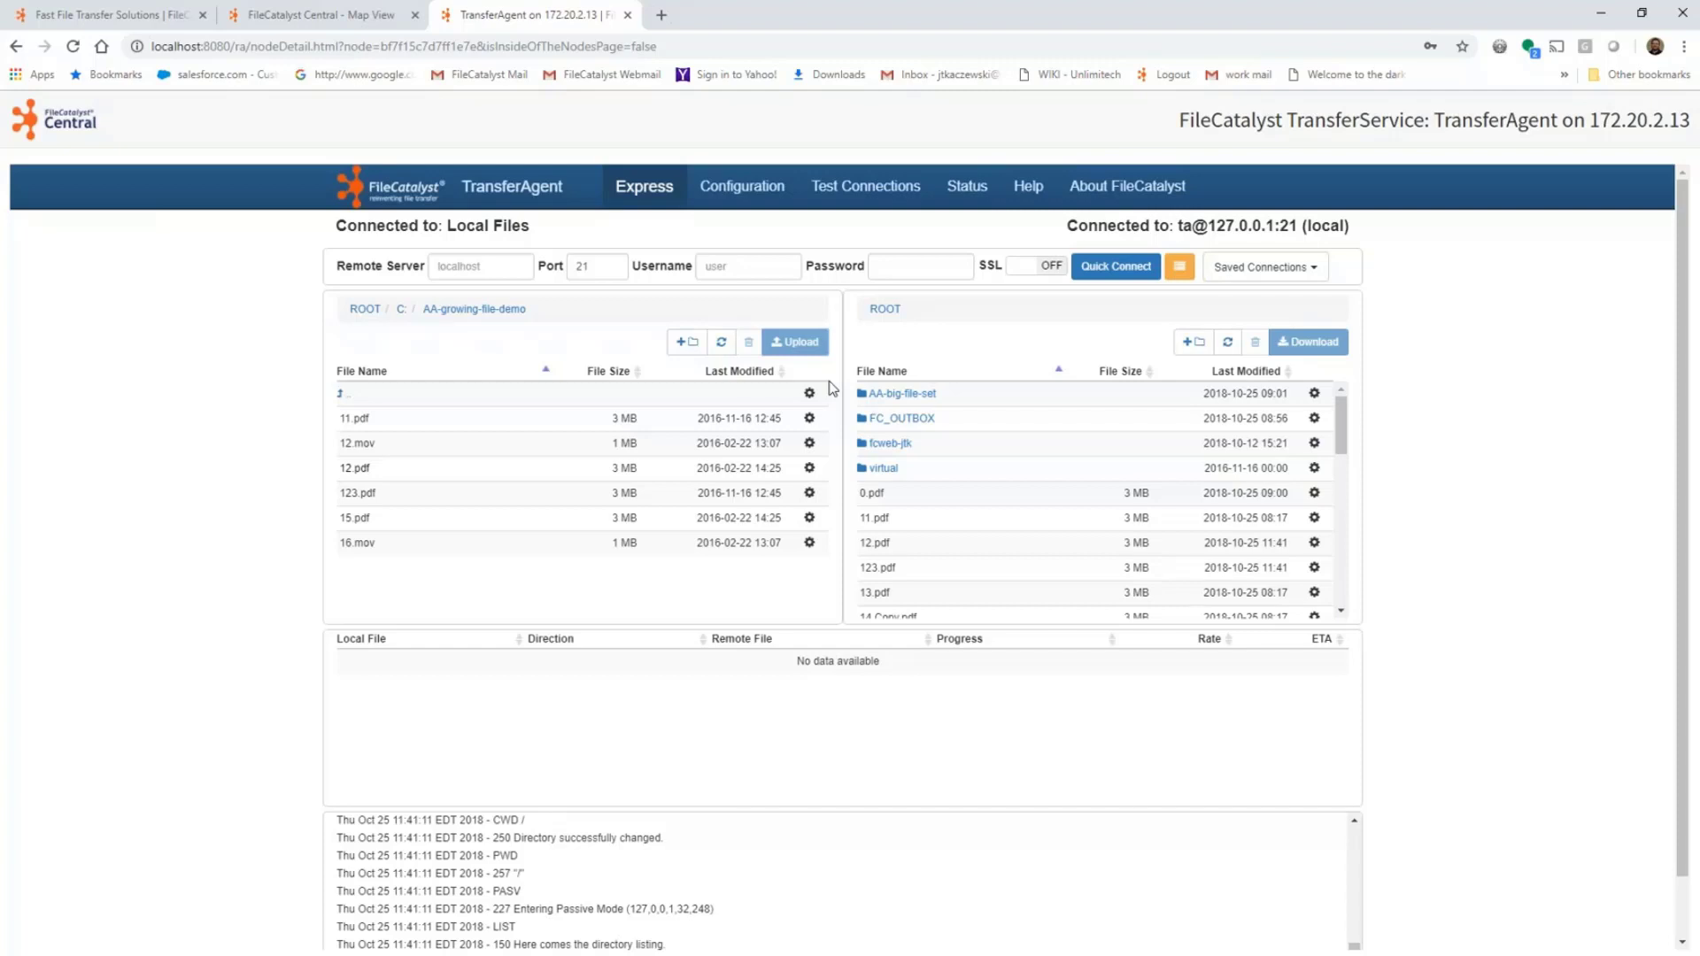
left_click(315, 16)
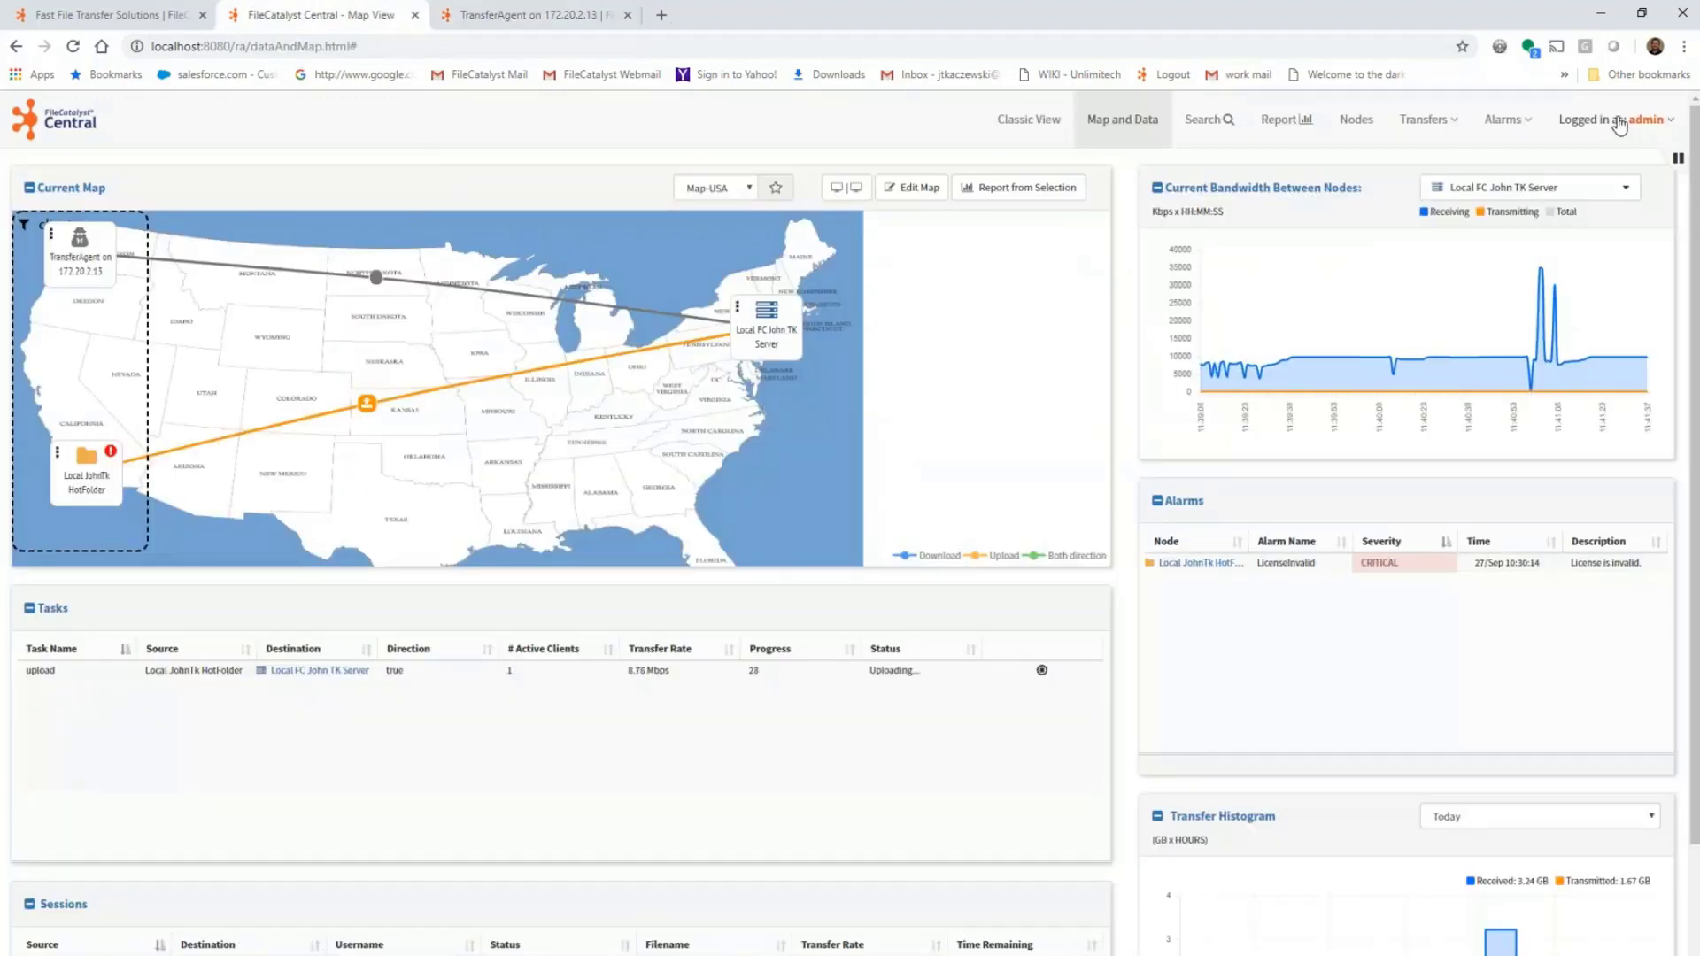
left_click(1647, 119)
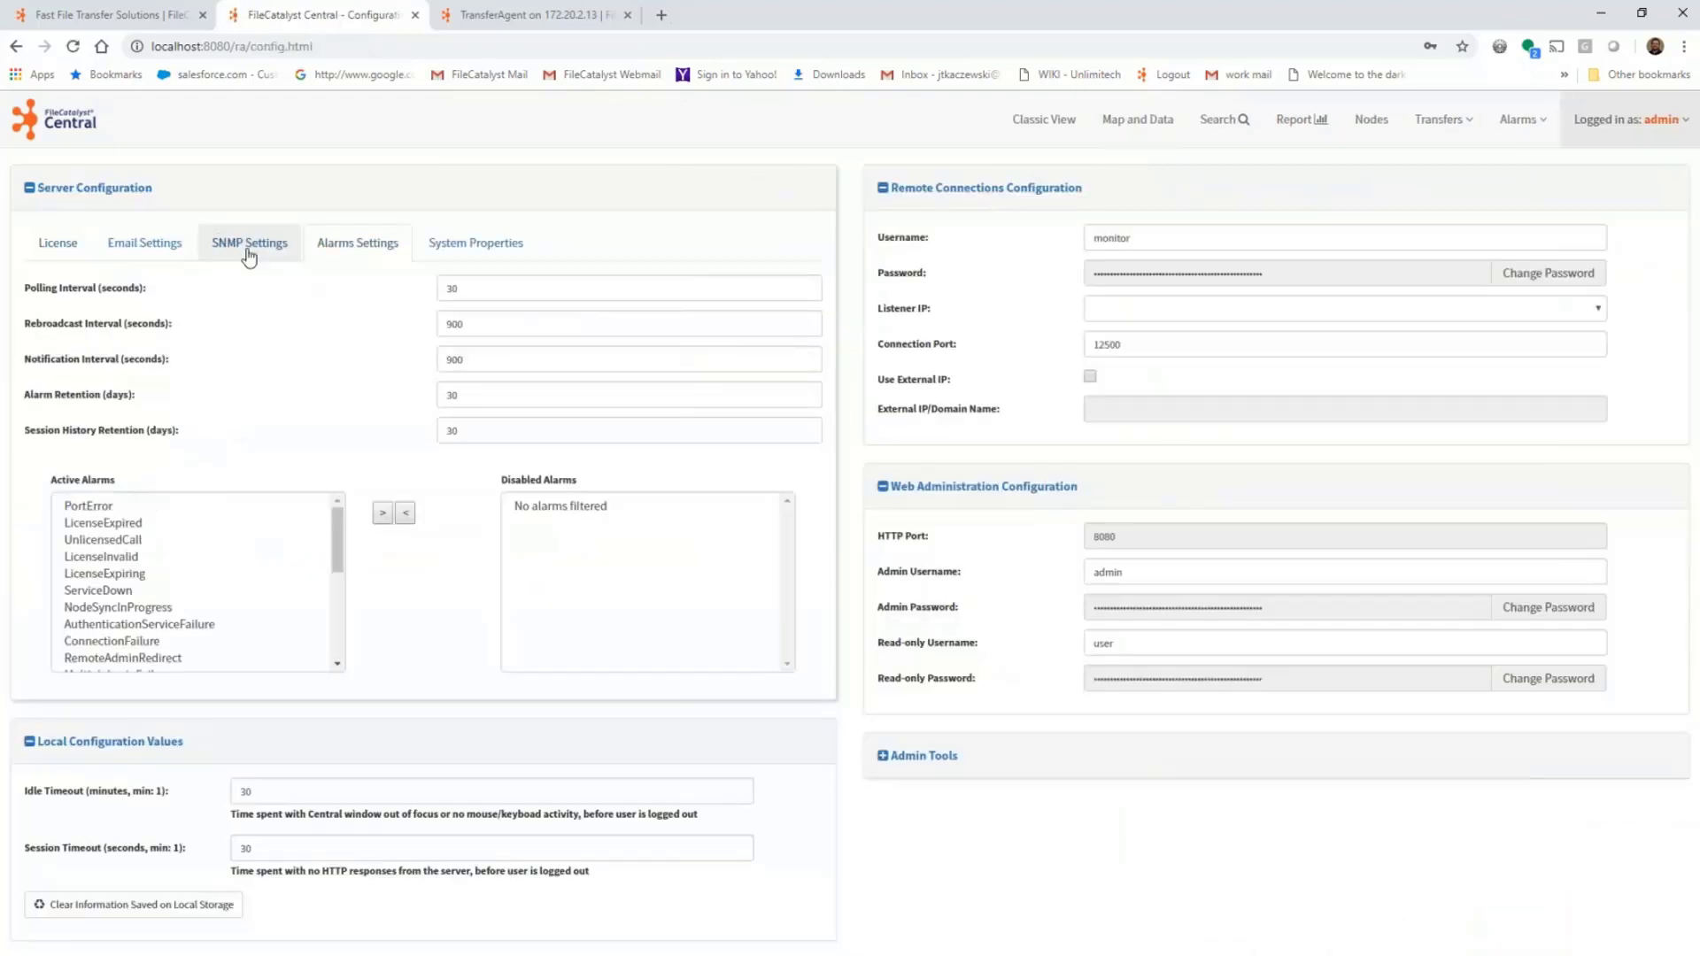
Review Email, SNMP and Alarms Settings, checking the SystemResourceLow entry under Active Alarms.
left_click(143, 243)
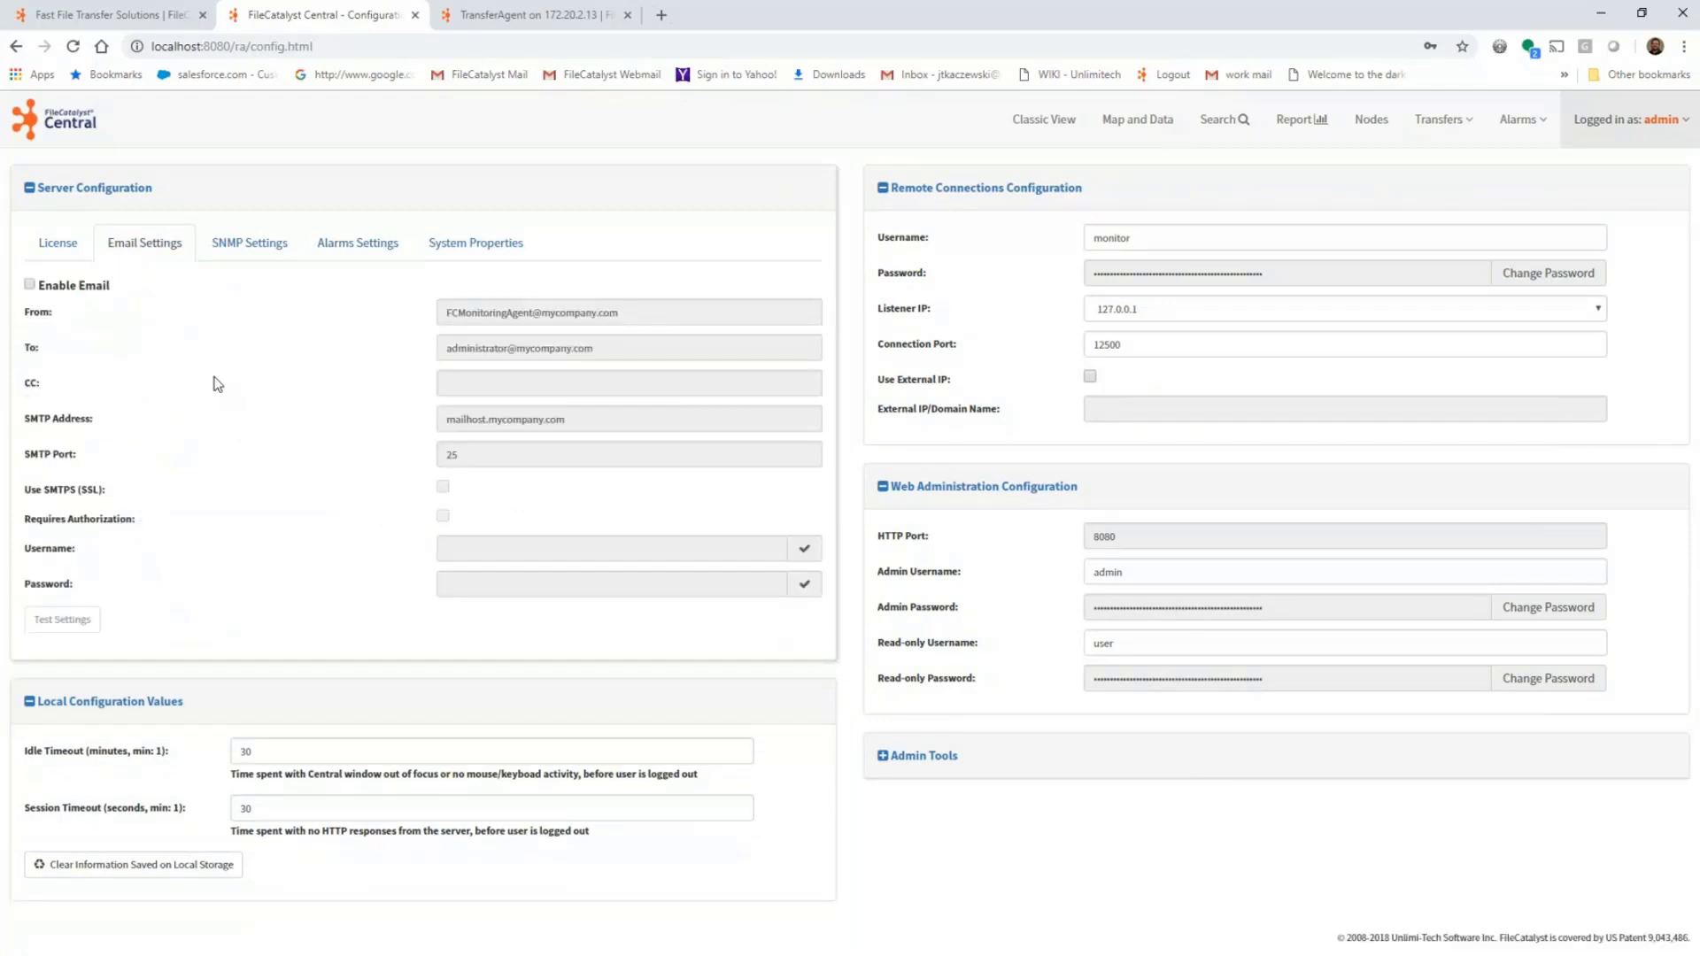
mouse_move(329, 307)
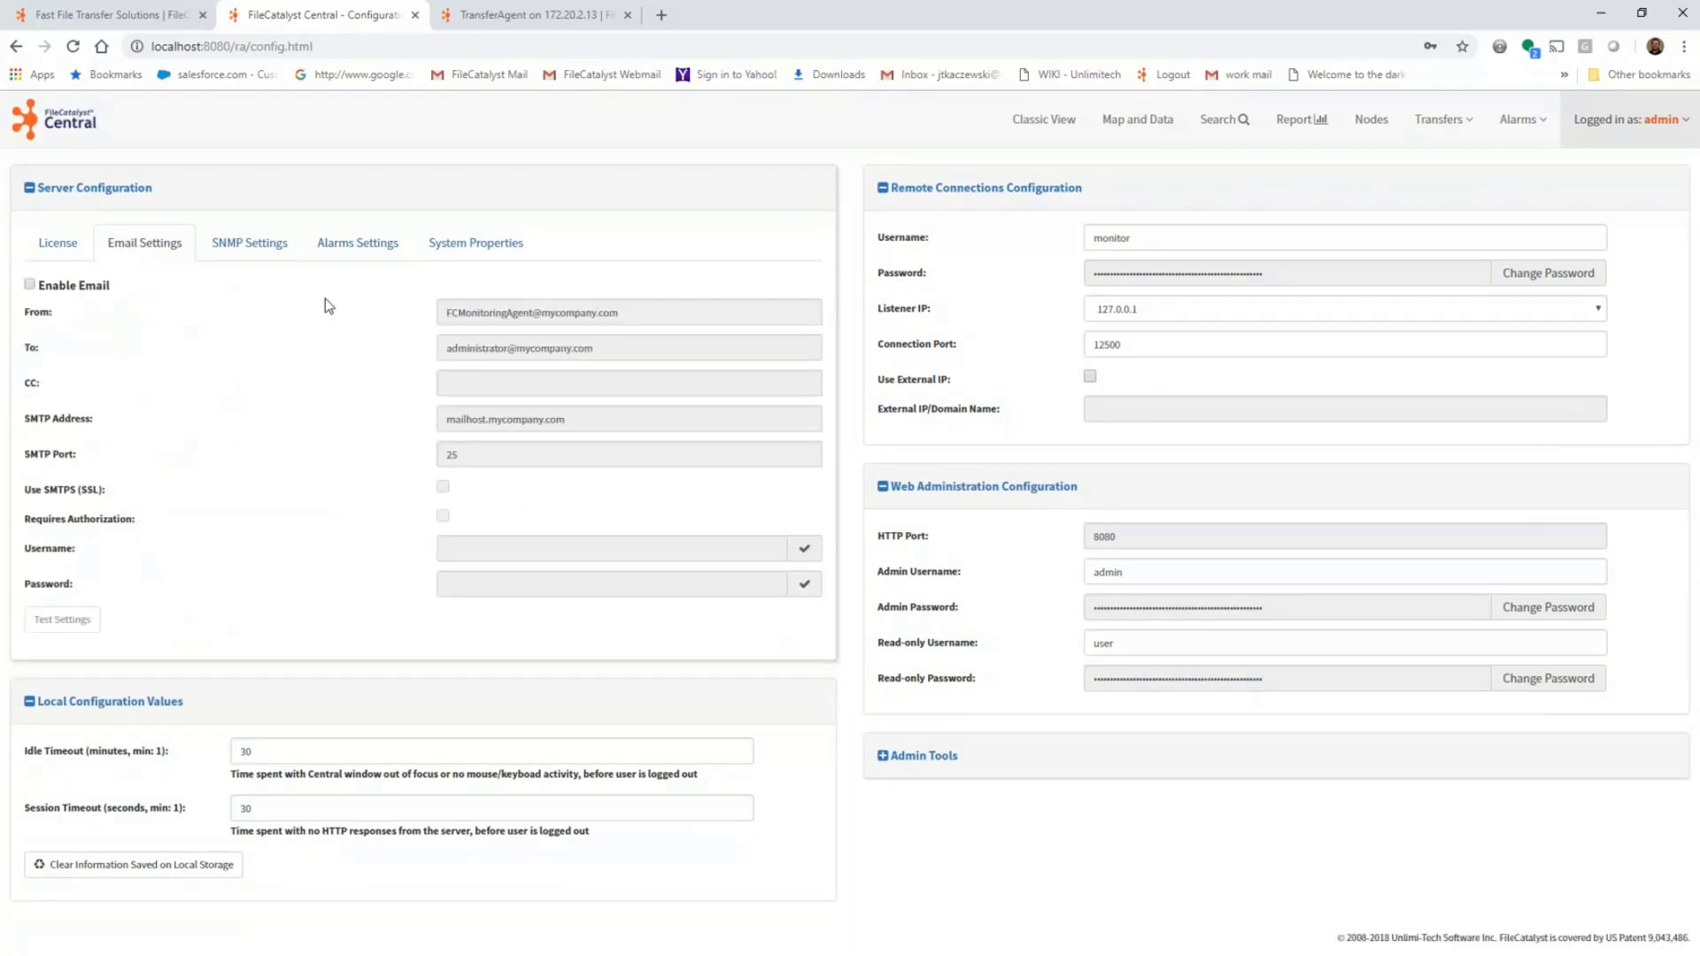
left_click(248, 242)
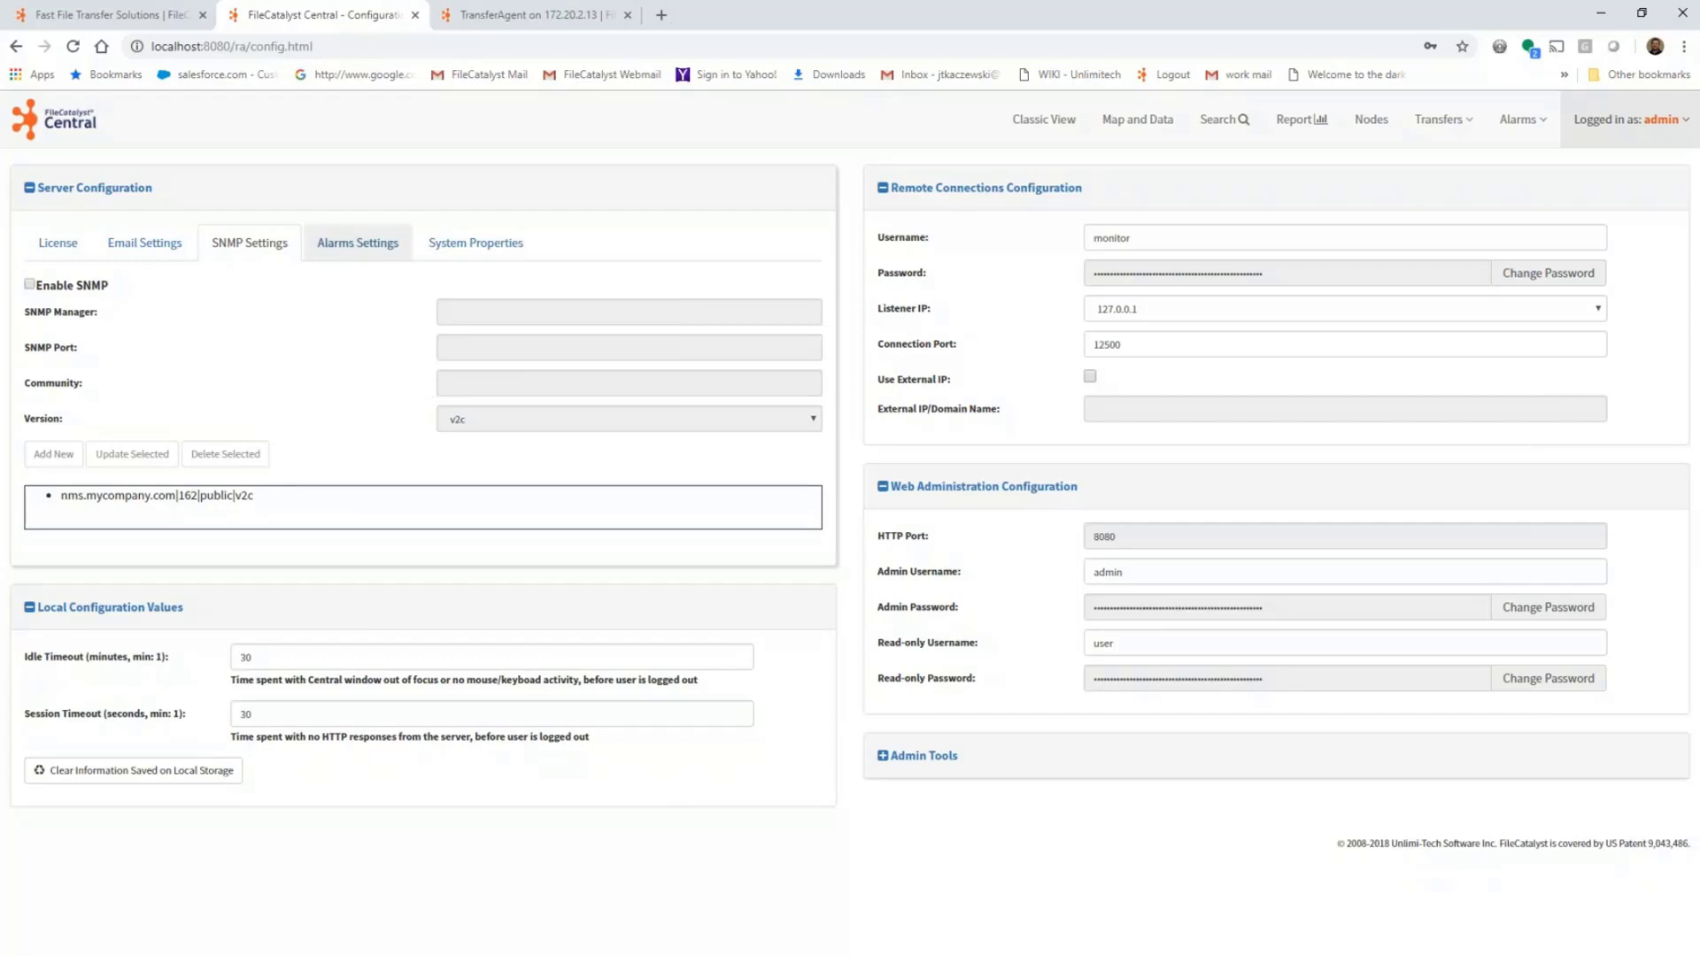
left_click(356, 243)
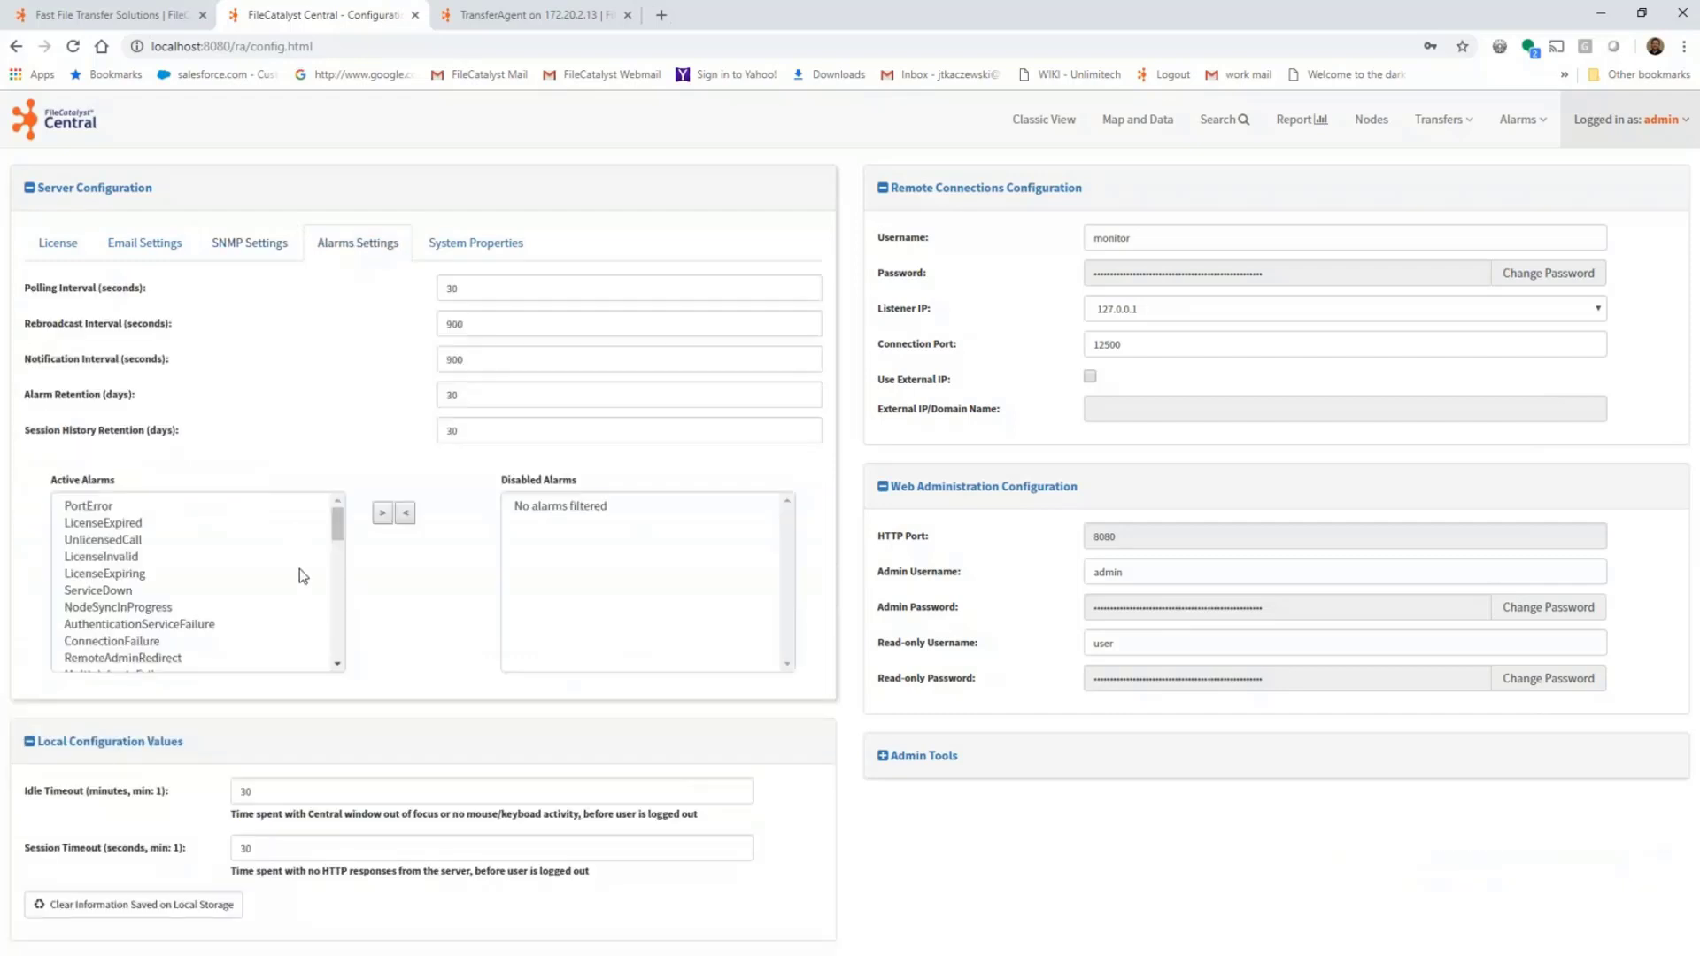
scroll("down", 3)
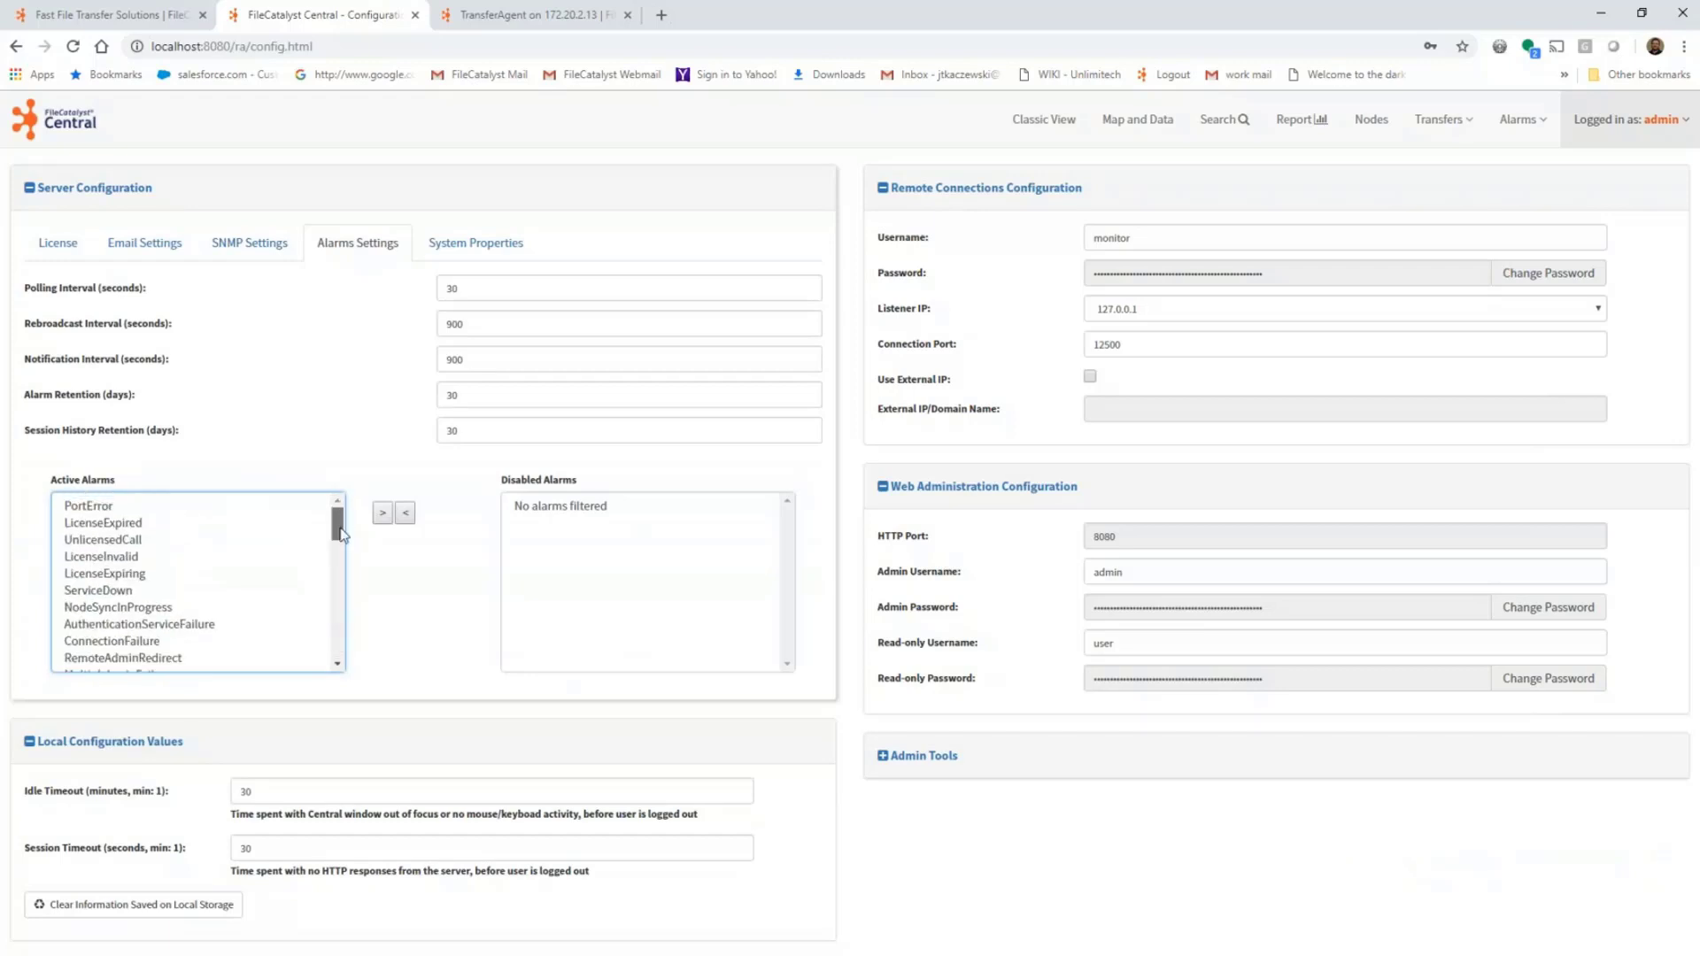
scroll("down", 3)
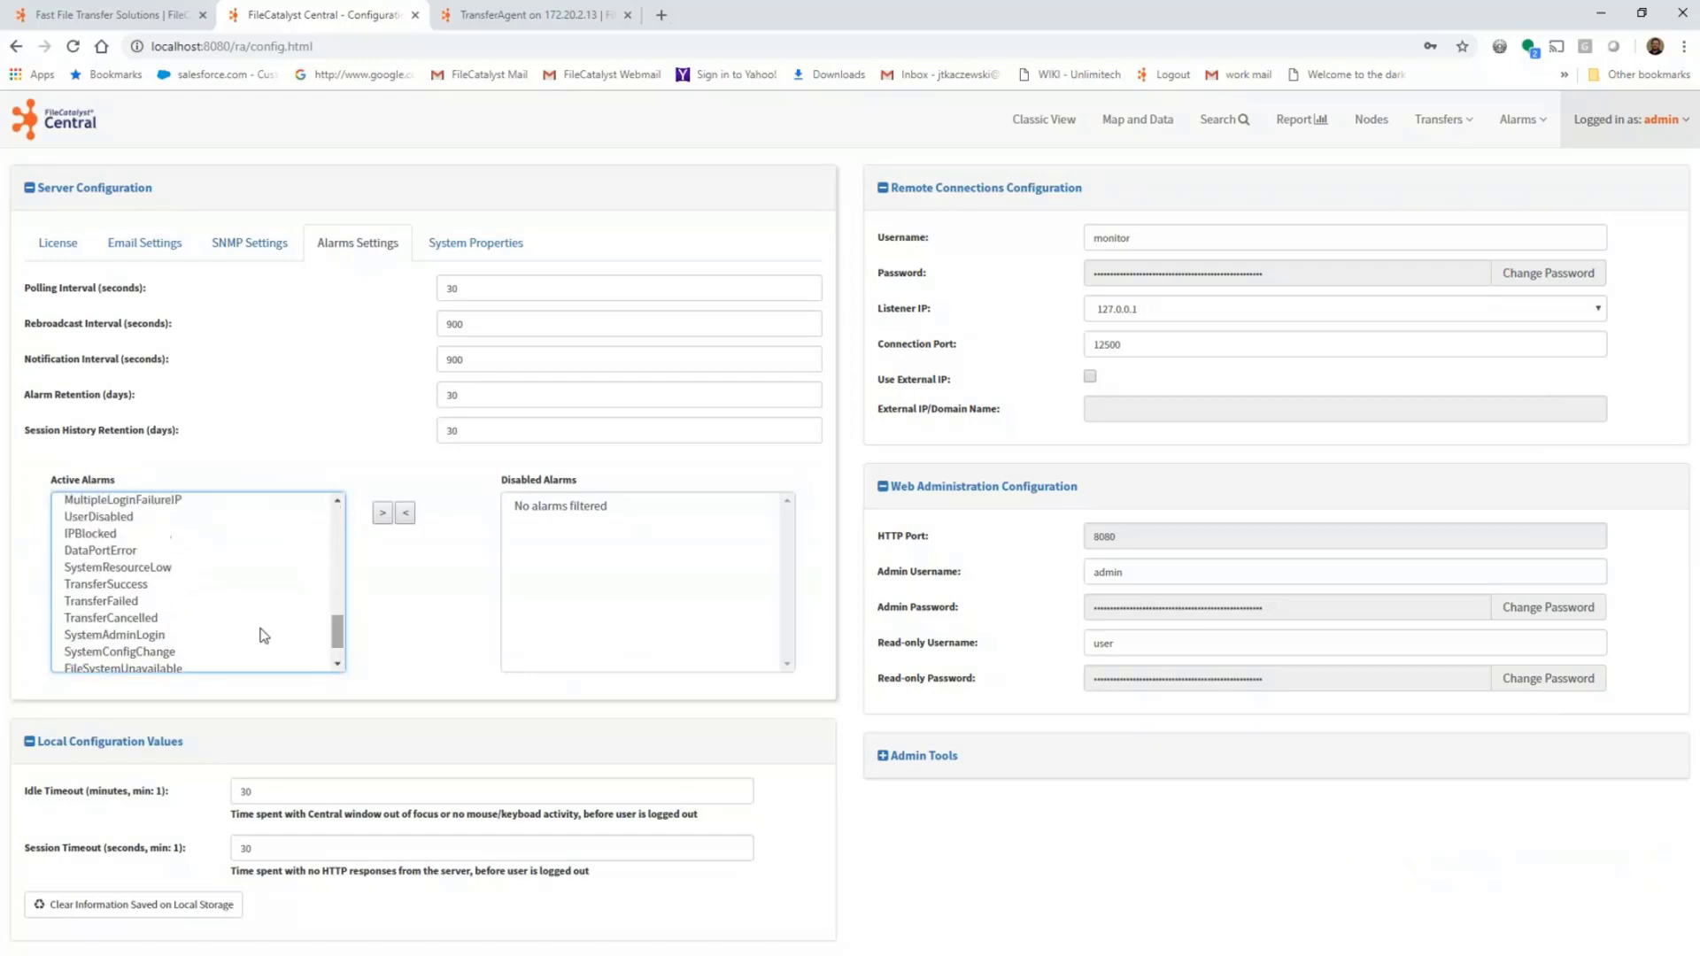
left_click(117, 566)
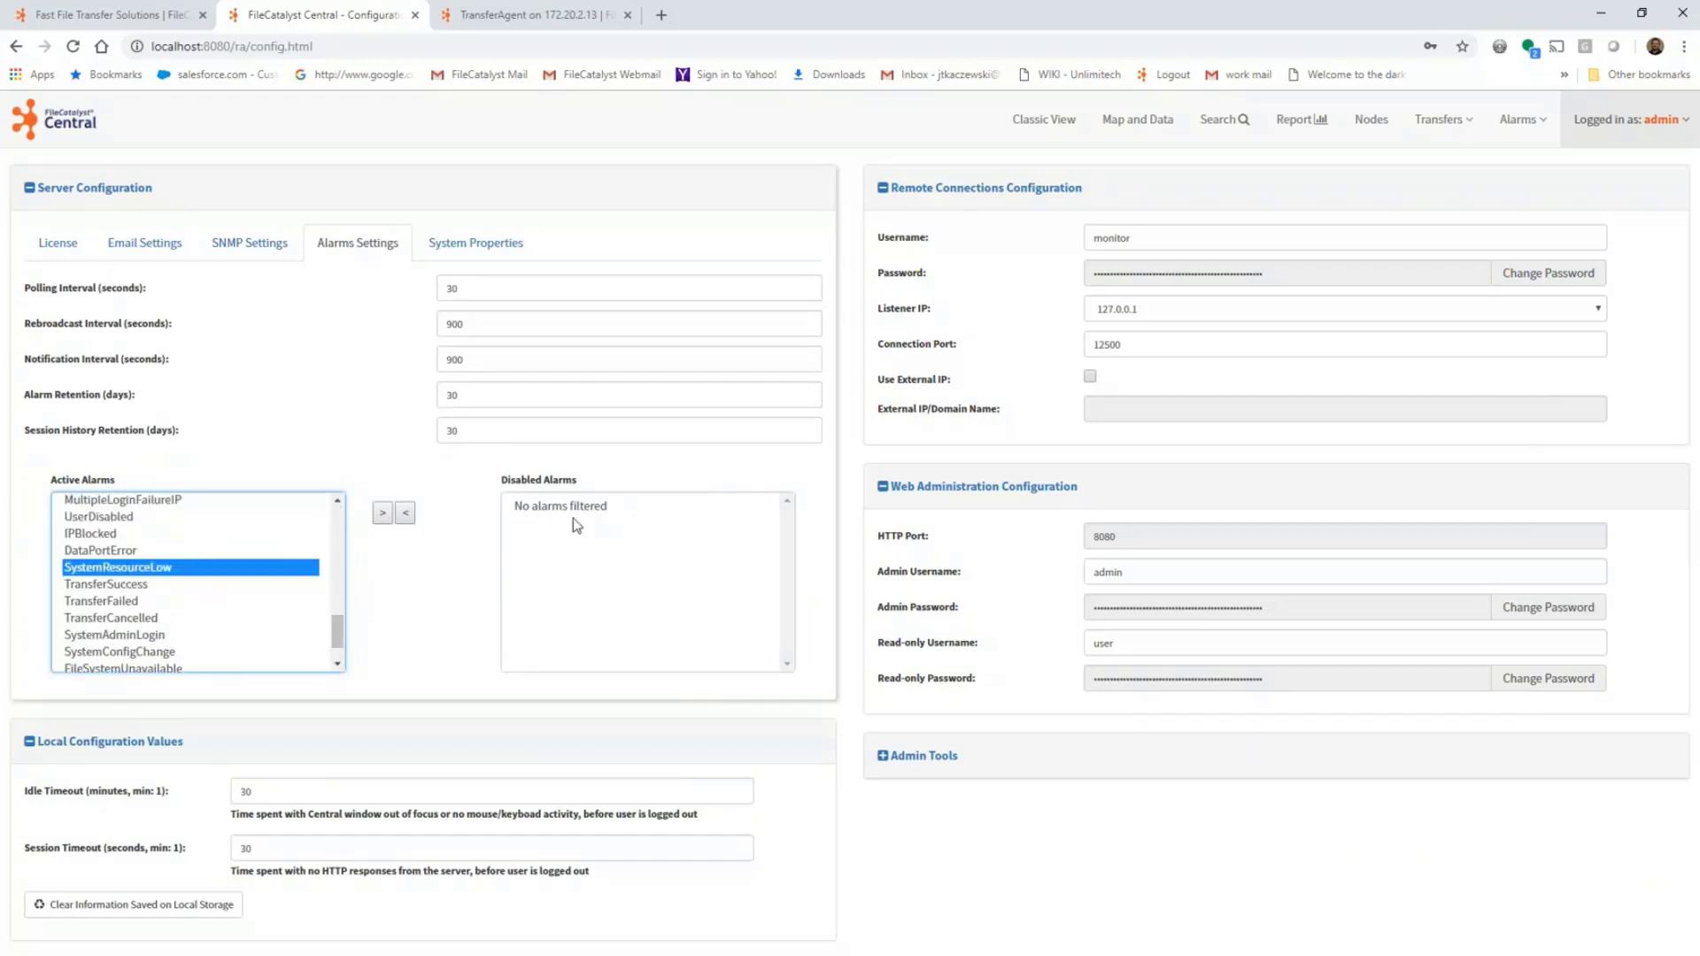
mouse_move(631, 526)
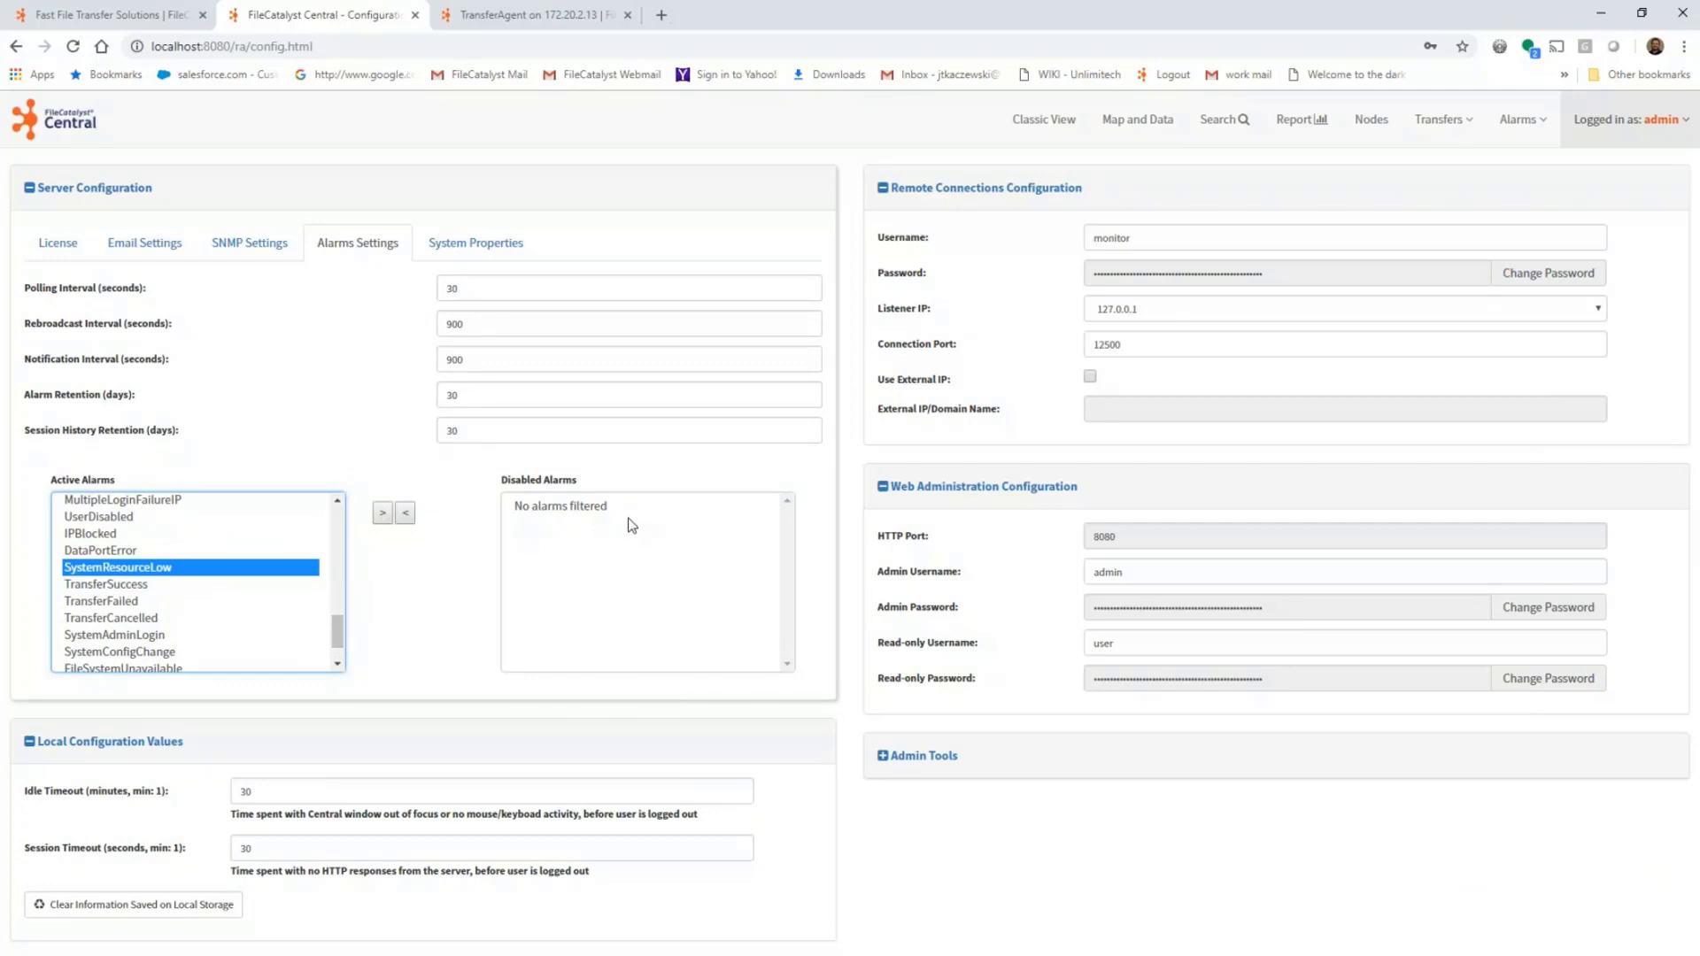
mouse_move(1429, 152)
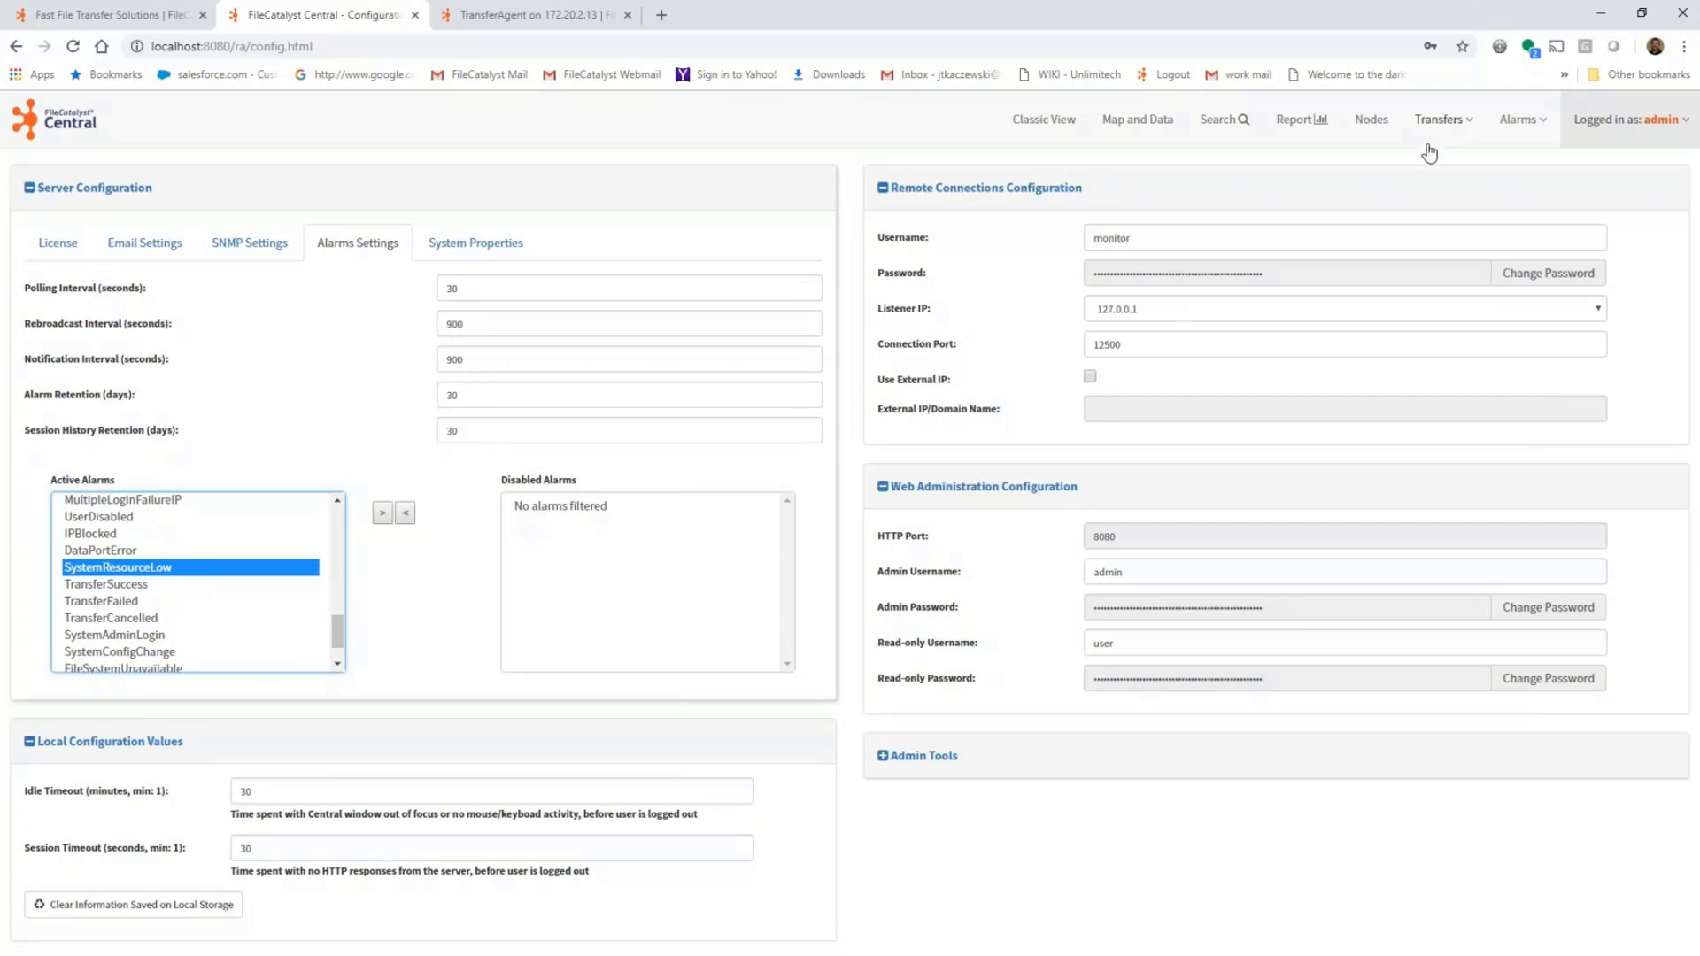
mouse_move(696, 8)
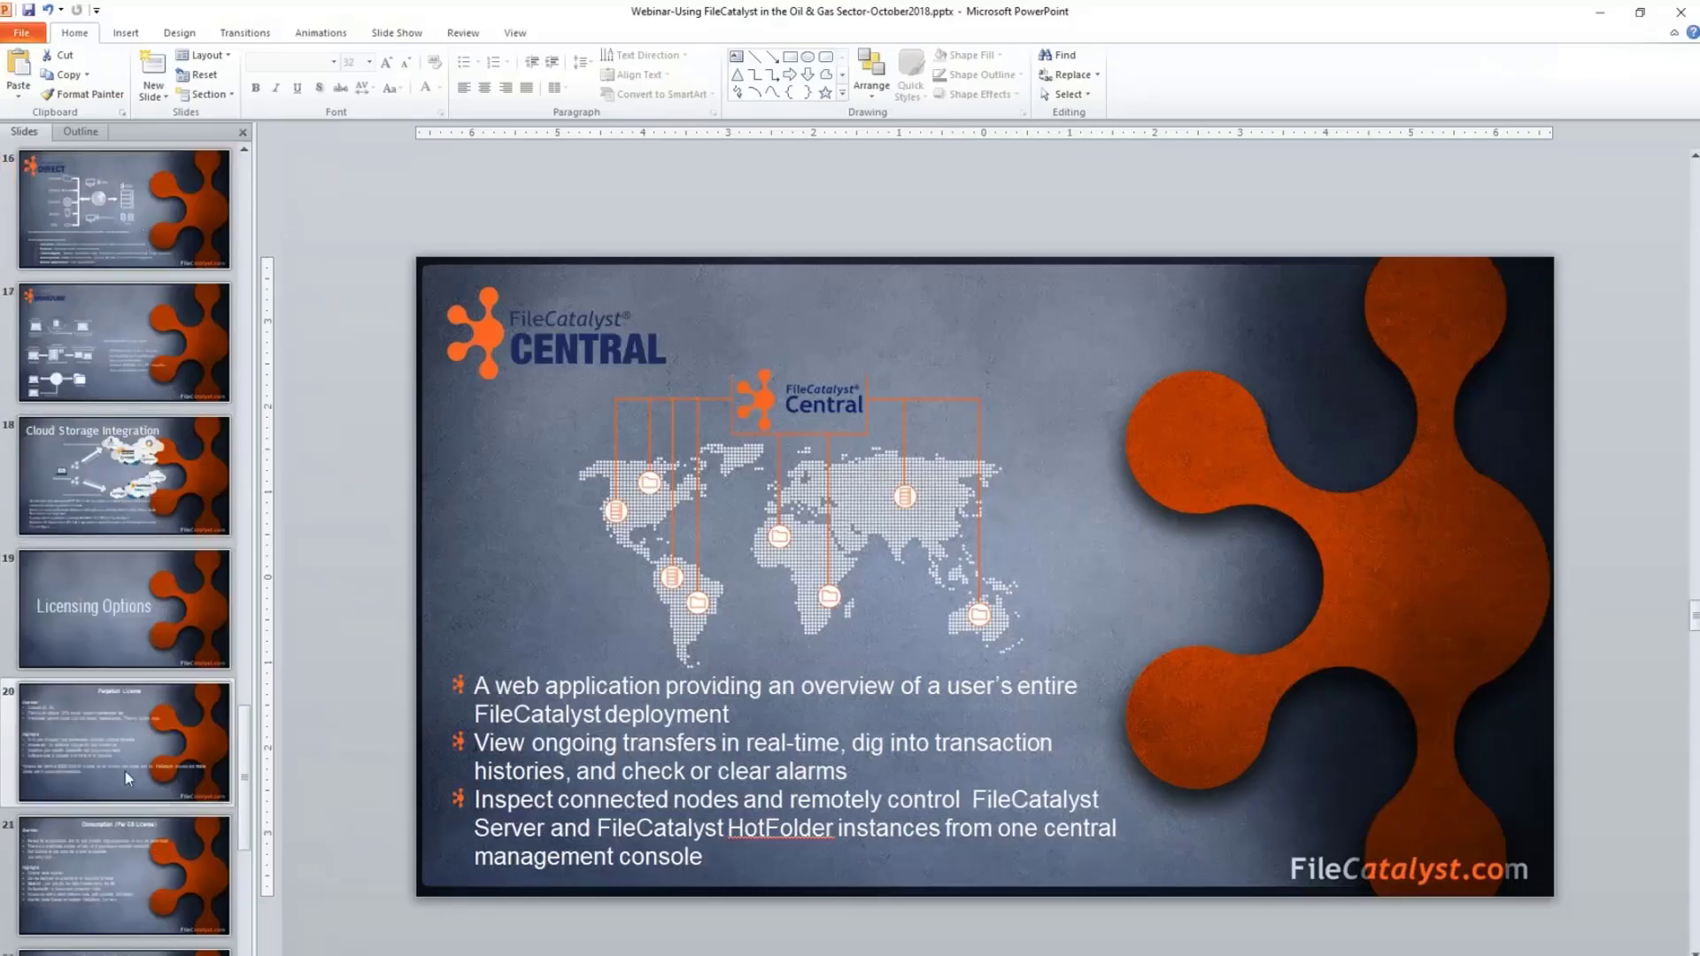
scroll("up", 3)
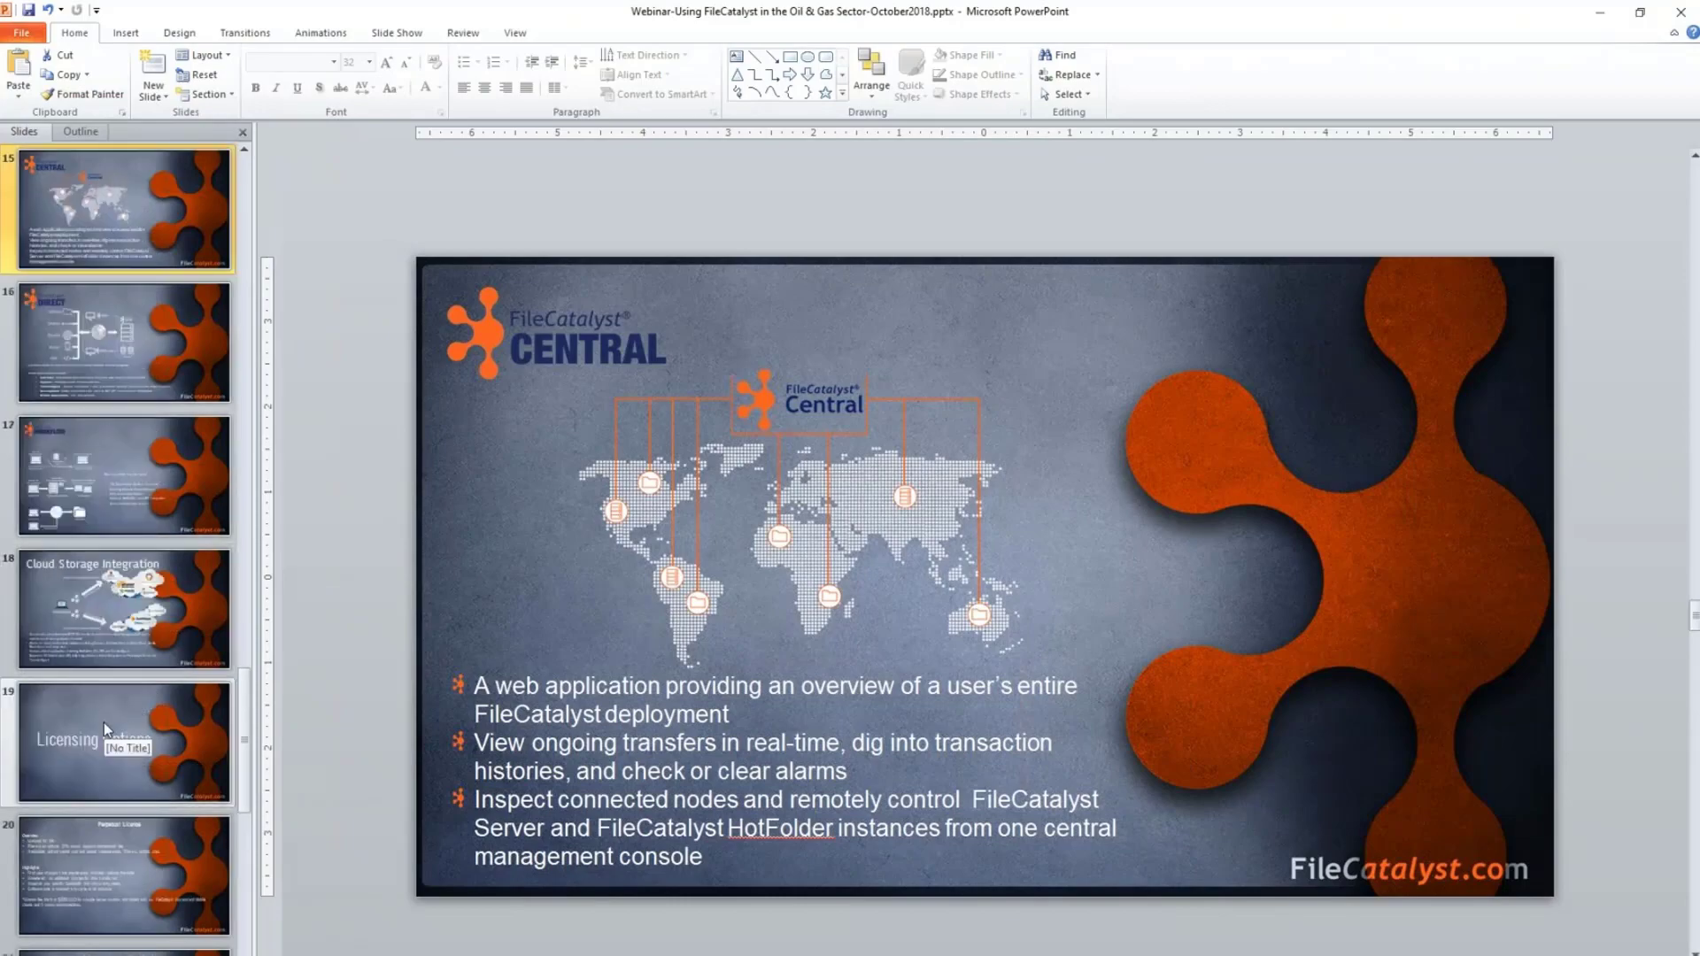